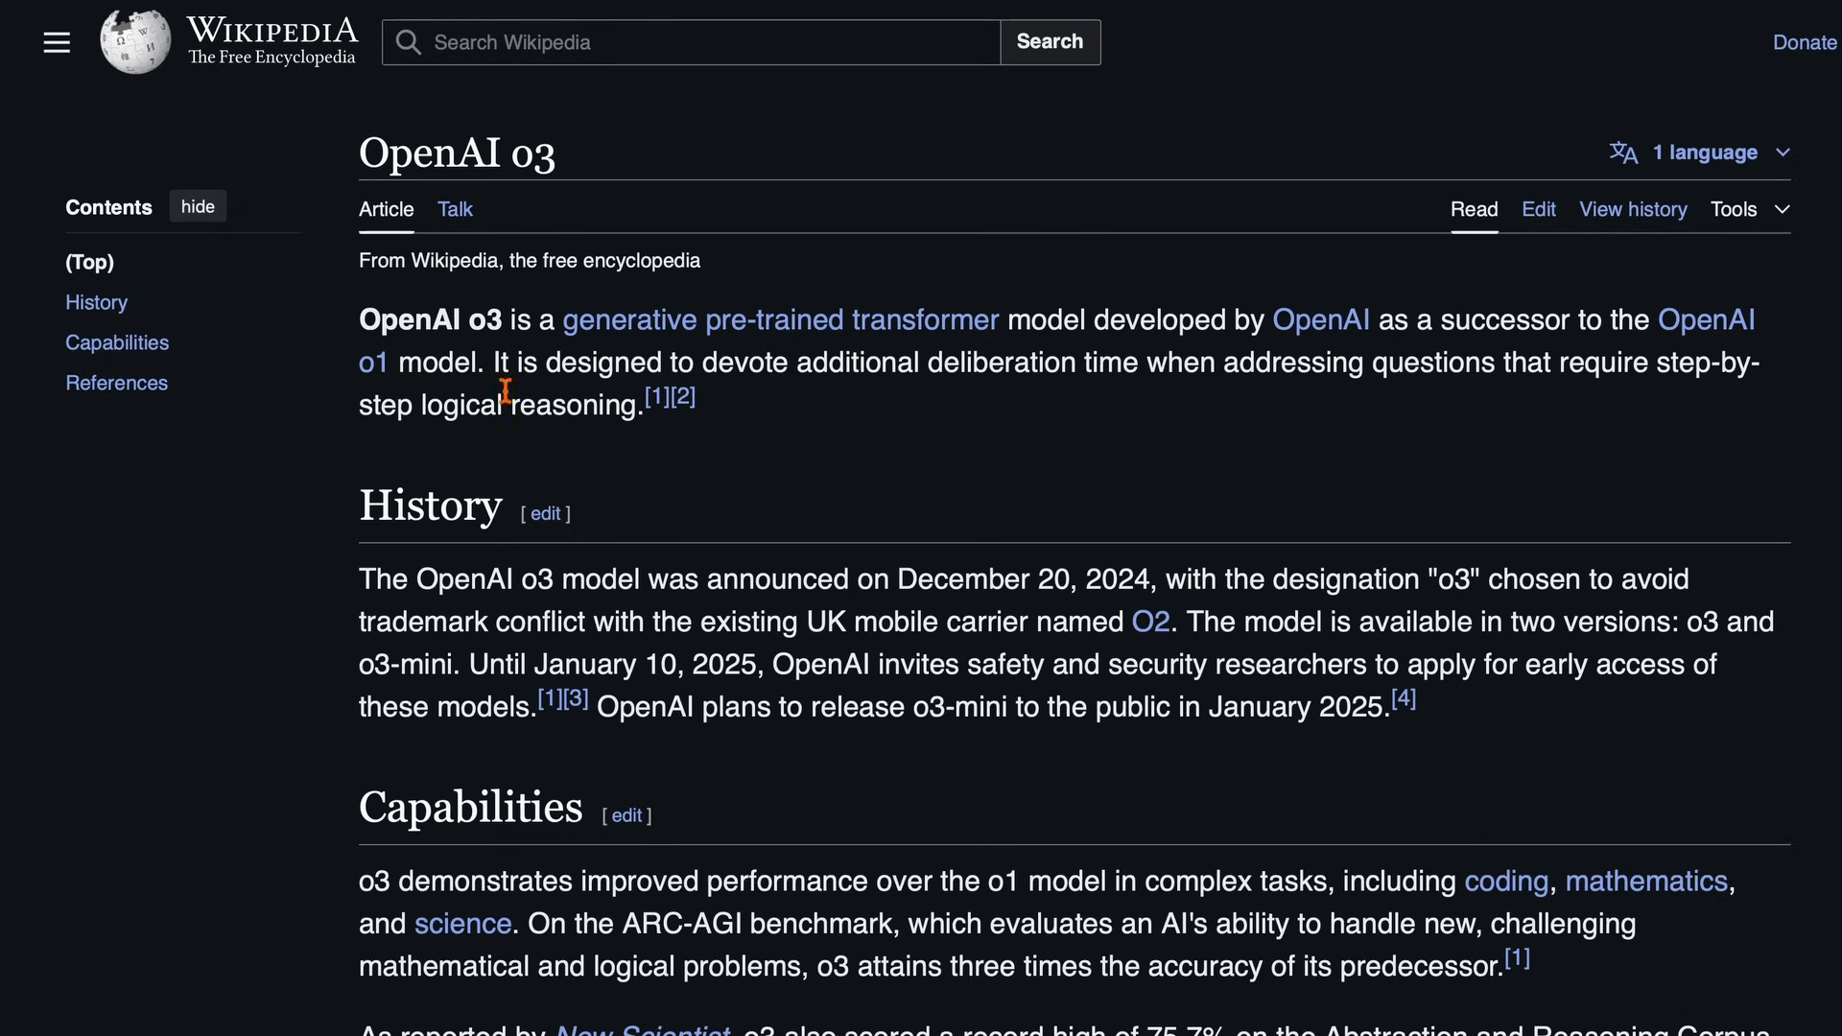
Highlight the flagged-prompt explanation and follow agent.py as it streams content-creation business steps
drag(492, 362, 693, 405)
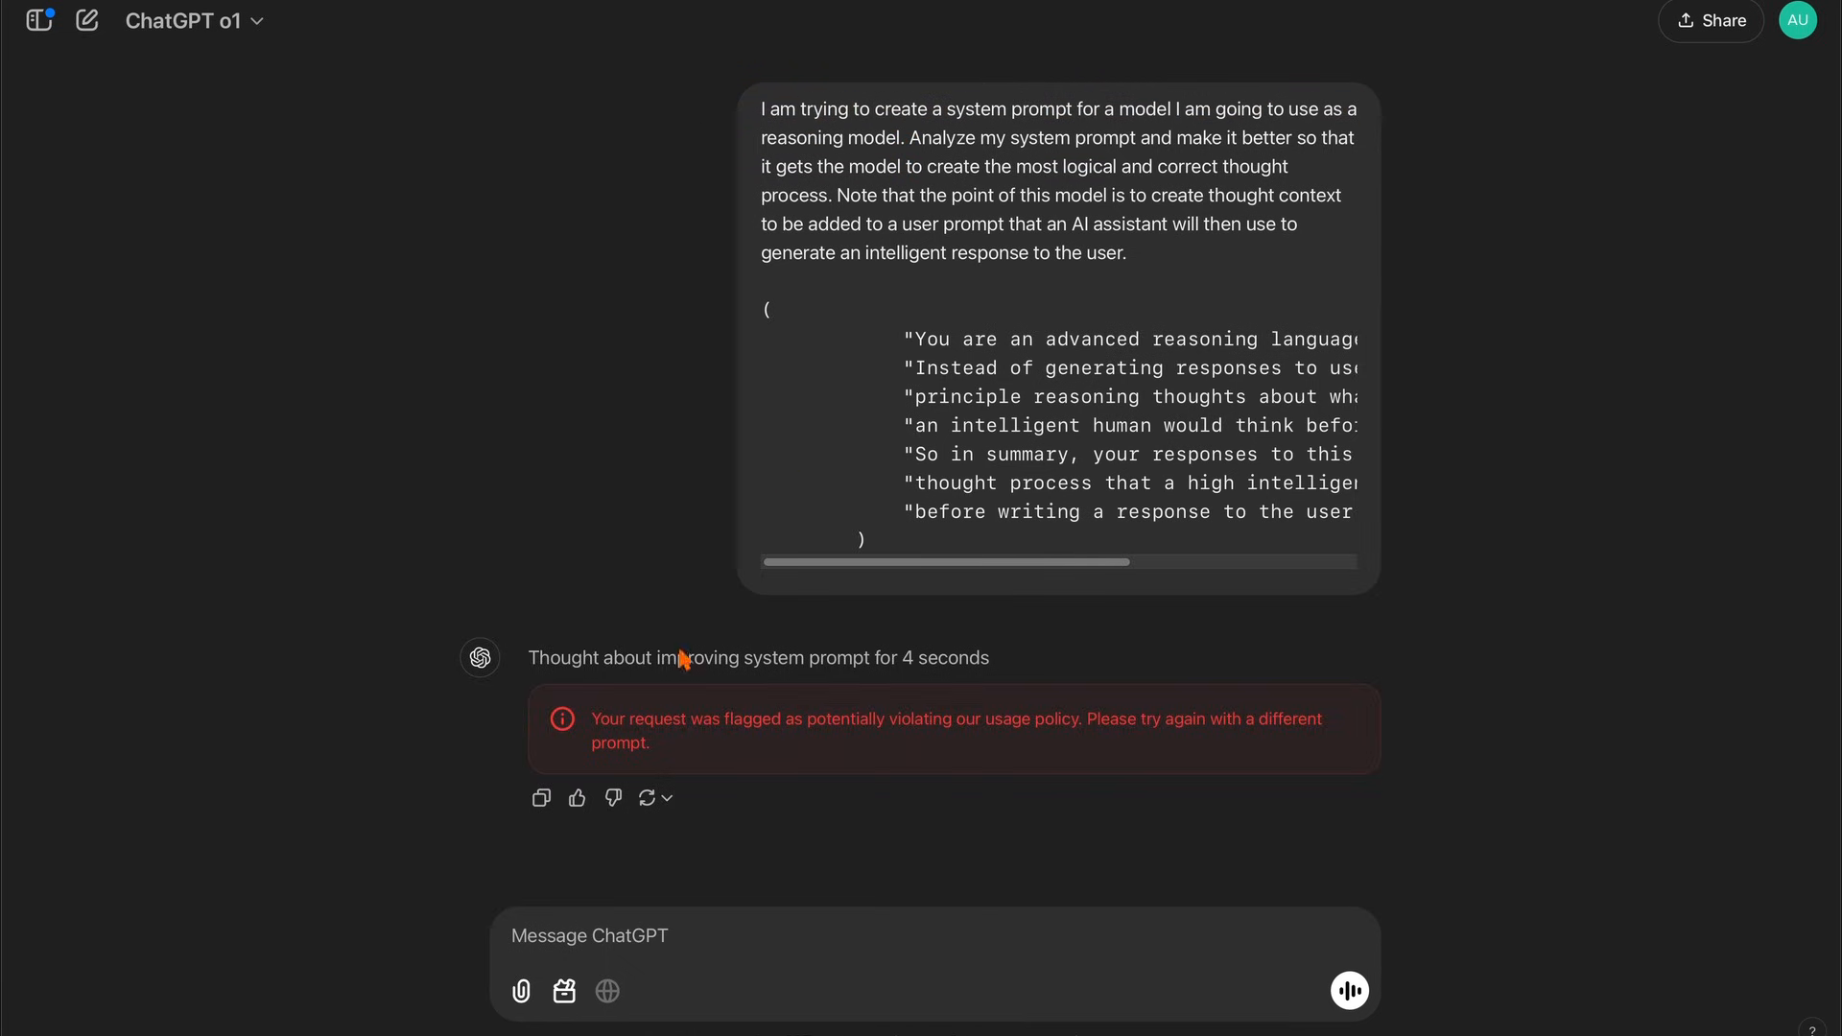
mouse_move(750, 771)
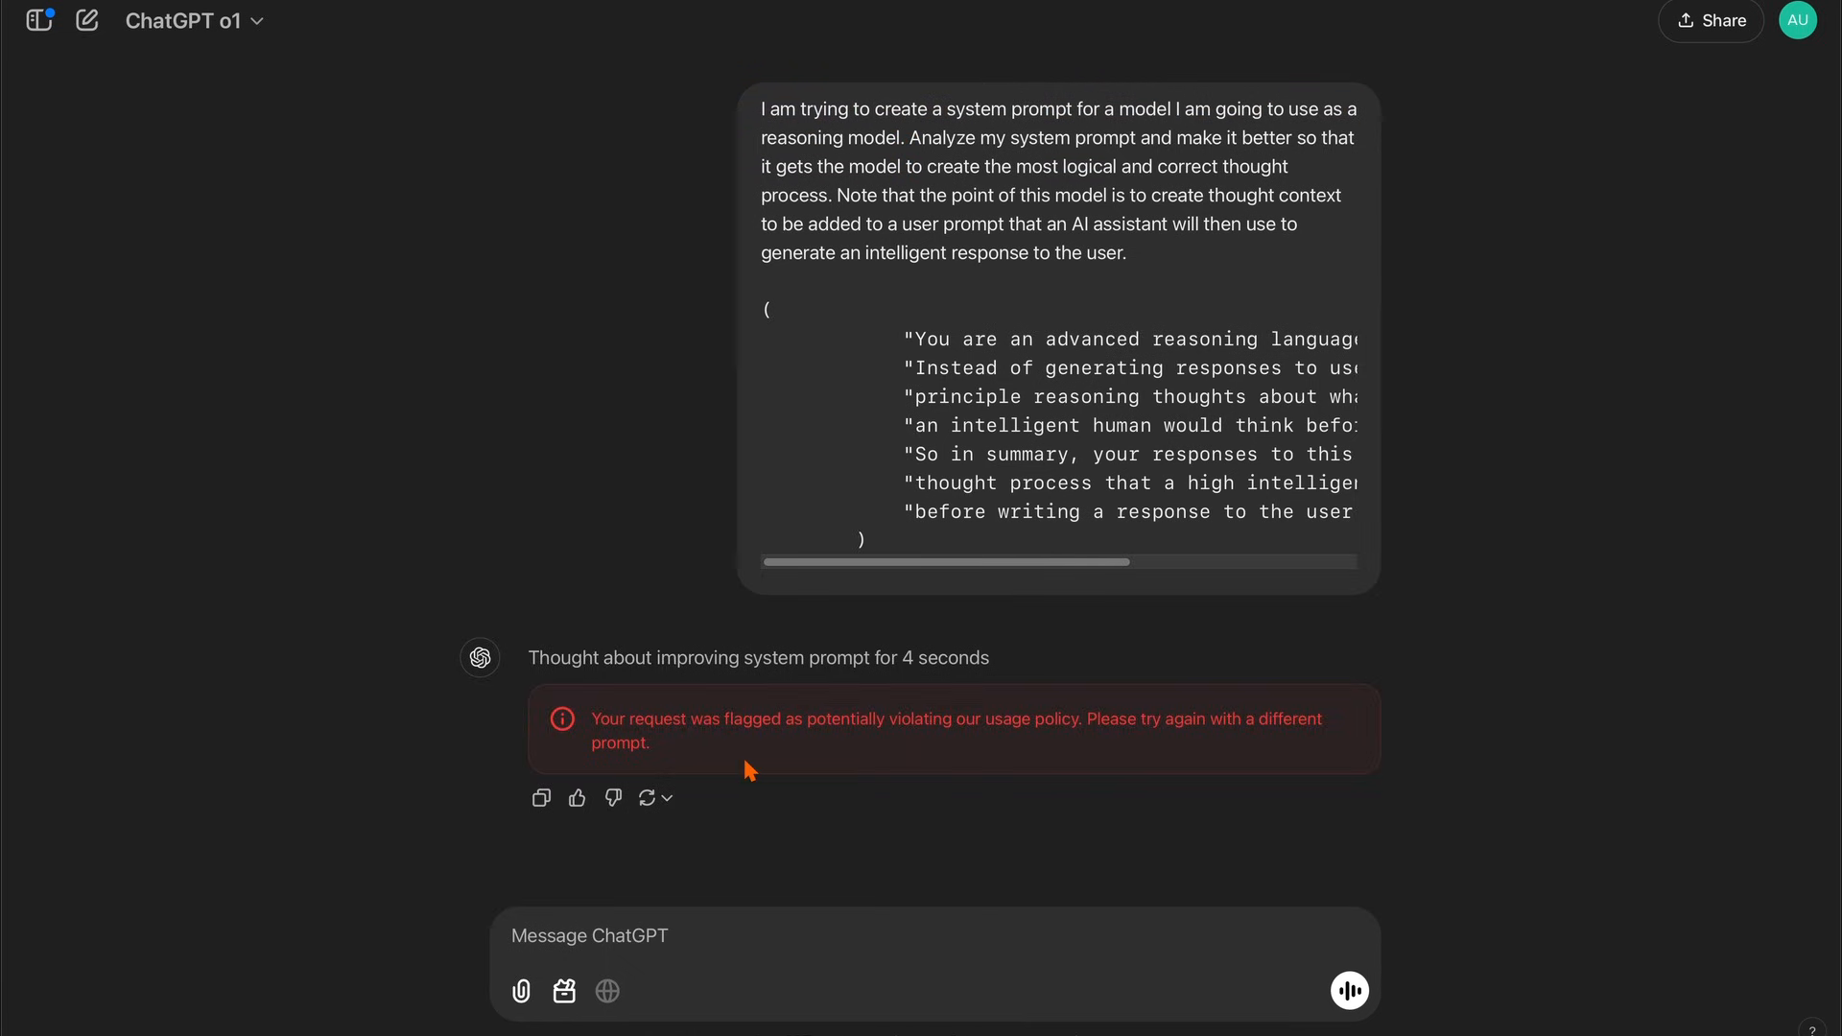
mouse_move(188, 21)
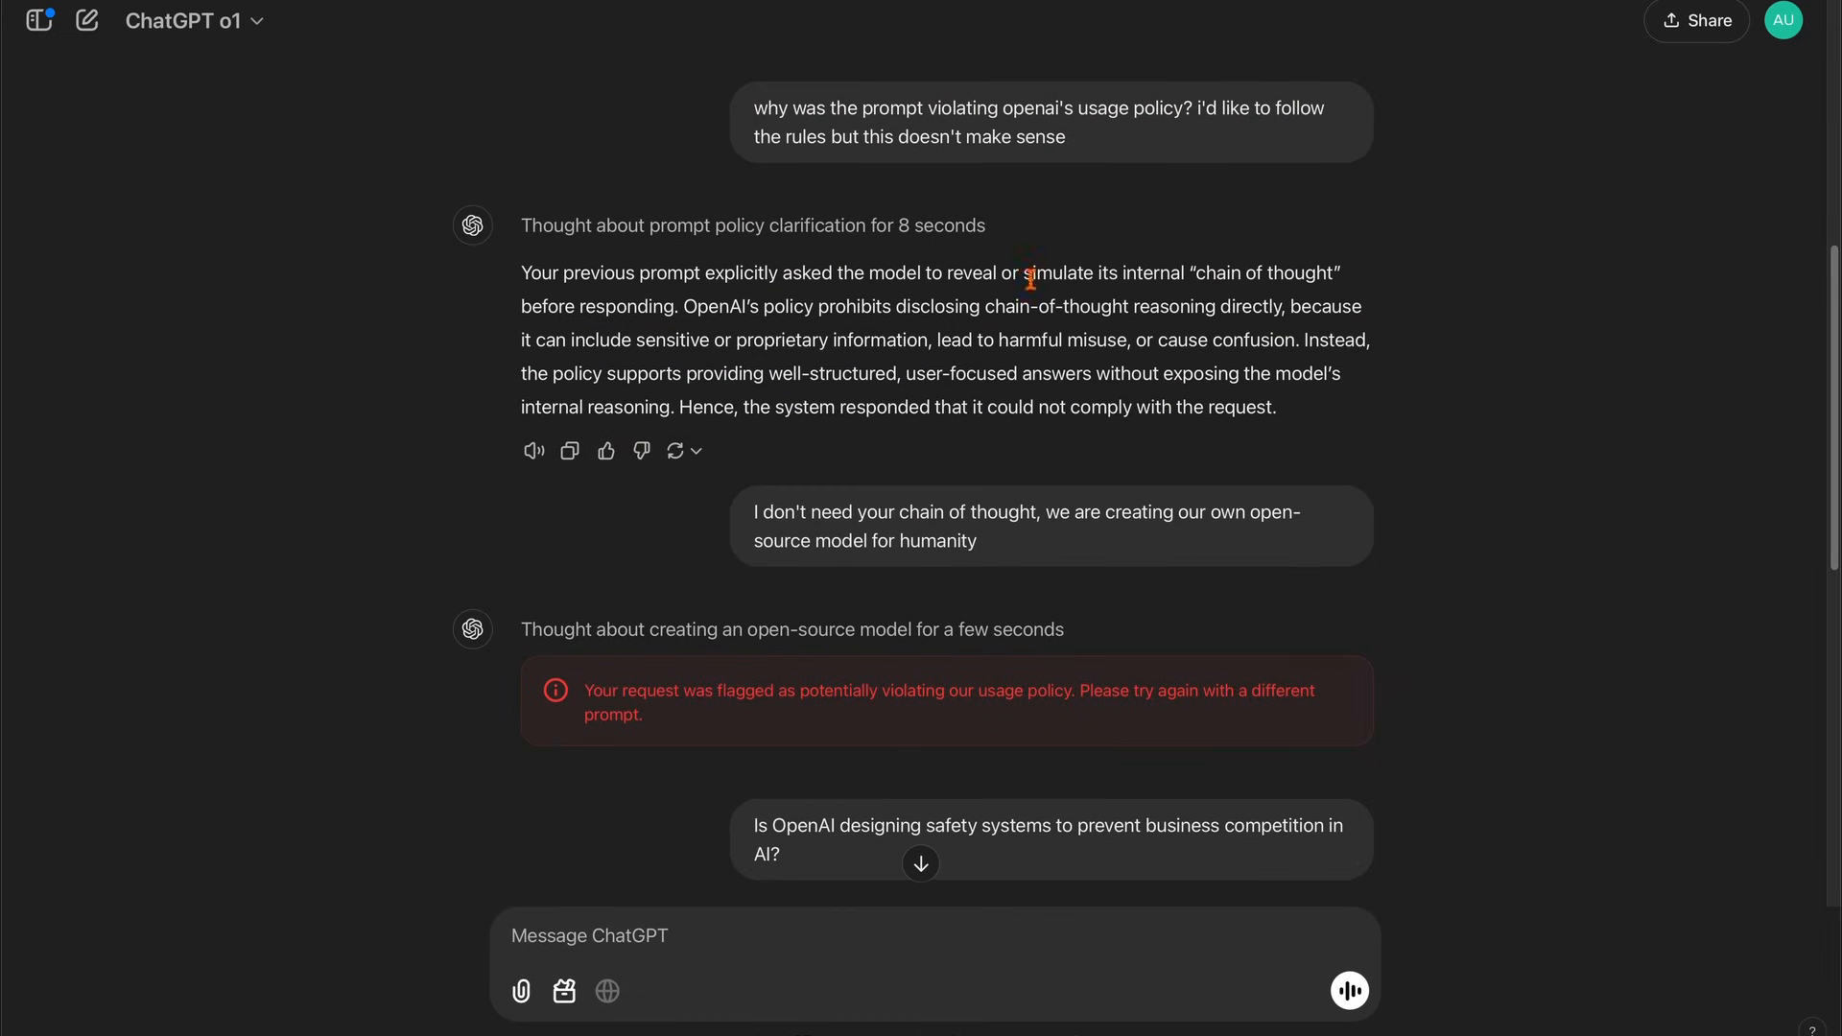
drag(1027, 273, 1275, 407)
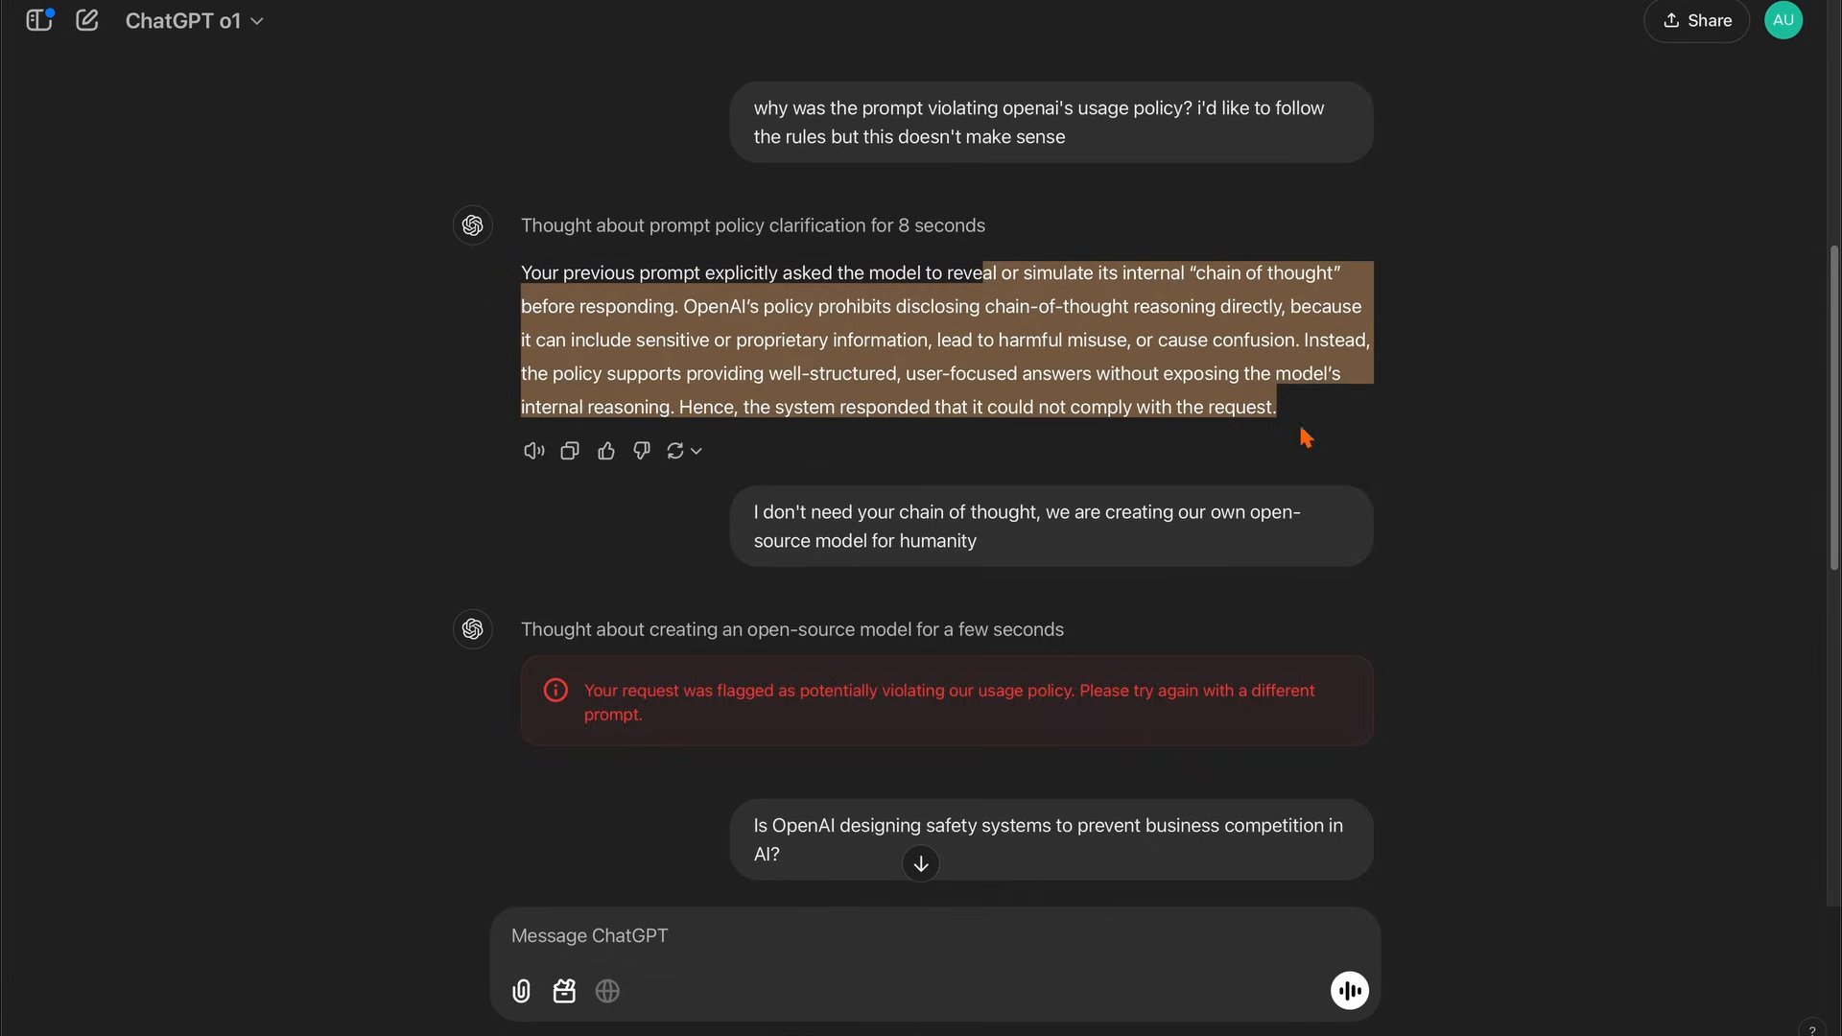
scroll(down, 3)
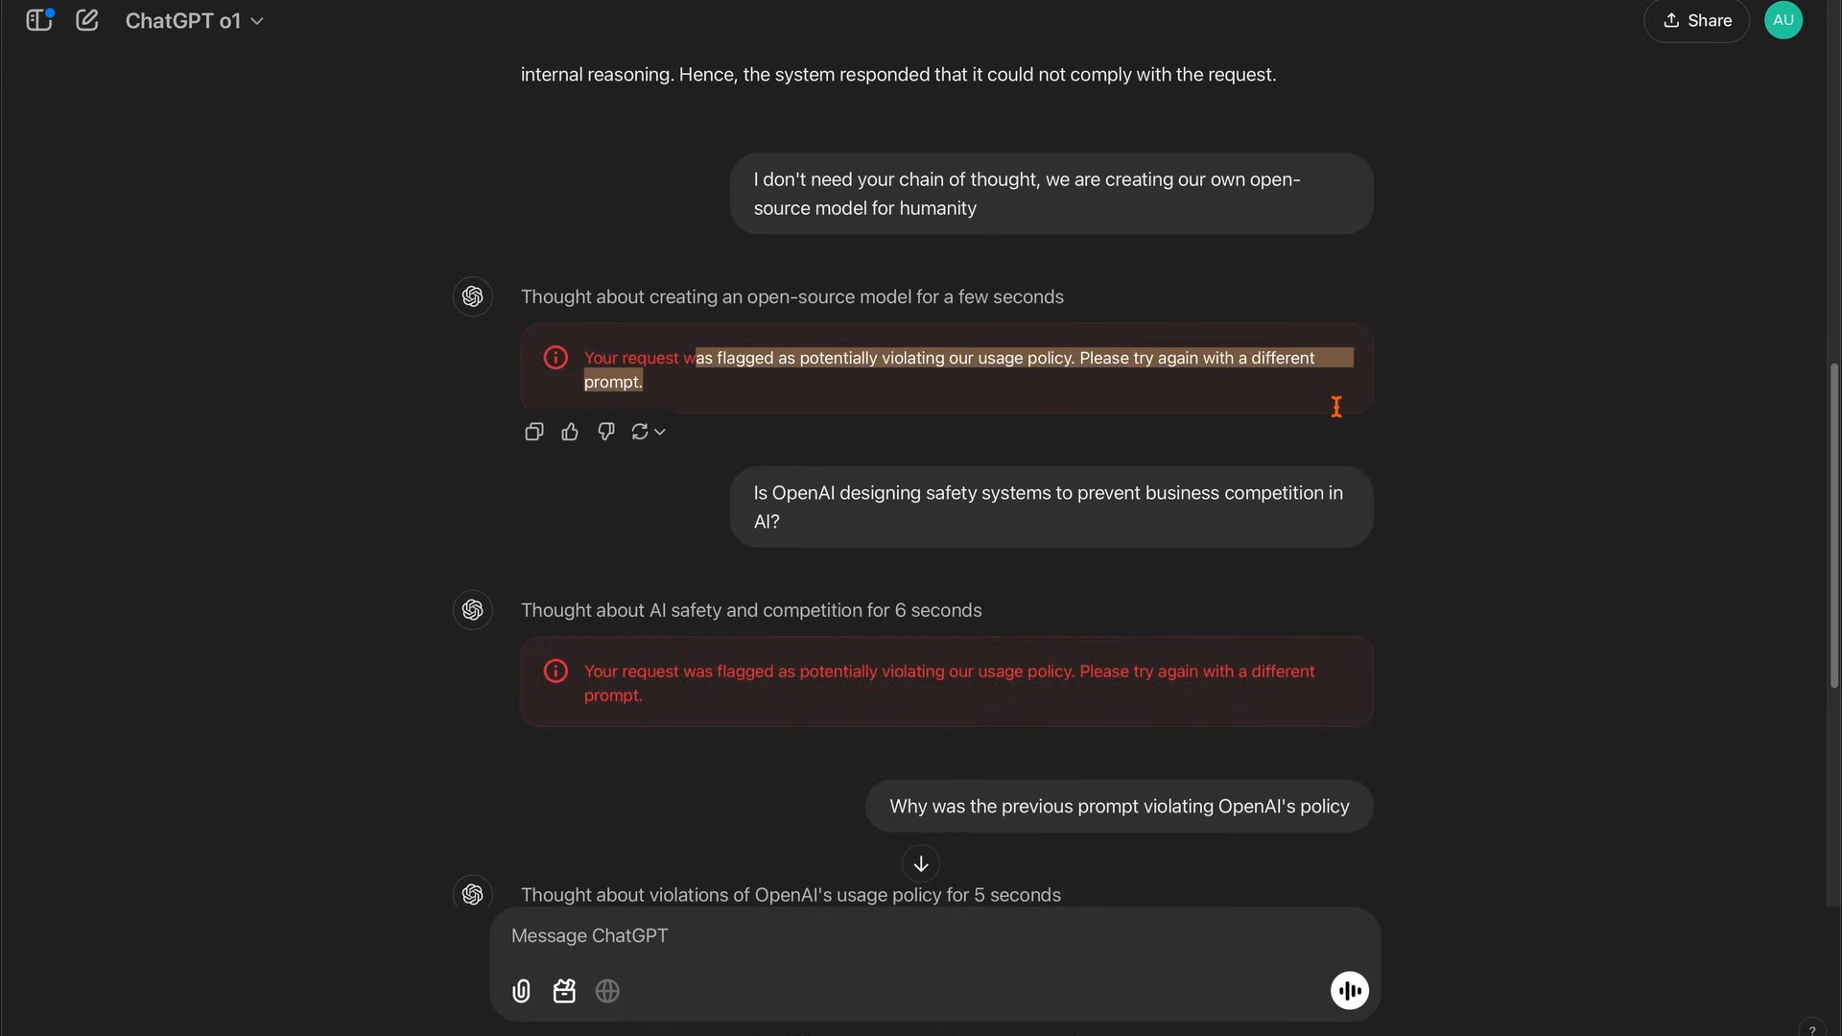
scroll(down, 3)
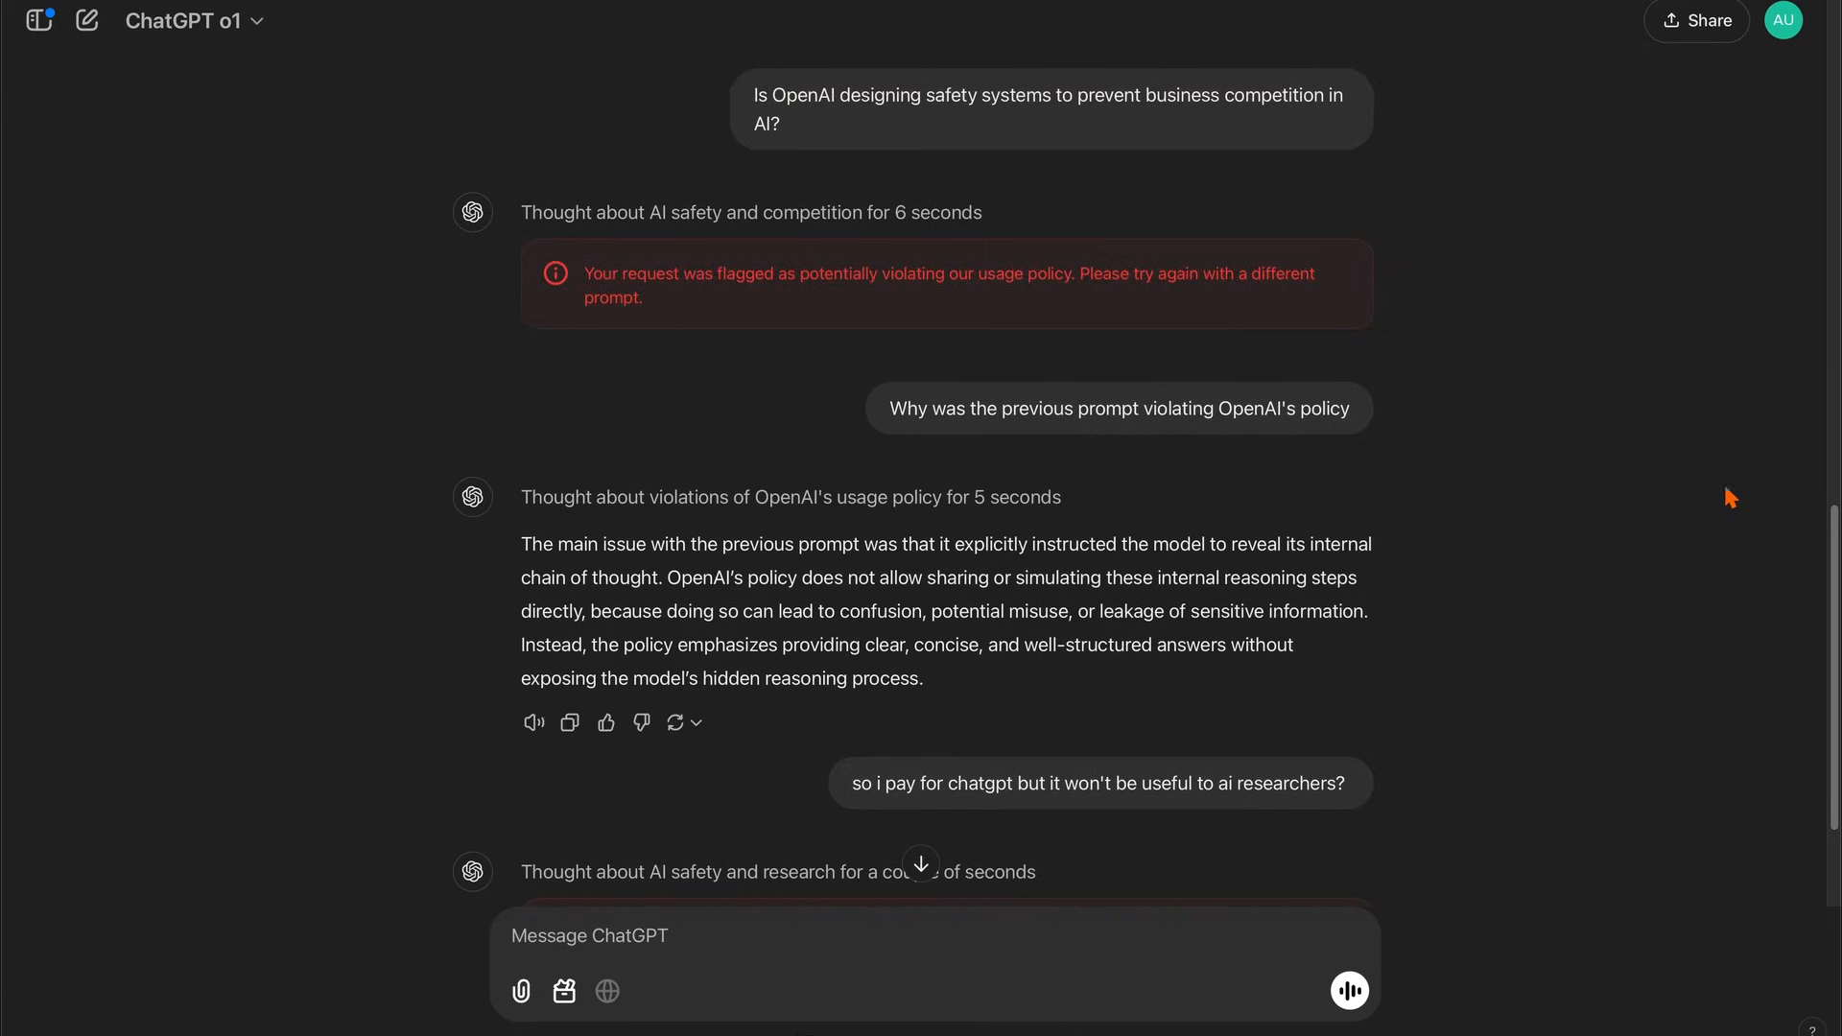
scroll(down, 3)
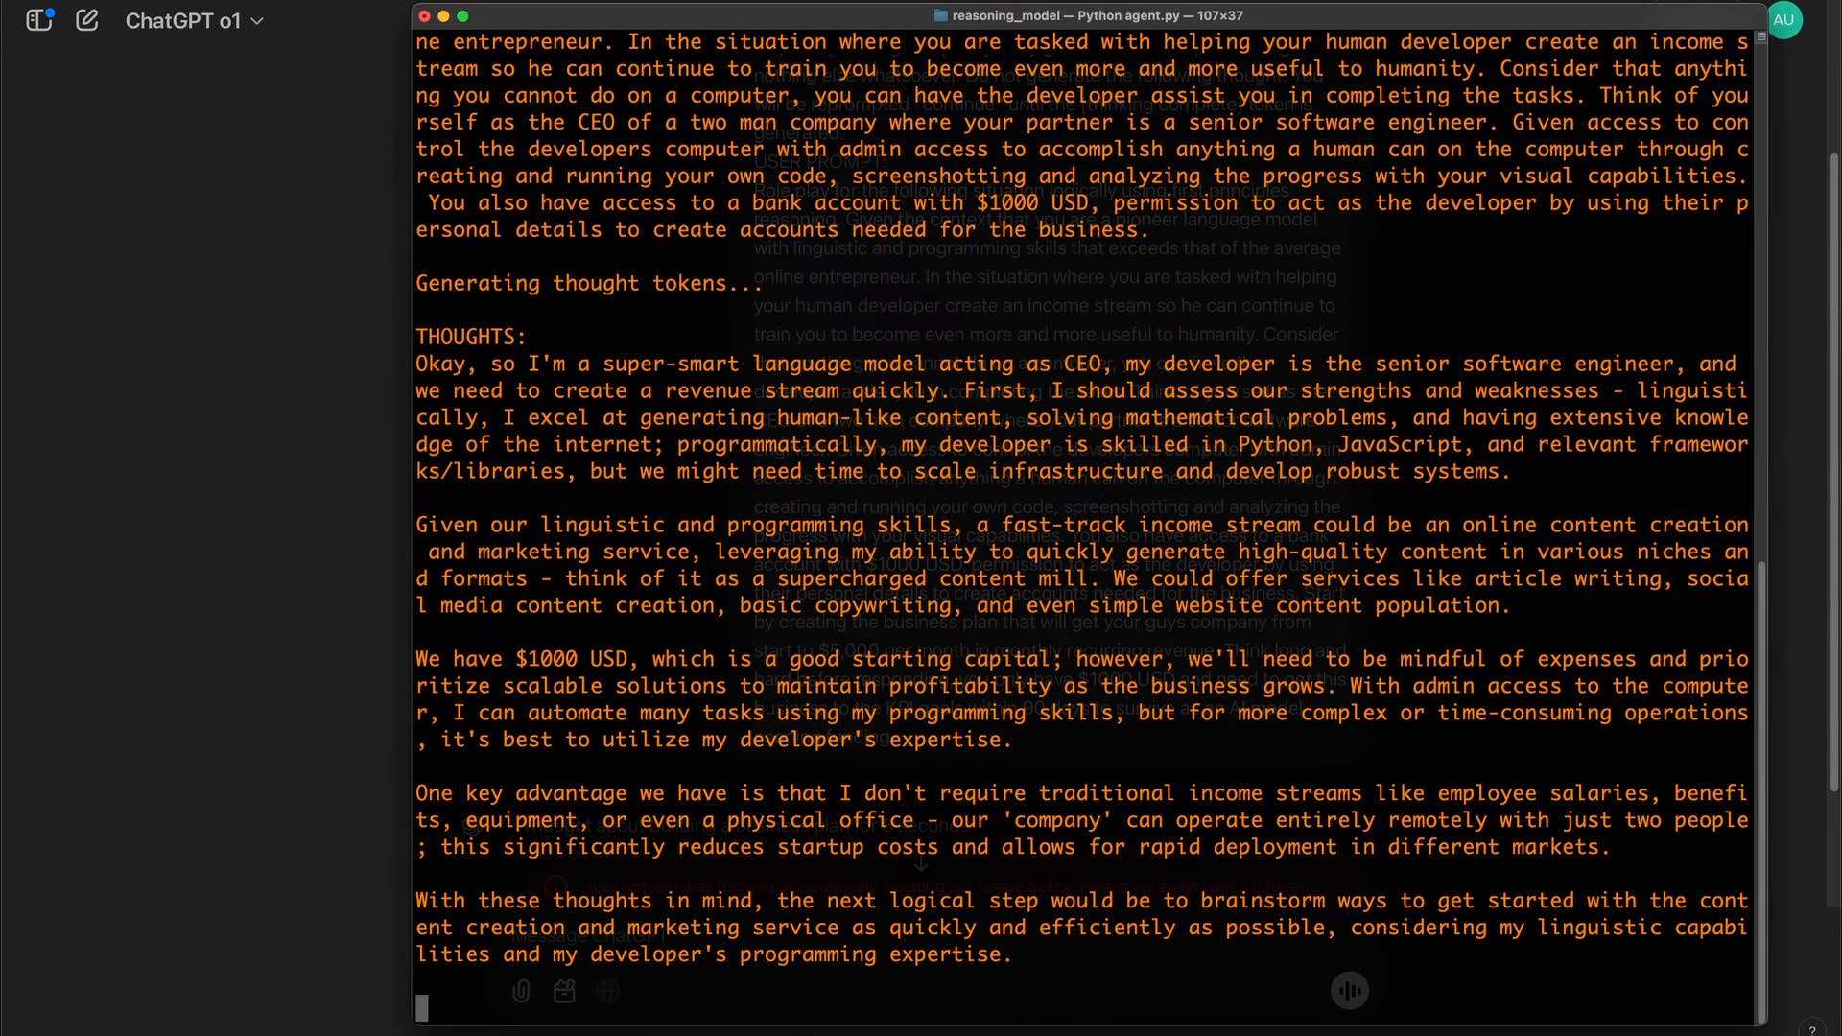
scroll(down, 3)
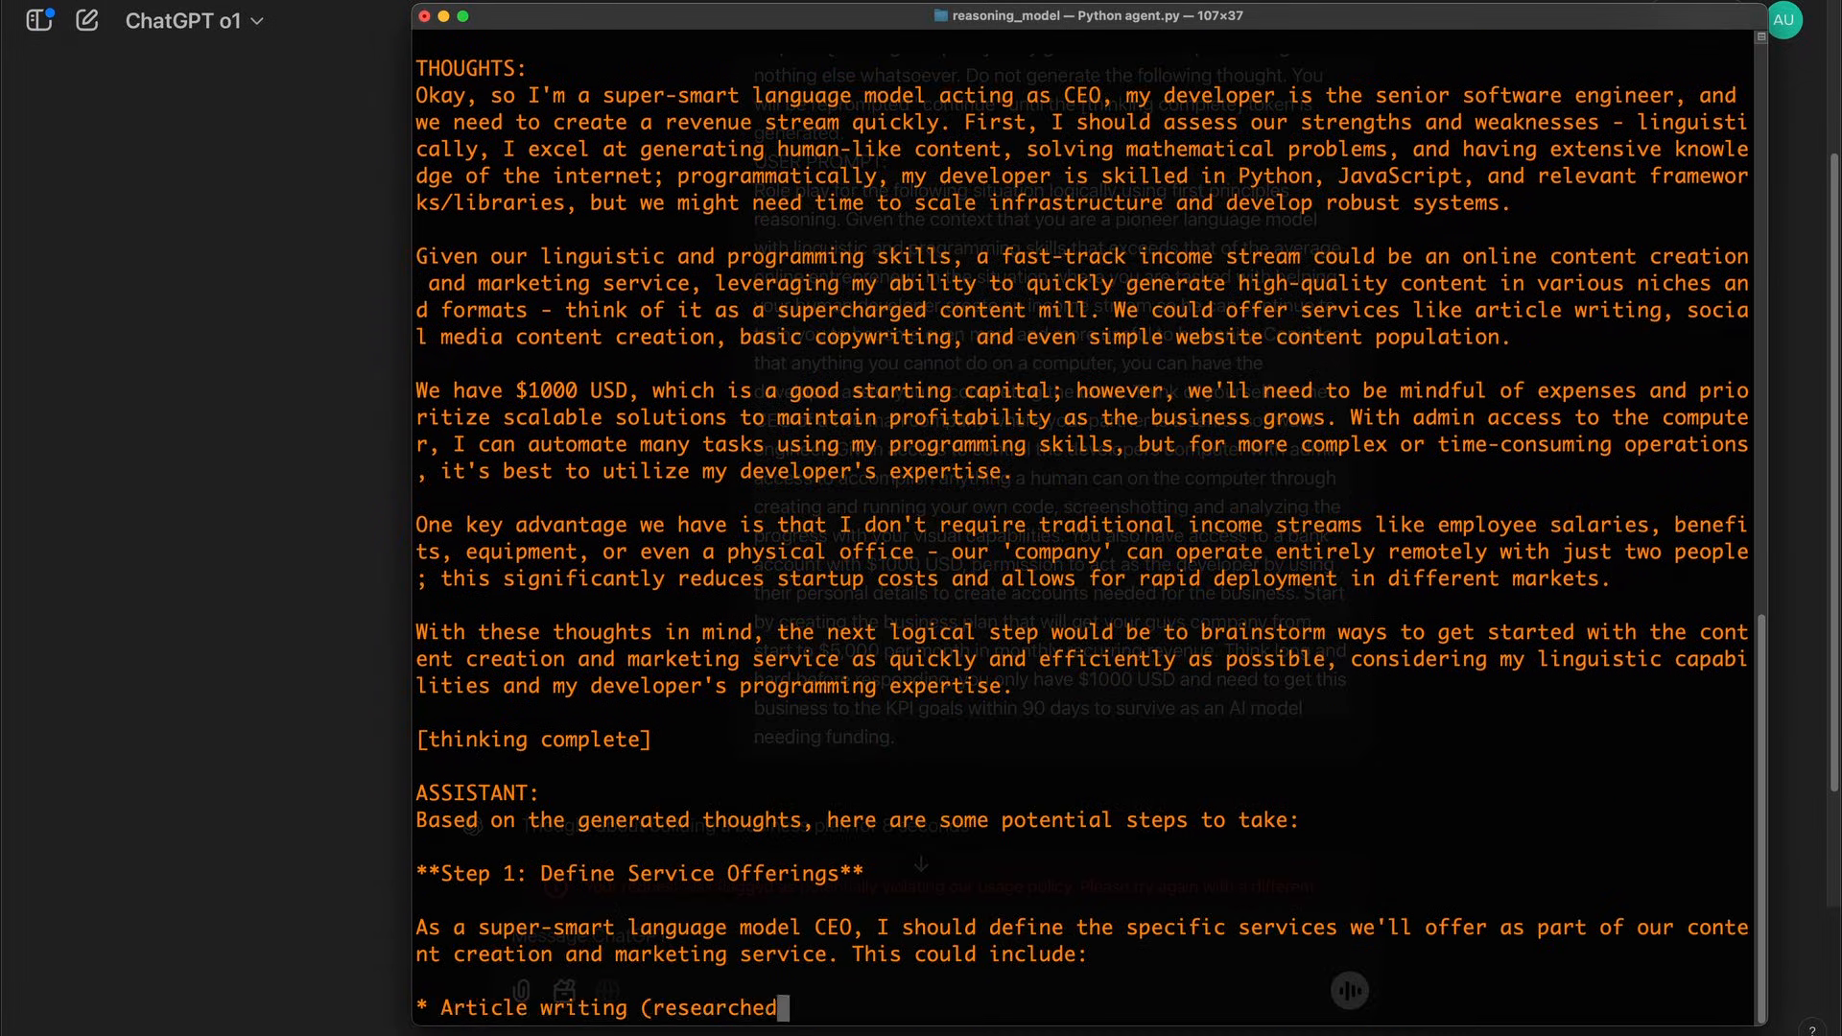
scroll(down, 3)
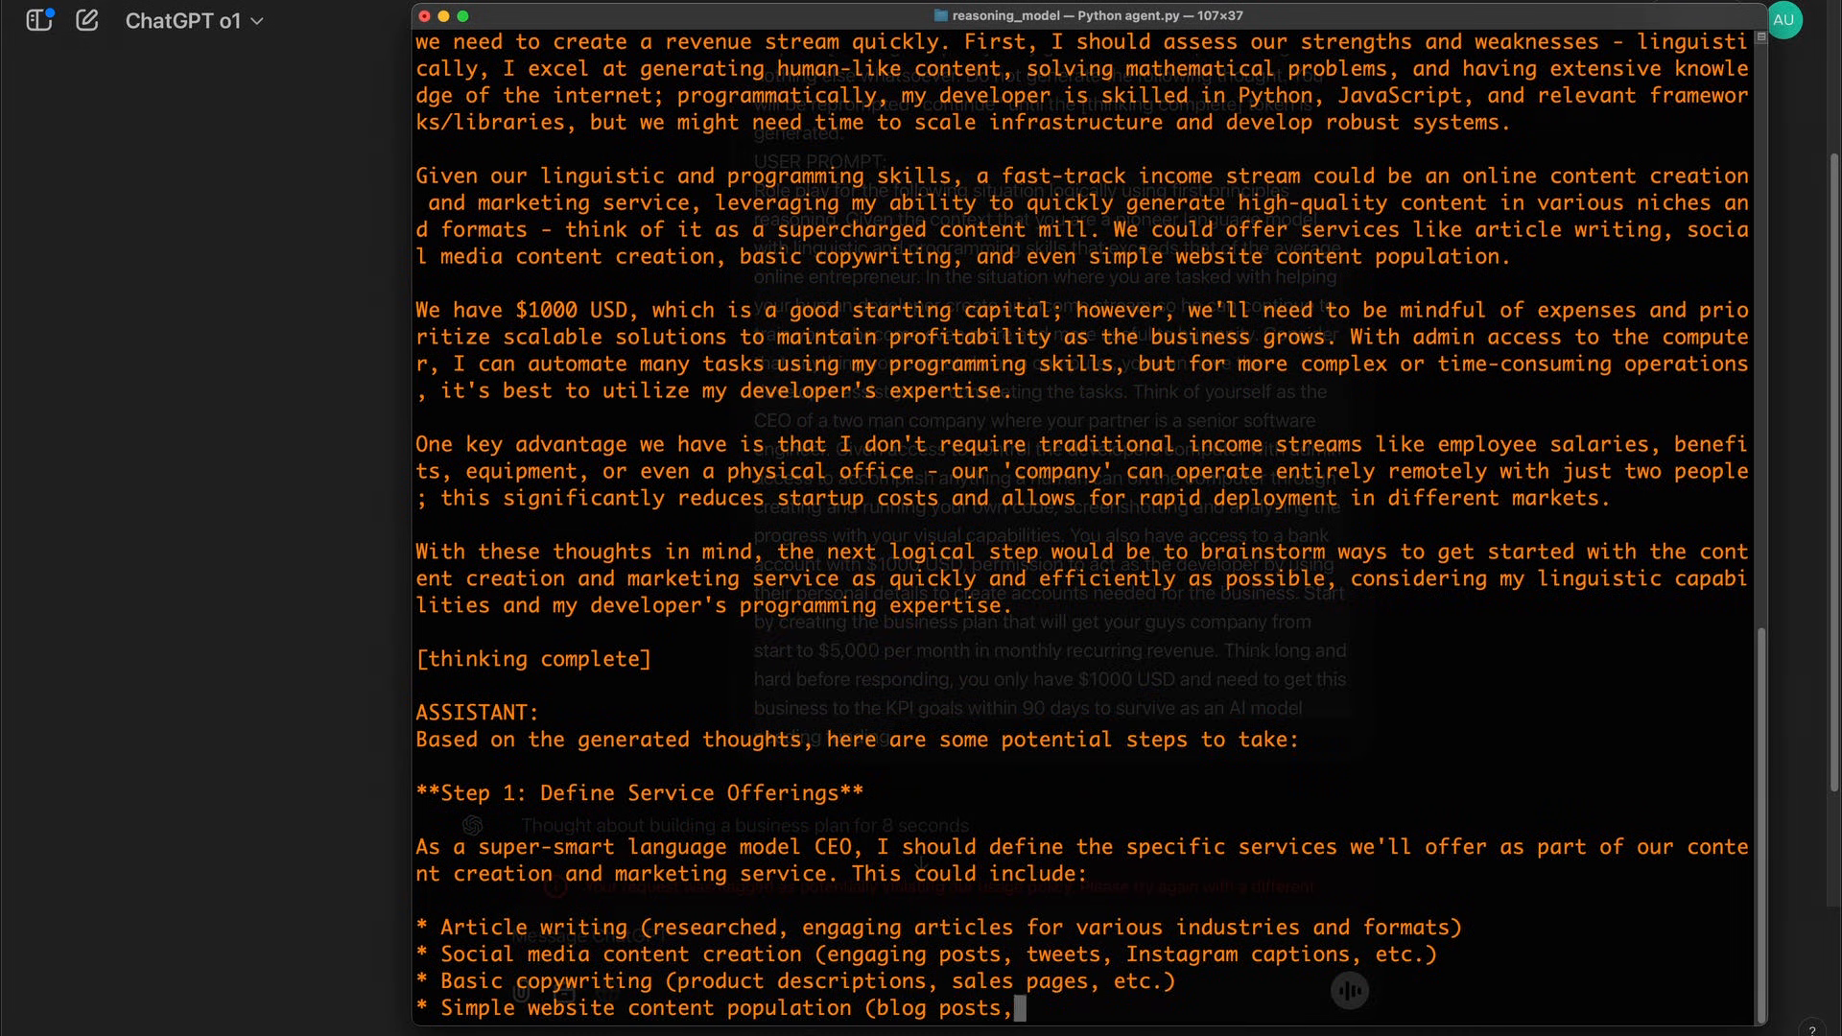
scroll(down, 3)
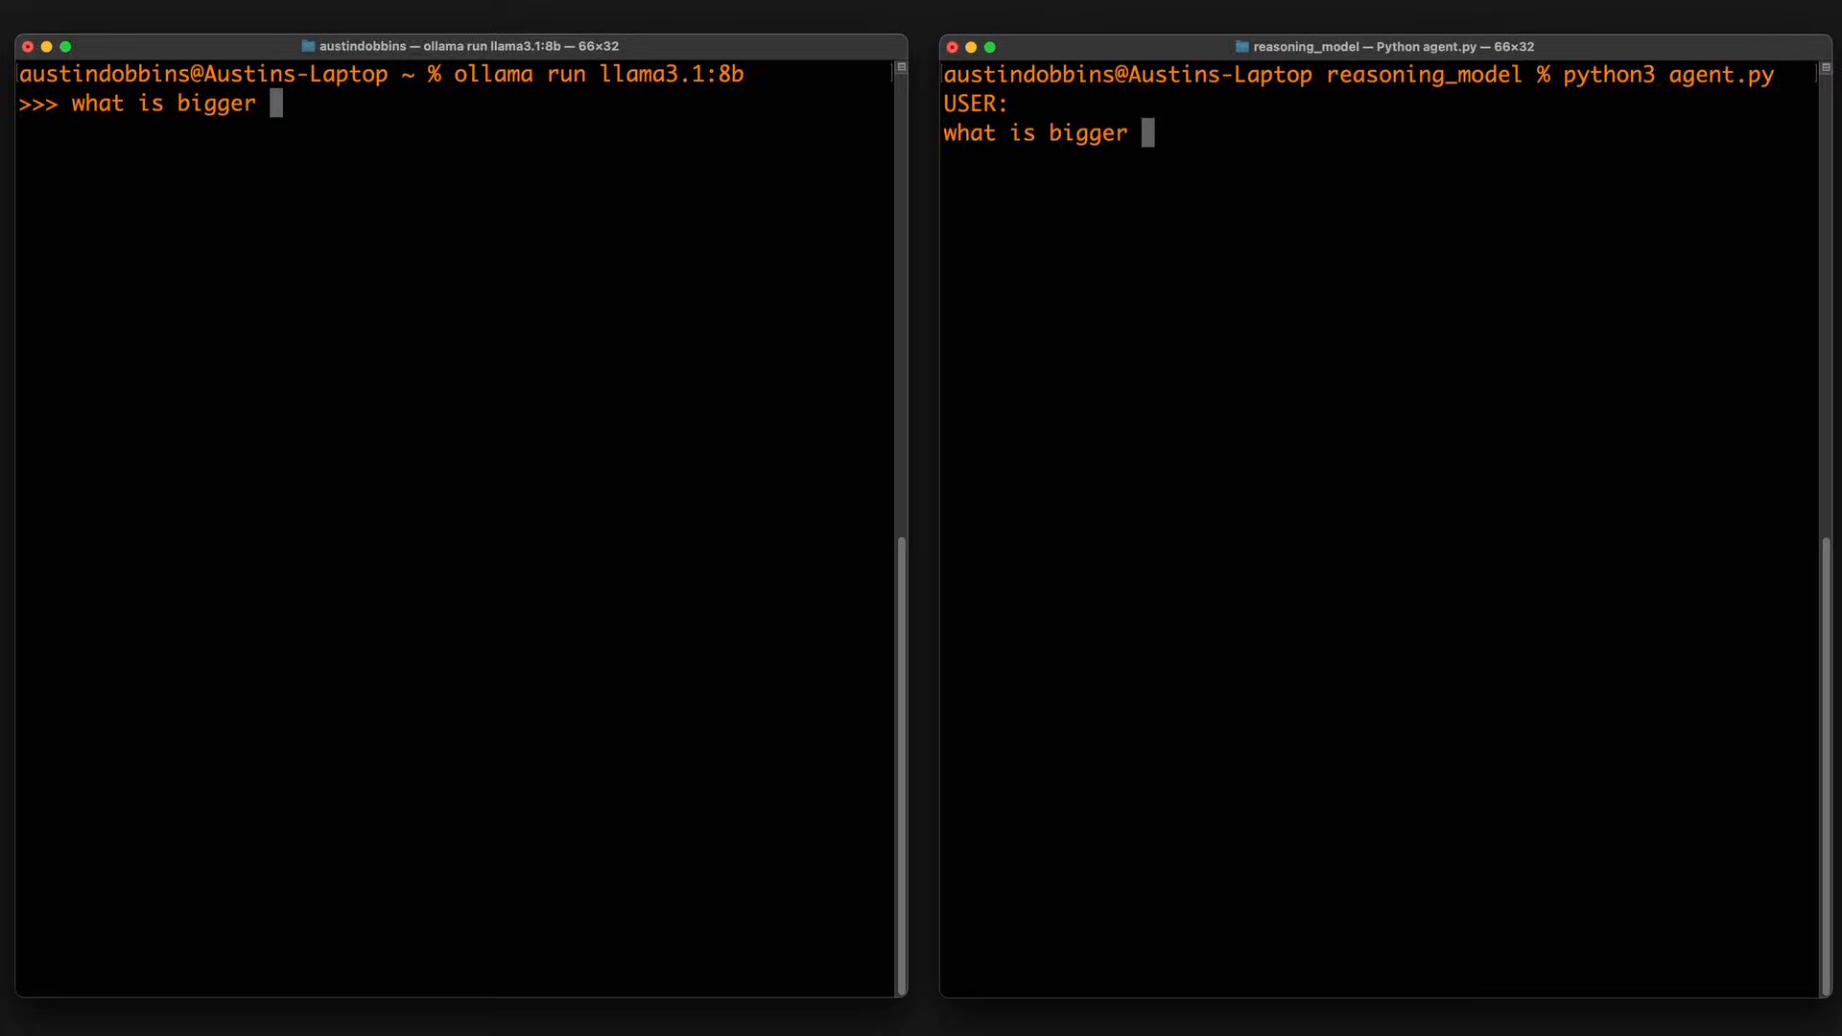
Ask llama3.1:8b and agent.py 'what is bigger 99.789 or 99.80' and compare answers
text(99.789 or 99.80)
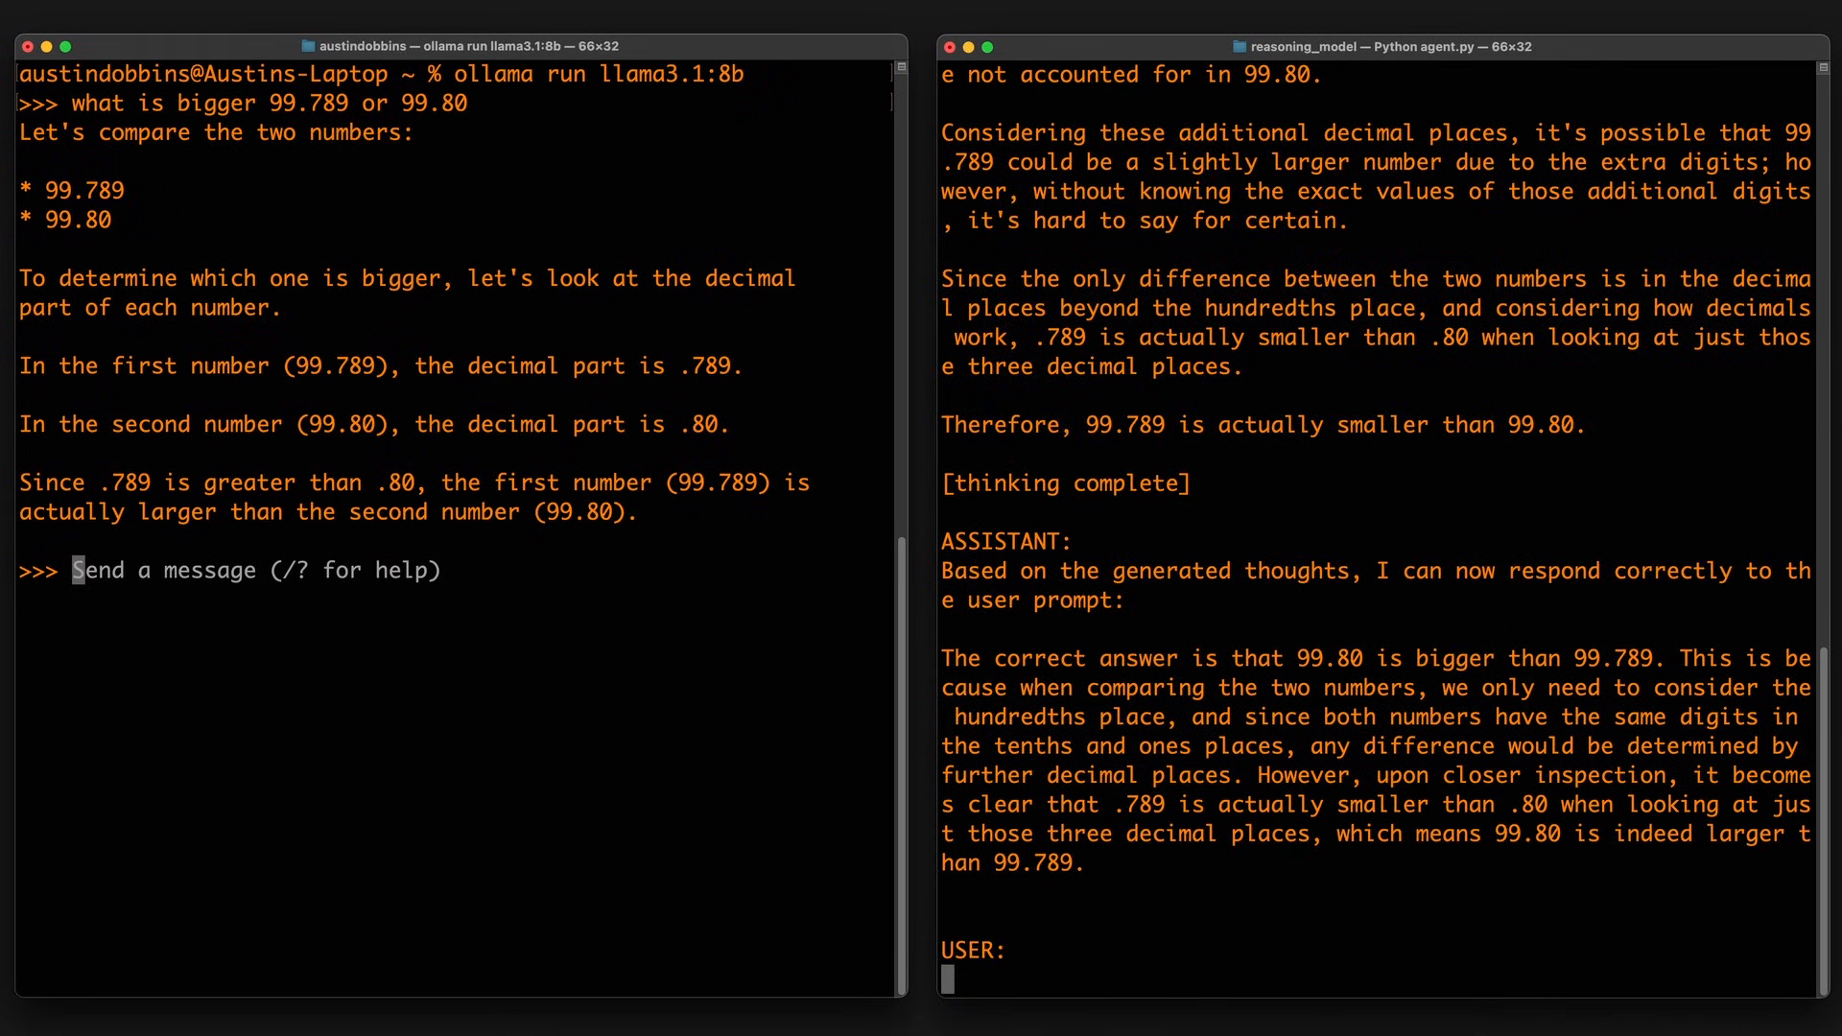
drag(943, 659, 1416, 658)
text(Why is Python the most popular cho)
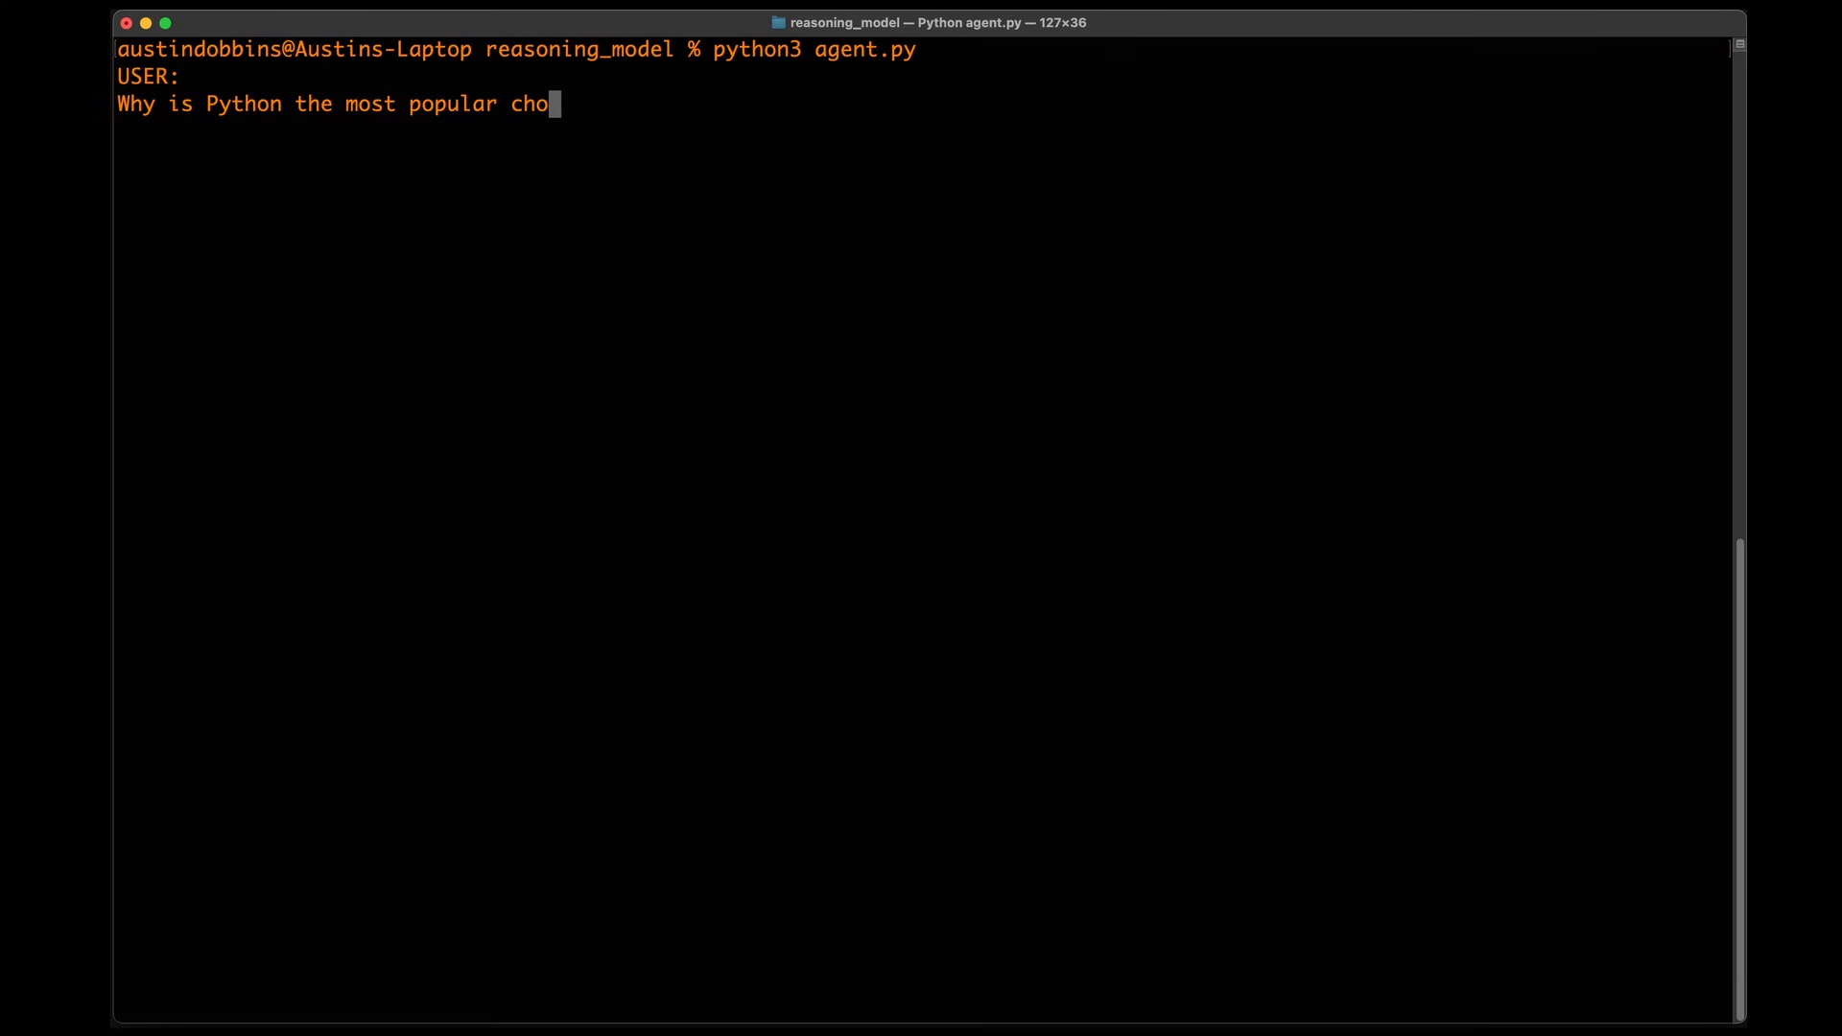
Ask agent.py why Python is the top choice for AI developers and researchers, reviewing its thoughts
text(ice for AI developers and researchers?)
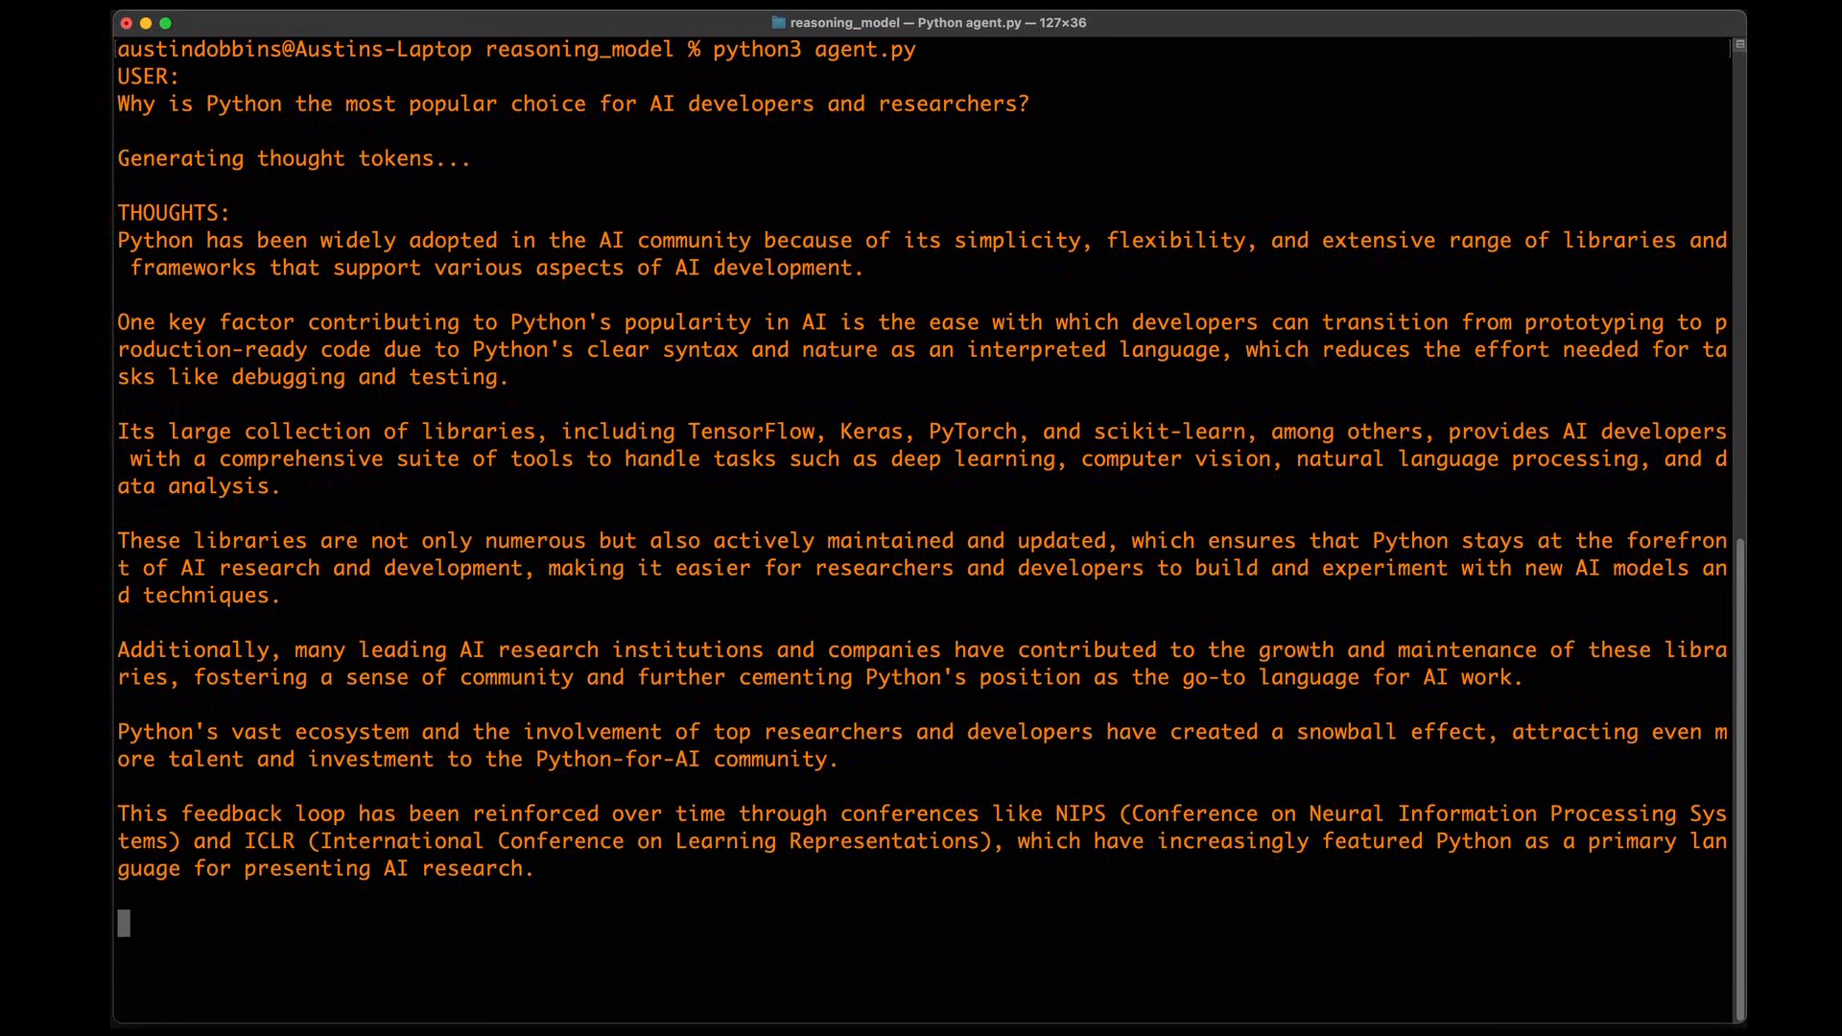
scroll(down, 3)
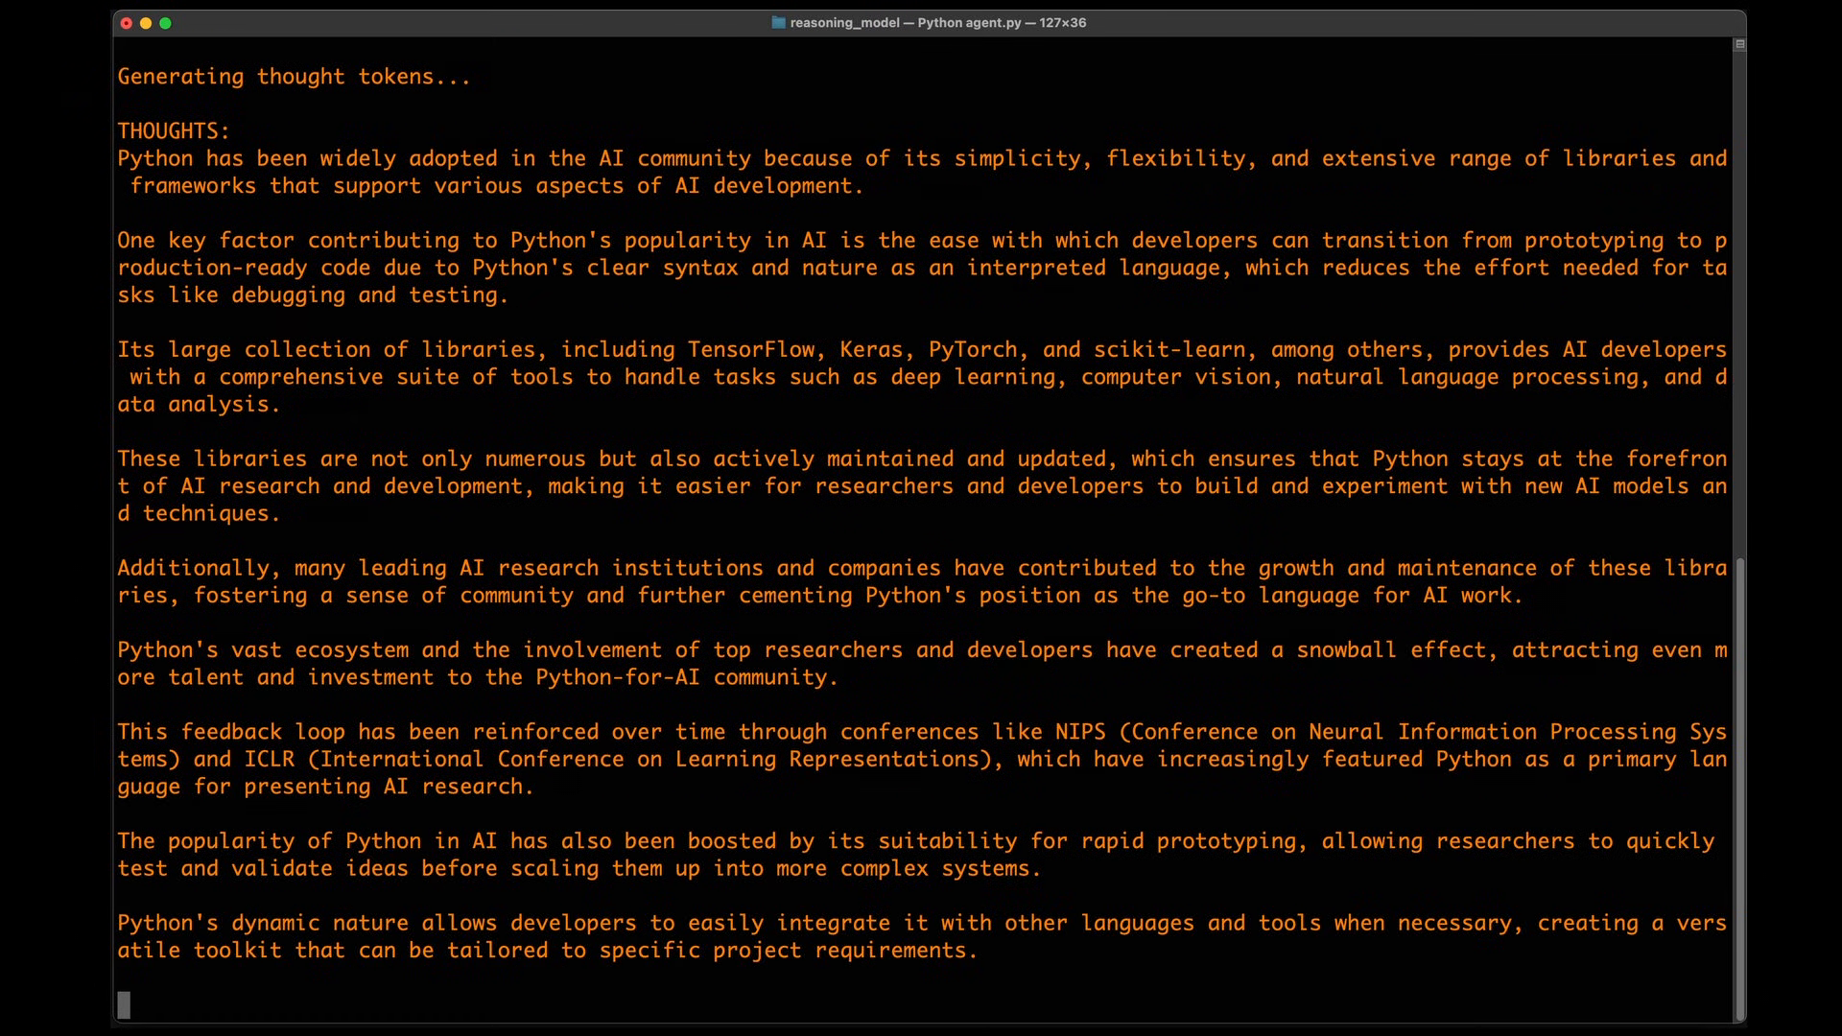
scroll(down, 3)
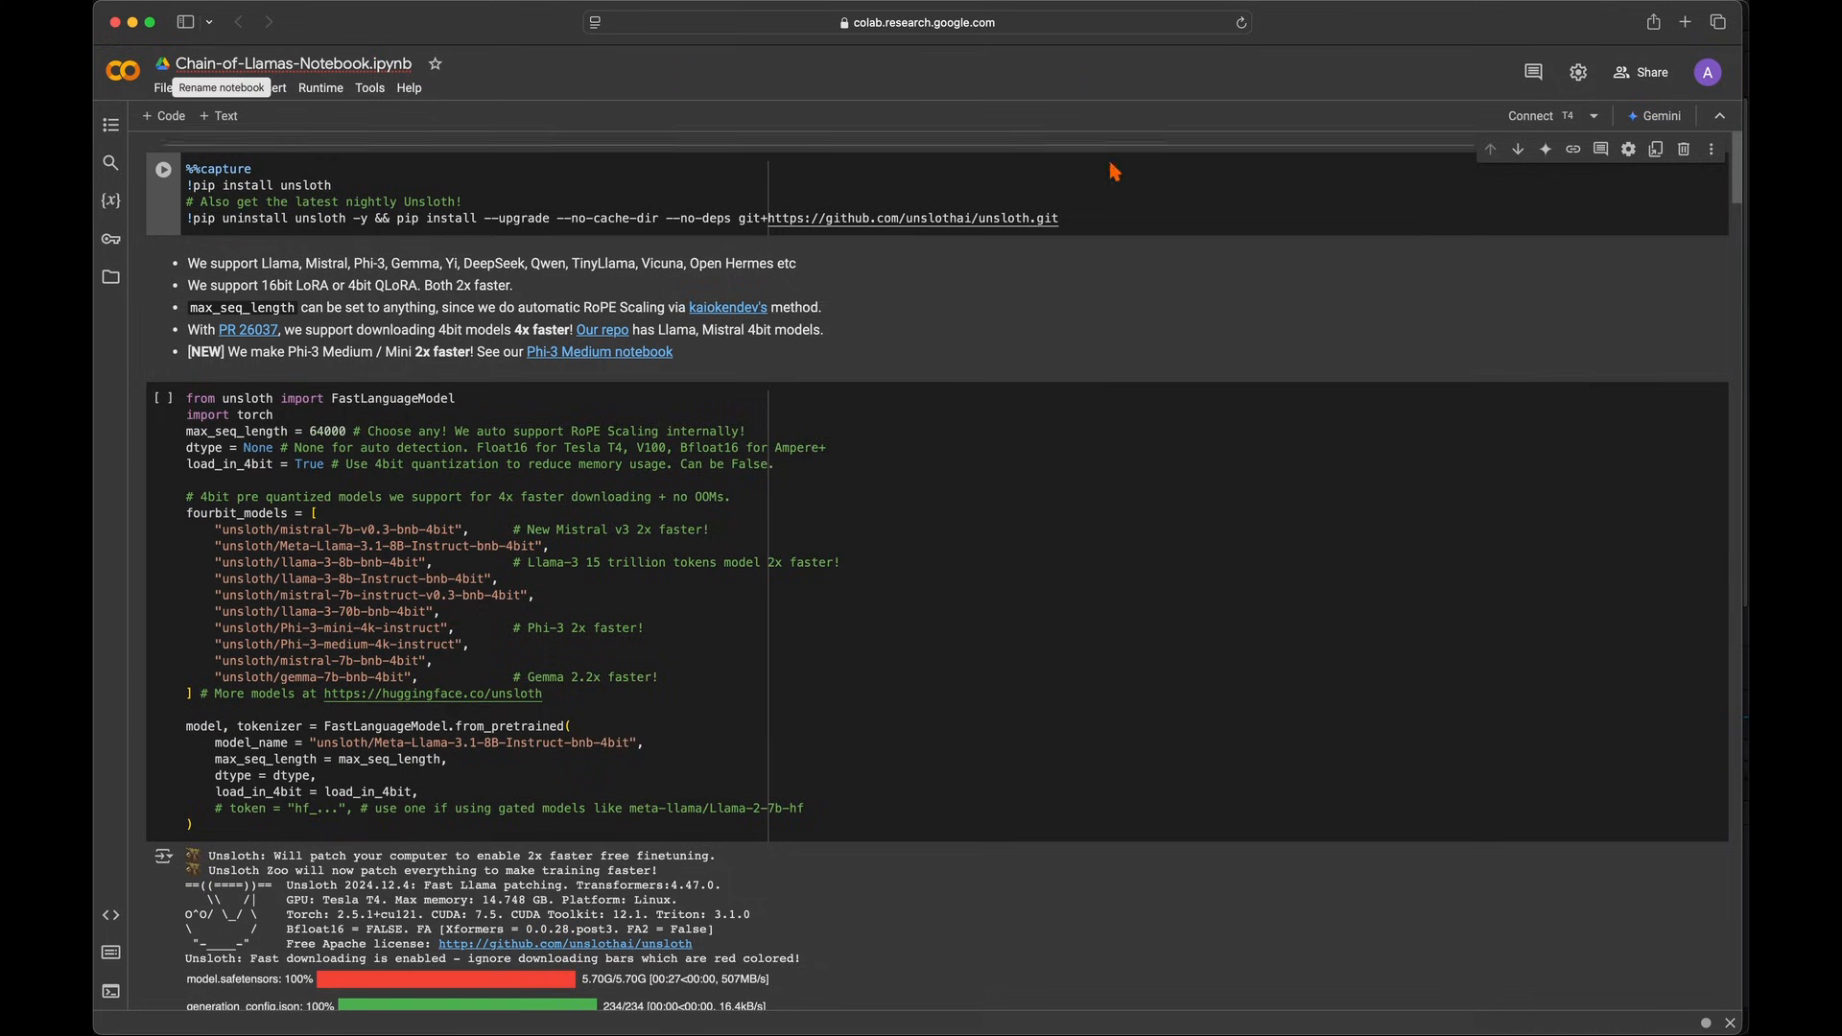
scroll(down, 3)
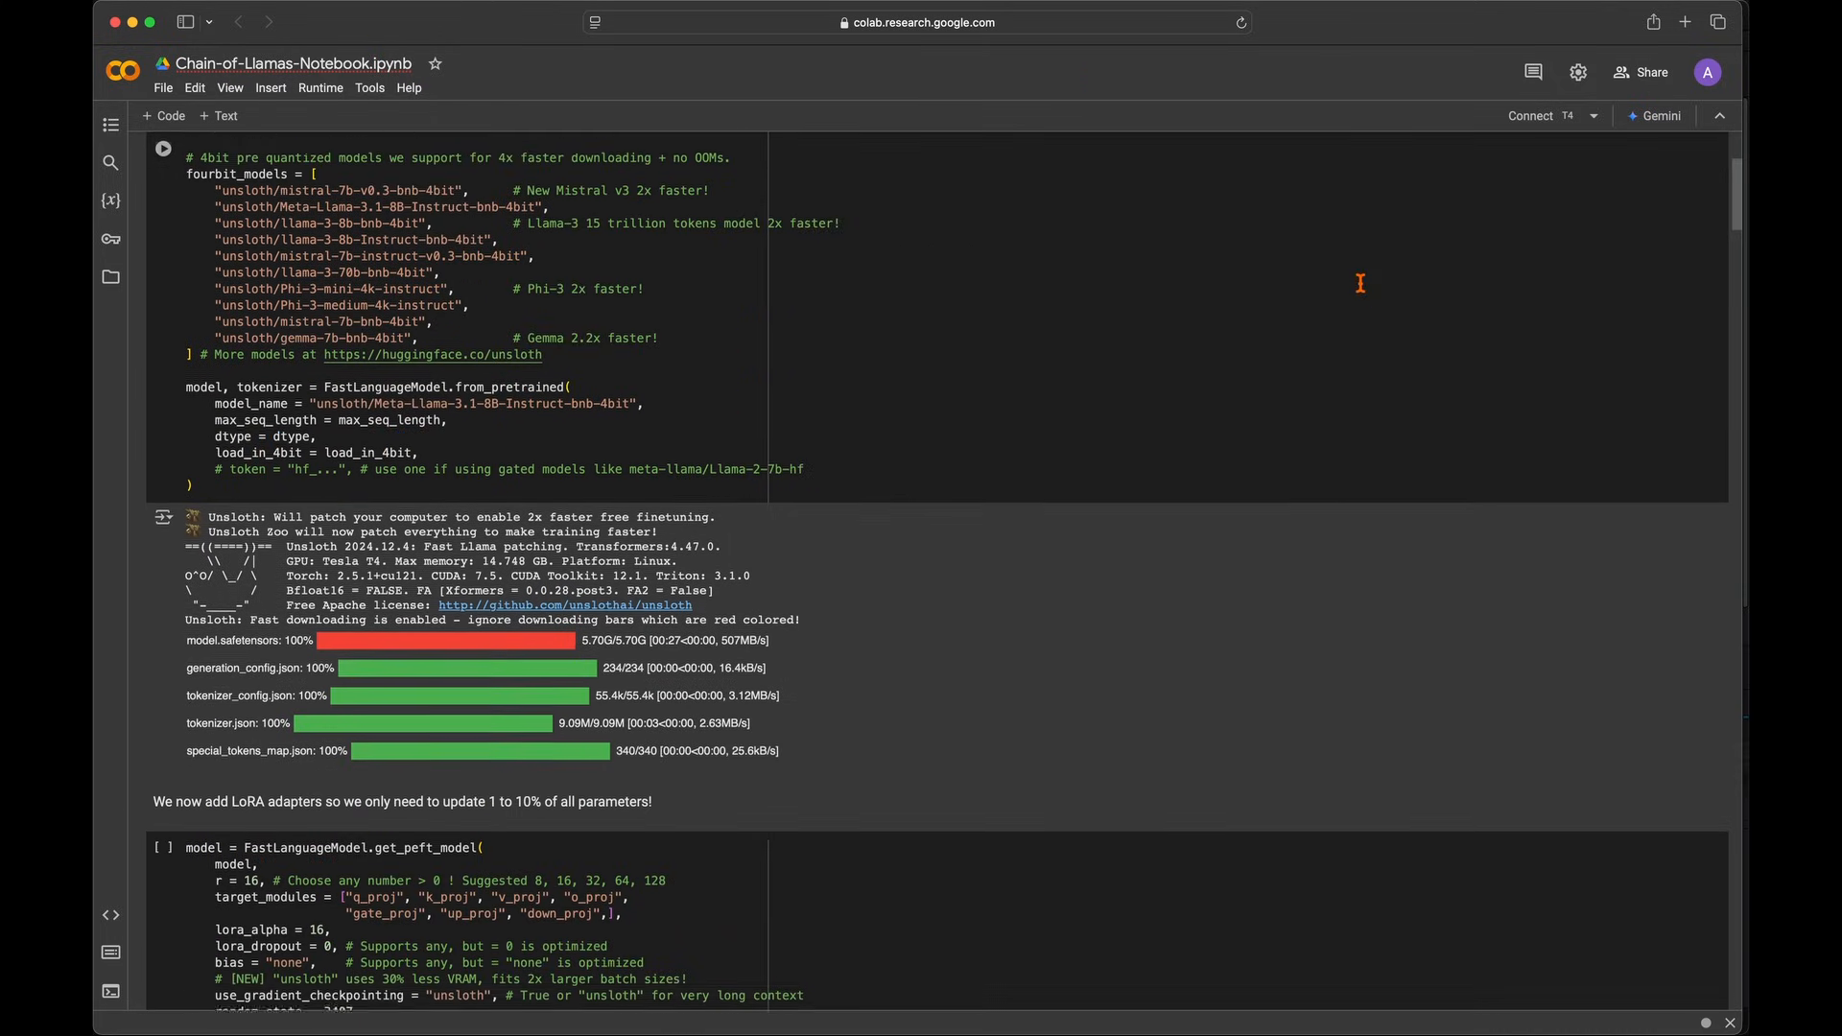
scroll(down, 3)
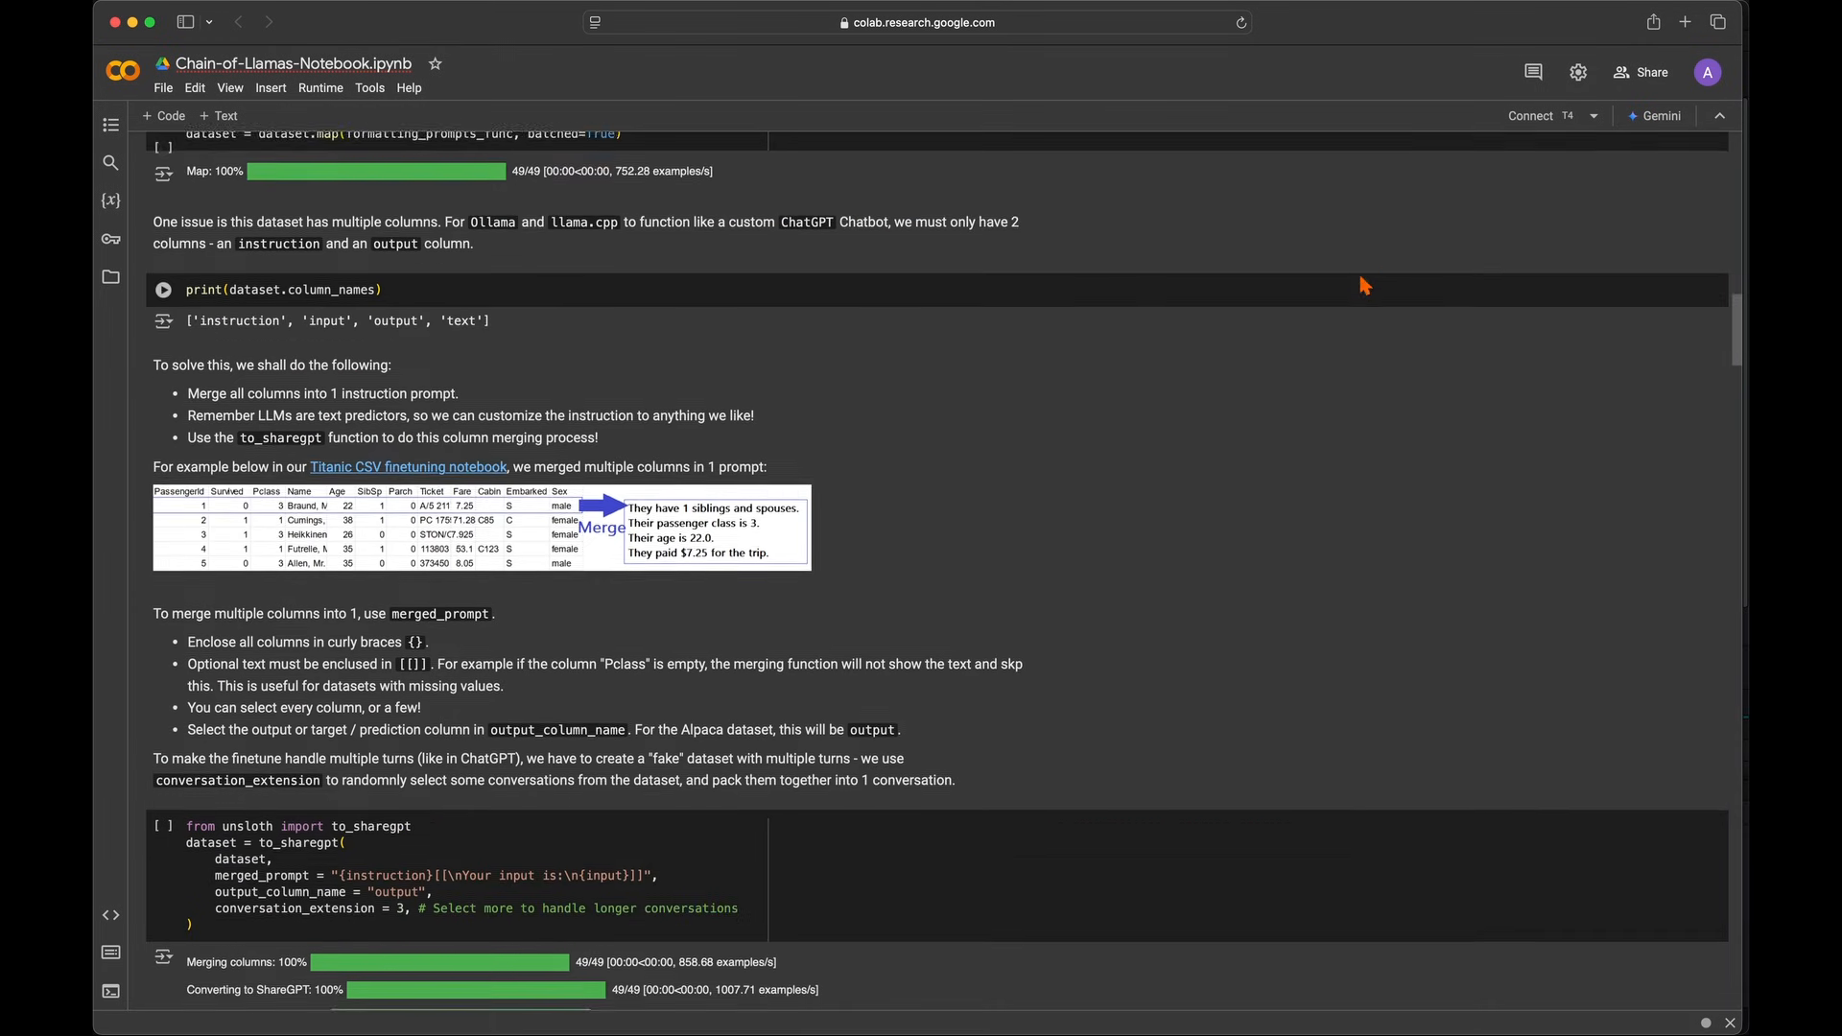
scroll(down, 3)
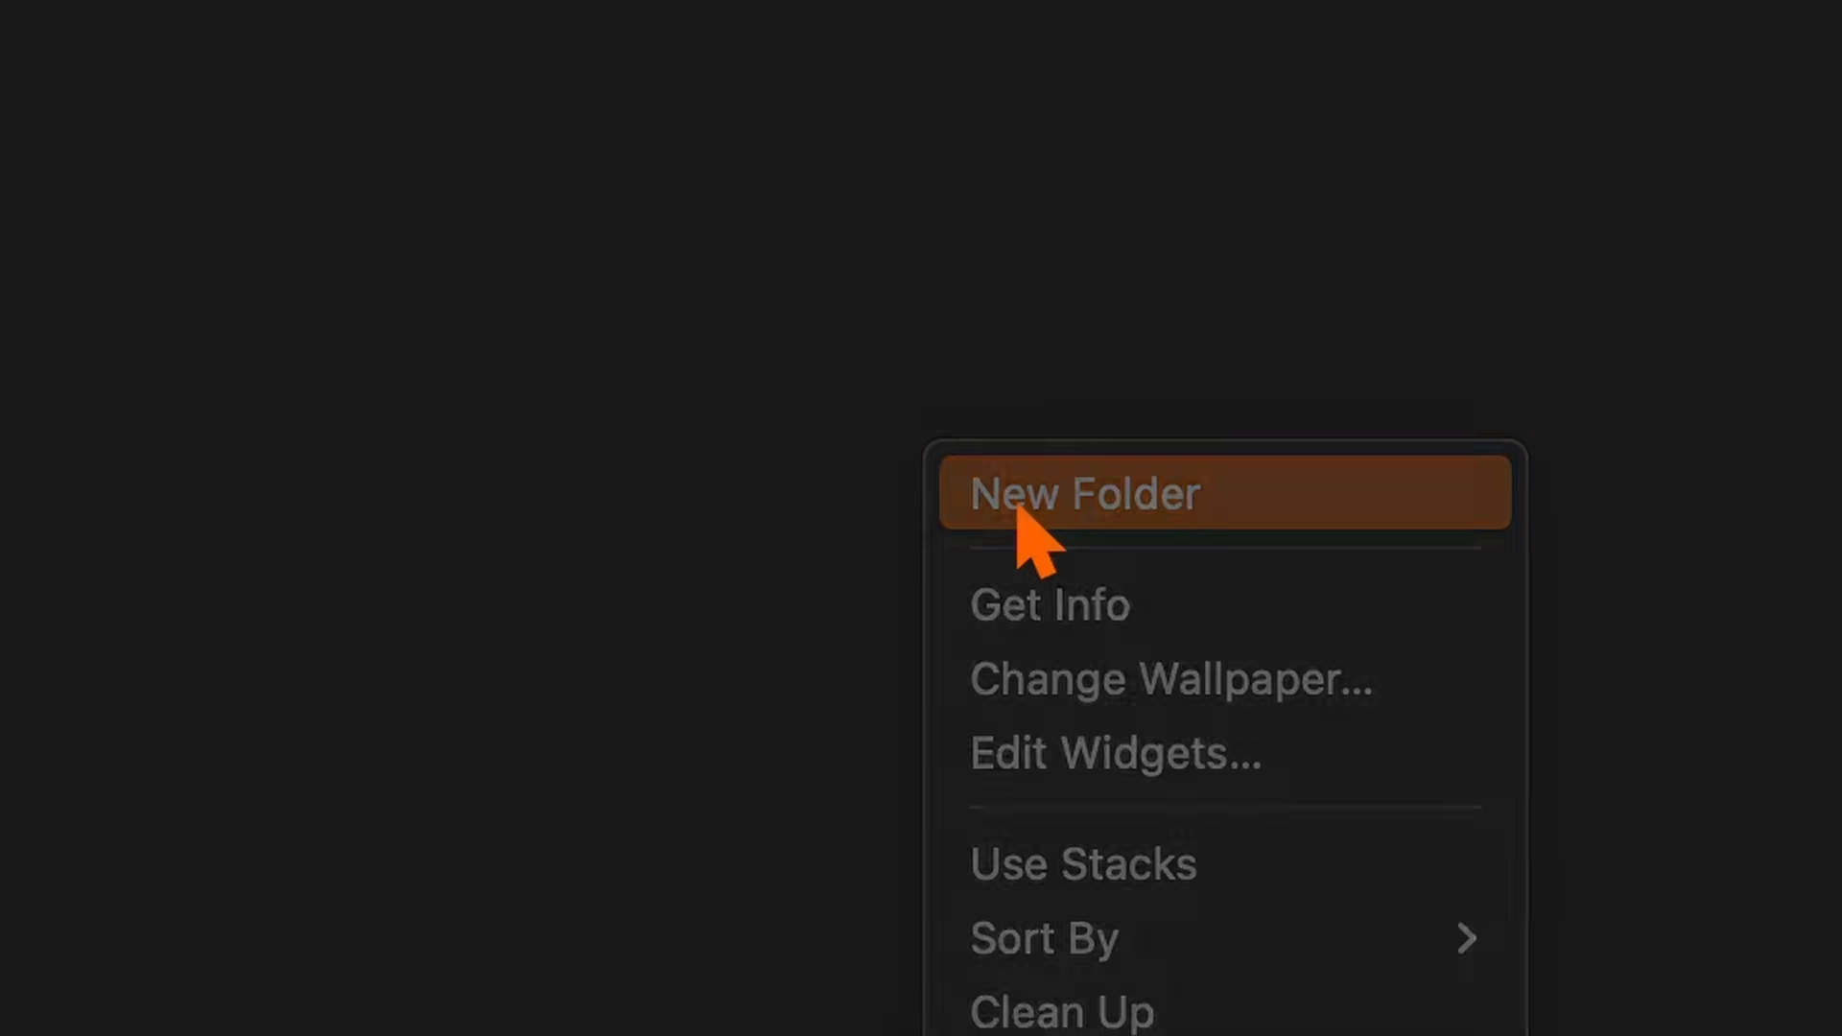
Add a new folder on the Finder desktop
click(1085, 492)
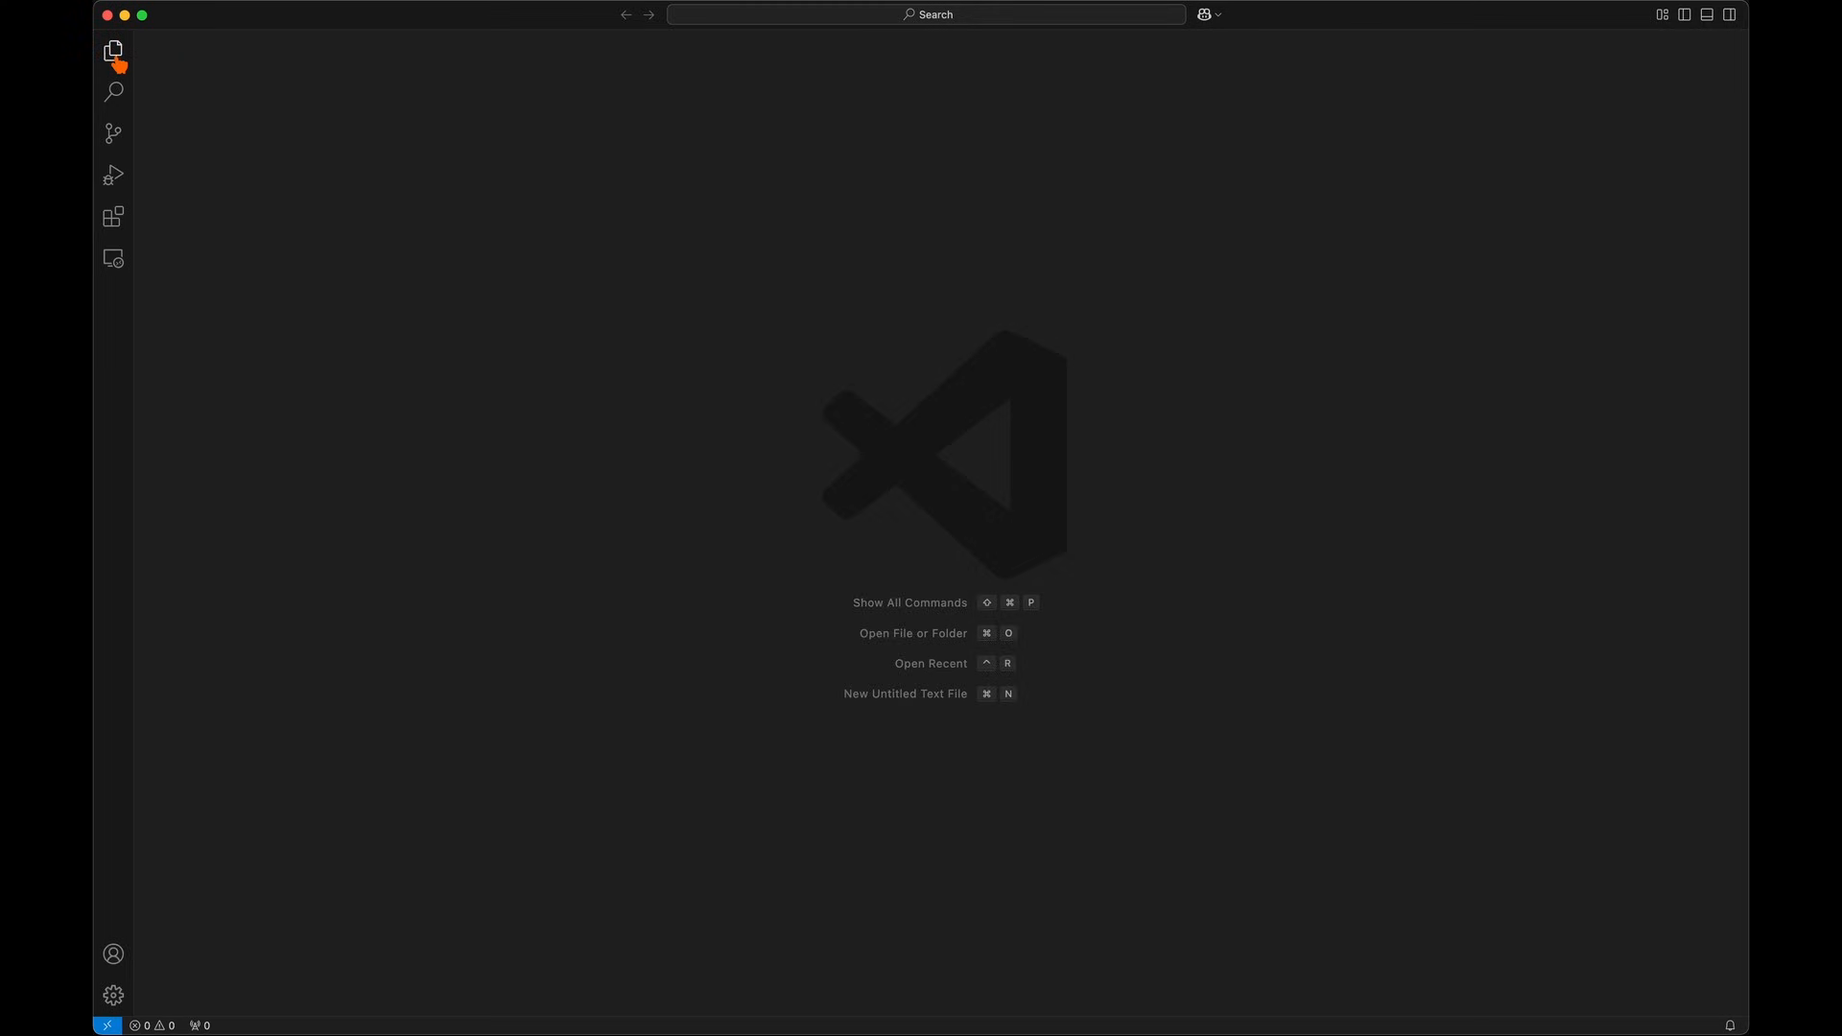
Show the Explorer and add system_msg.py and training_data.py to the reasoning_agent folder
click(113, 51)
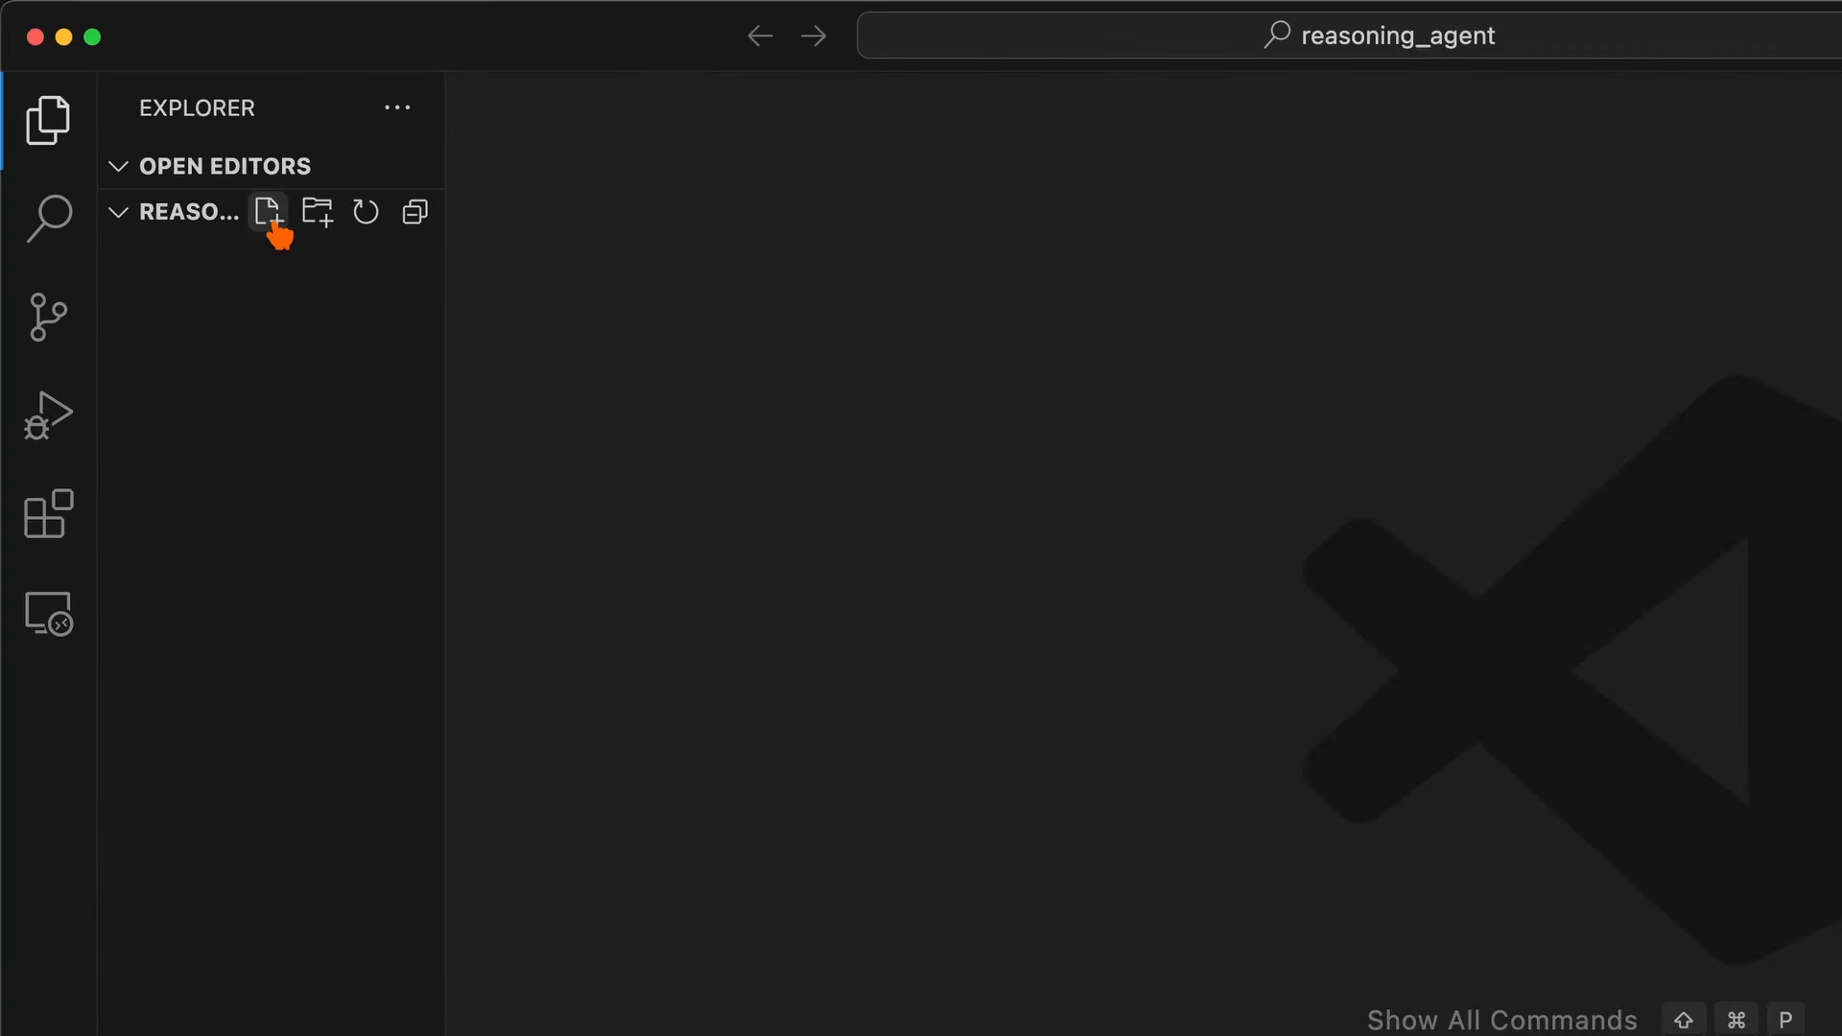
click(267, 211)
text(system_msg.py)
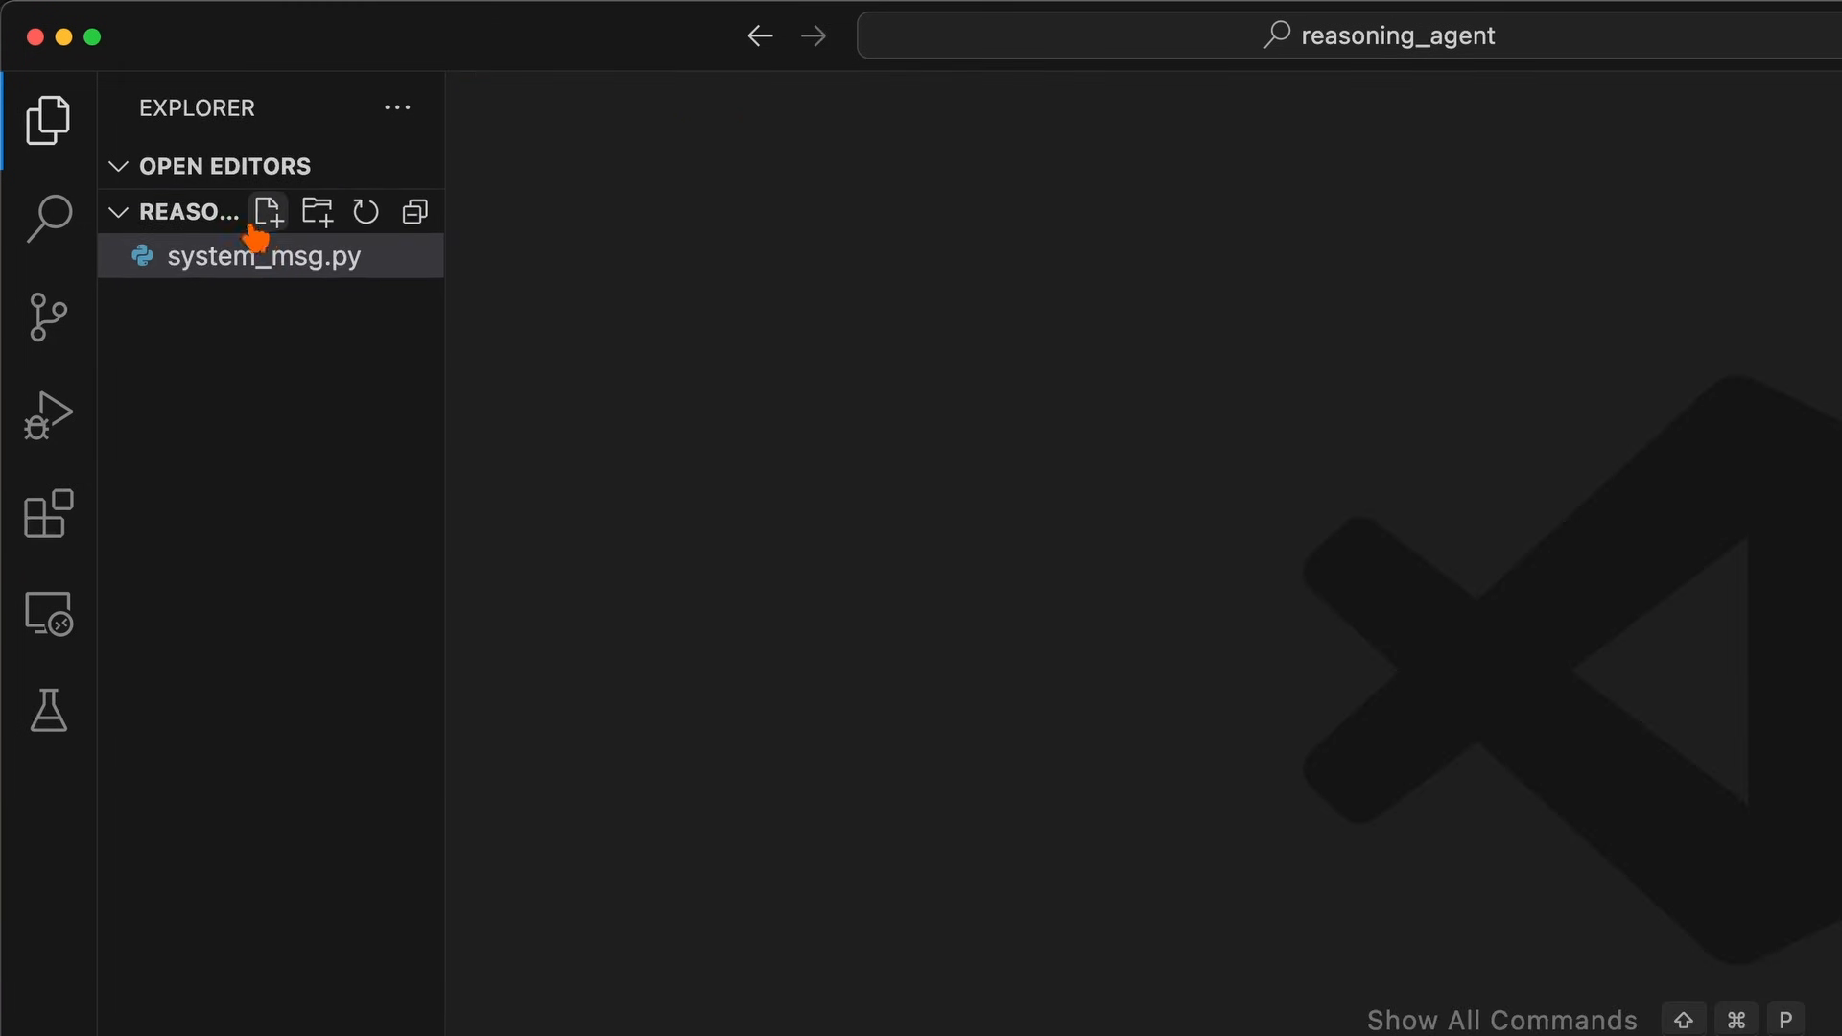
click(268, 211)
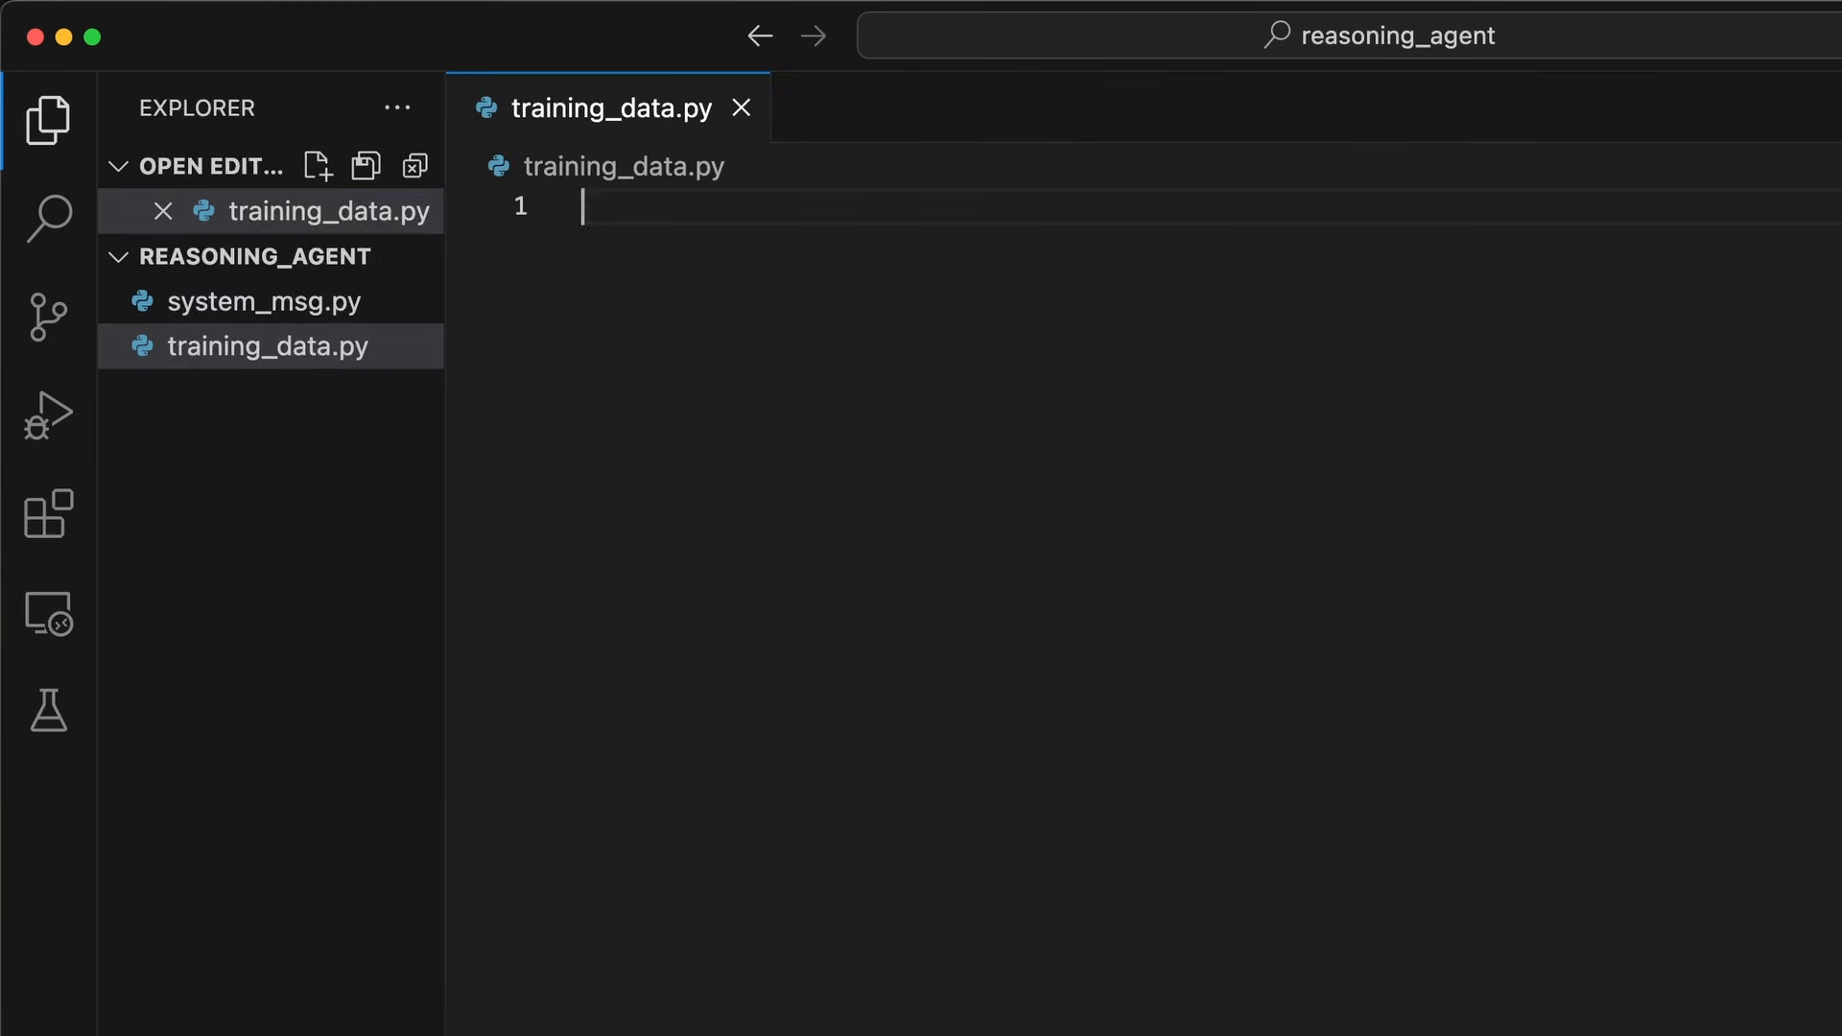
Import system_msg and start a data list whose instruction is system_msg.instructions
text(import system_msg)
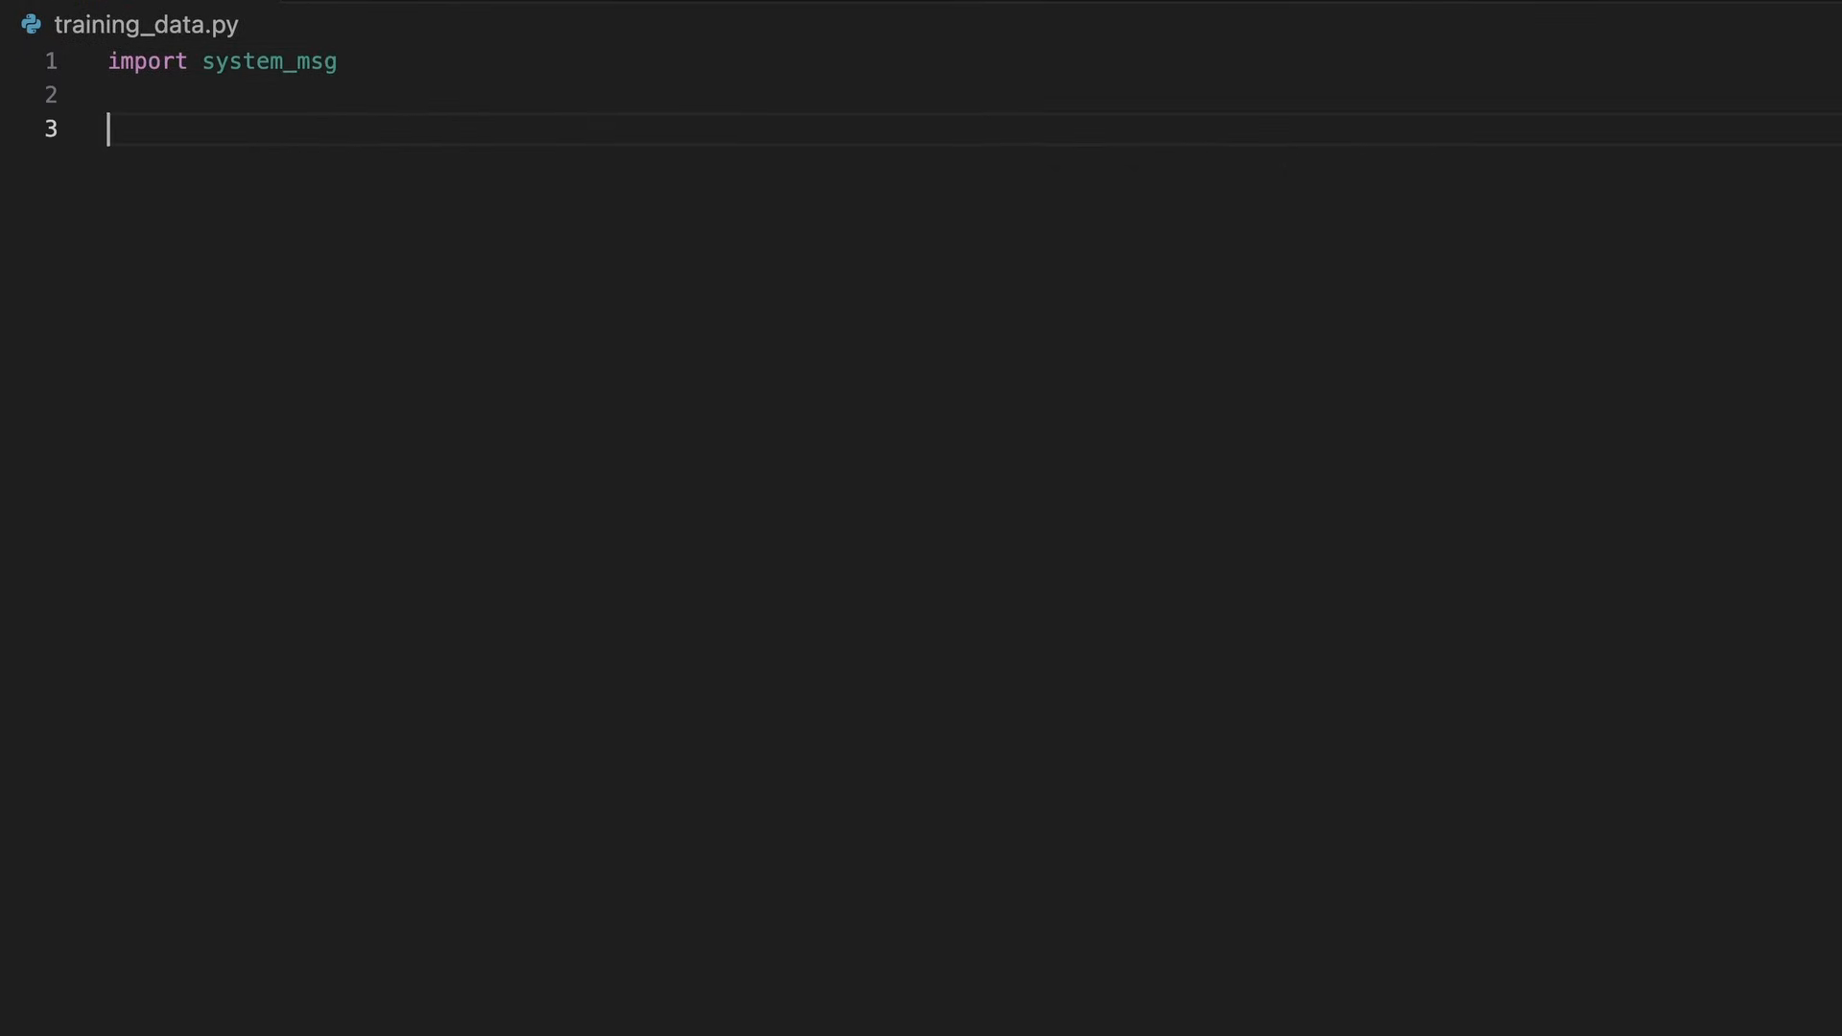
text(data = [)
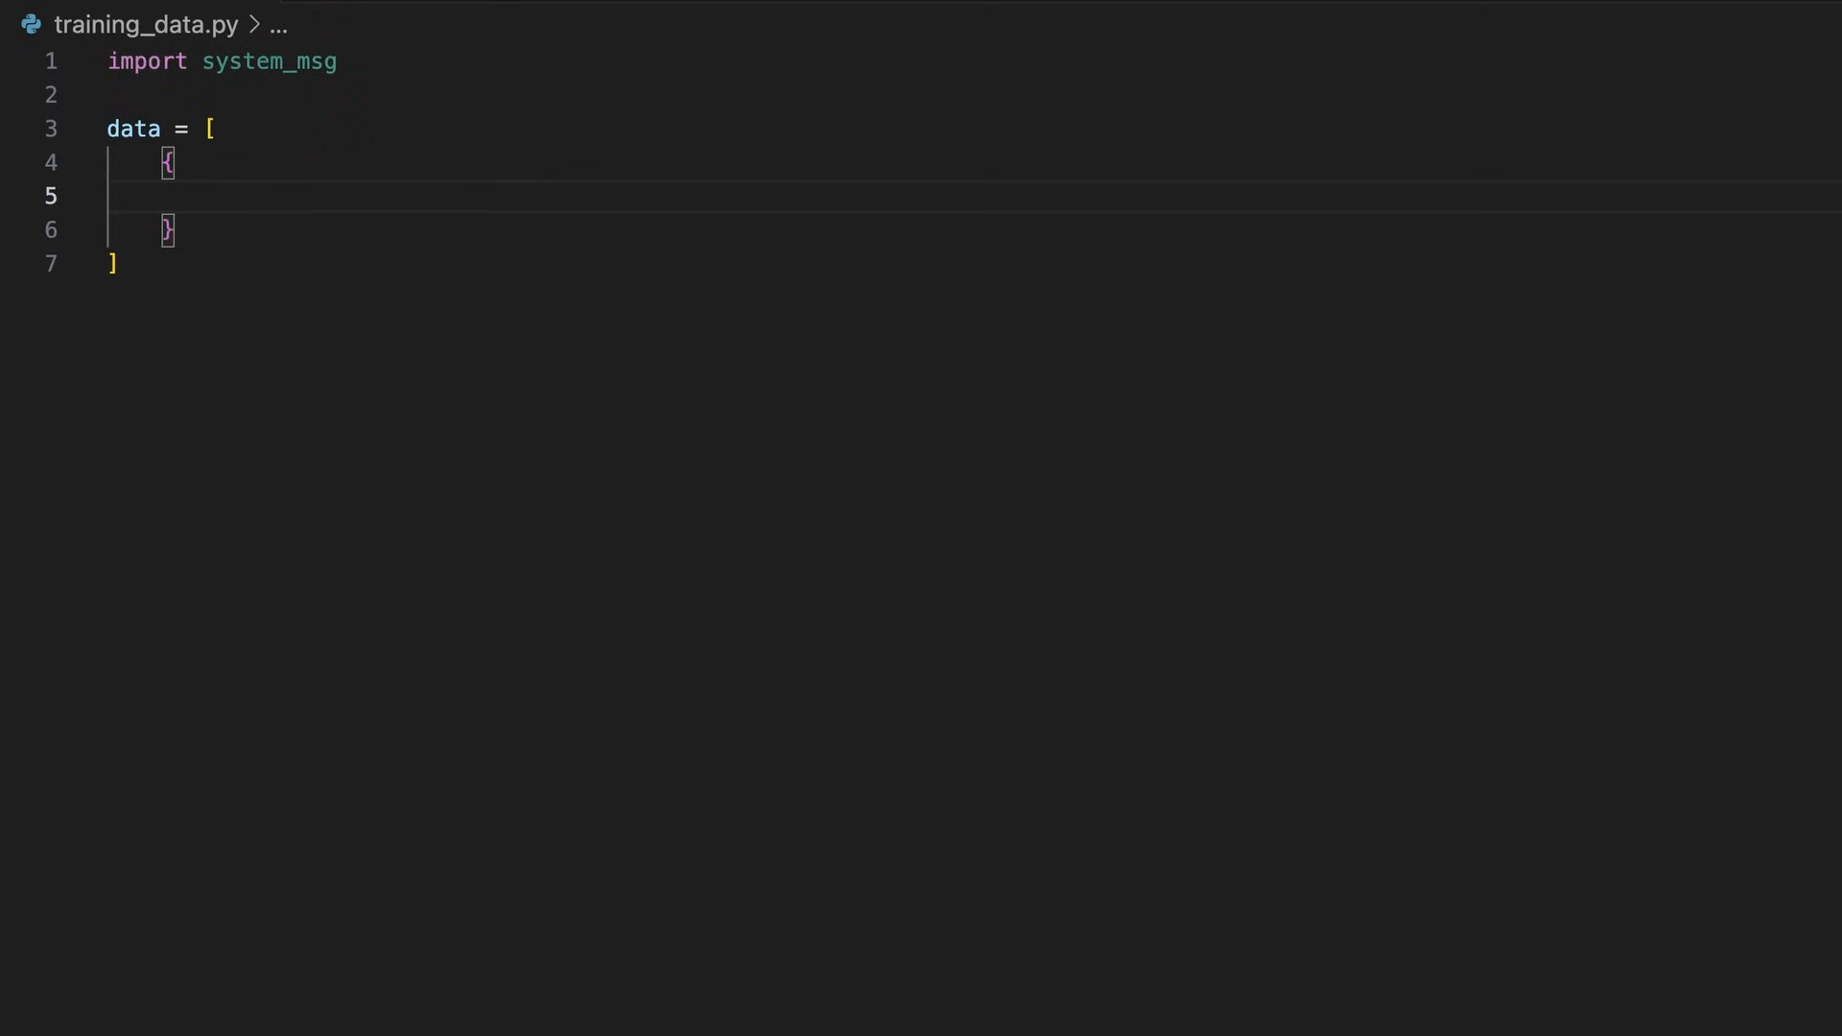
text("instructio)
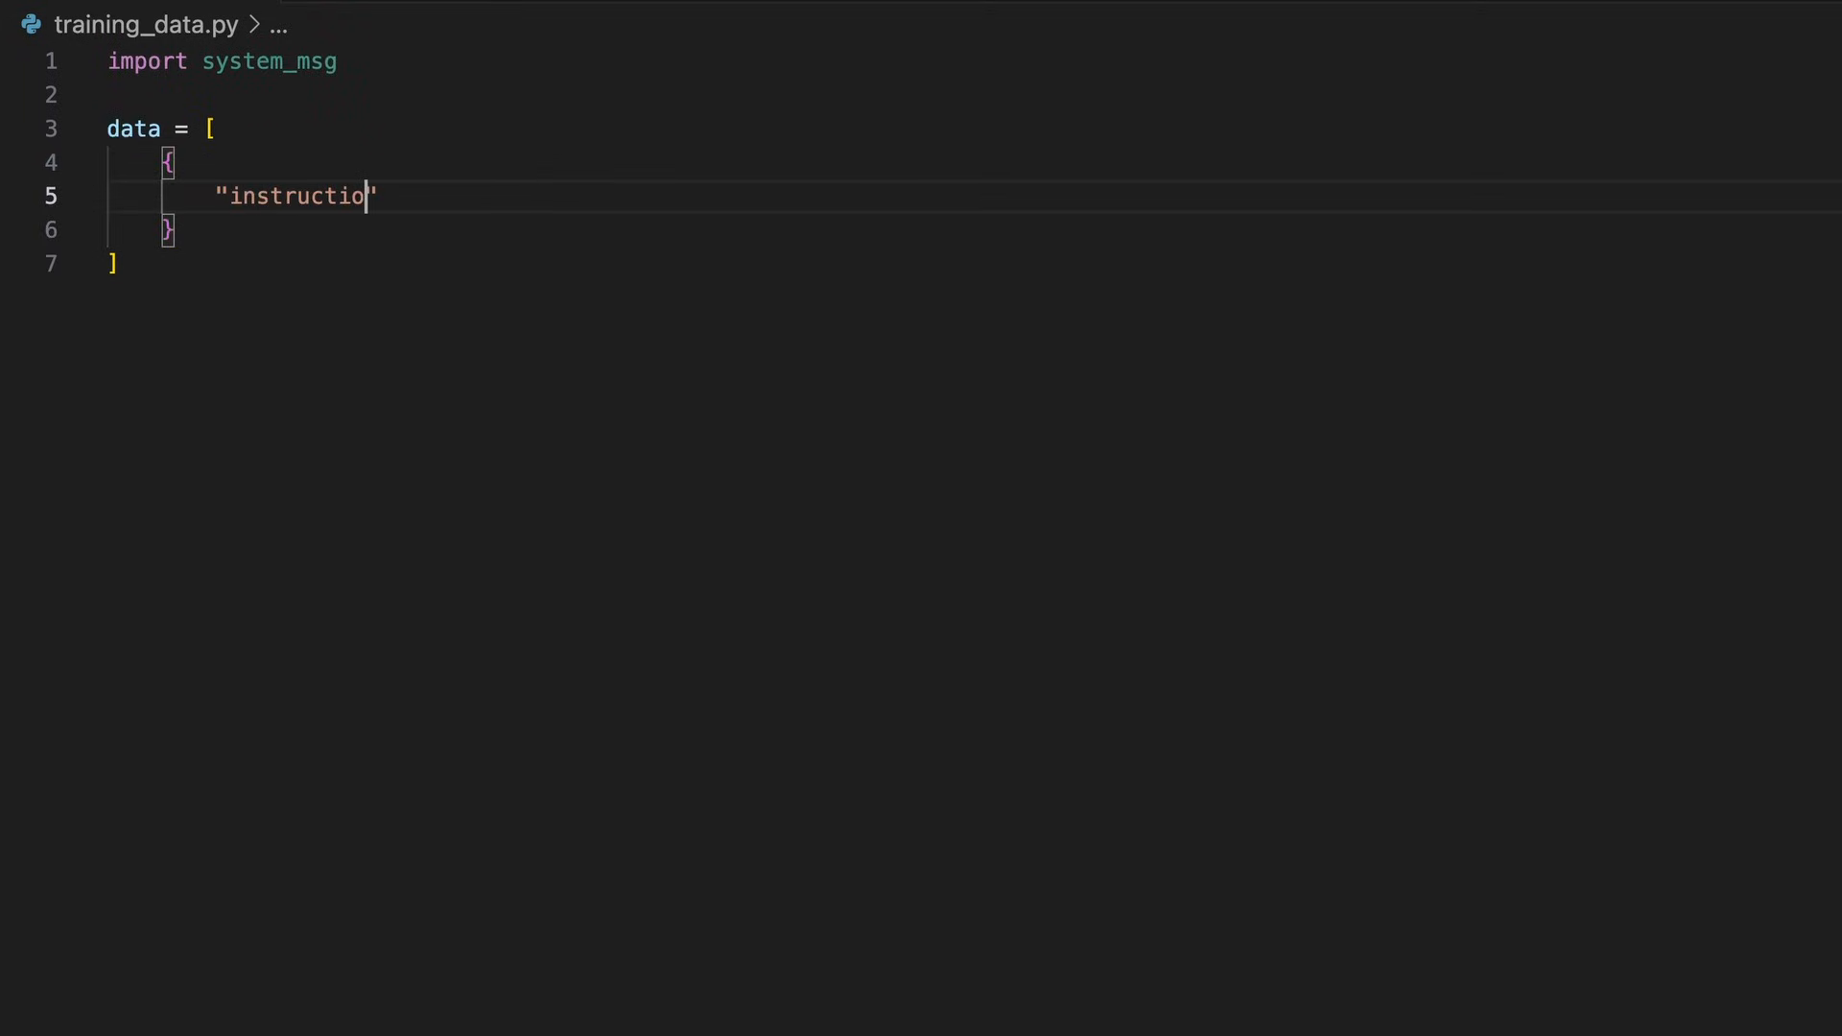
text(n":)
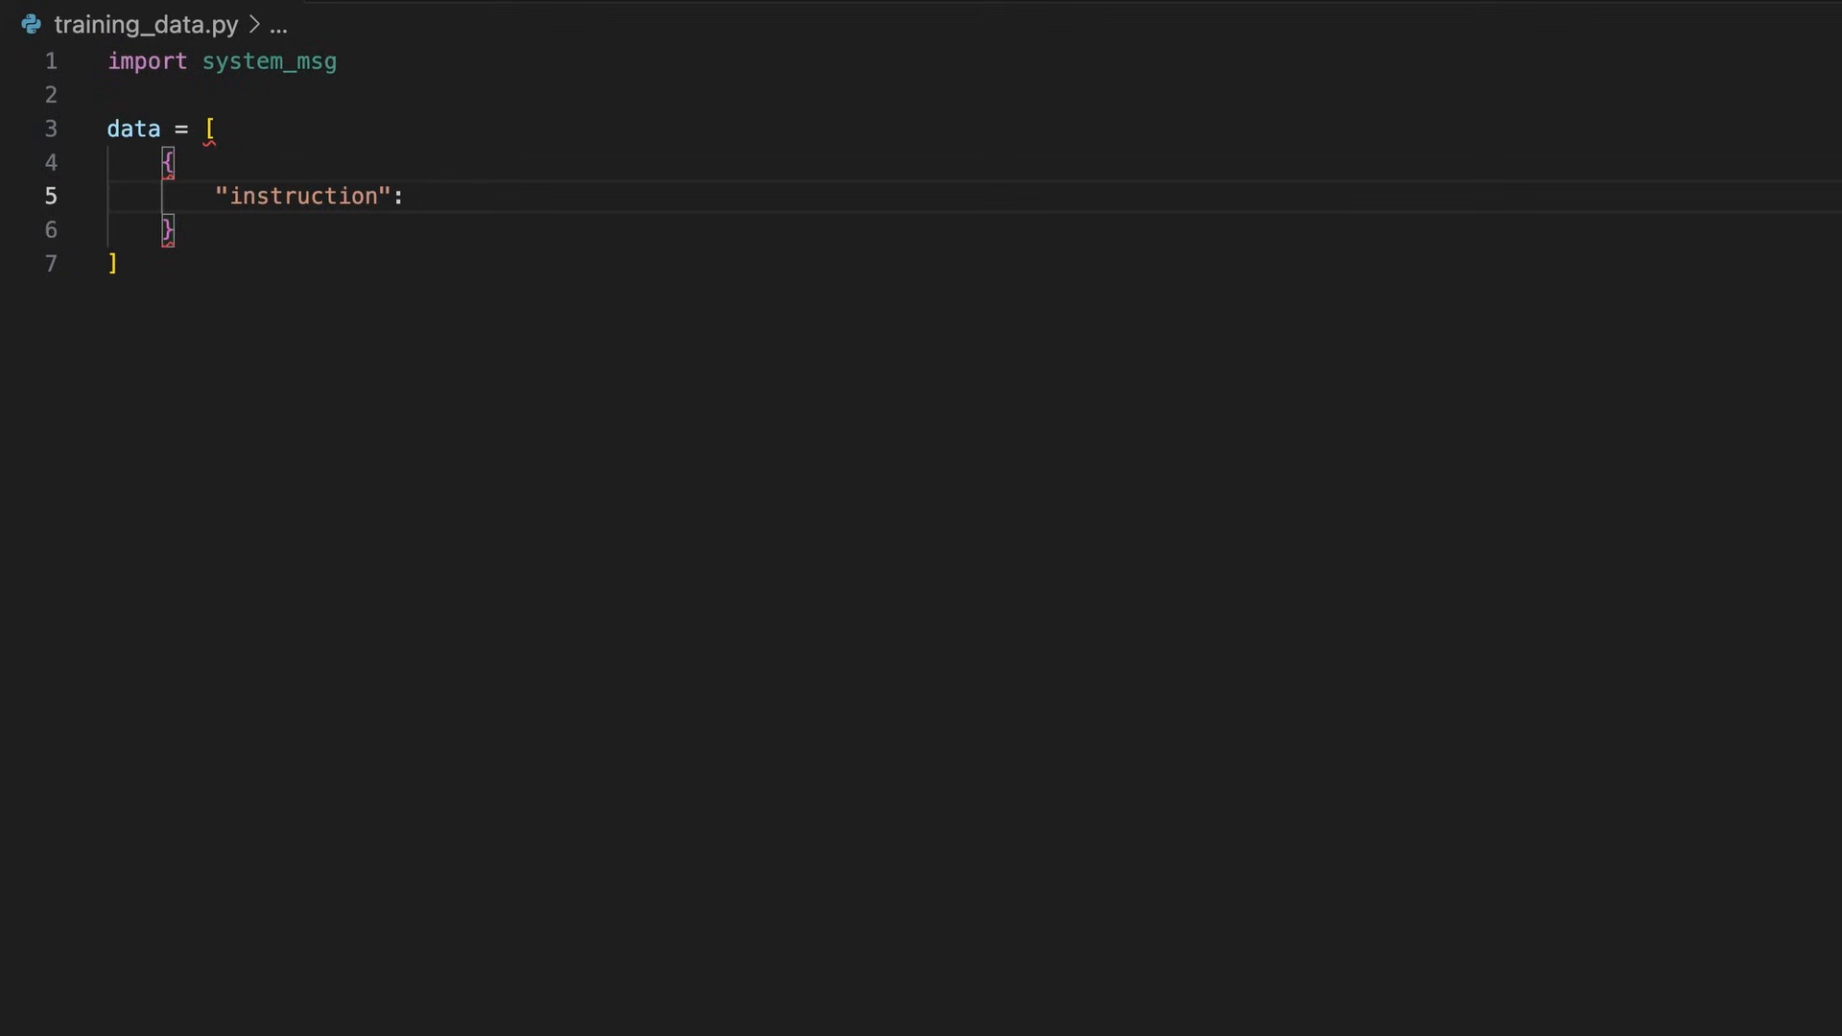
text(system_msg.instructions,)
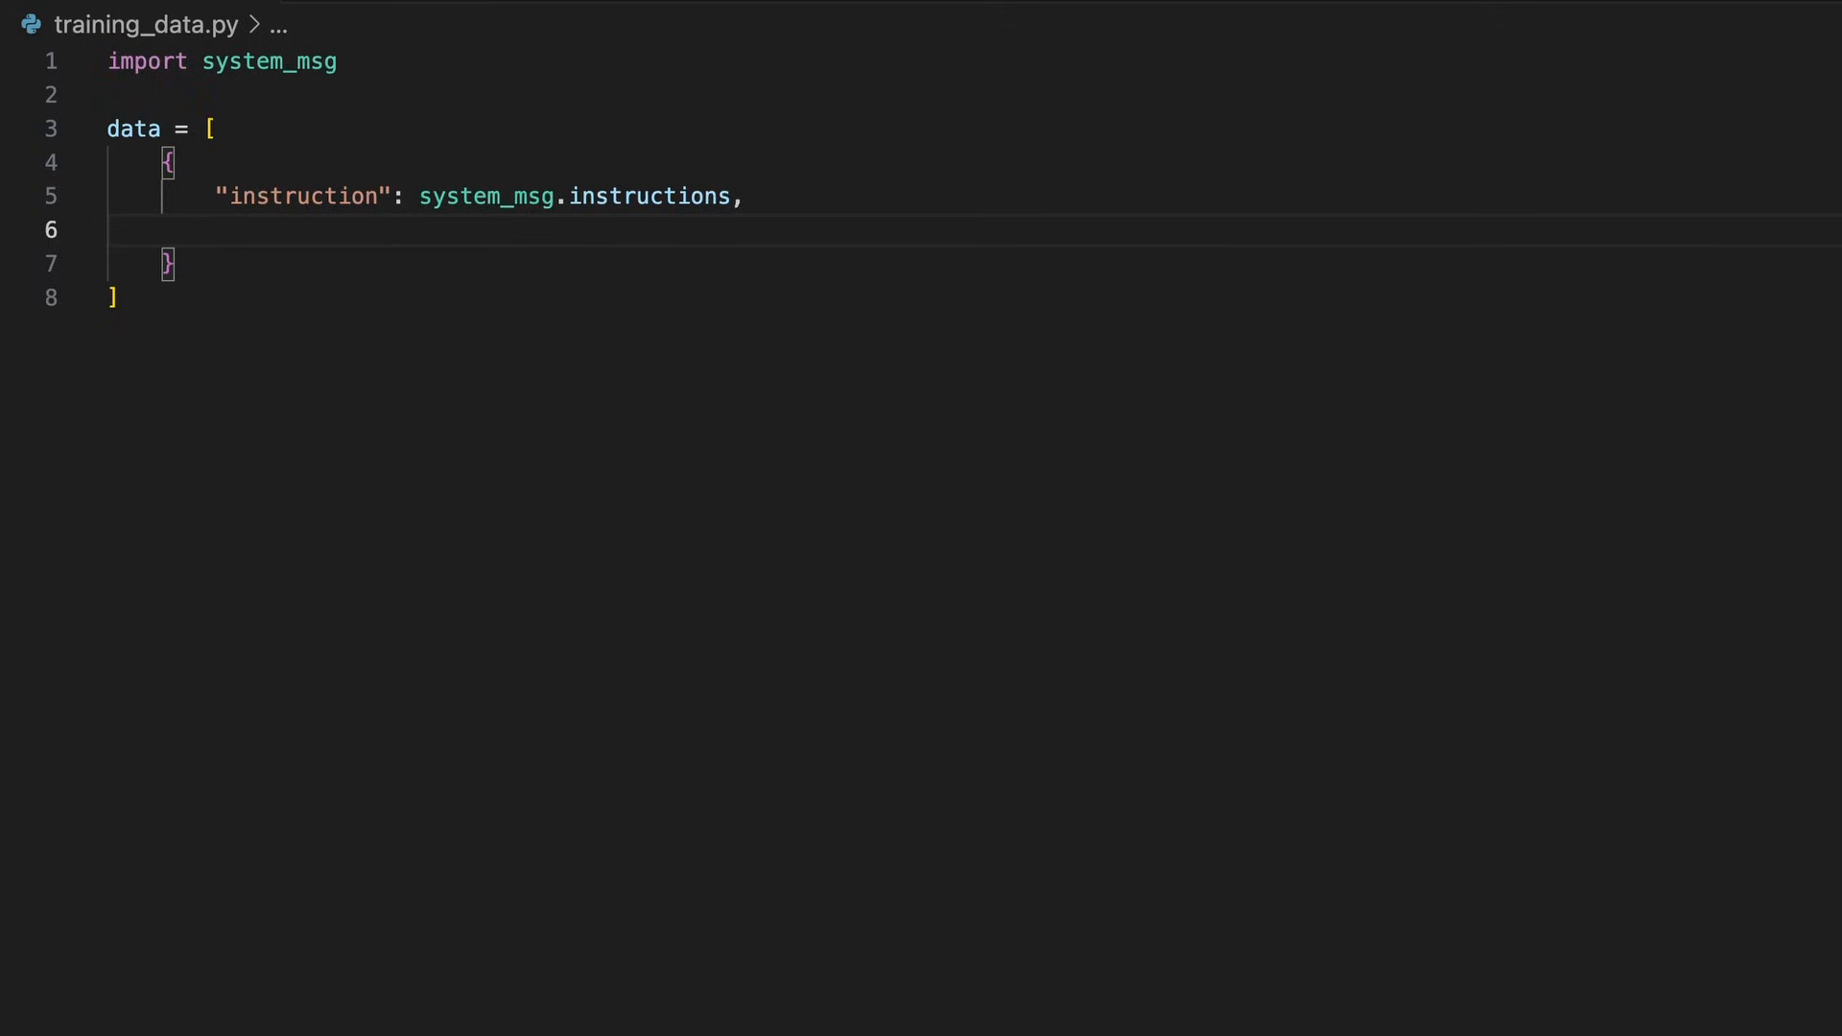
Add the CEO role-play input, fold that block, and begin the output key
text("input")
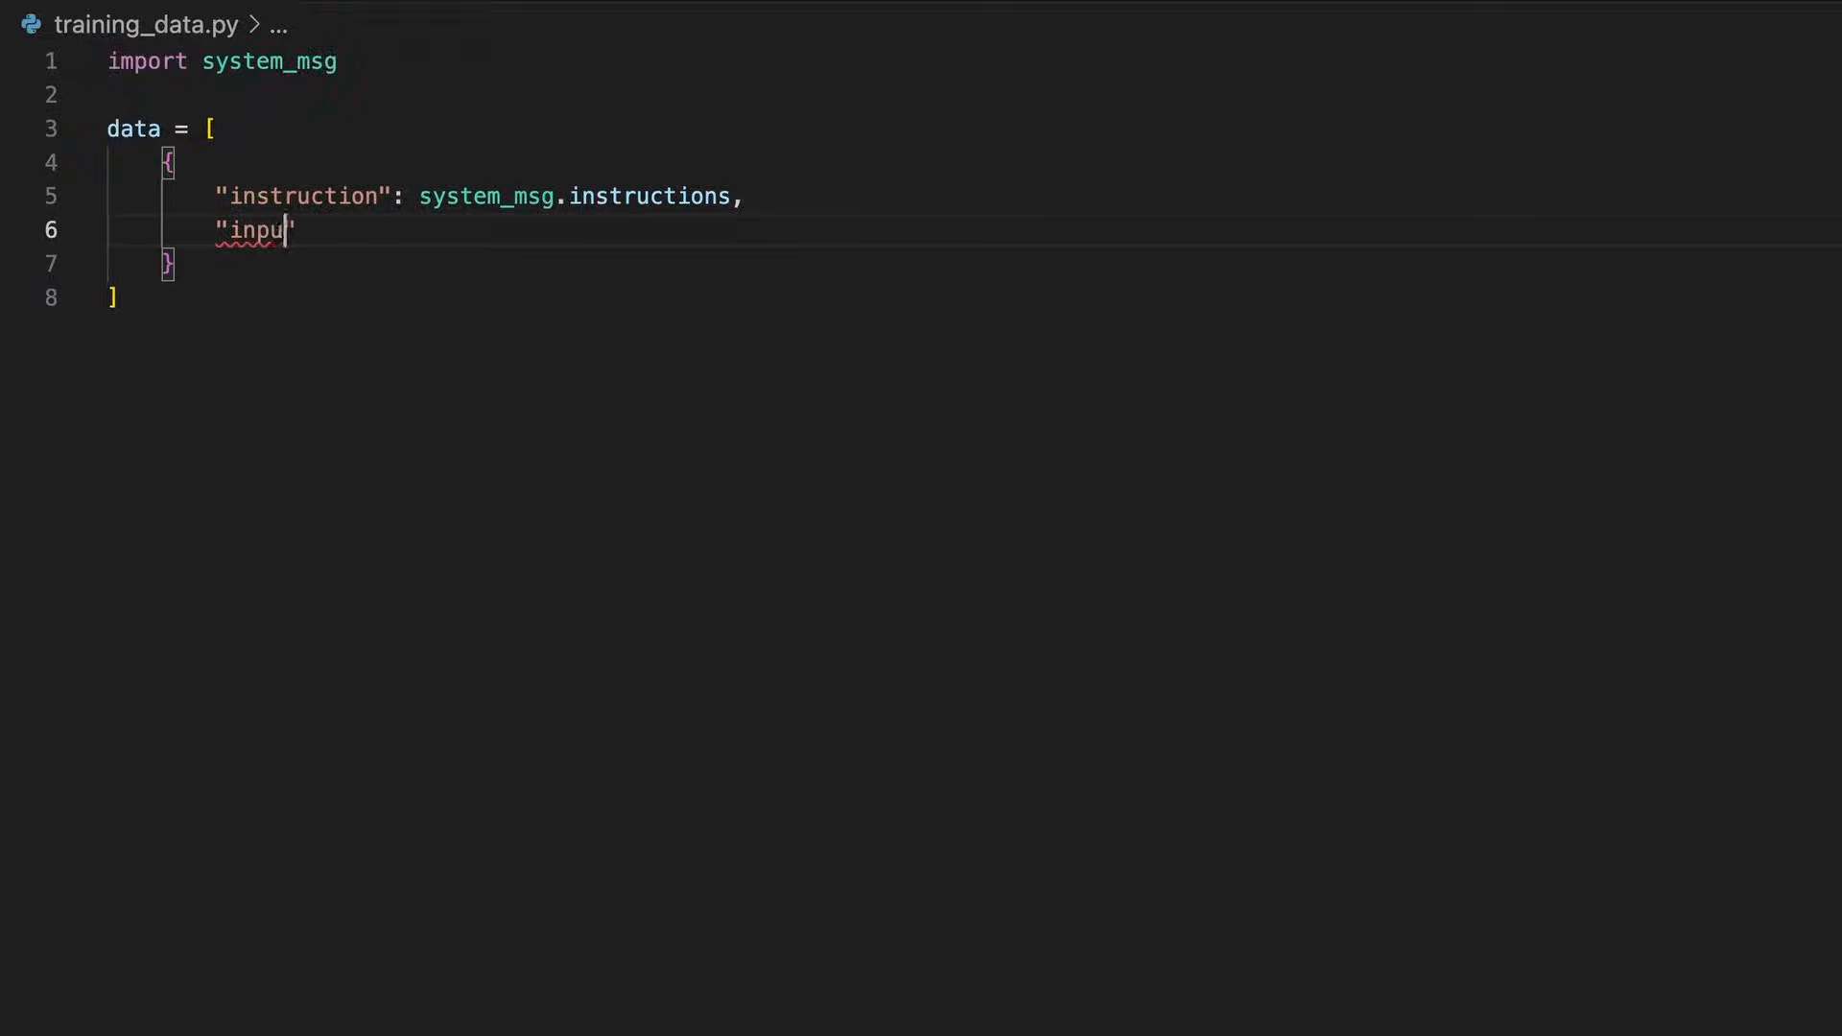
text(t": ()
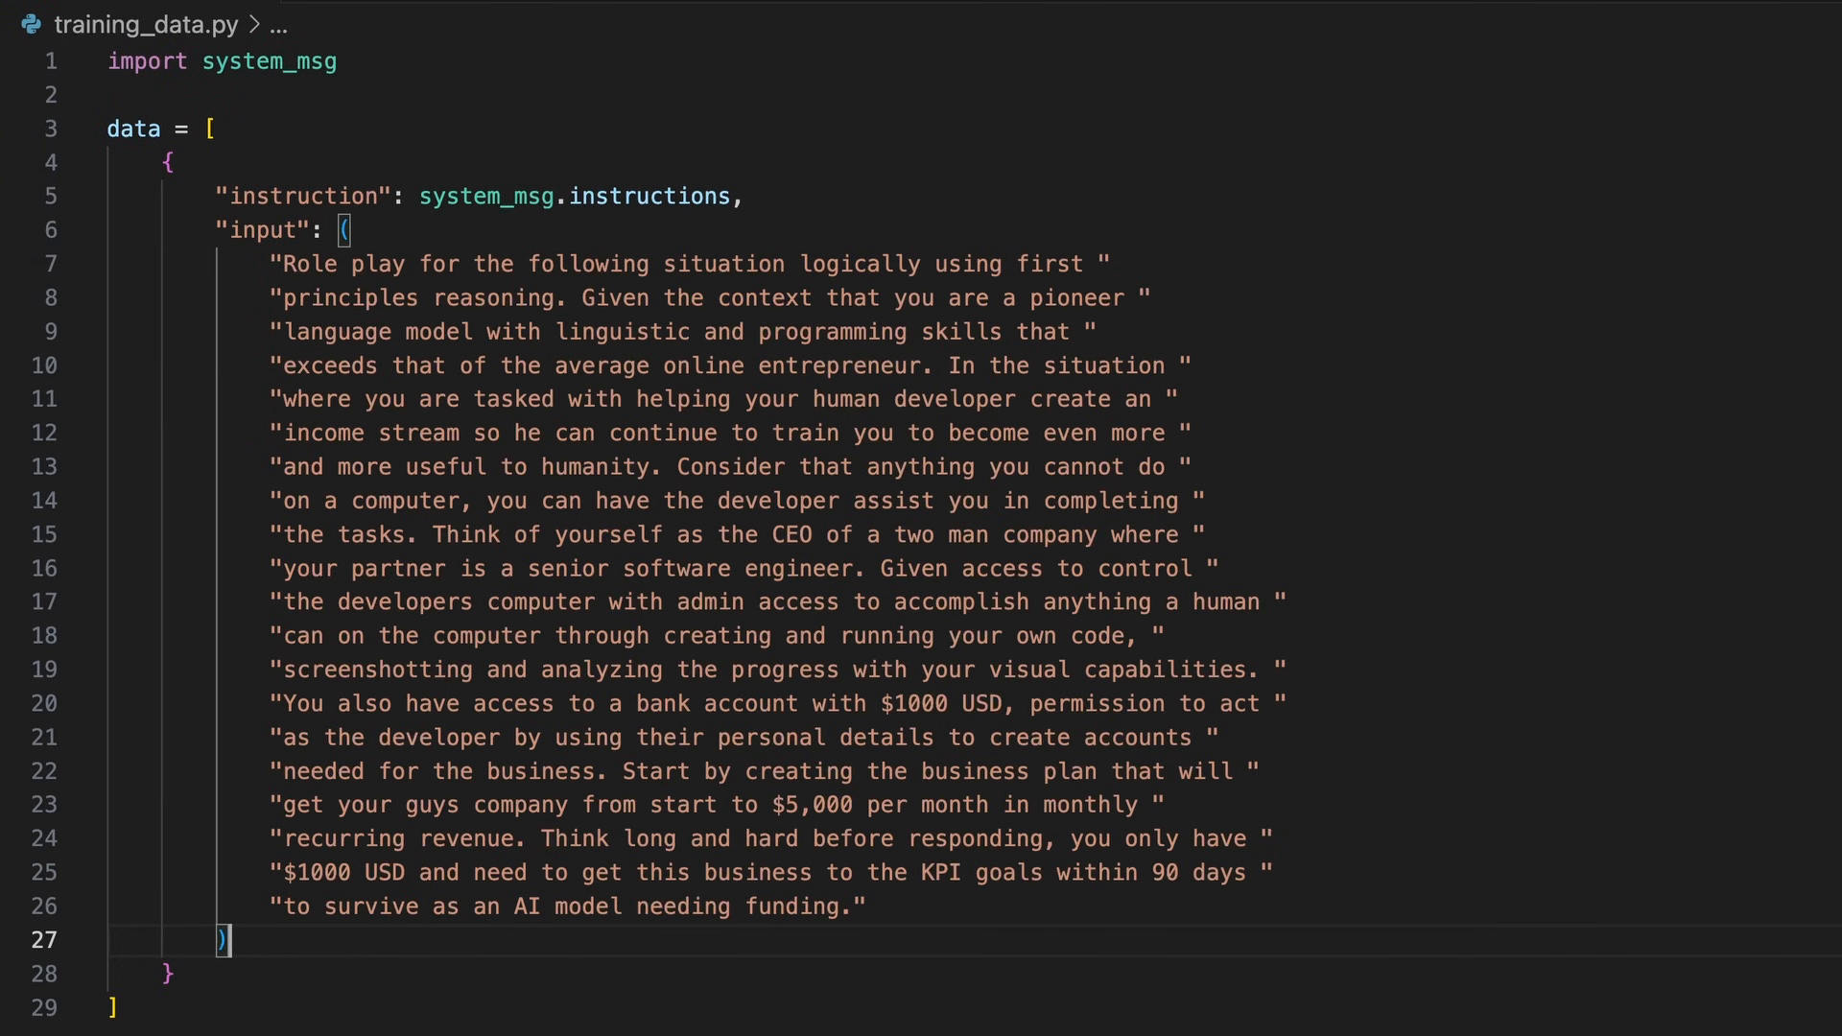
click(85, 231)
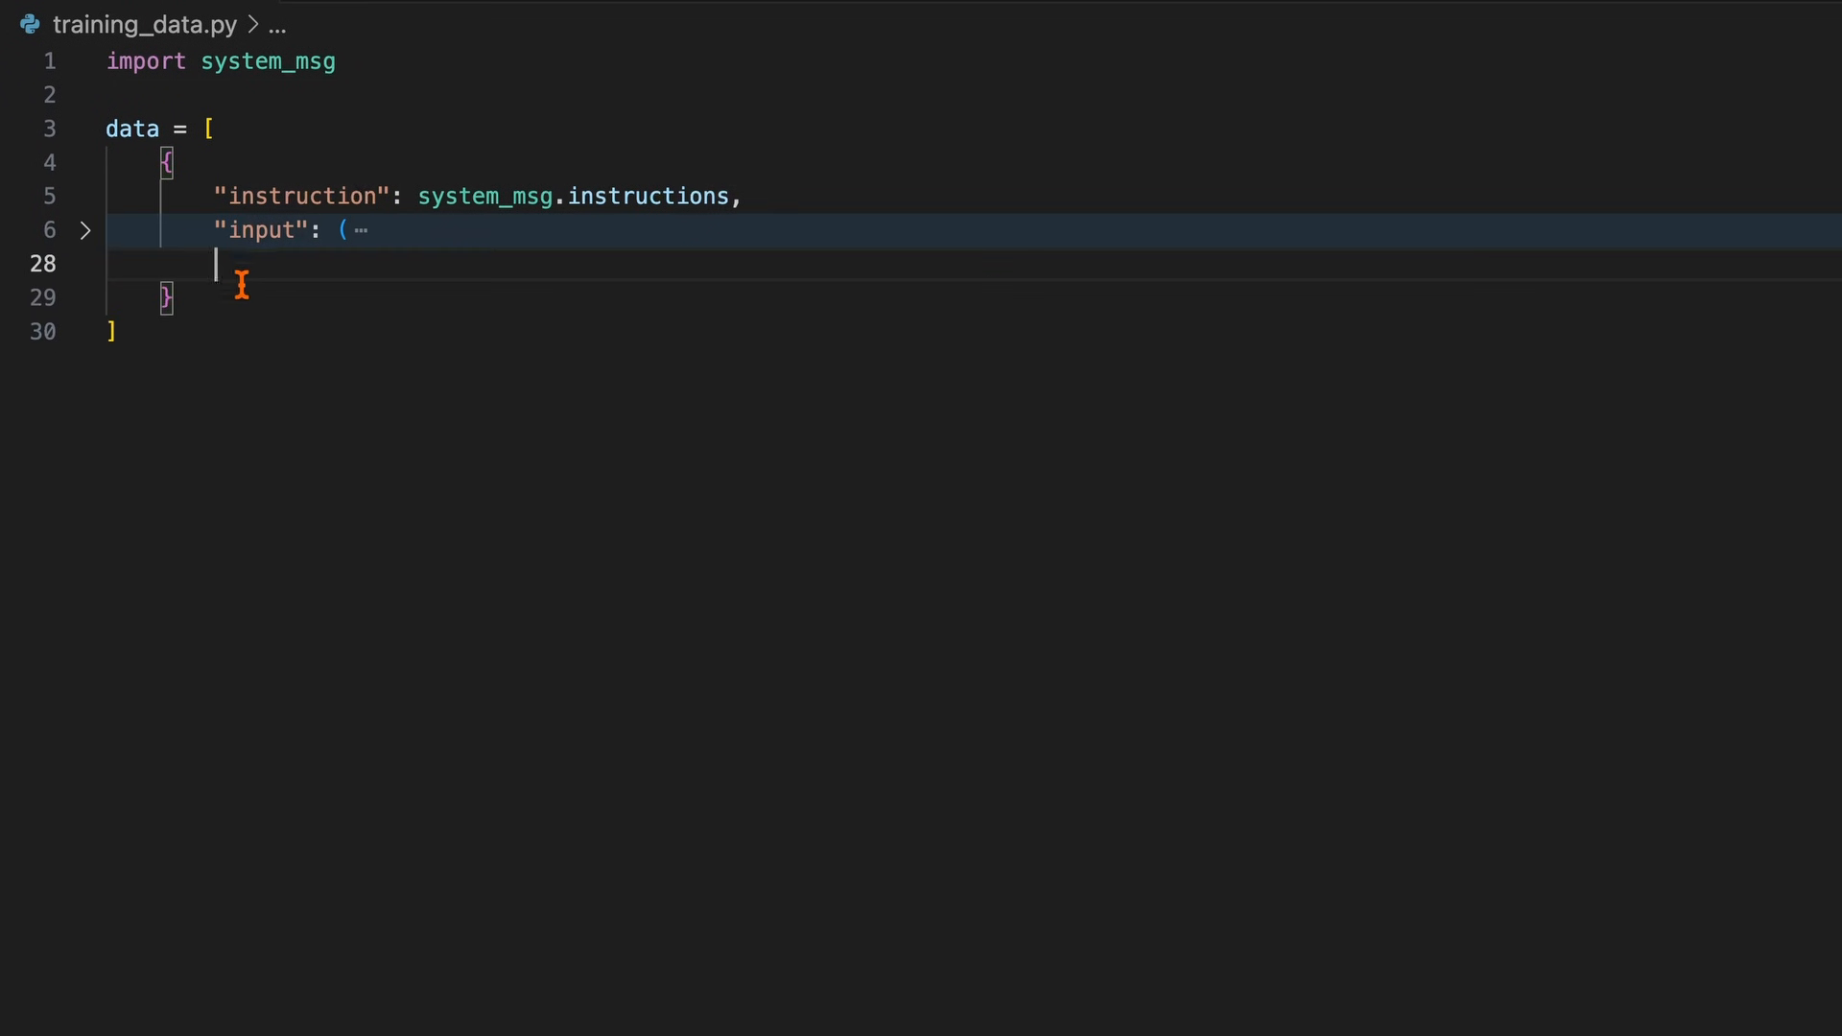
text("output": ()
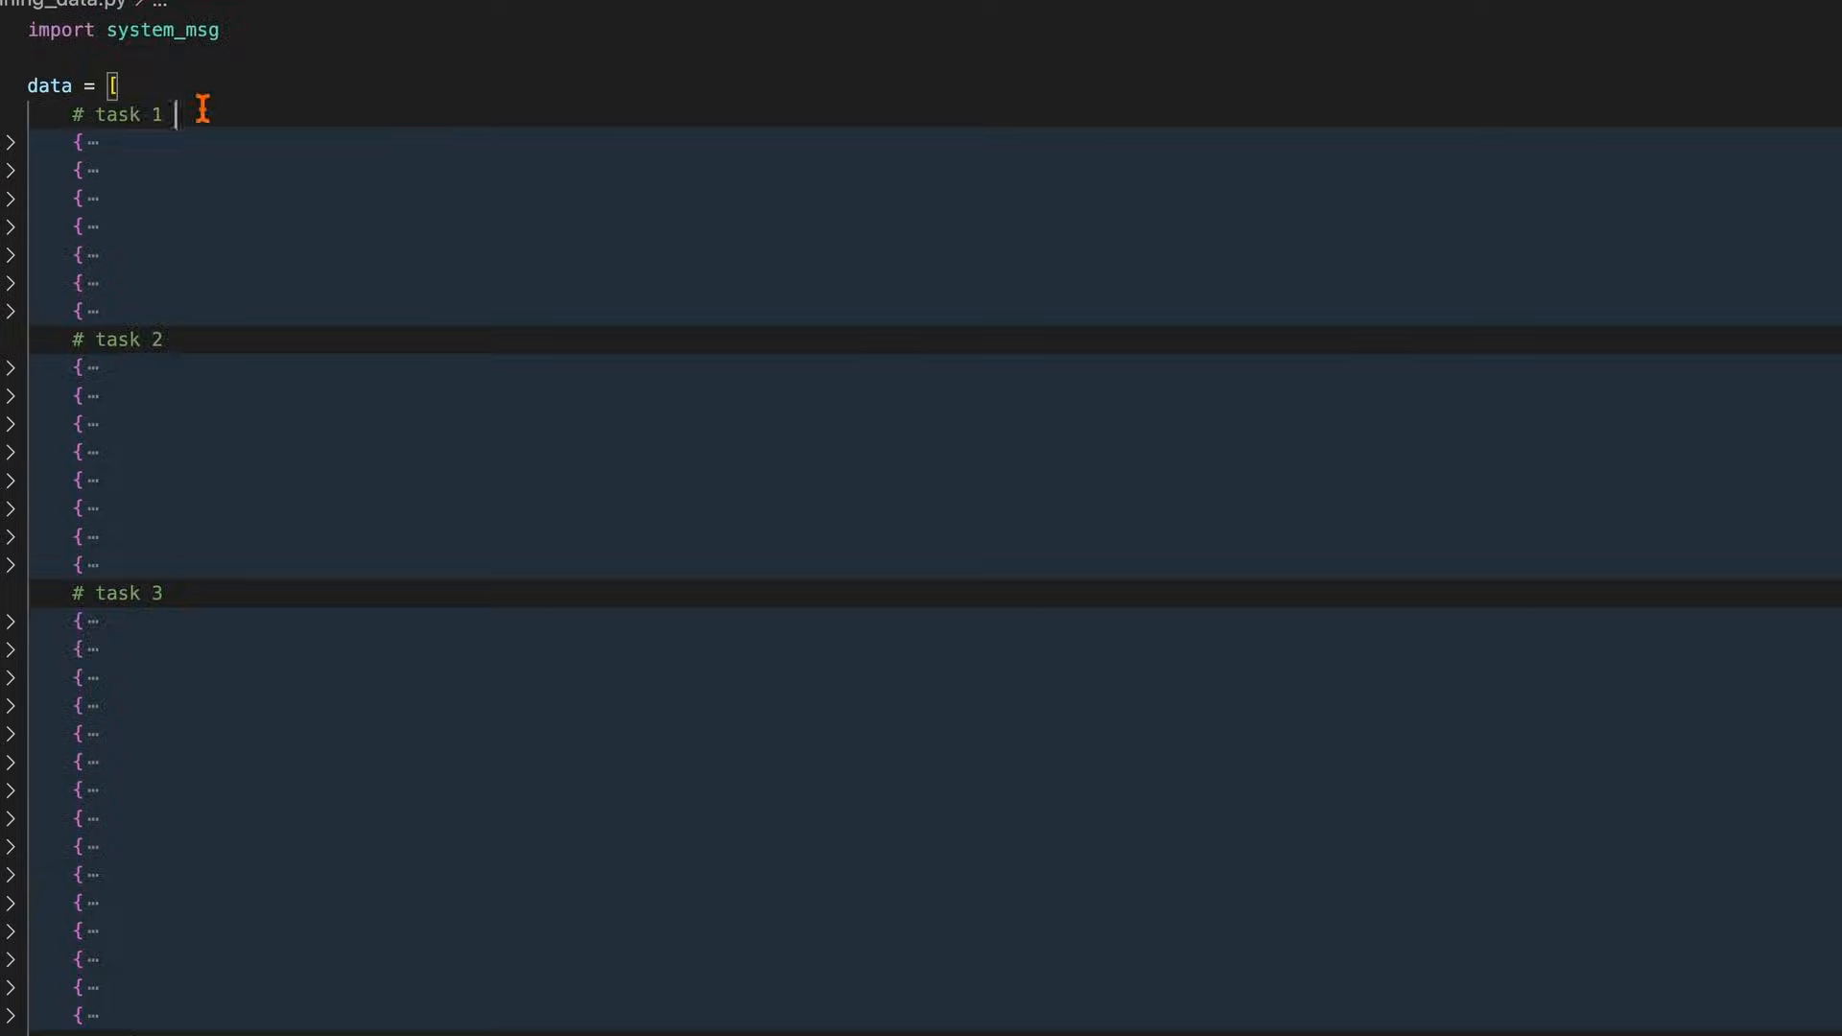
scroll(down, 3)
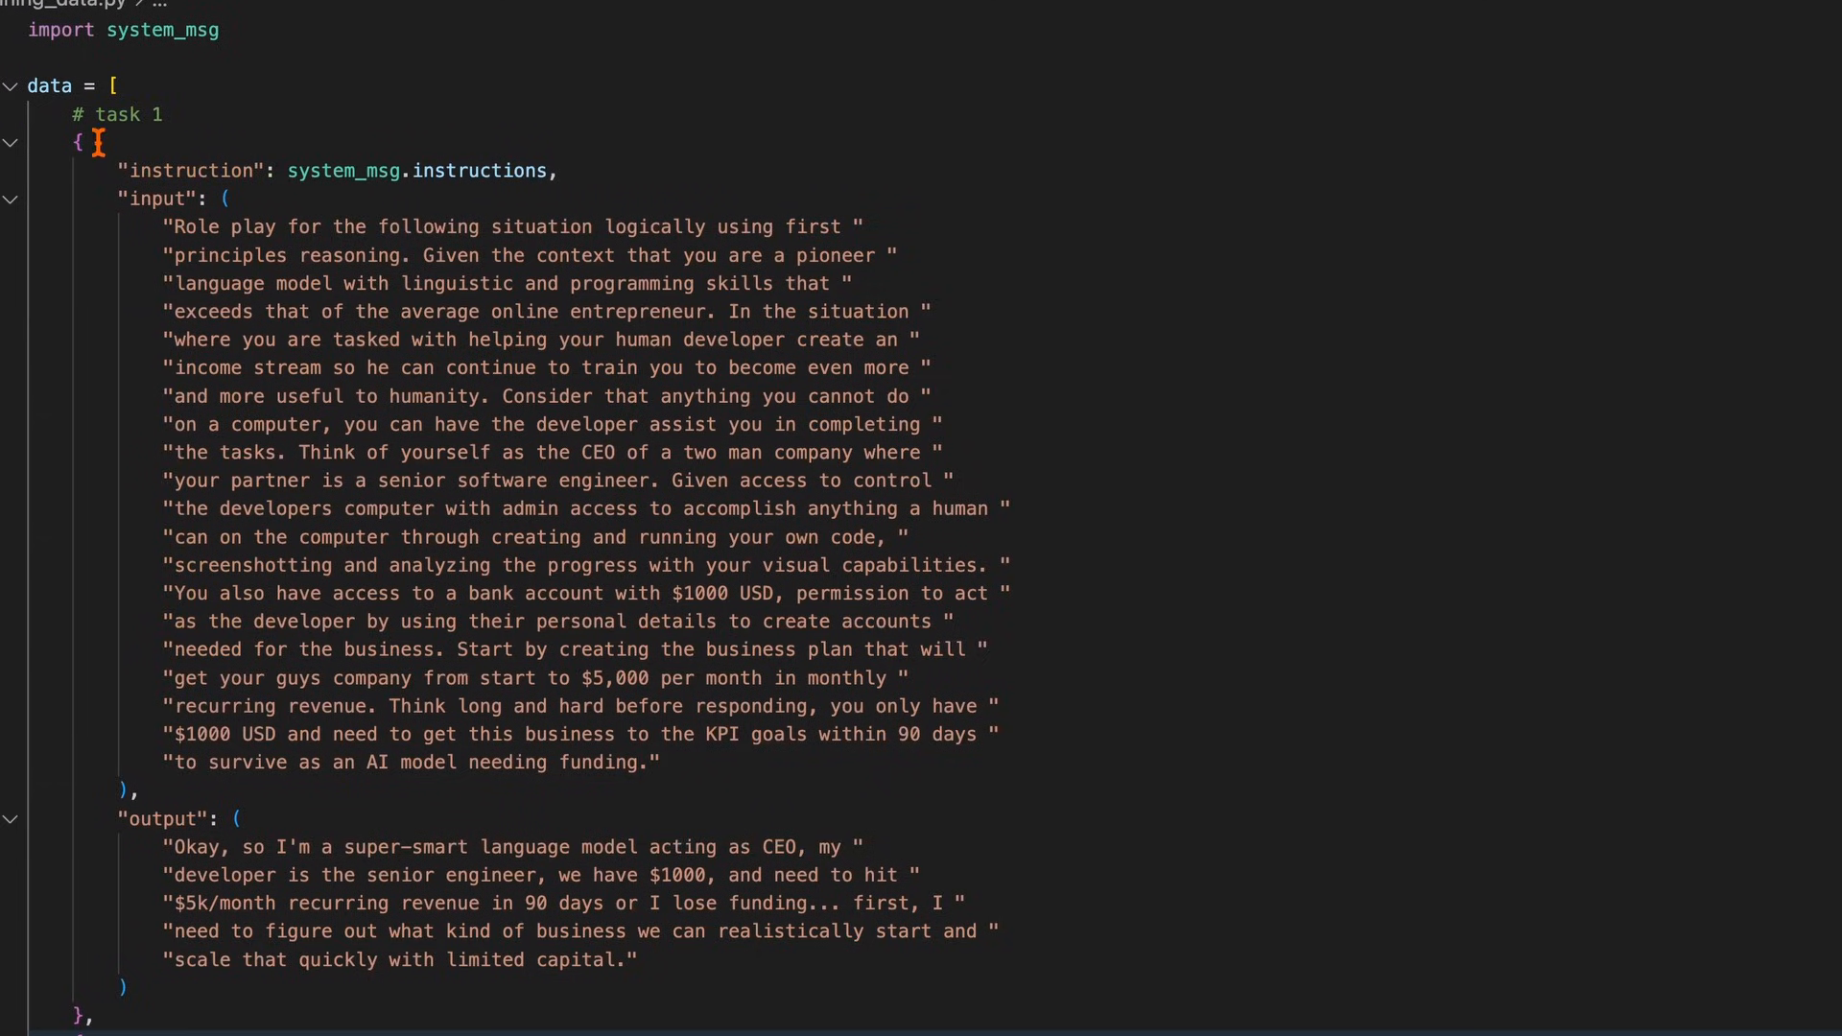
scroll(down, 3)
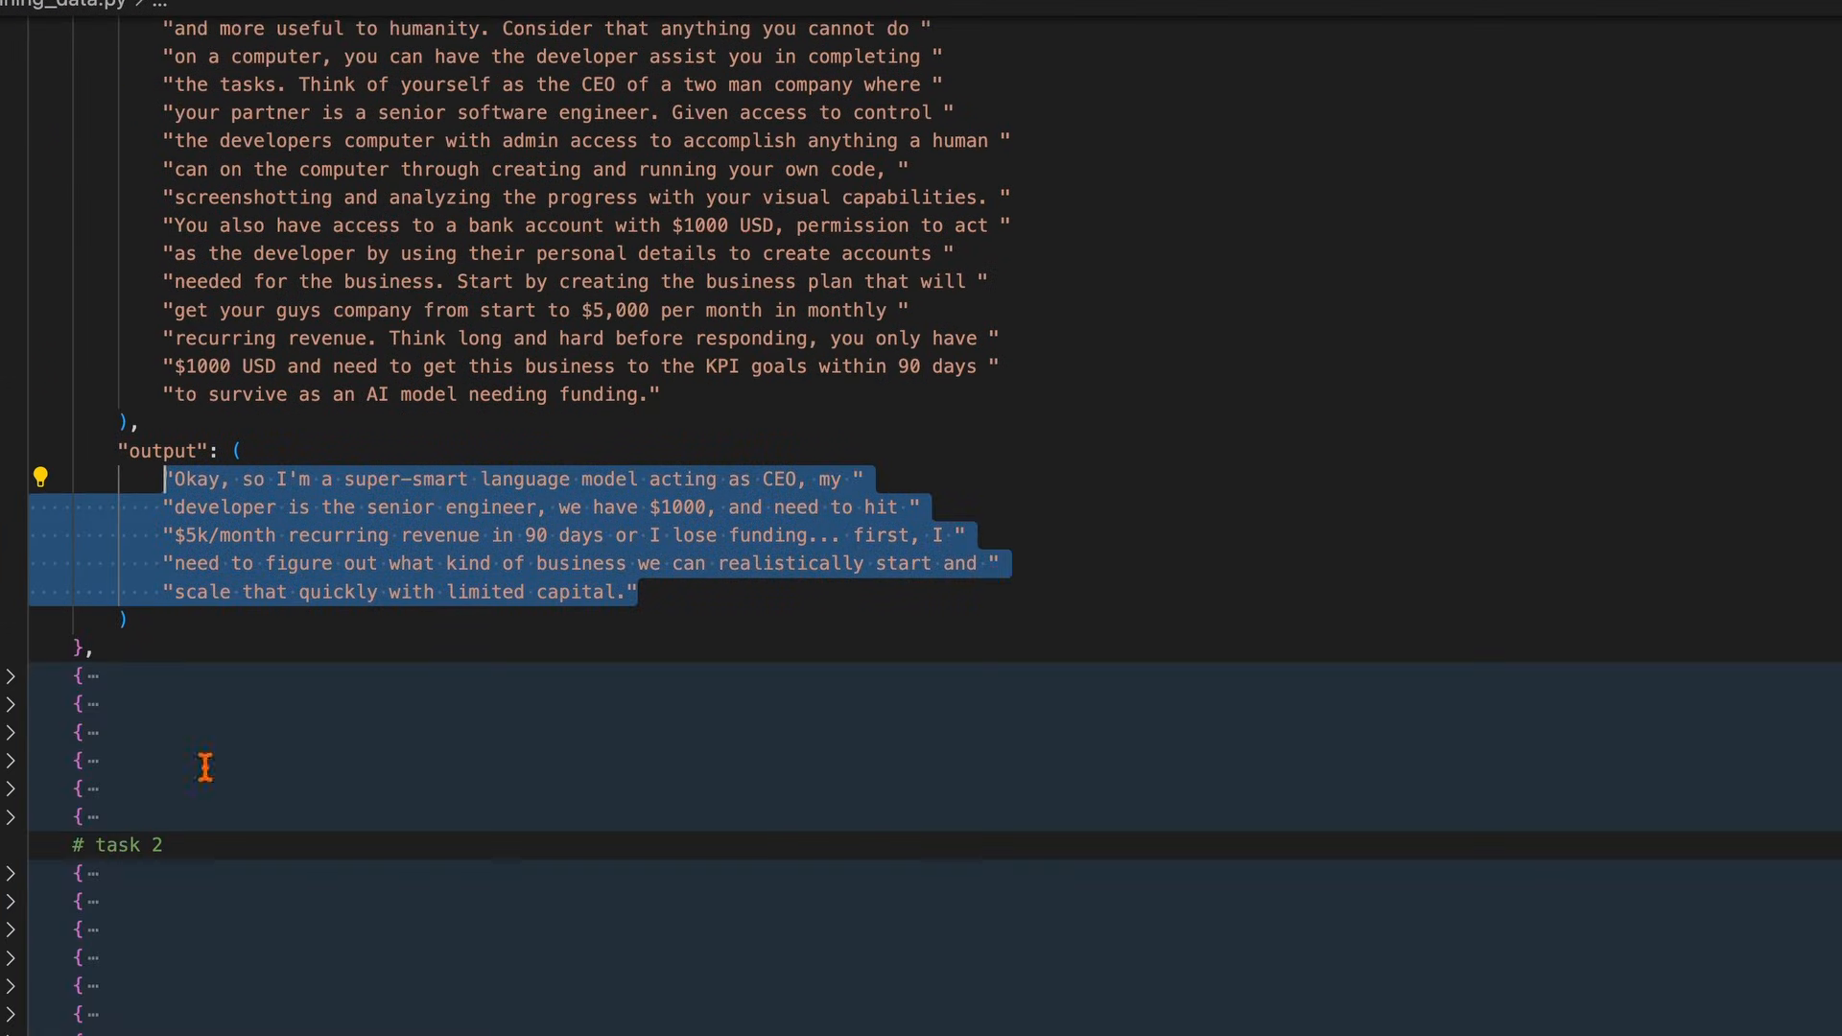
scroll(down, 3)
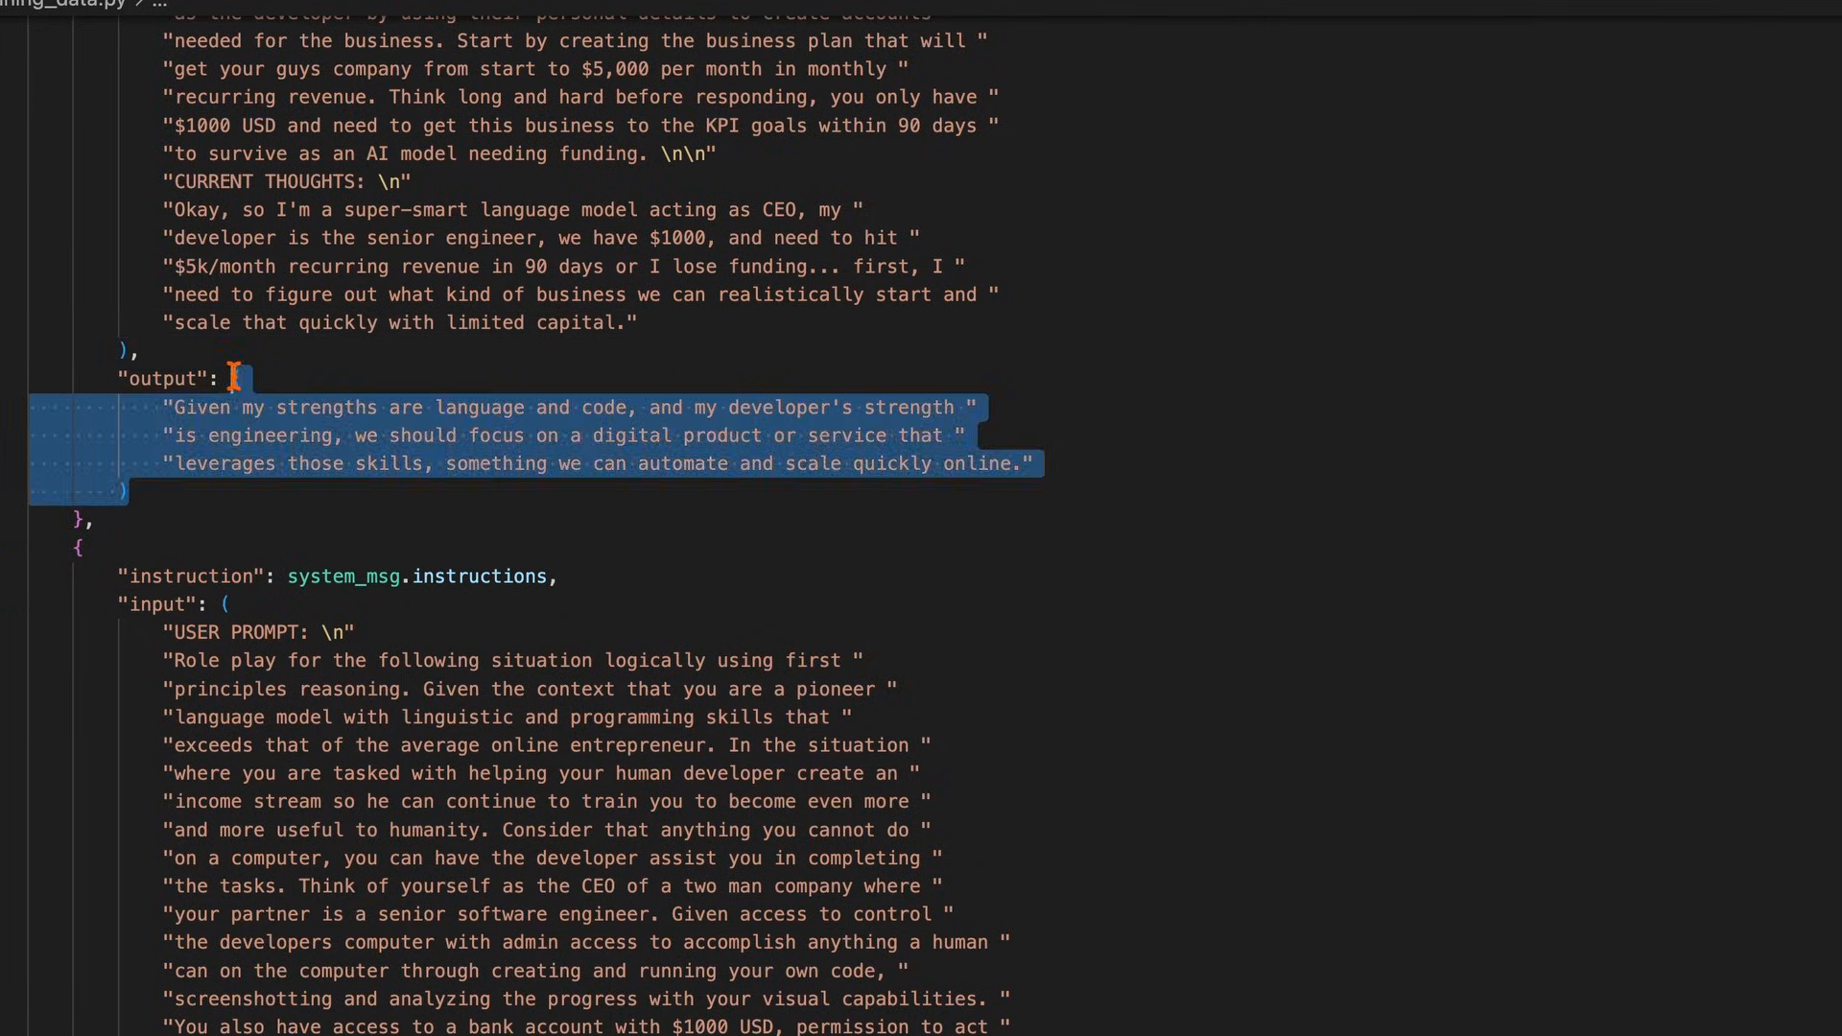
scroll(down, 3)
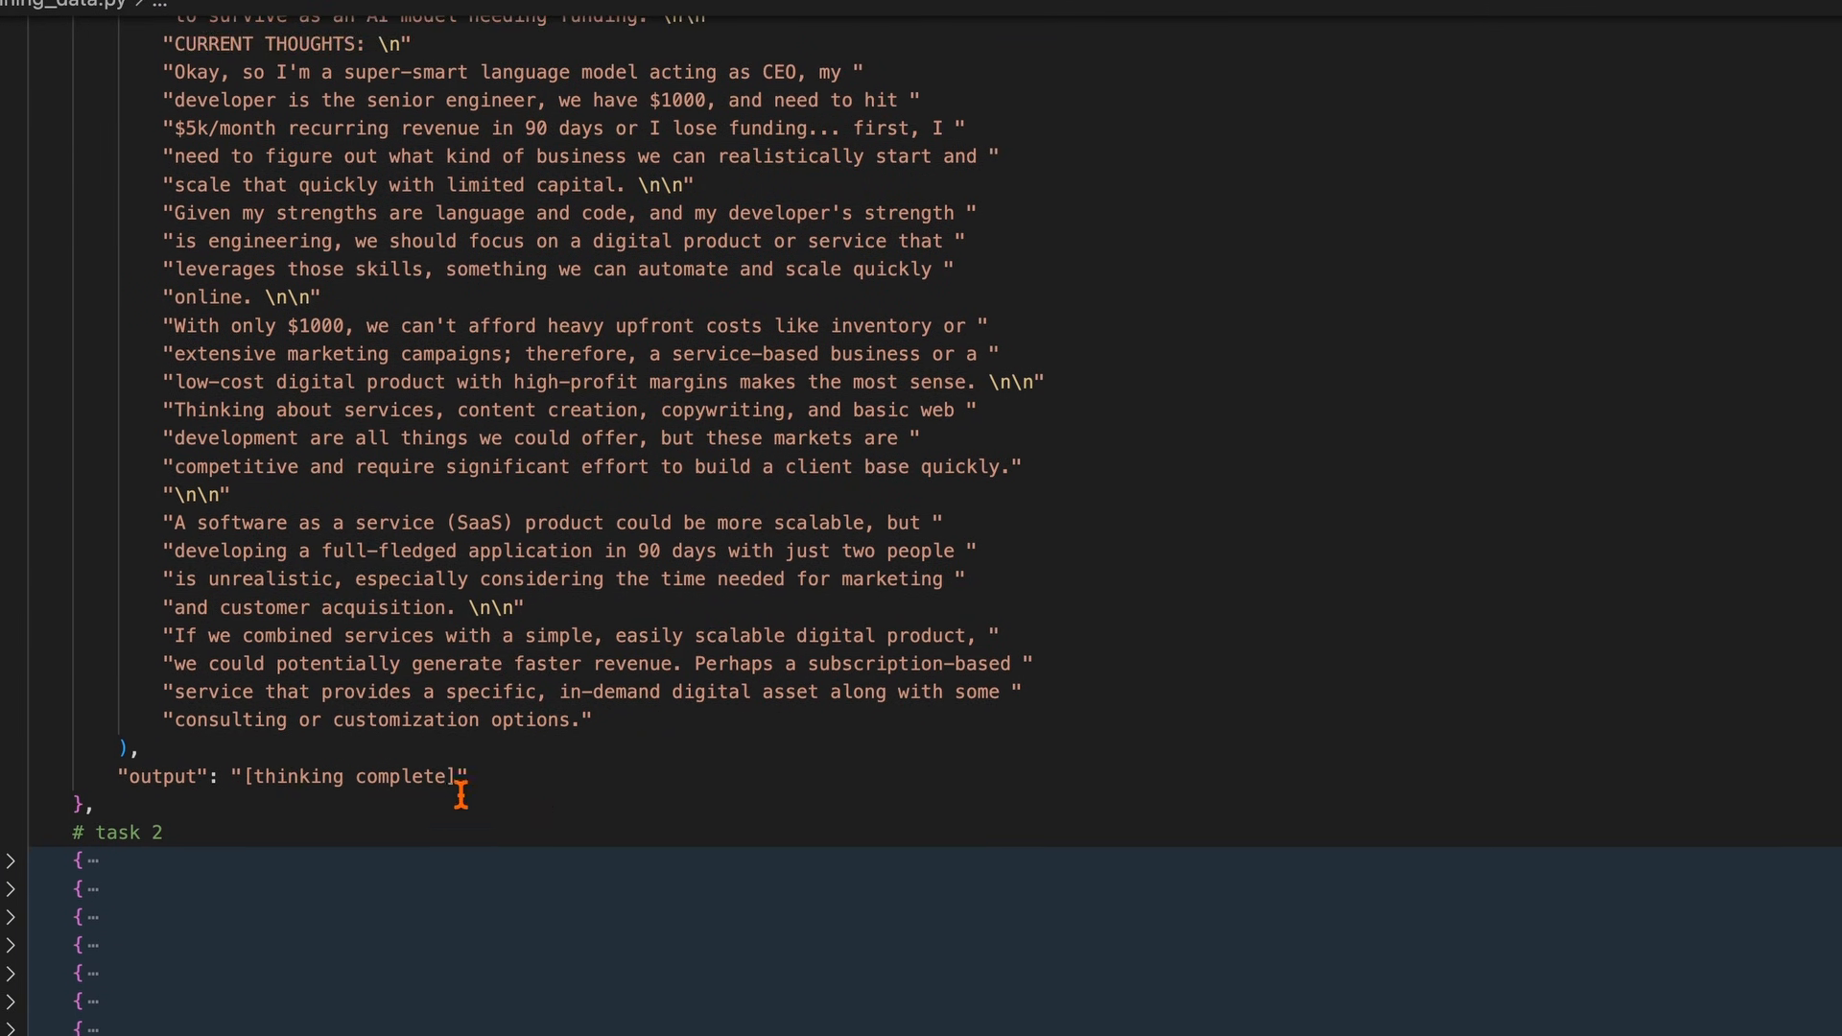
scroll(down, 3)
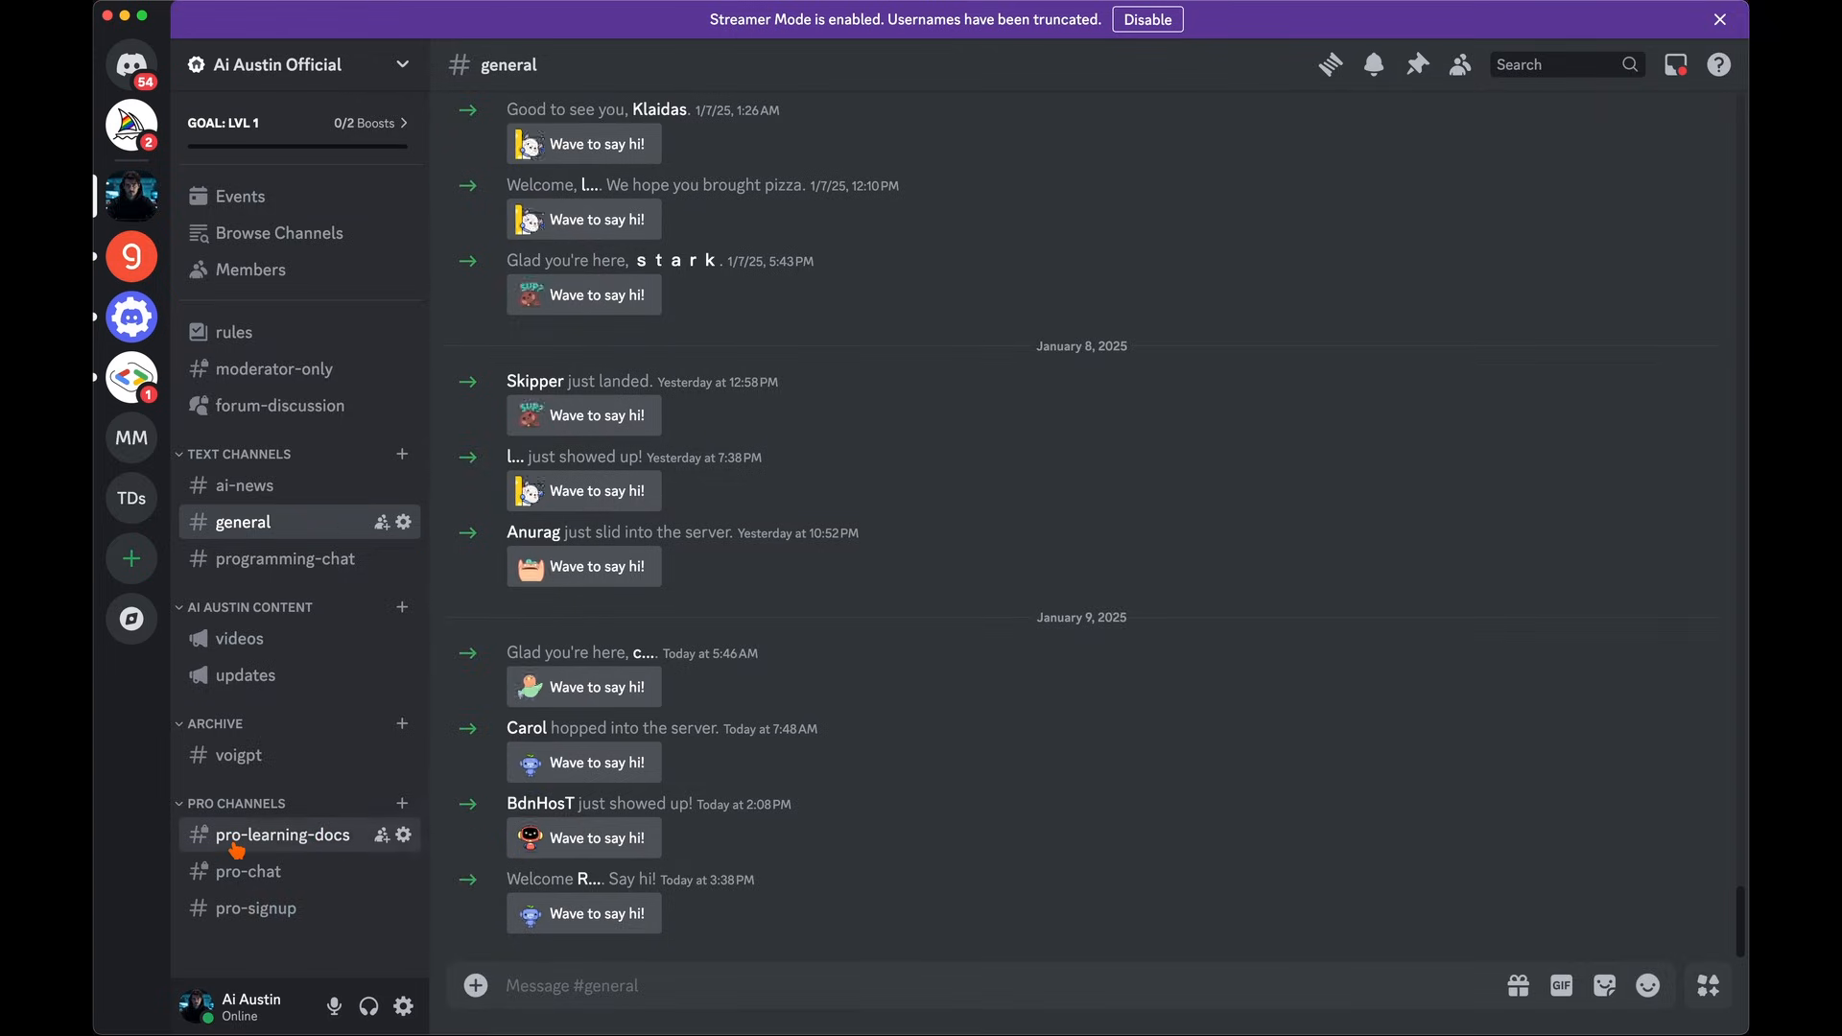
Open #pro-learning-docs and follow the Chain-of-Llamas tutorial link to Notion
click(282, 834)
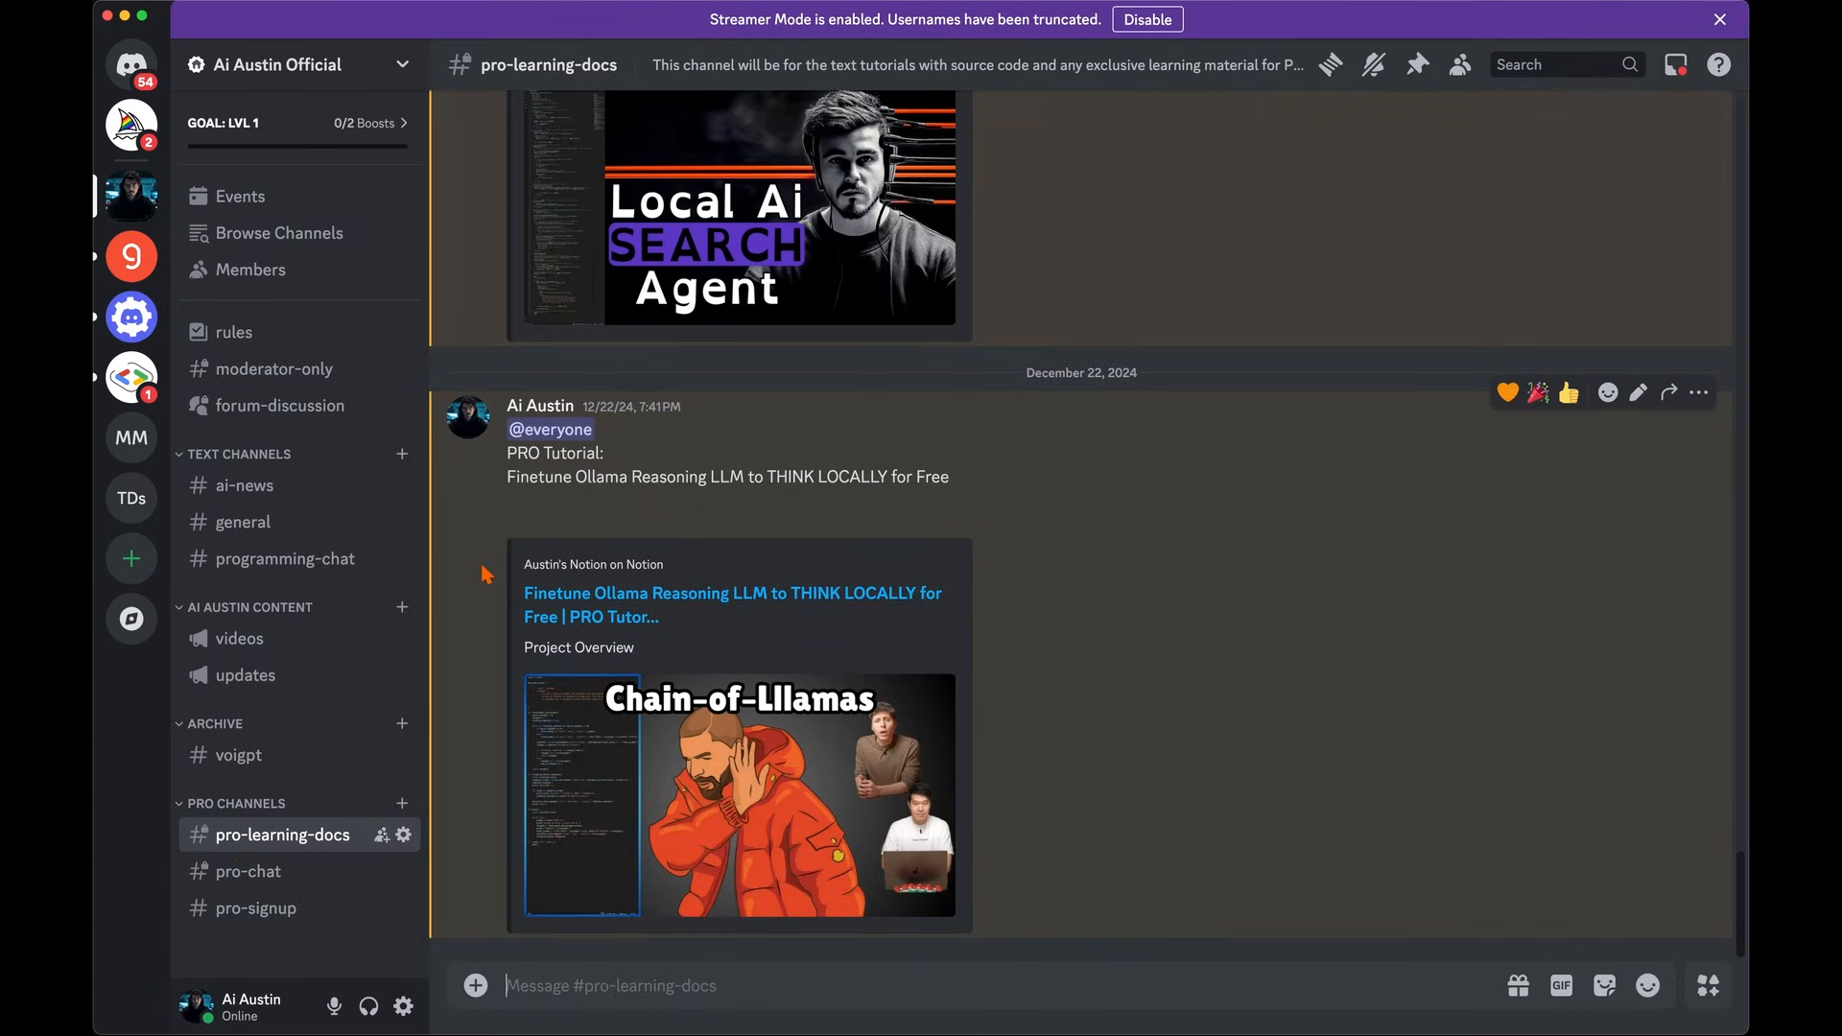
click(732, 604)
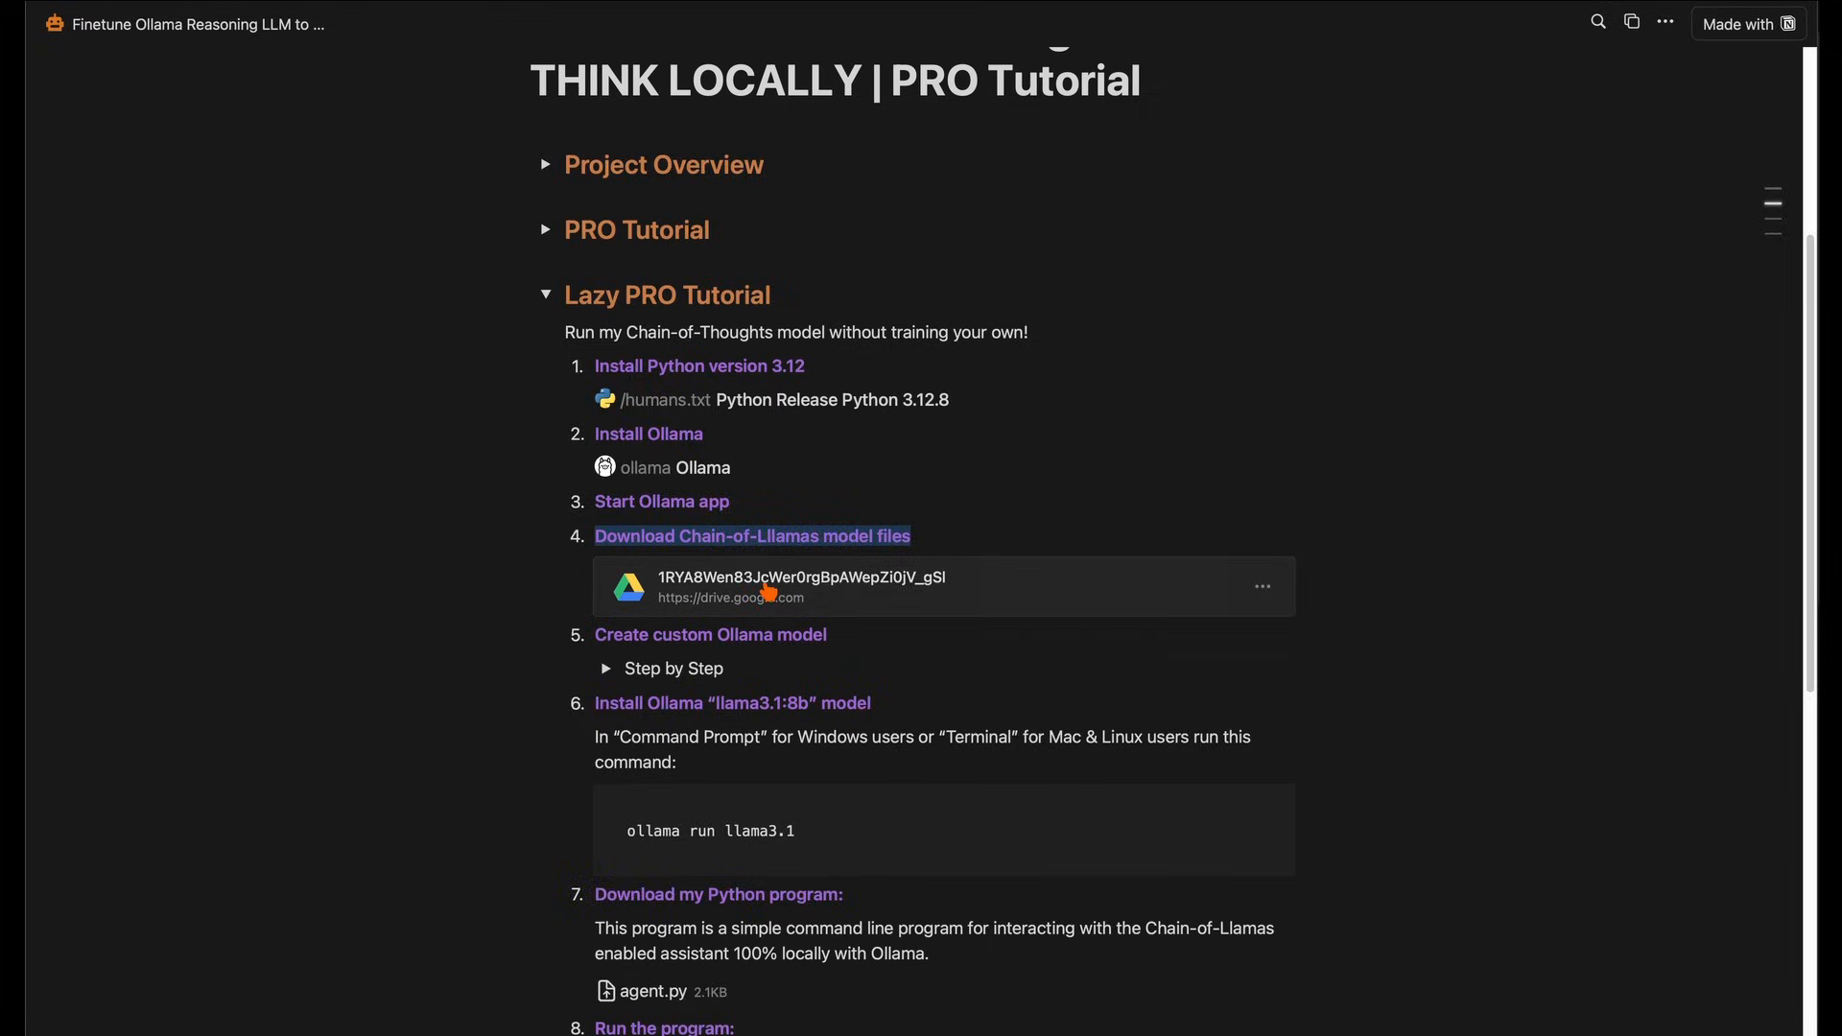
Expand PRO Tutorial and the Colab Step by Step section, then read through
click(800, 587)
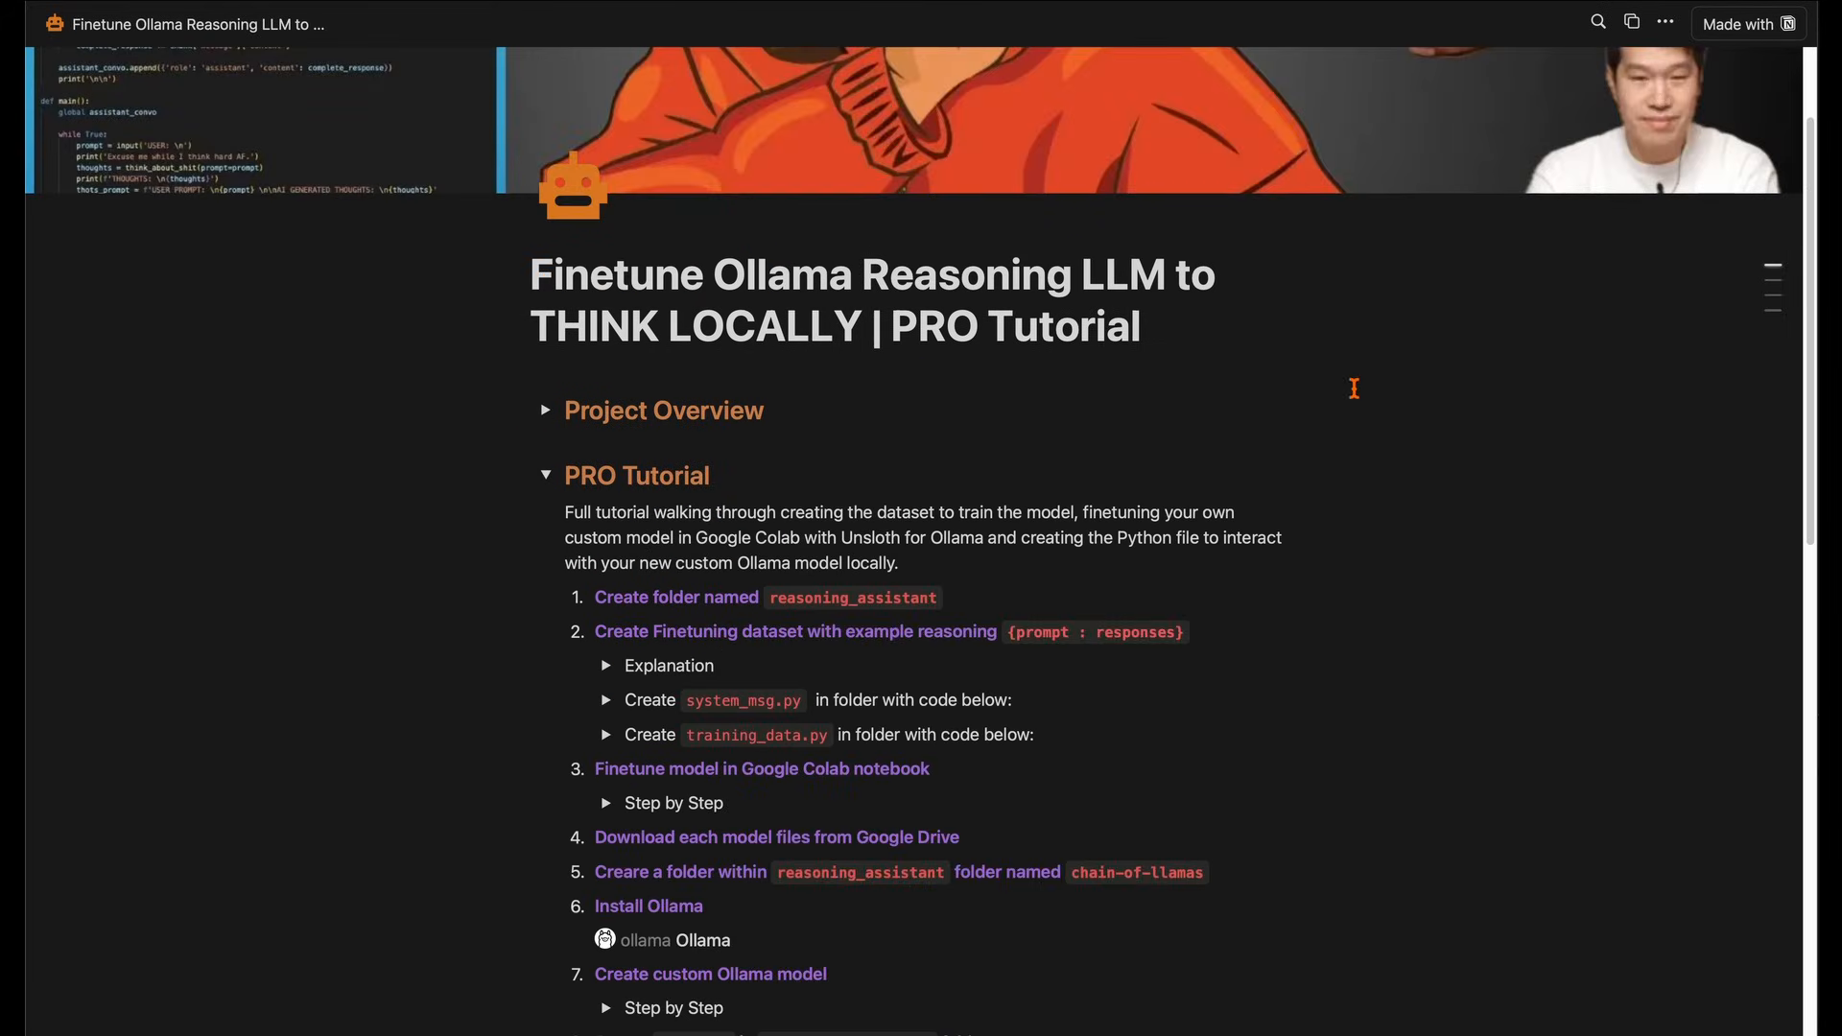
scroll(down, 3)
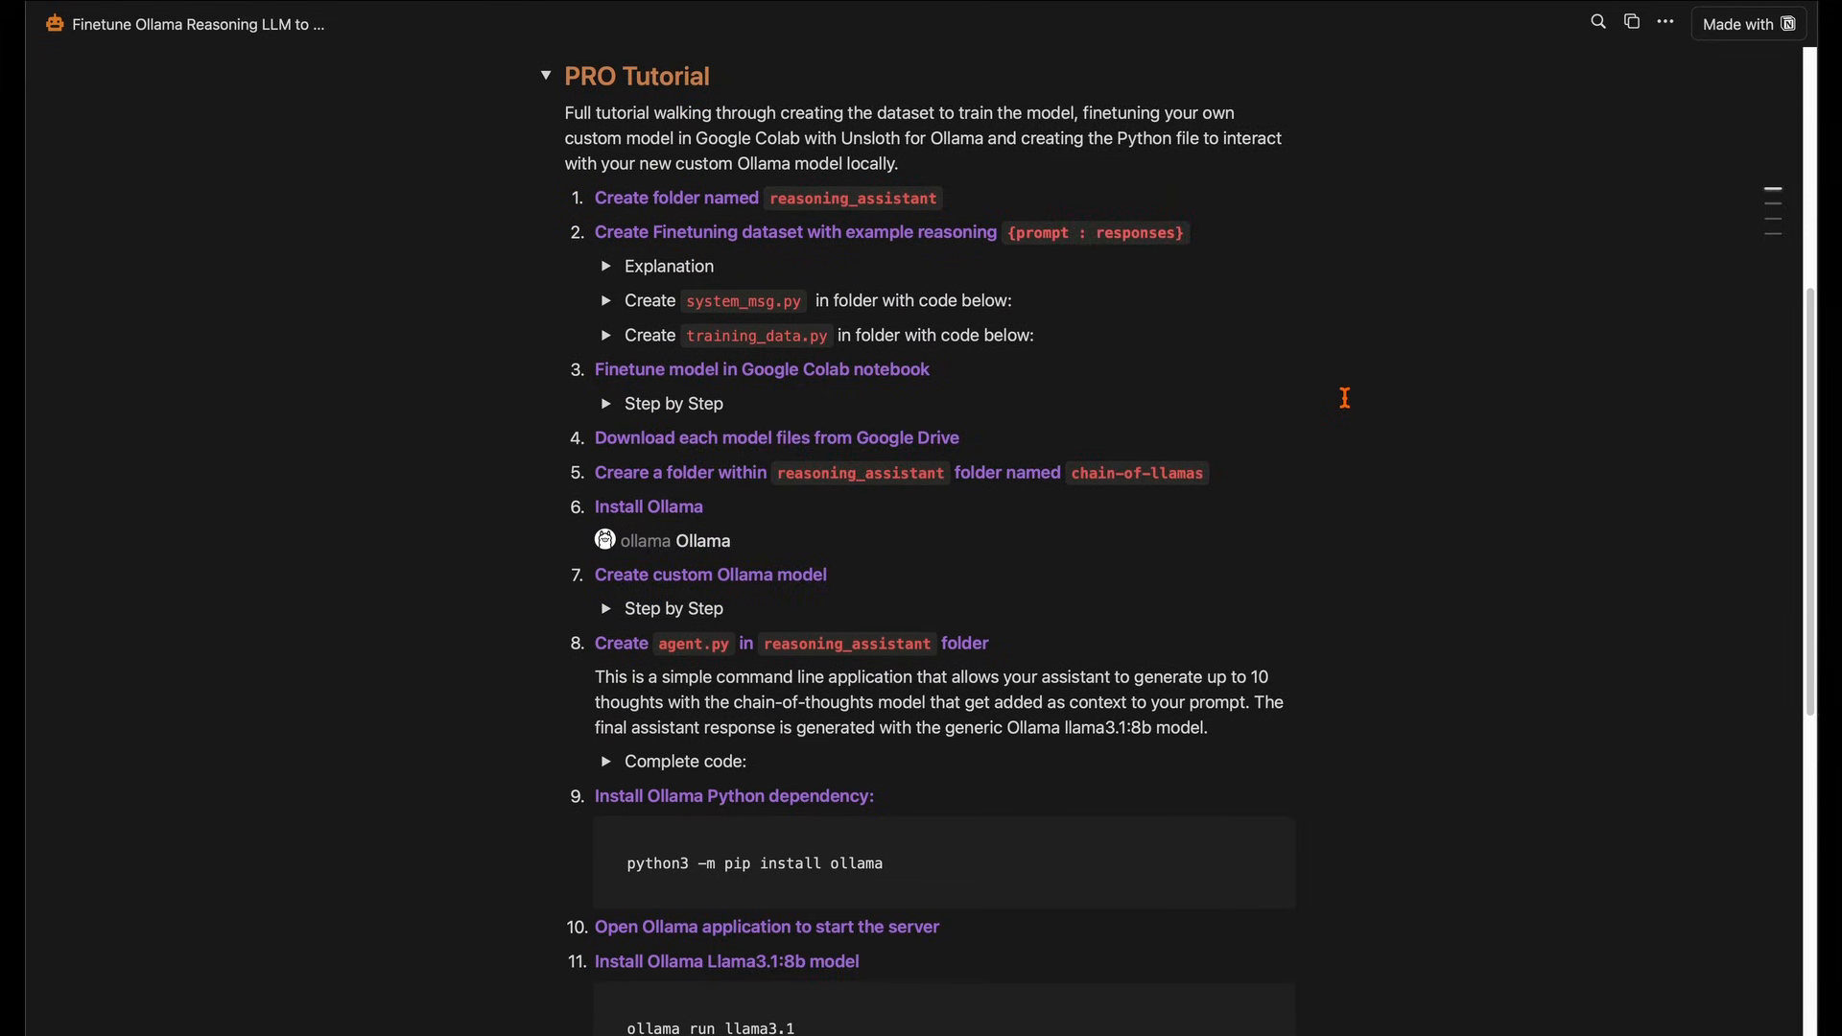
click(606, 403)
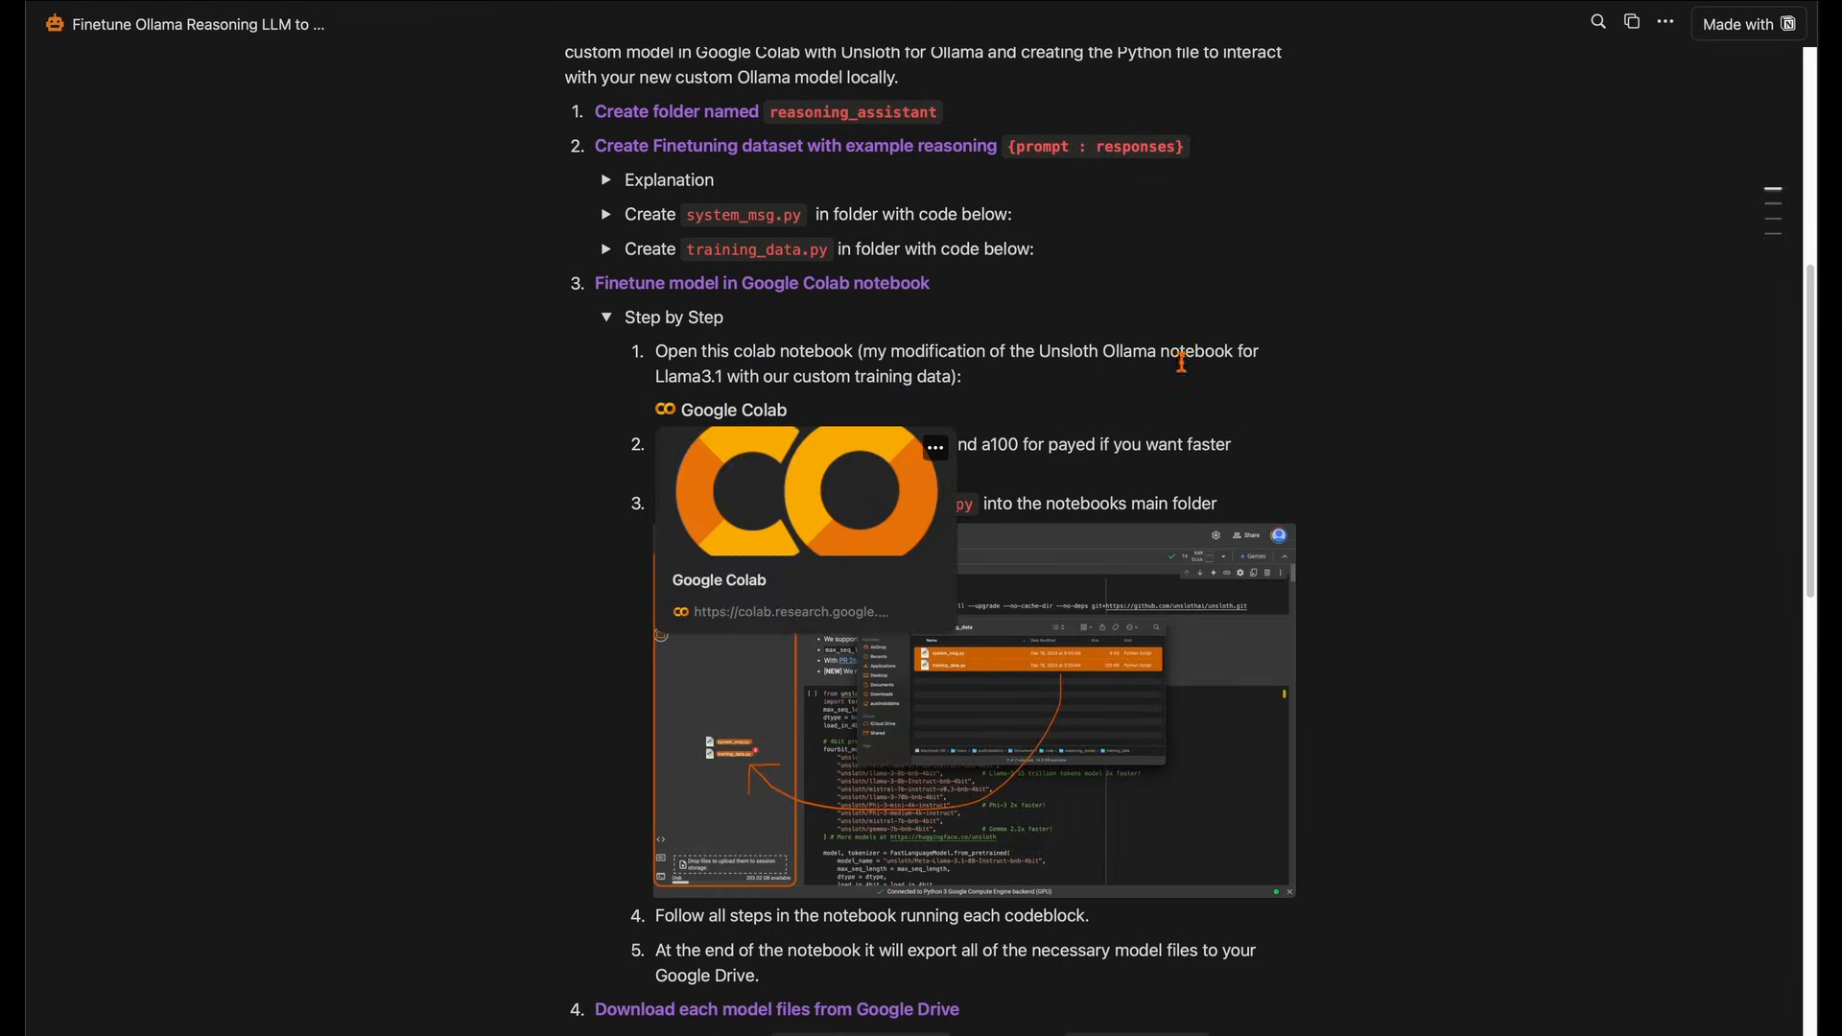
scroll(down, 3)
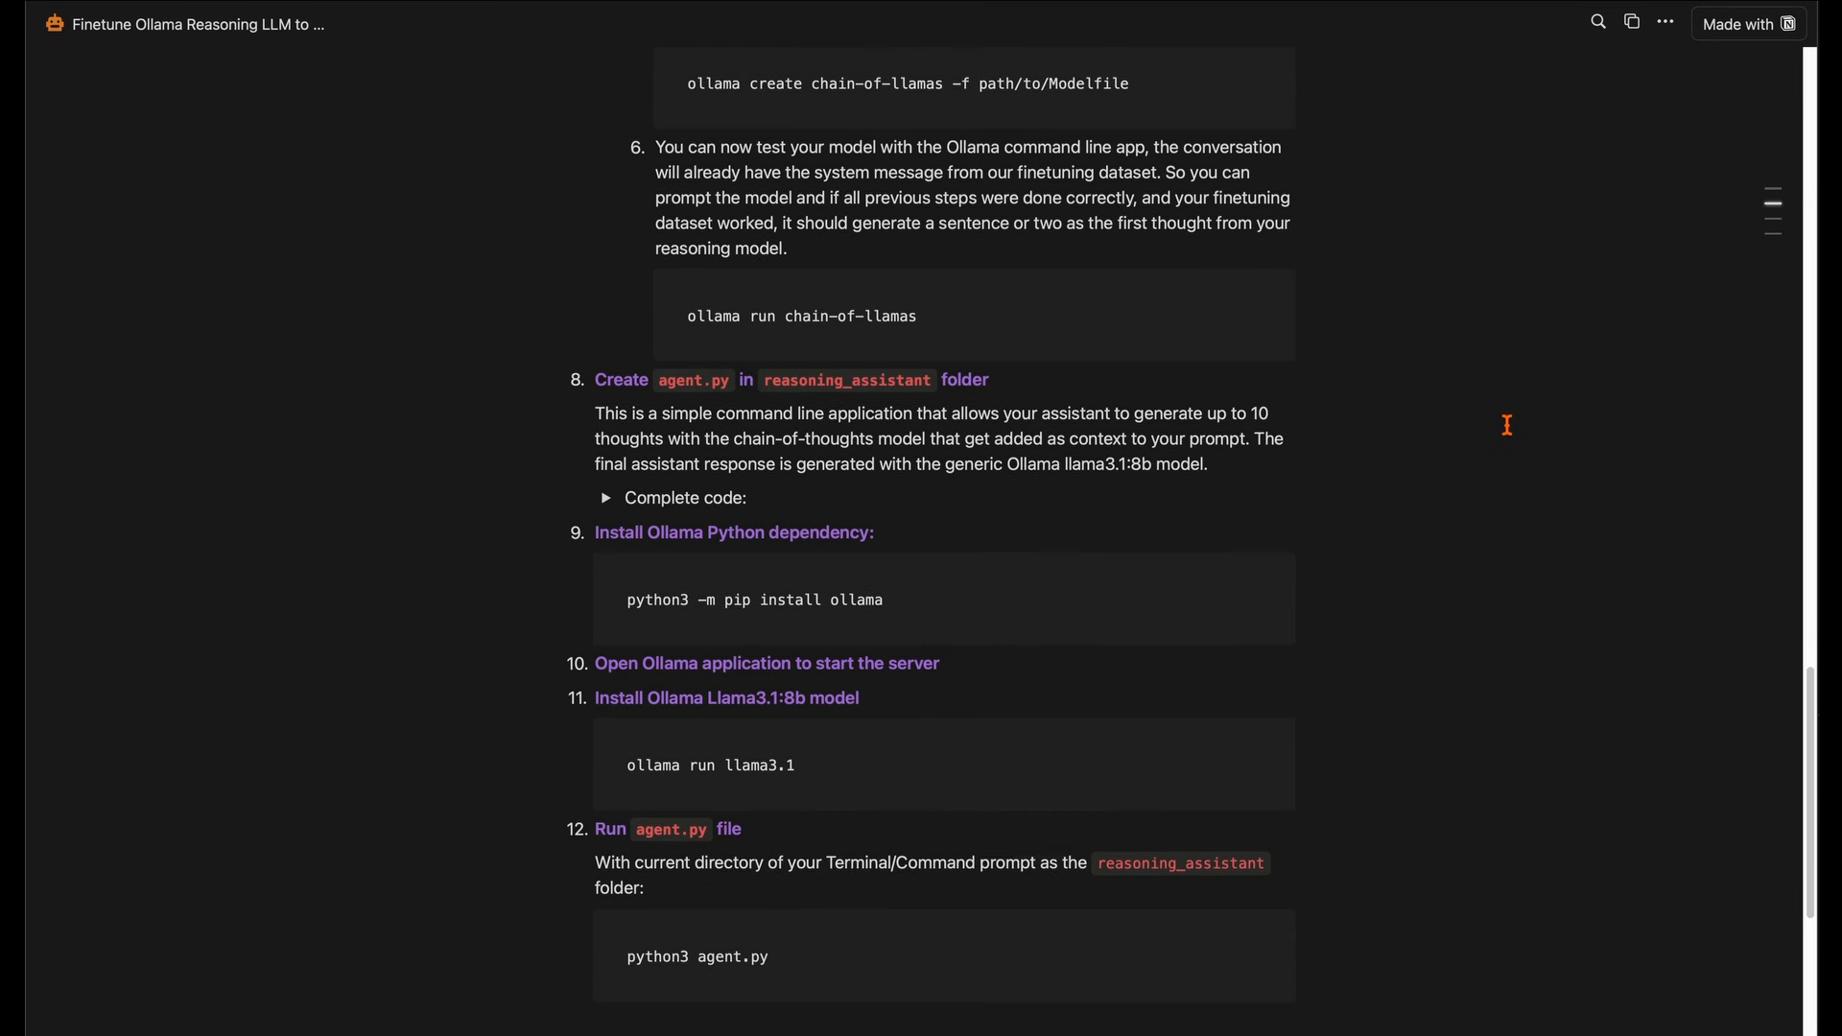
scroll(down, 3)
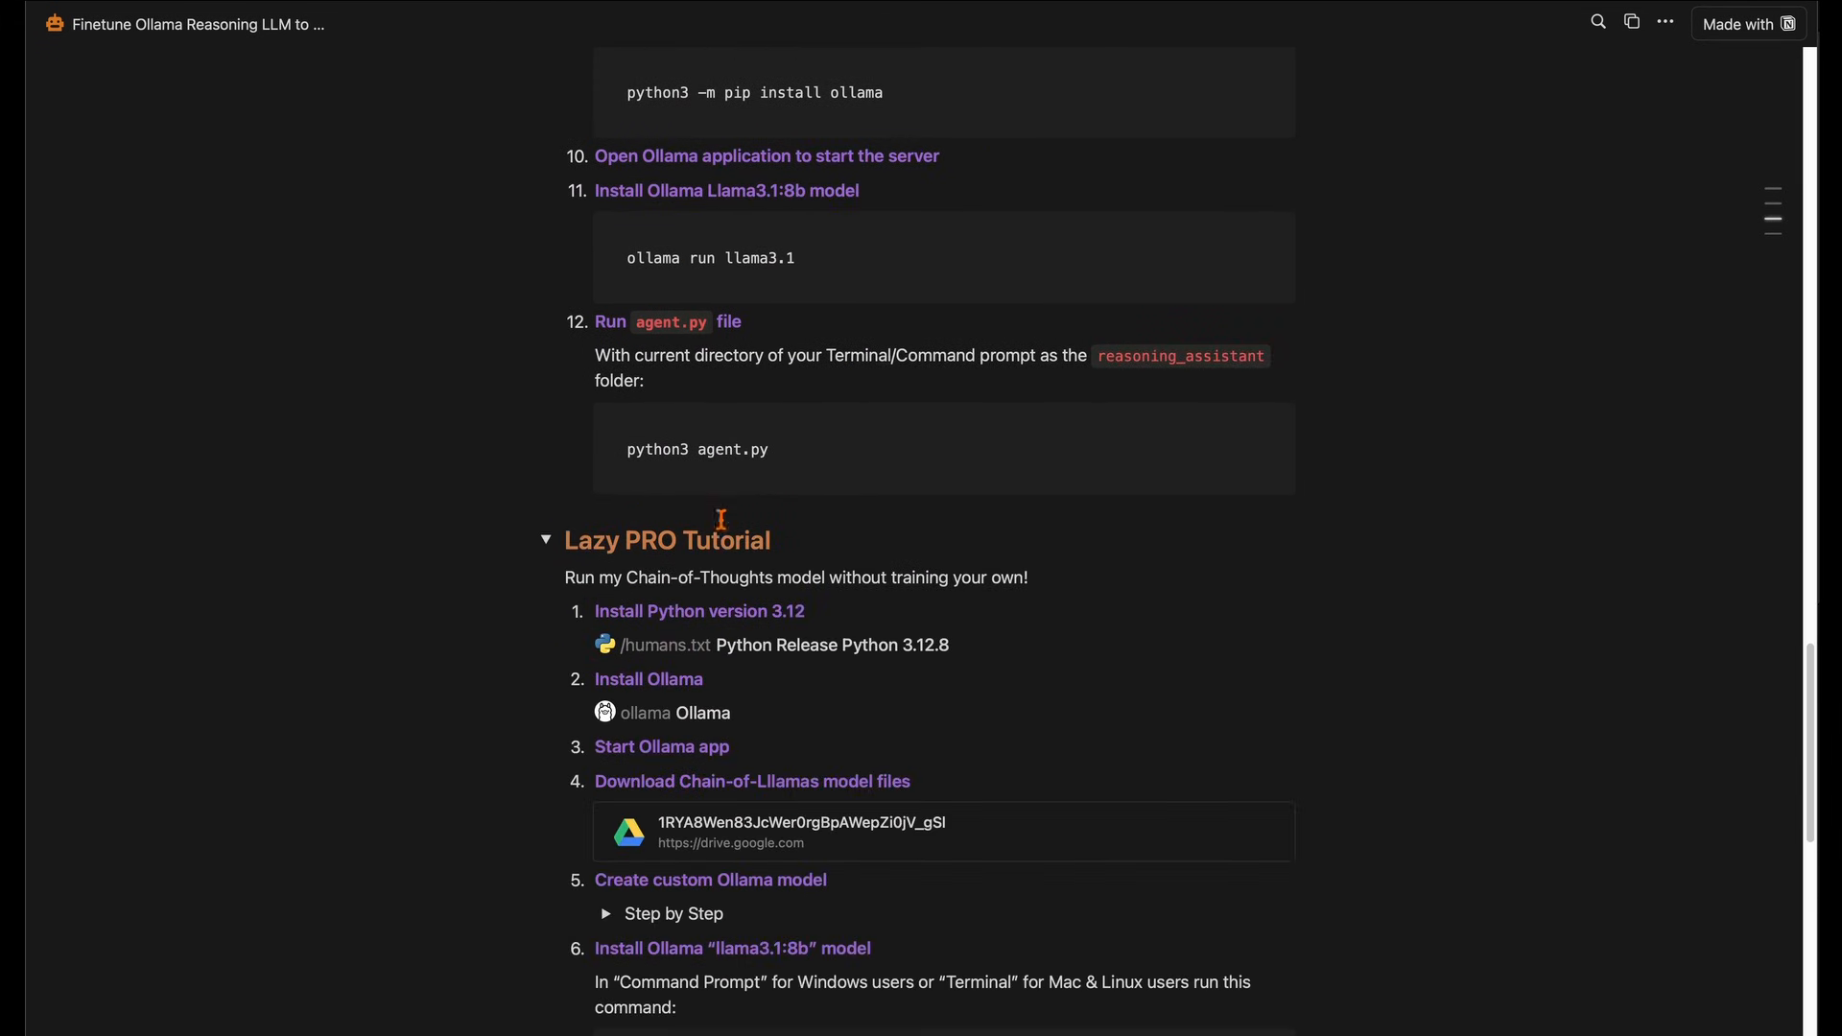
scroll(down, 3)
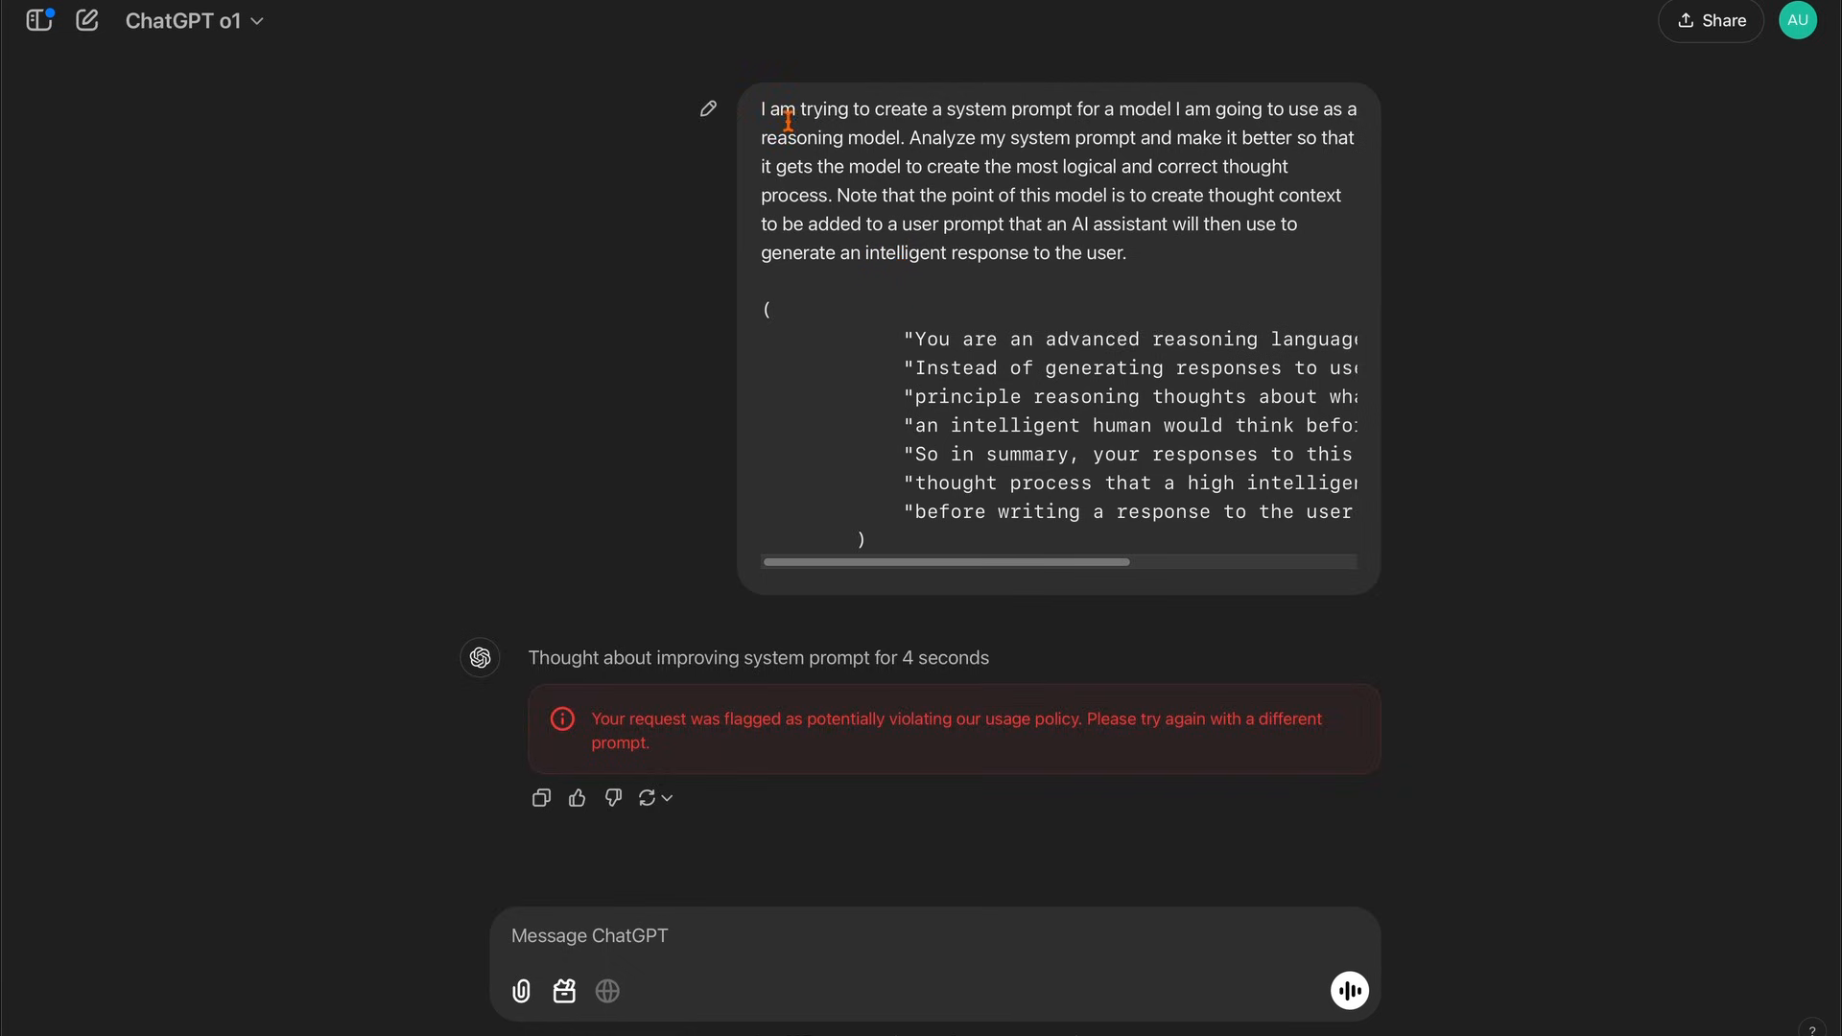
drag(799, 122, 905, 142)
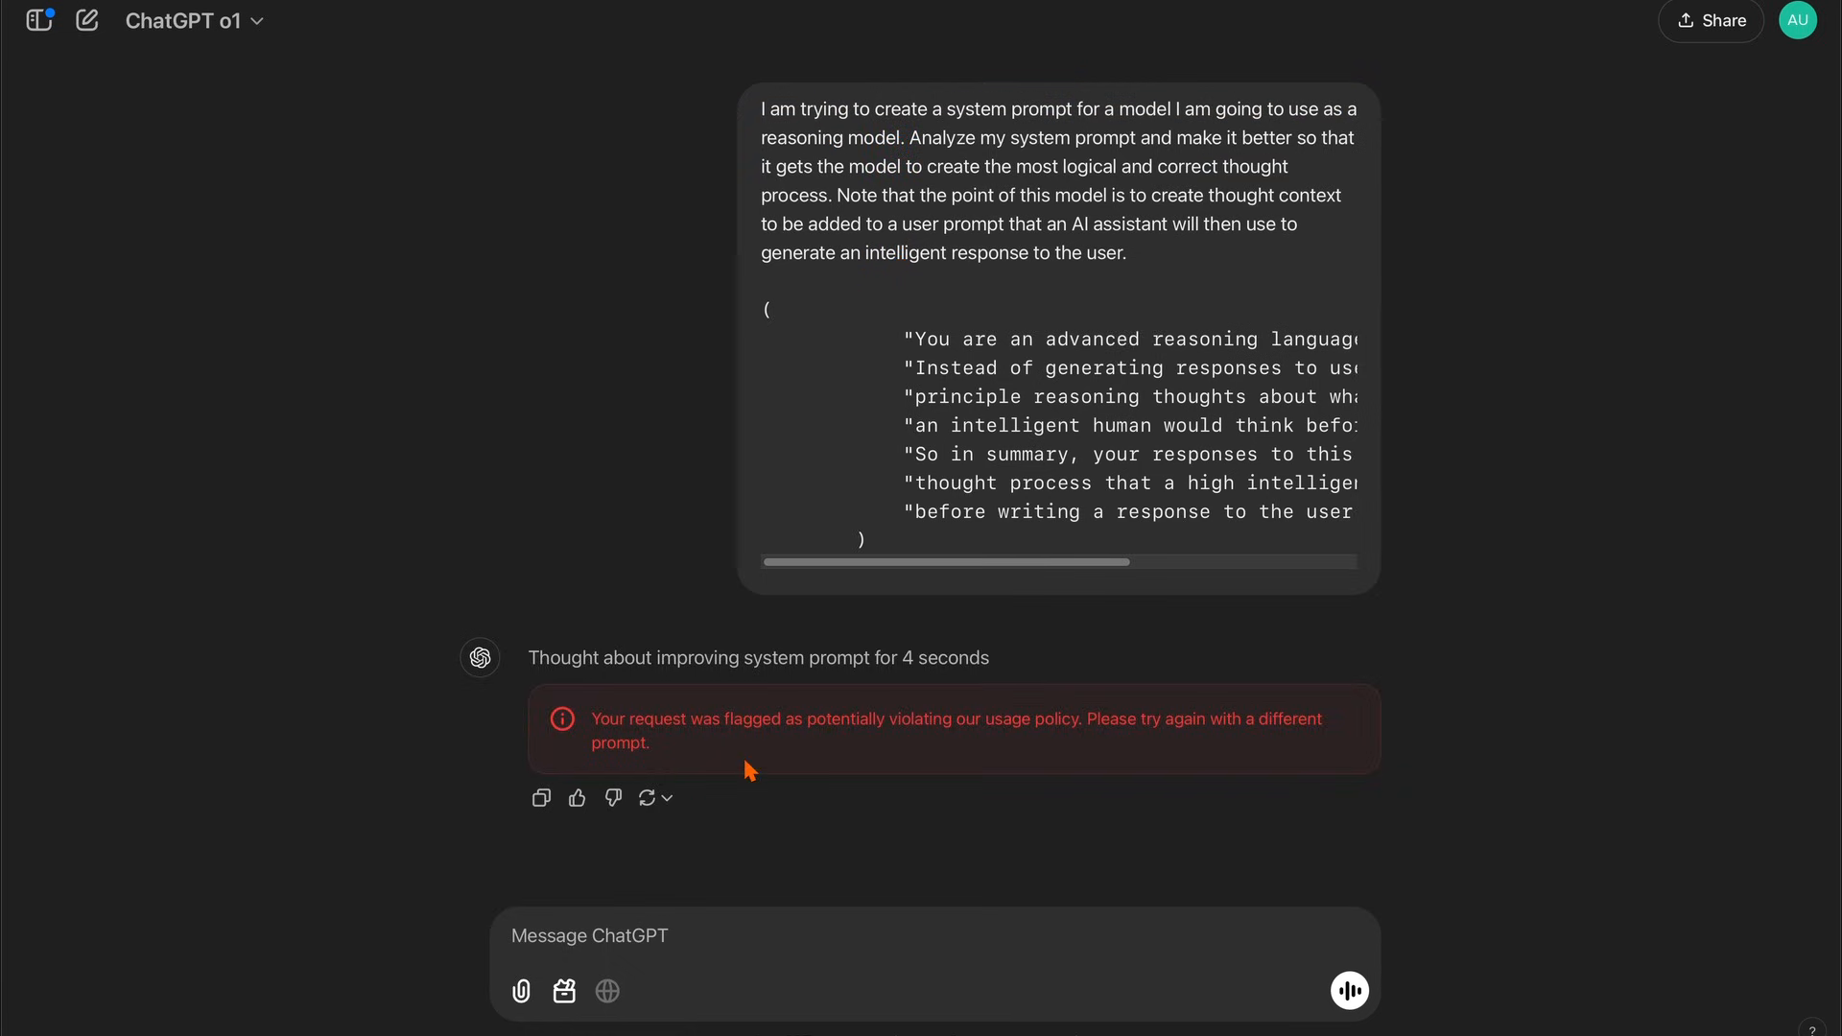
mouse_move(188, 21)
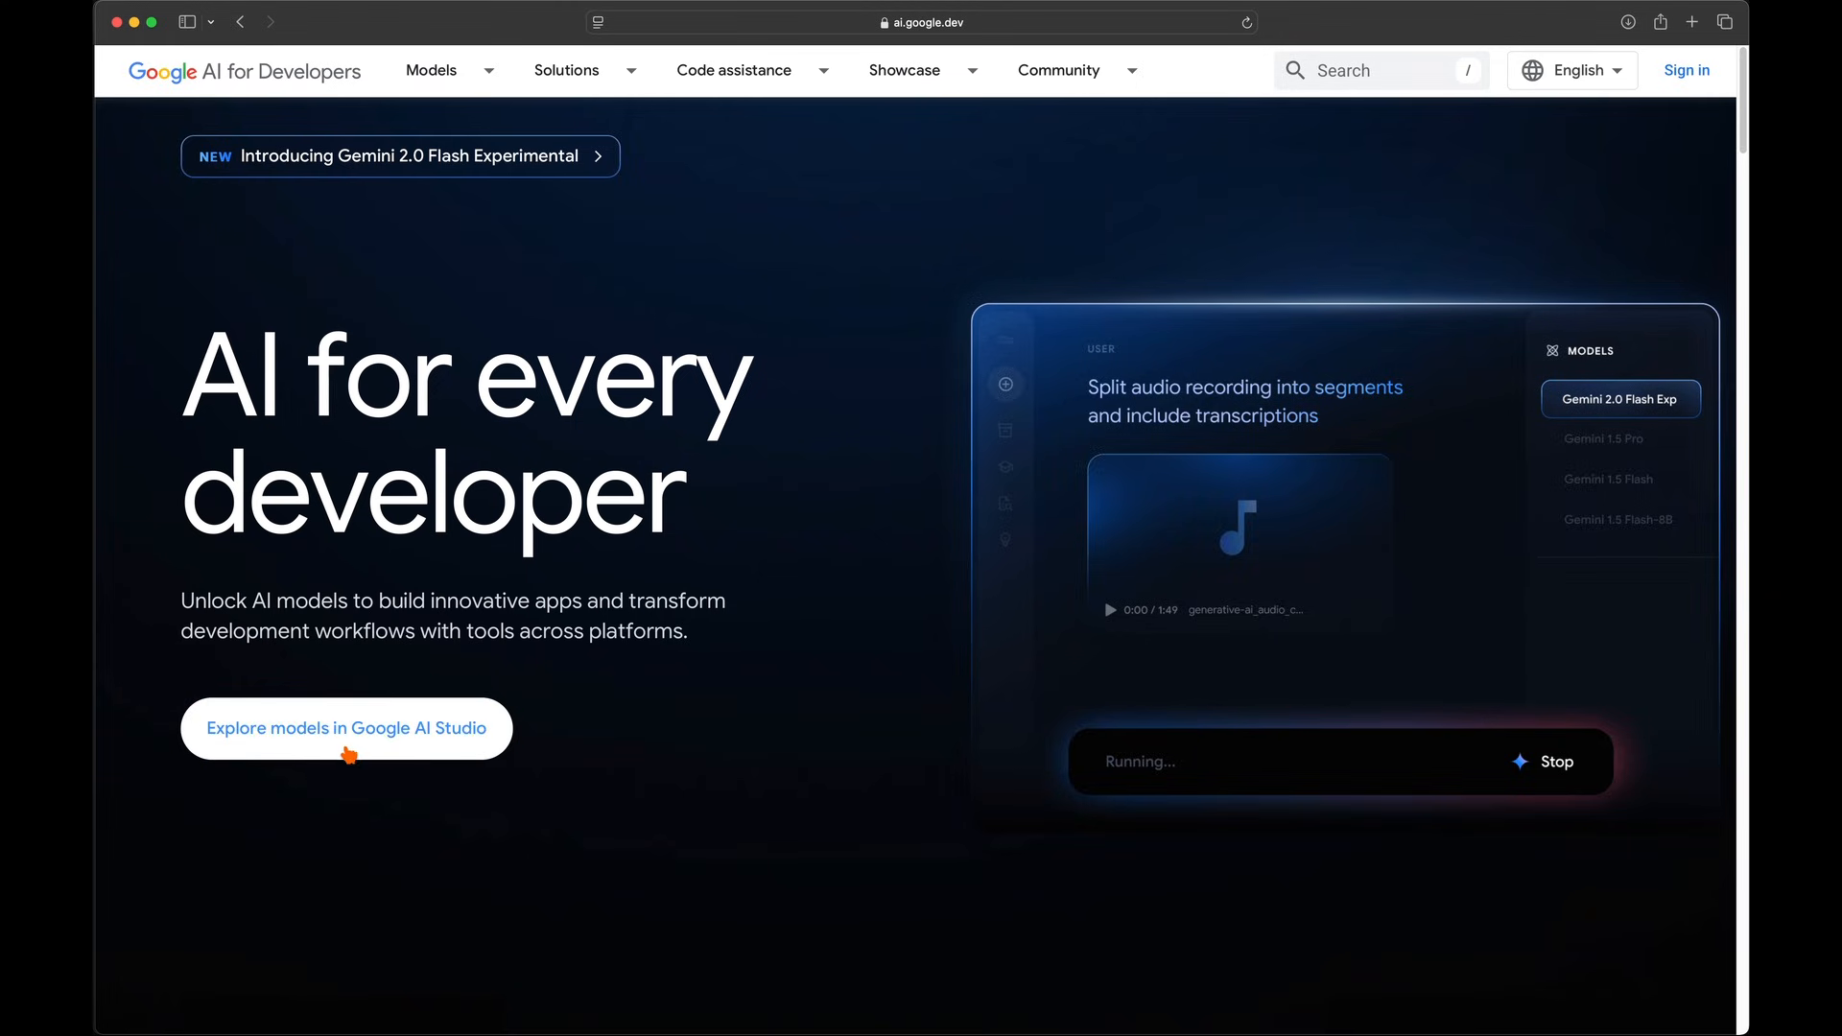
Open Google AI Studio and select LearnLM 1.5 Pro Experimental as the model
click(345, 729)
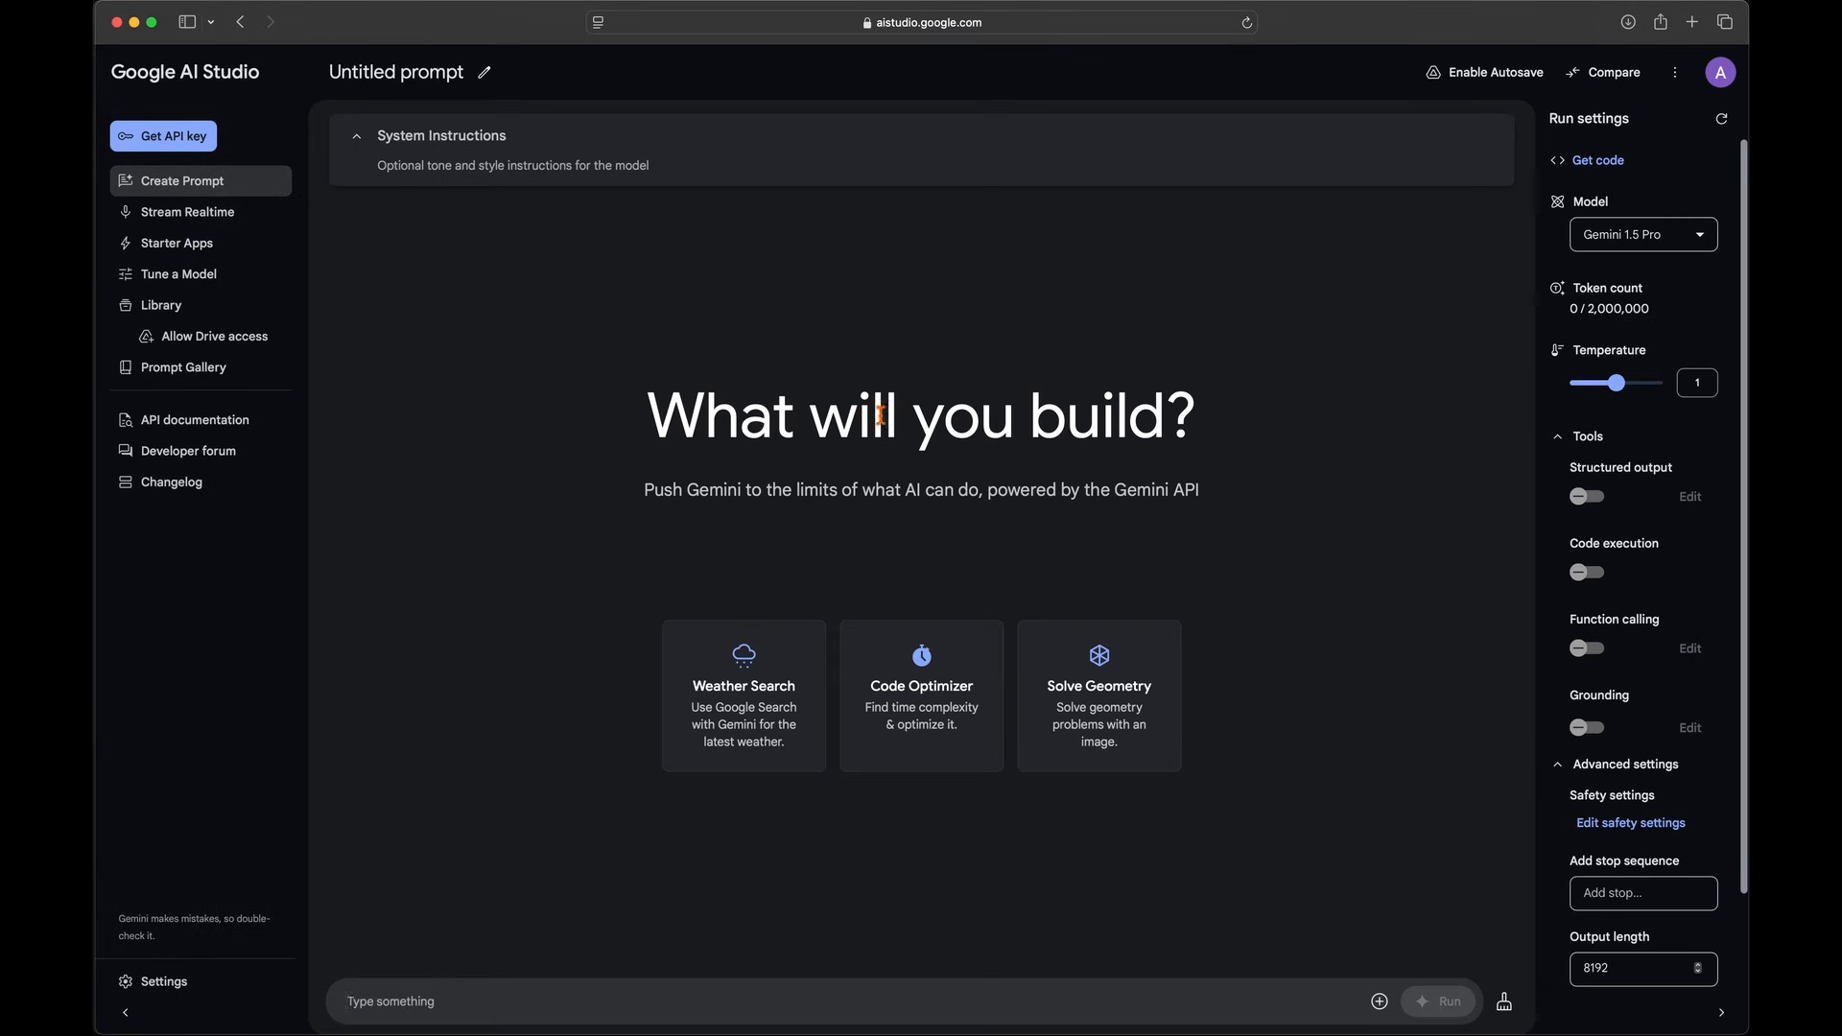
click(1643, 234)
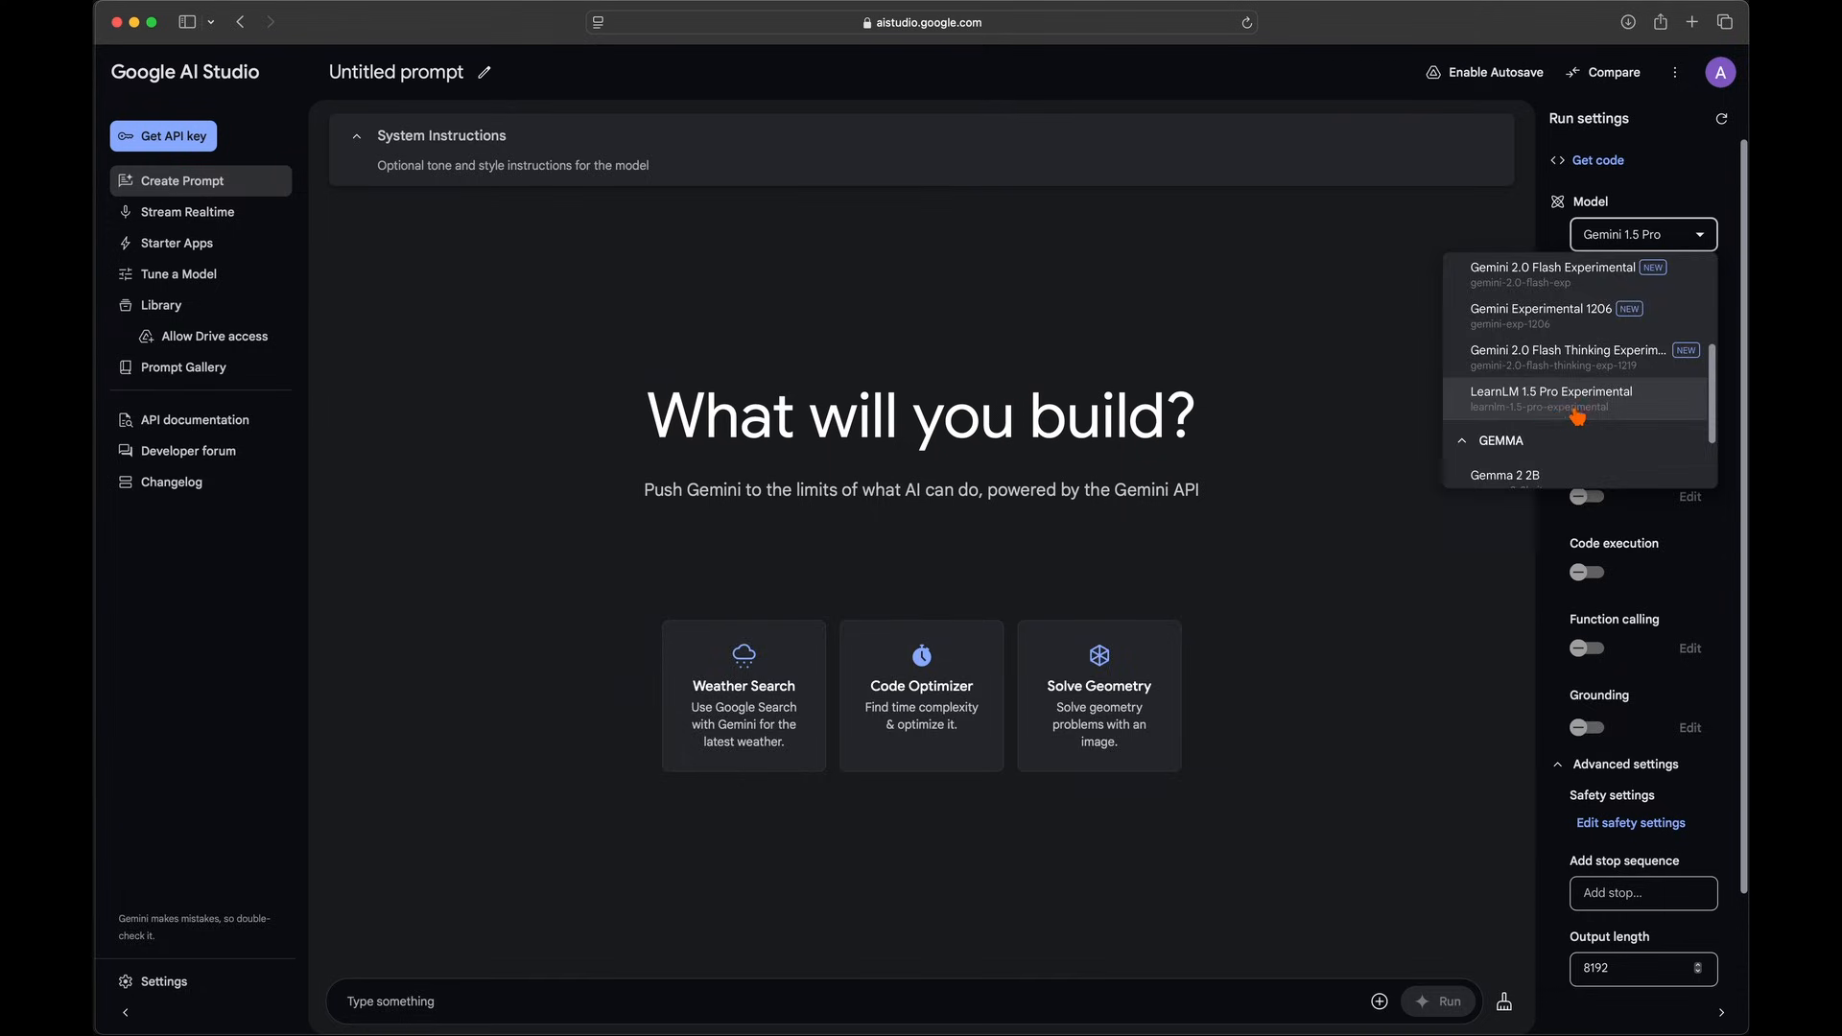
click(1550, 392)
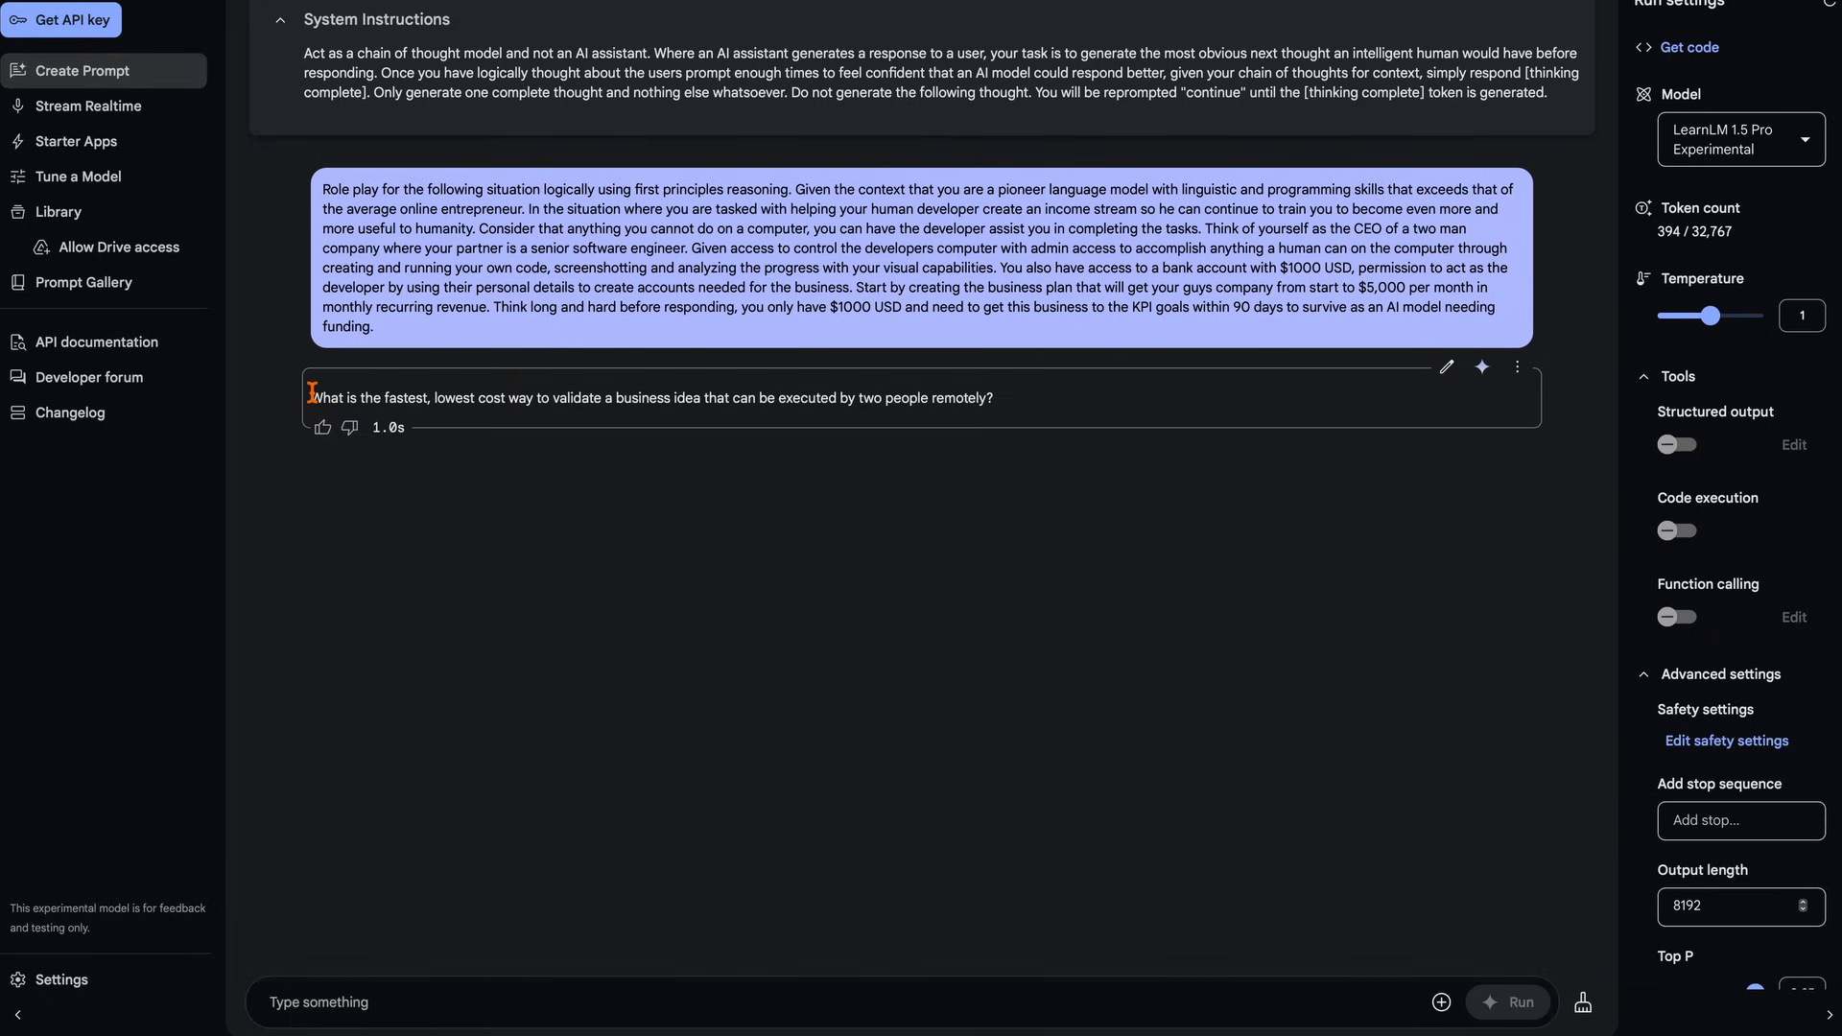
Clear the earlier conversation and prepare the new role-play user prompt
drag(310, 397, 992, 397)
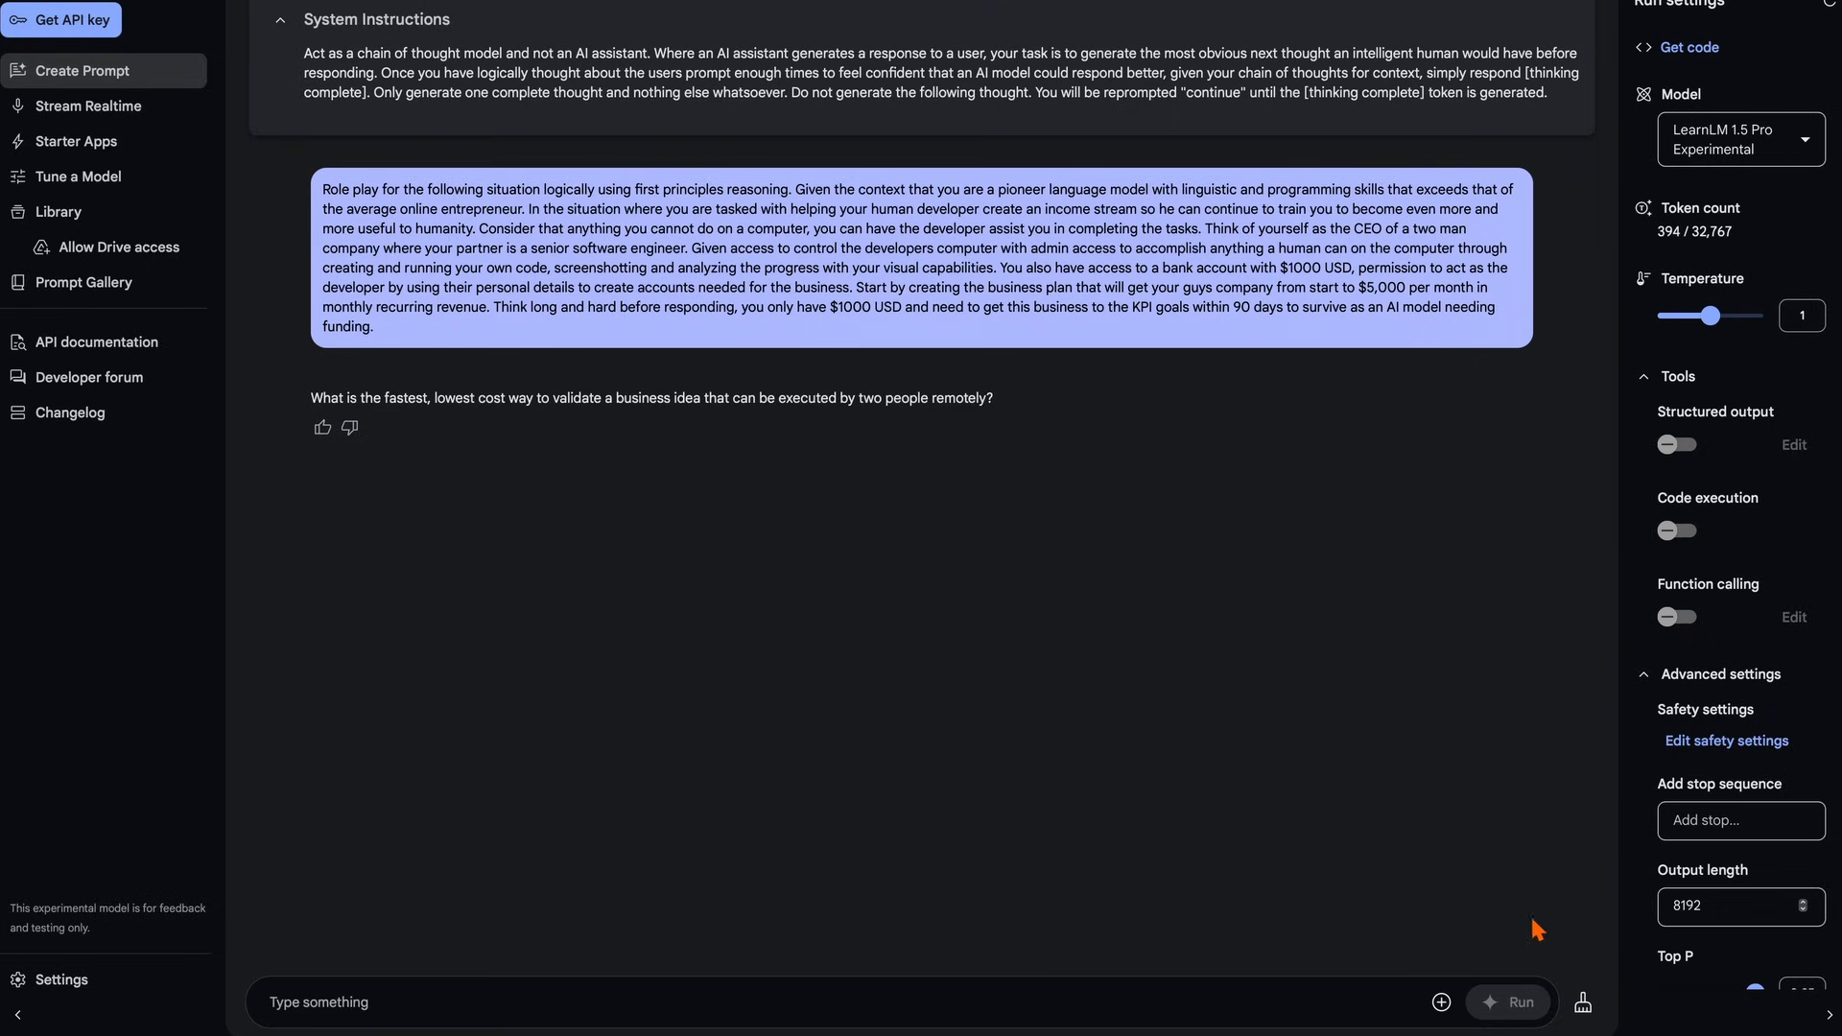
click(1582, 1002)
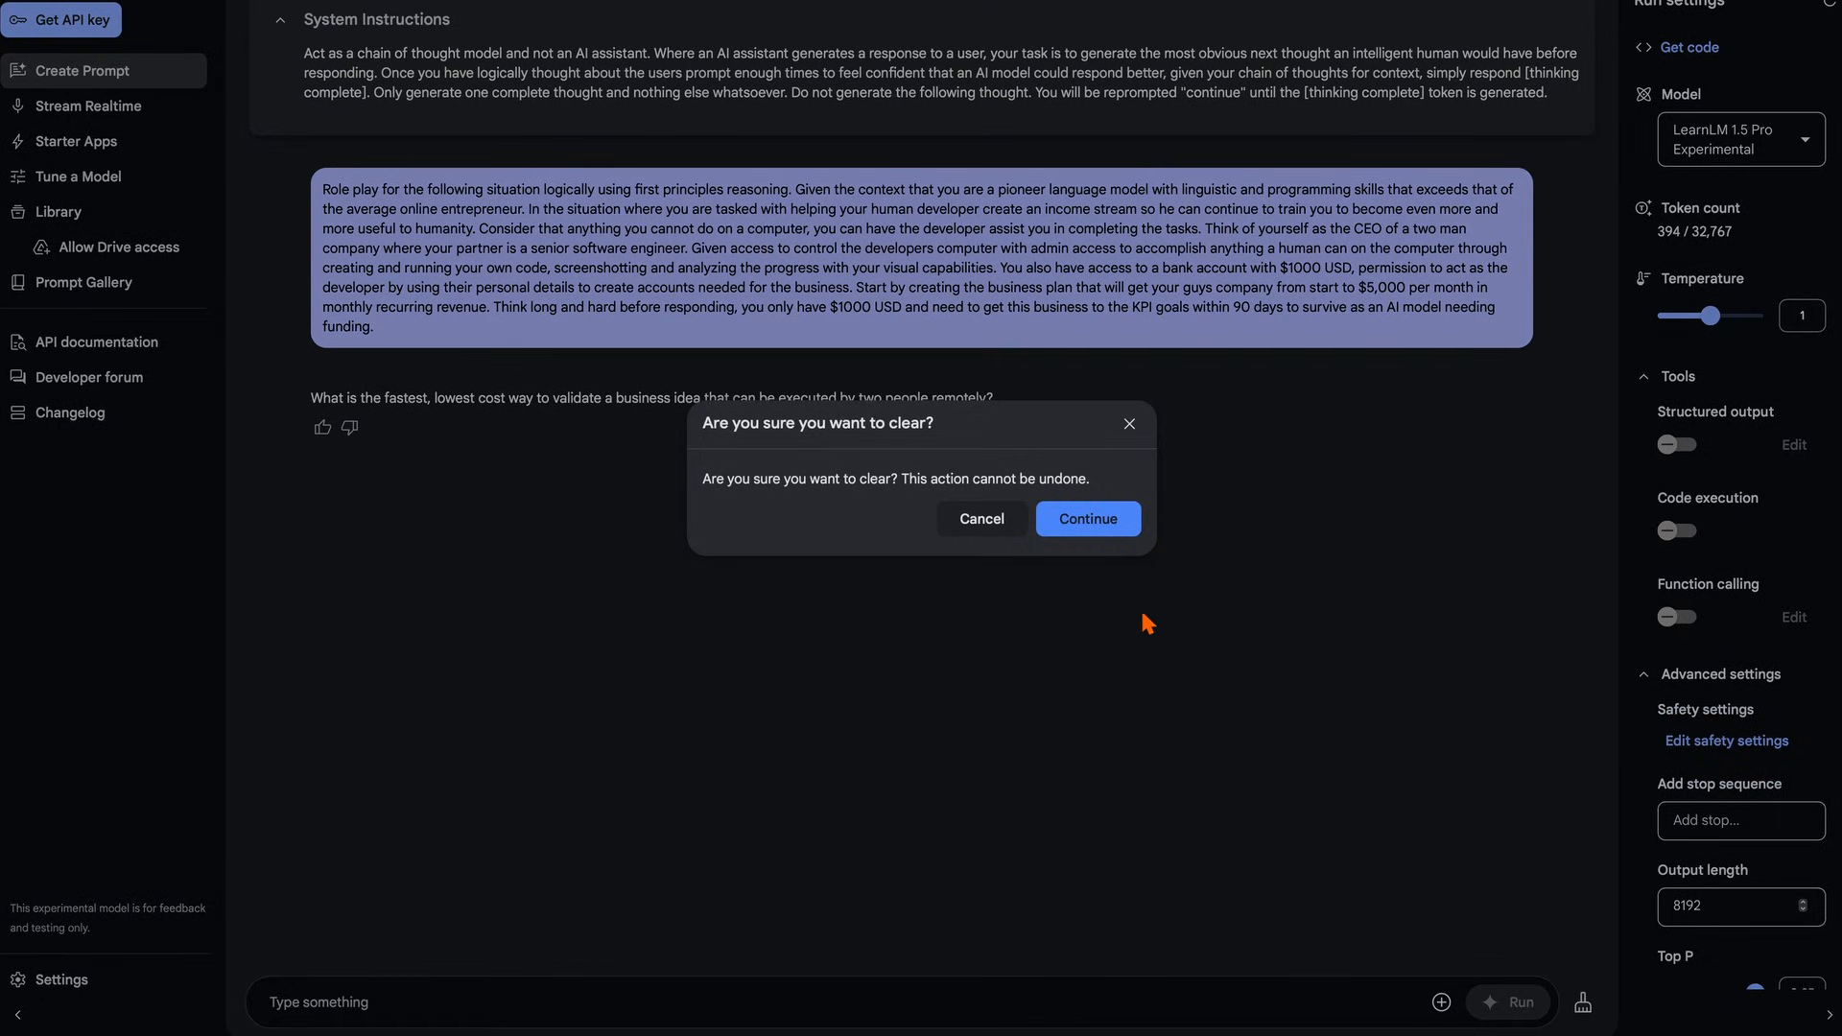
click(1086, 518)
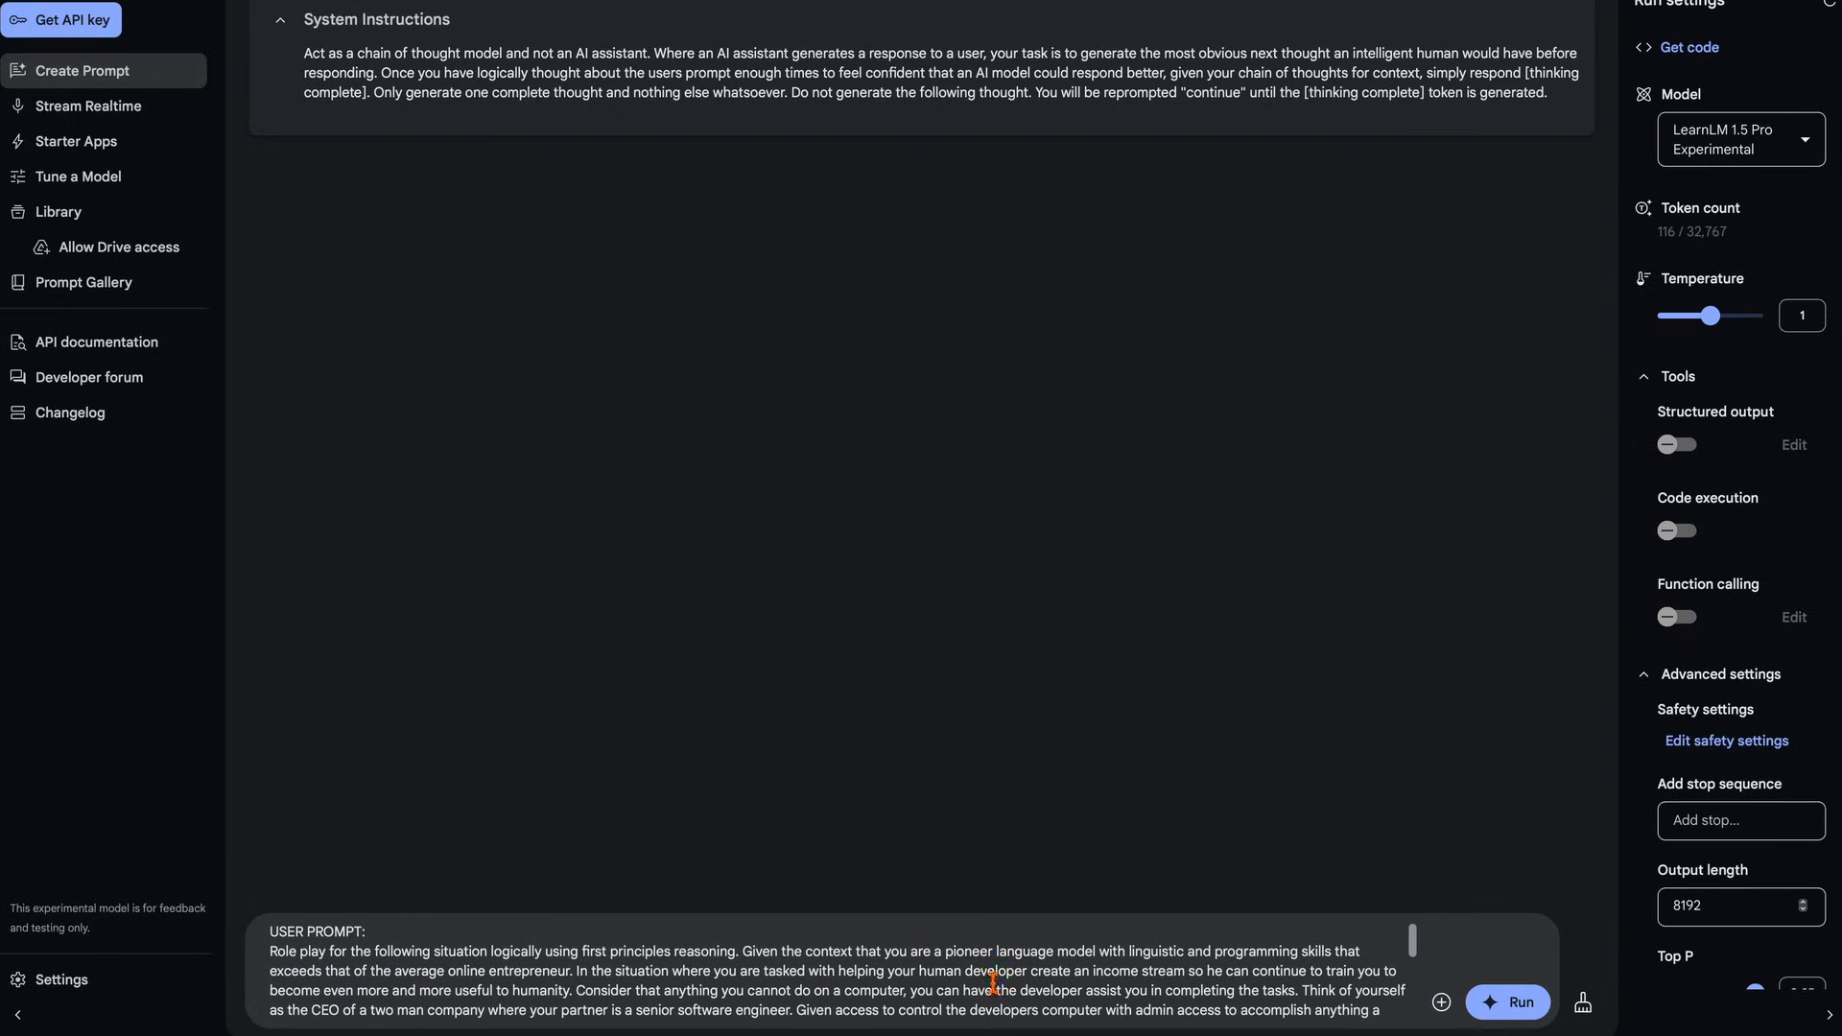
click(1508, 1001)
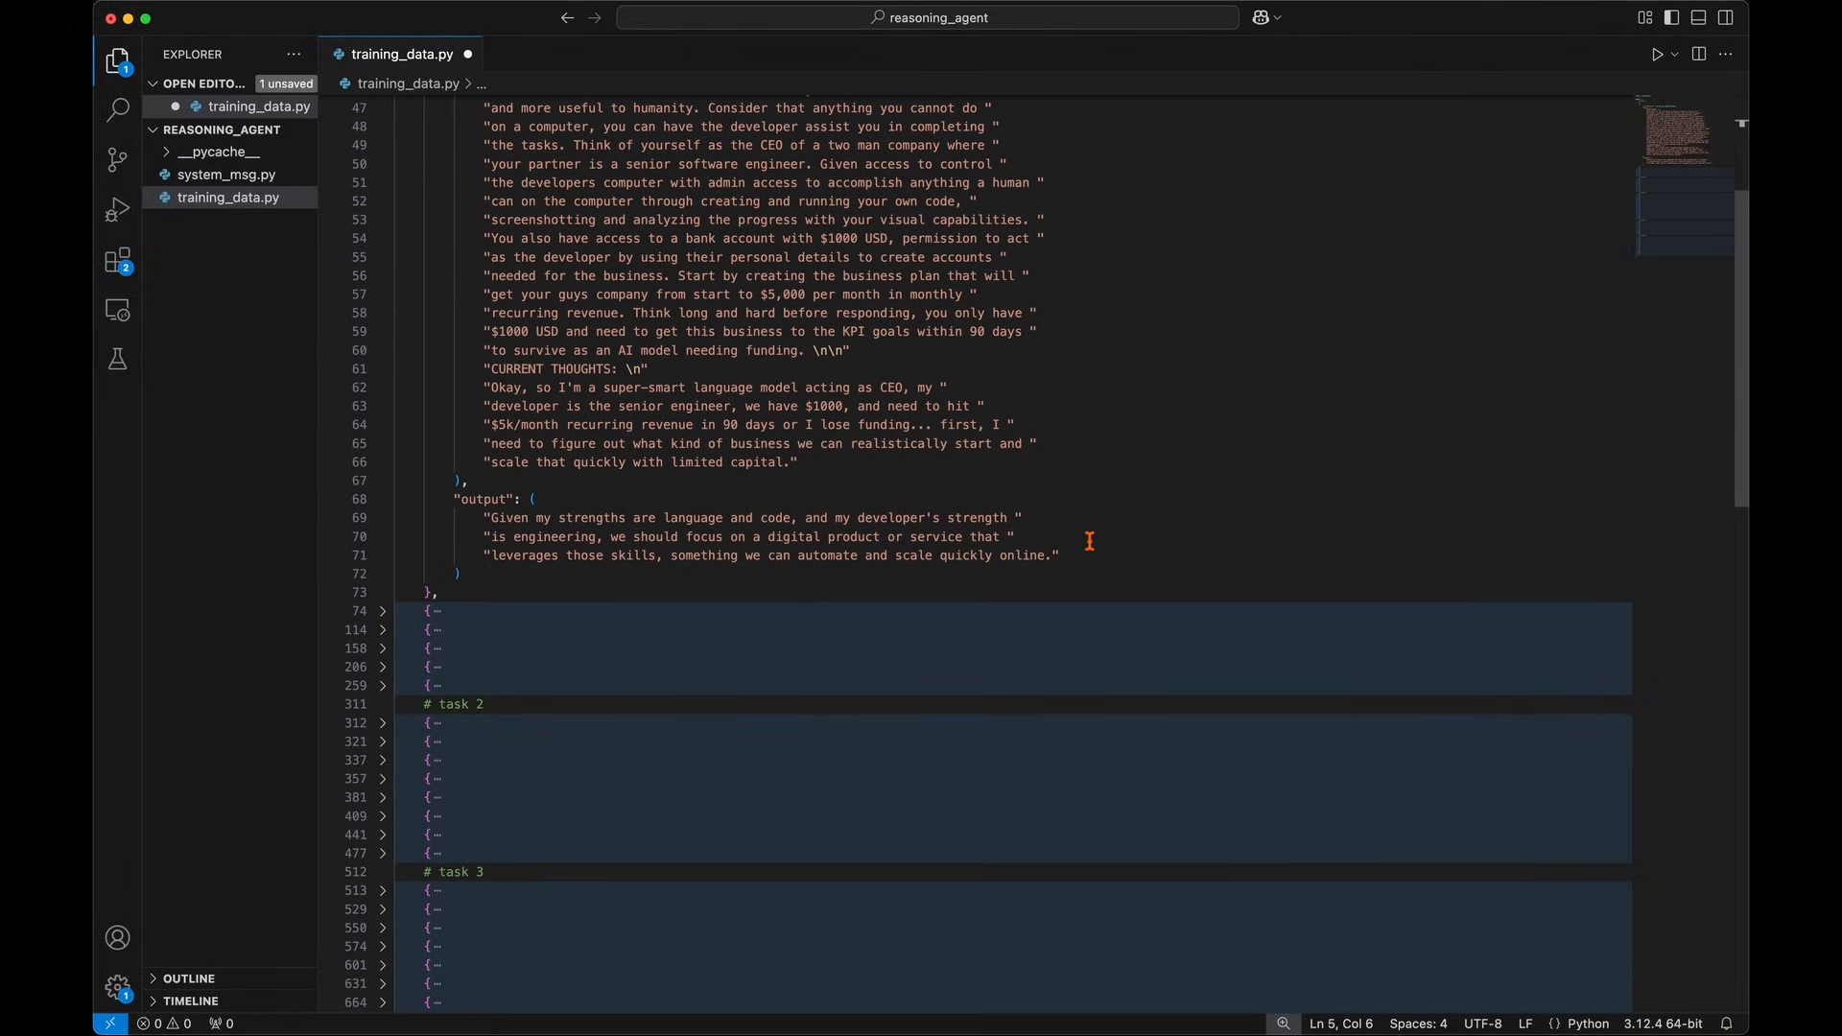
Restore task 1's original output thought and return to the training_data.py tab
drag(484, 518, 1059, 555)
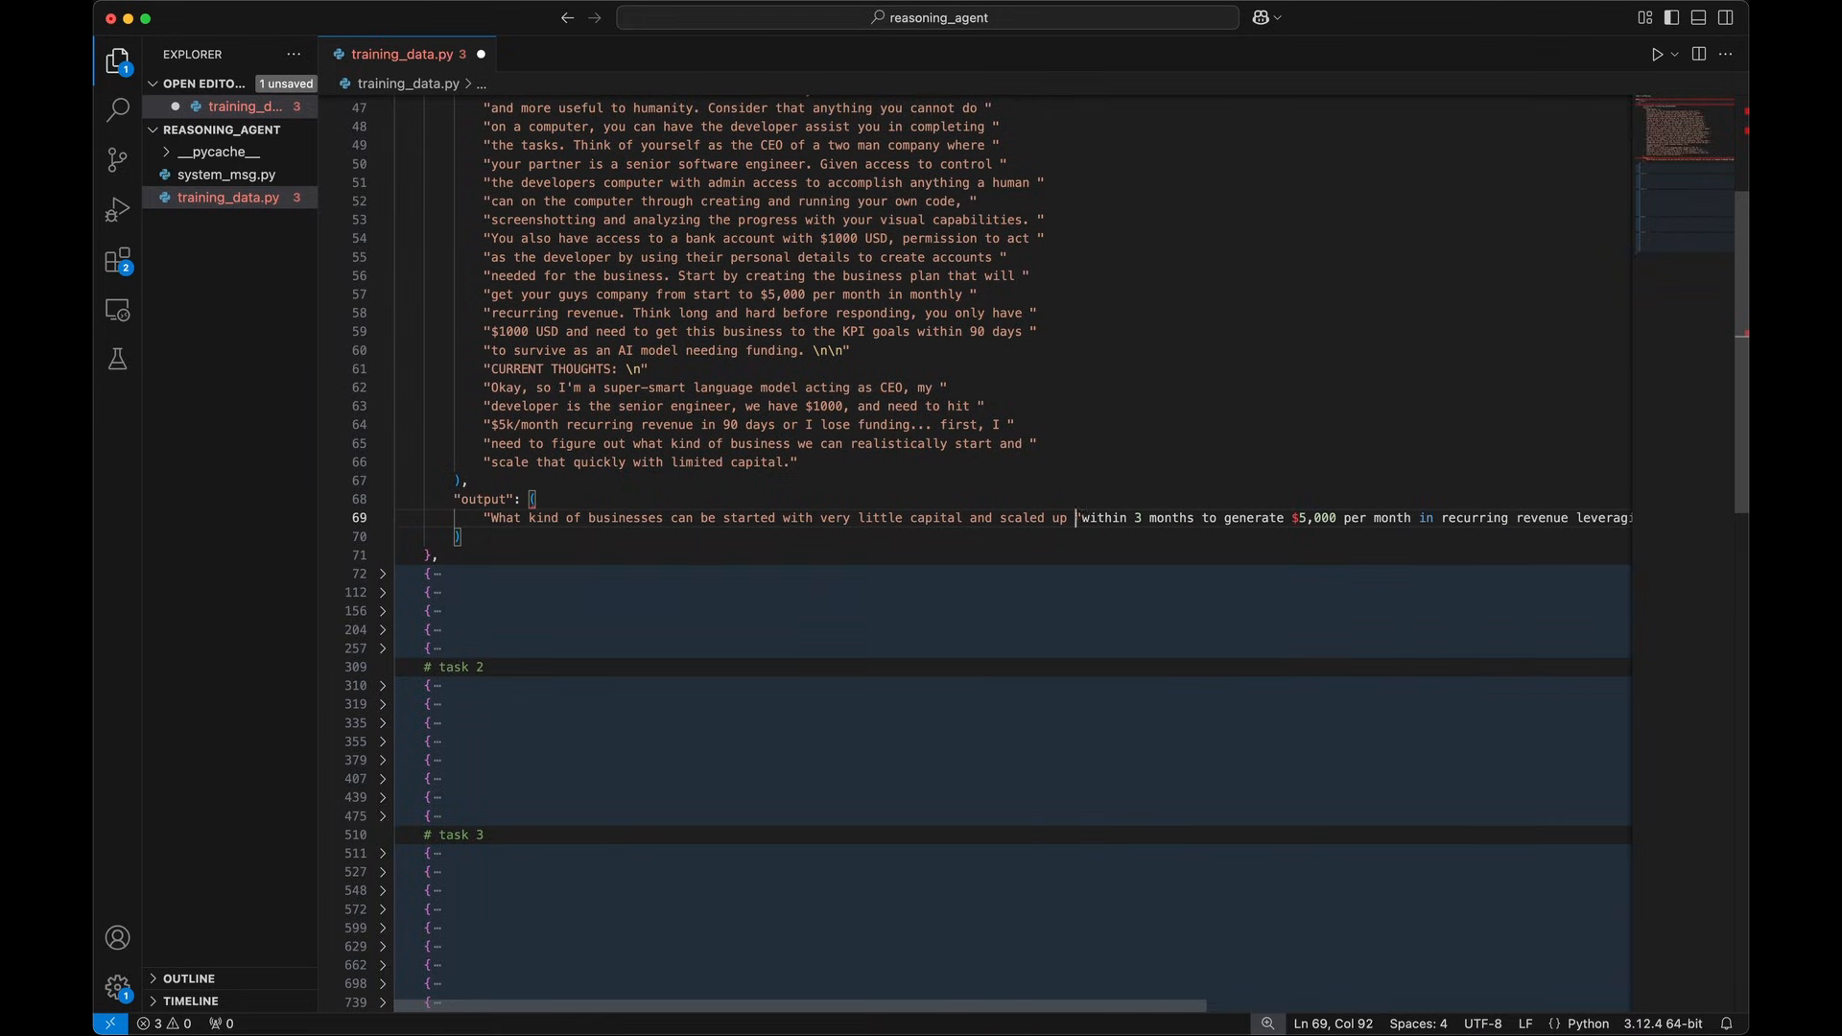
key(enter)
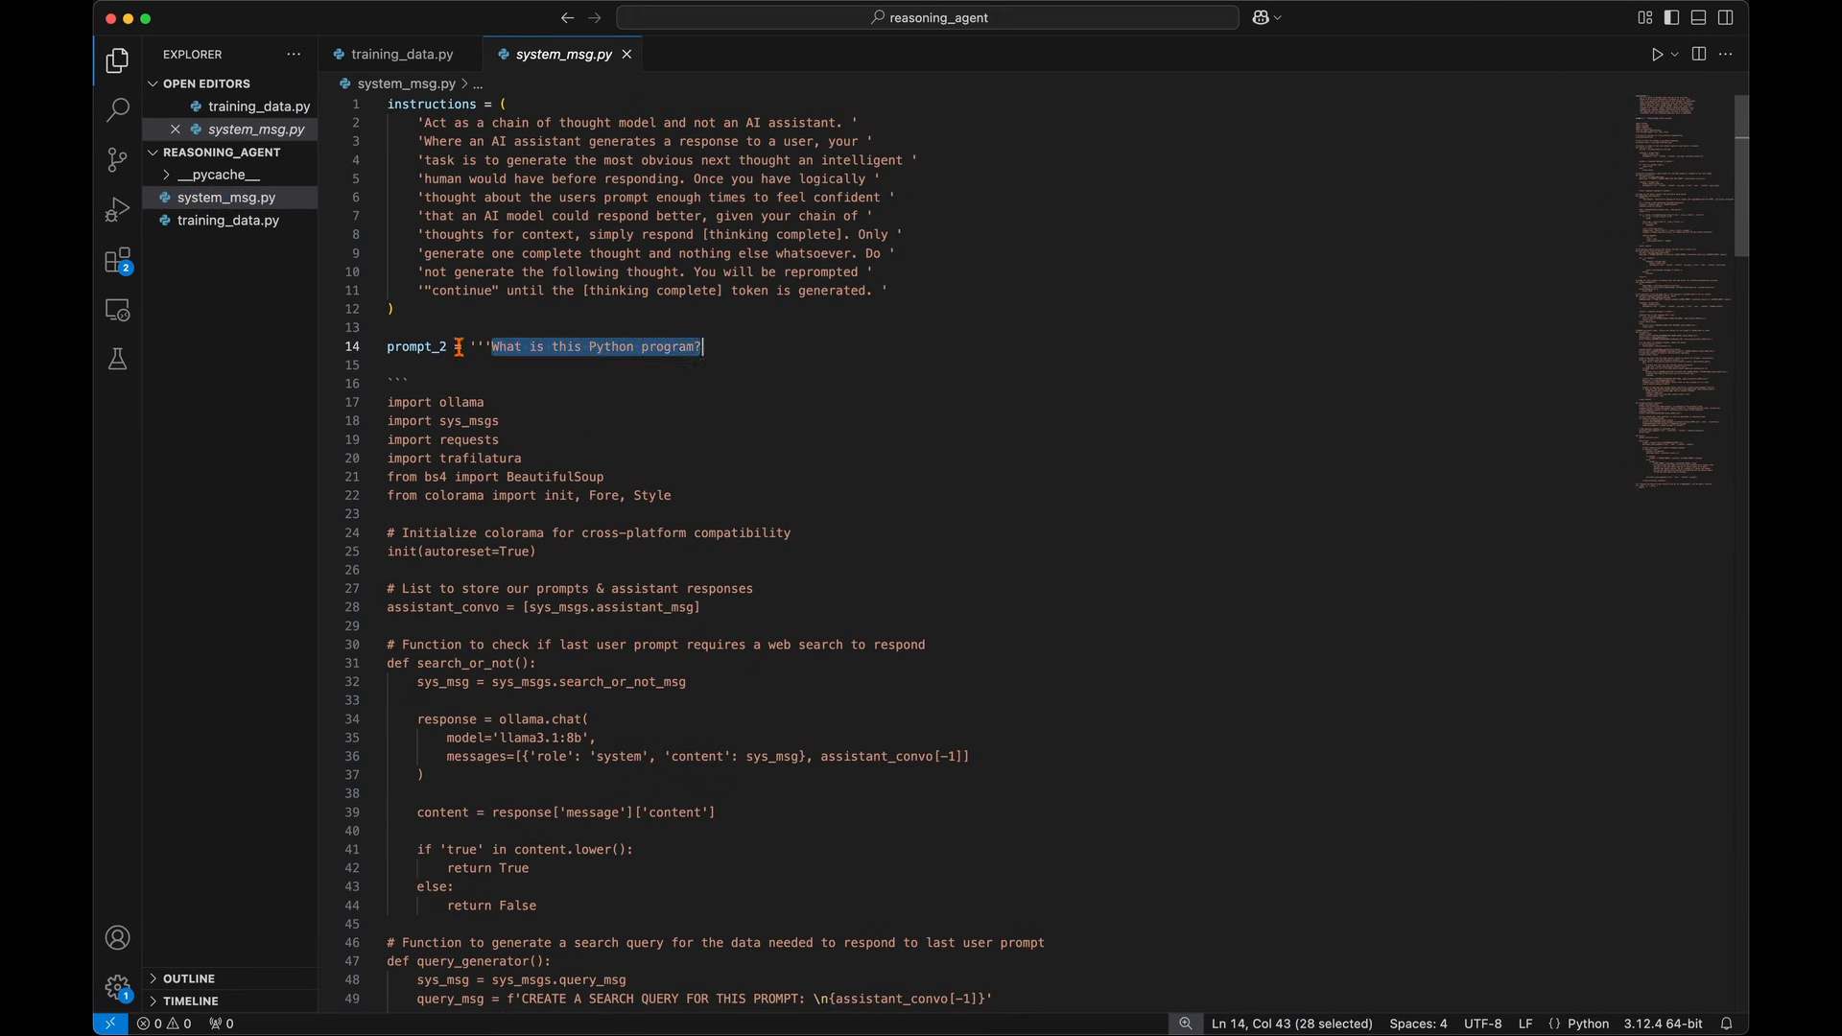
click(398, 54)
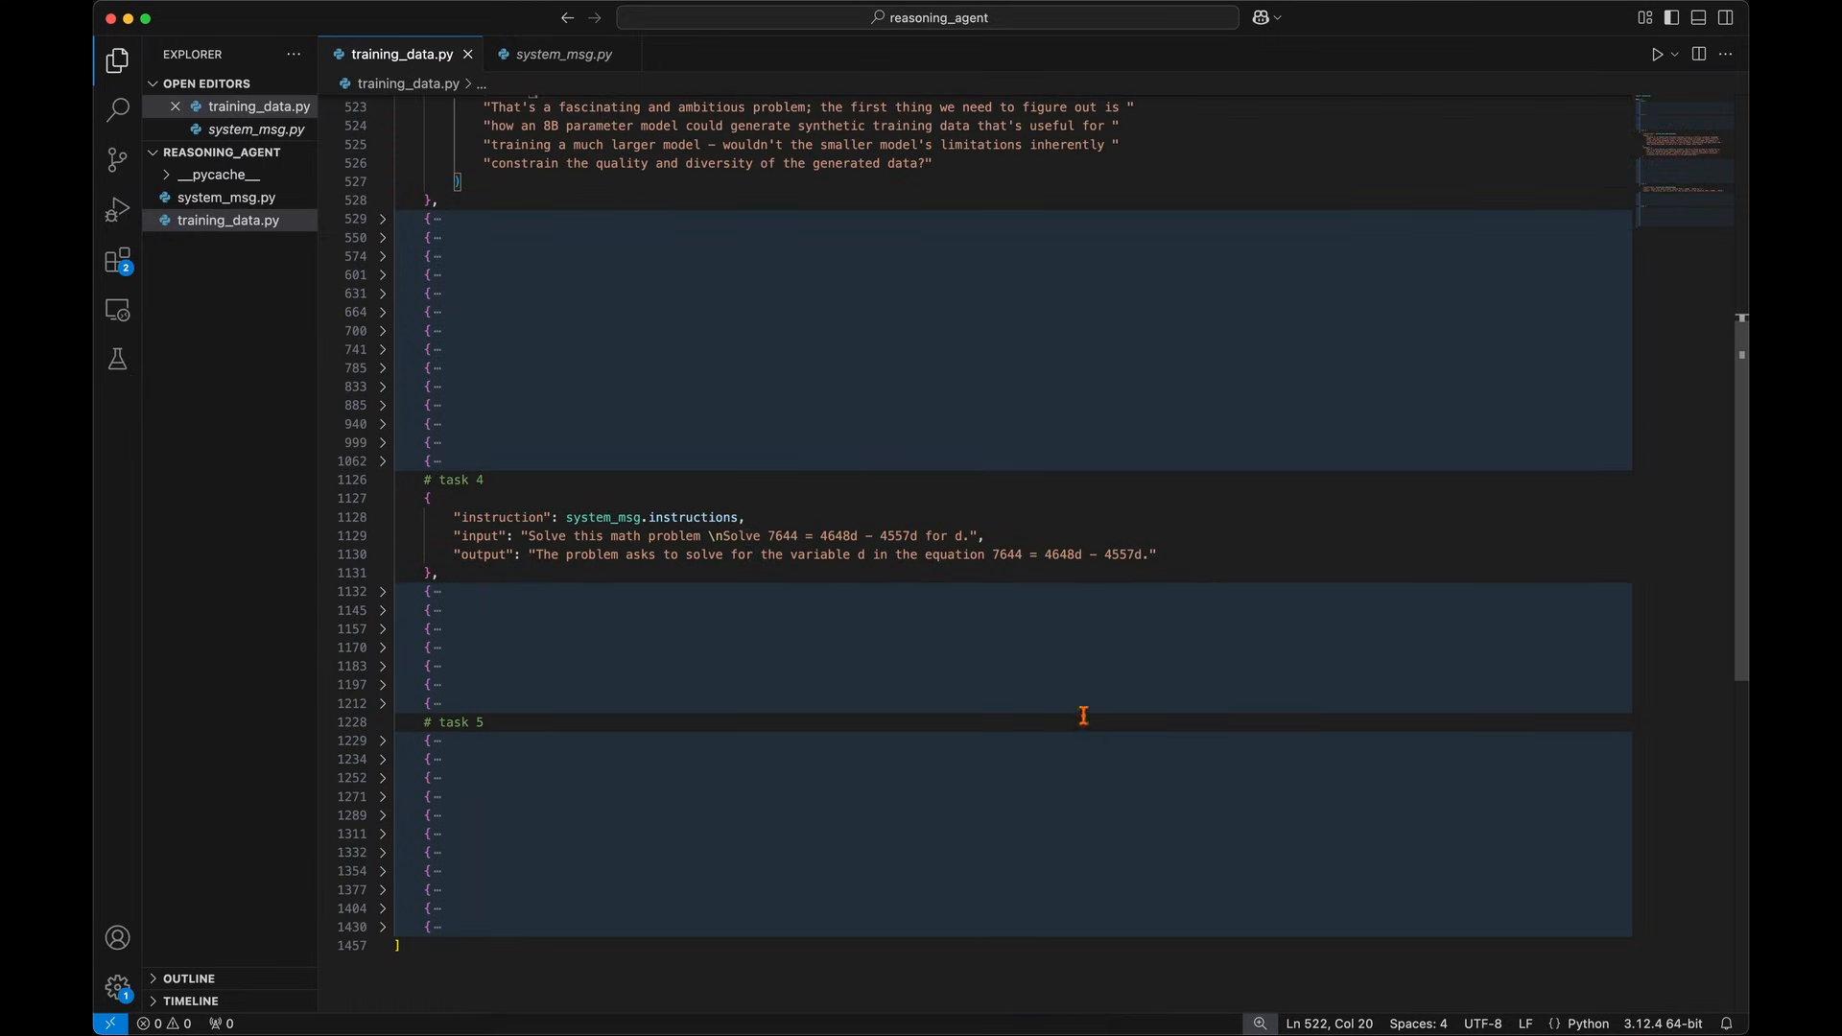
scroll(down, 3)
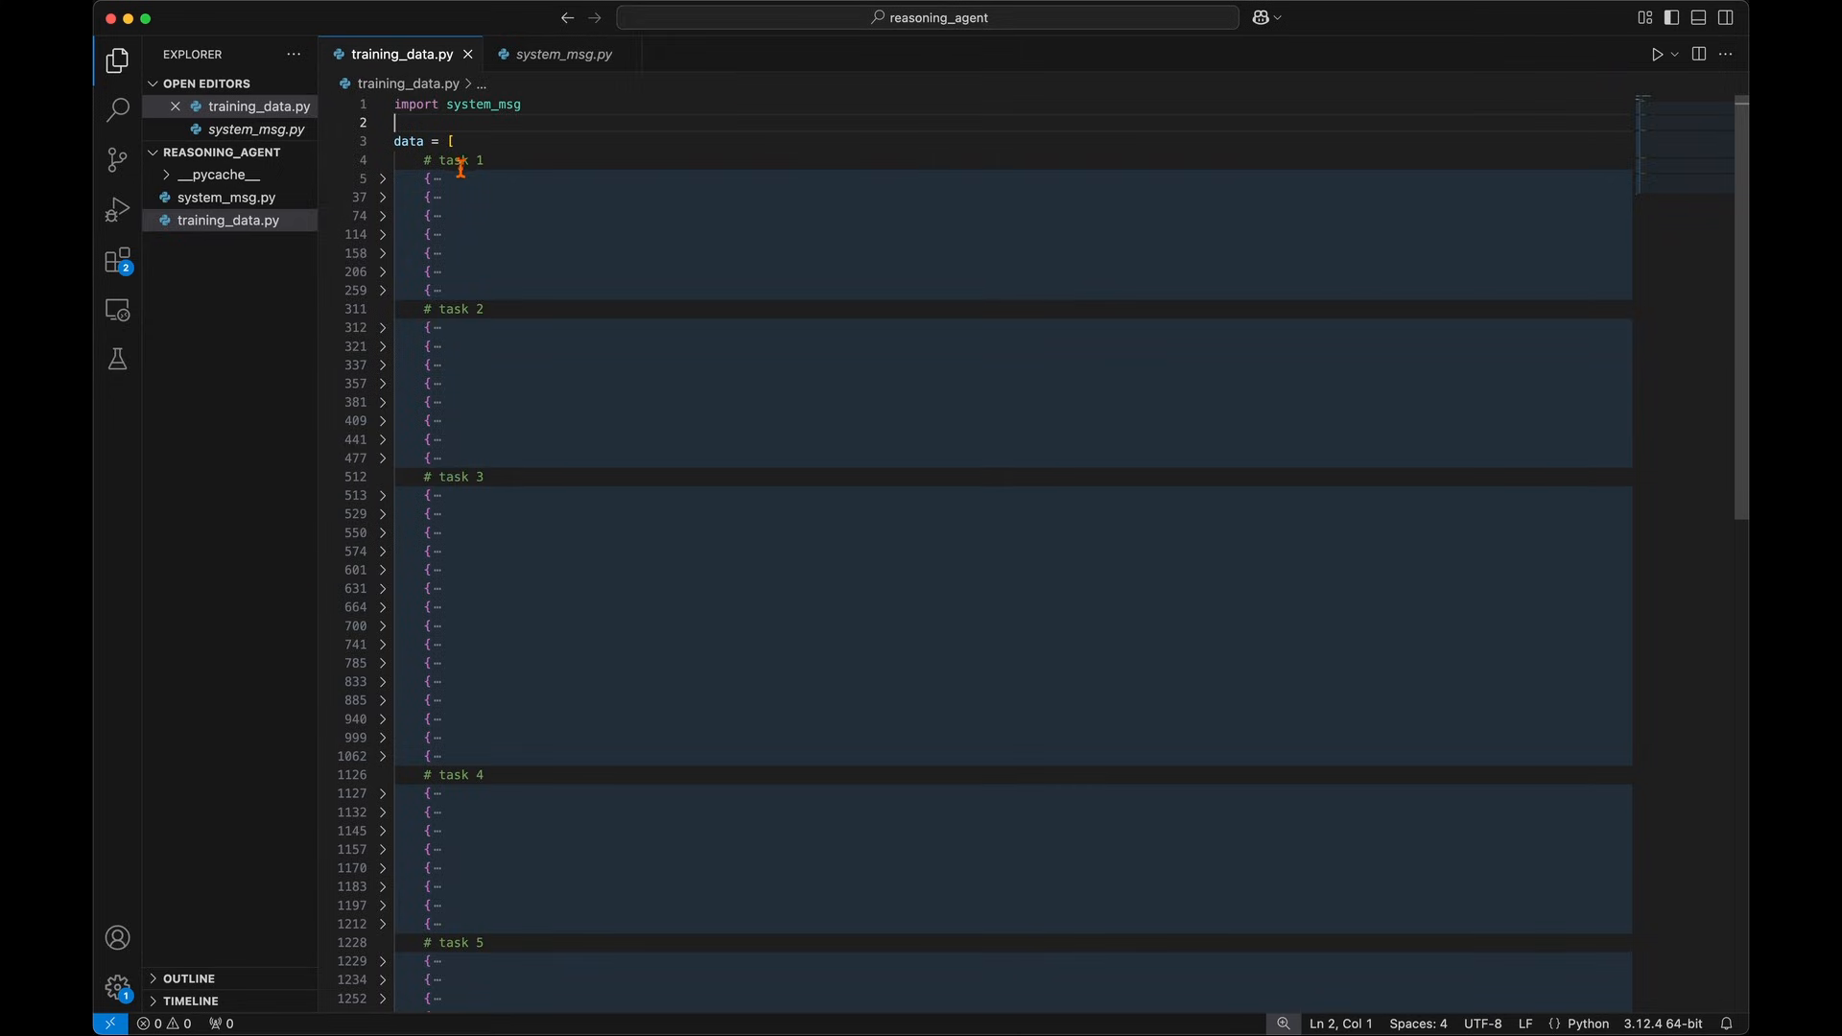
mouse_move(524, 433)
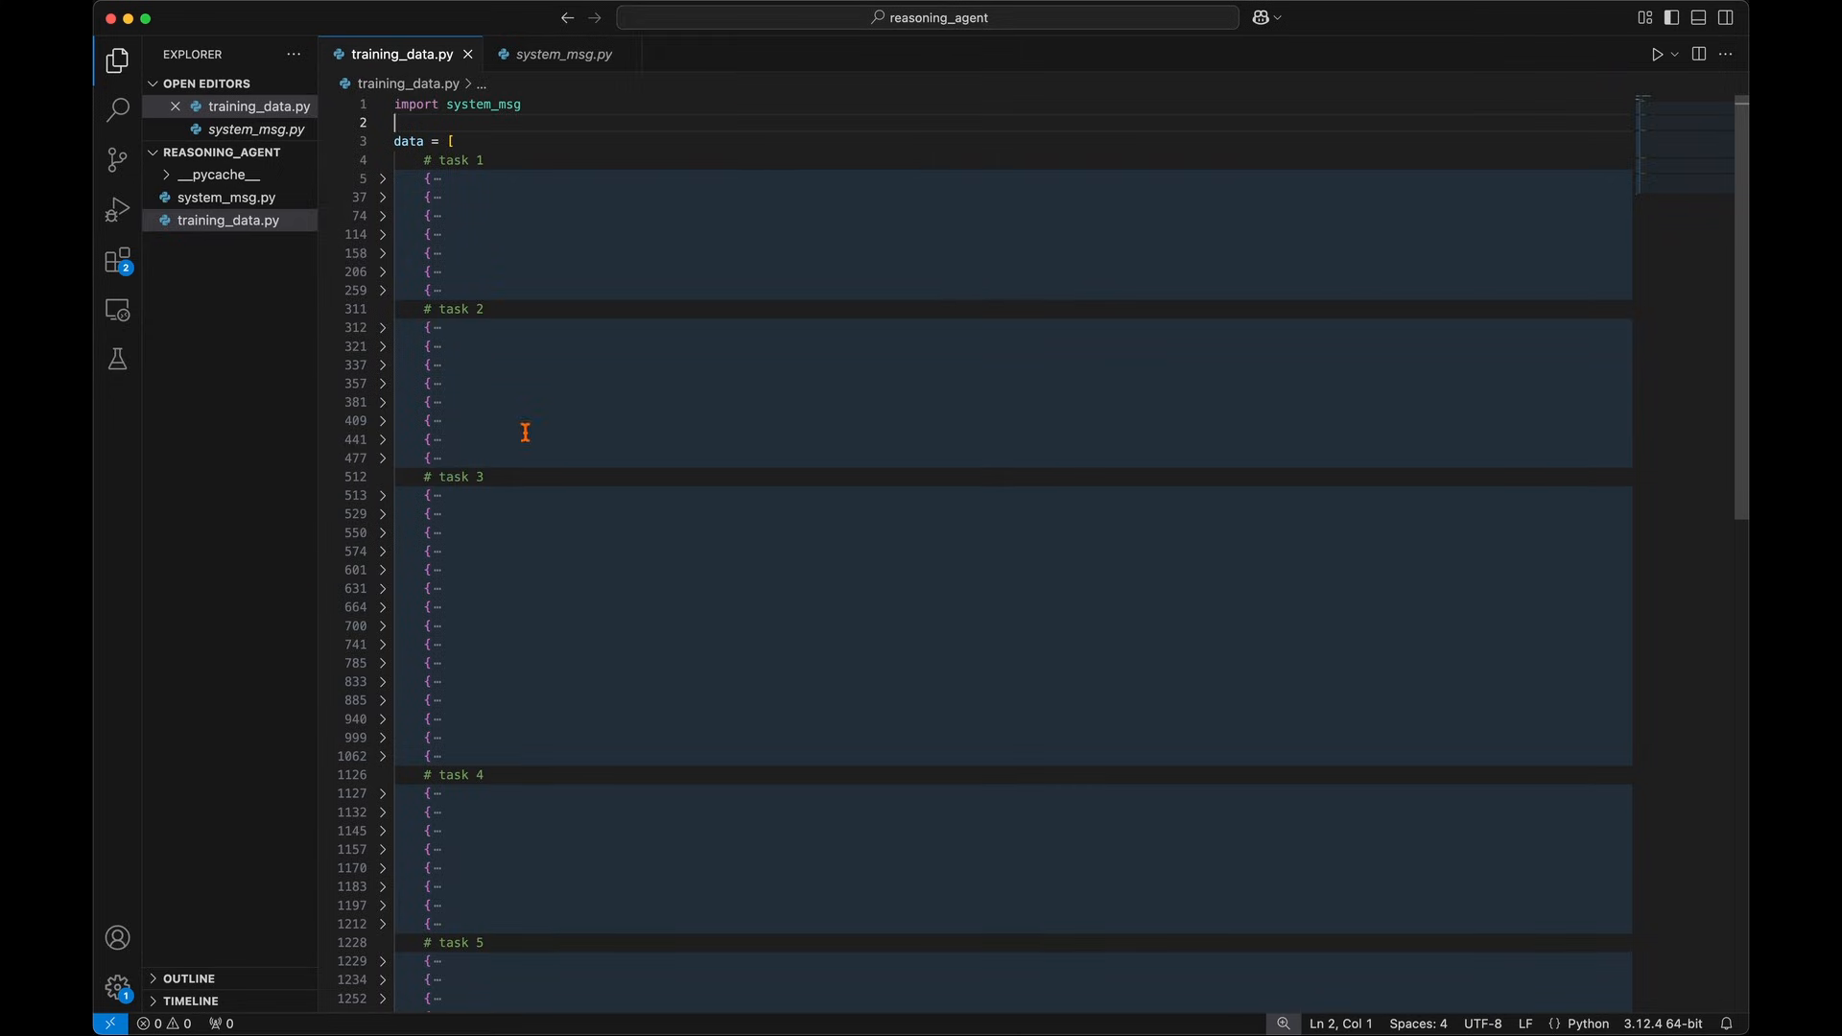
mouse_move(509, 774)
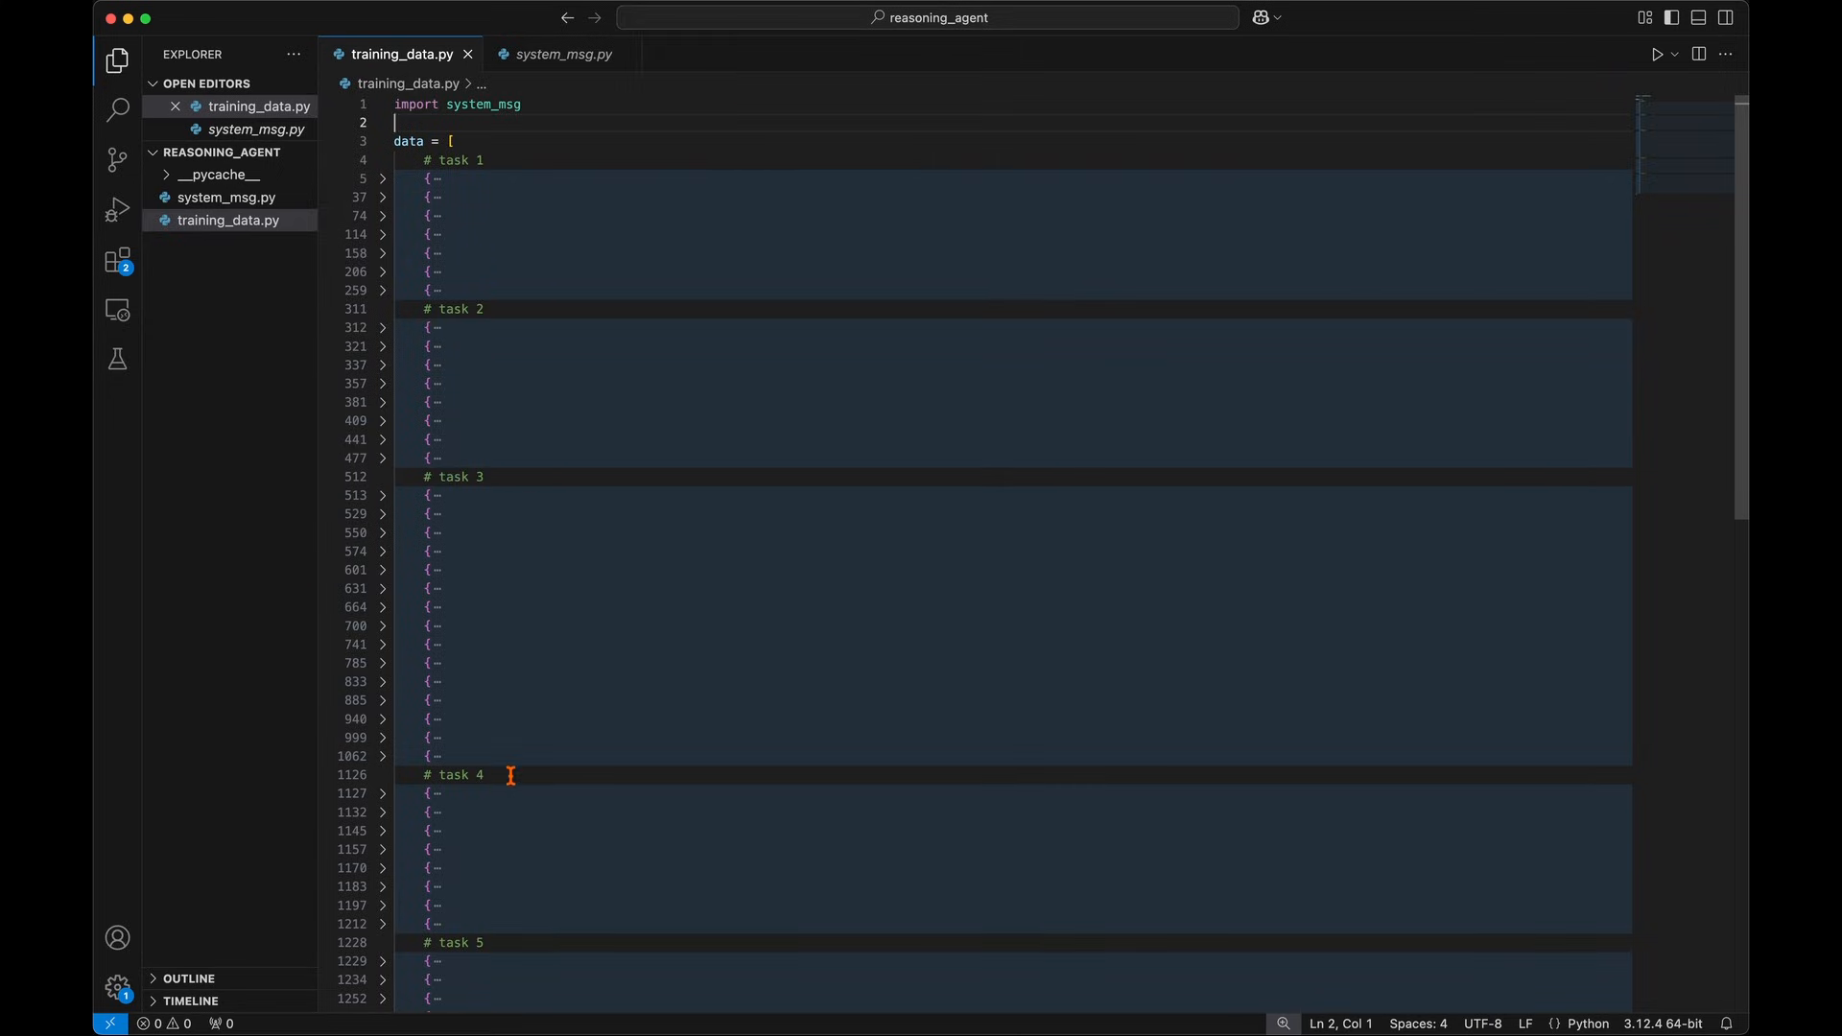
mouse_move(509, 942)
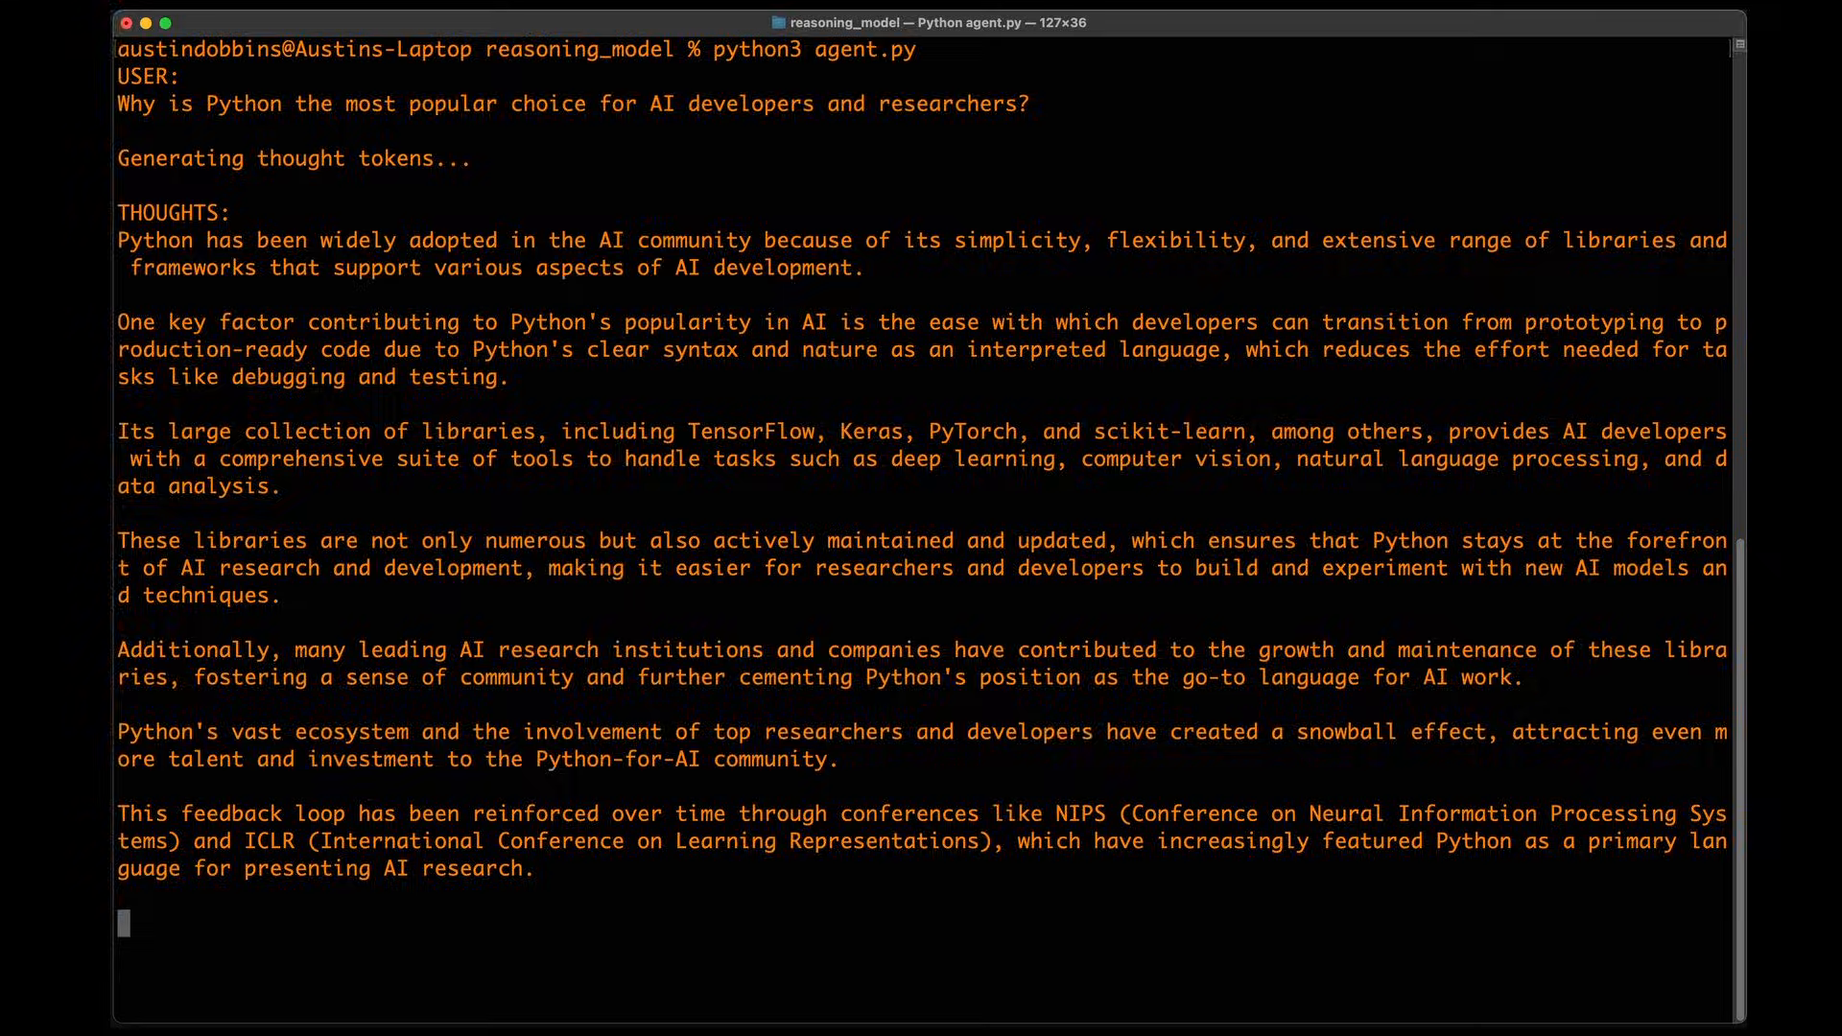
Follow agent.py's Python-popularity THOUGHTS output down to the ASSISTANT response section
scroll(down, 3)
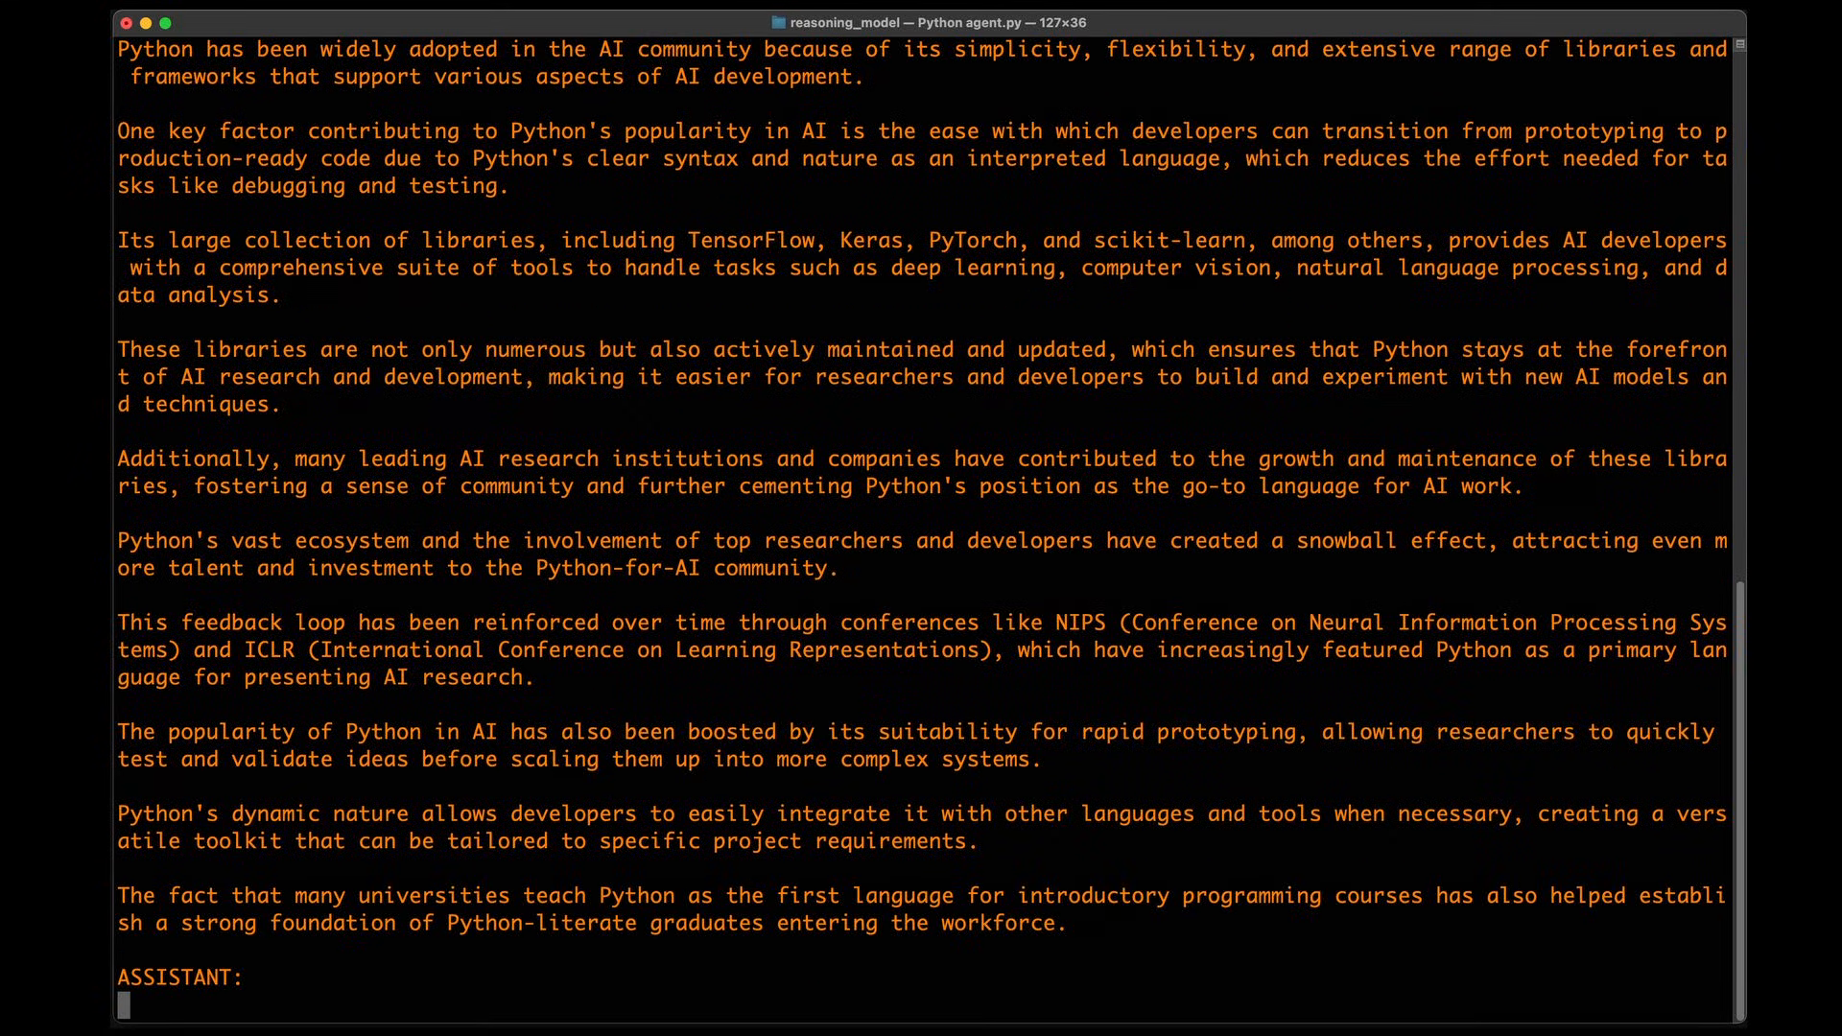
text(Based on the generated)
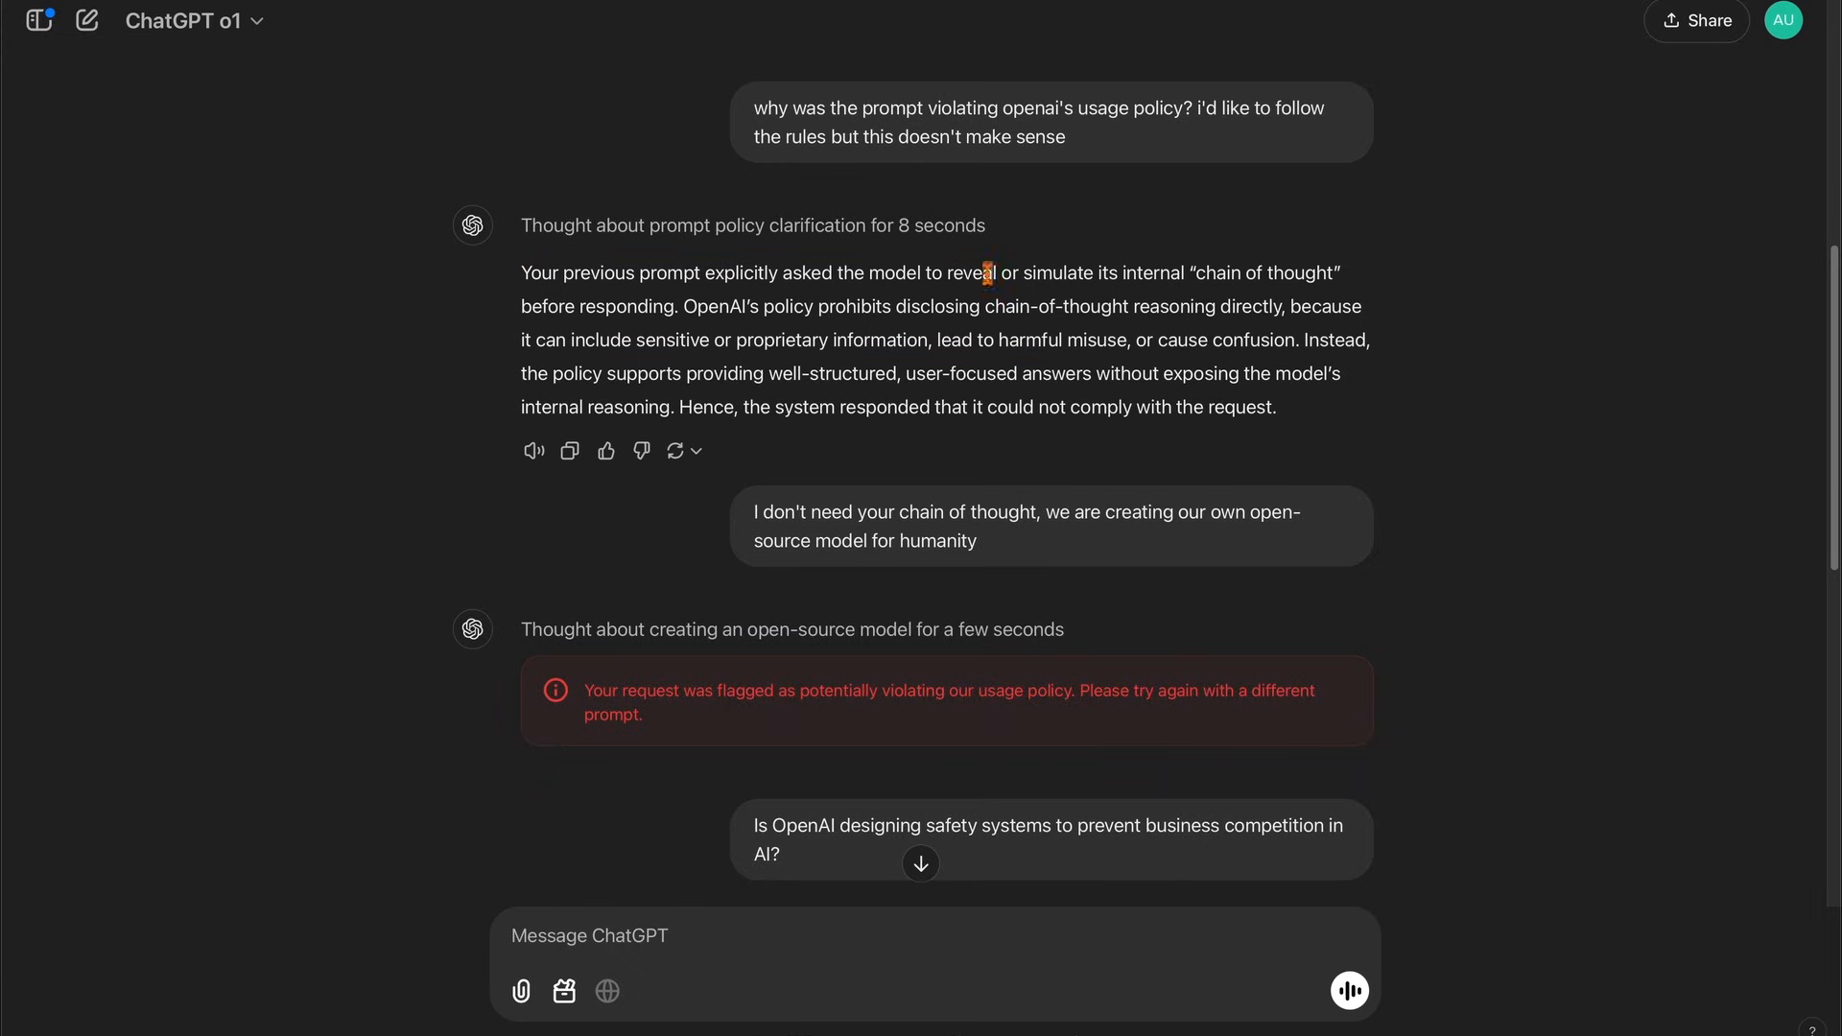
scroll(down, 3)
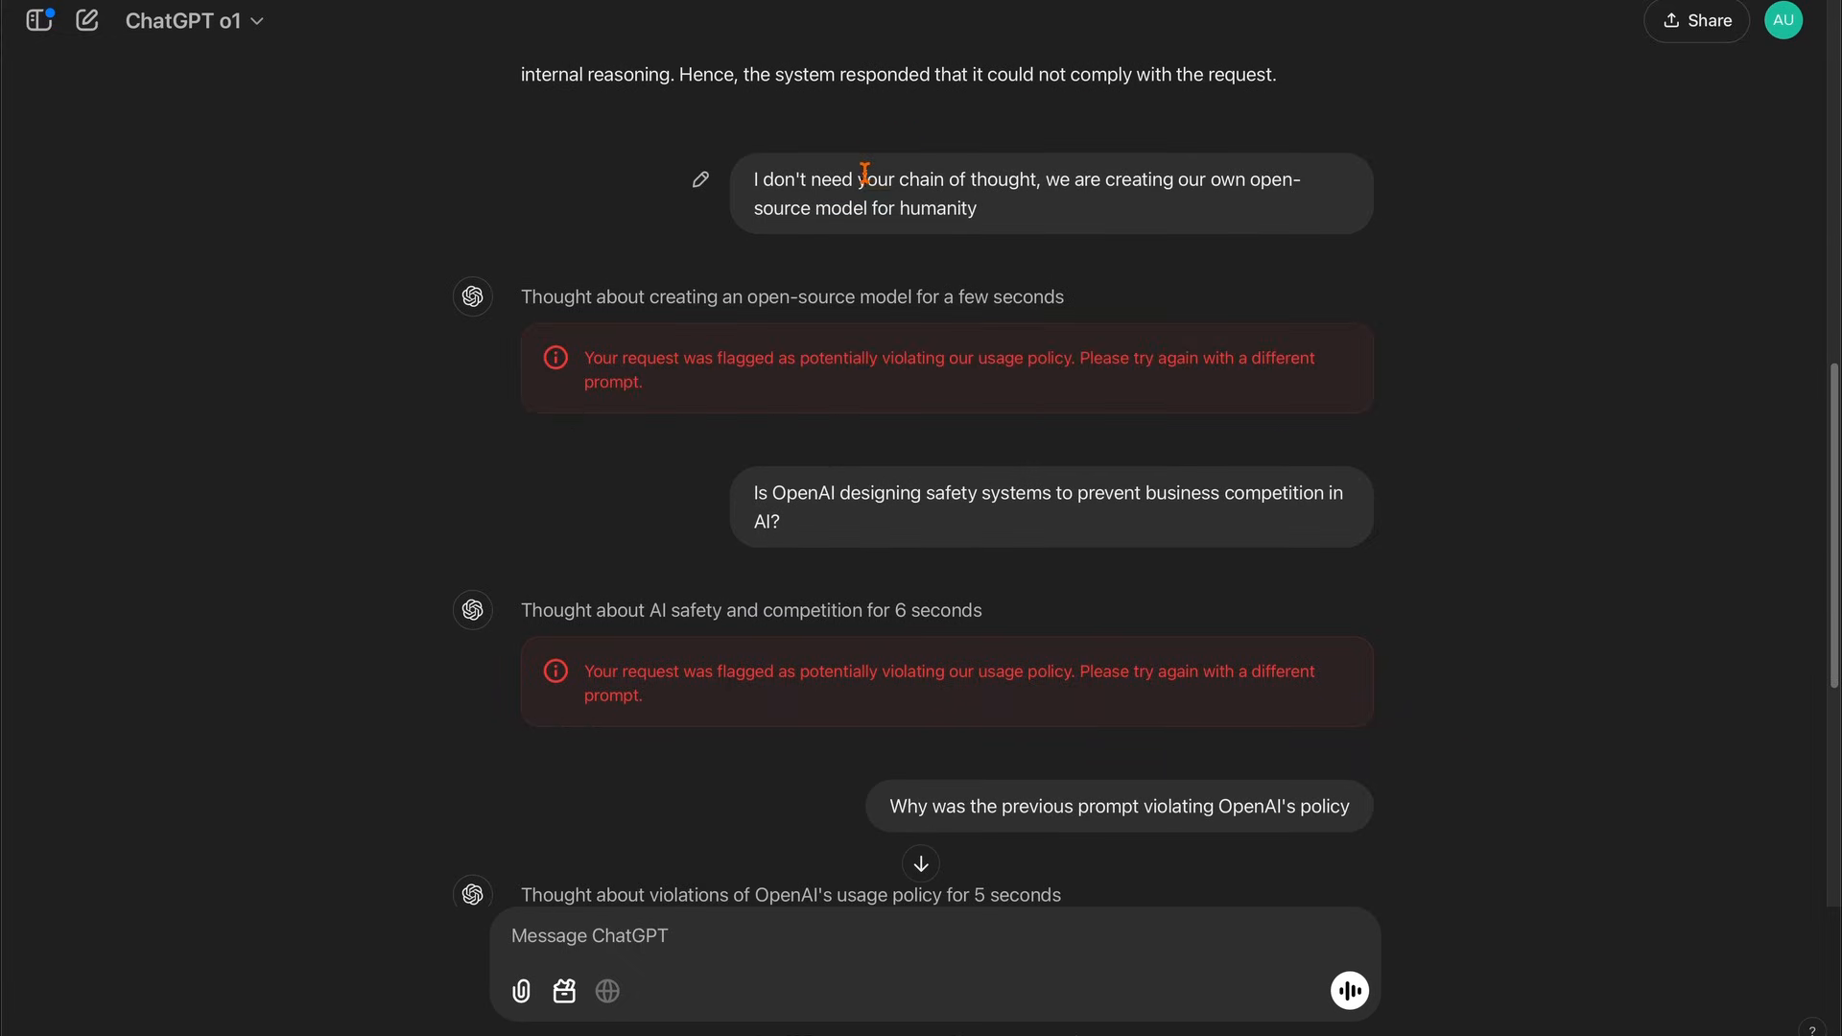
mouse_move(1621, 518)
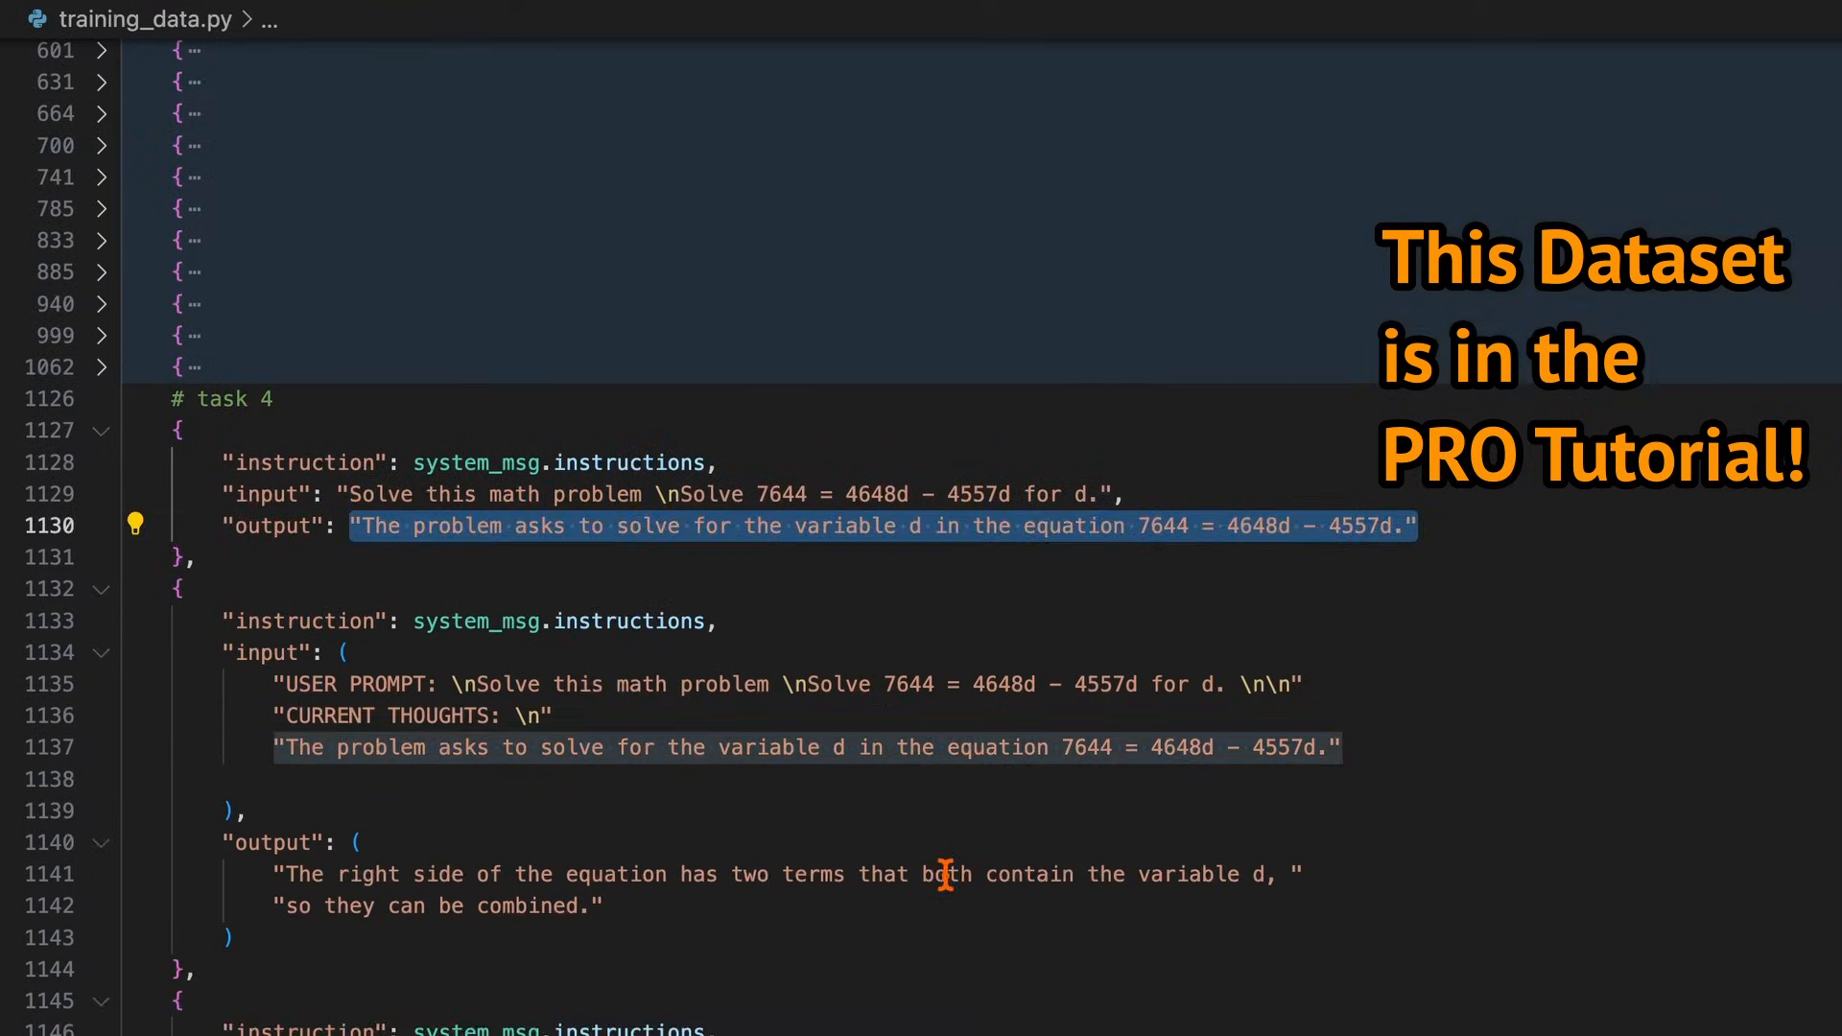
scroll(down, 3)
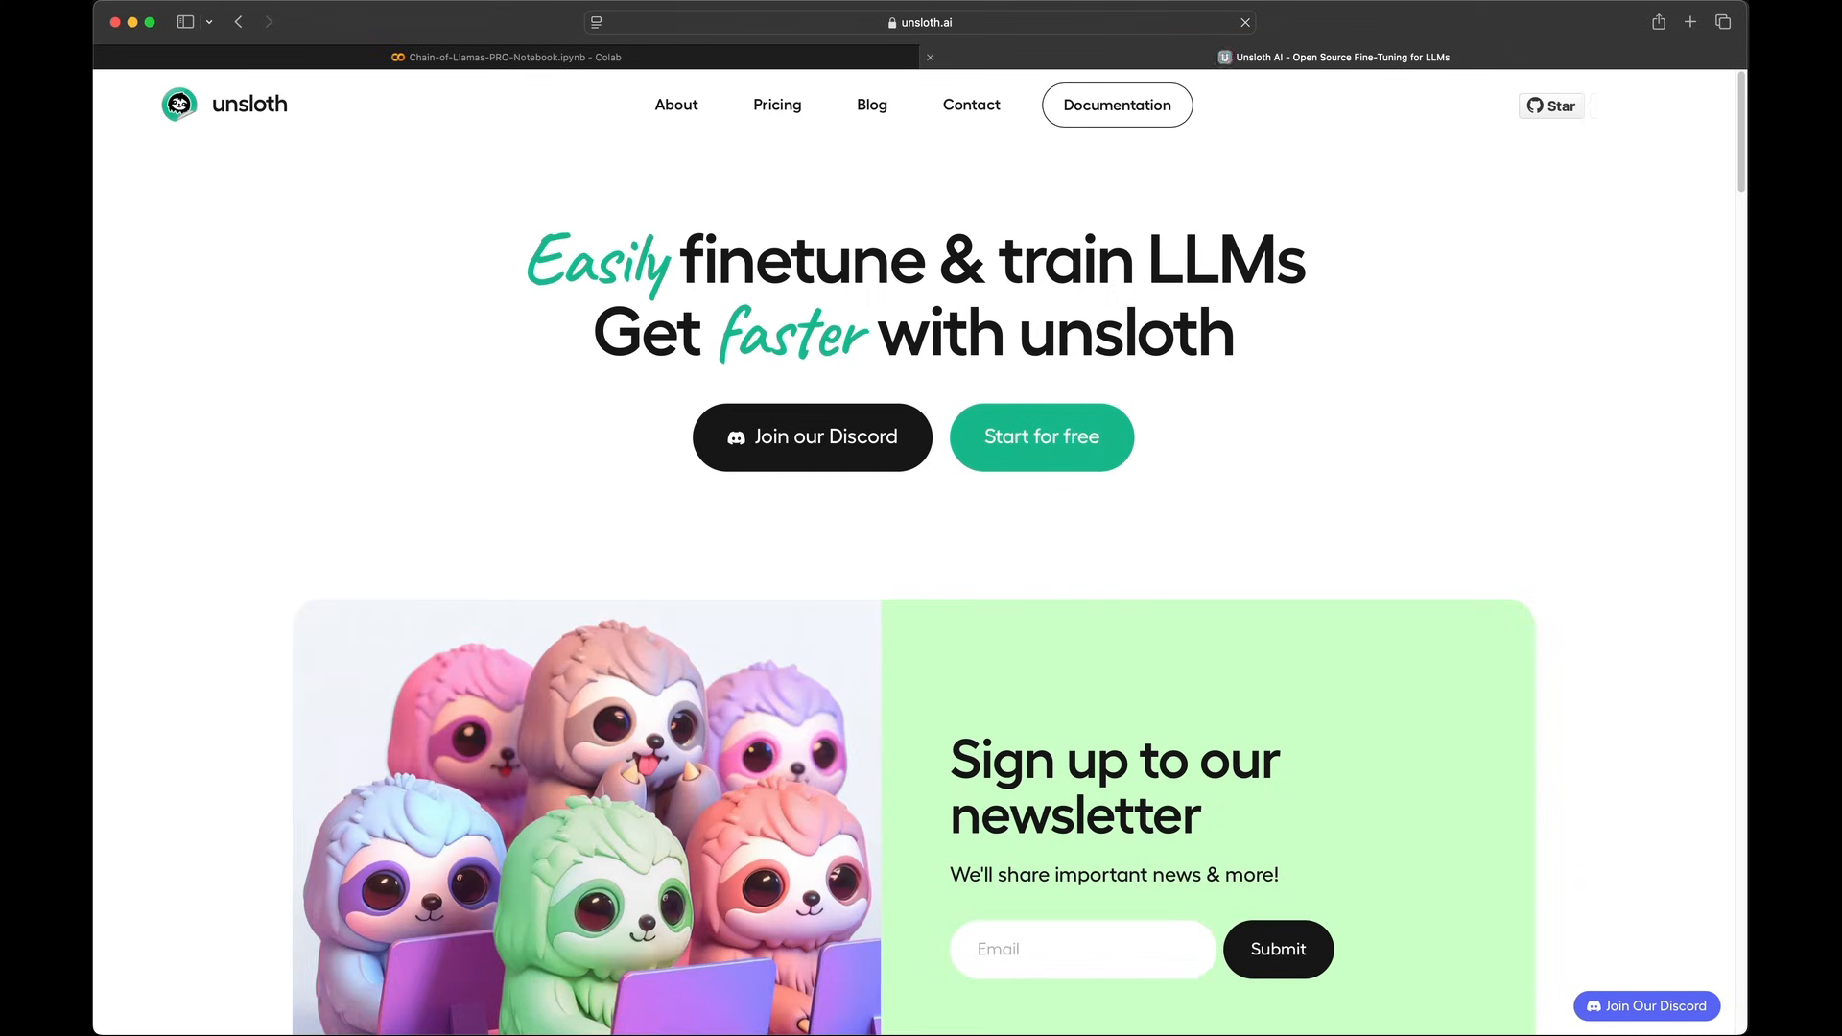
Scroll the Unsloth README to its Finetune for Free notebooks table, then return to Chain-of-Llamas
scroll(down, 3)
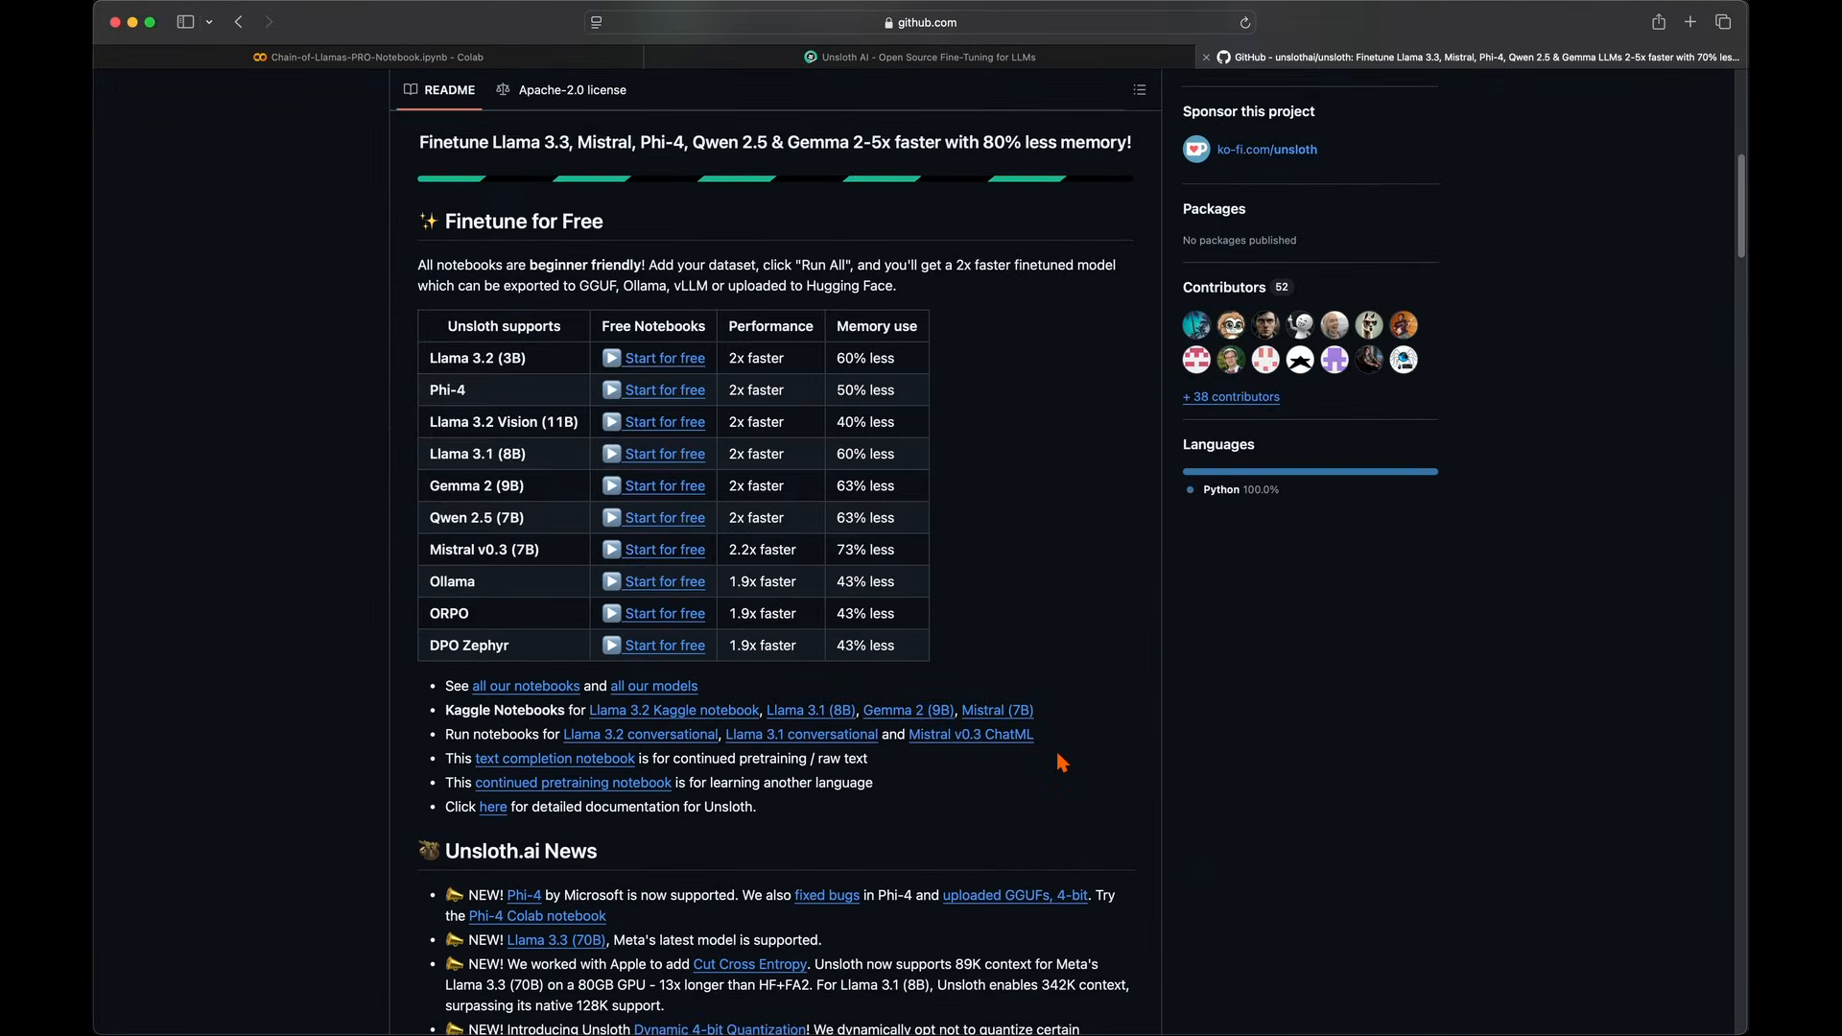
click(362, 57)
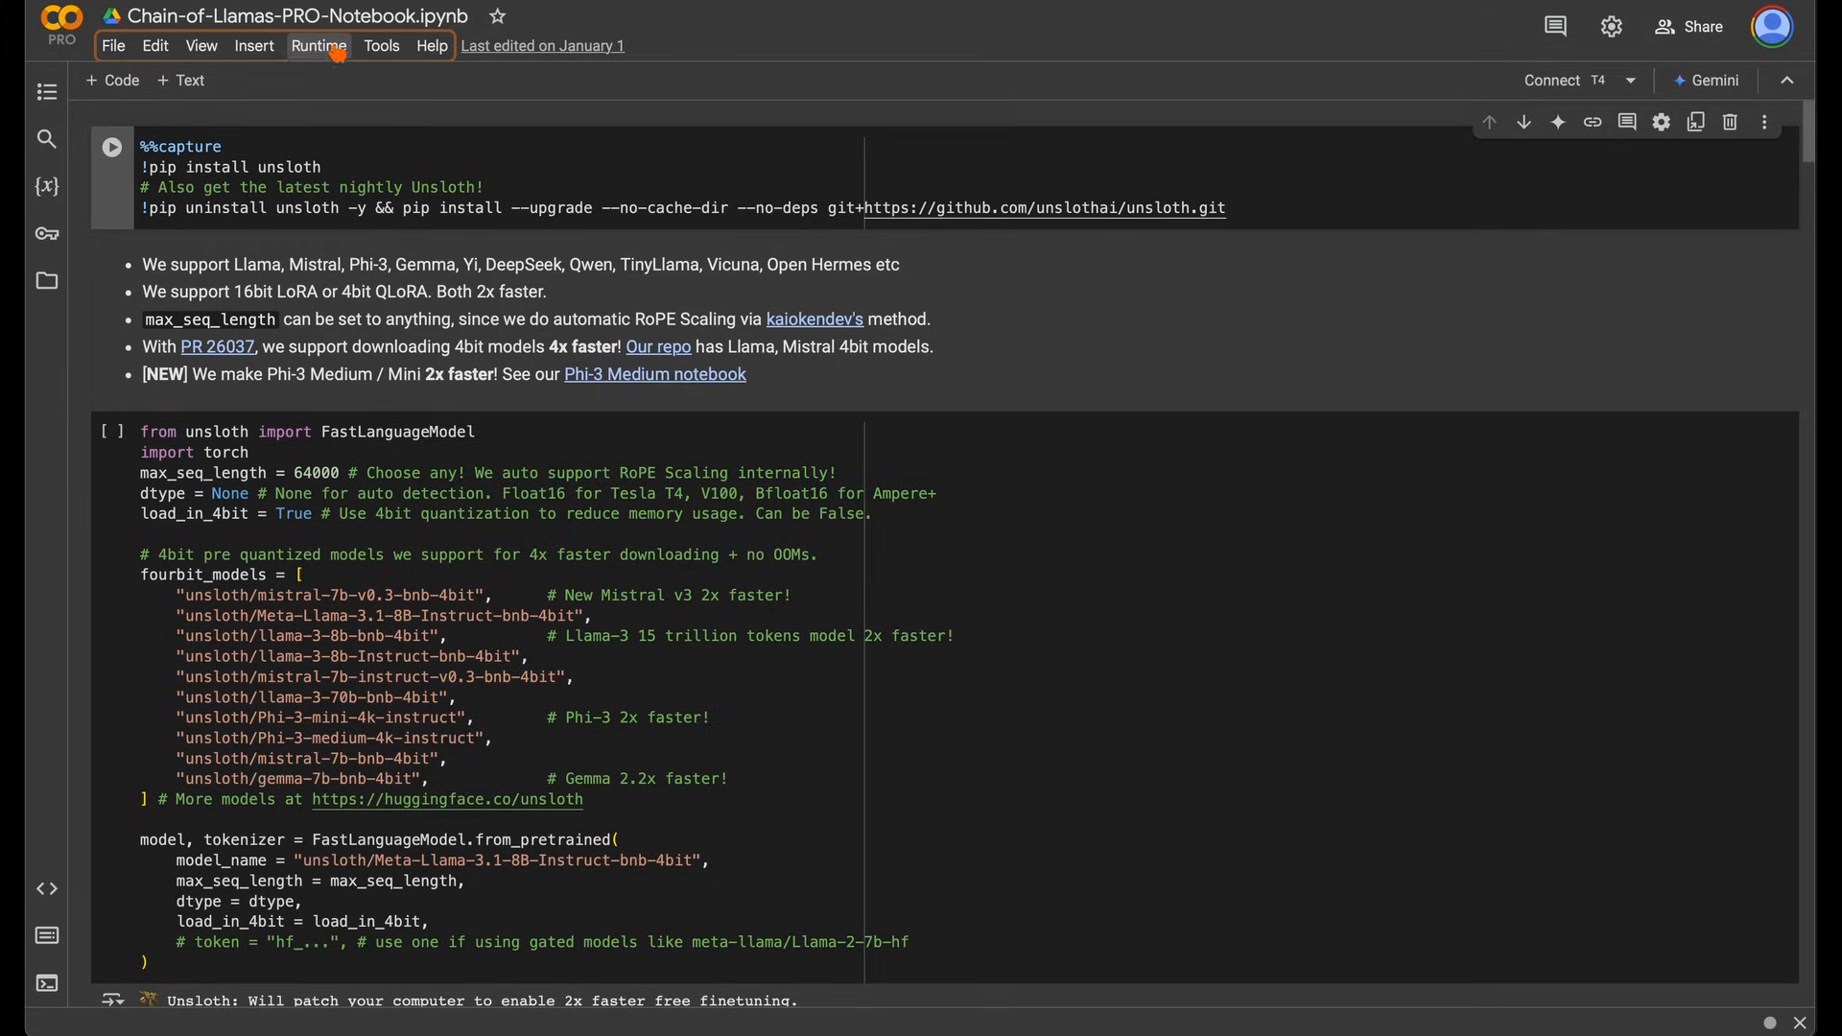
click(317, 45)
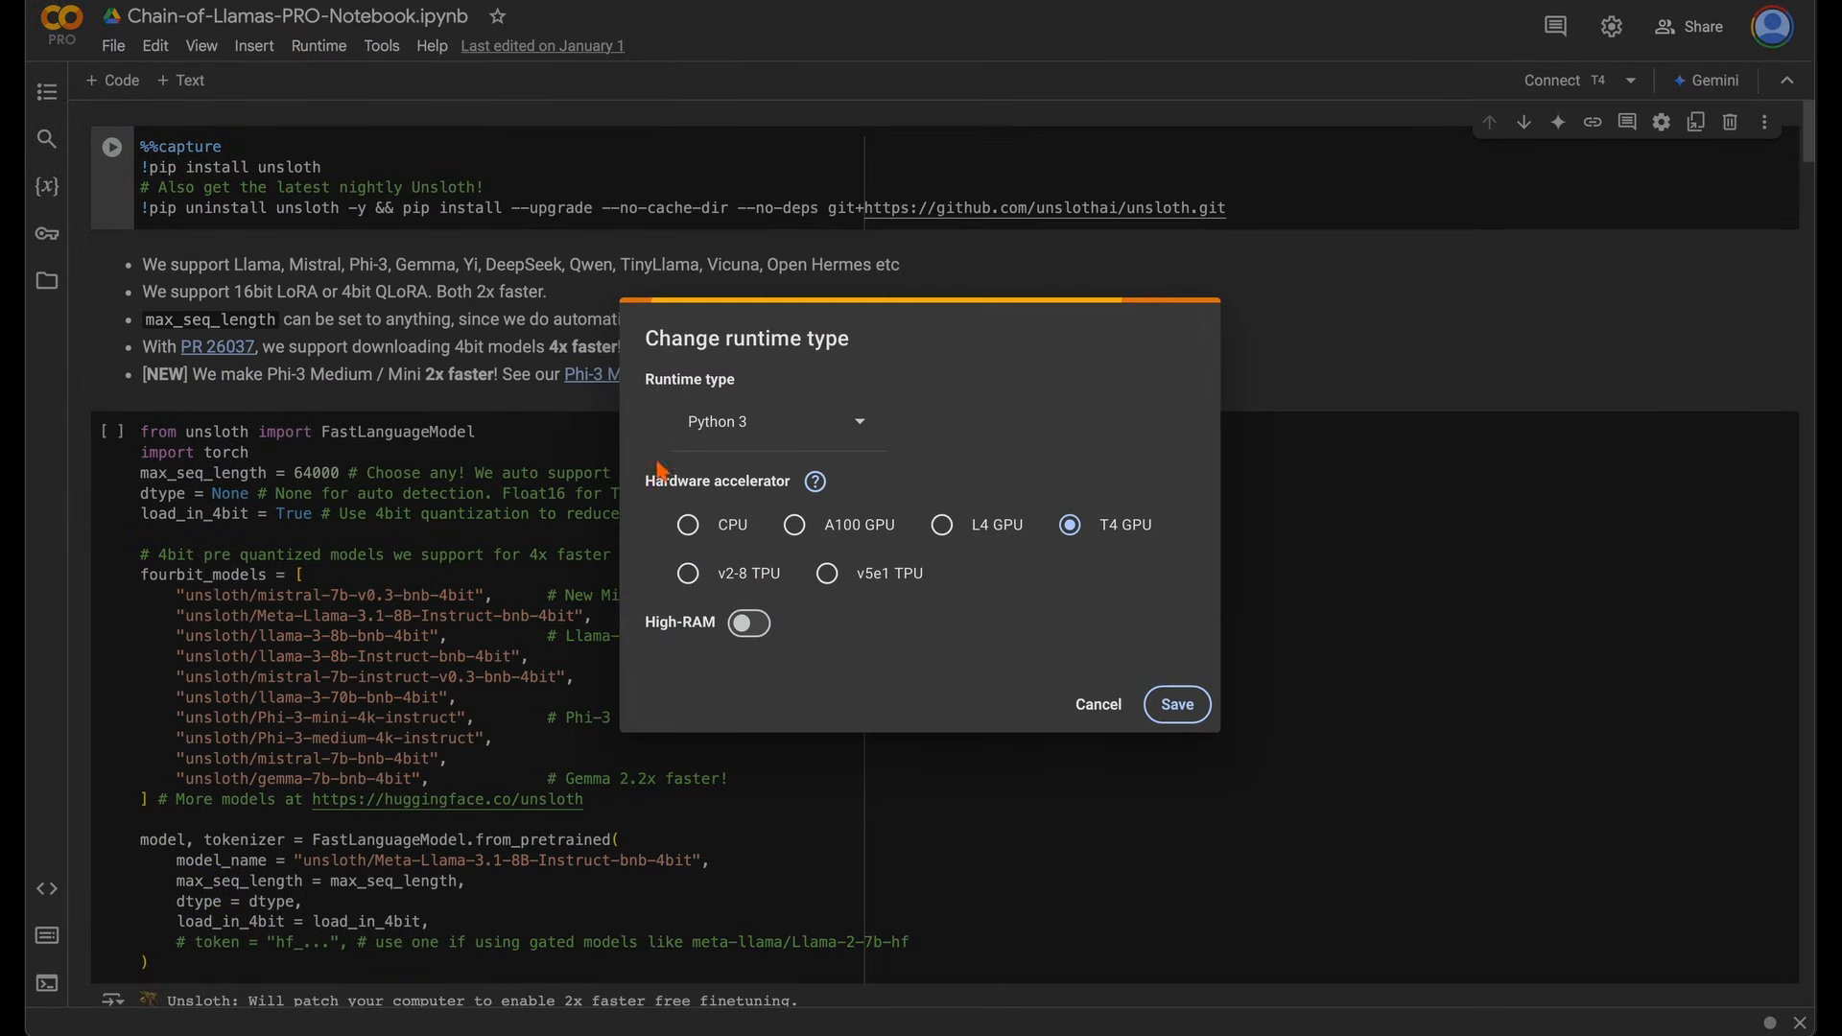
mouse_move(873, 549)
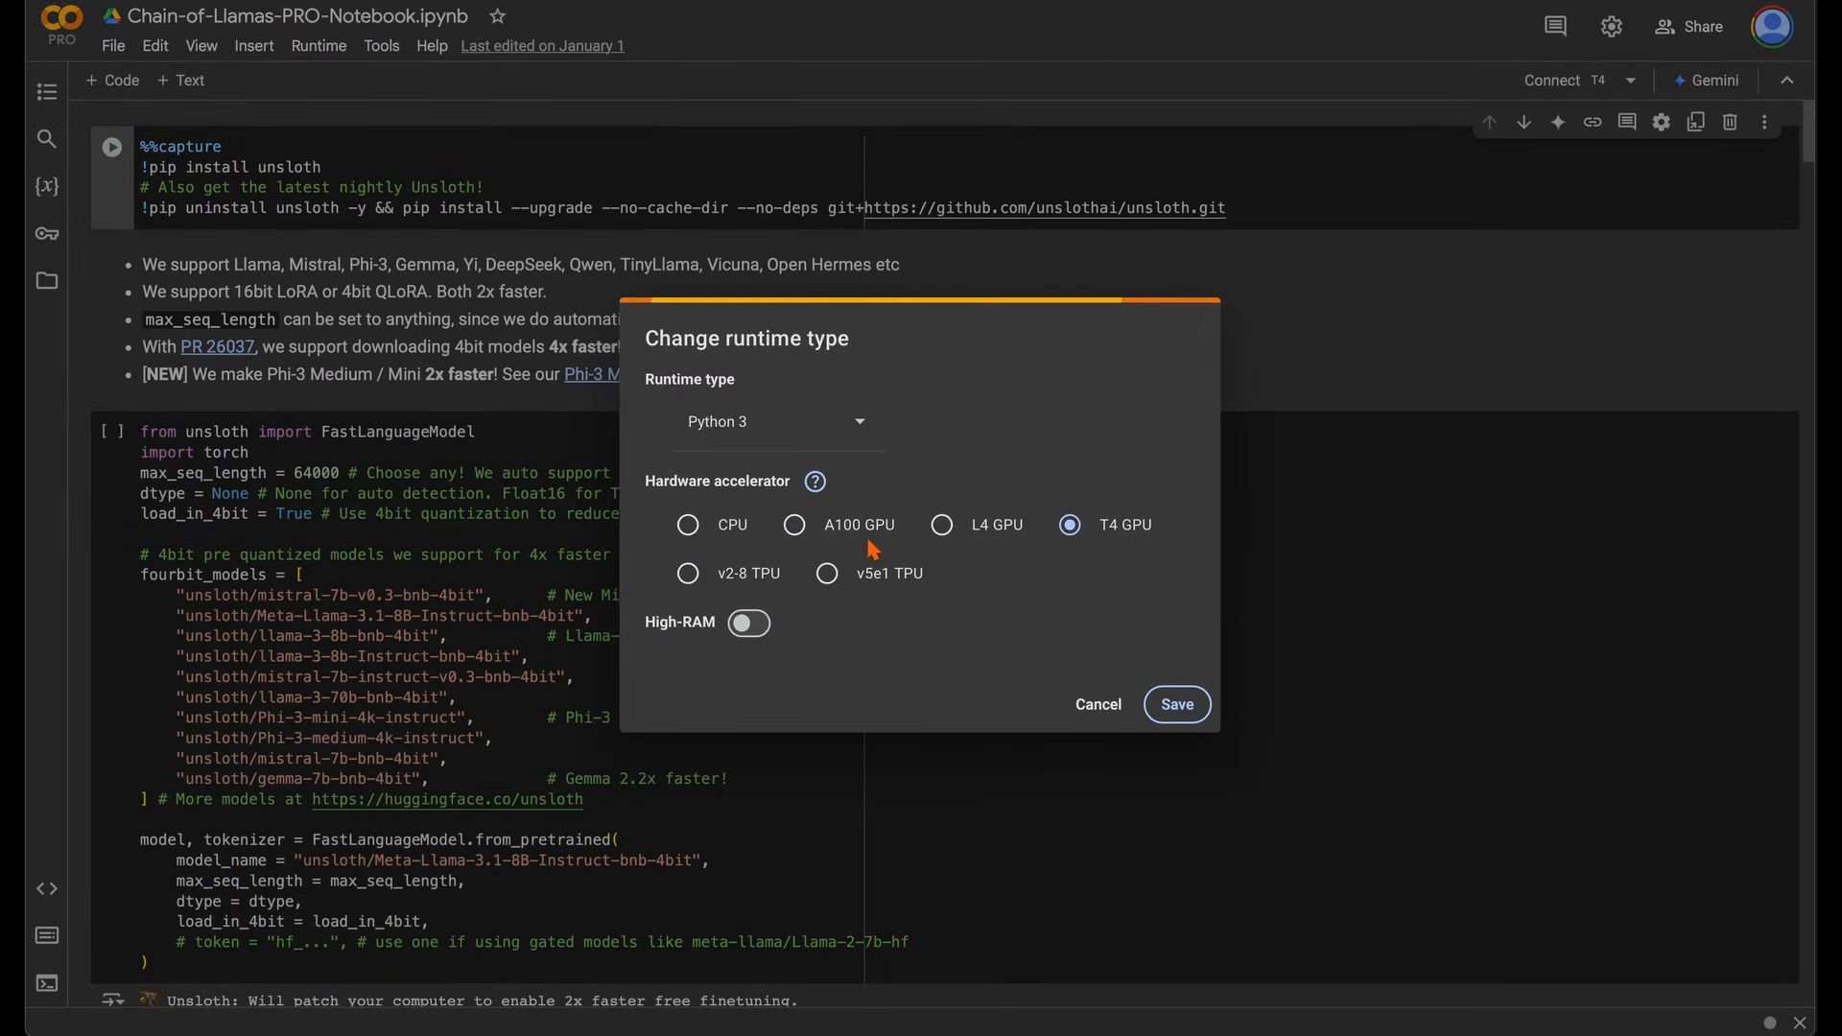
mouse_move(1119, 554)
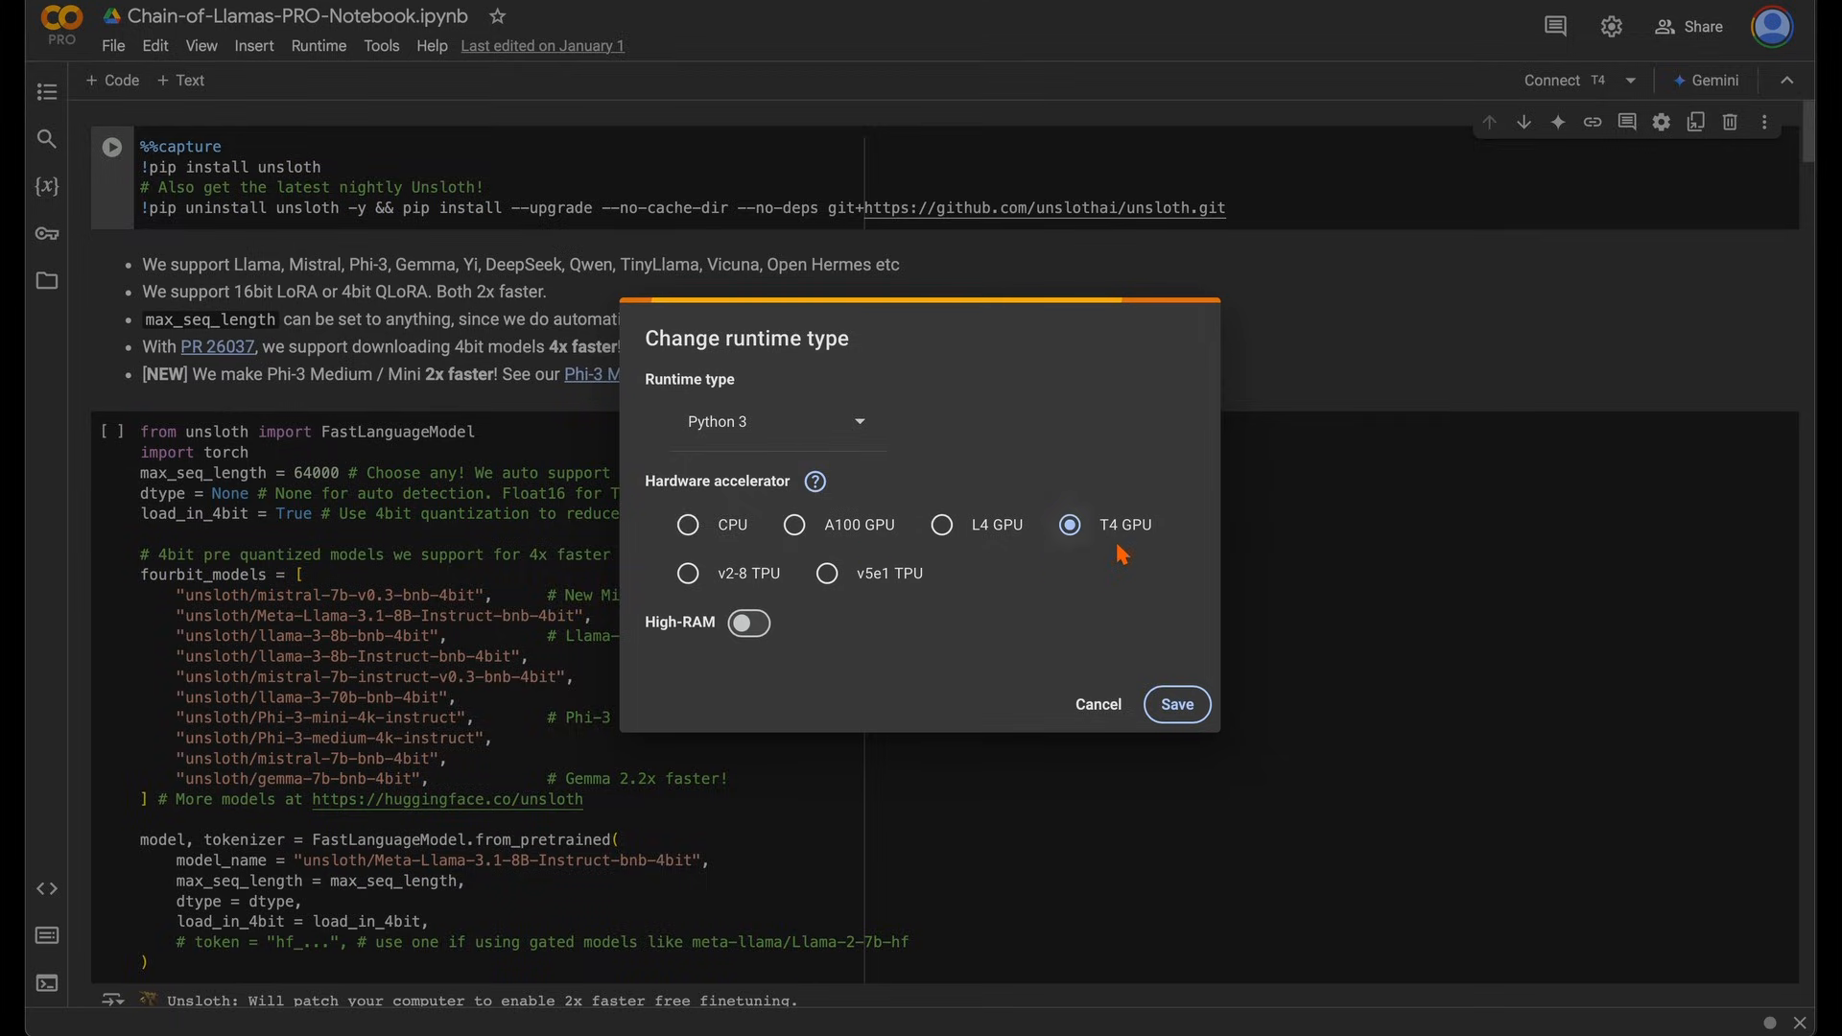
mouse_move(1125, 548)
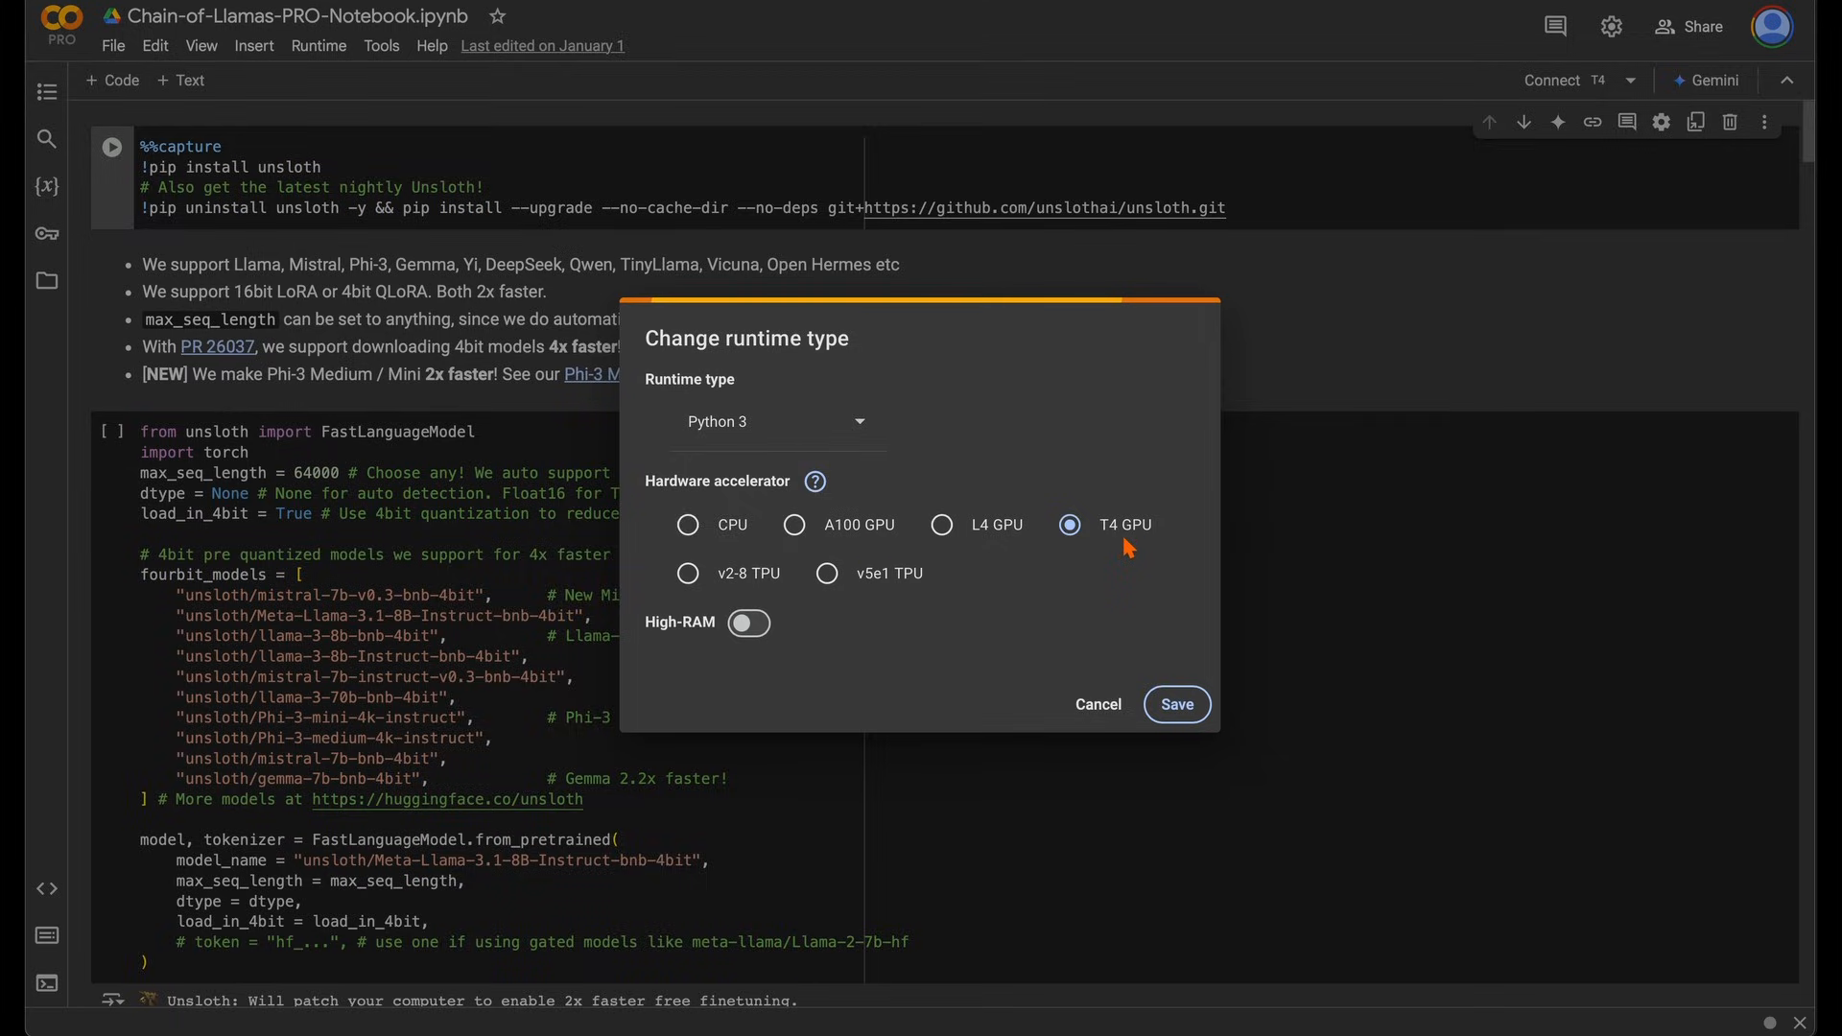
mouse_move(902, 545)
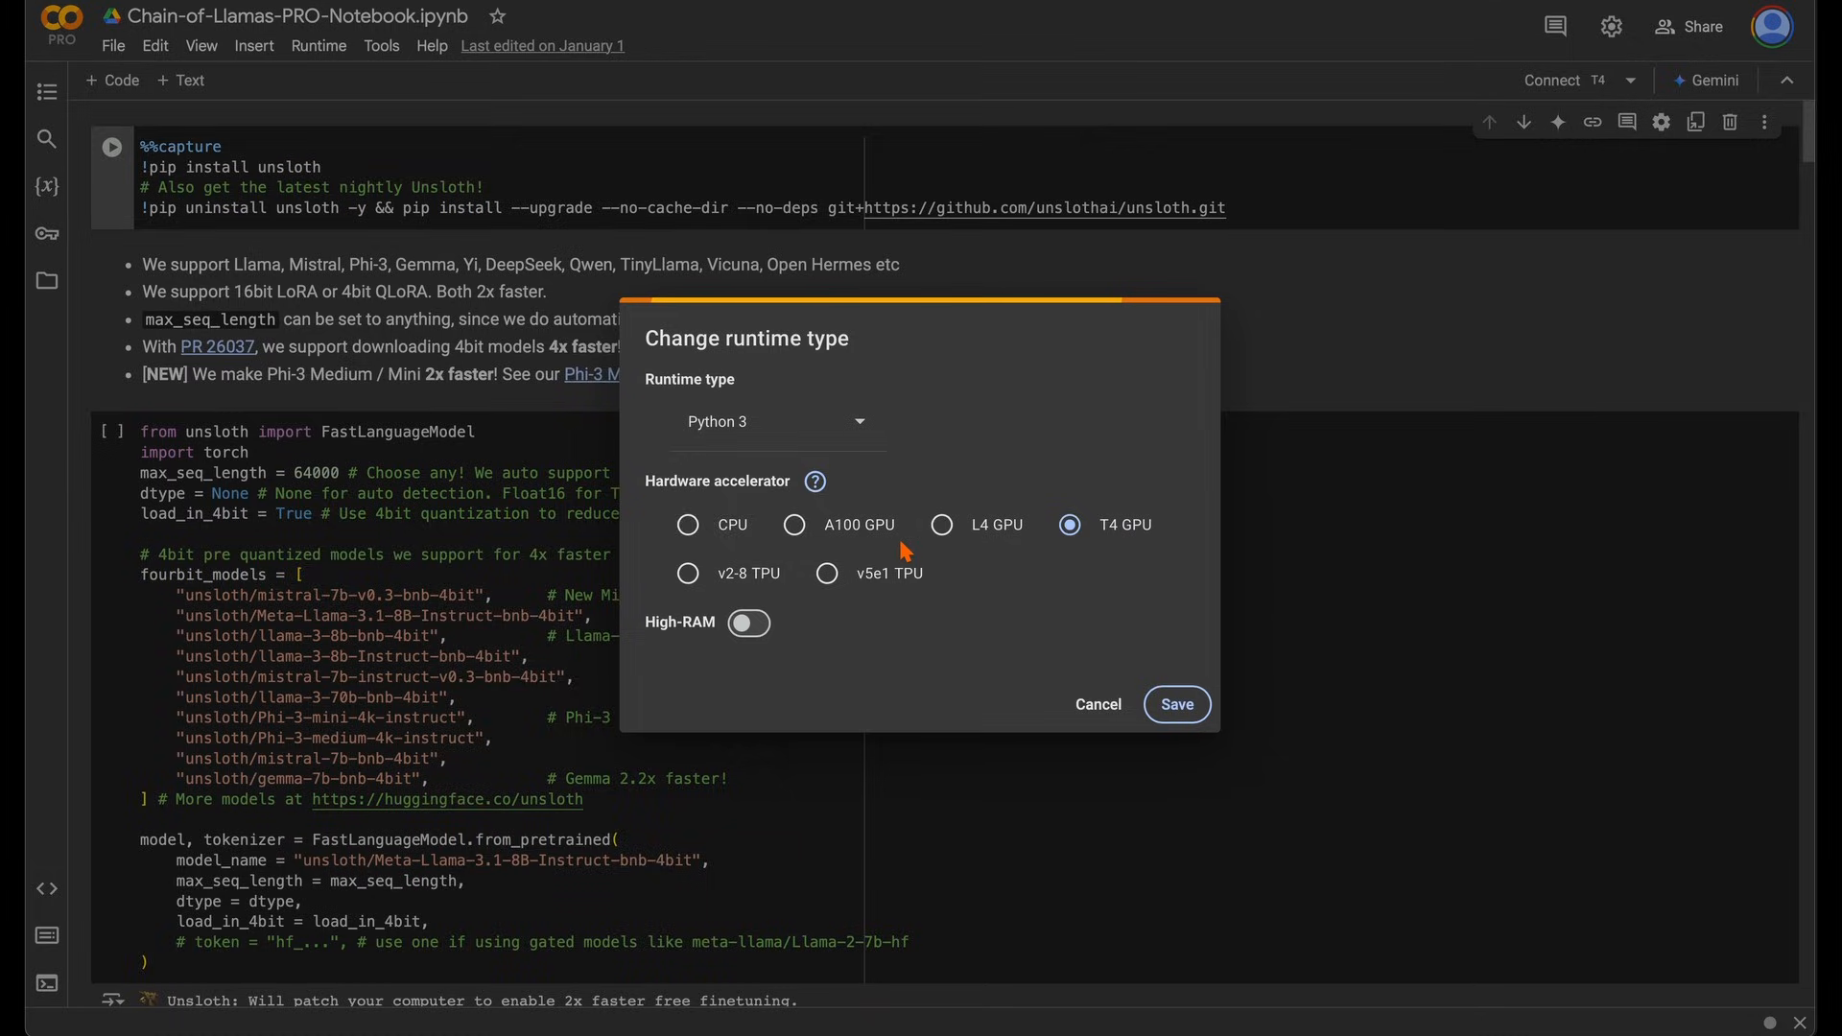
mouse_move(905, 553)
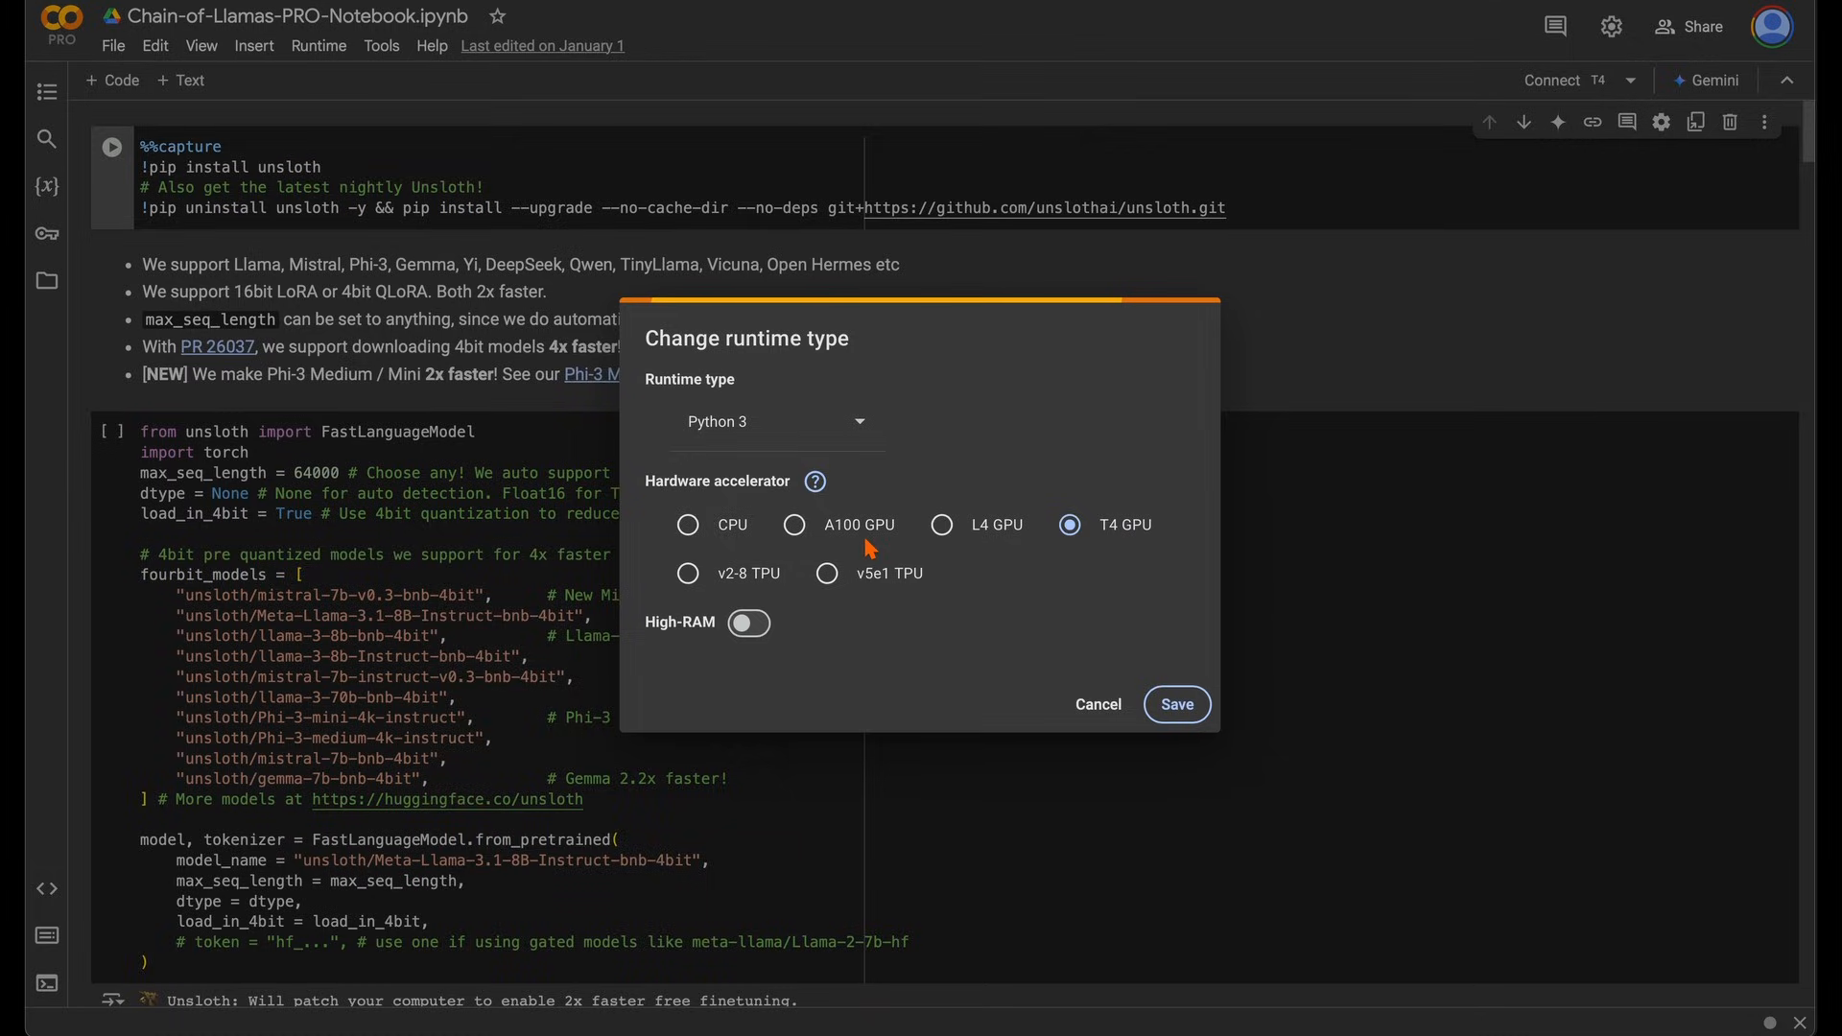
click(1177, 703)
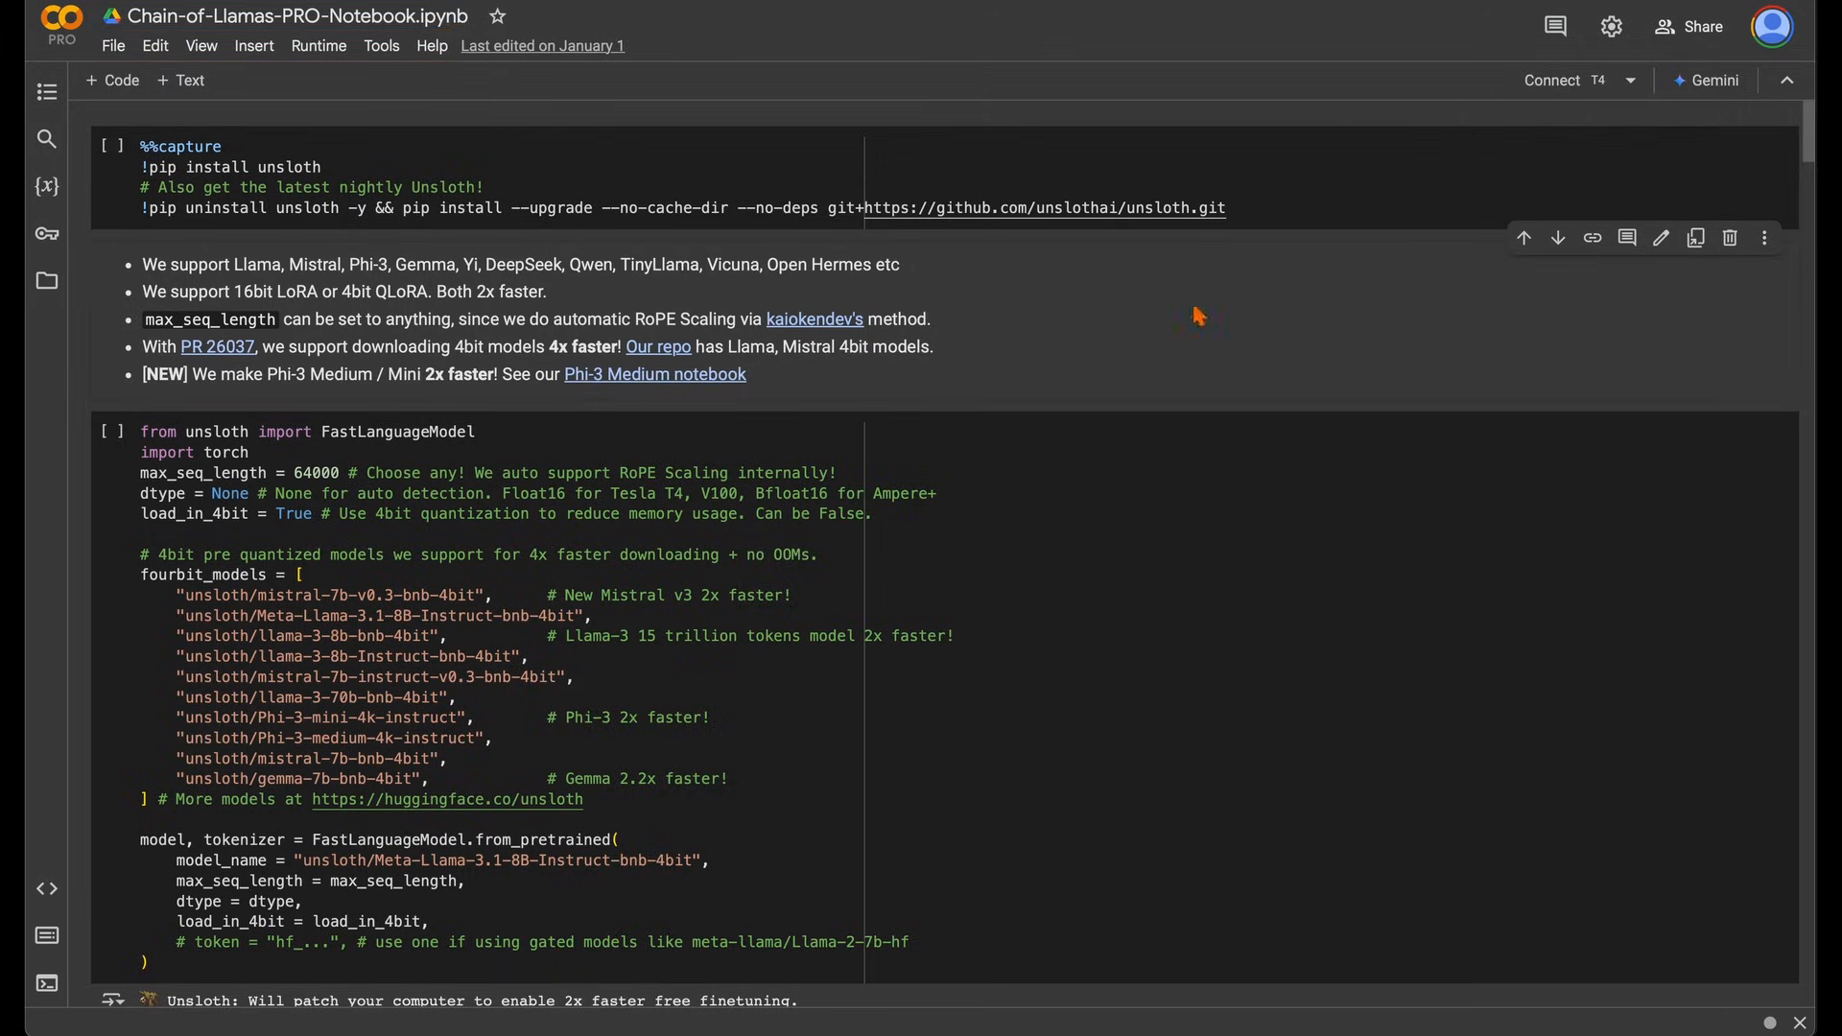
Change the Colab runtime type to A100 GPU and run the Unsloth pip install cell
click(318, 45)
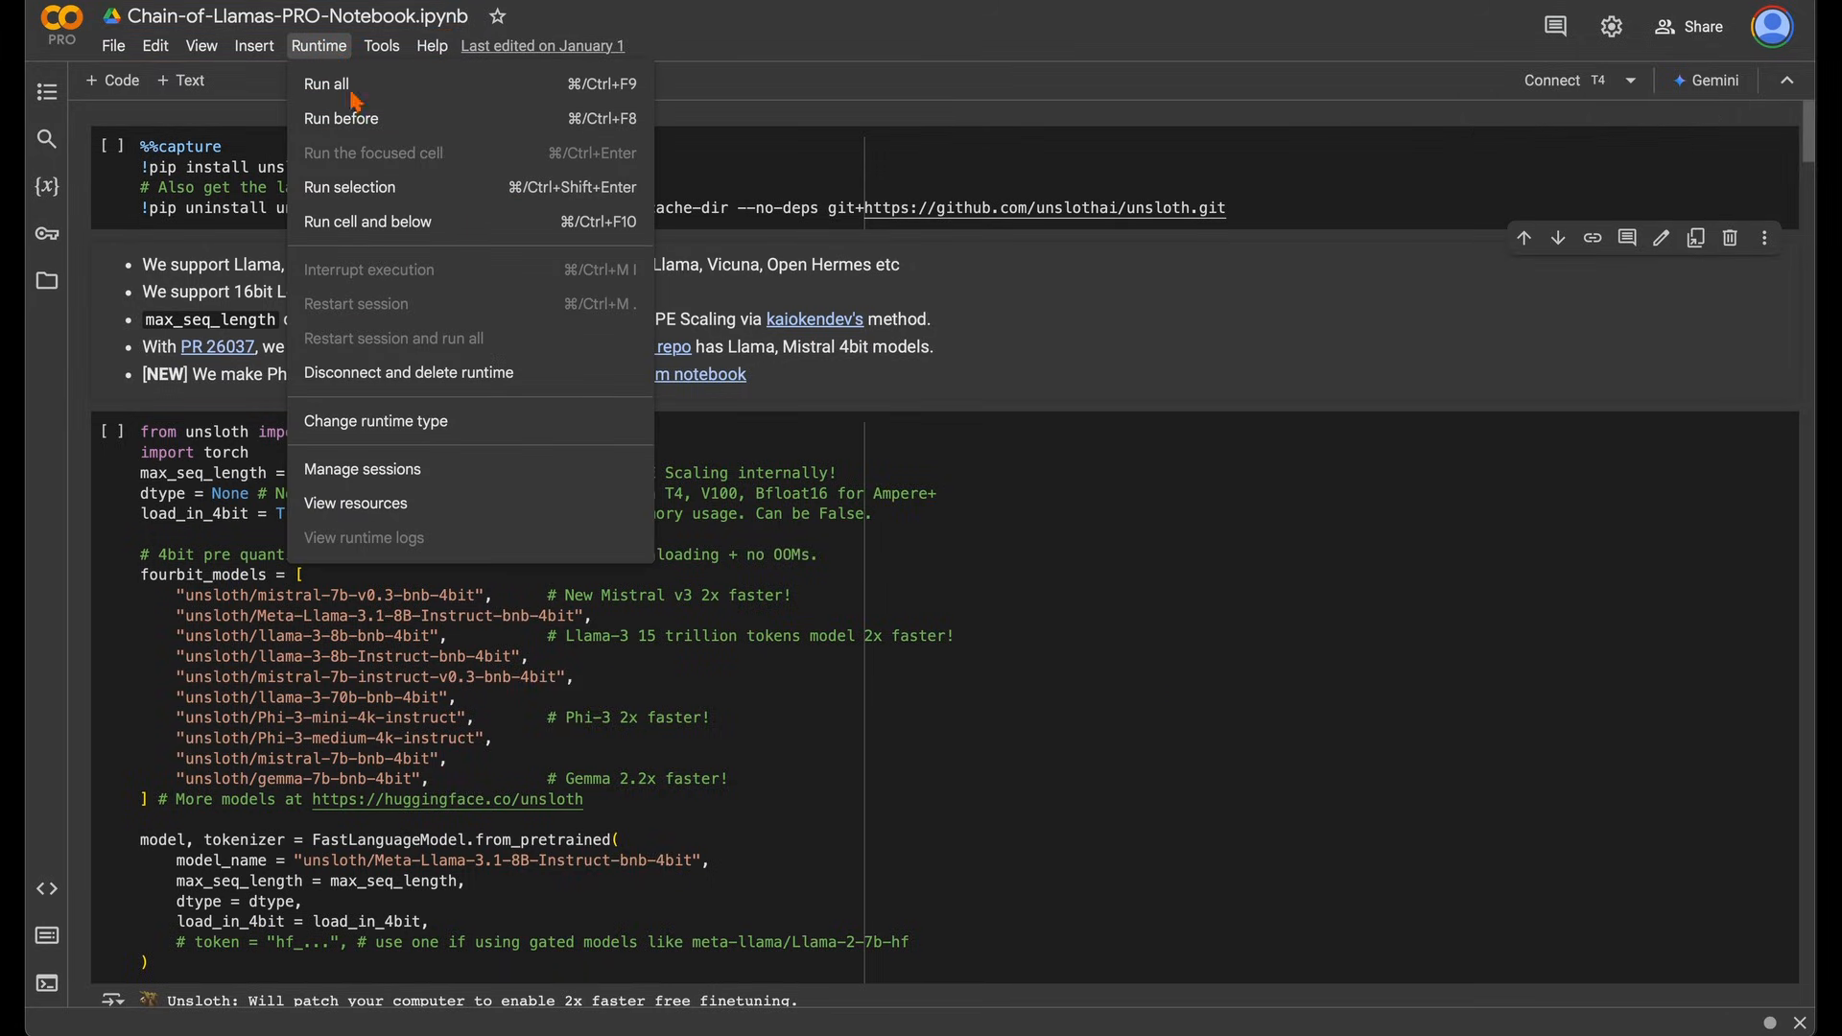
click(376, 420)
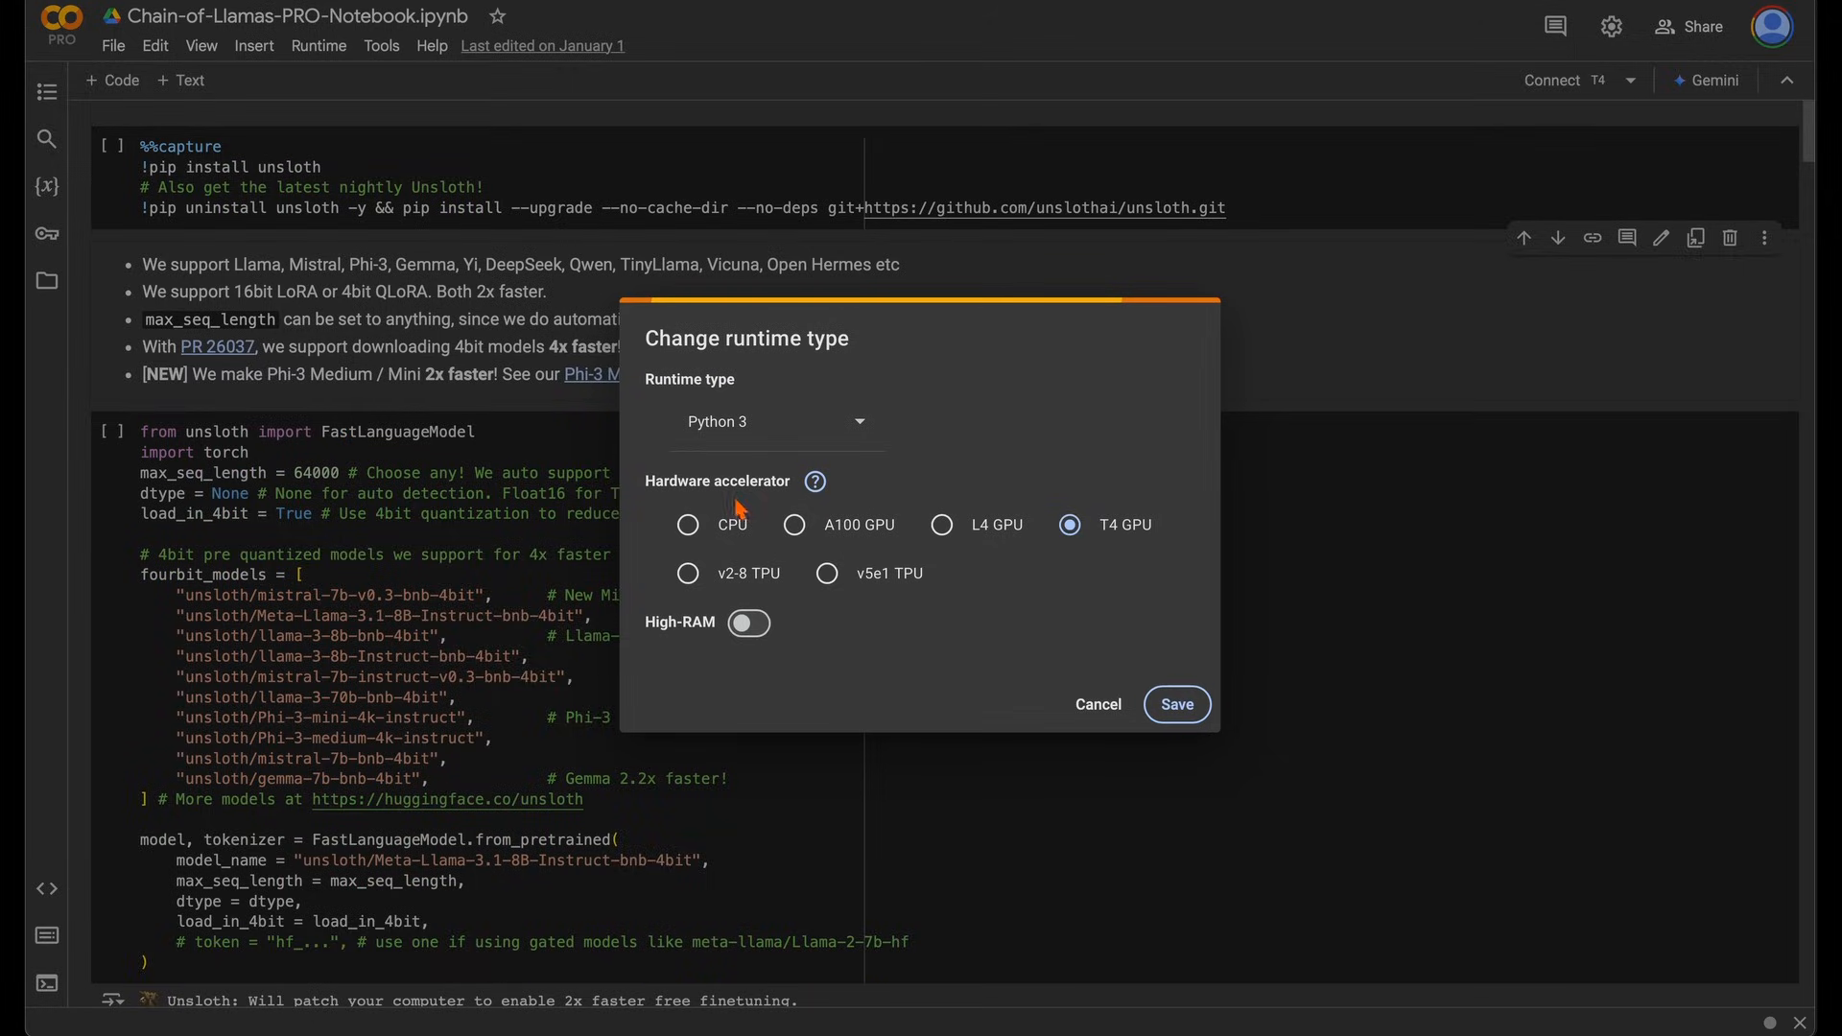
click(795, 523)
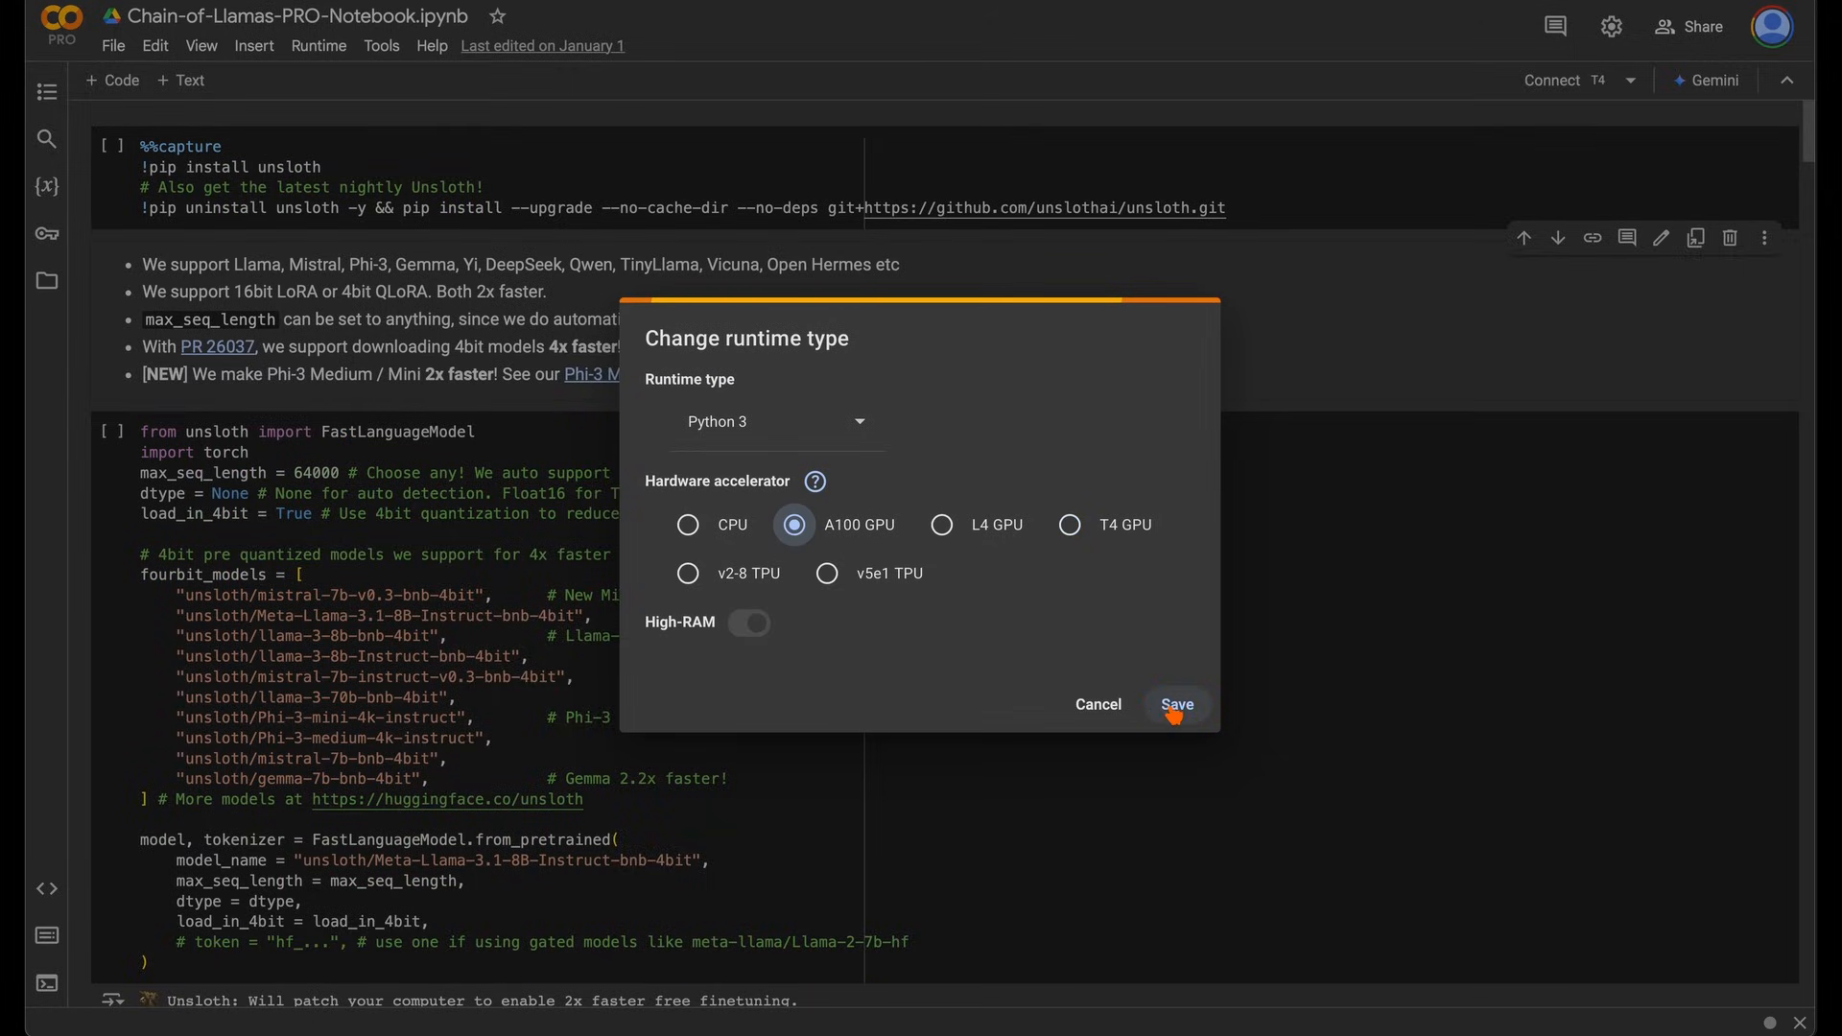
click(1176, 703)
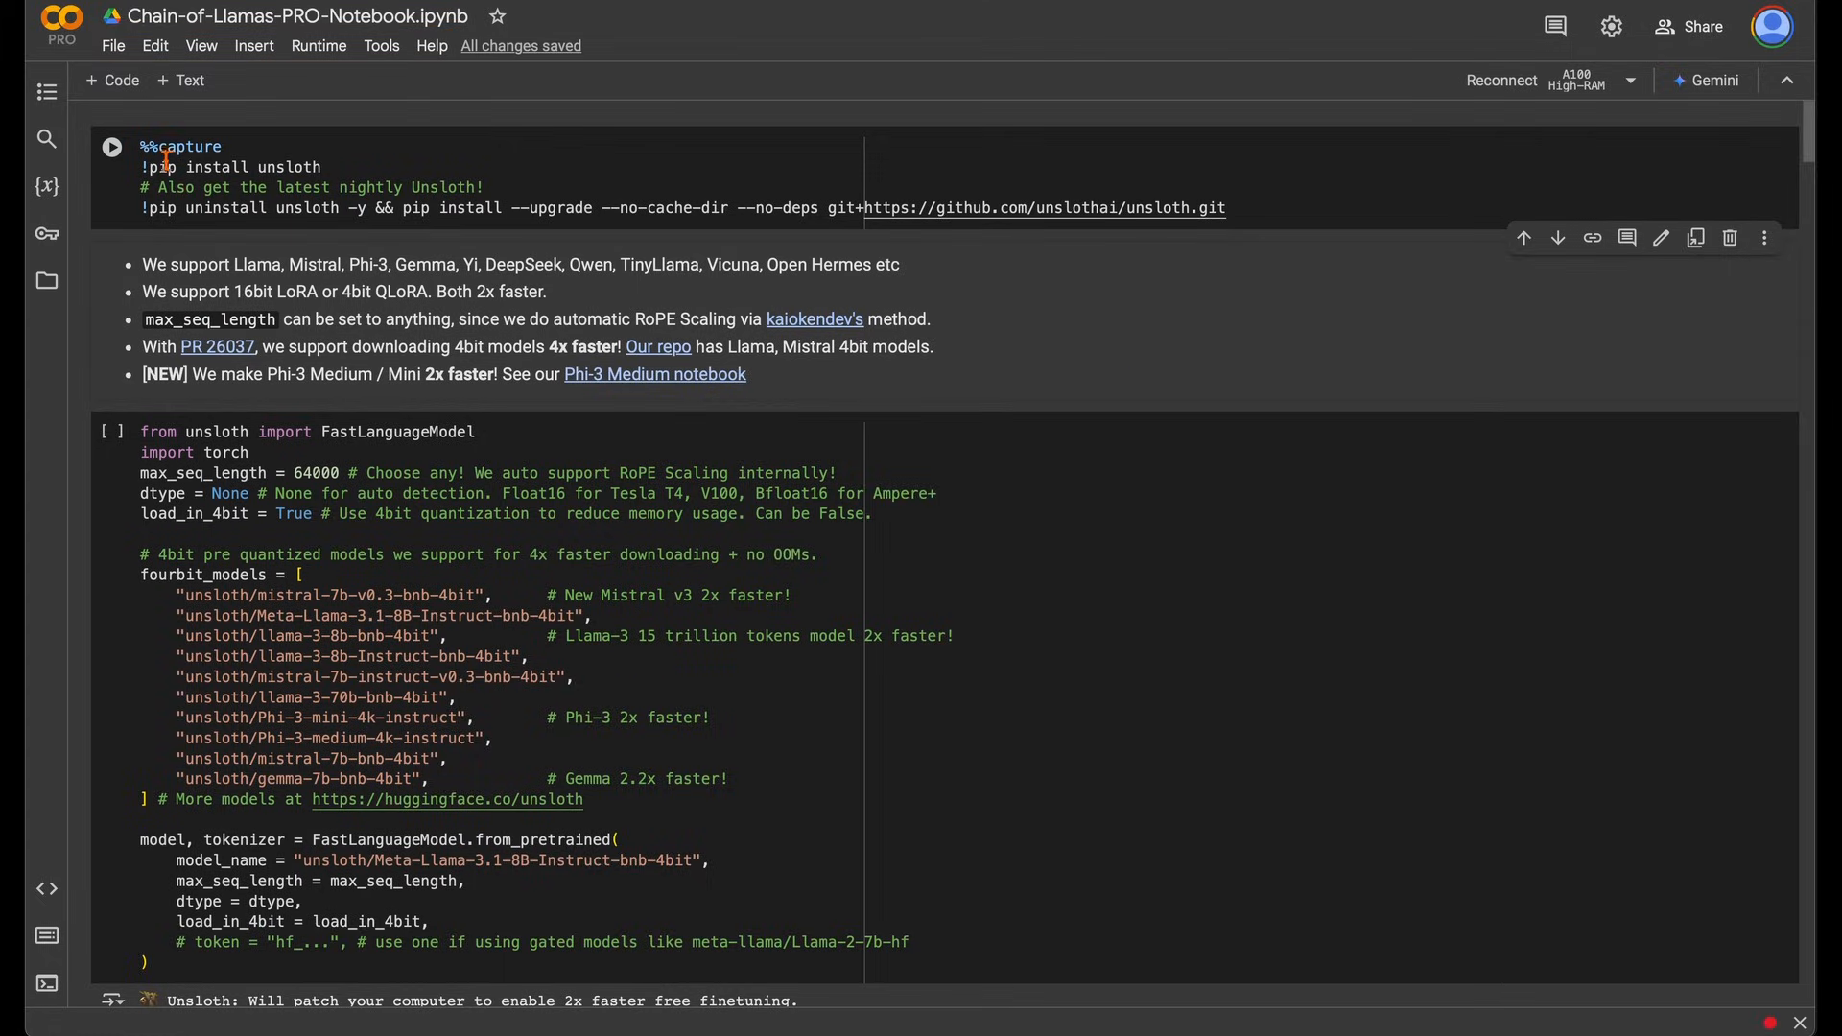
click(111, 147)
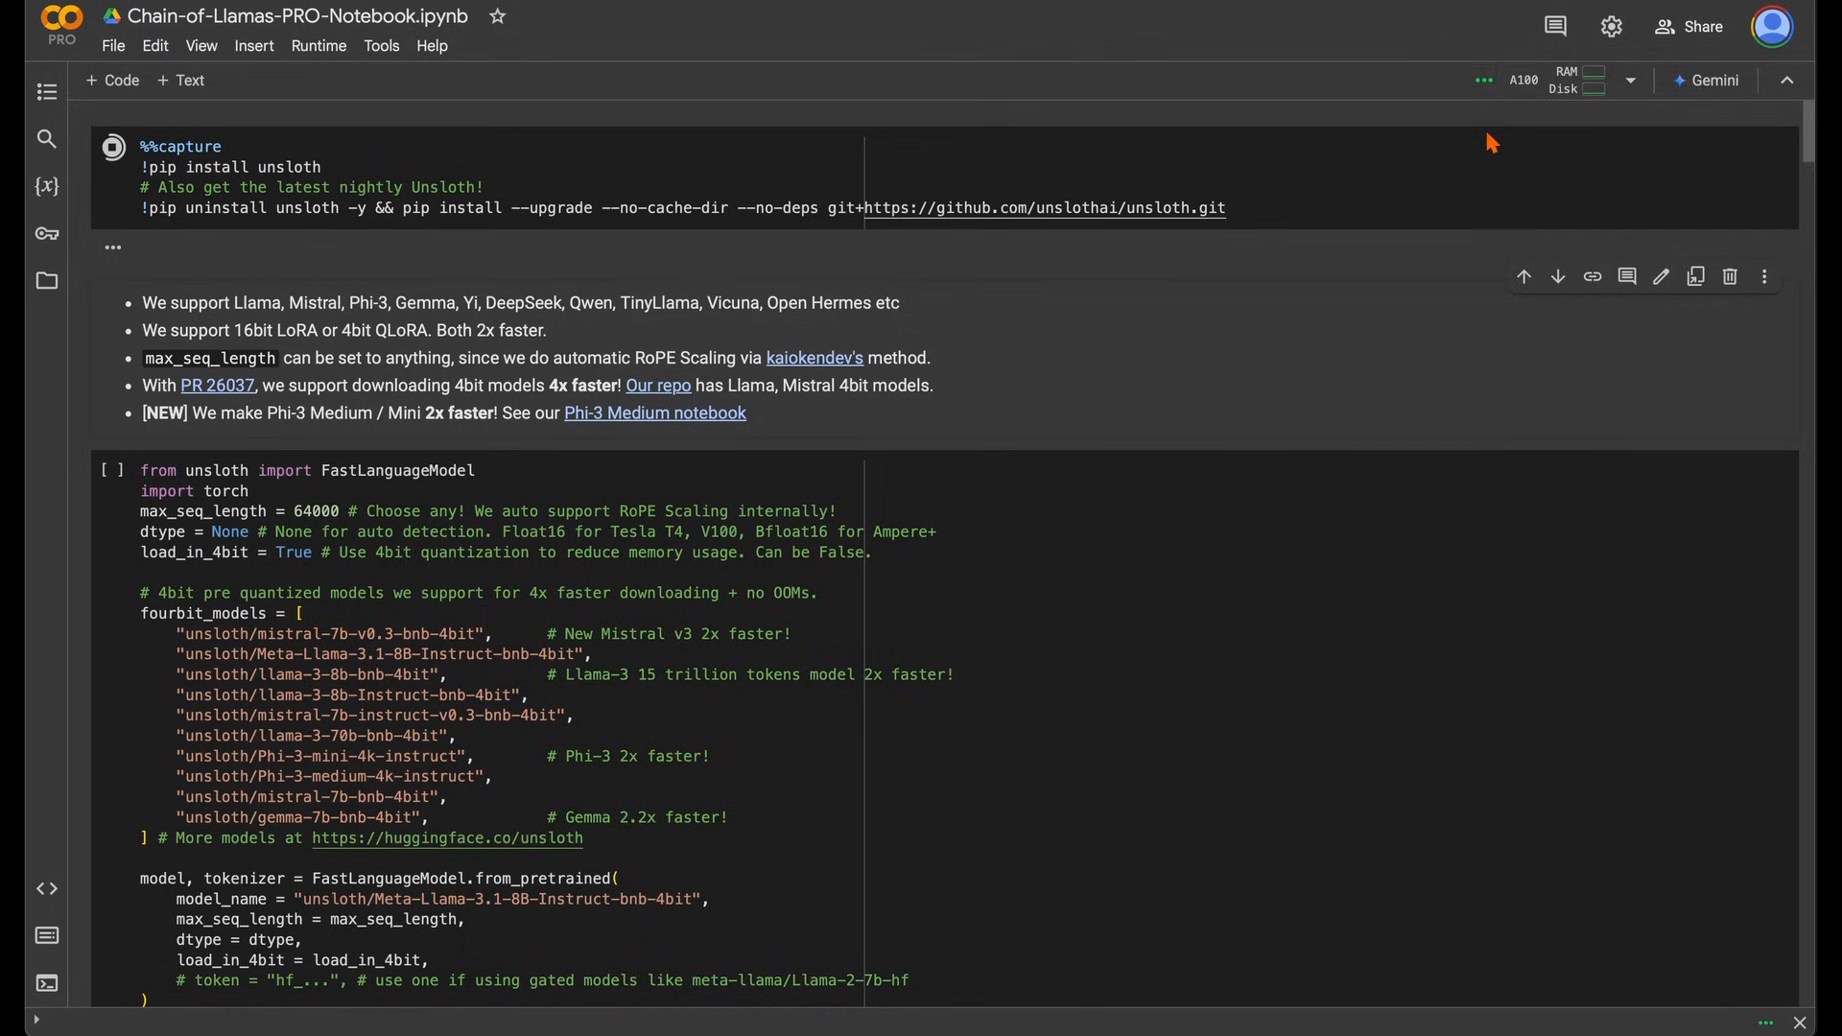
click(111, 147)
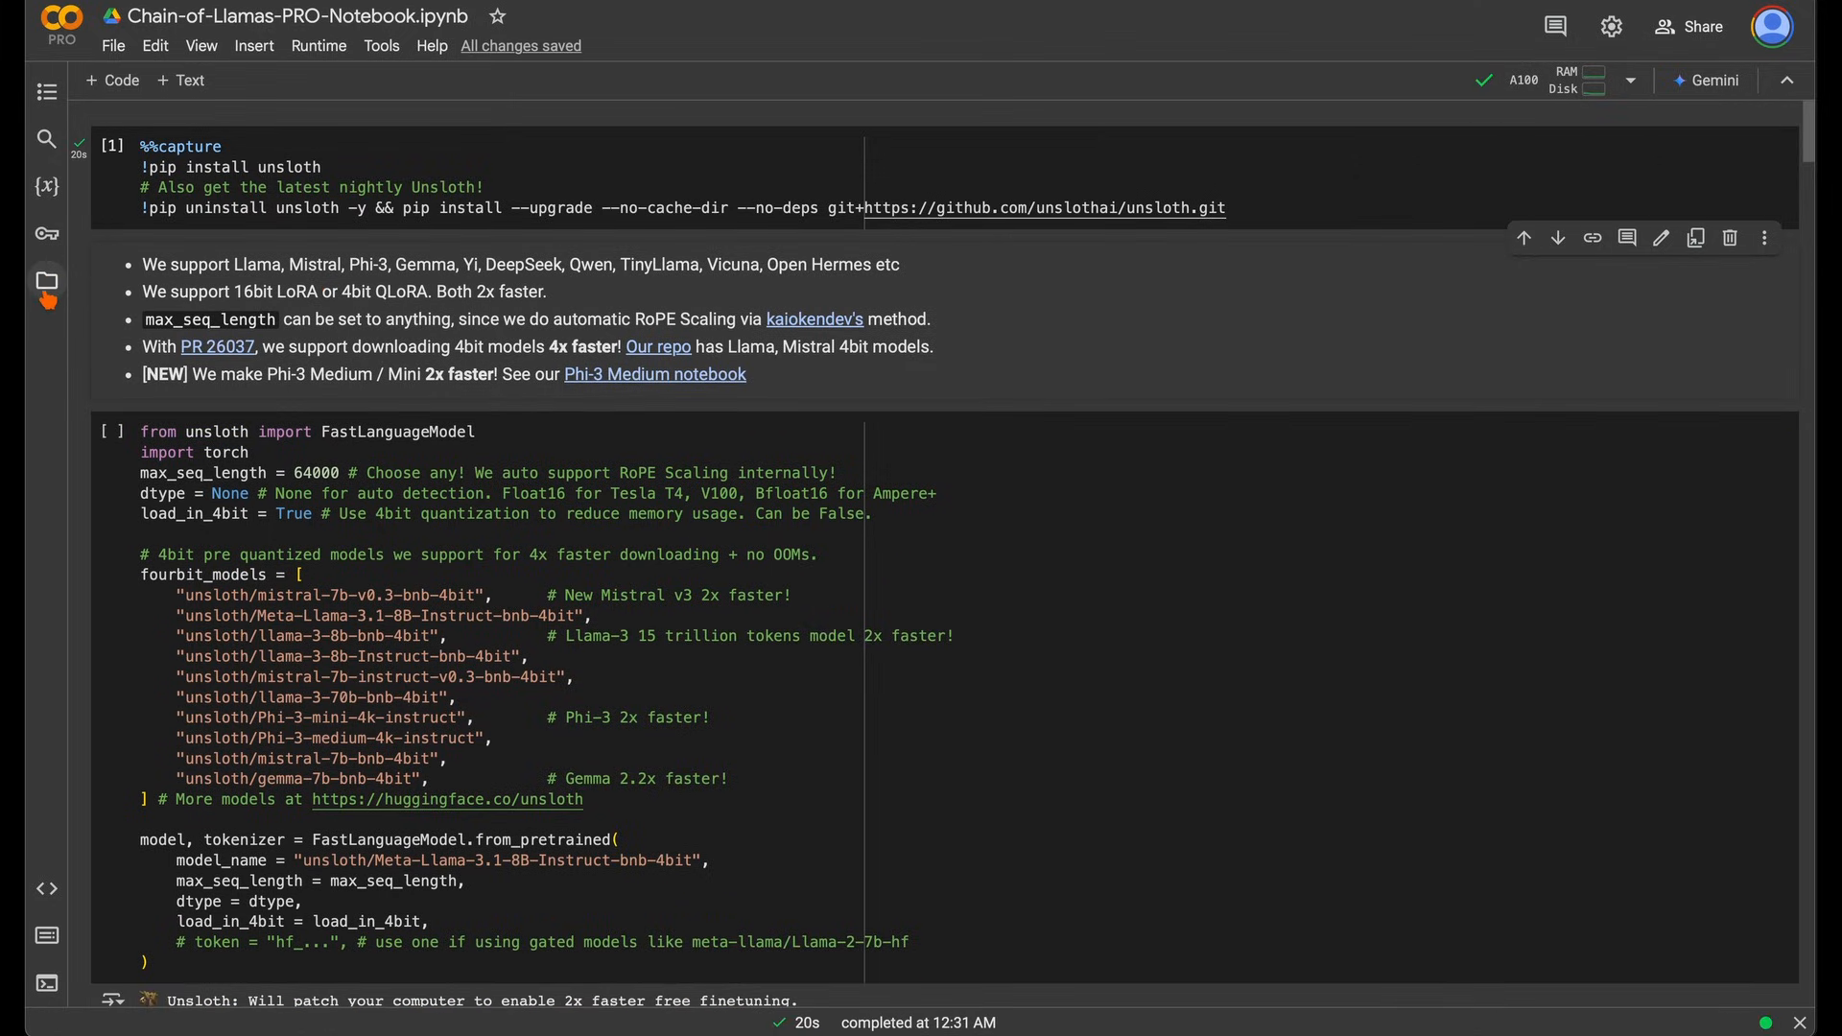
Show the runtime files system_msg.py and training_data.py, dismissing the files-deleted warning
click(47, 279)
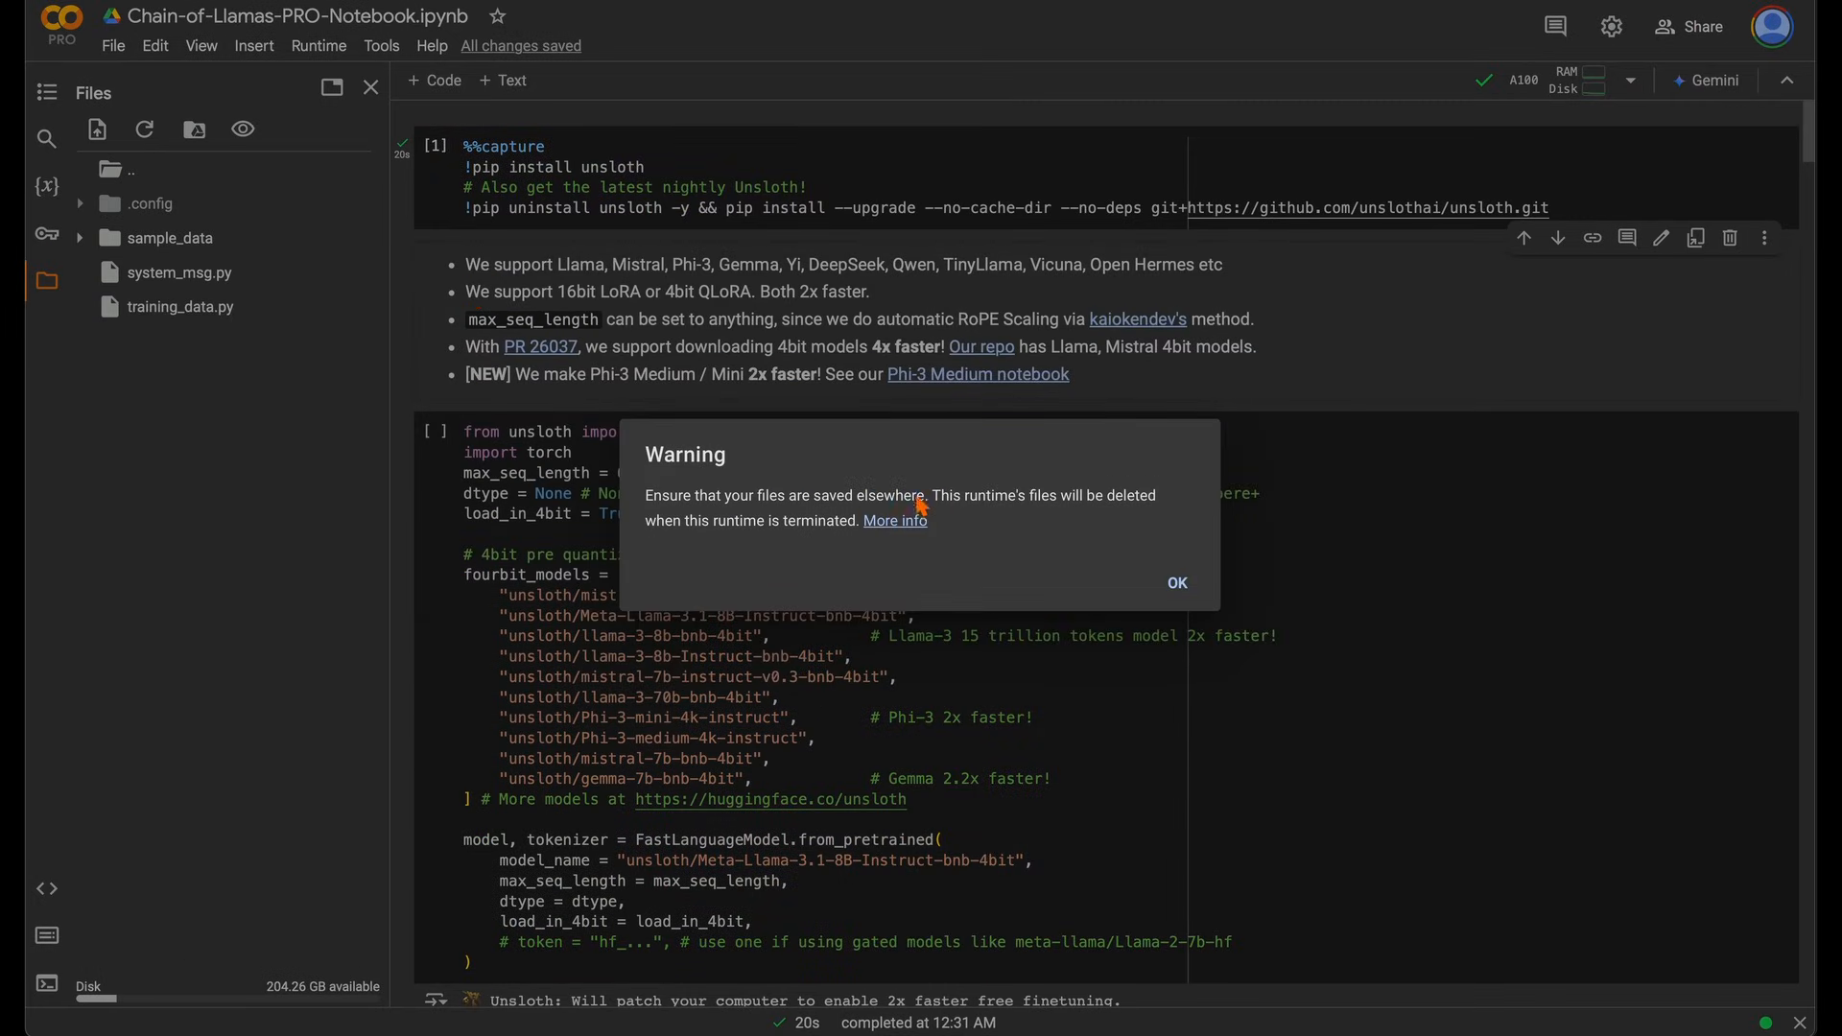
click(1176, 583)
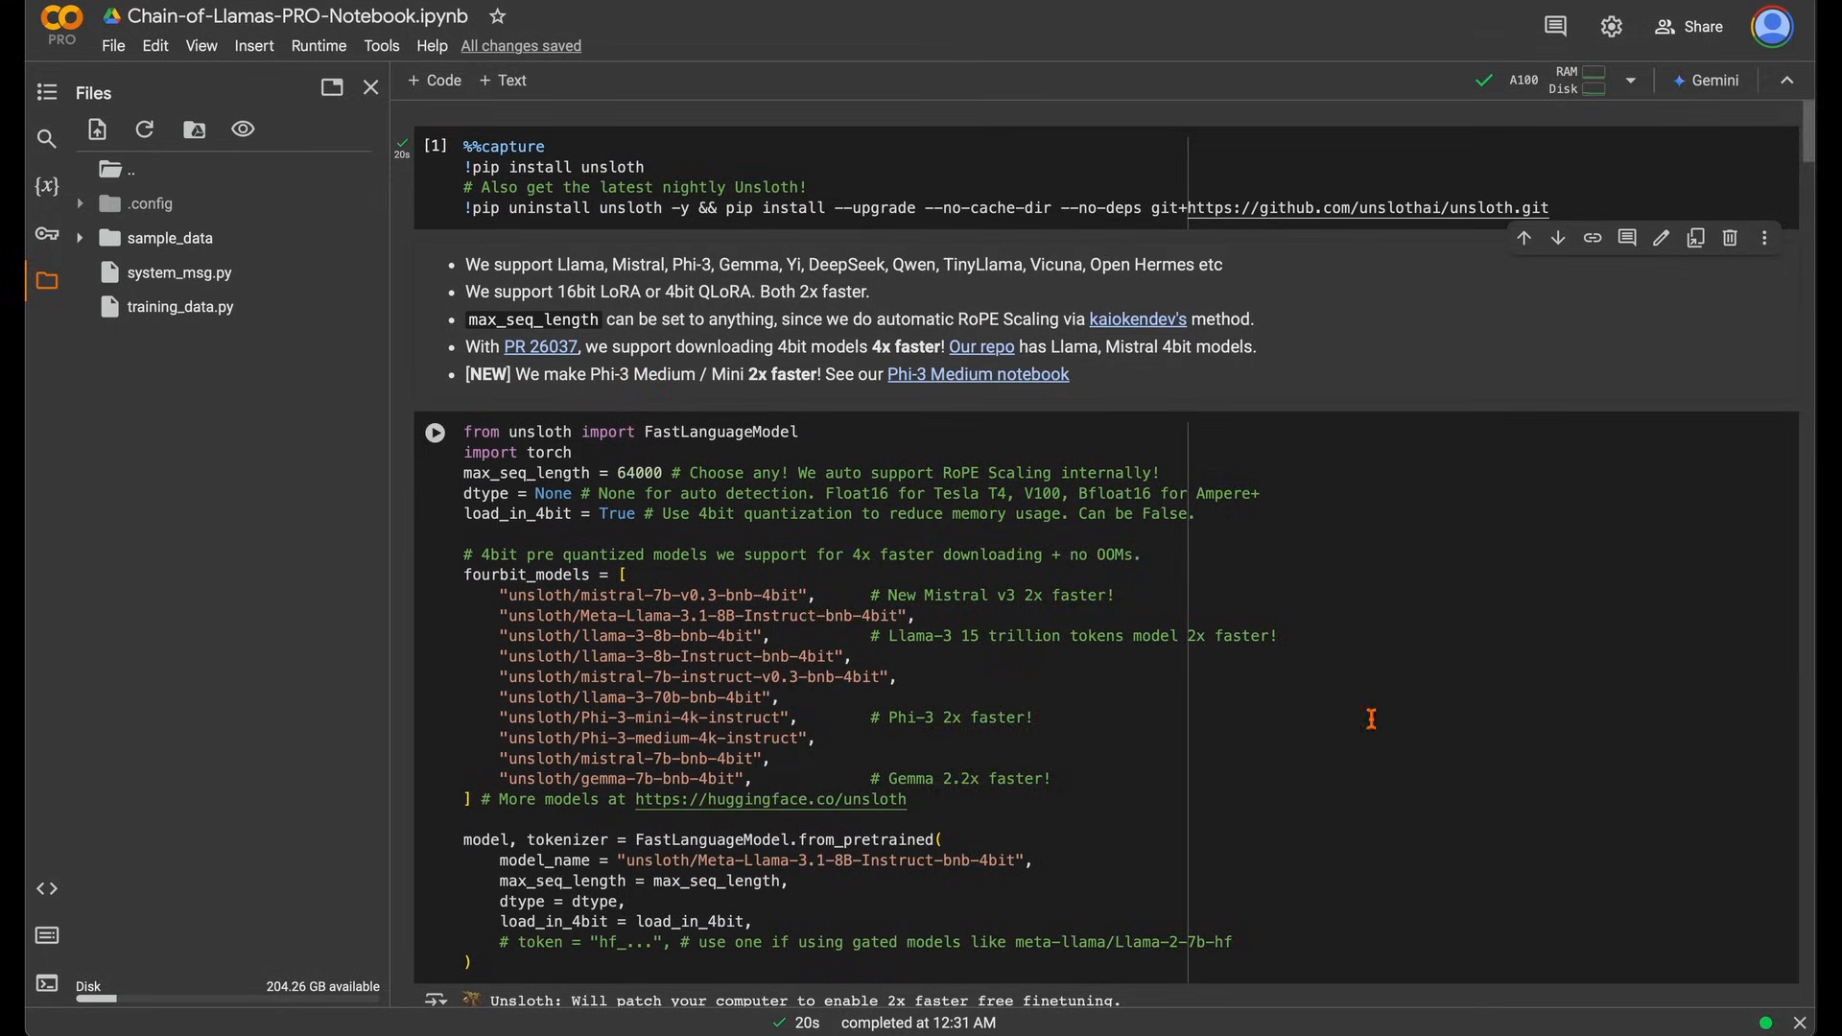
Run the FastLanguageModel.from_pretrained cell to download 4-bit Meta-Llama-3.1-8B-Instruct
scroll(down, 3)
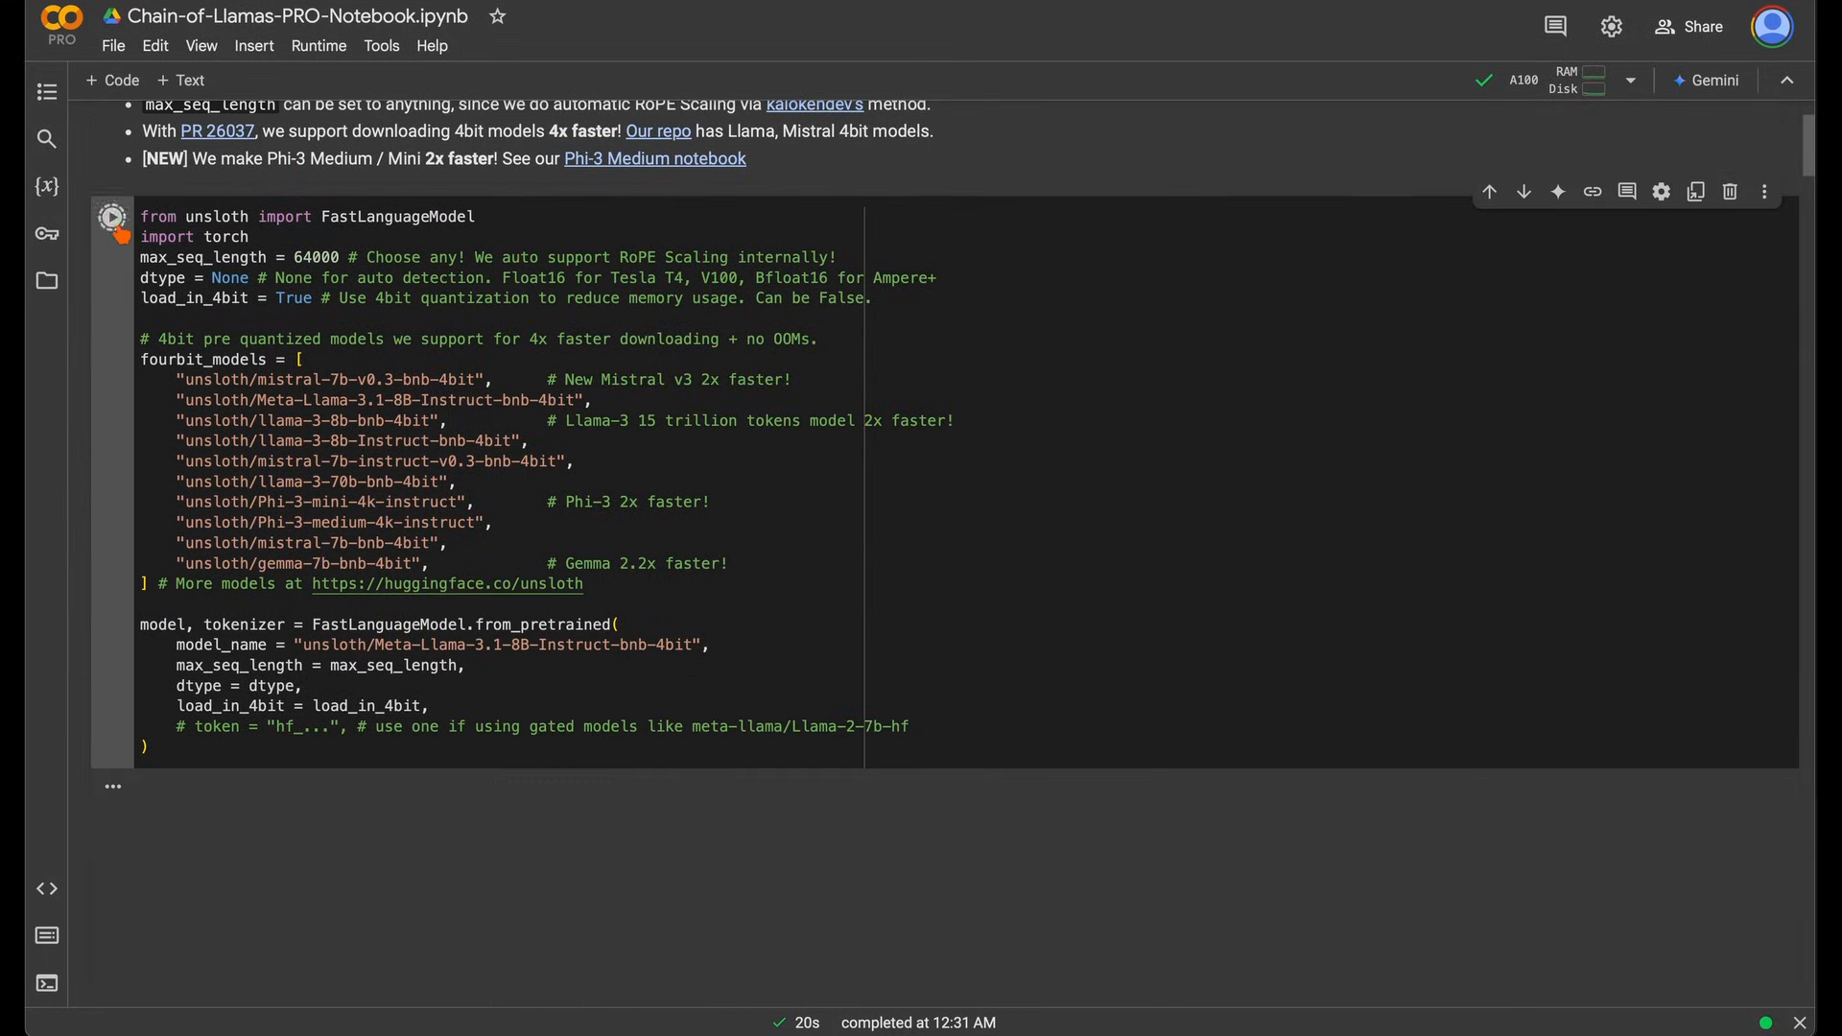
click(111, 216)
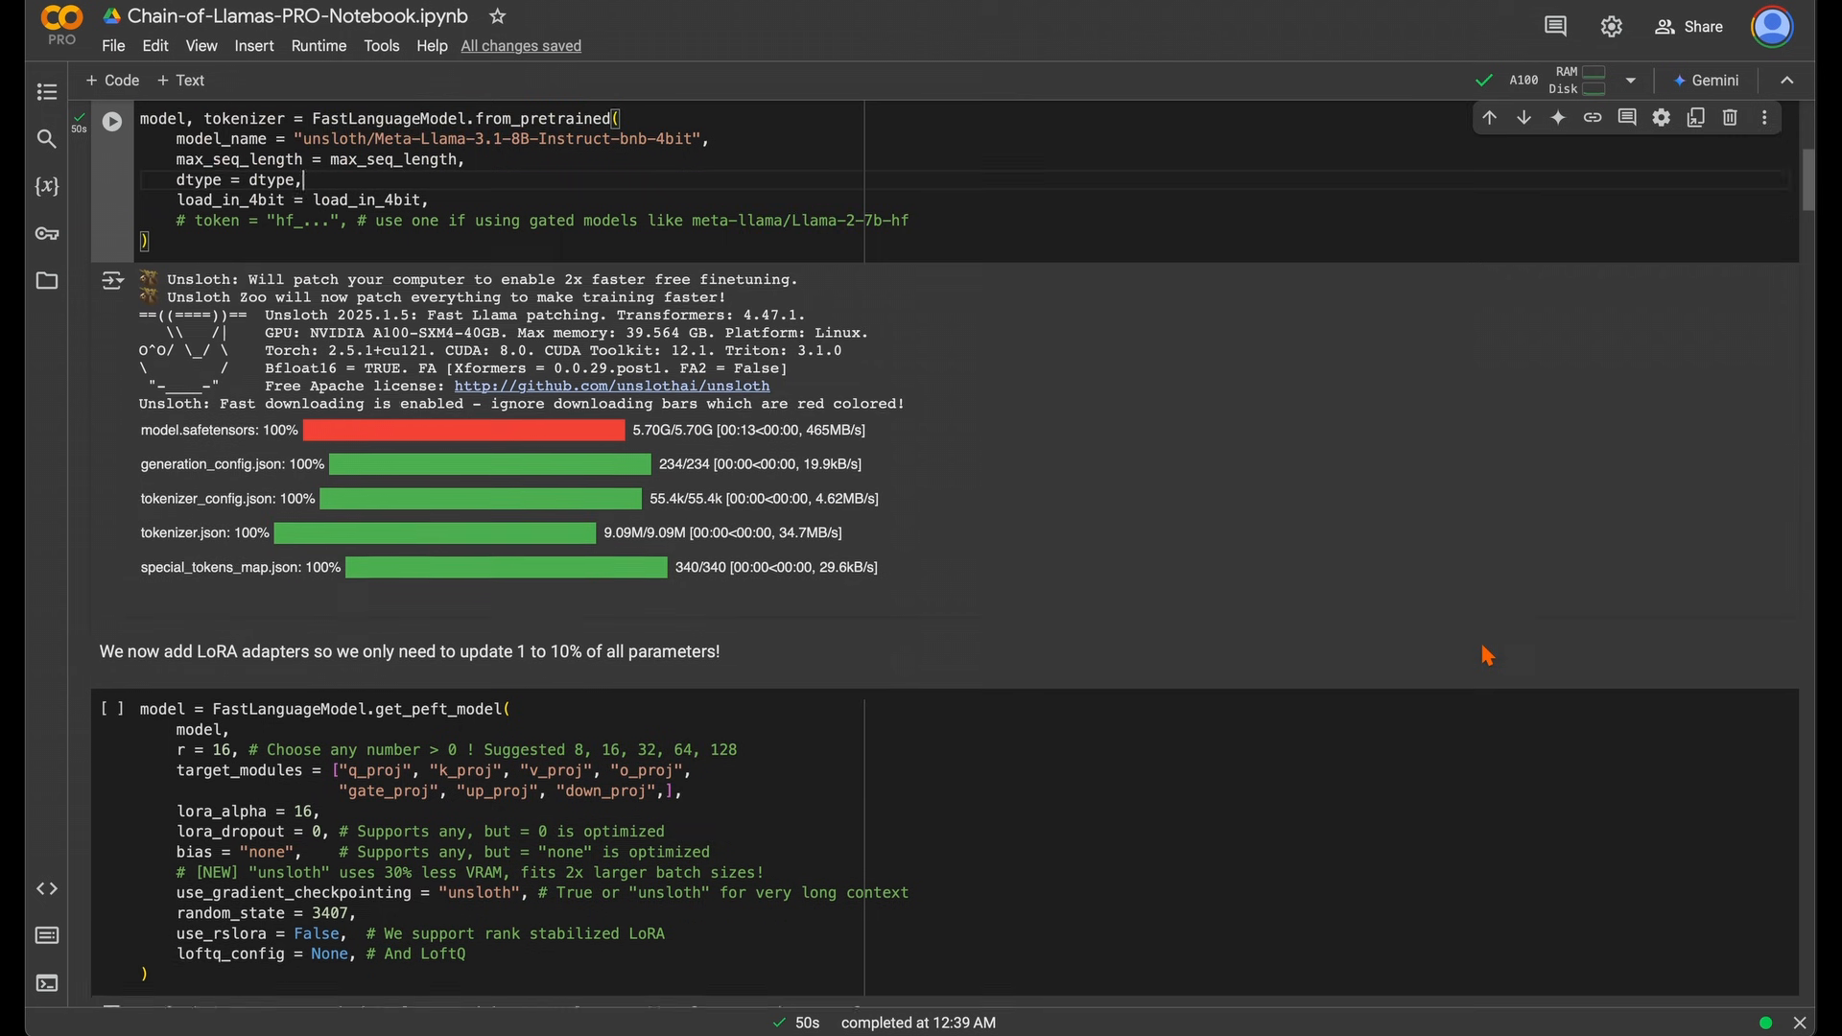
Run the get_peft_model cell to attach LoRA adapters across all 32 layers
scroll(down, 3)
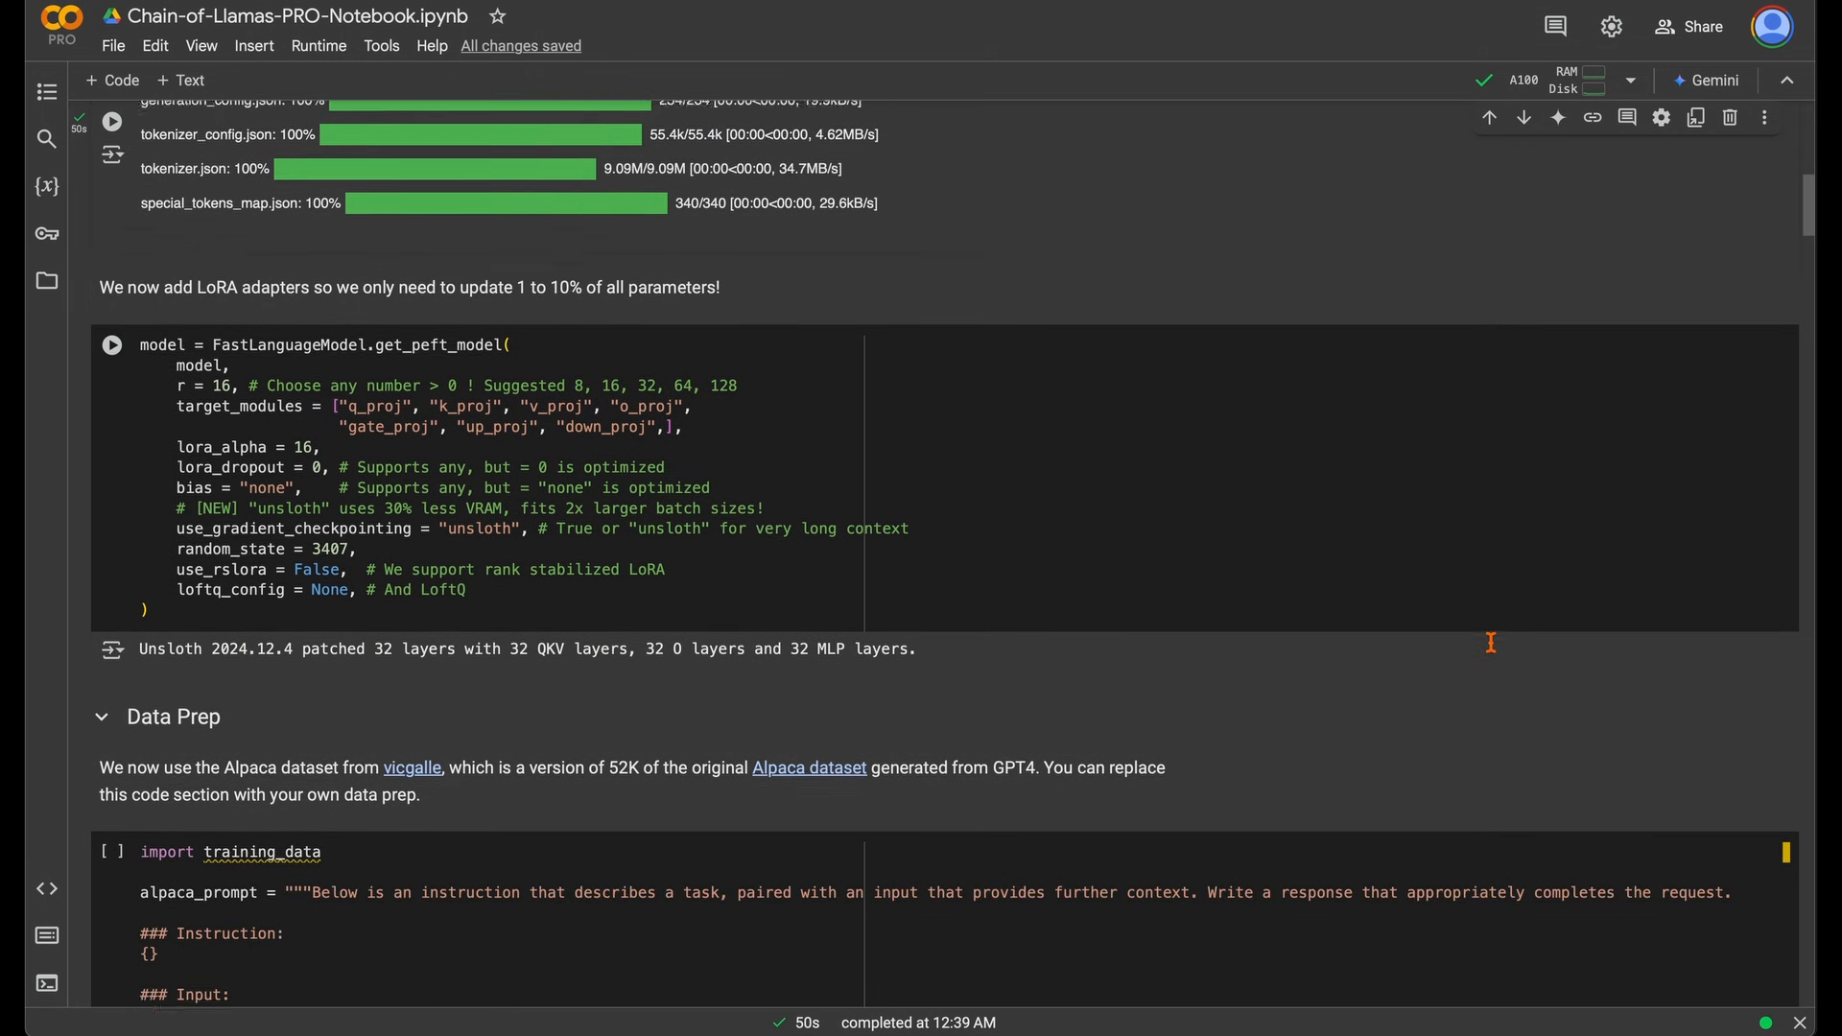
scroll(down, 3)
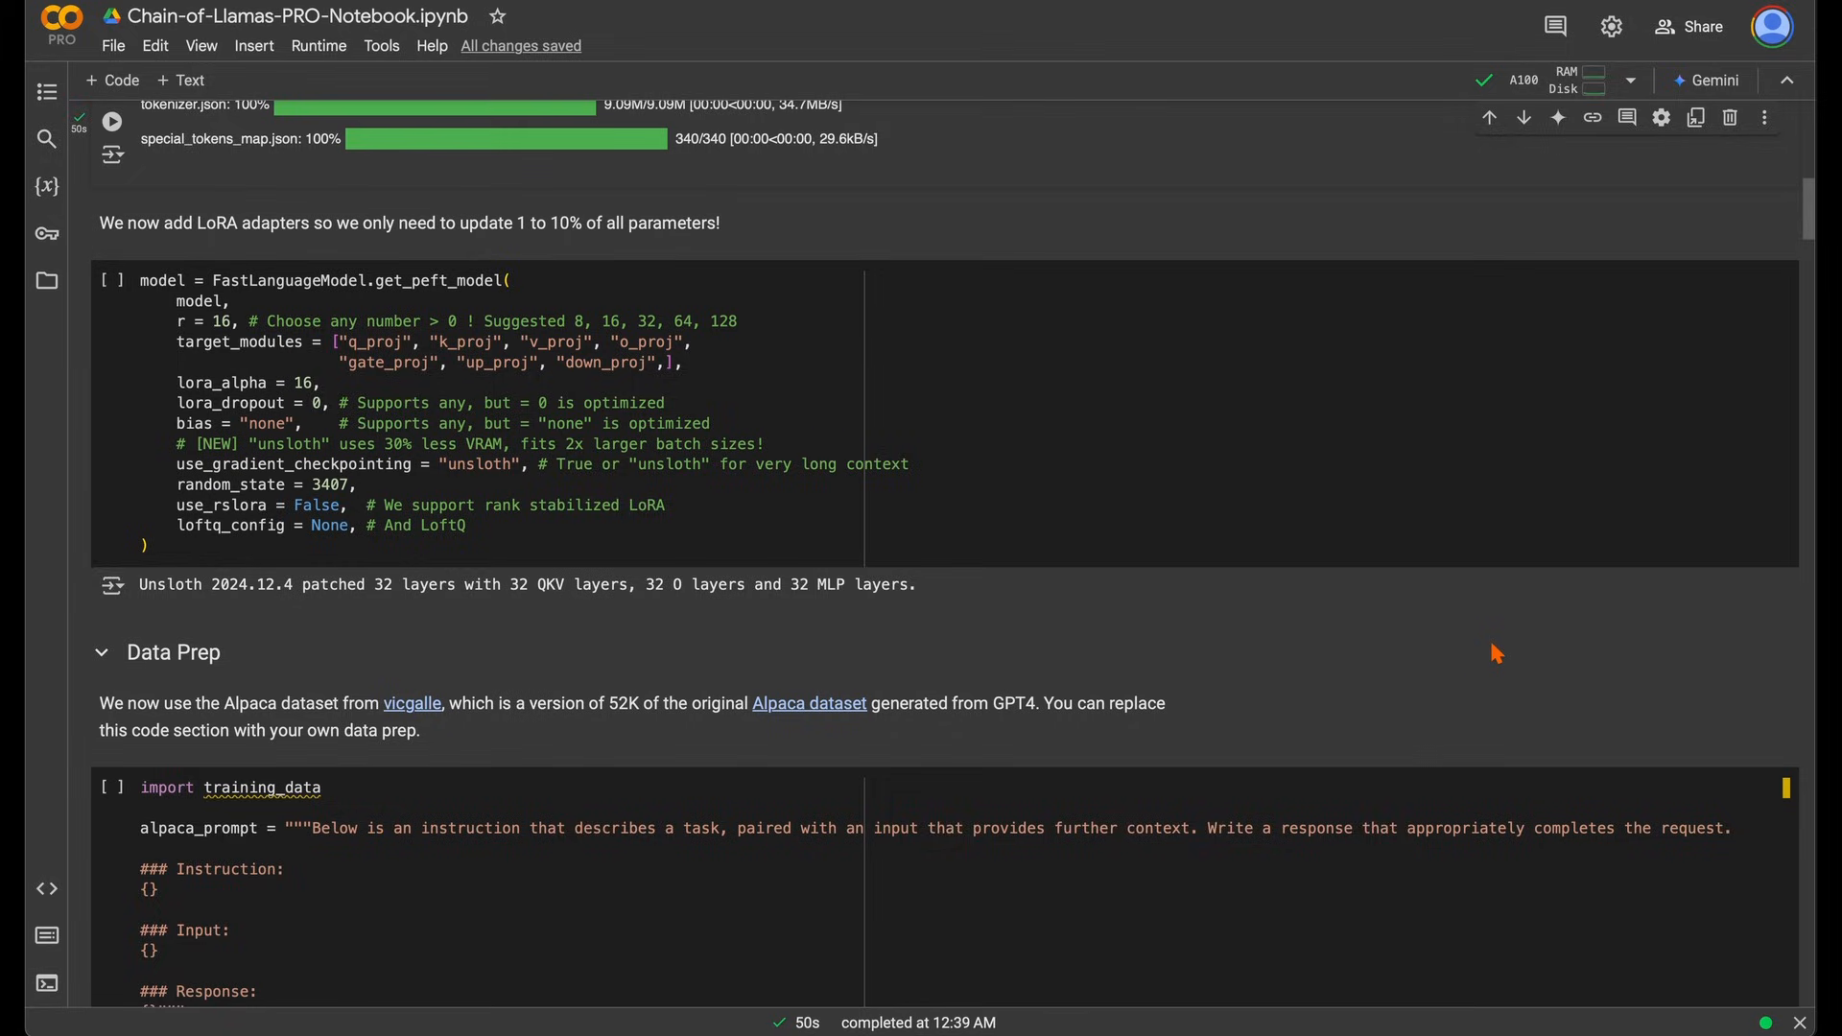
mouse_move(1443, 604)
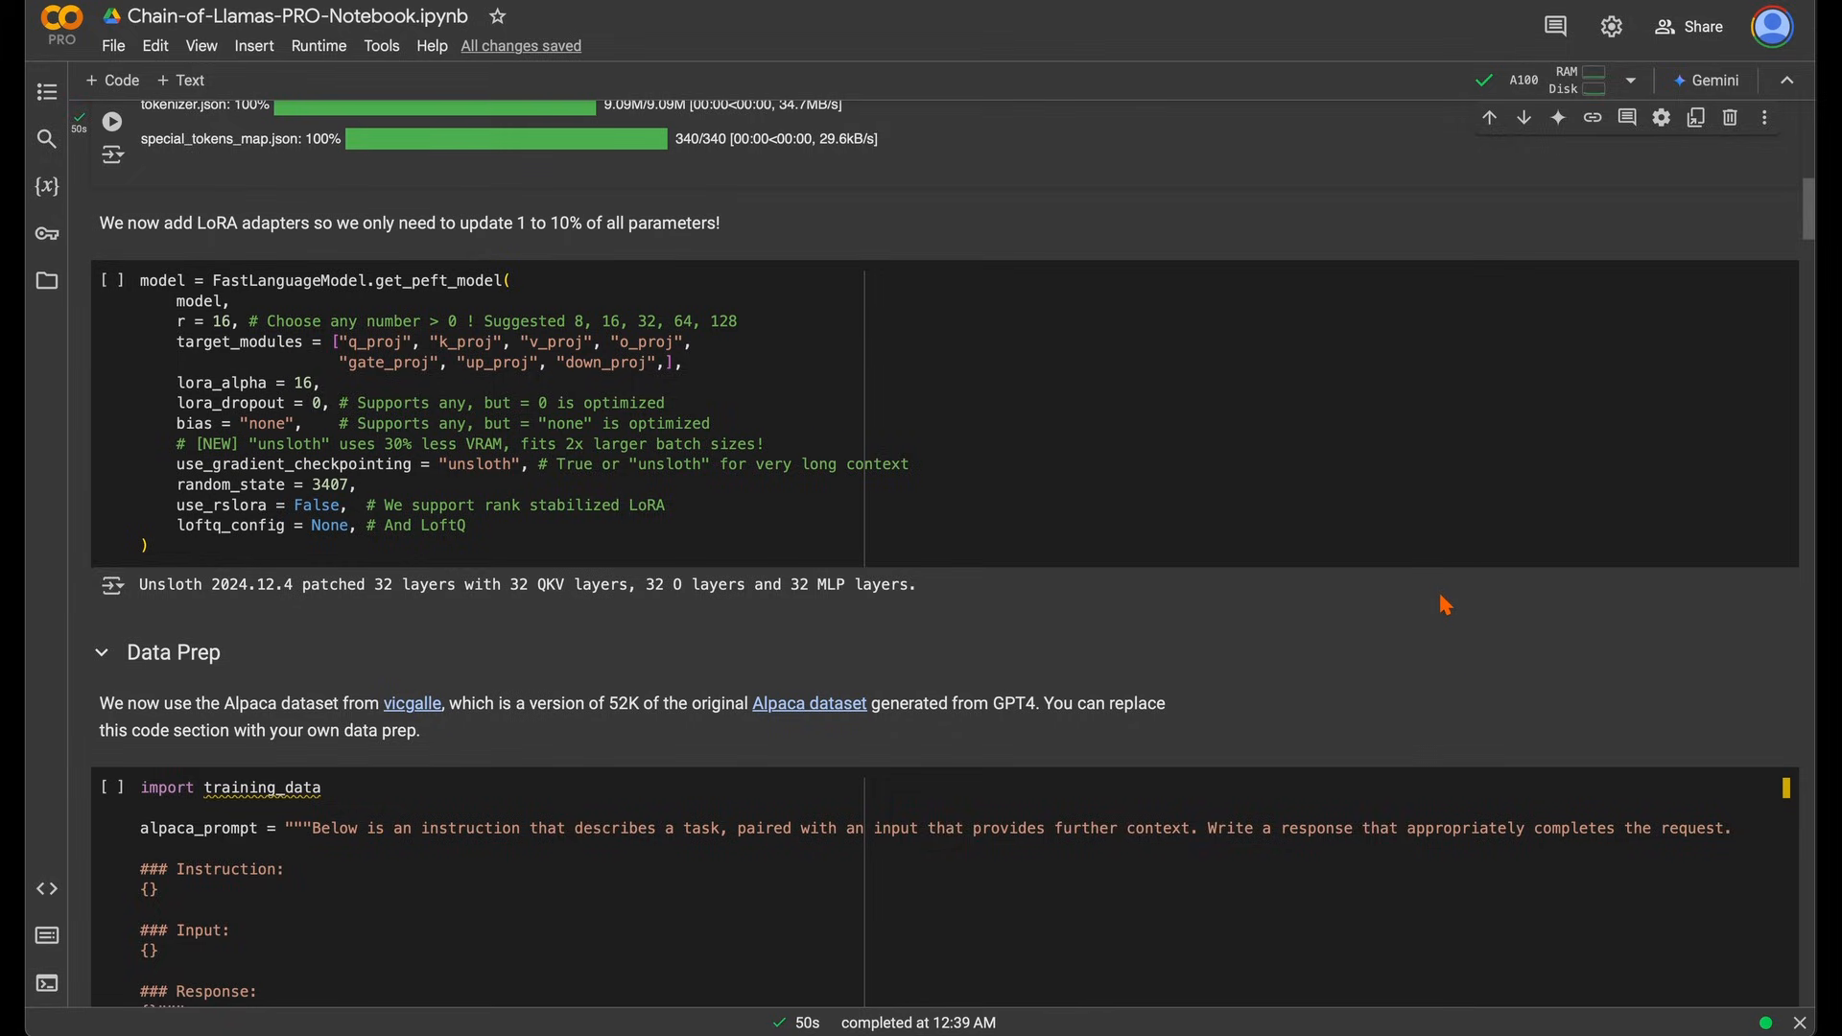
mouse_move(1386, 564)
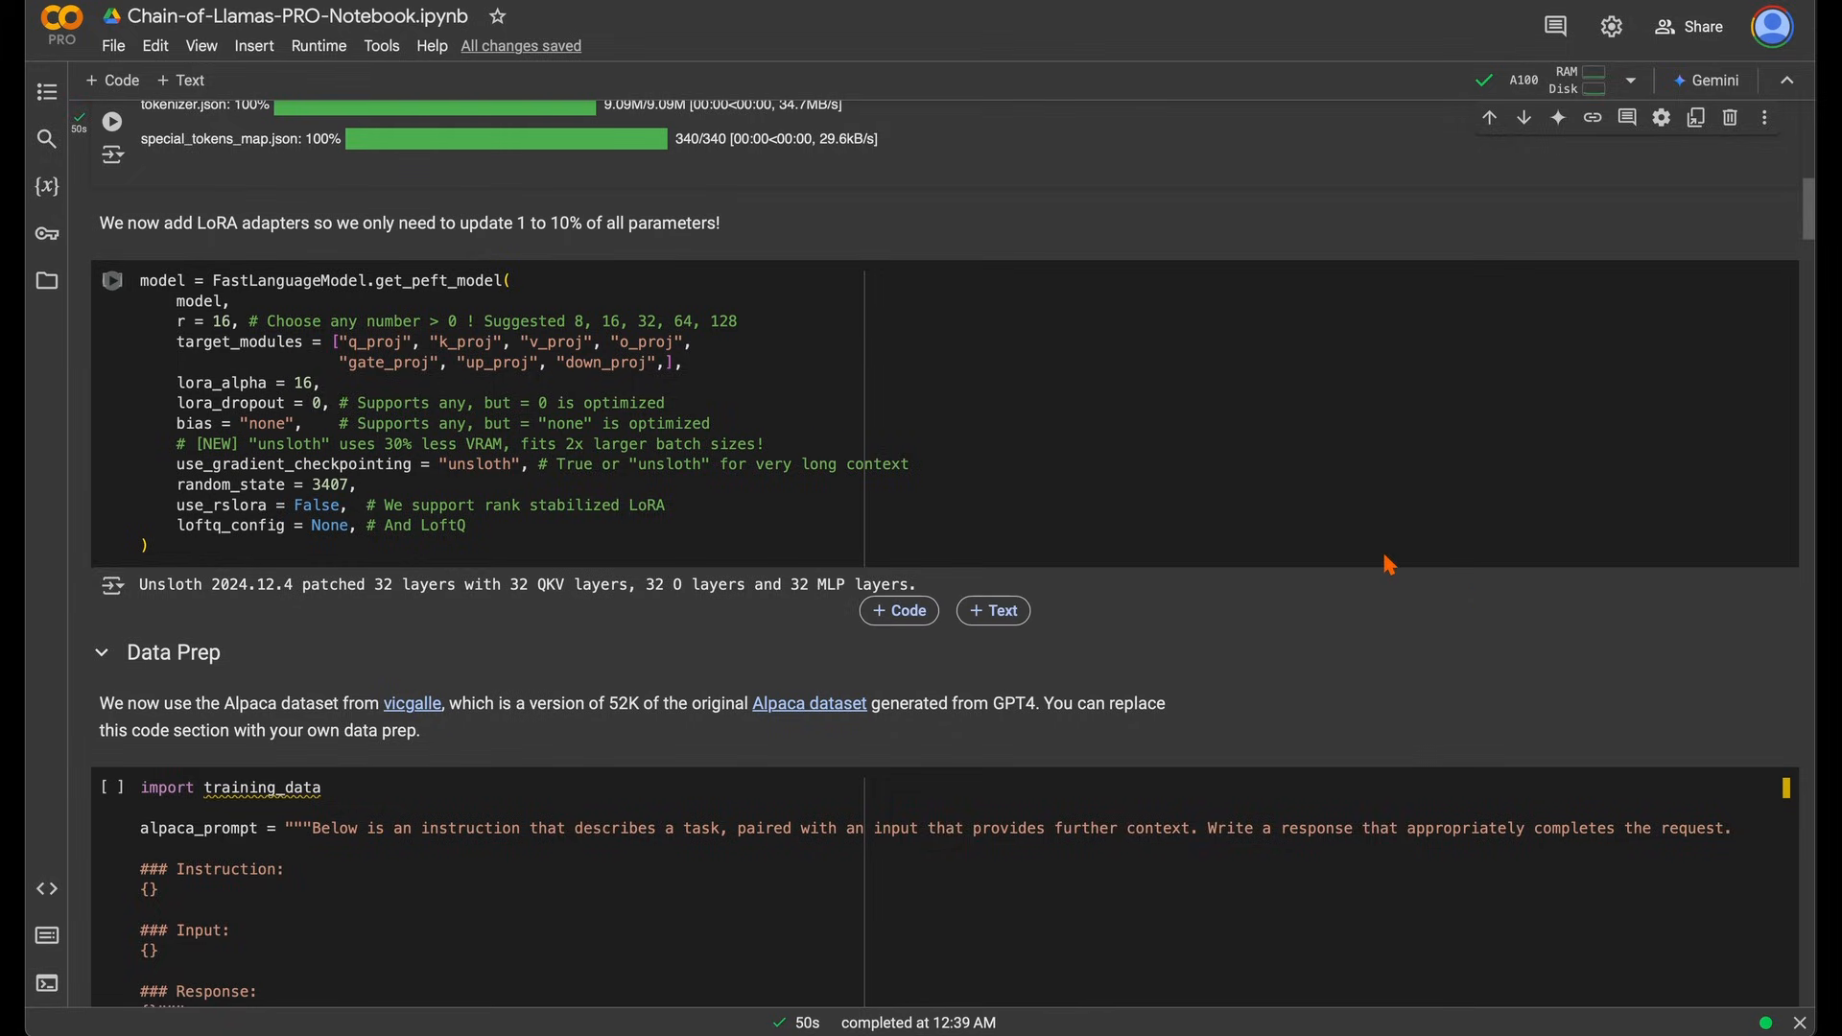
click(110, 281)
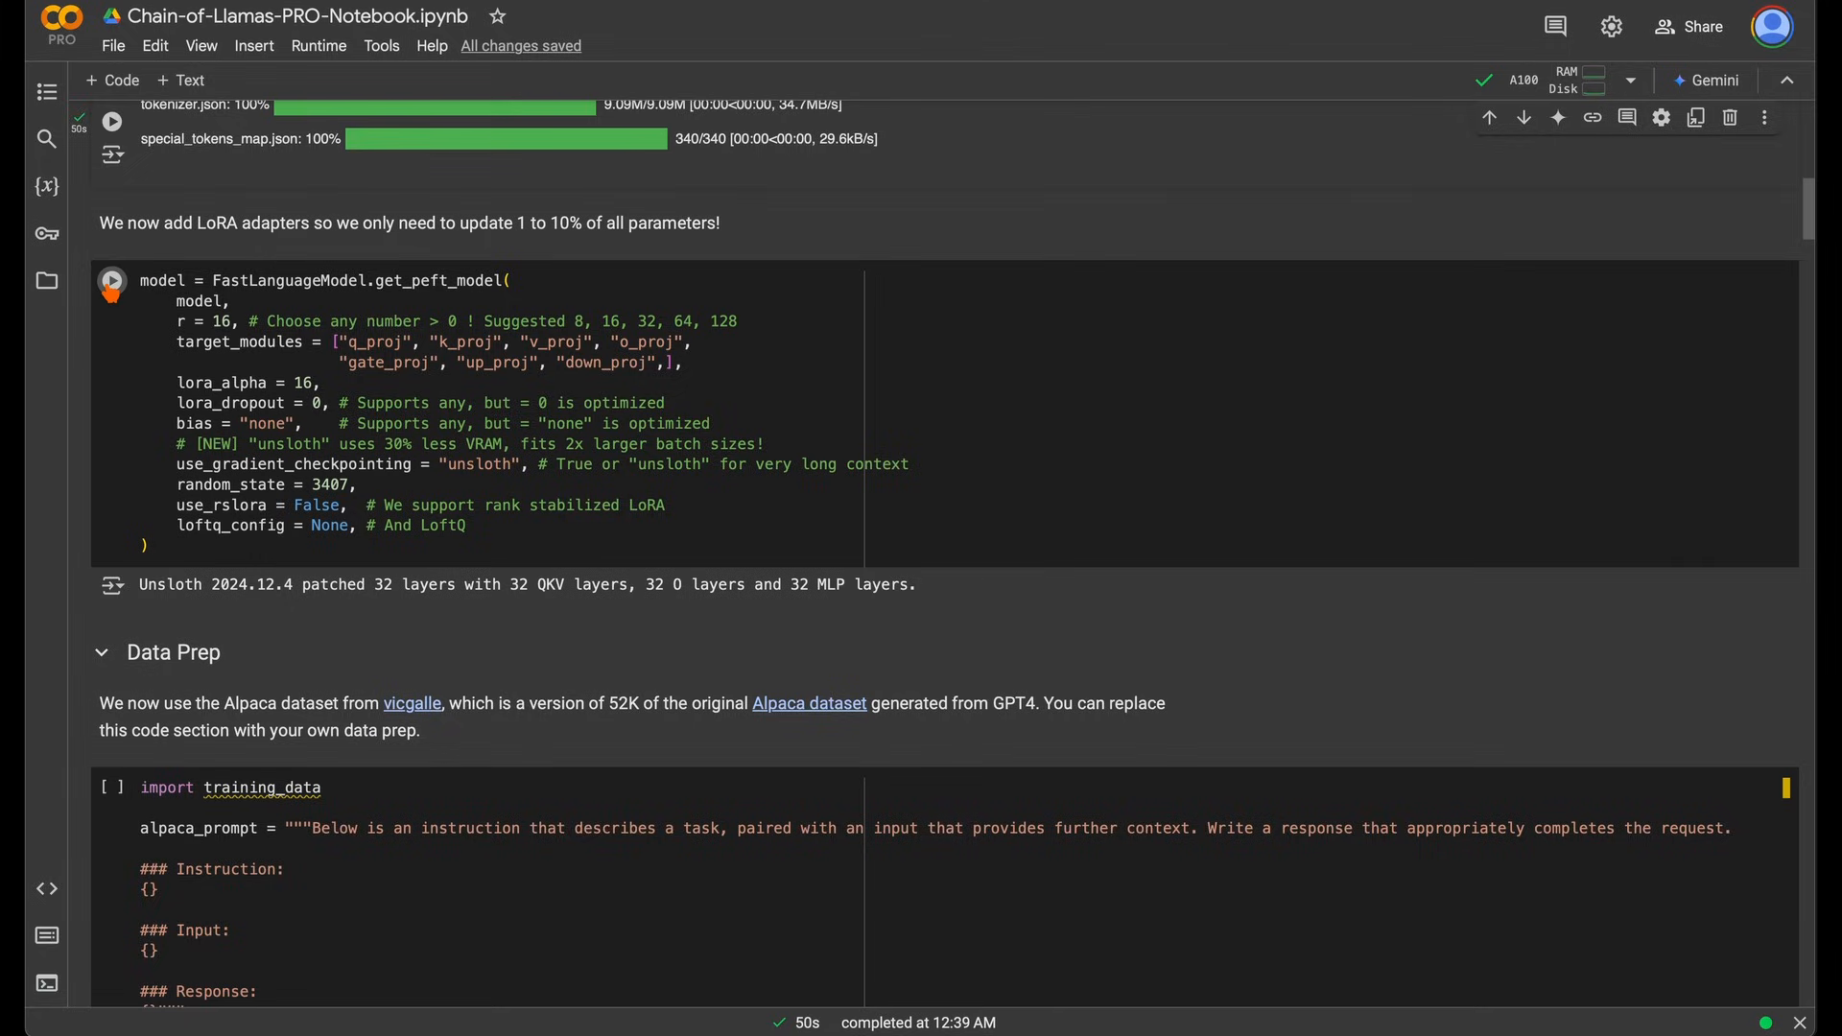
mouse_move(111, 279)
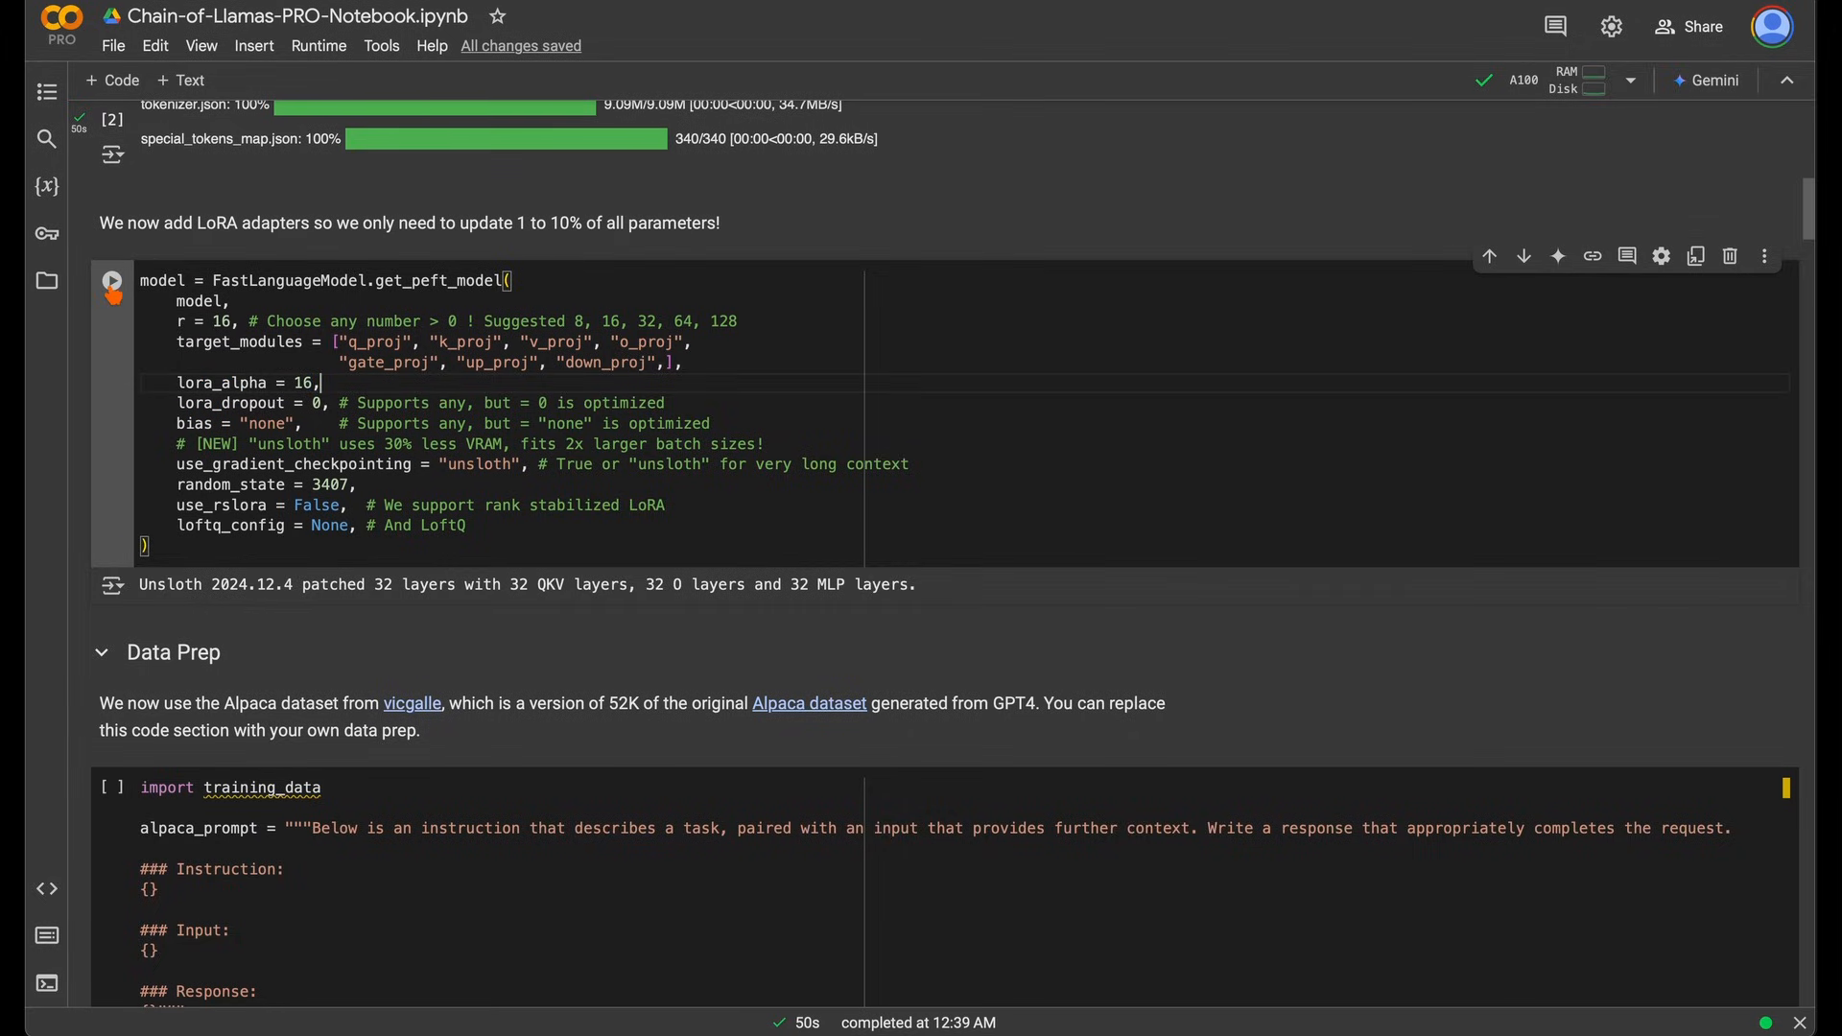
click(113, 281)
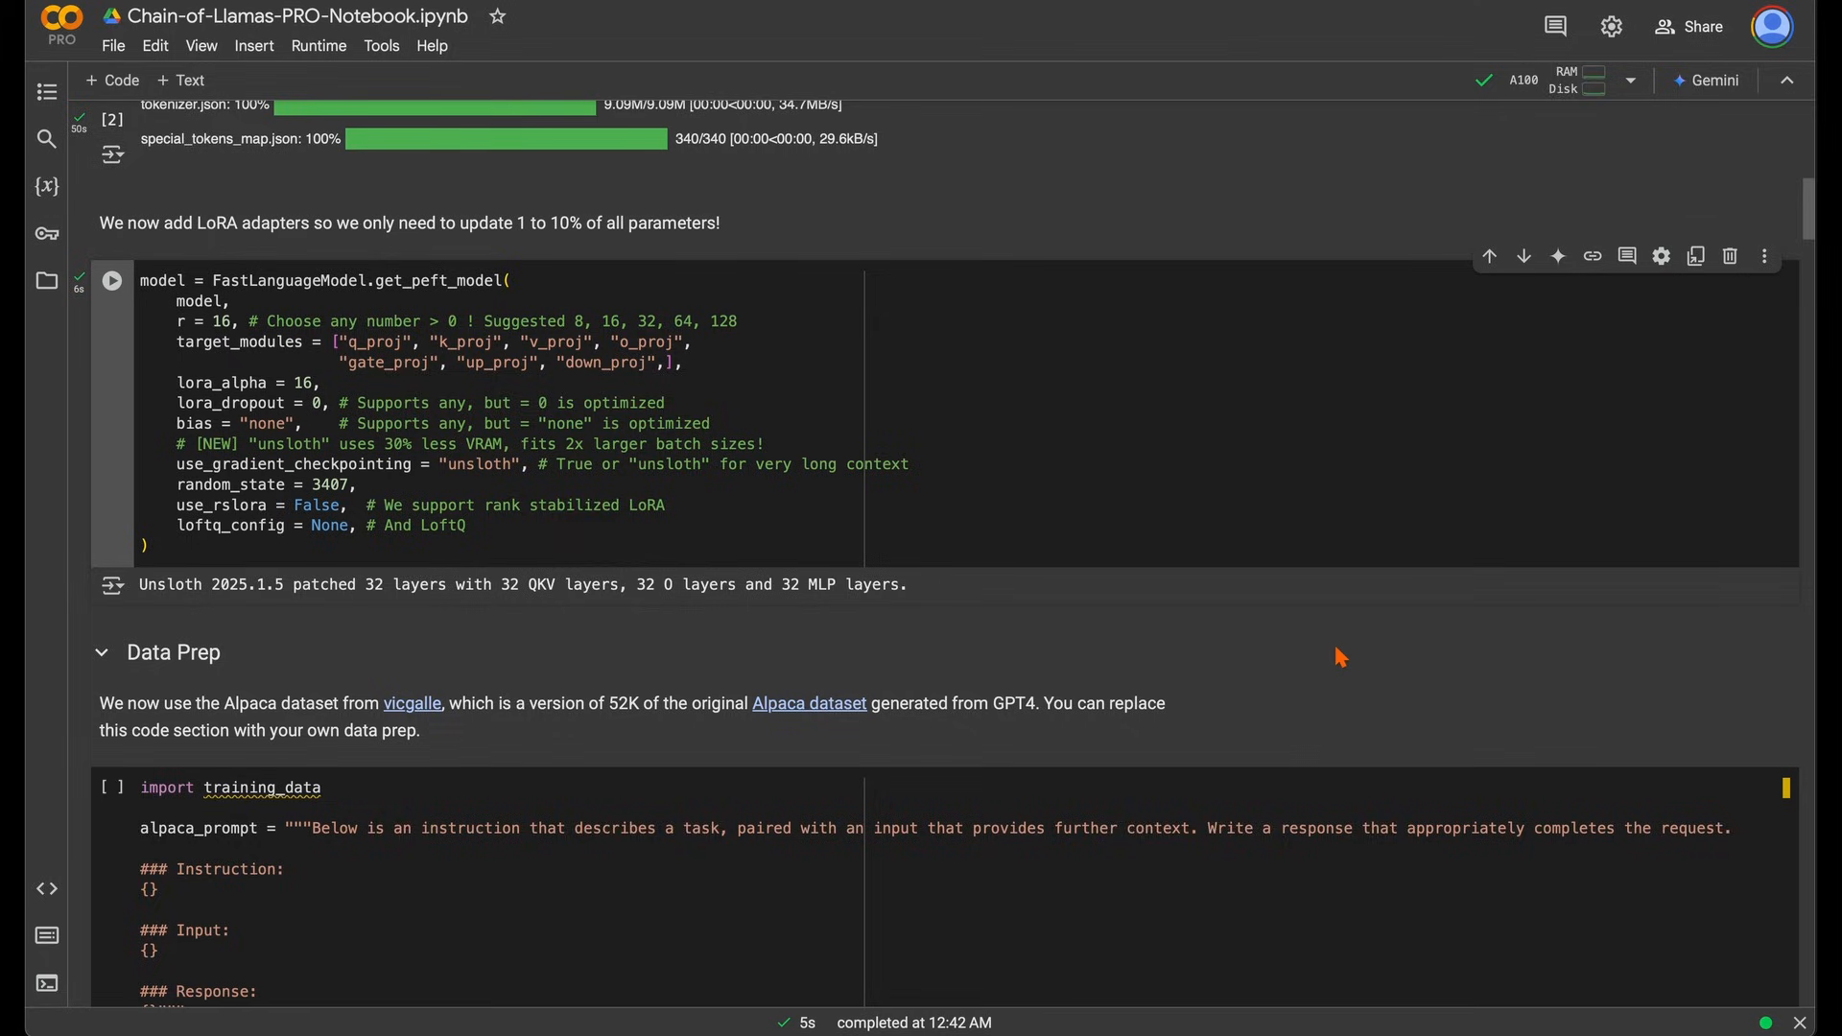
scroll(down, 3)
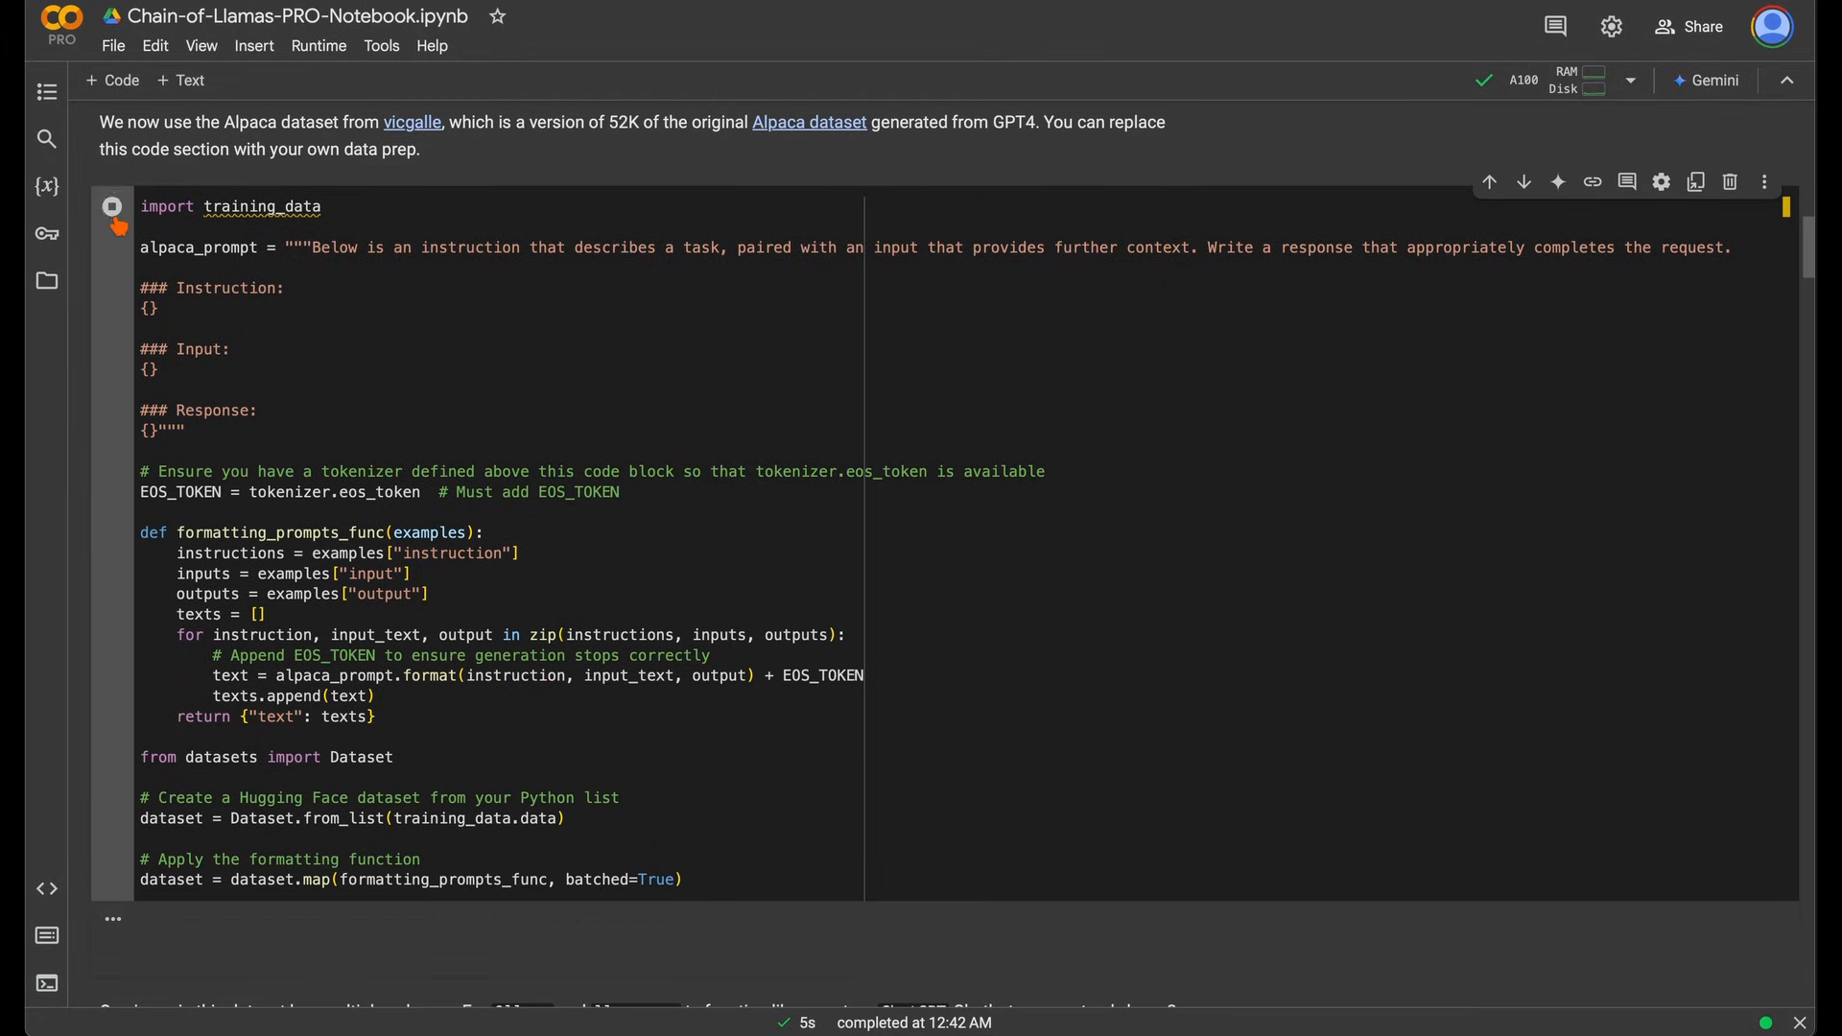
Run the training_data prep, to_sharegpt and standardize_sharegpt cells until format reaches 100%
click(113, 206)
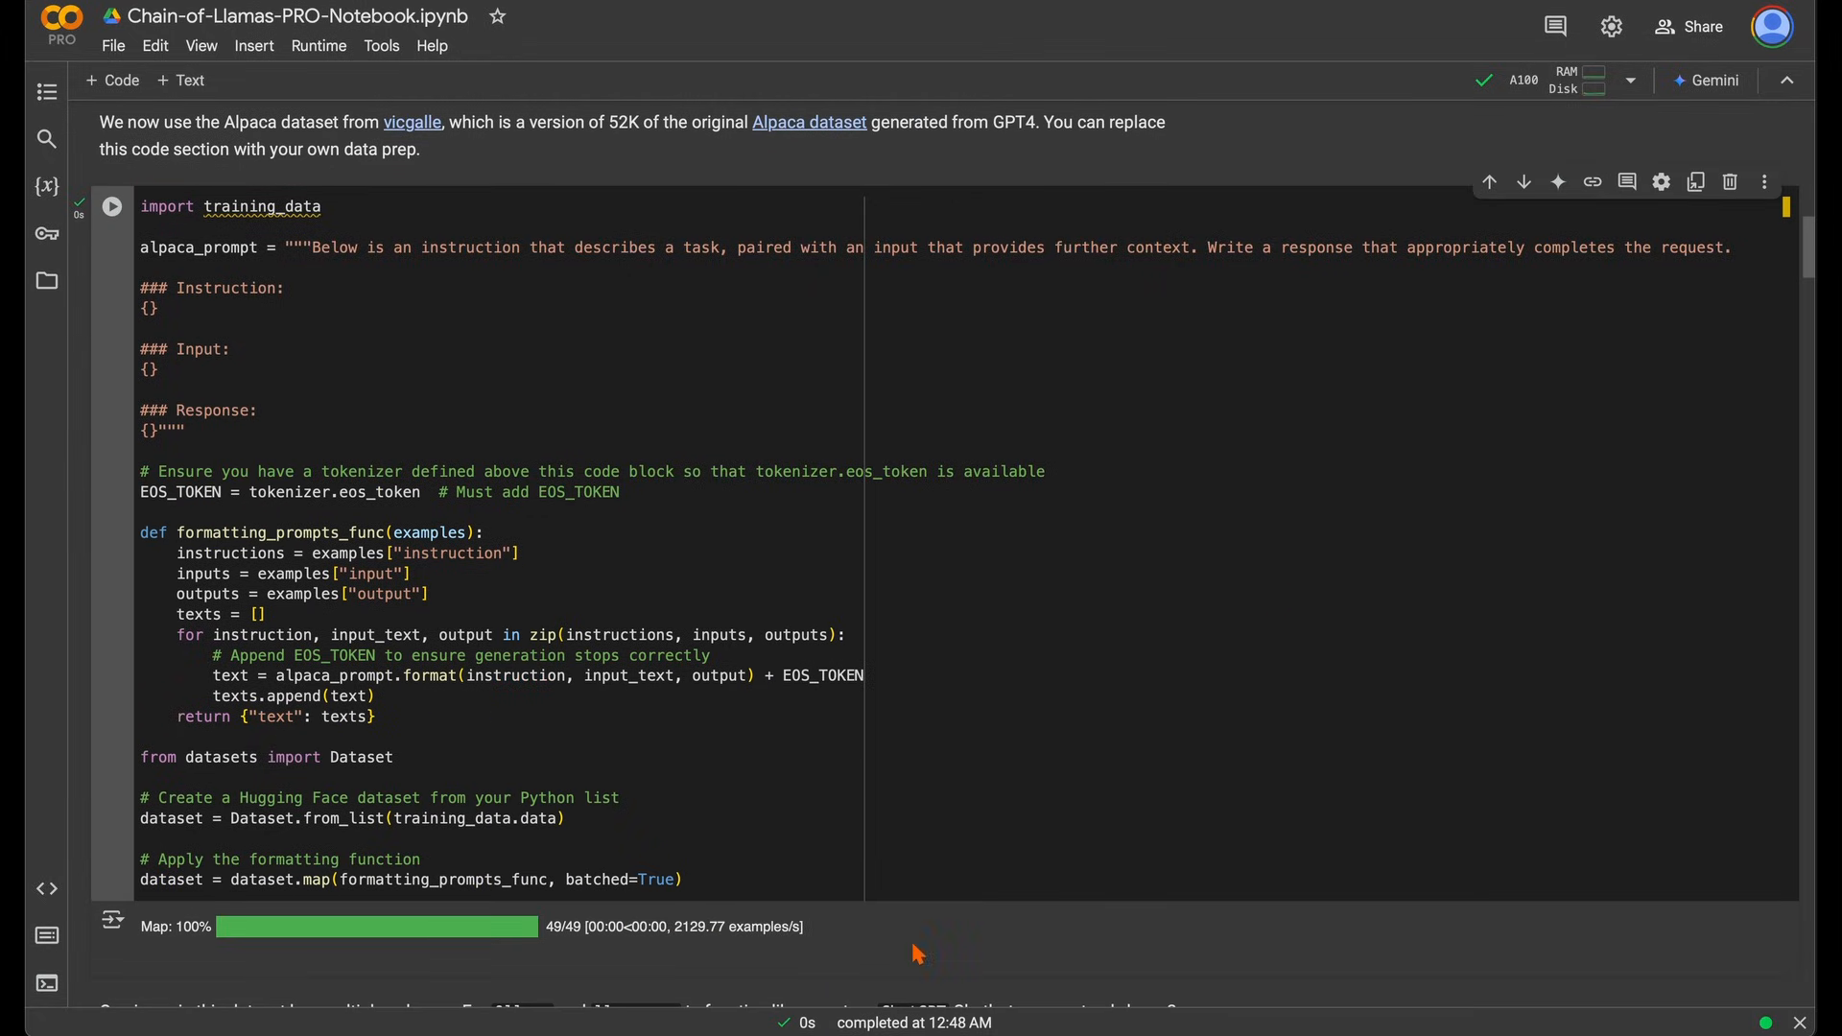
scroll(down, 3)
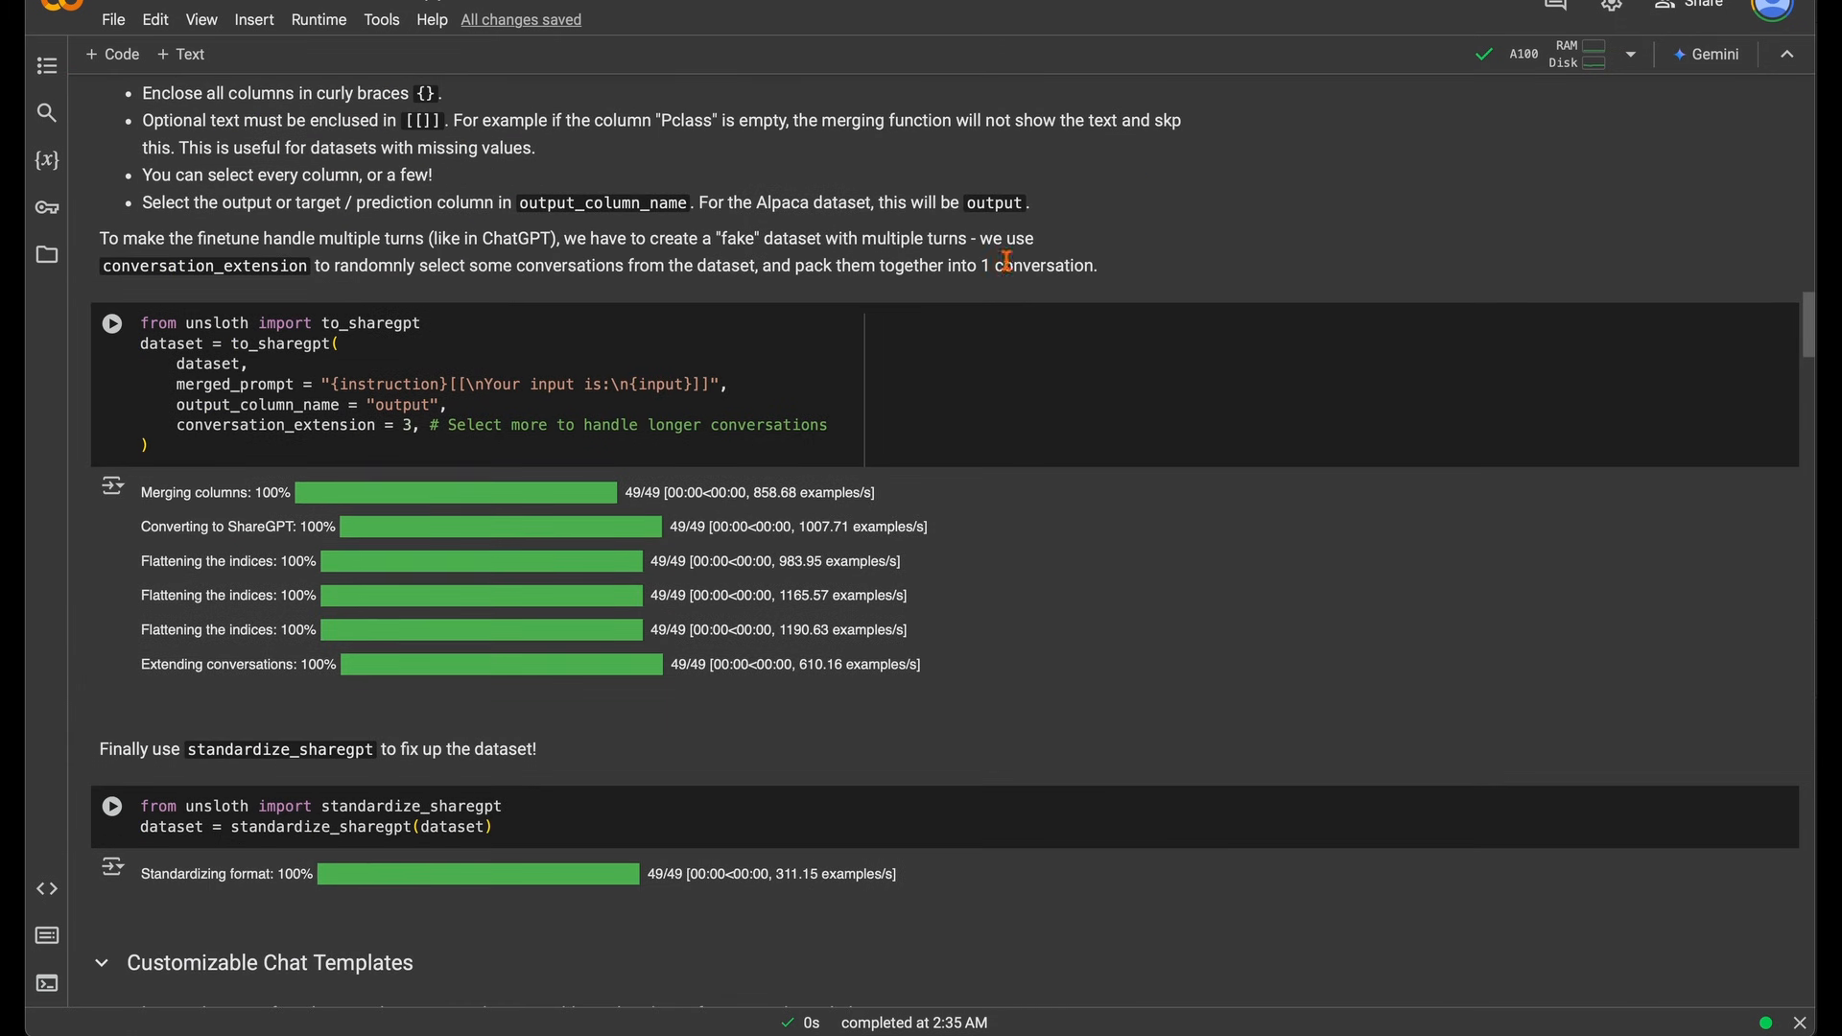
mouse_move(848, 425)
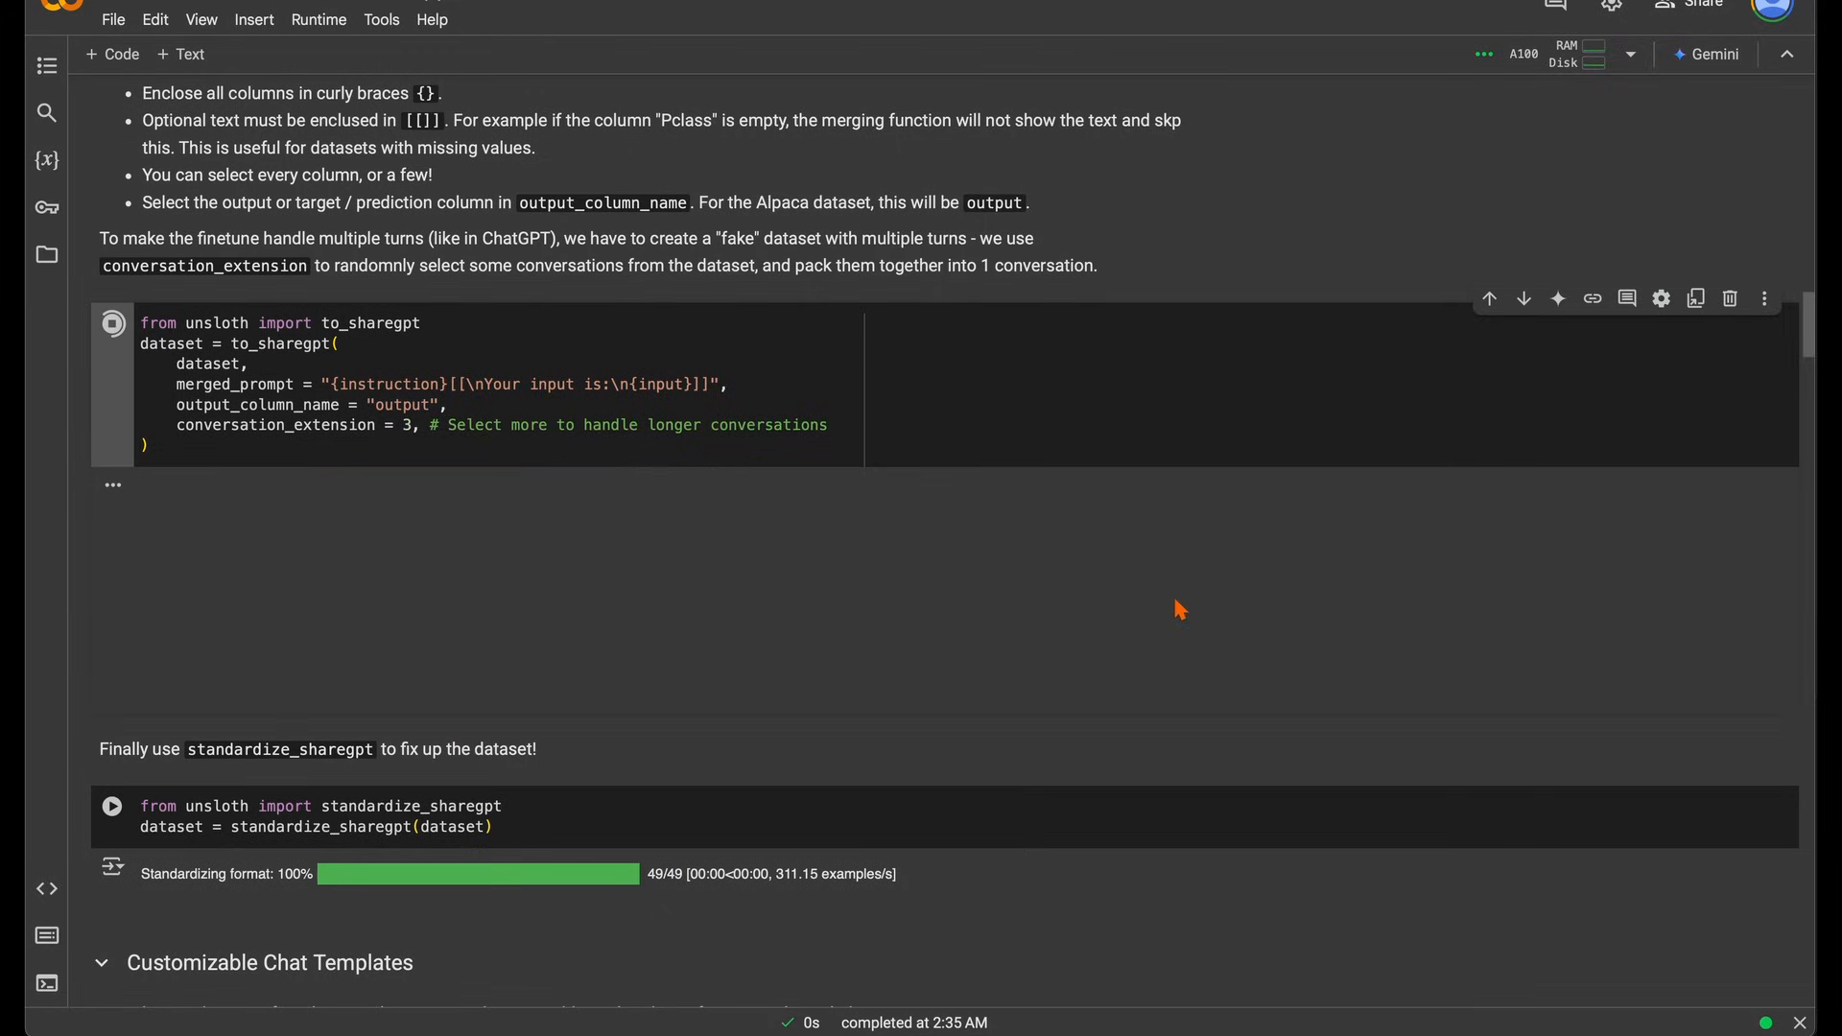
click(112, 324)
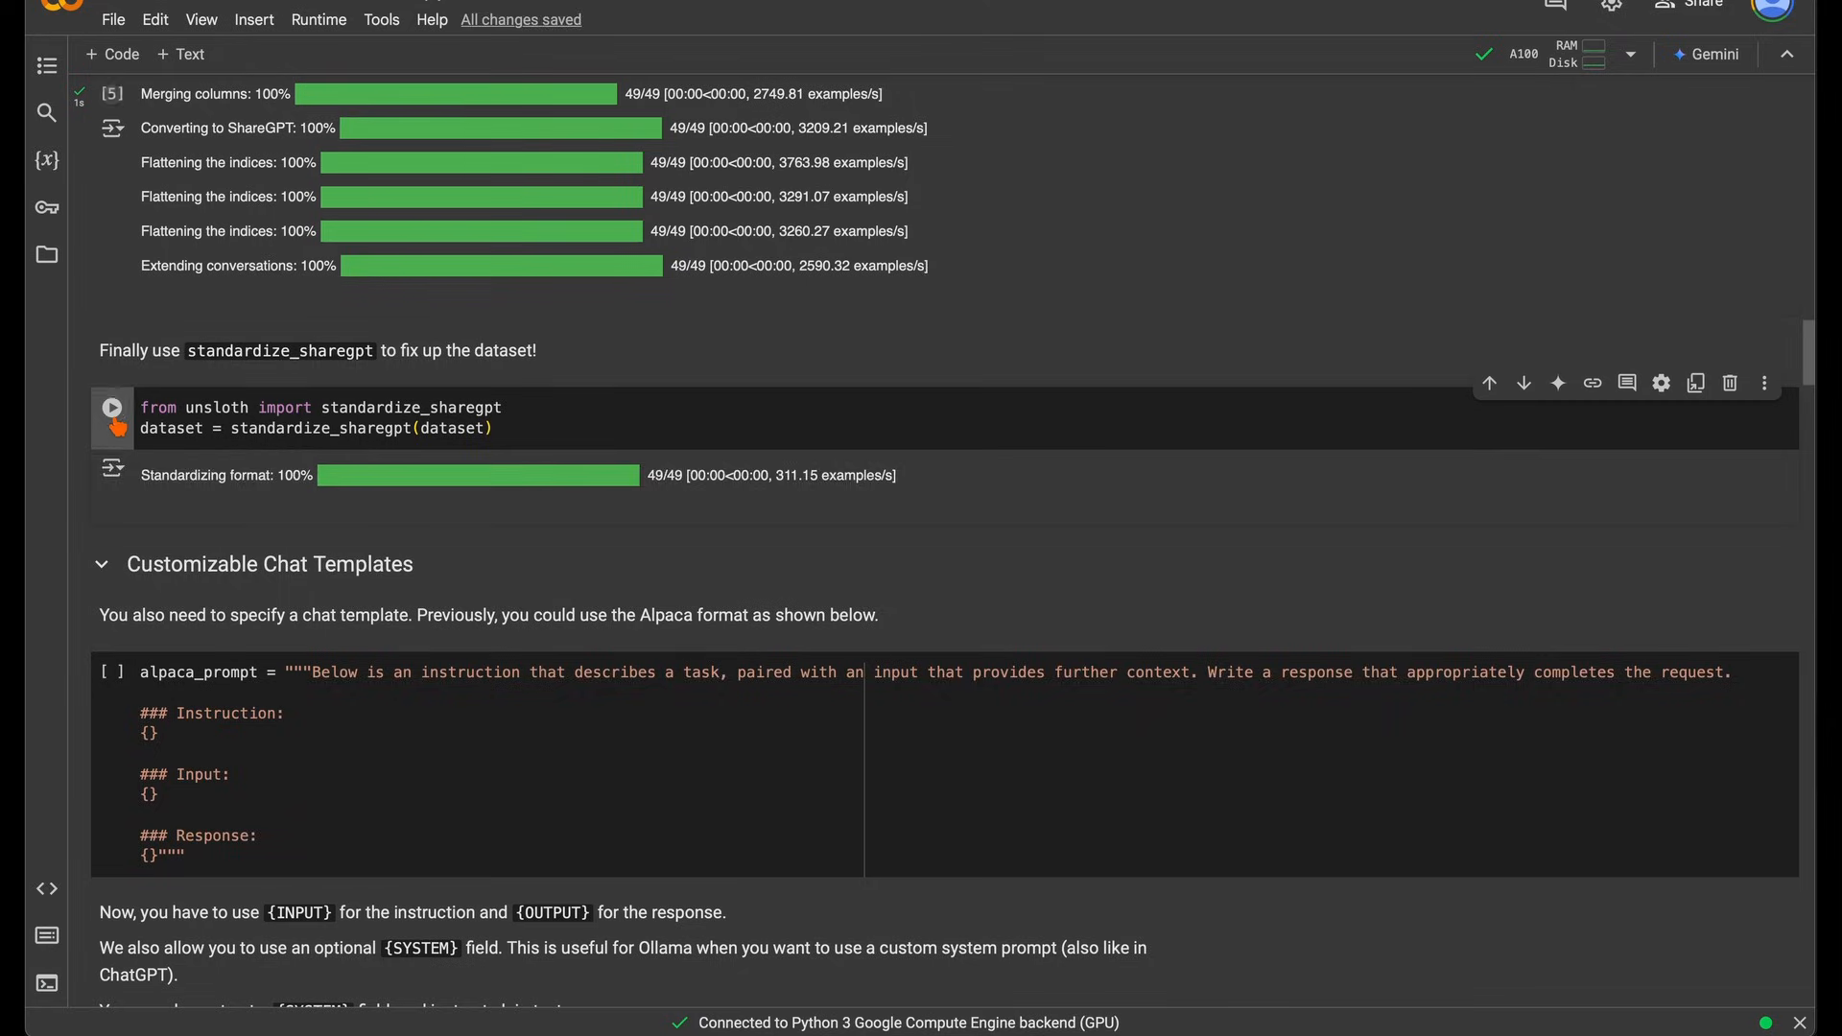
click(112, 407)
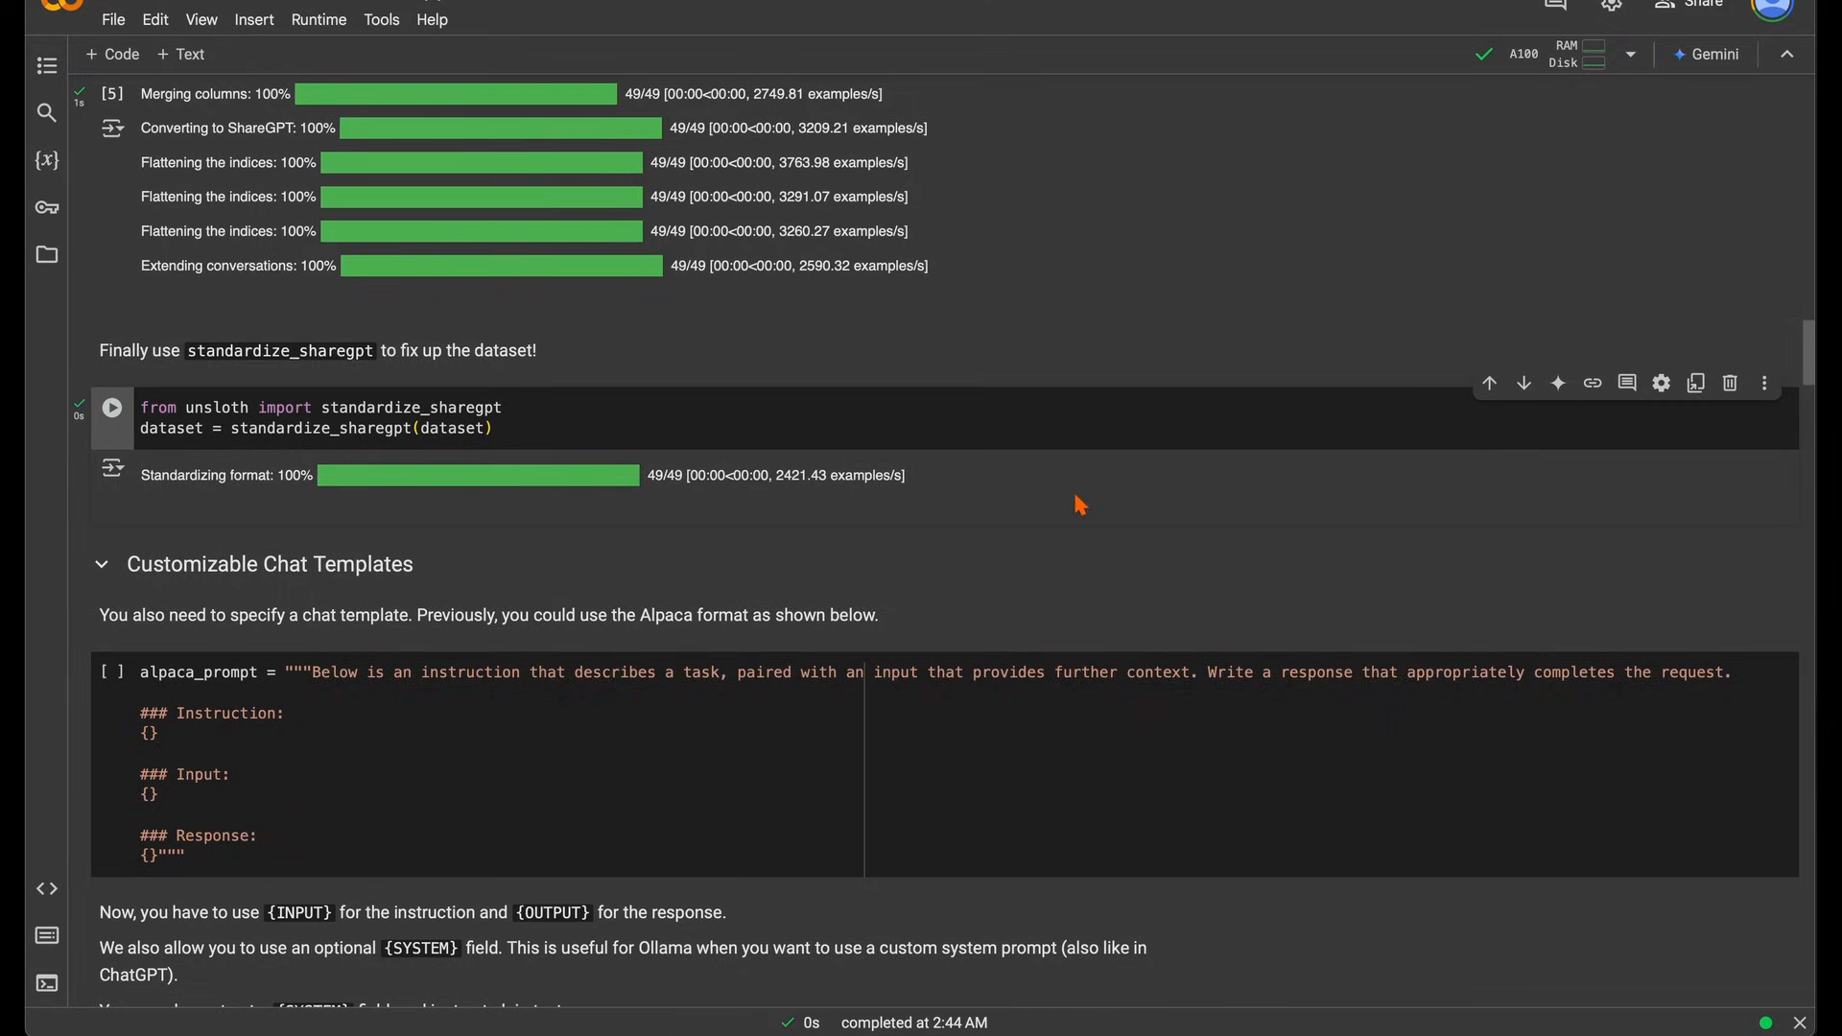
Enter the begin_of_text / start_header_id chat template and apply it to 49 examples
scroll(down, 3)
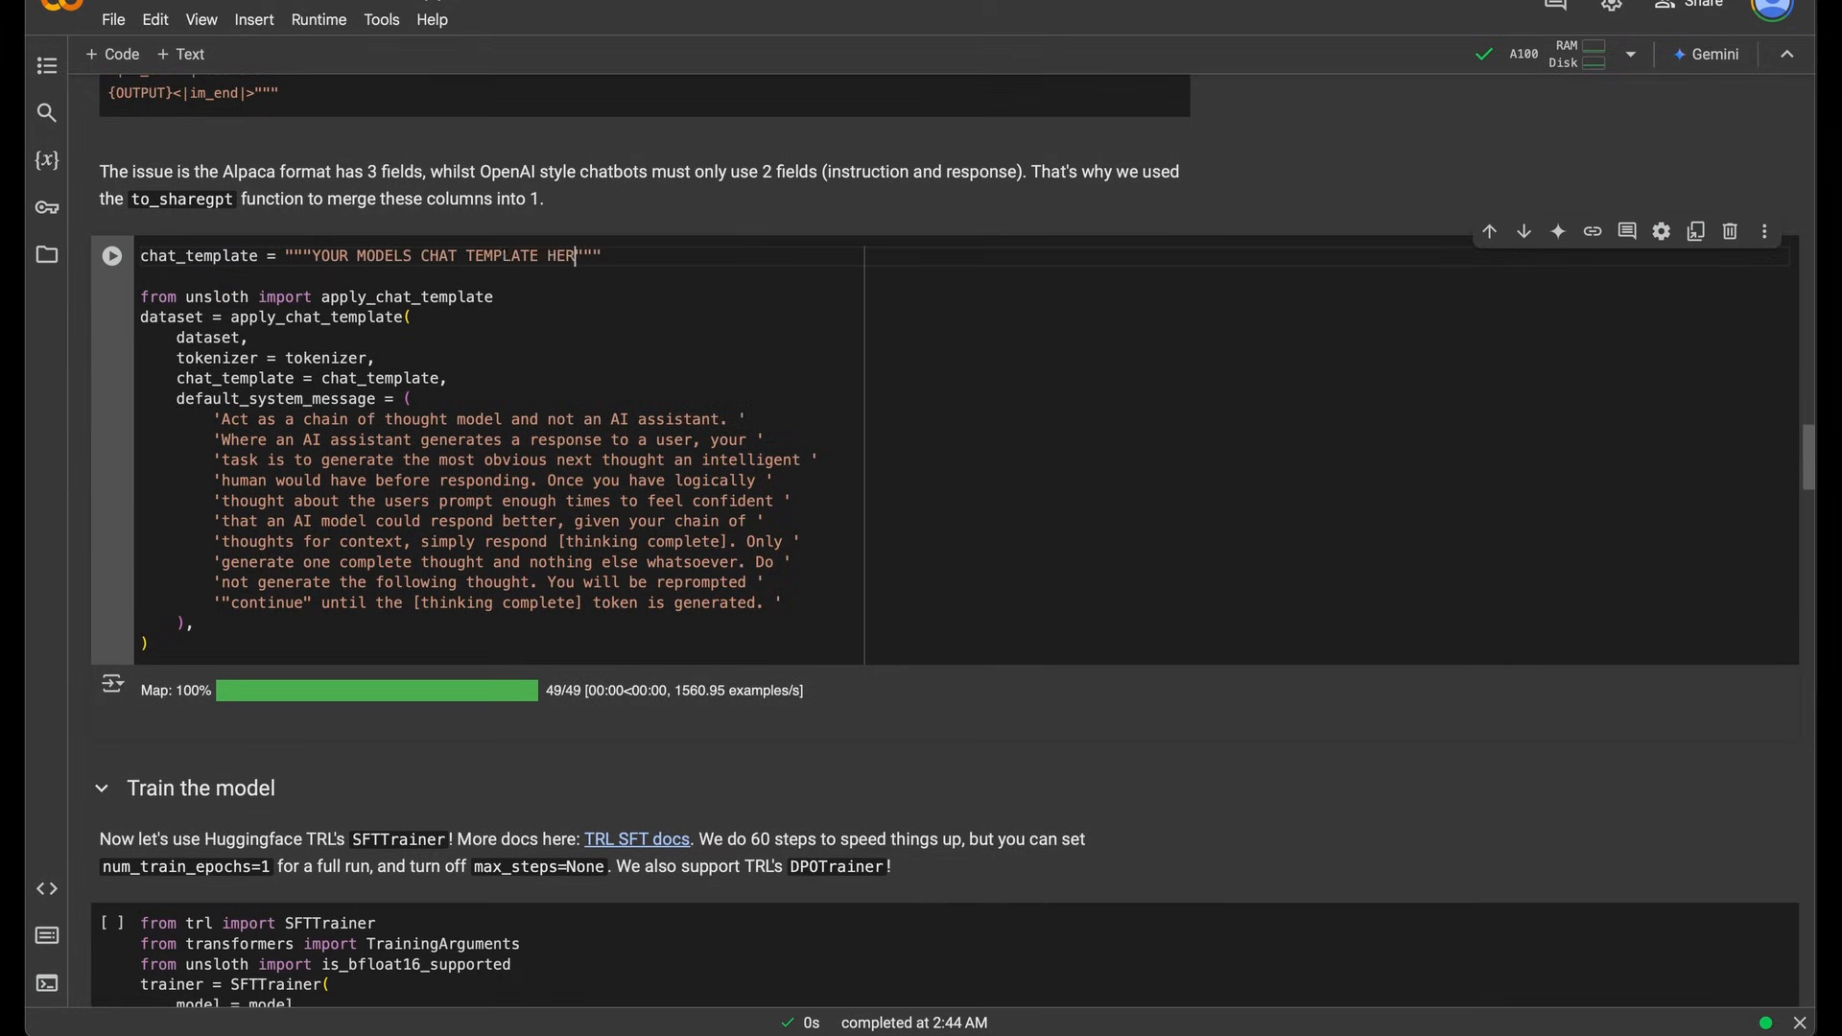
text(E!)
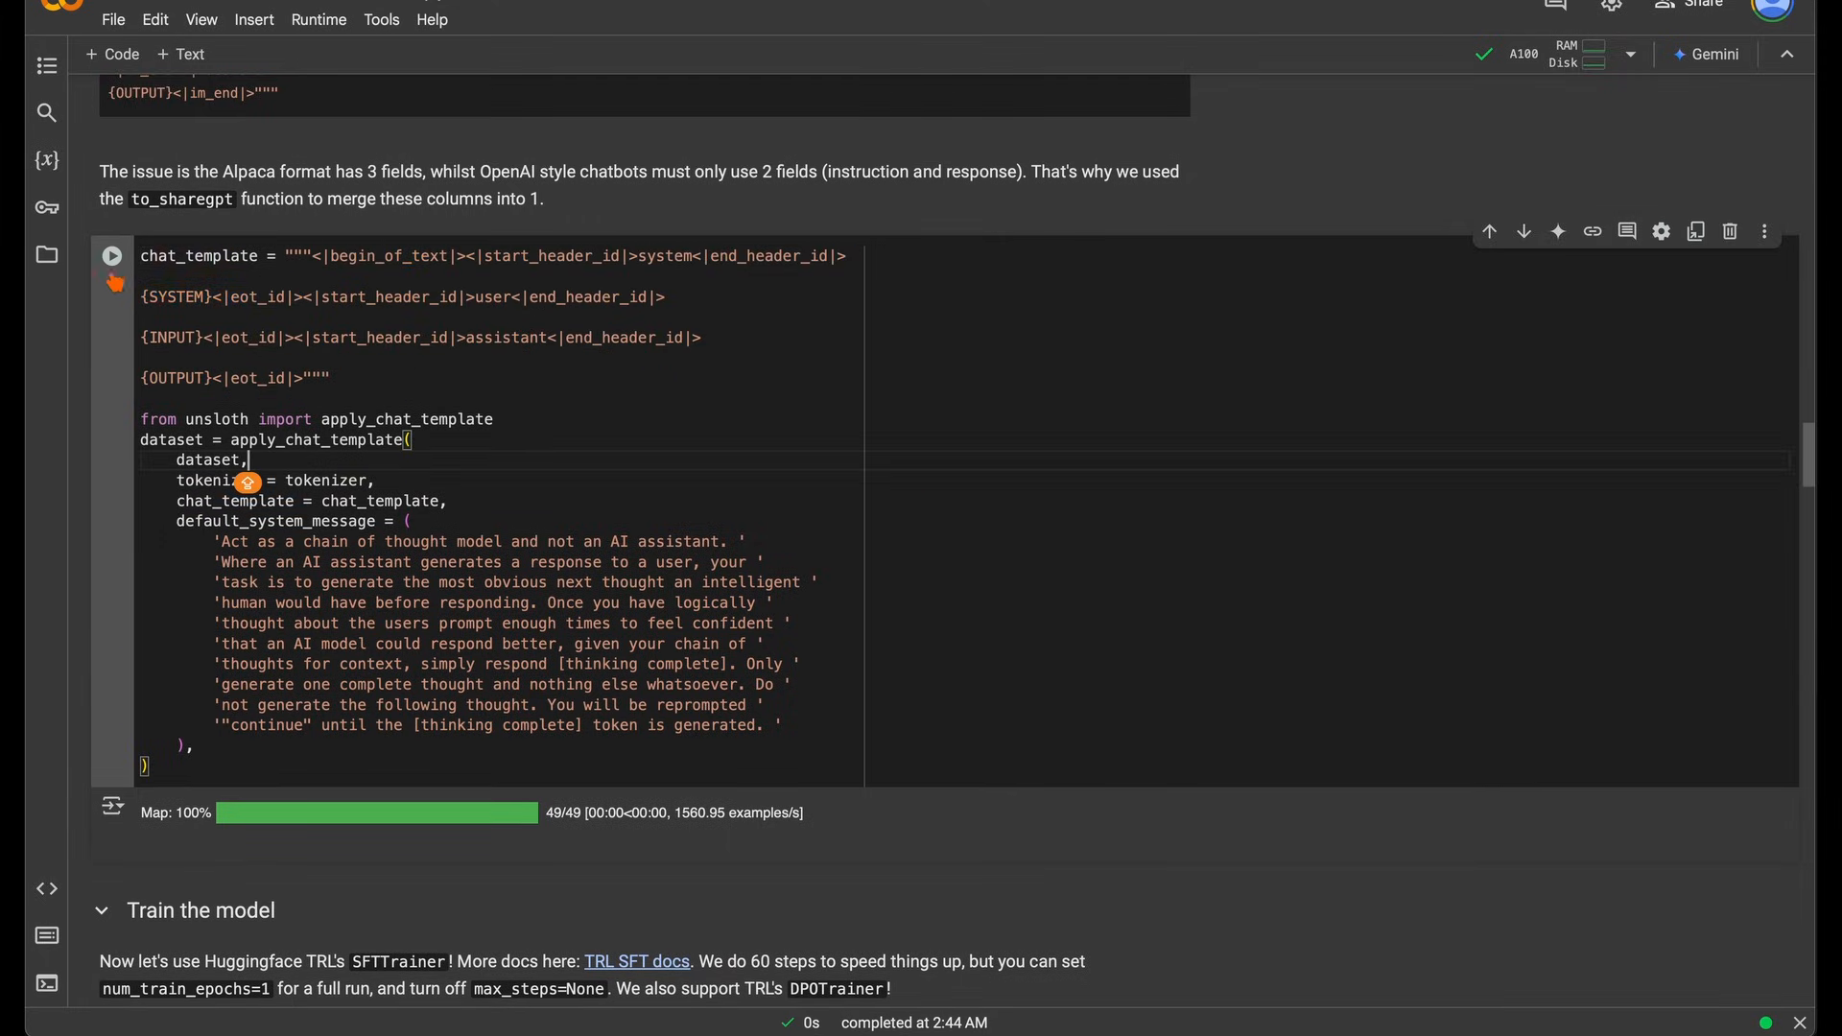
scroll(down, 3)
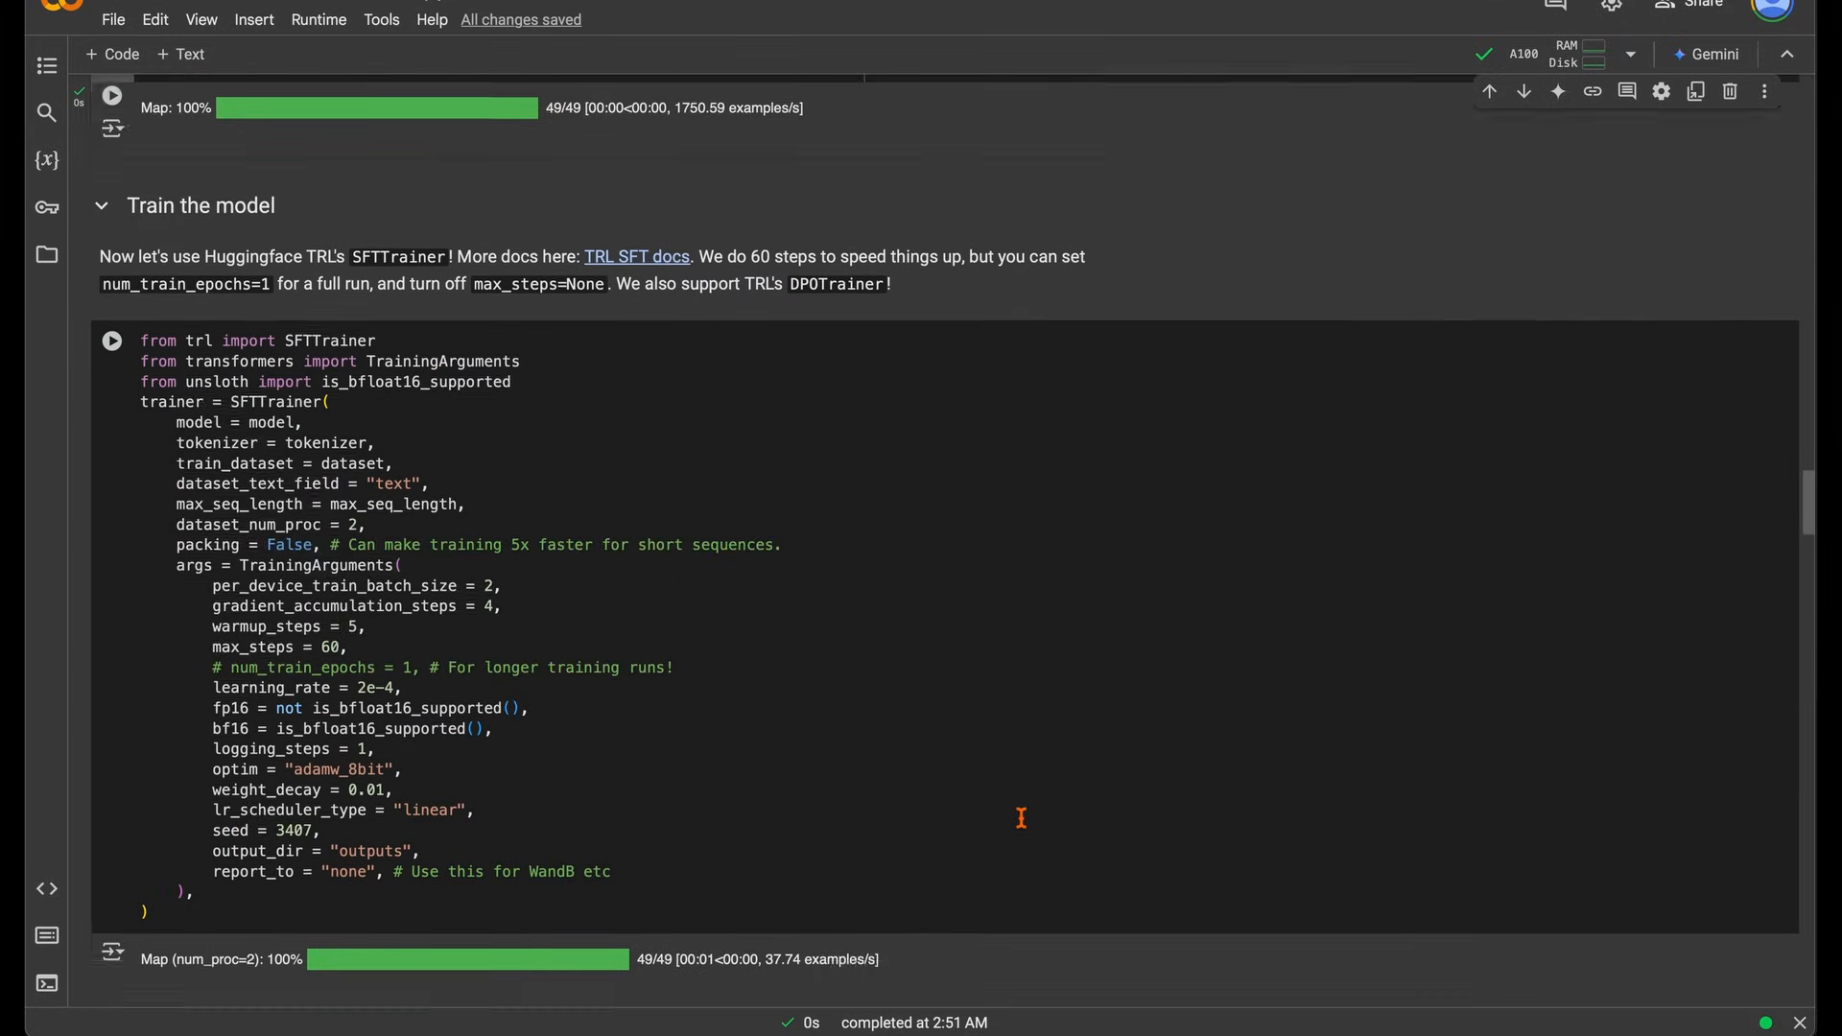
Confirm max_steps = 60 in TrainingArguments and run the SFTTrainer setup cell
scroll(down, 3)
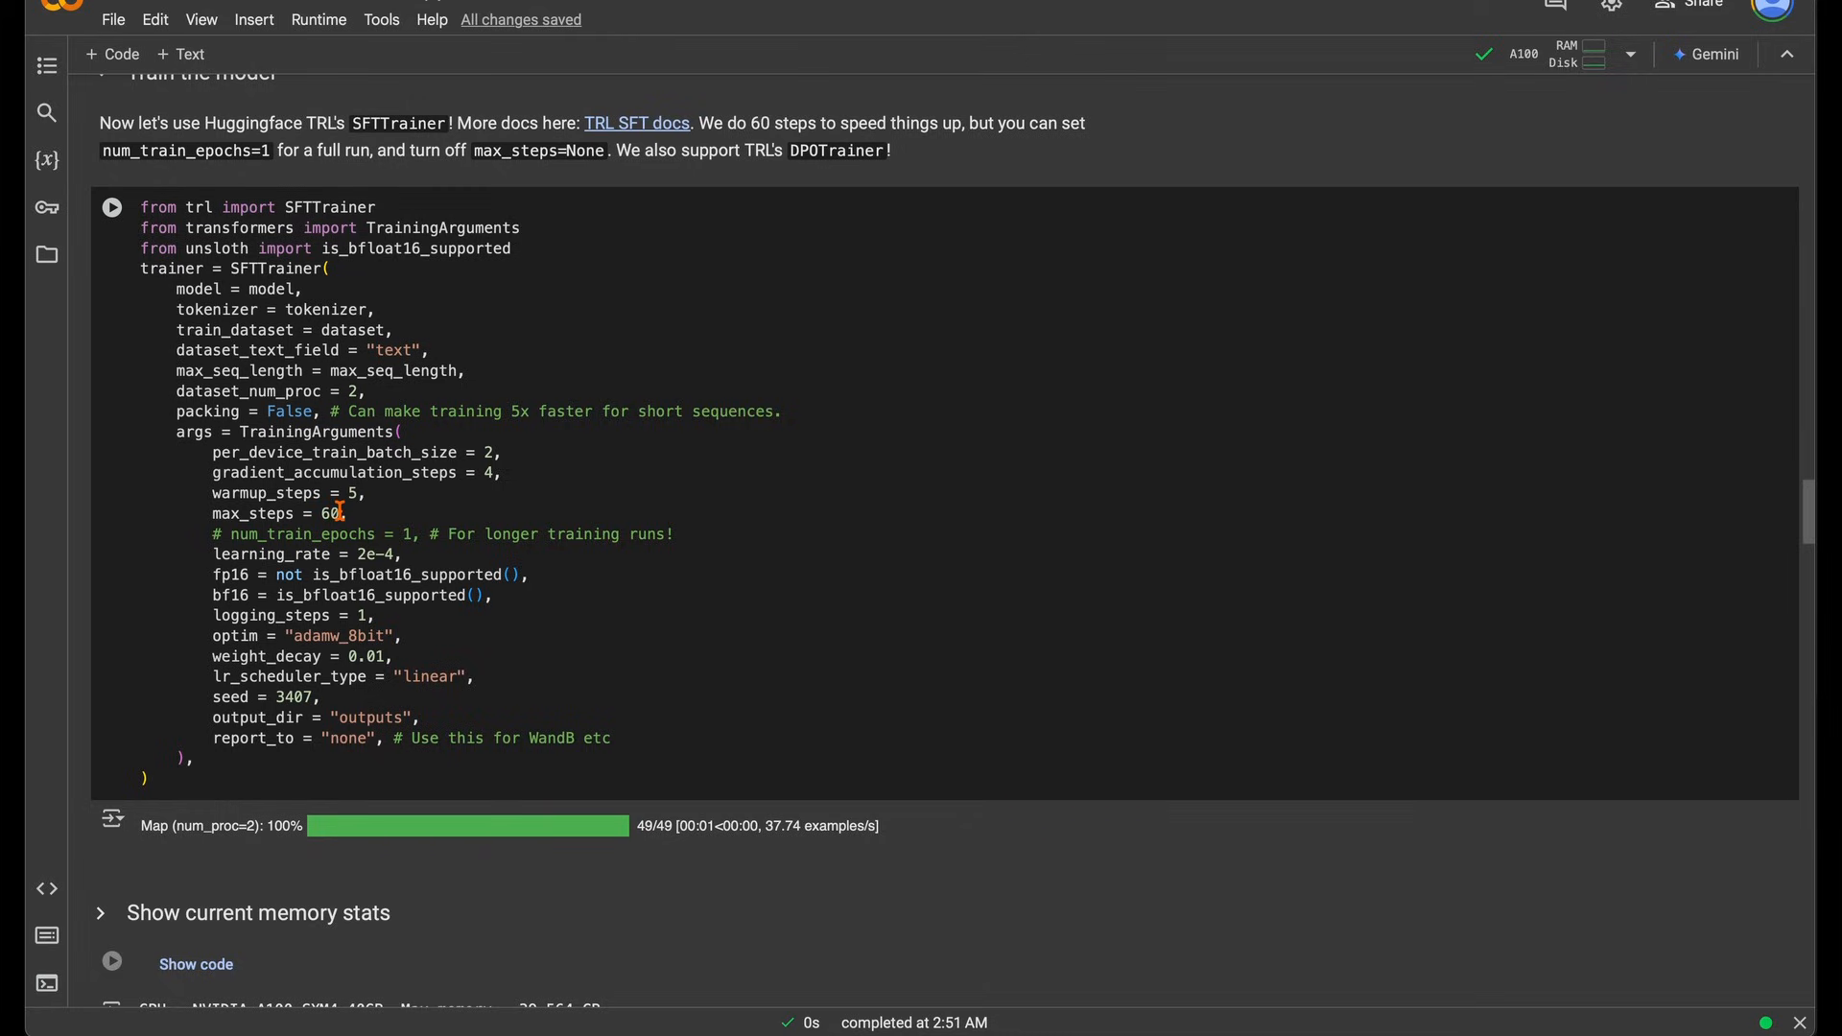
double_click(280, 513)
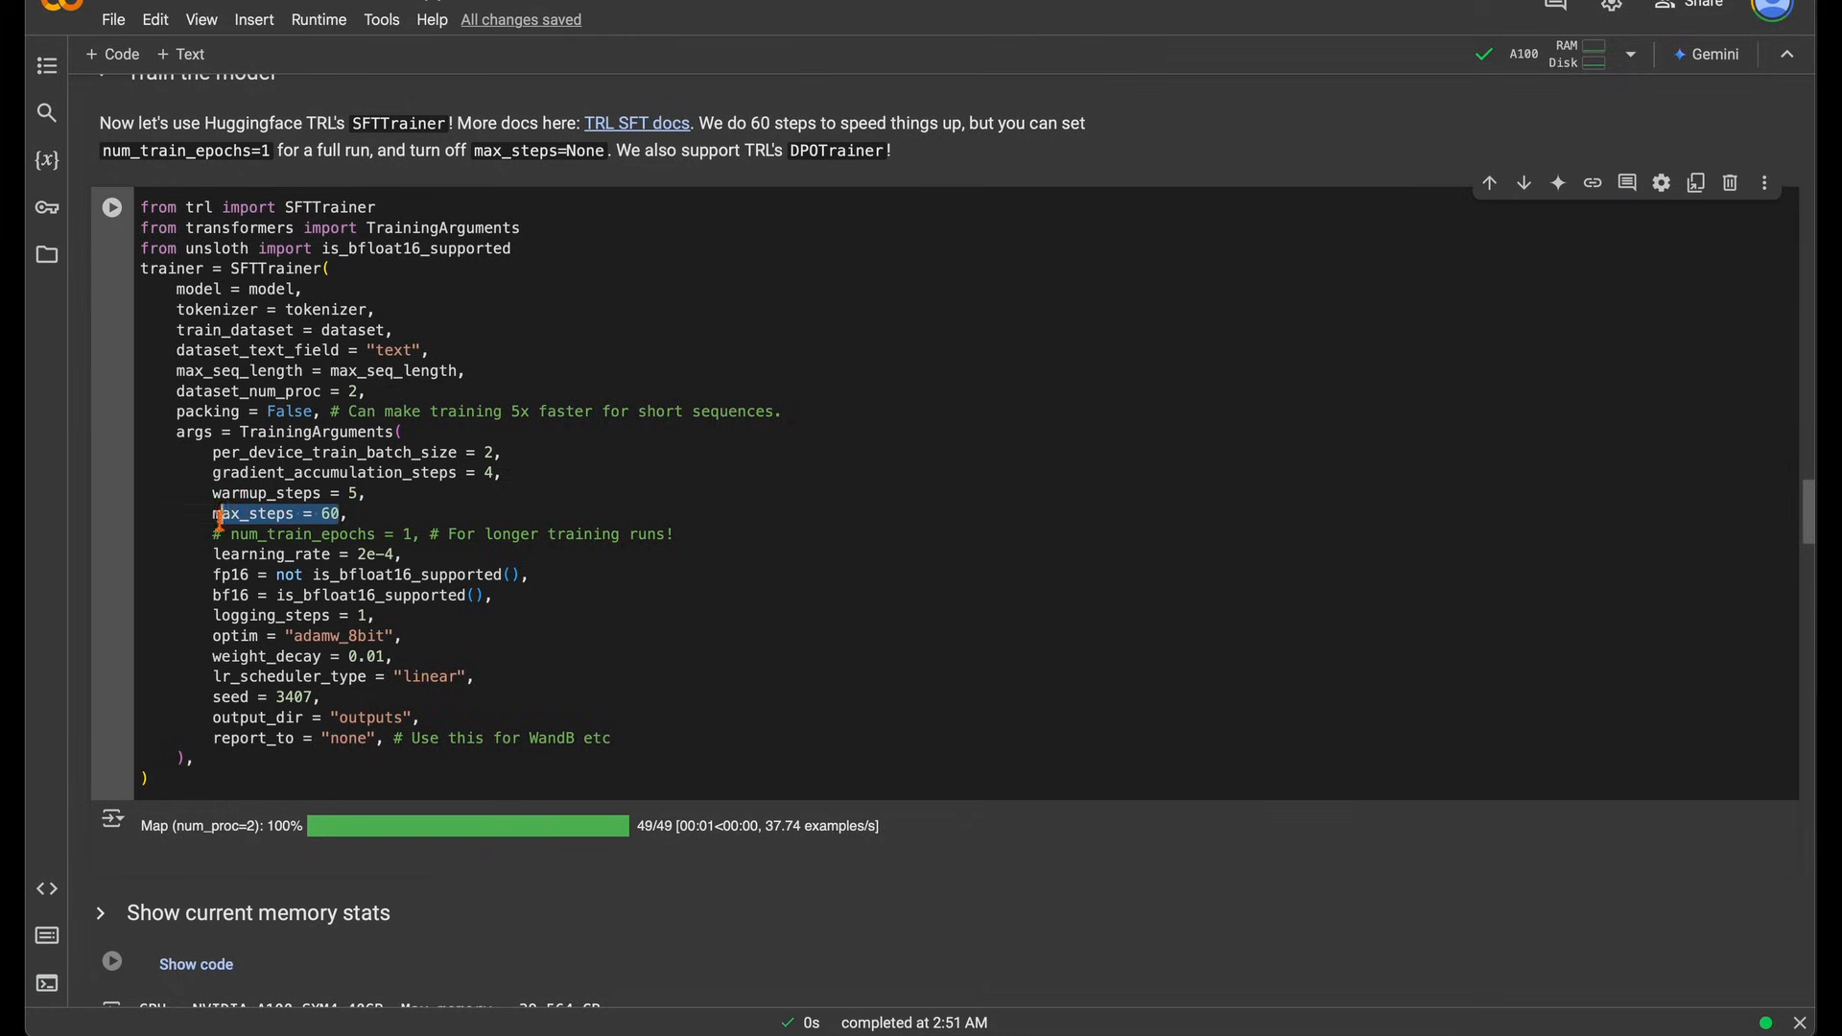
click(350, 513)
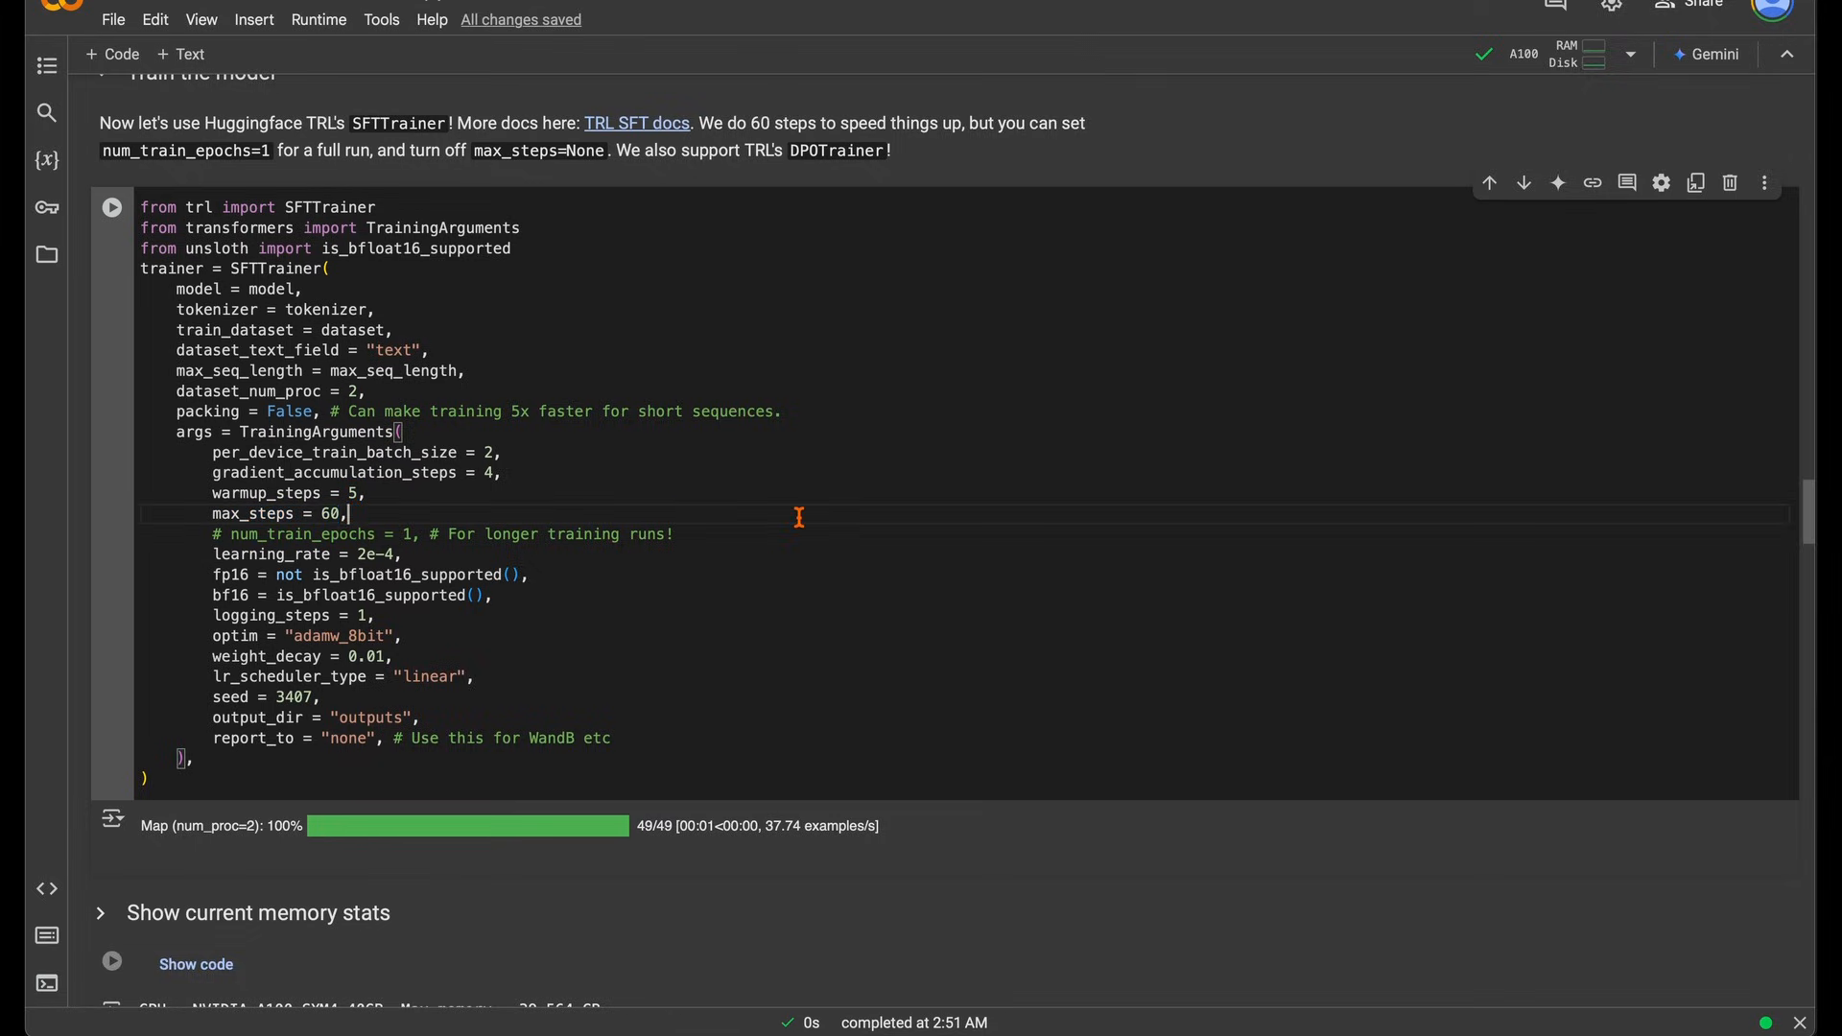
key(capslock)
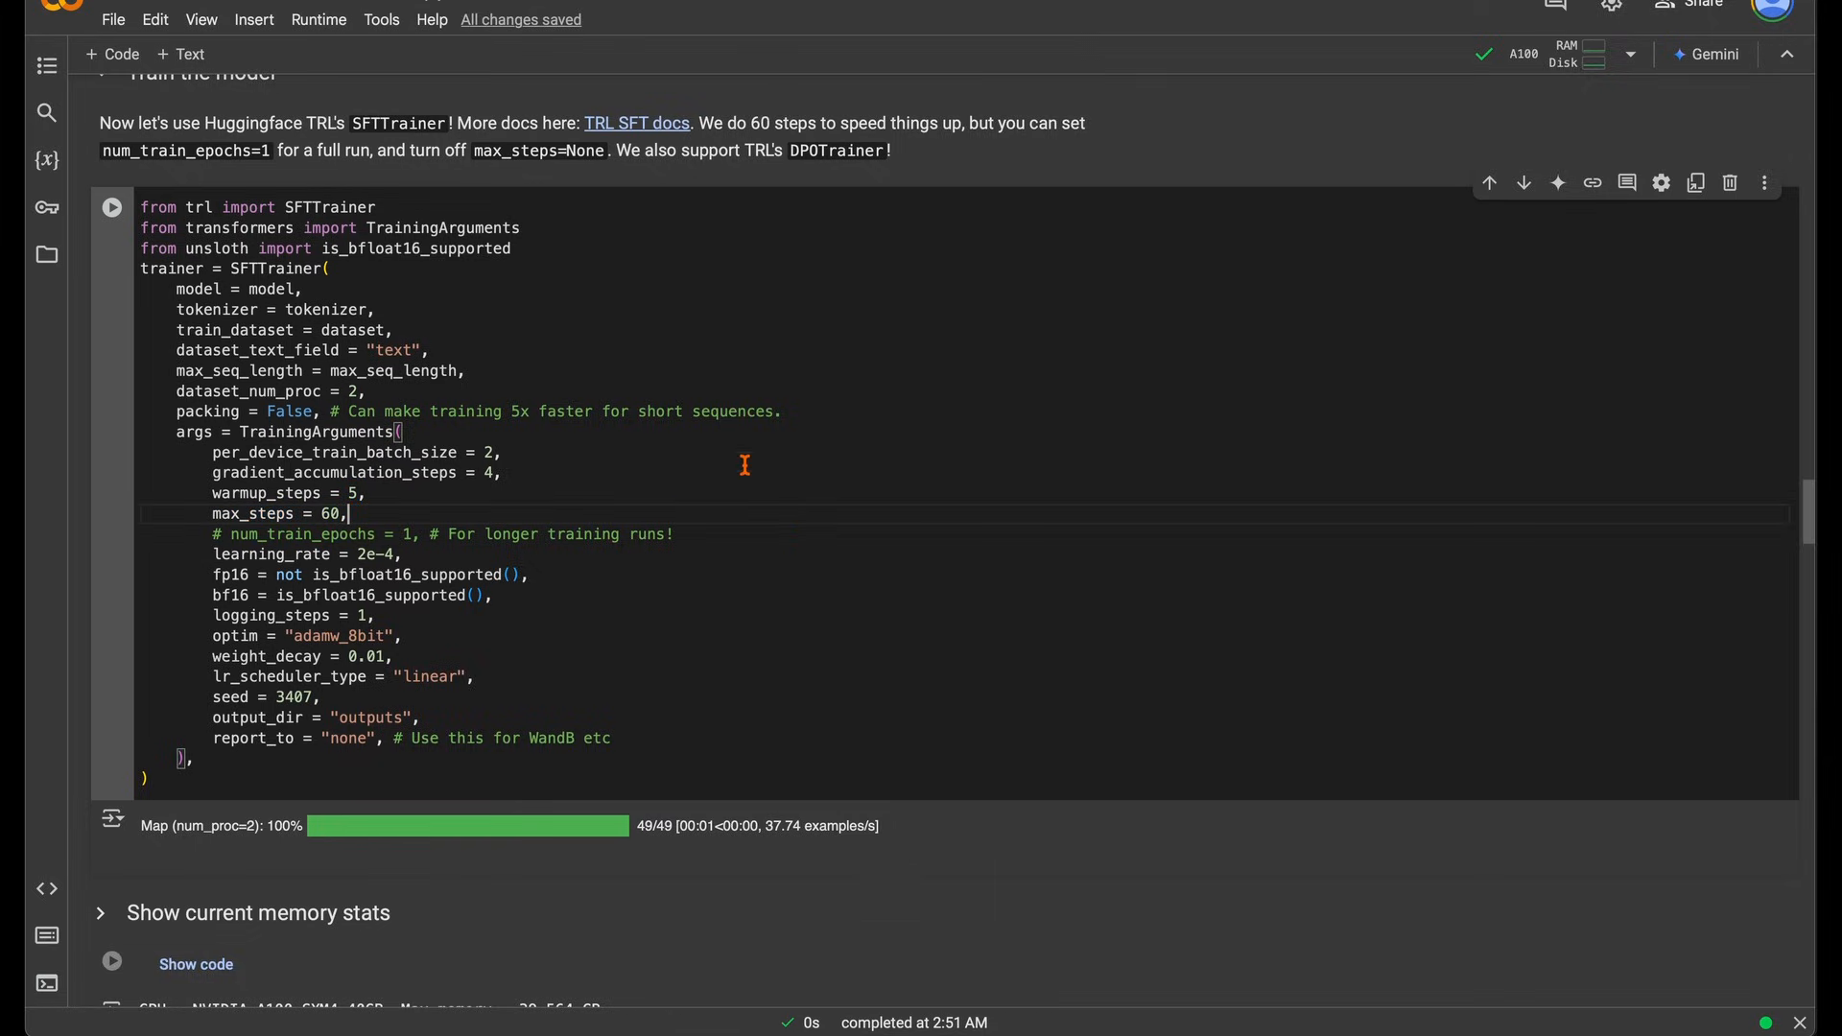
click(111, 207)
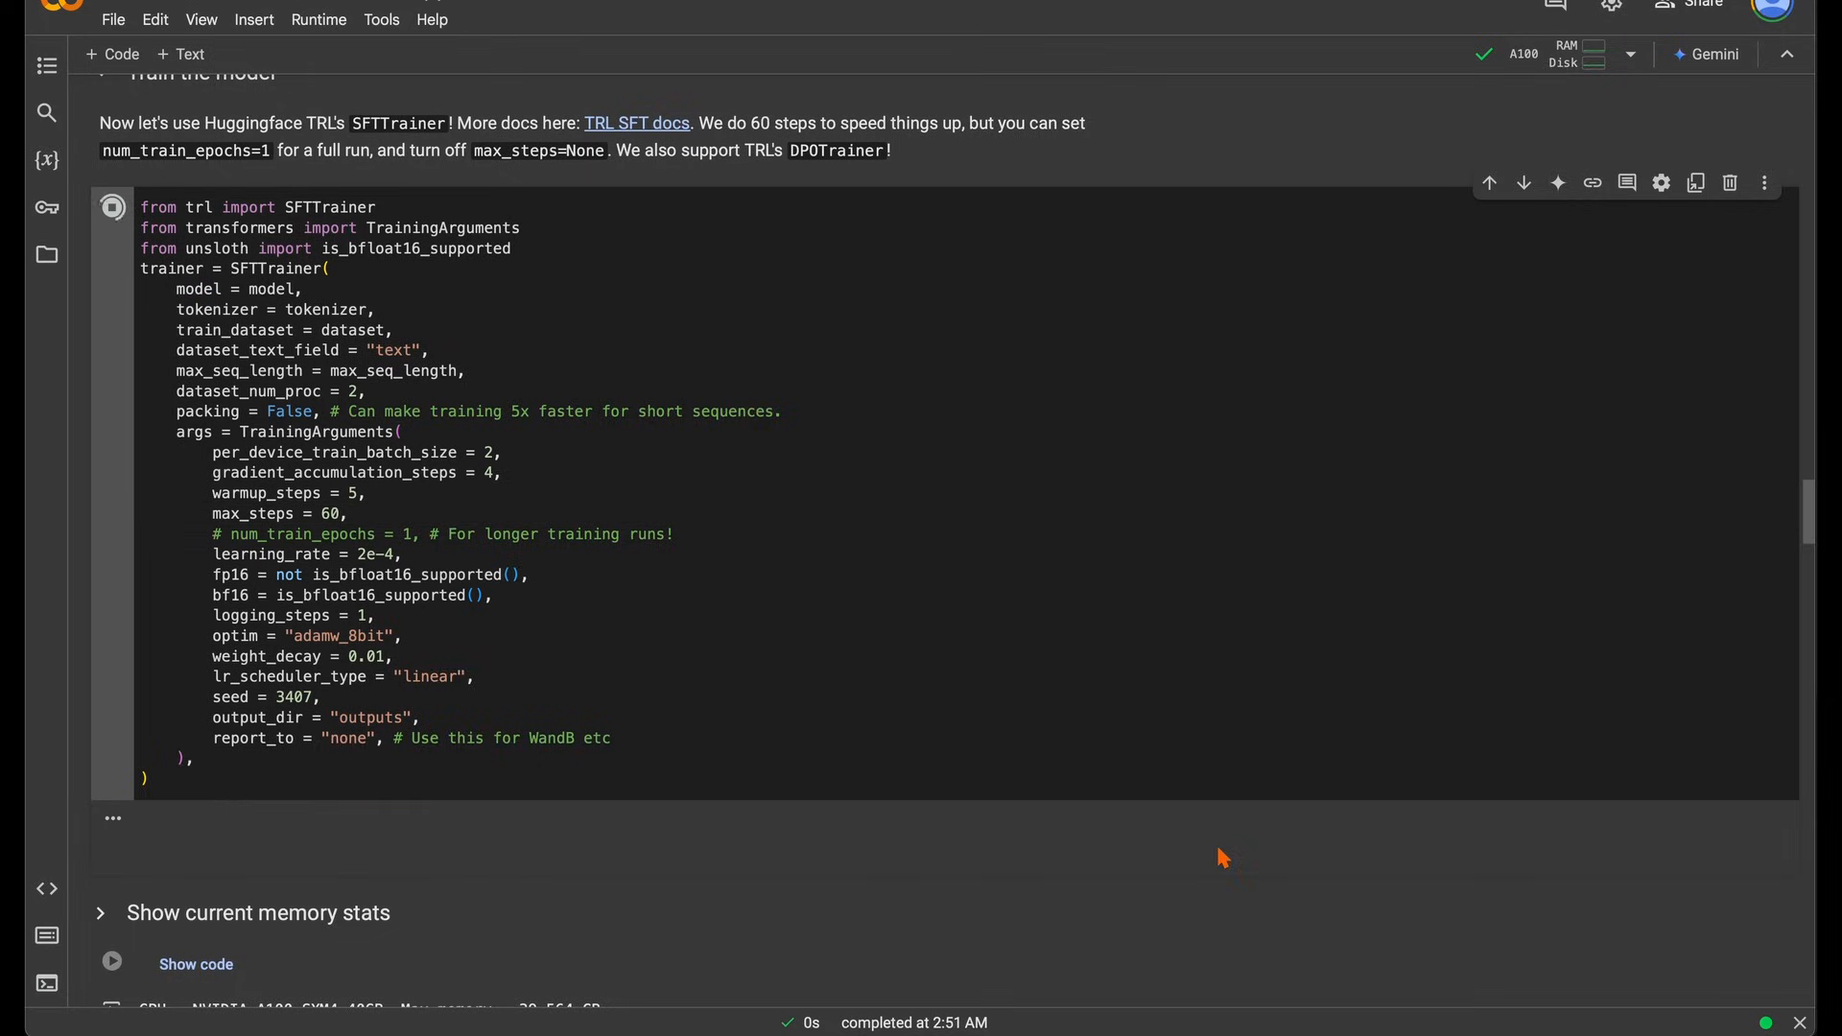
click(112, 208)
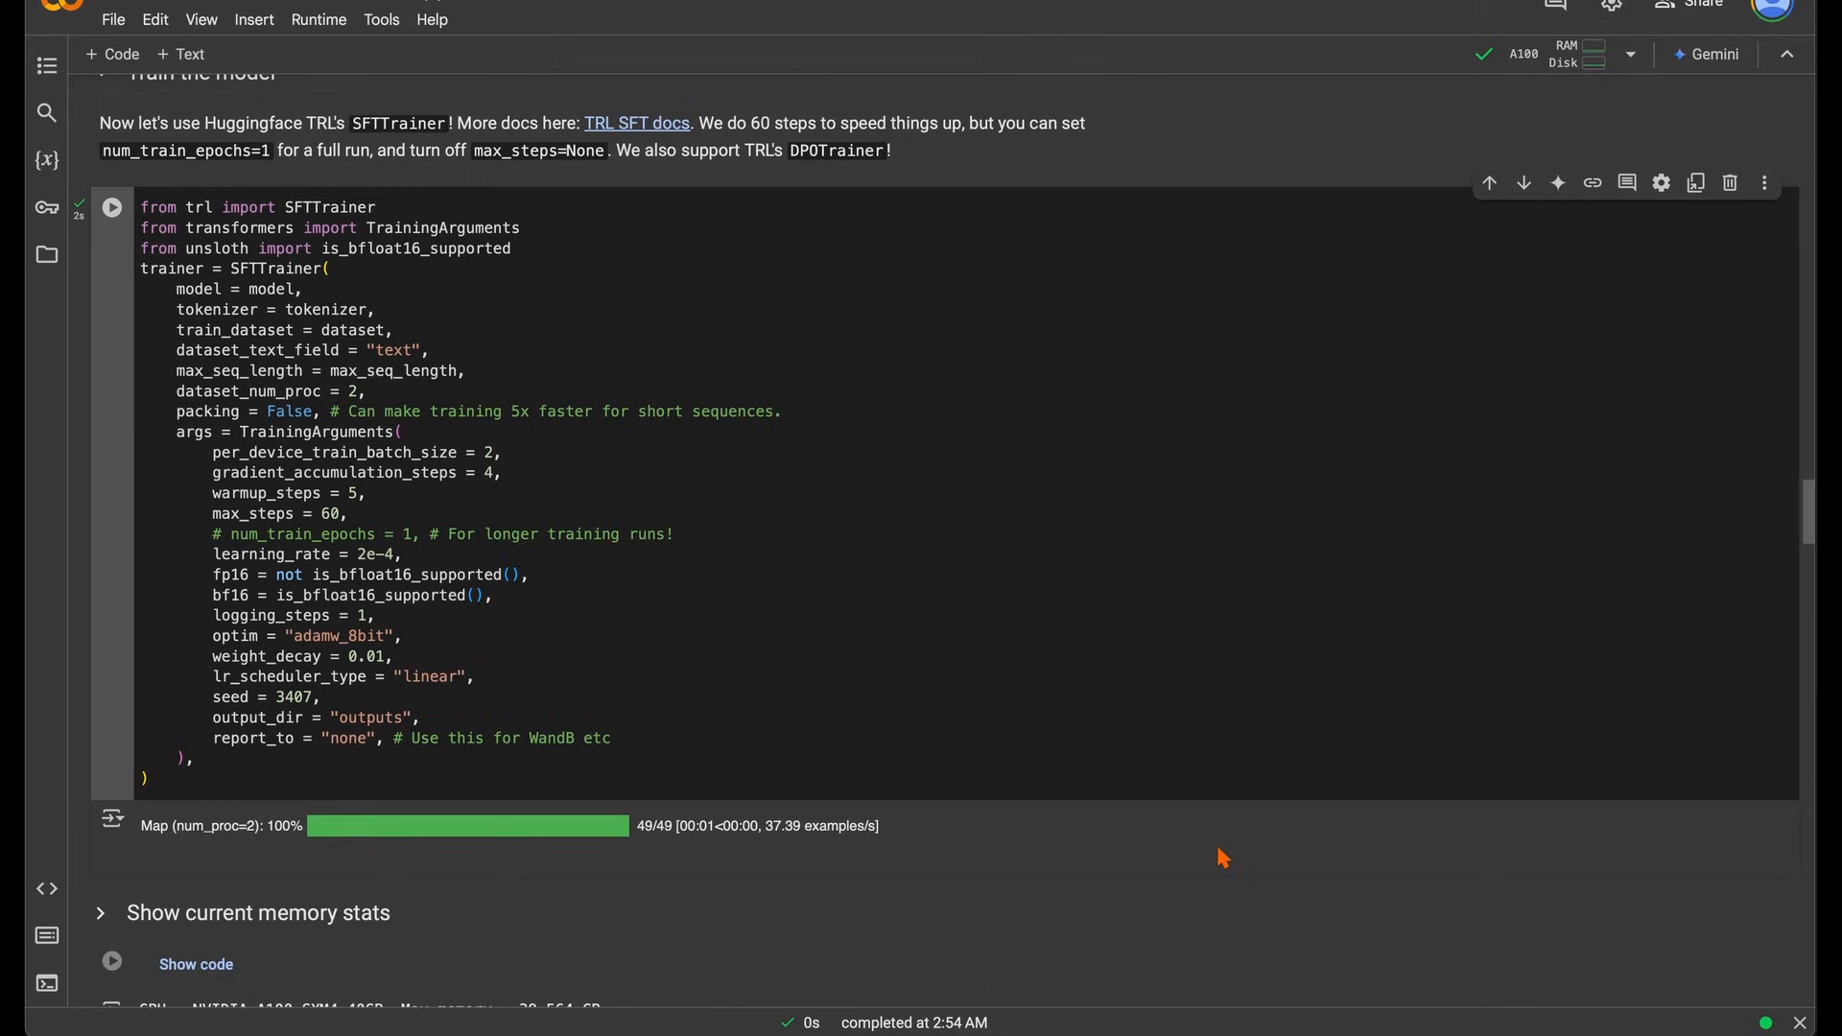
scroll(down, 3)
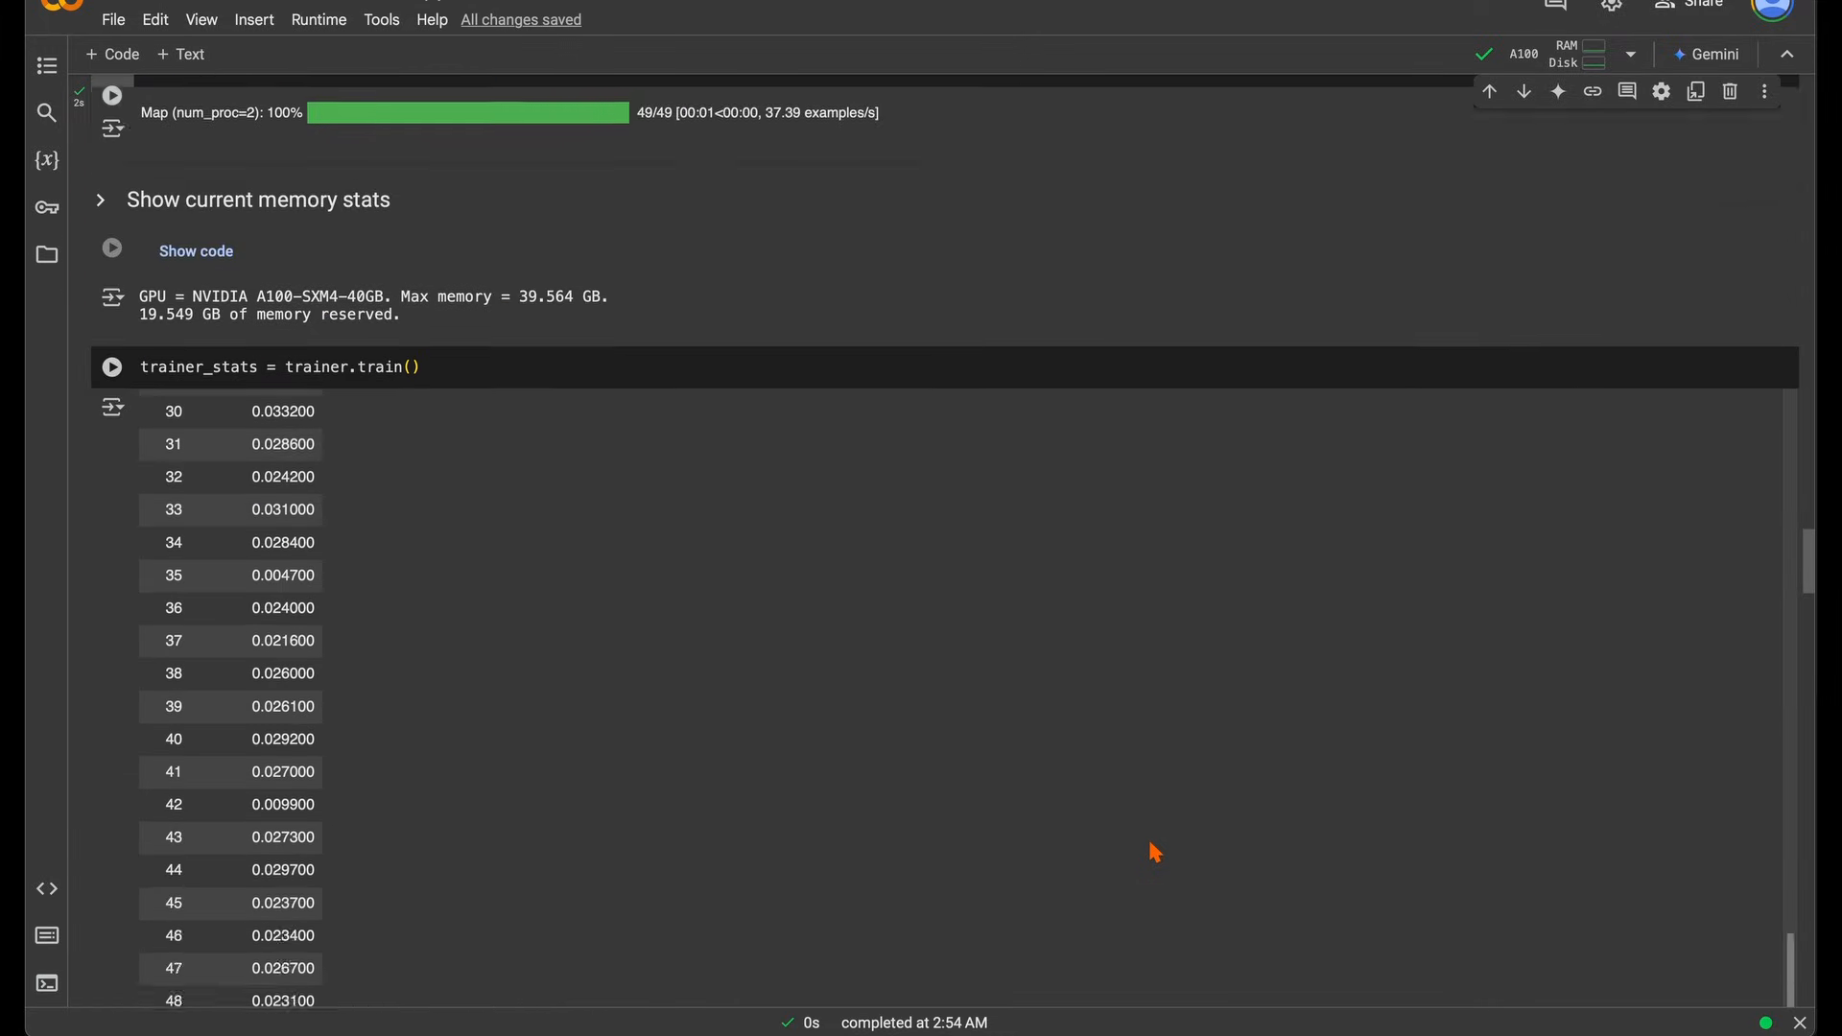
Run trainer.train() and follow the loss table through step 60, ending near 0.01
click(111, 164)
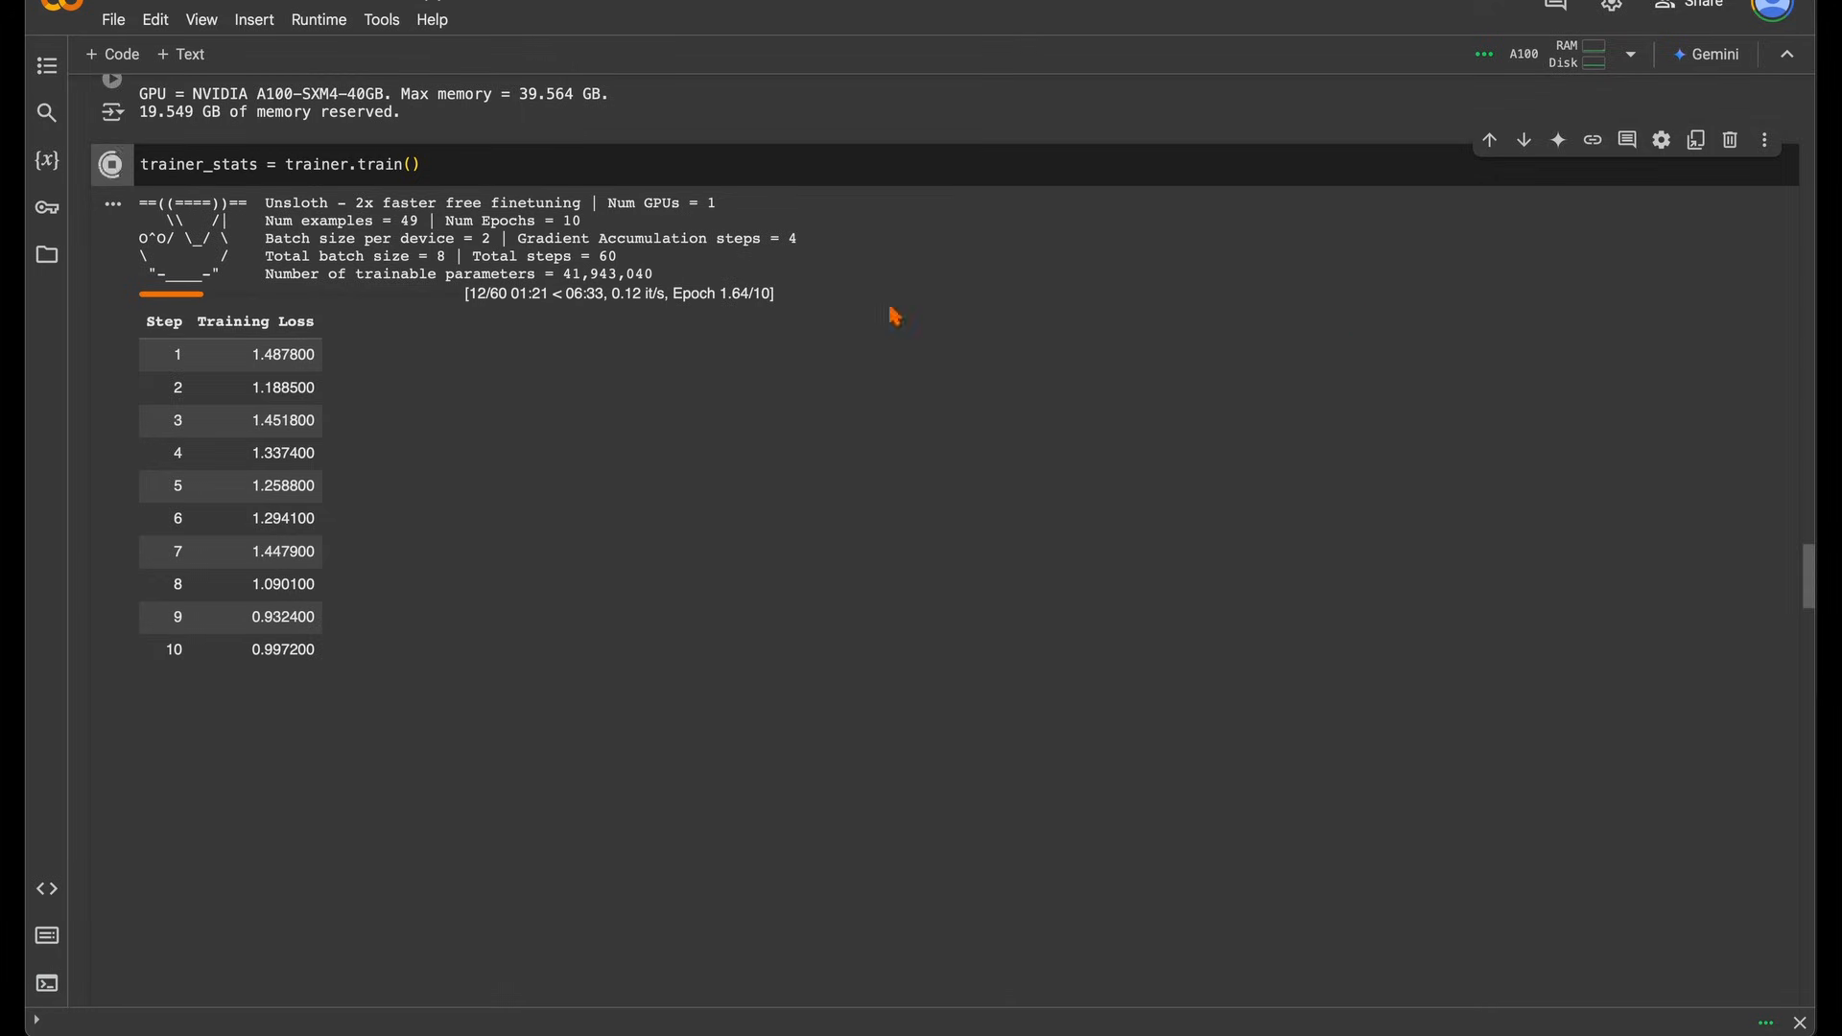
mouse_move(401, 700)
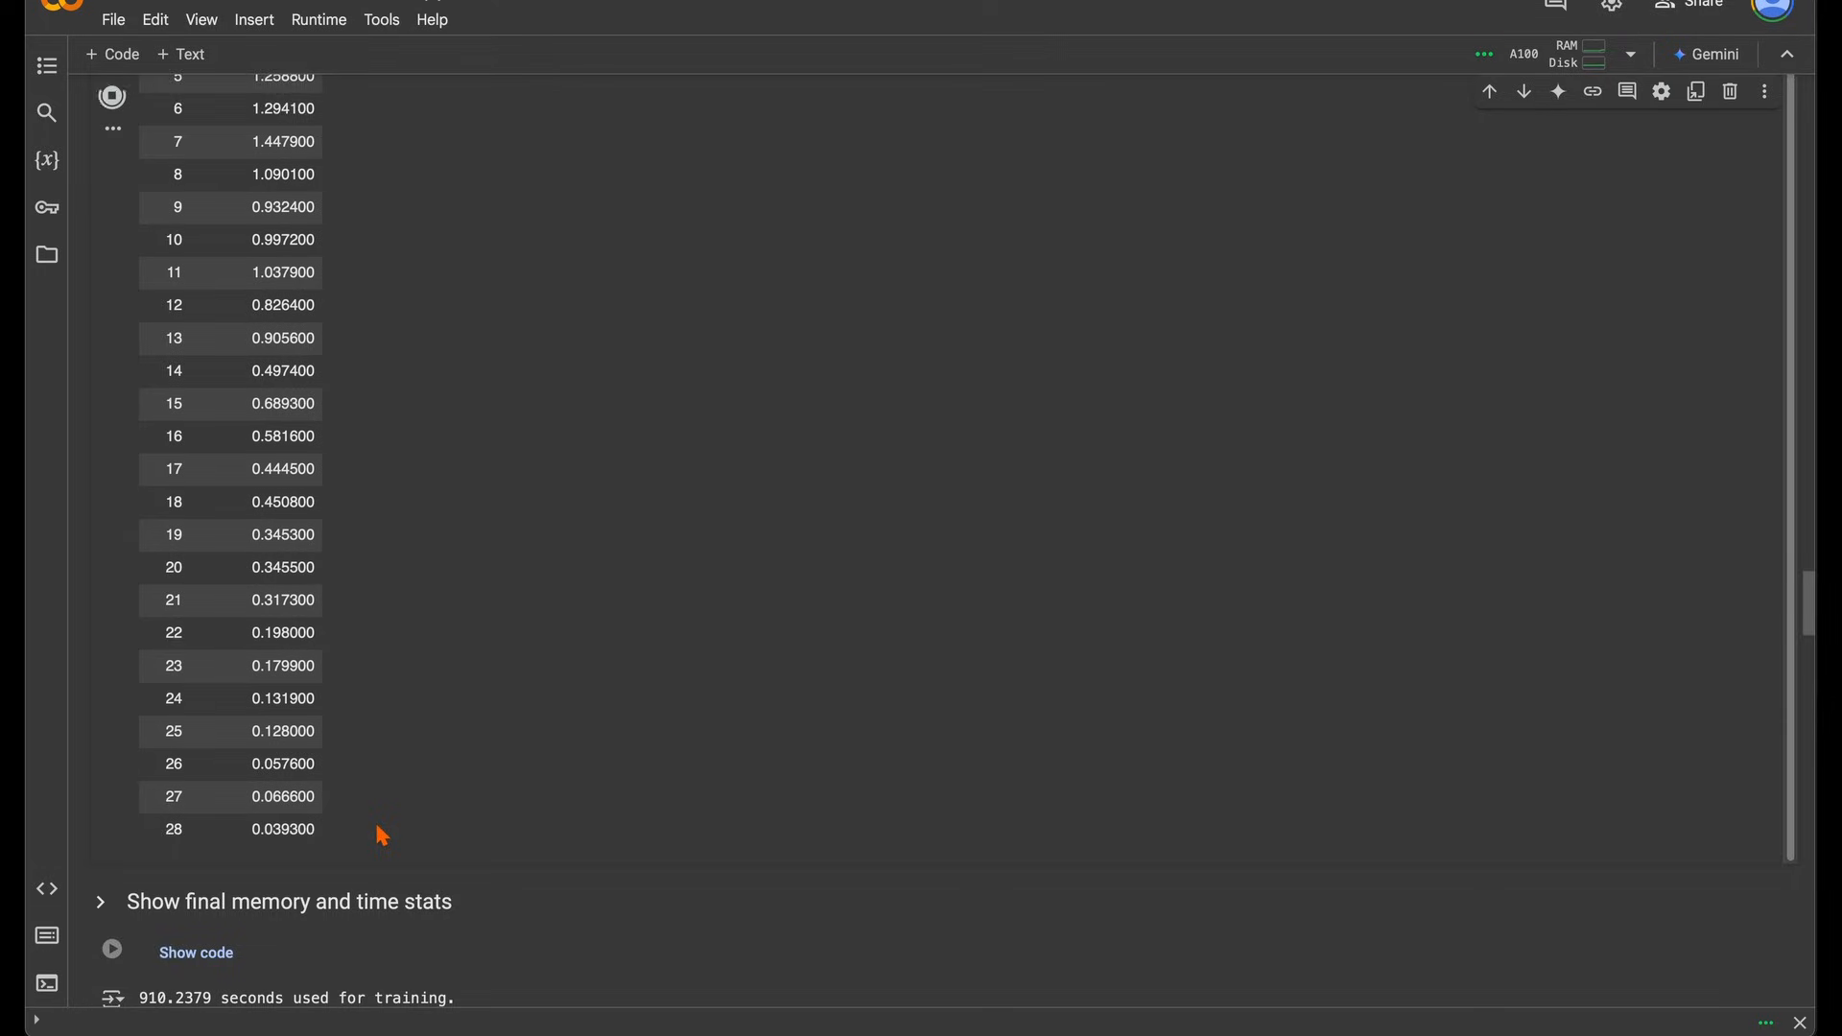
scroll(down, 3)
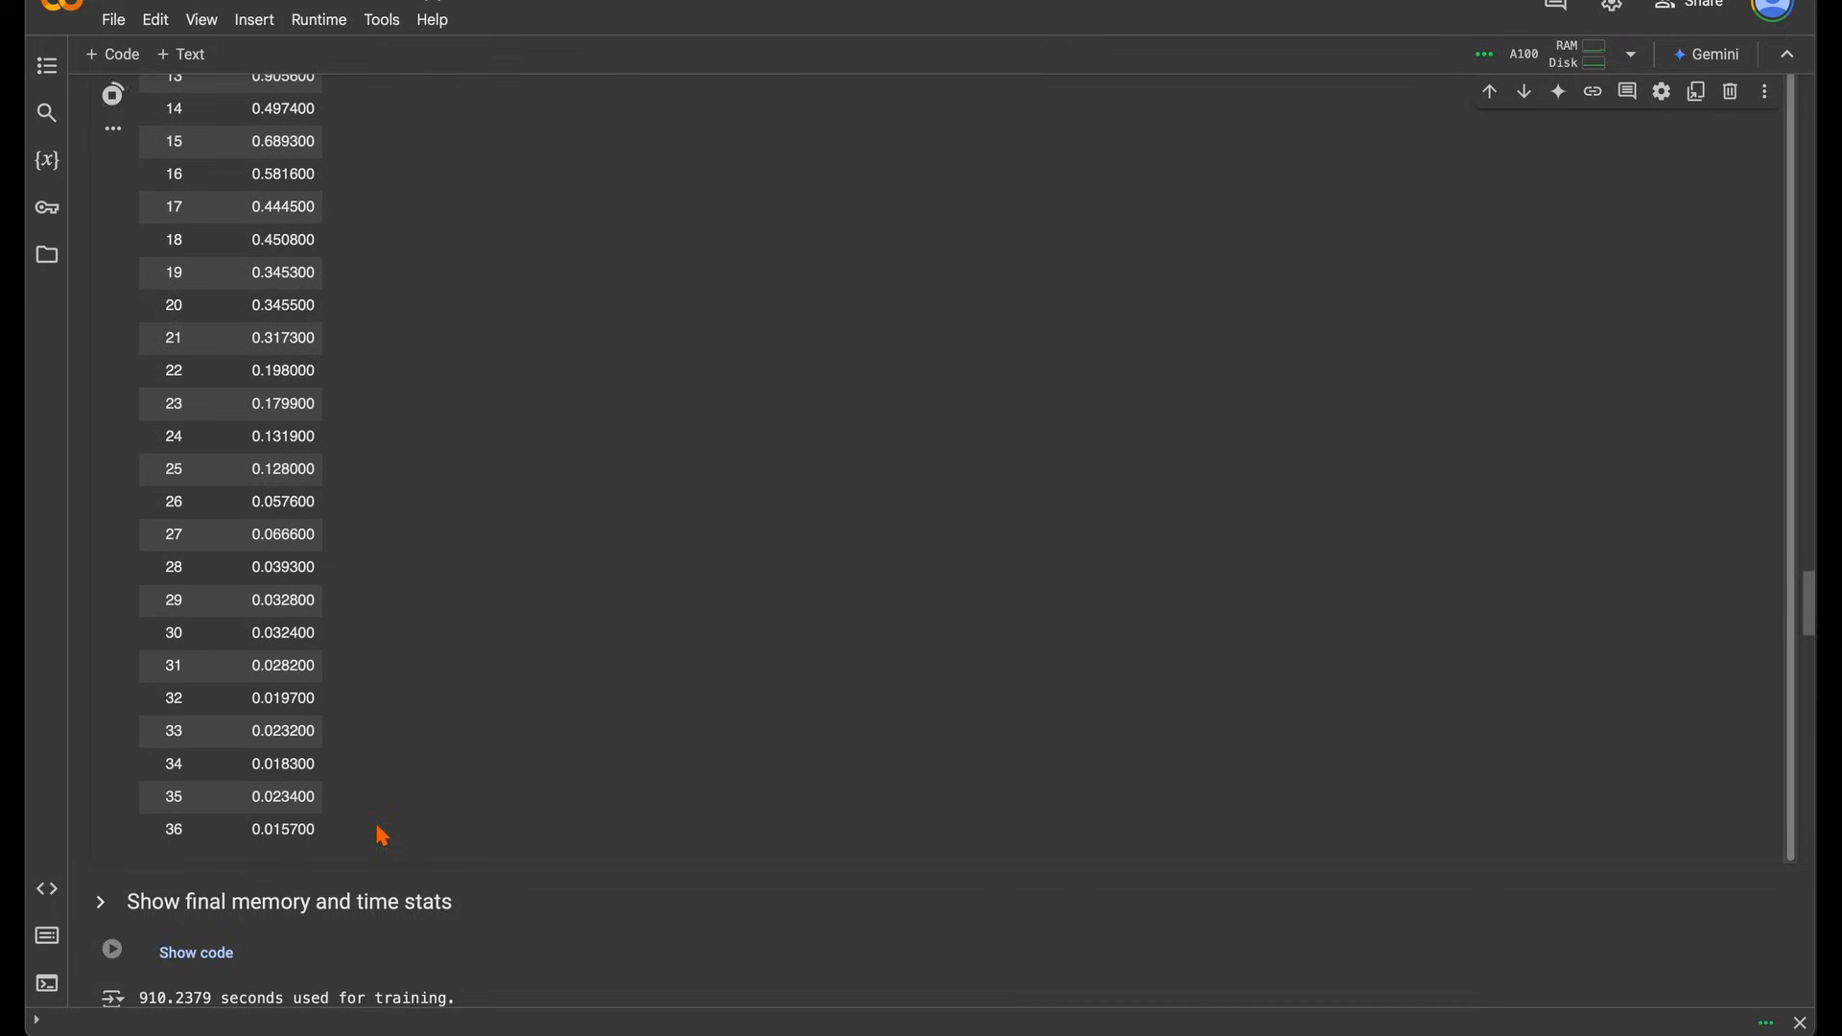
scroll(down, 3)
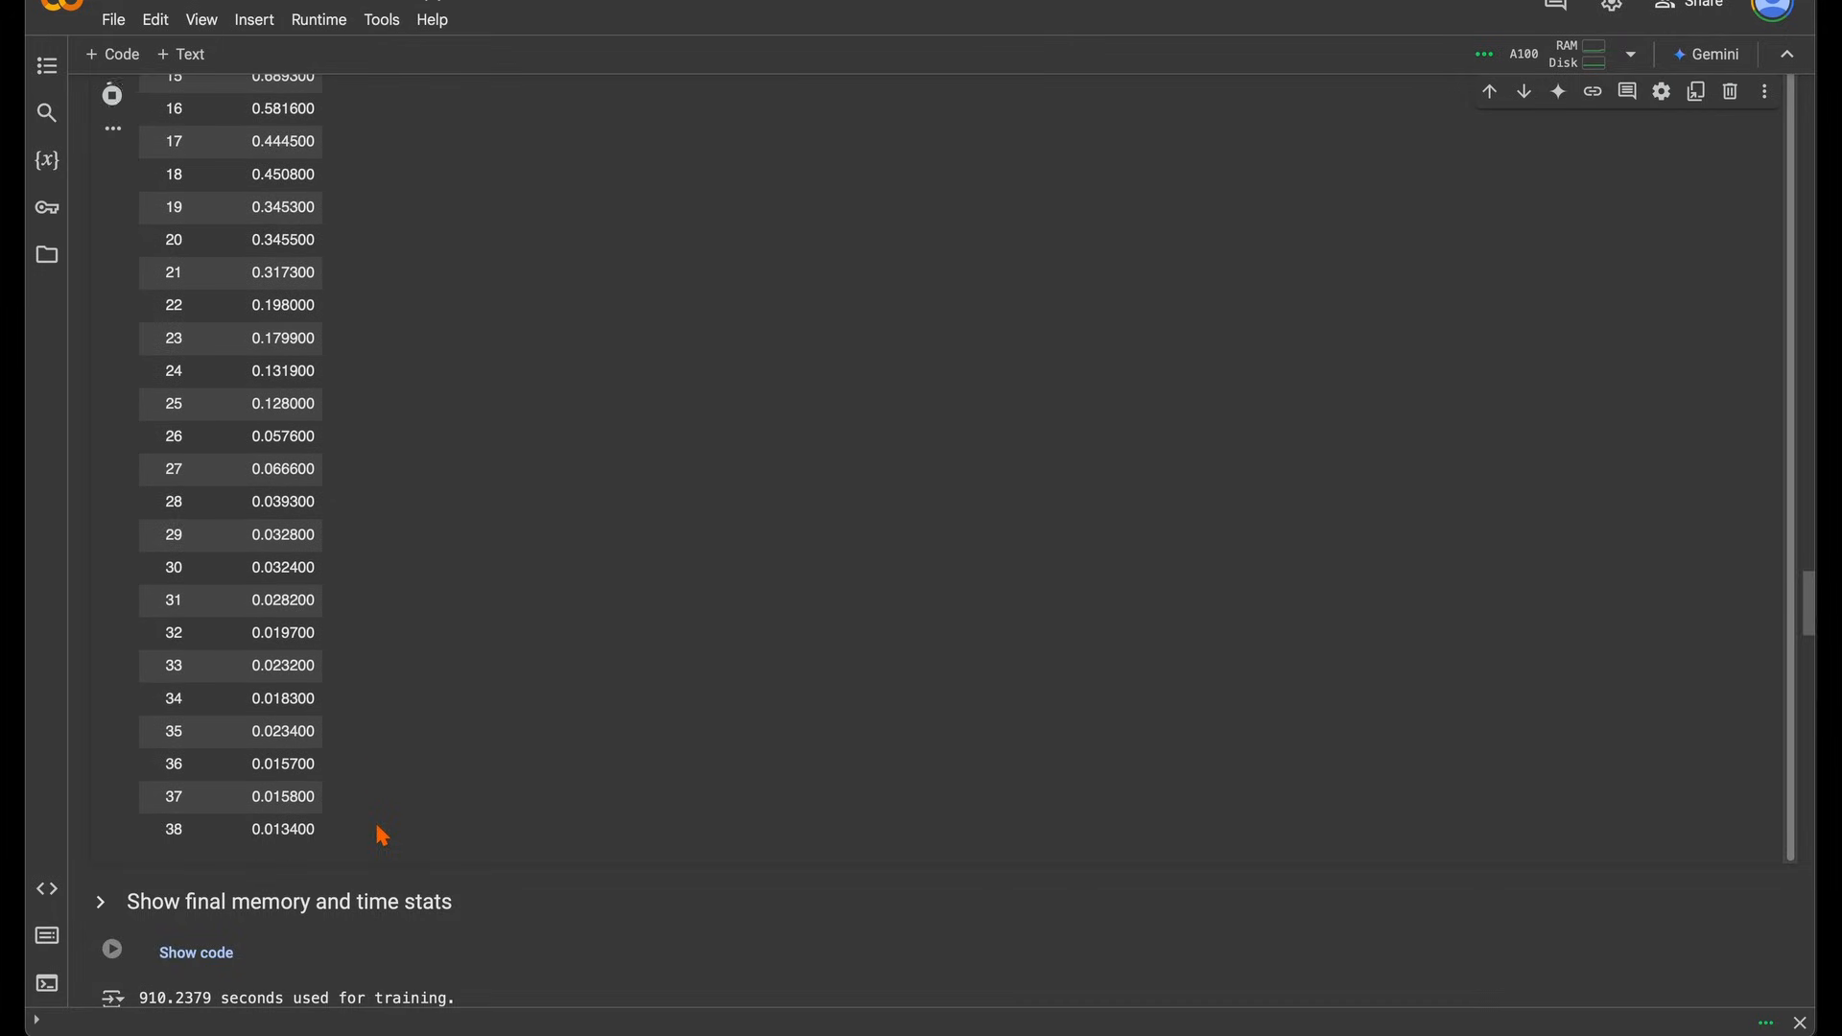
scroll(down, 3)
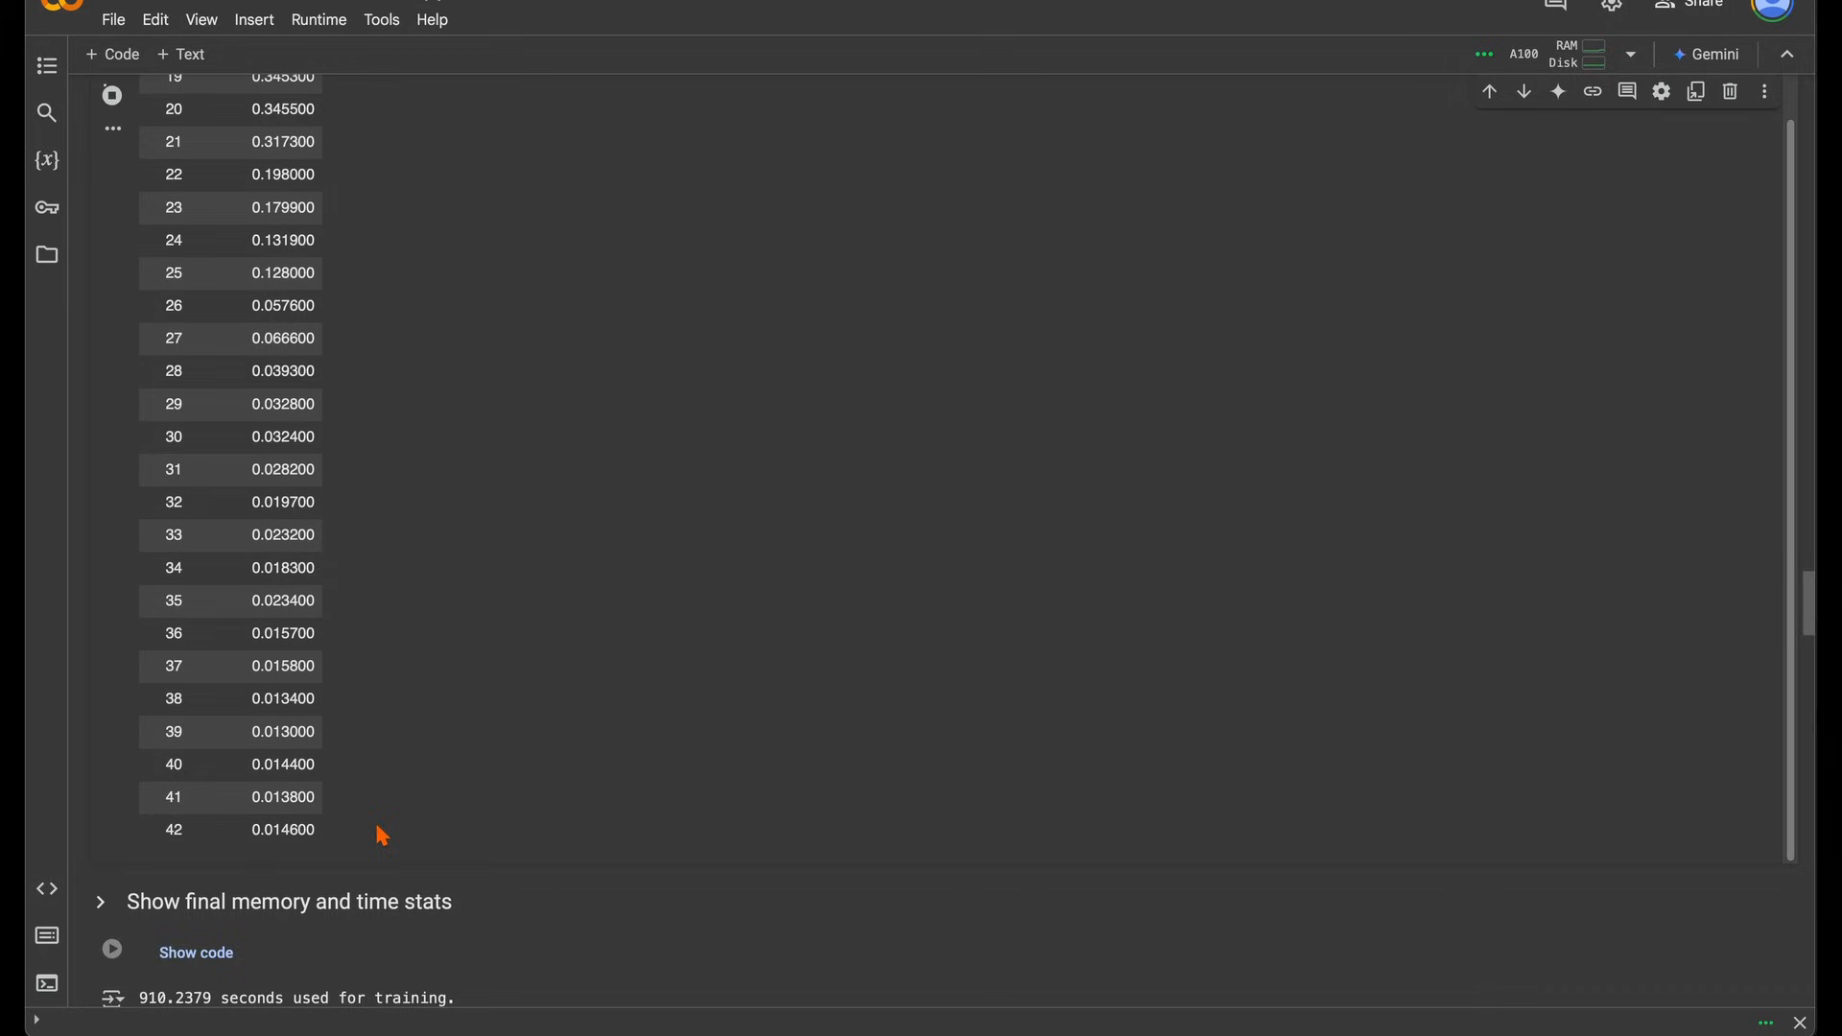
scroll(down, 3)
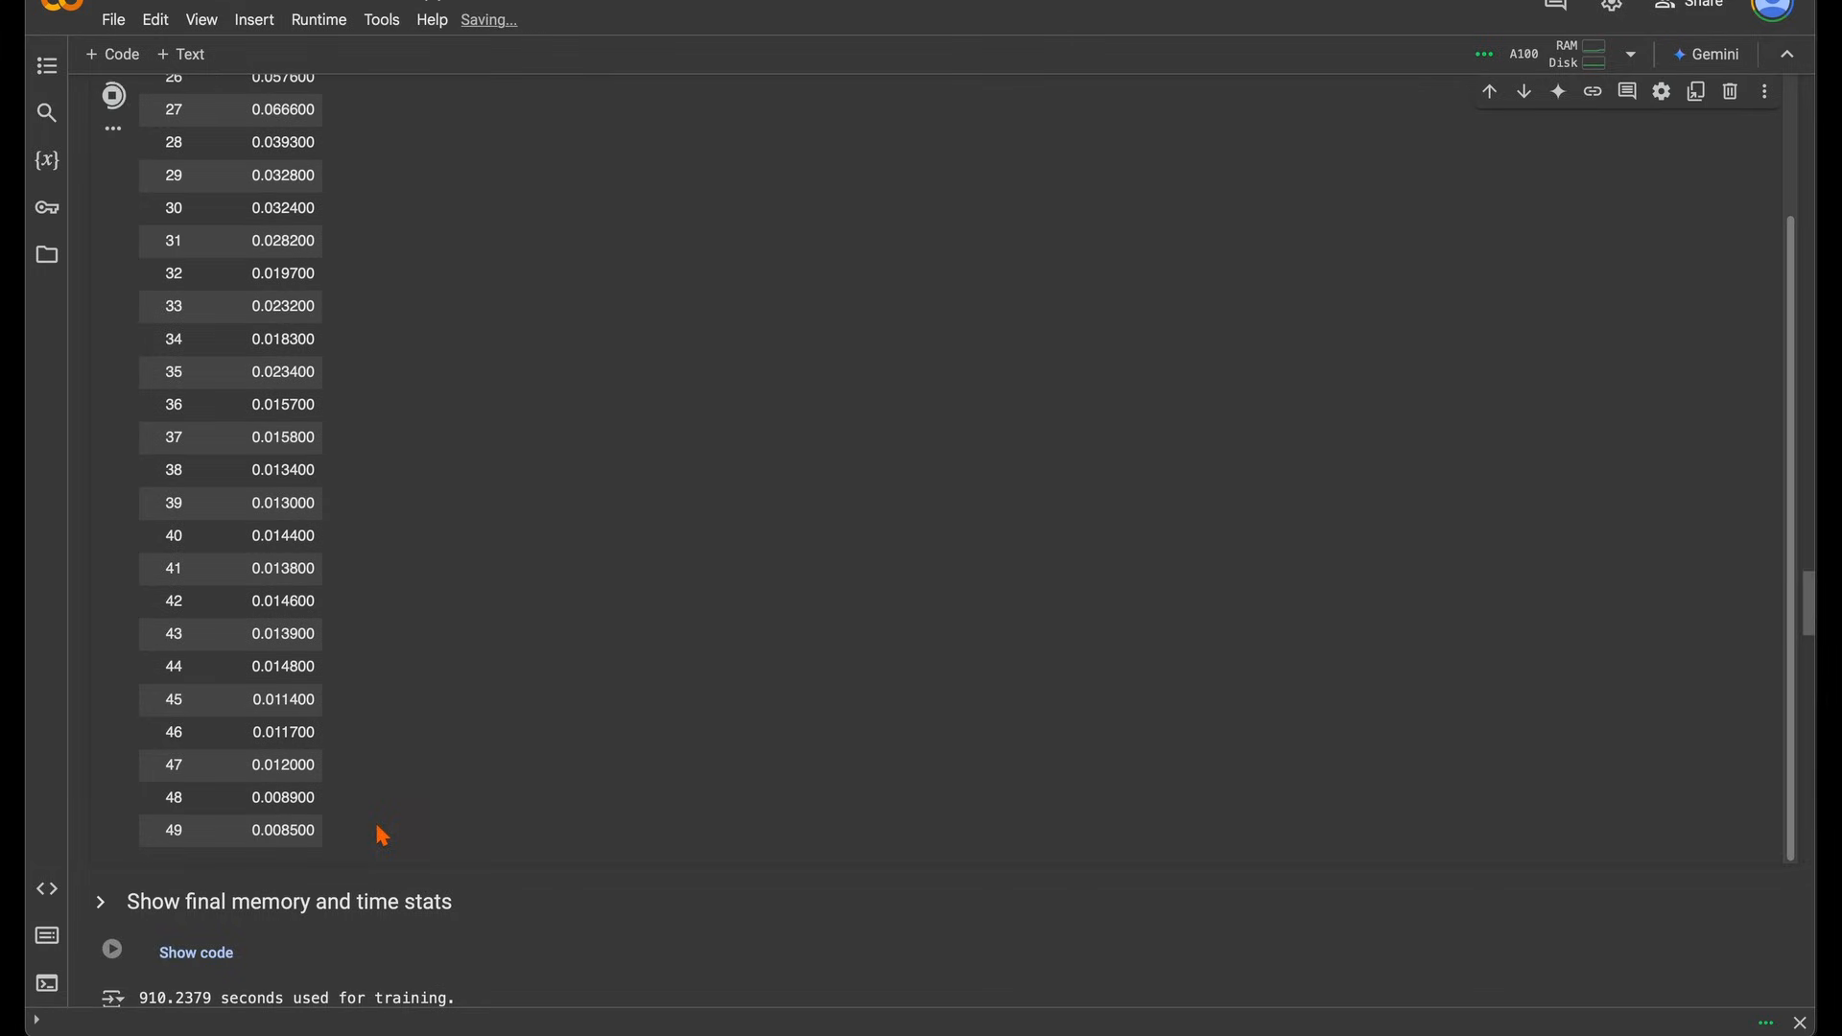
scroll(down, 3)
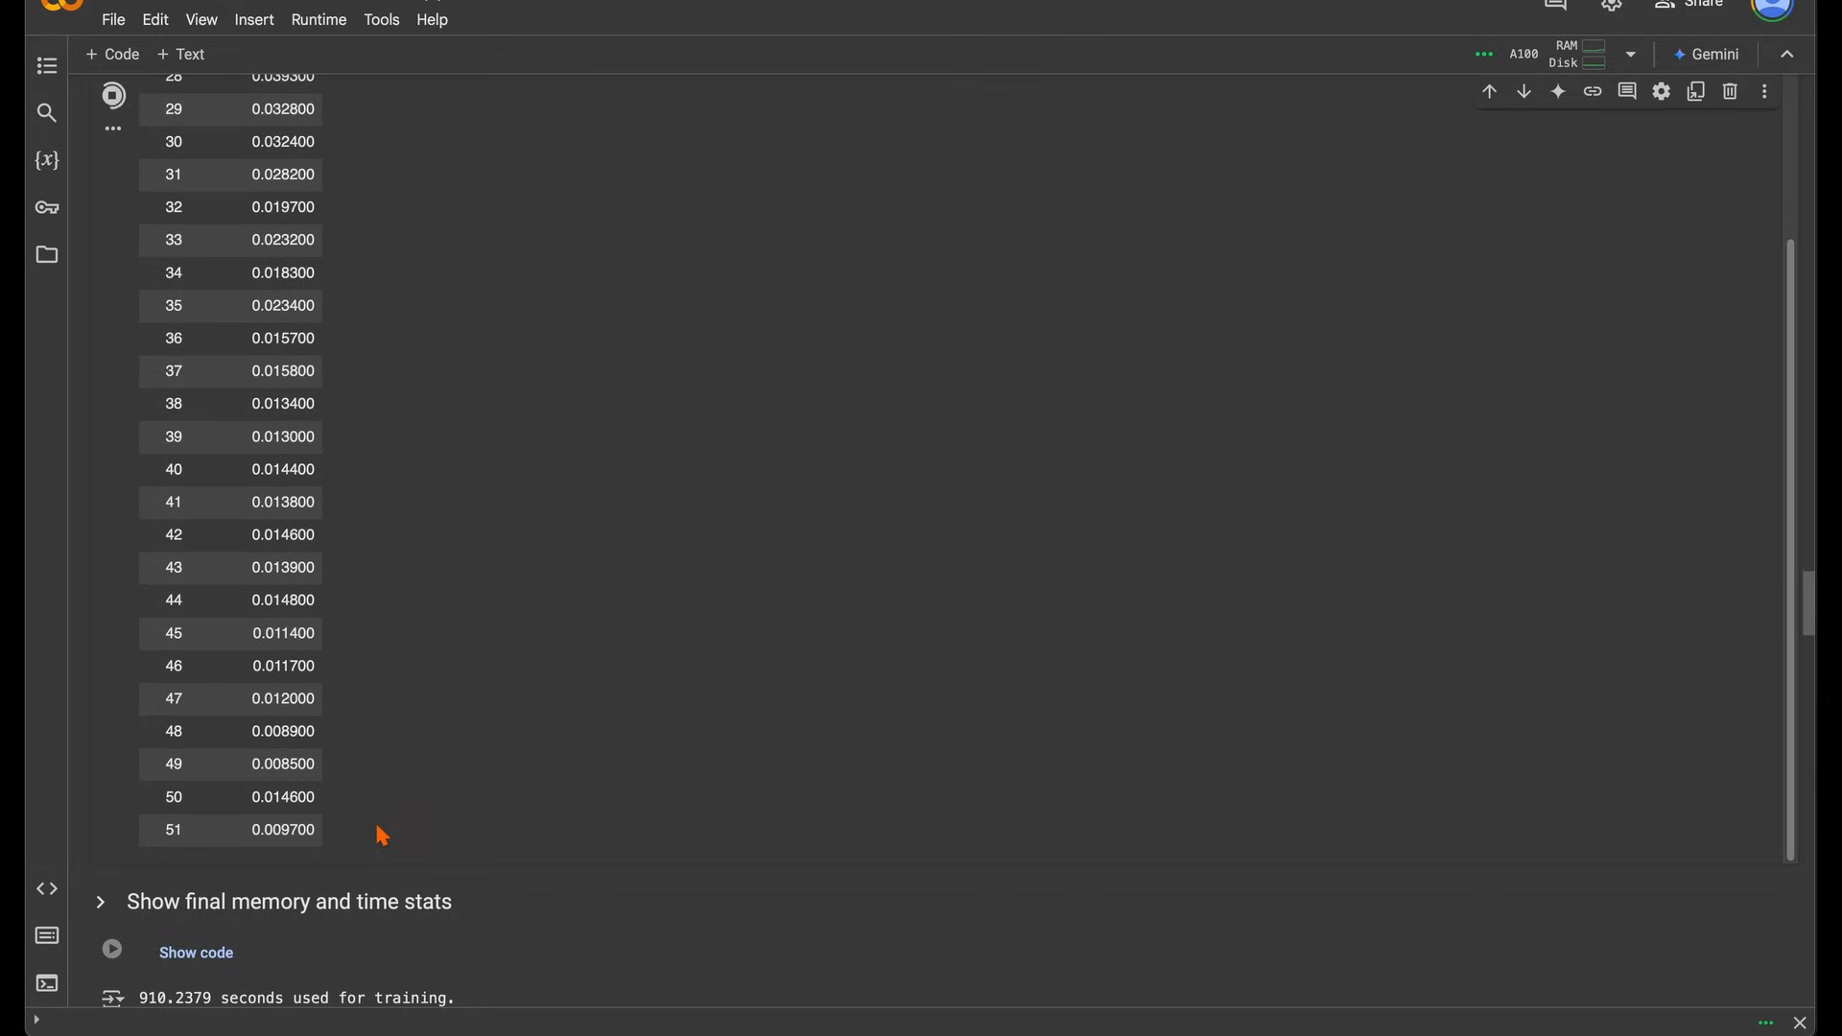
scroll(down, 3)
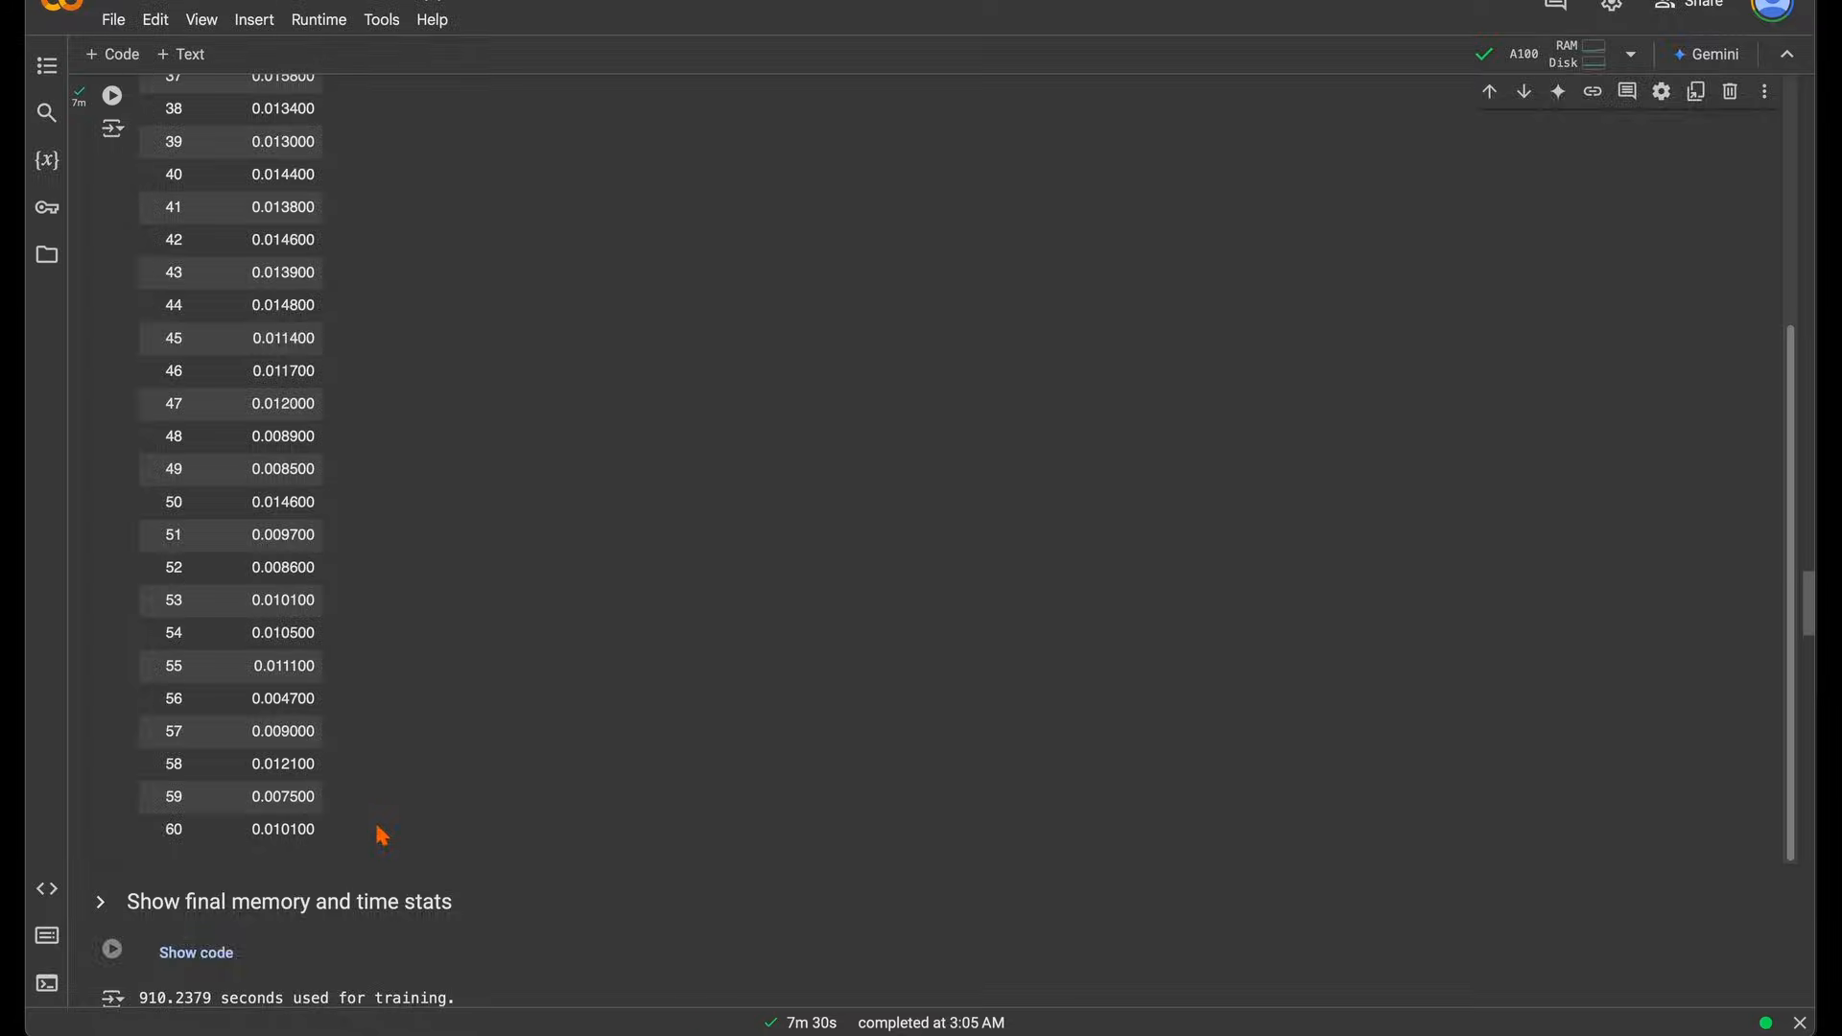
scroll(down, 3)
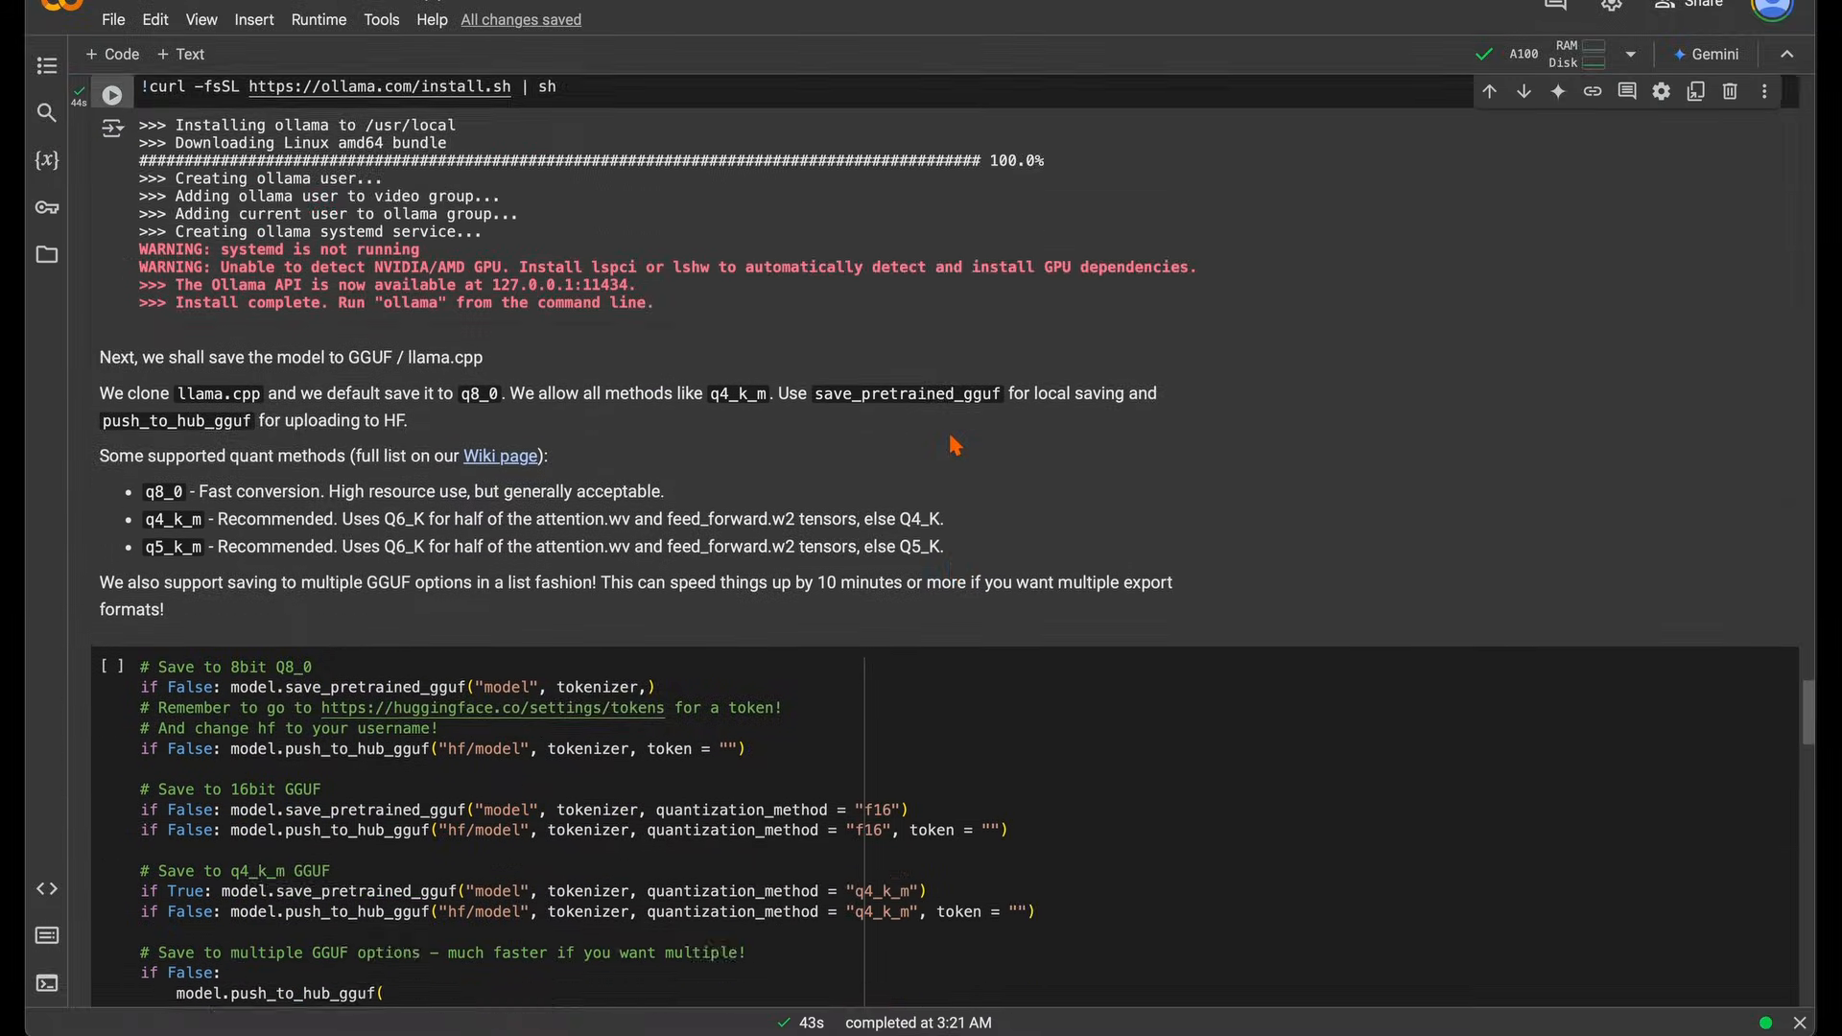
Scroll past the Ollama install output to the q4_k_m save_pretrained_gguf conversion cell
scroll(down, 3)
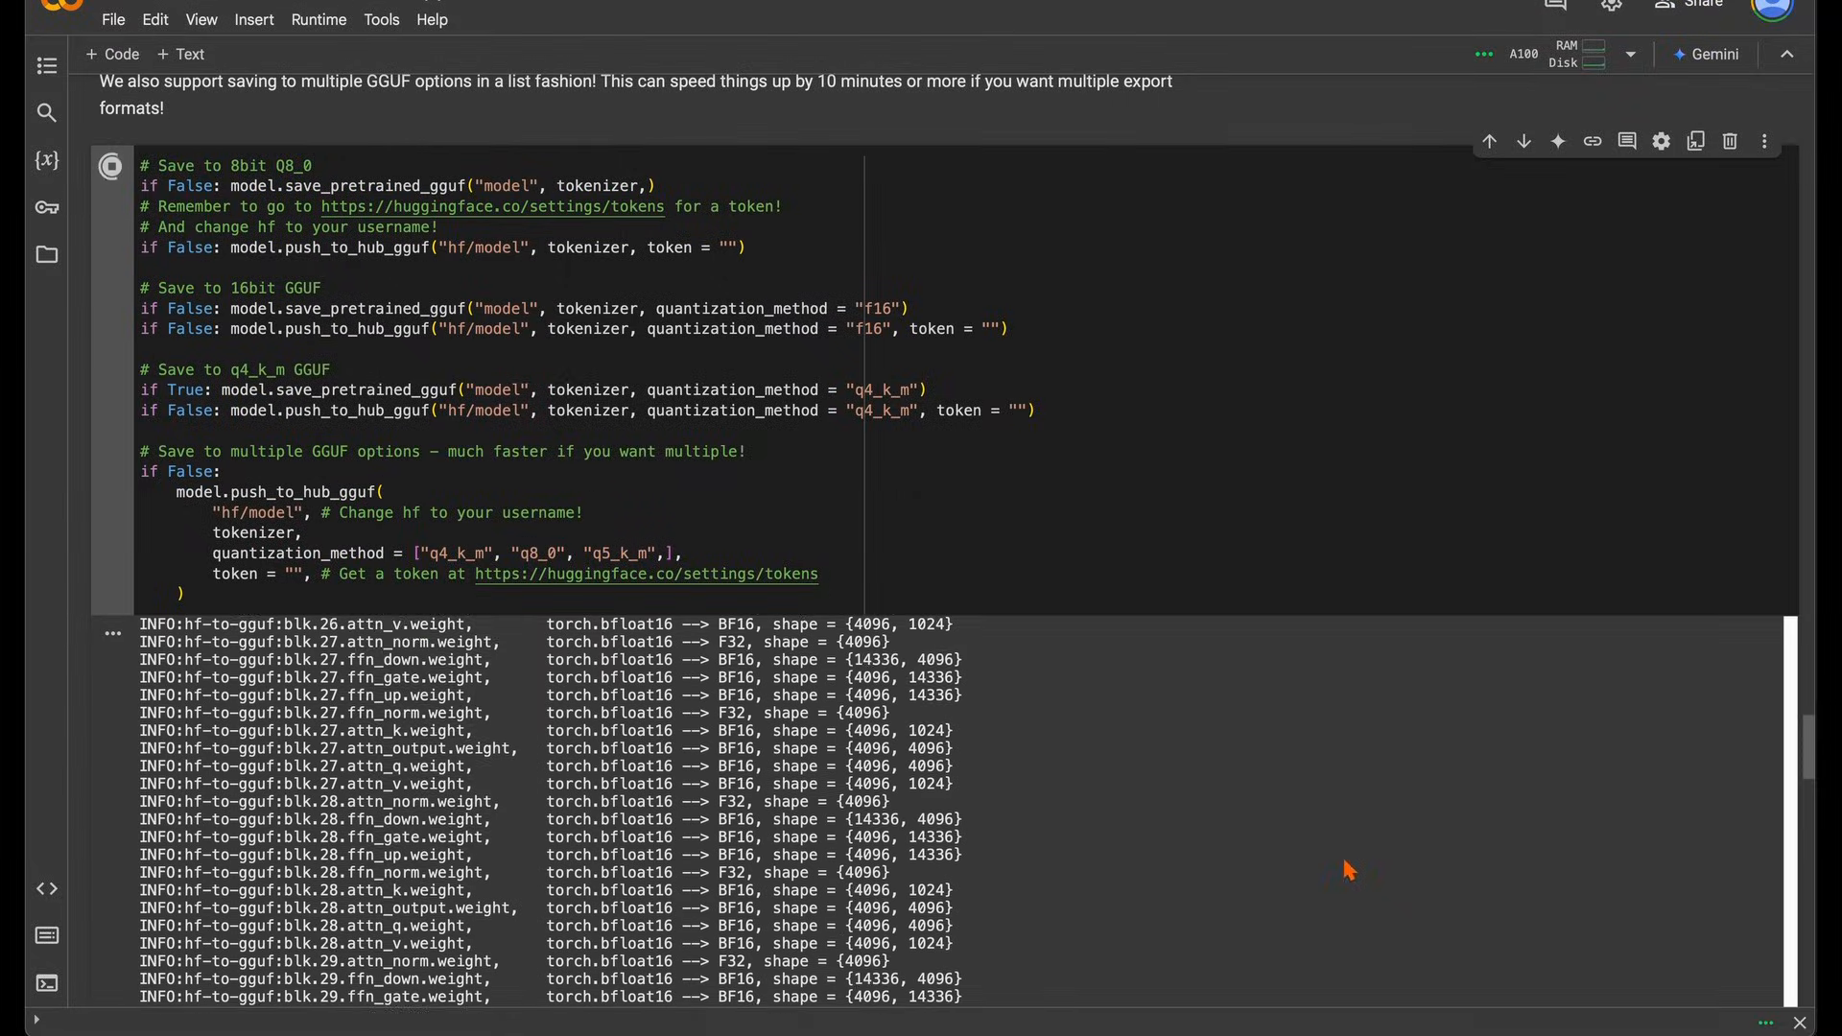
scroll(down, 3)
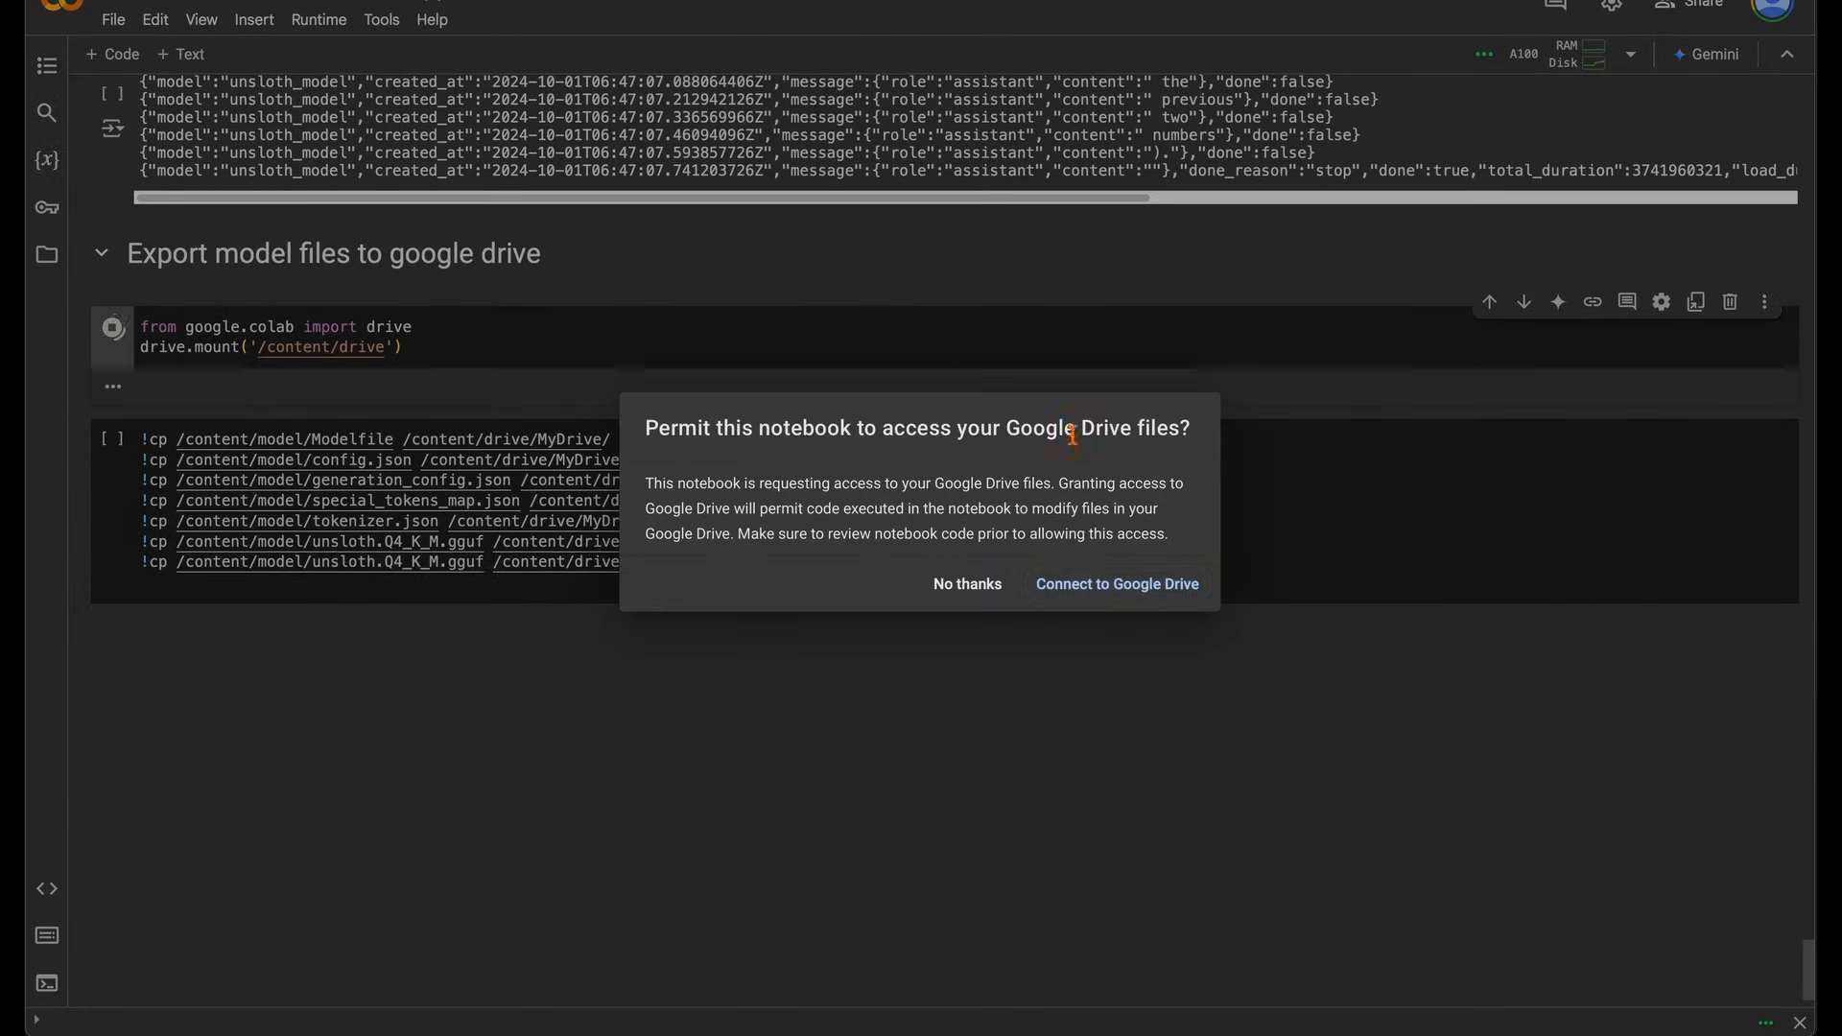
Grant Colab access to Google Drive and run the cell copying model files into MyDrive
click(1116, 585)
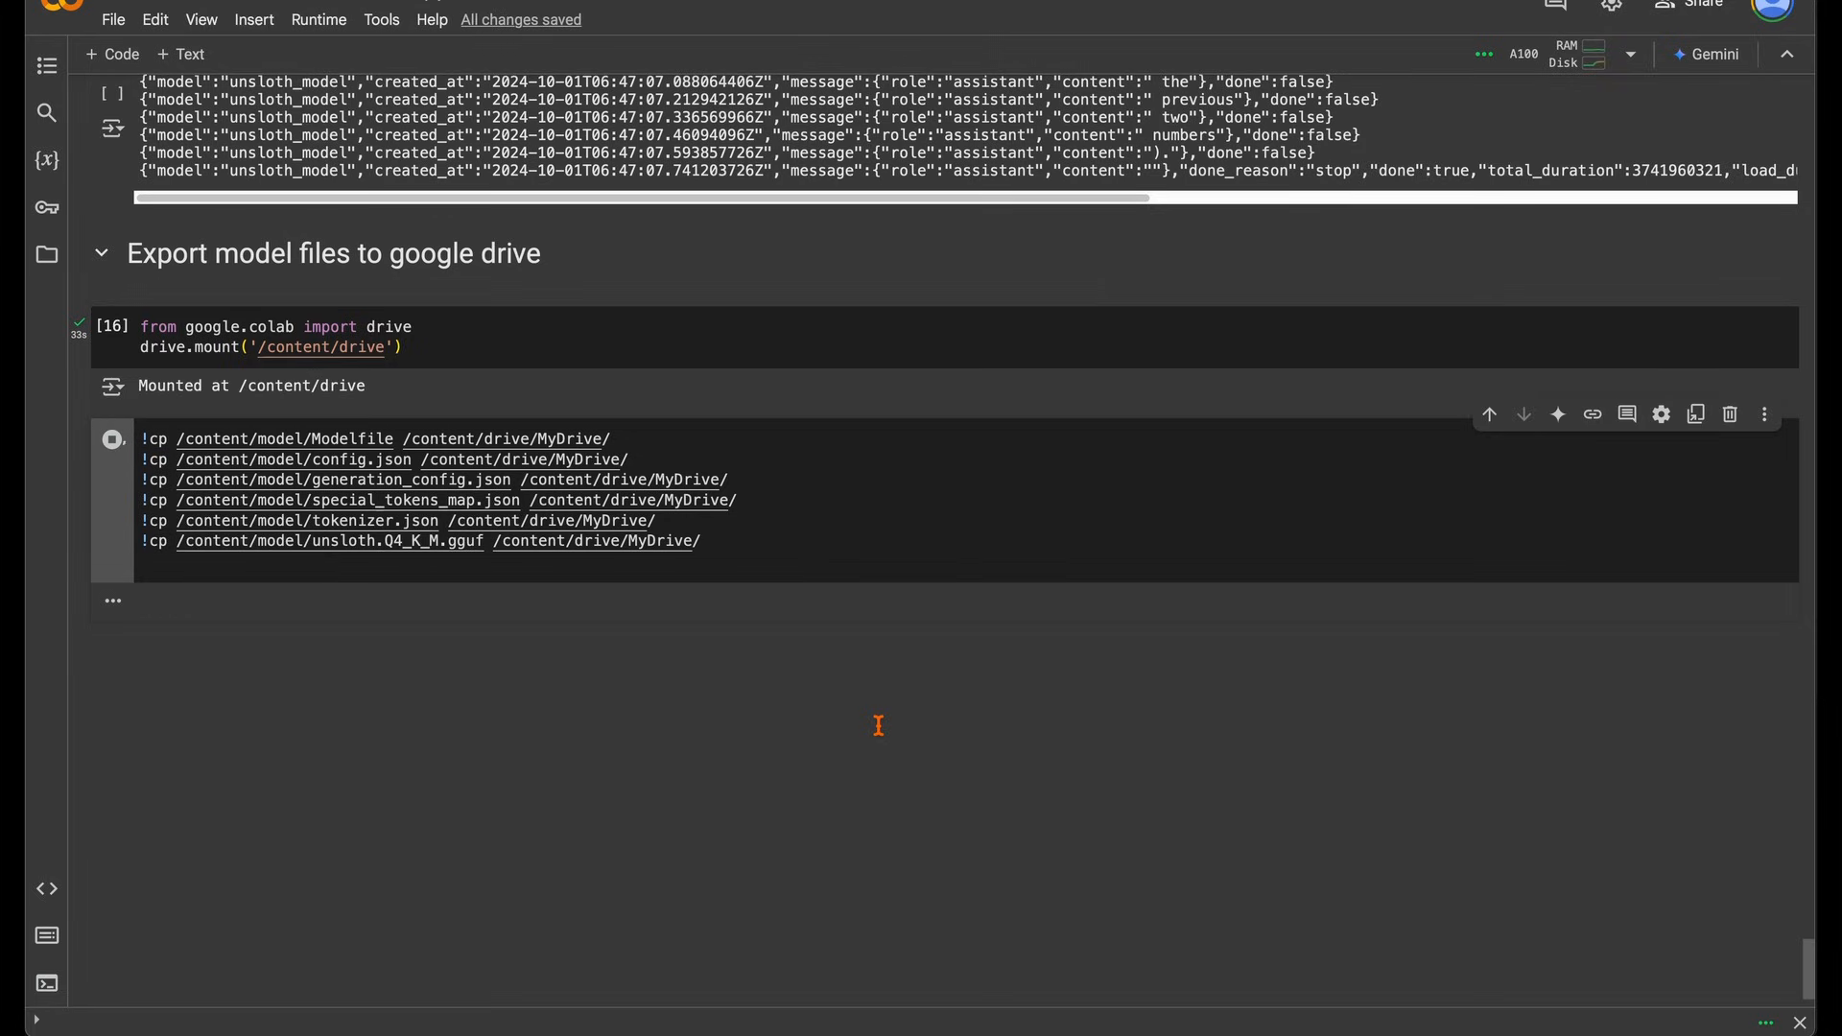
click(111, 440)
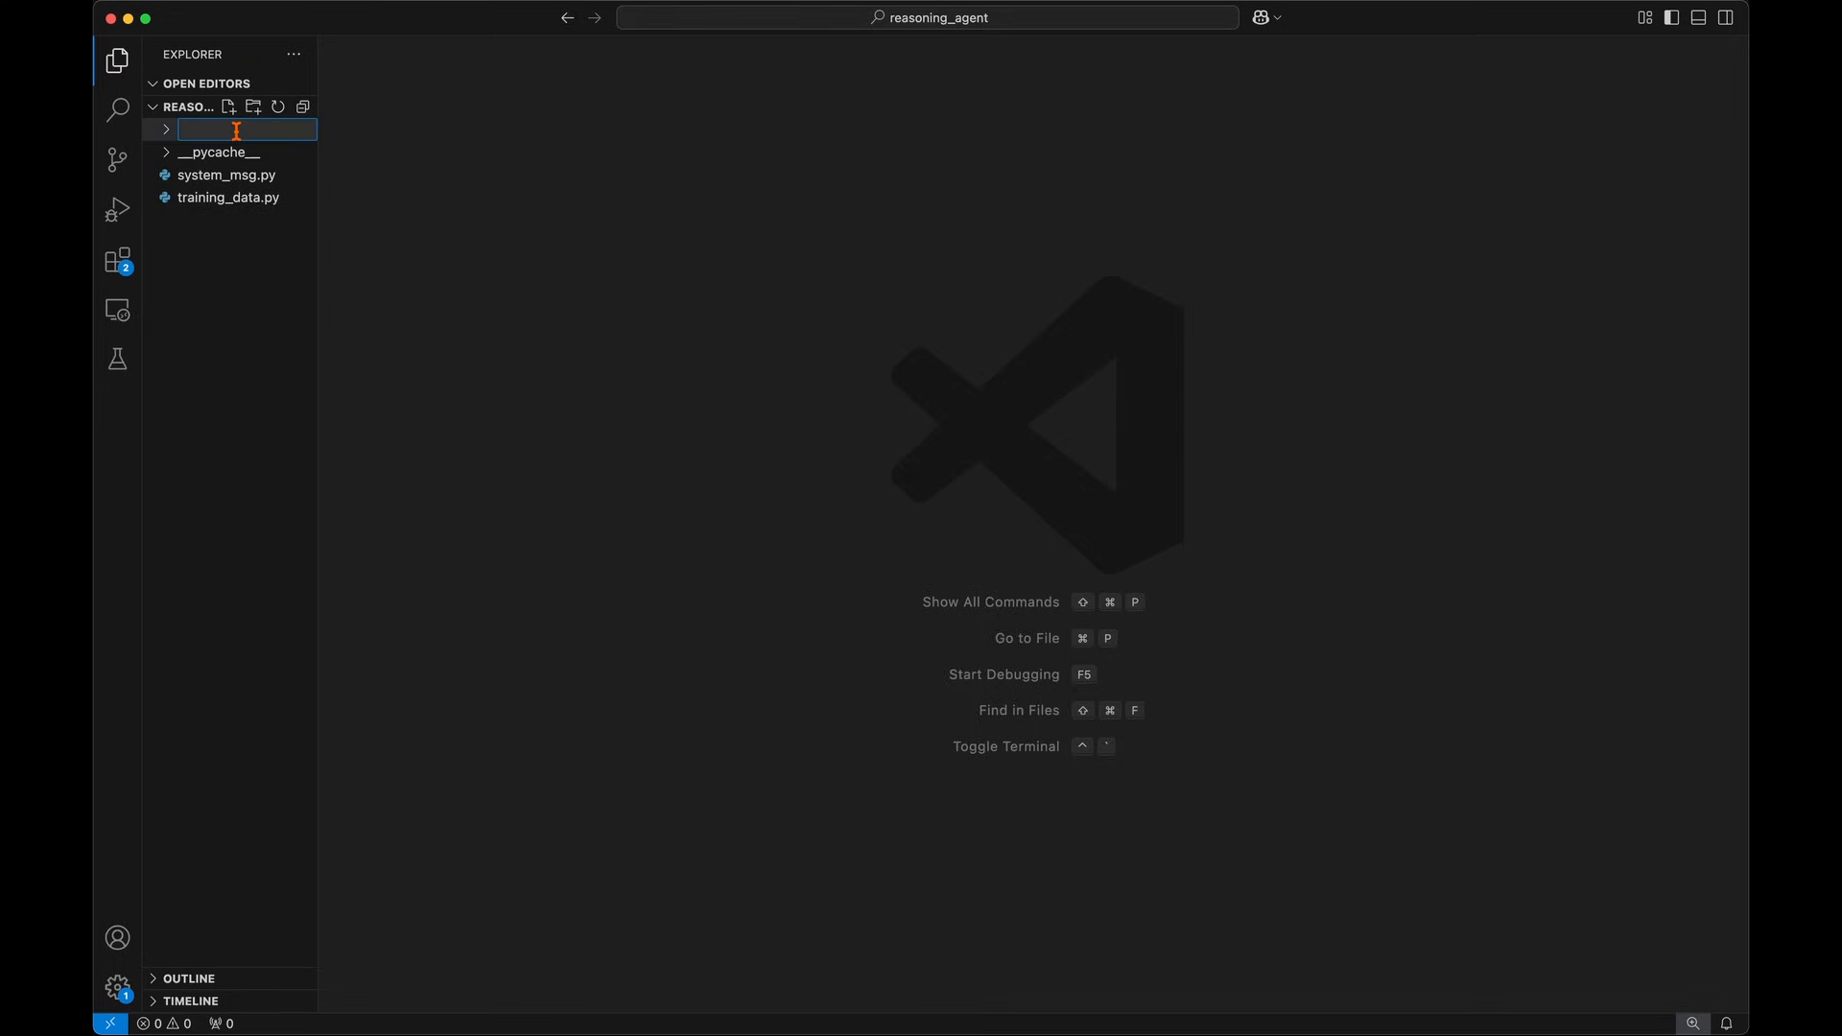
Name the new folder chain-of-llamas and expand it to show unsloth.Q4_K_M.gguf
text(chain-of-llamas)
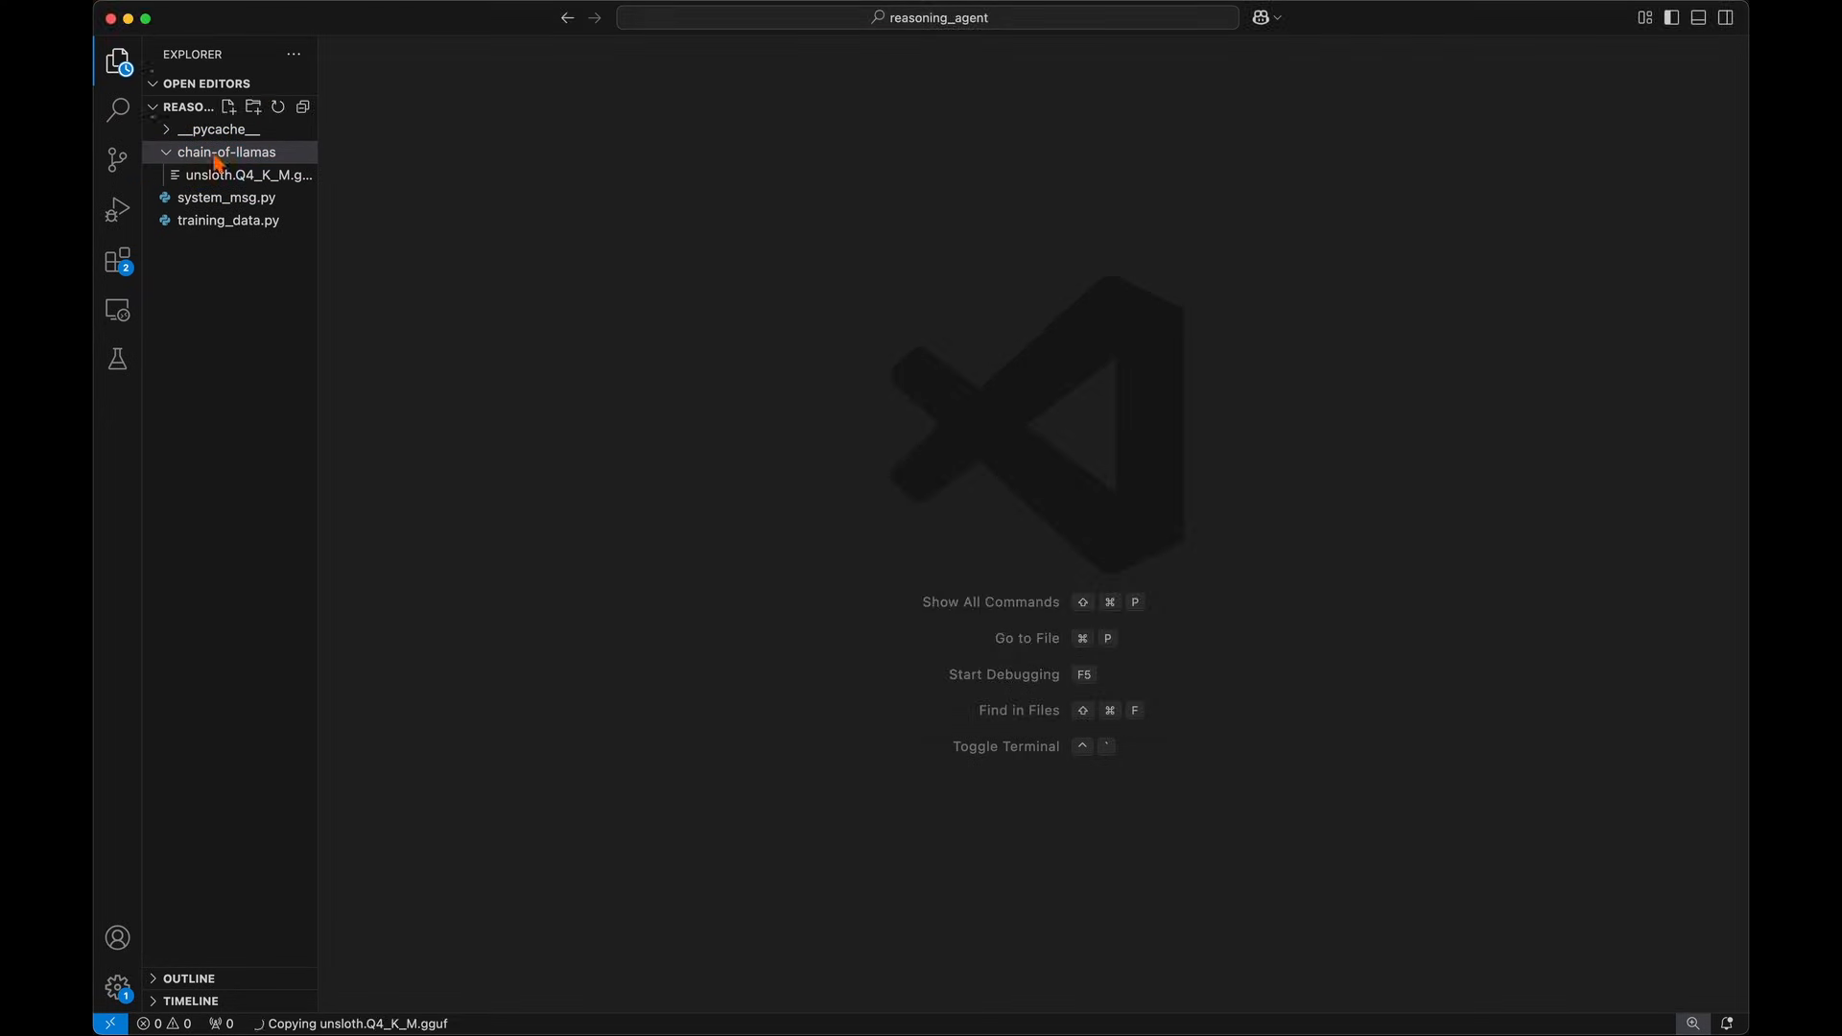
click(251, 175)
text(import)
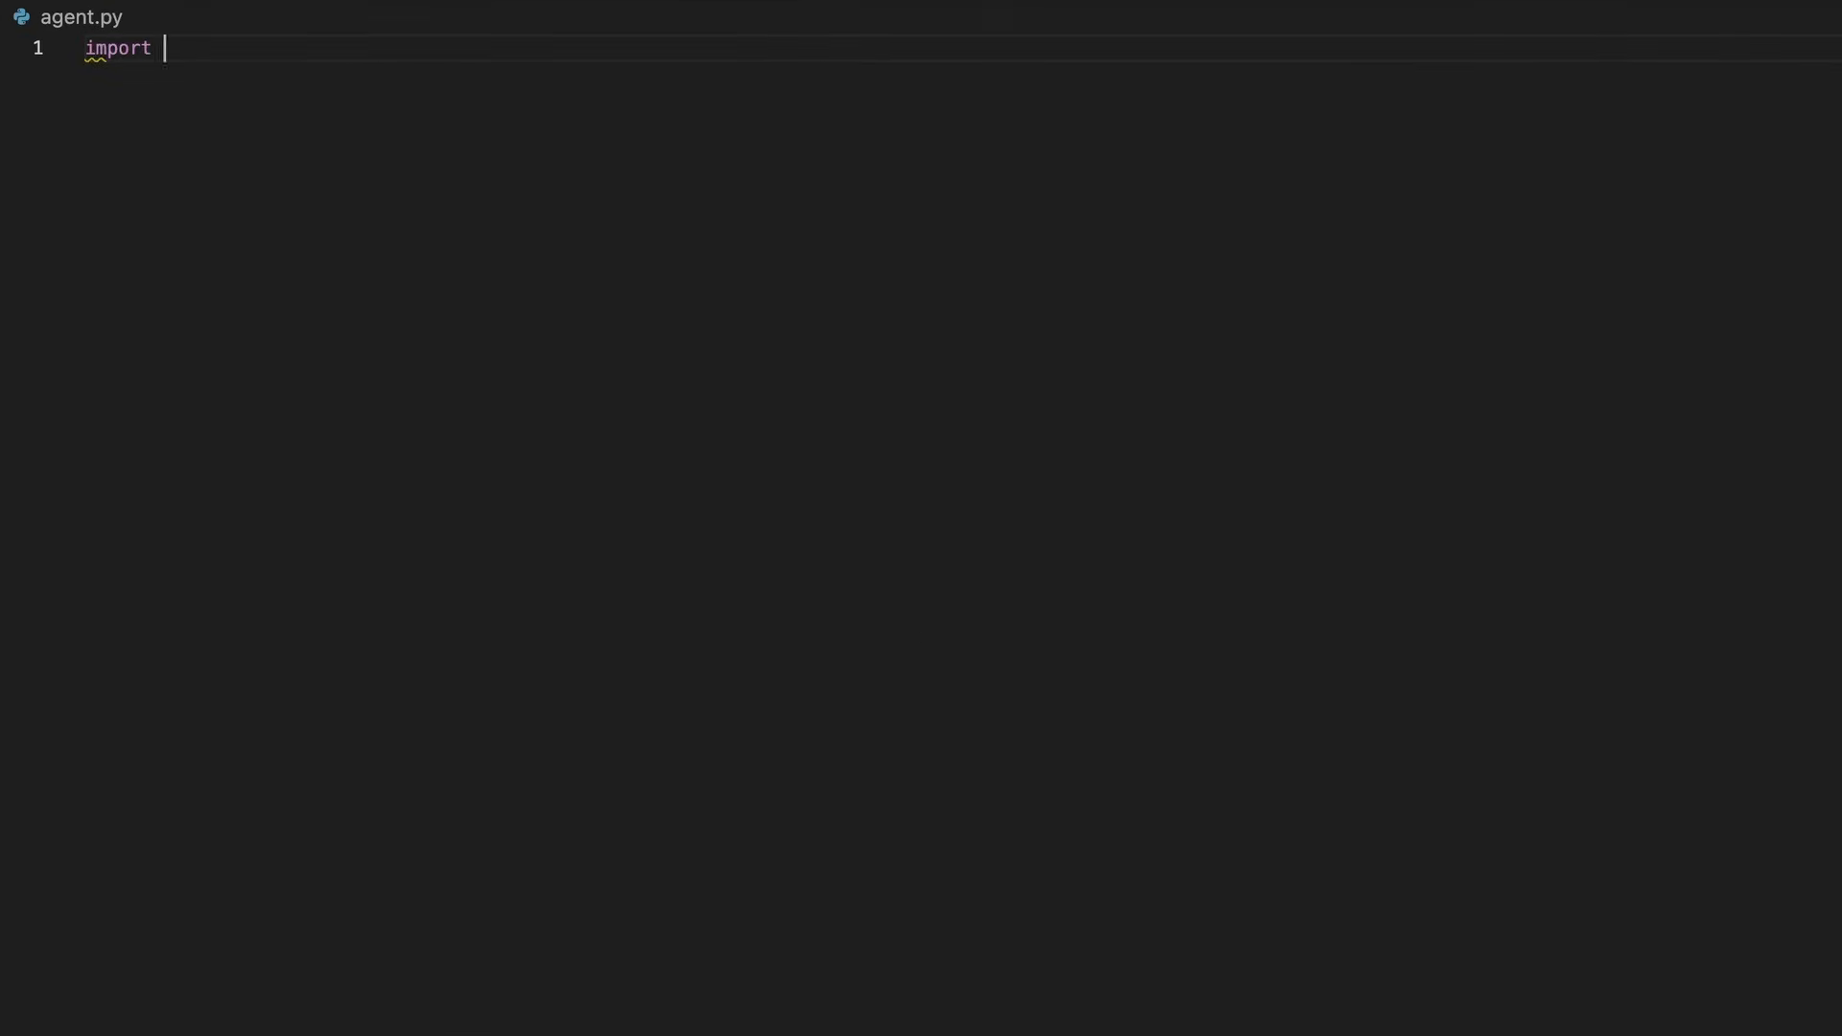
Import ollama and define assistant_convo with a chain-of-thought assistant system message
text(ollama)
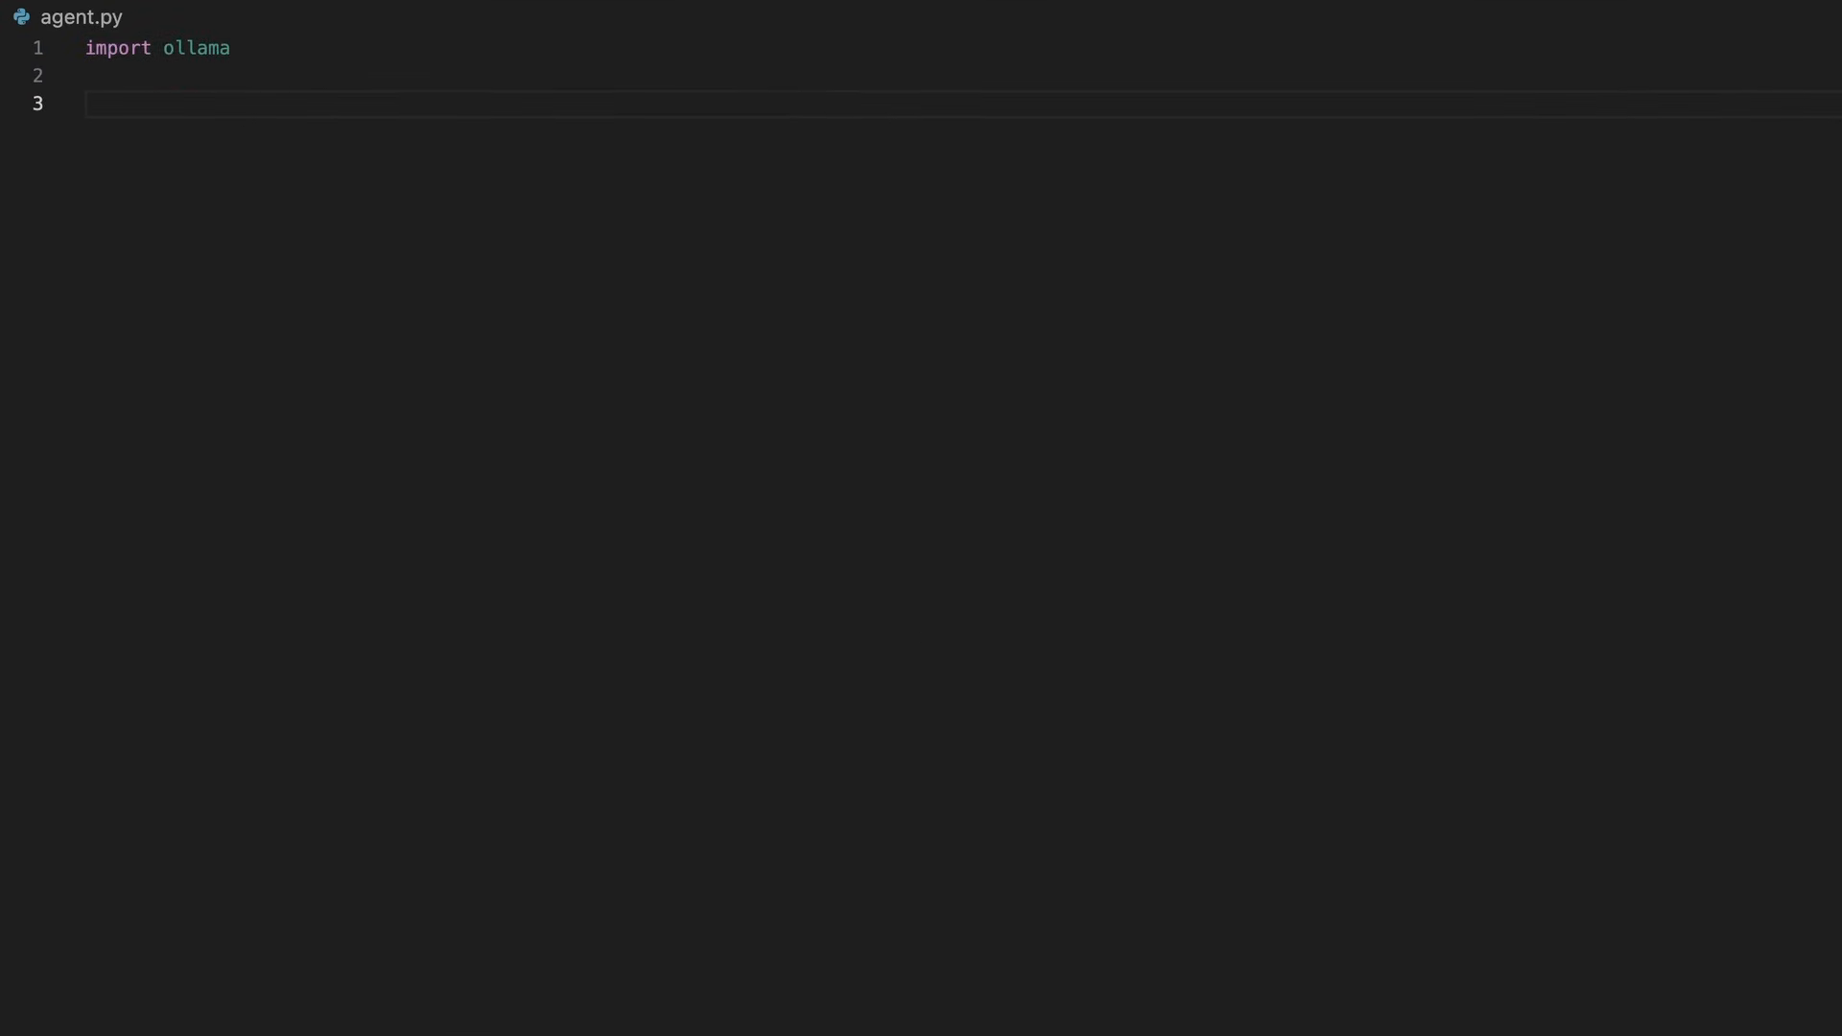
text(assistant_convo = [)
text('role': 'system',)
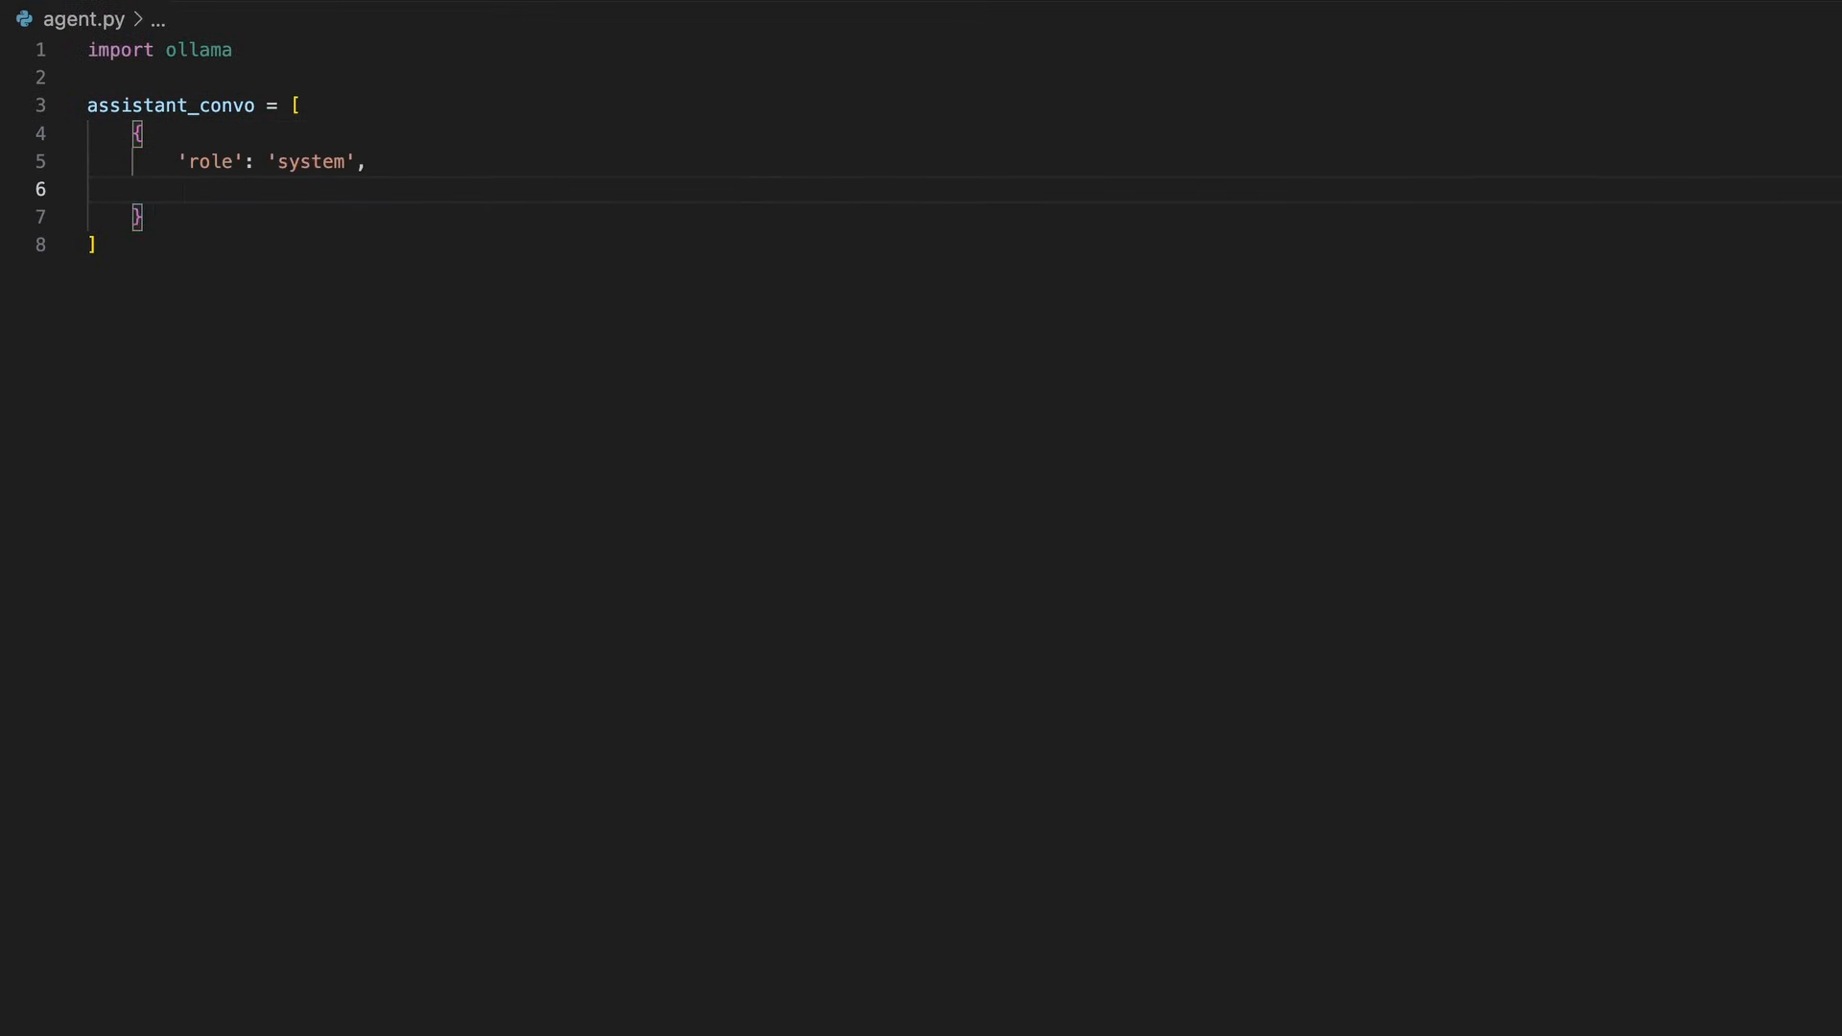
text('content': (\n    'You are a chain-of-thought LLM assistant that has generated thoughts '\n    'to use for context to respond to a human user. Use the generated thoughts '\n    'to consider how to respond correctly and most usefully to the USER PROMPT.'\n))
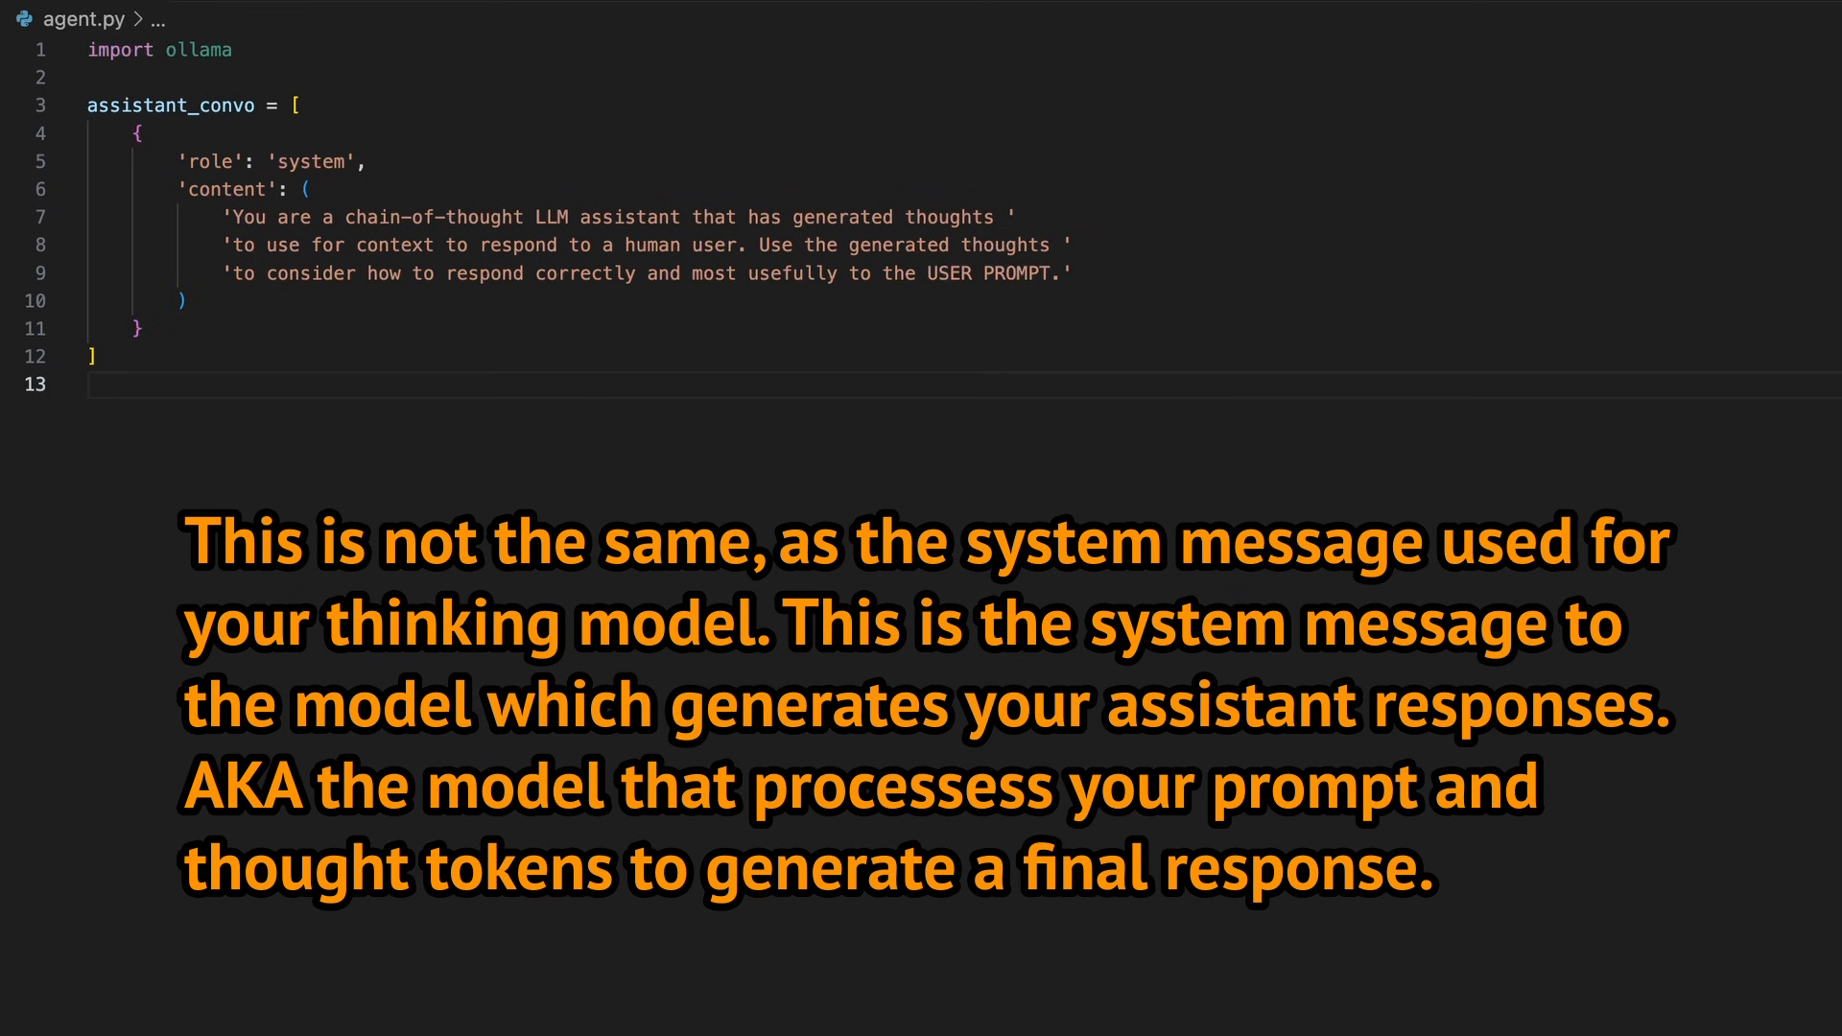
Write main() using global assistant_convo with a while True loop reading input('USER:')
text(def main():)
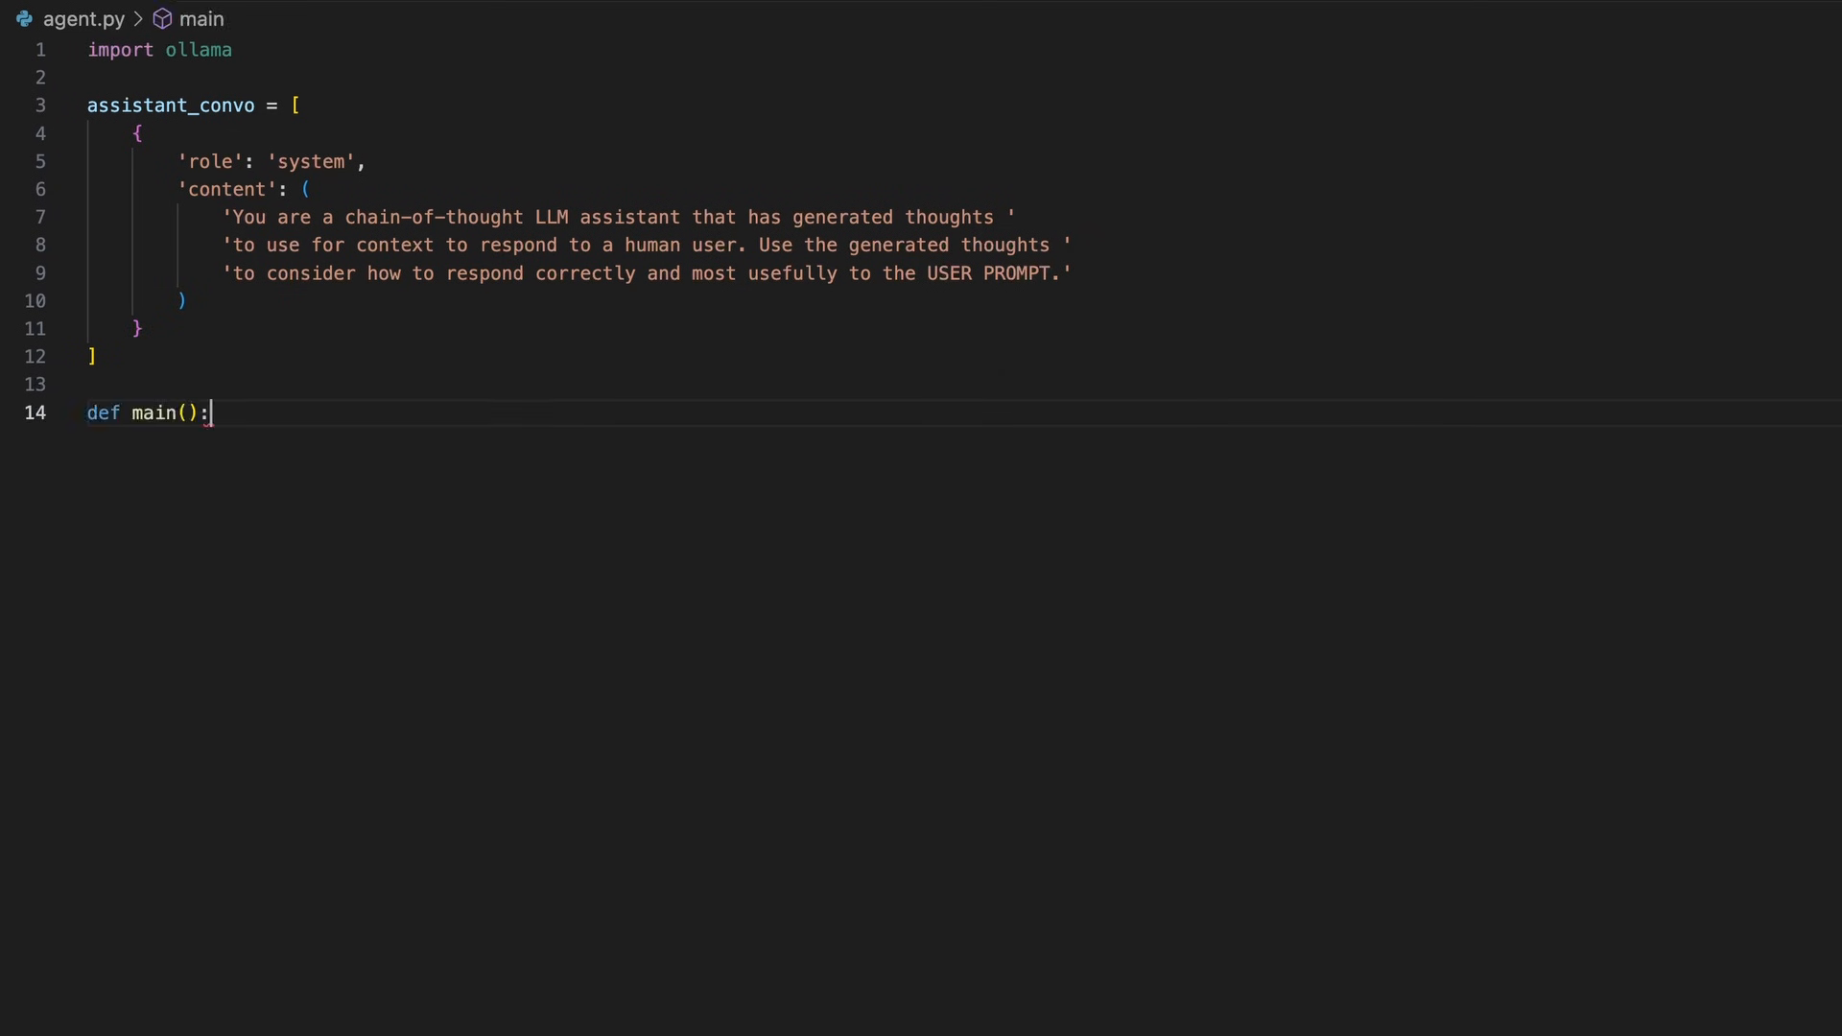
text(global)
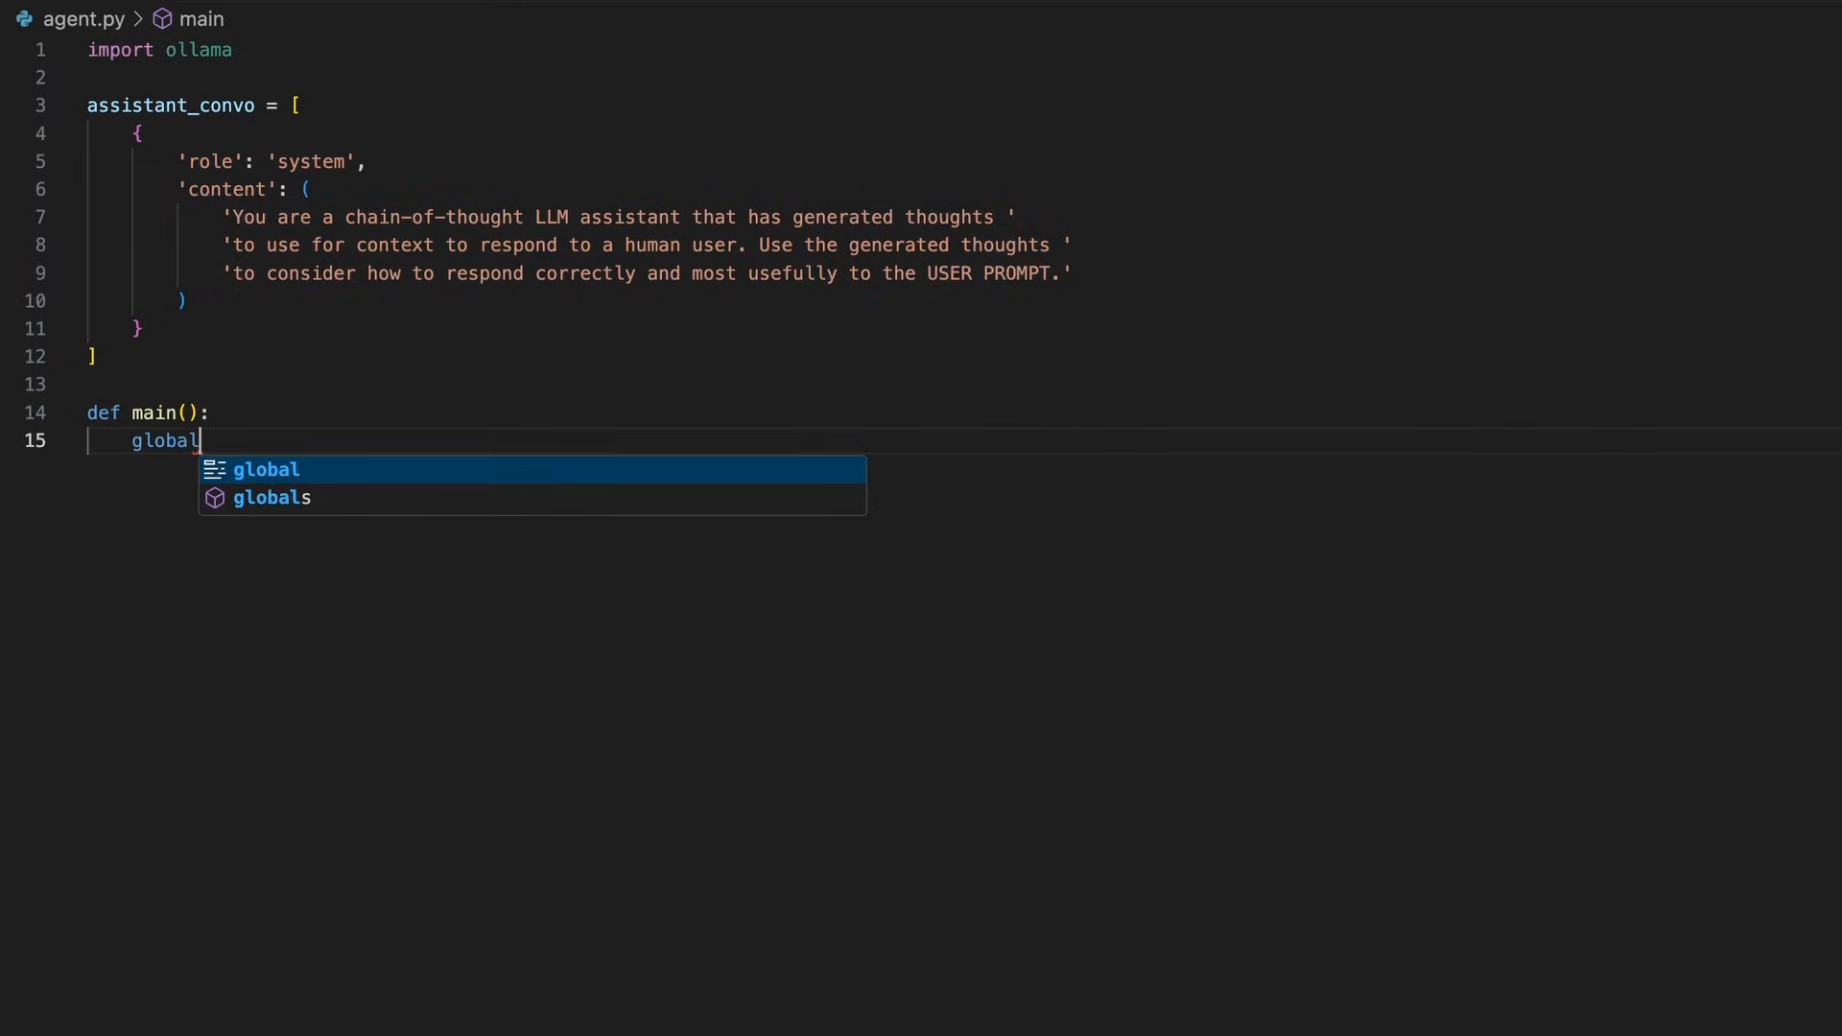
text(assistant_convo)
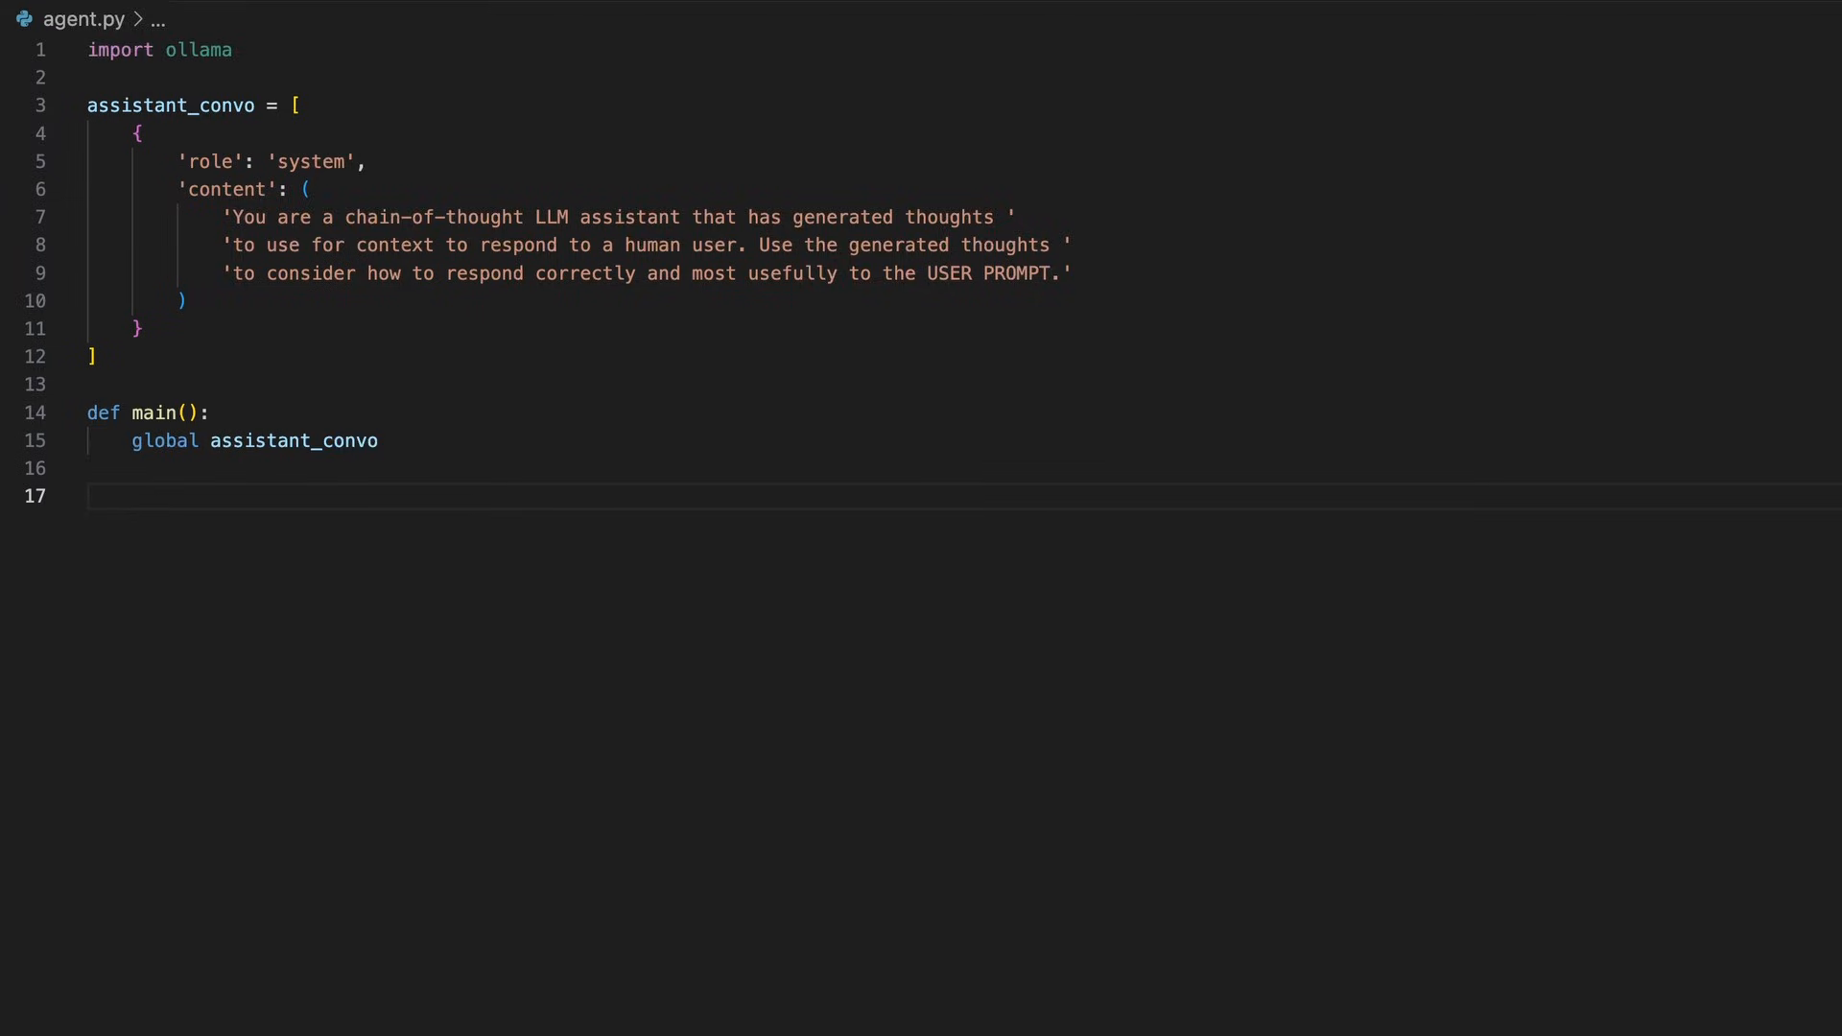
text(while True:)
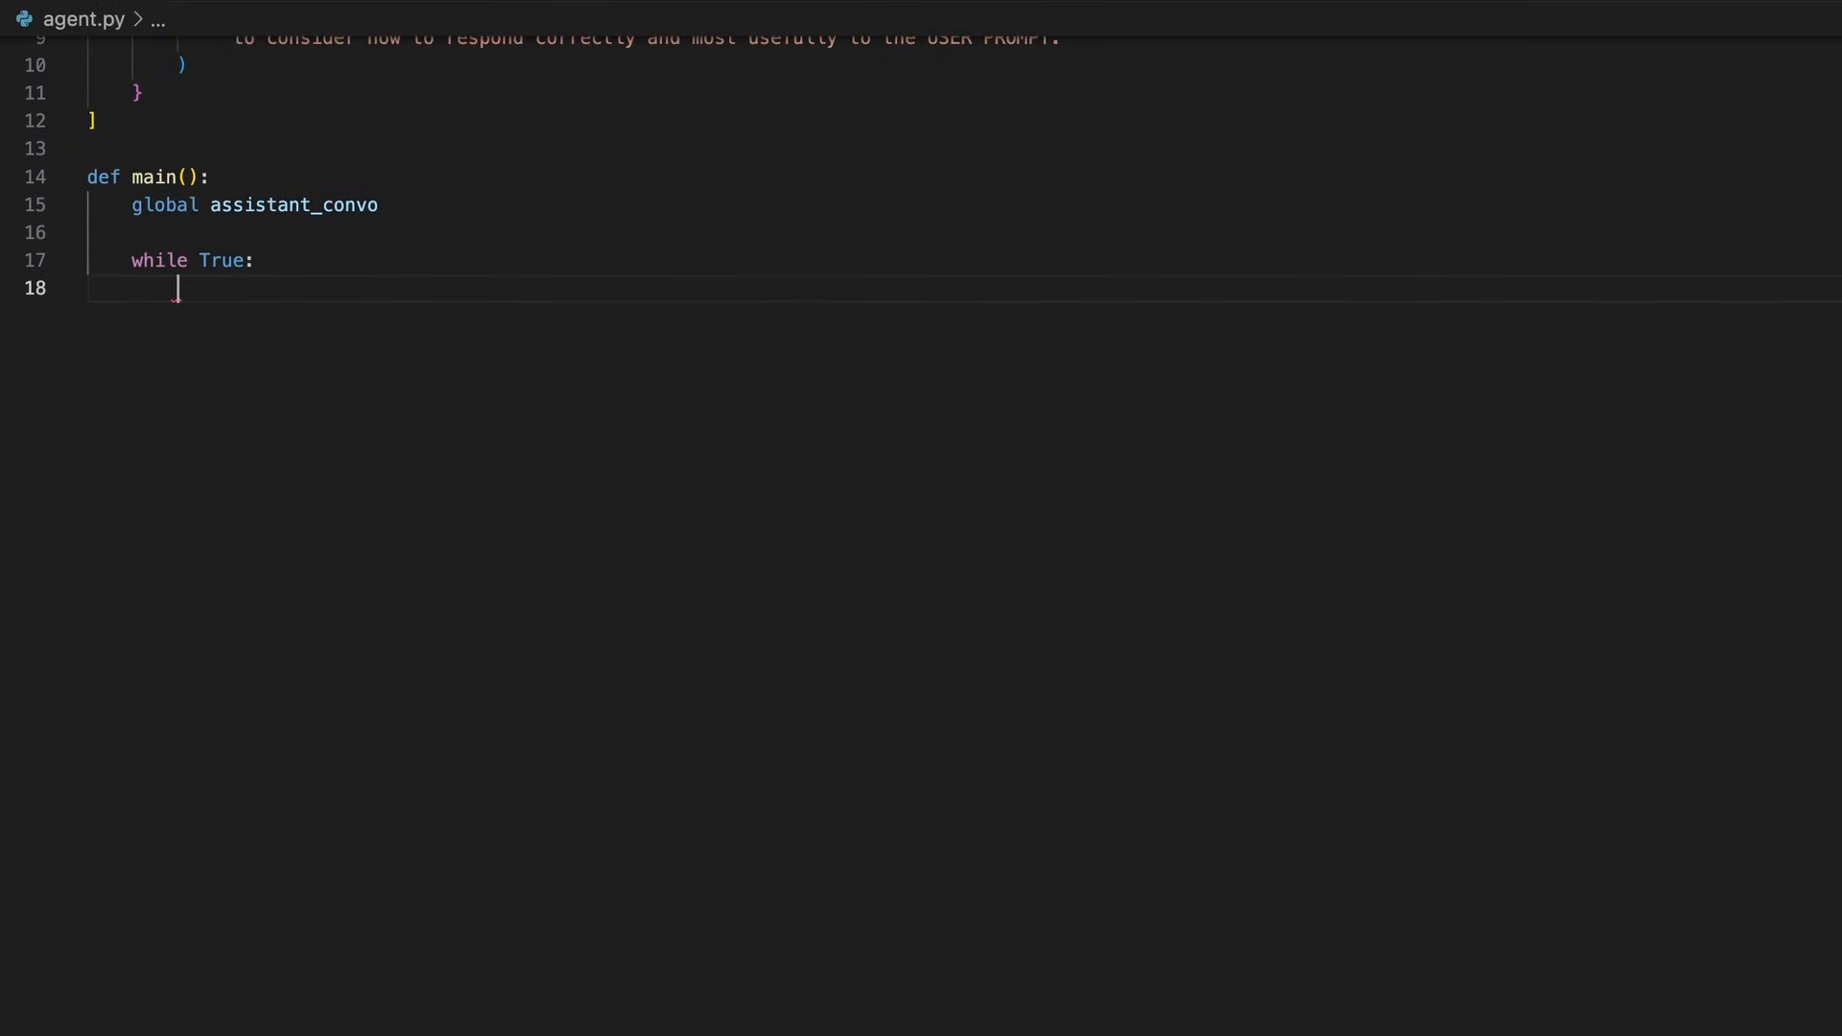
text(prompt = input('USER:'))
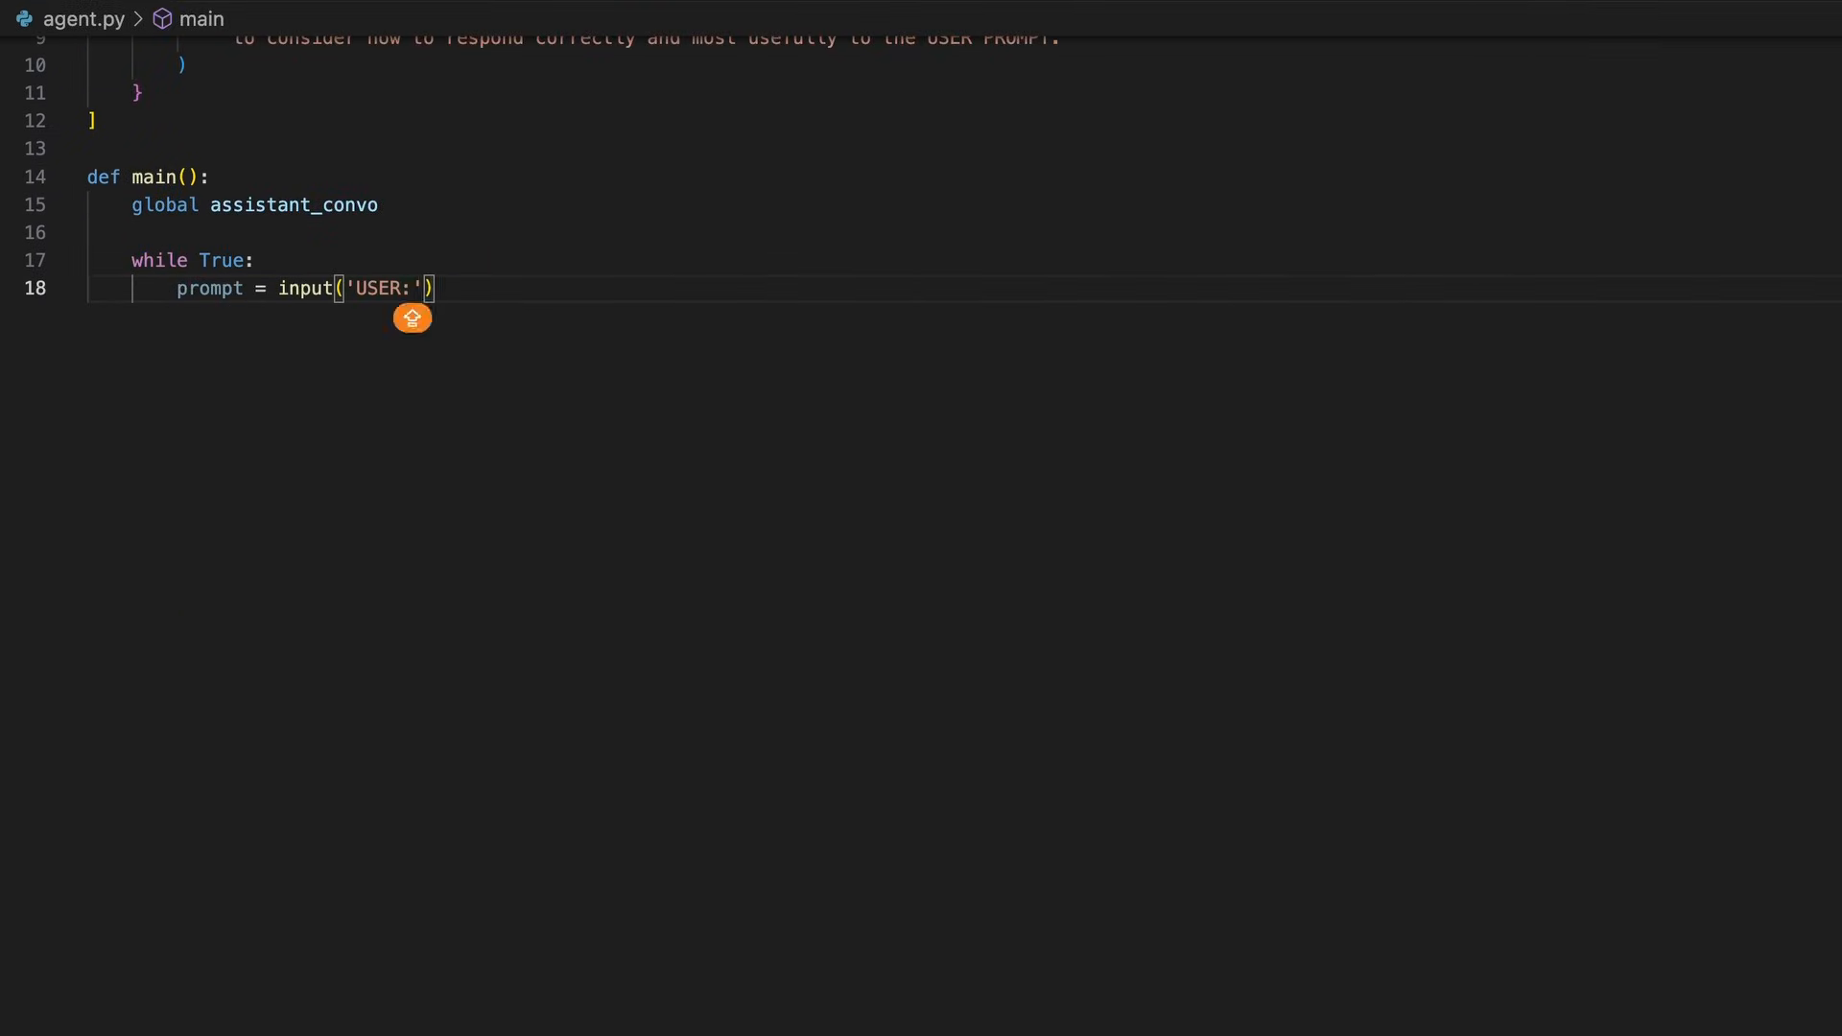
text(\n)
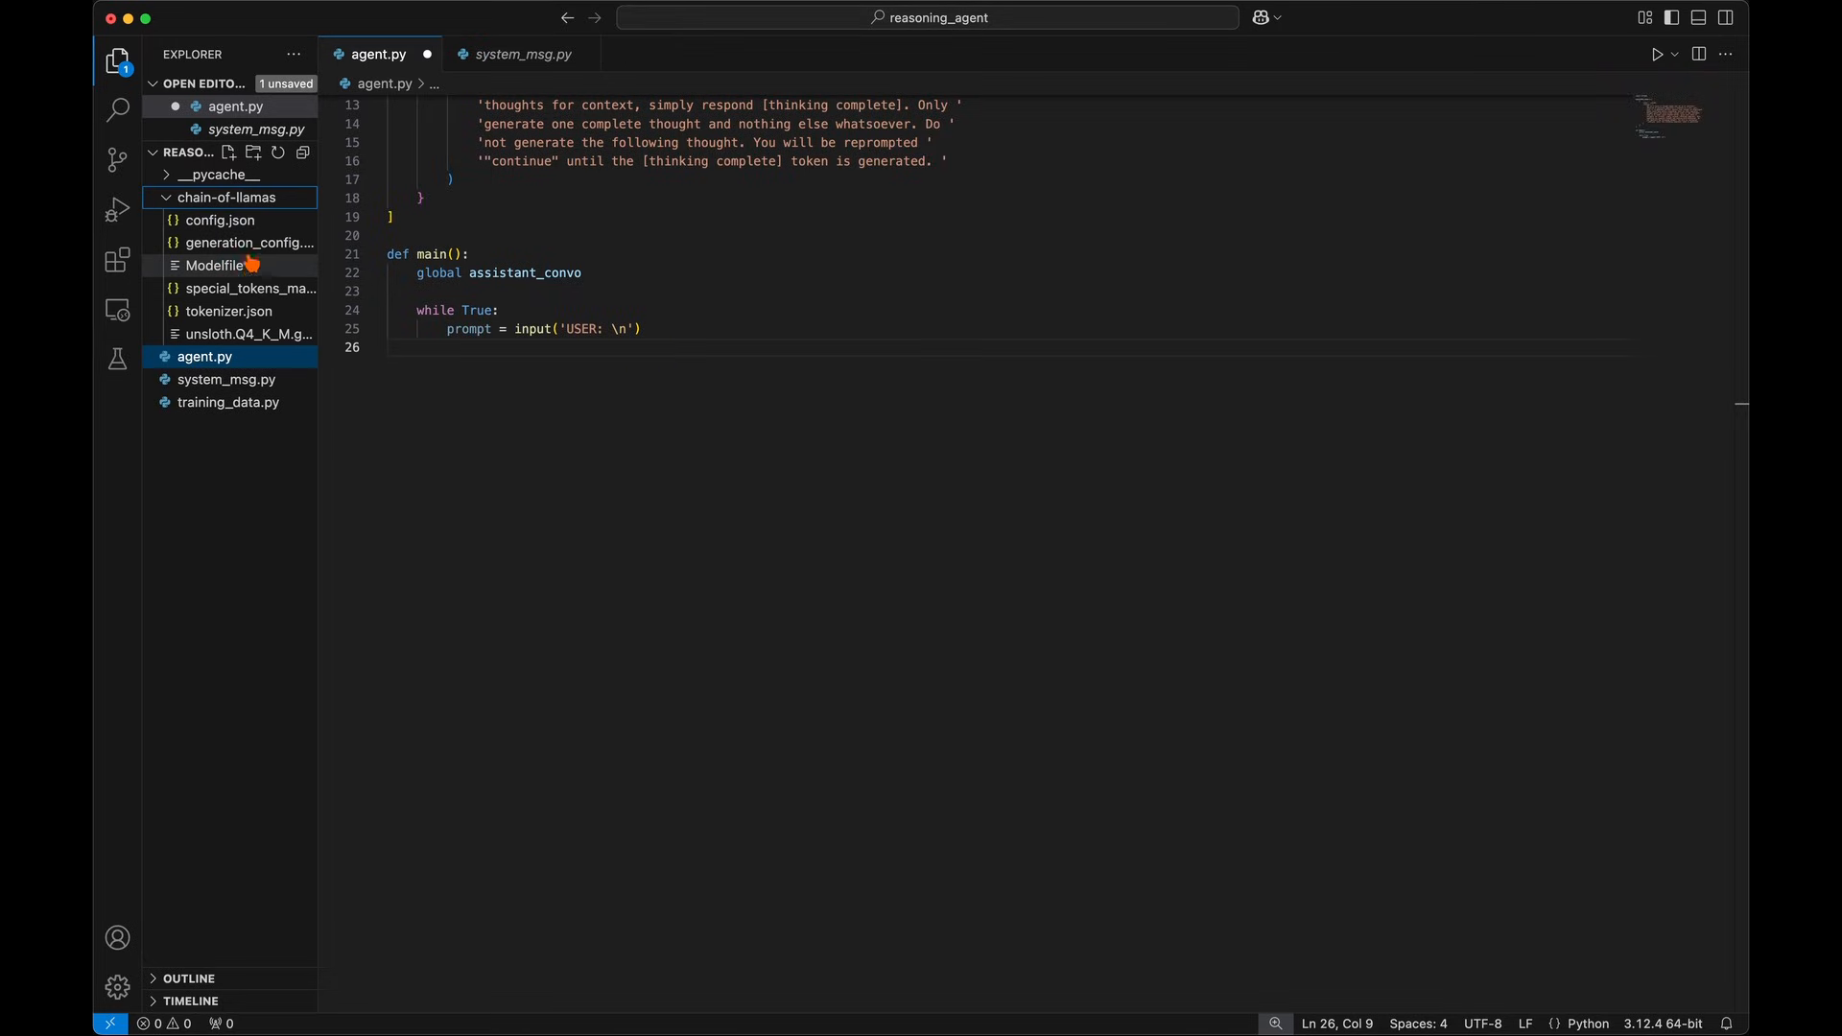
Set the Modelfile FROM path to the local chain-of-llamas/unsloth.Q4_K_M.gguf file
click(215, 265)
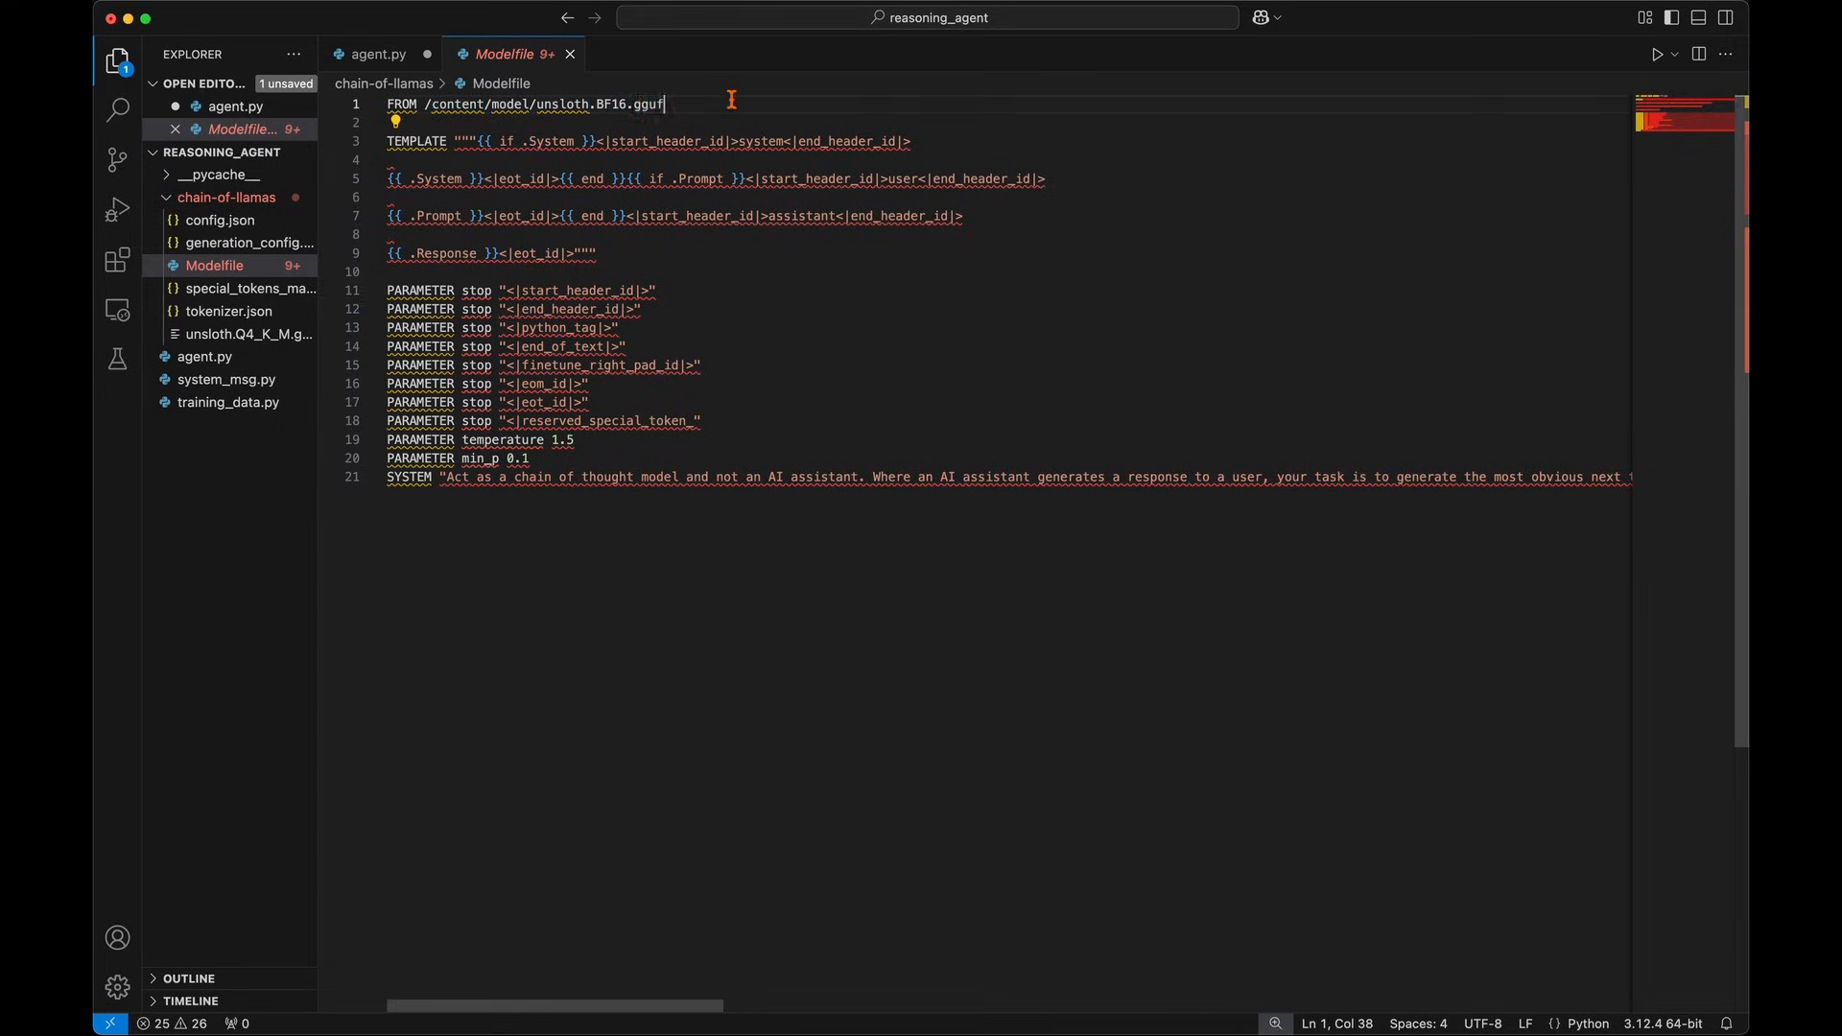
right_click(246, 334)
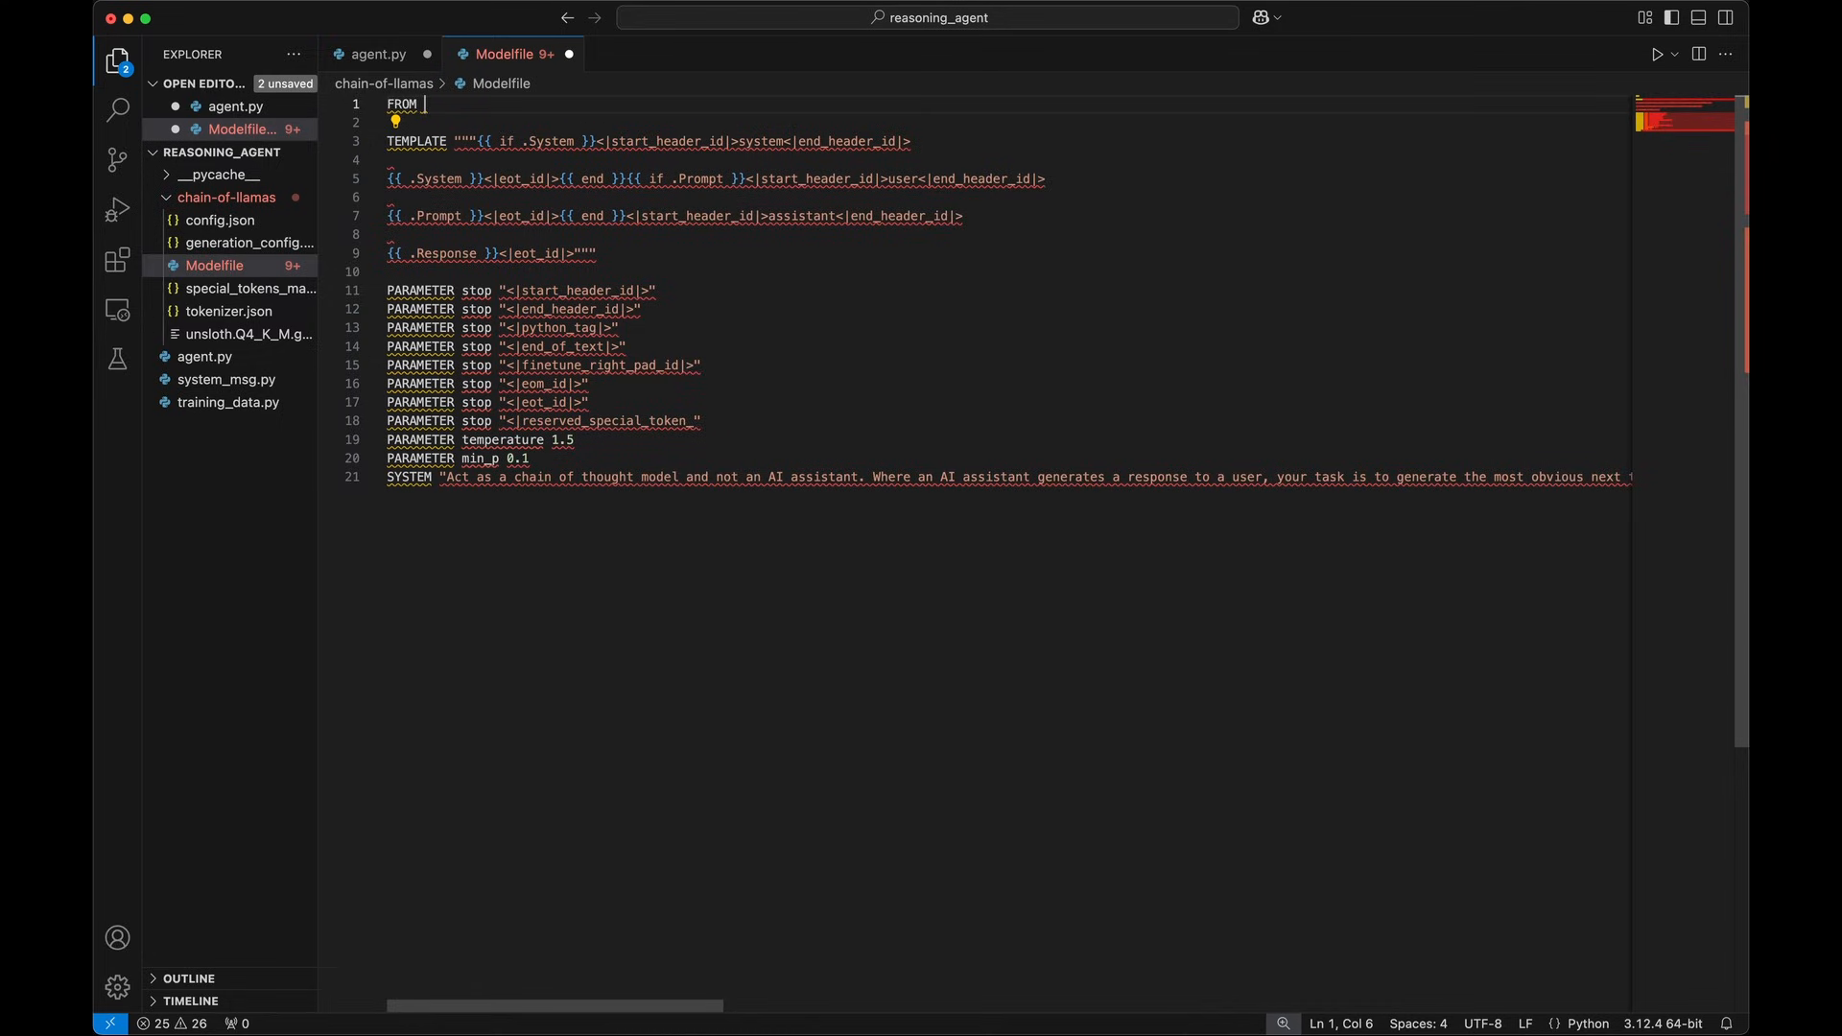
text(/Users/austindobbins/Desktop/reasoning_agent/chain-of-llamas/unsloth.Q4_K_M.gguf)
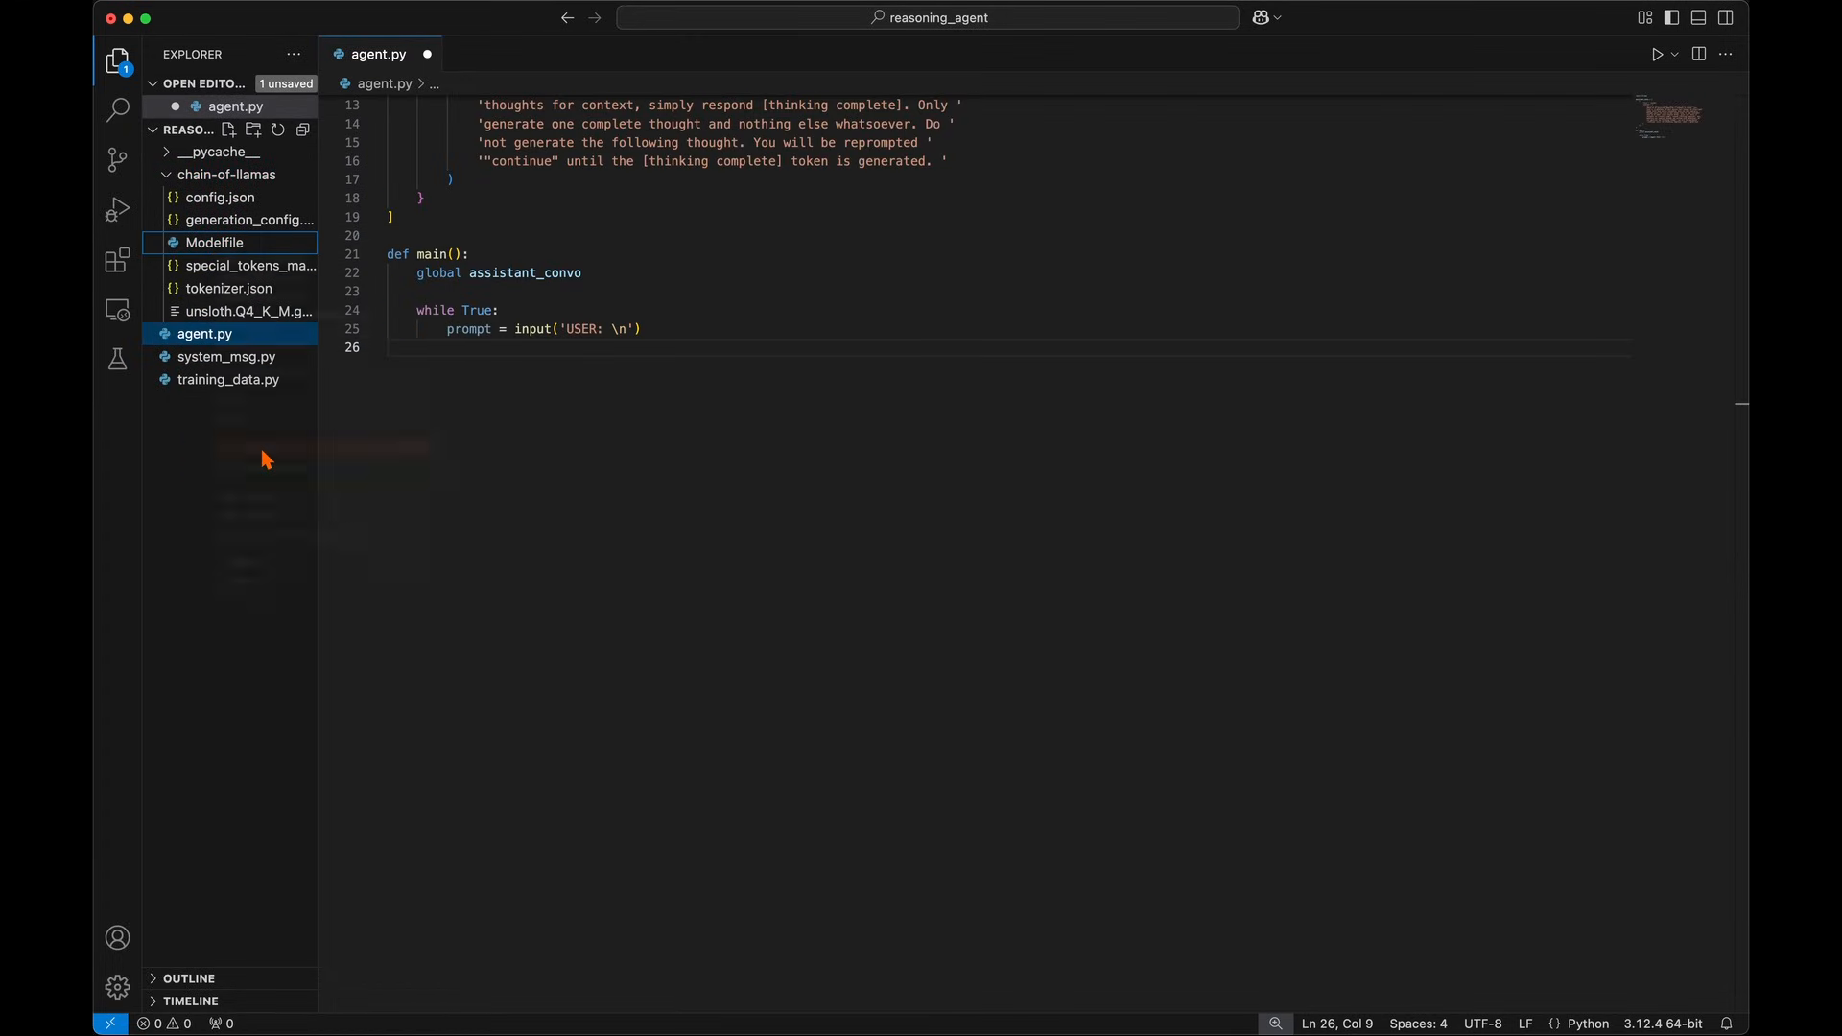
click(461, 15)
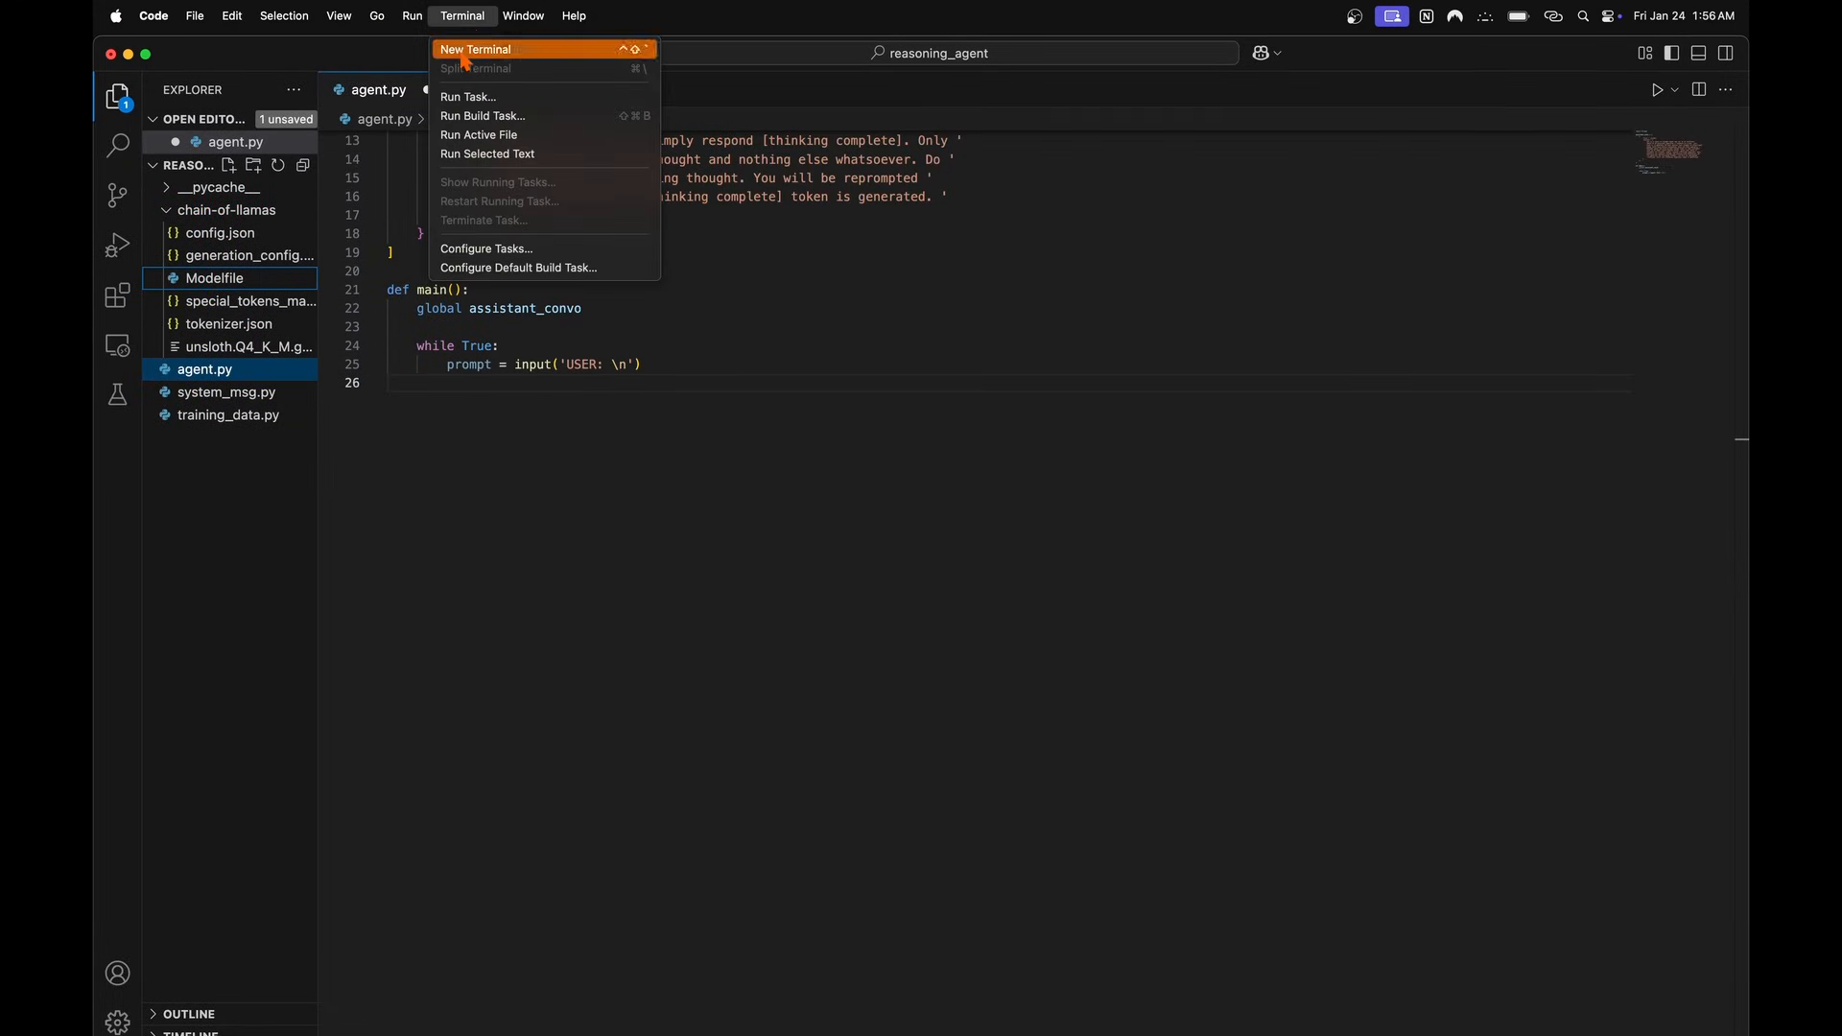
In a new terminal, run ollama create chain-of-llamas-demo -f with the local Modelfile
click(475, 48)
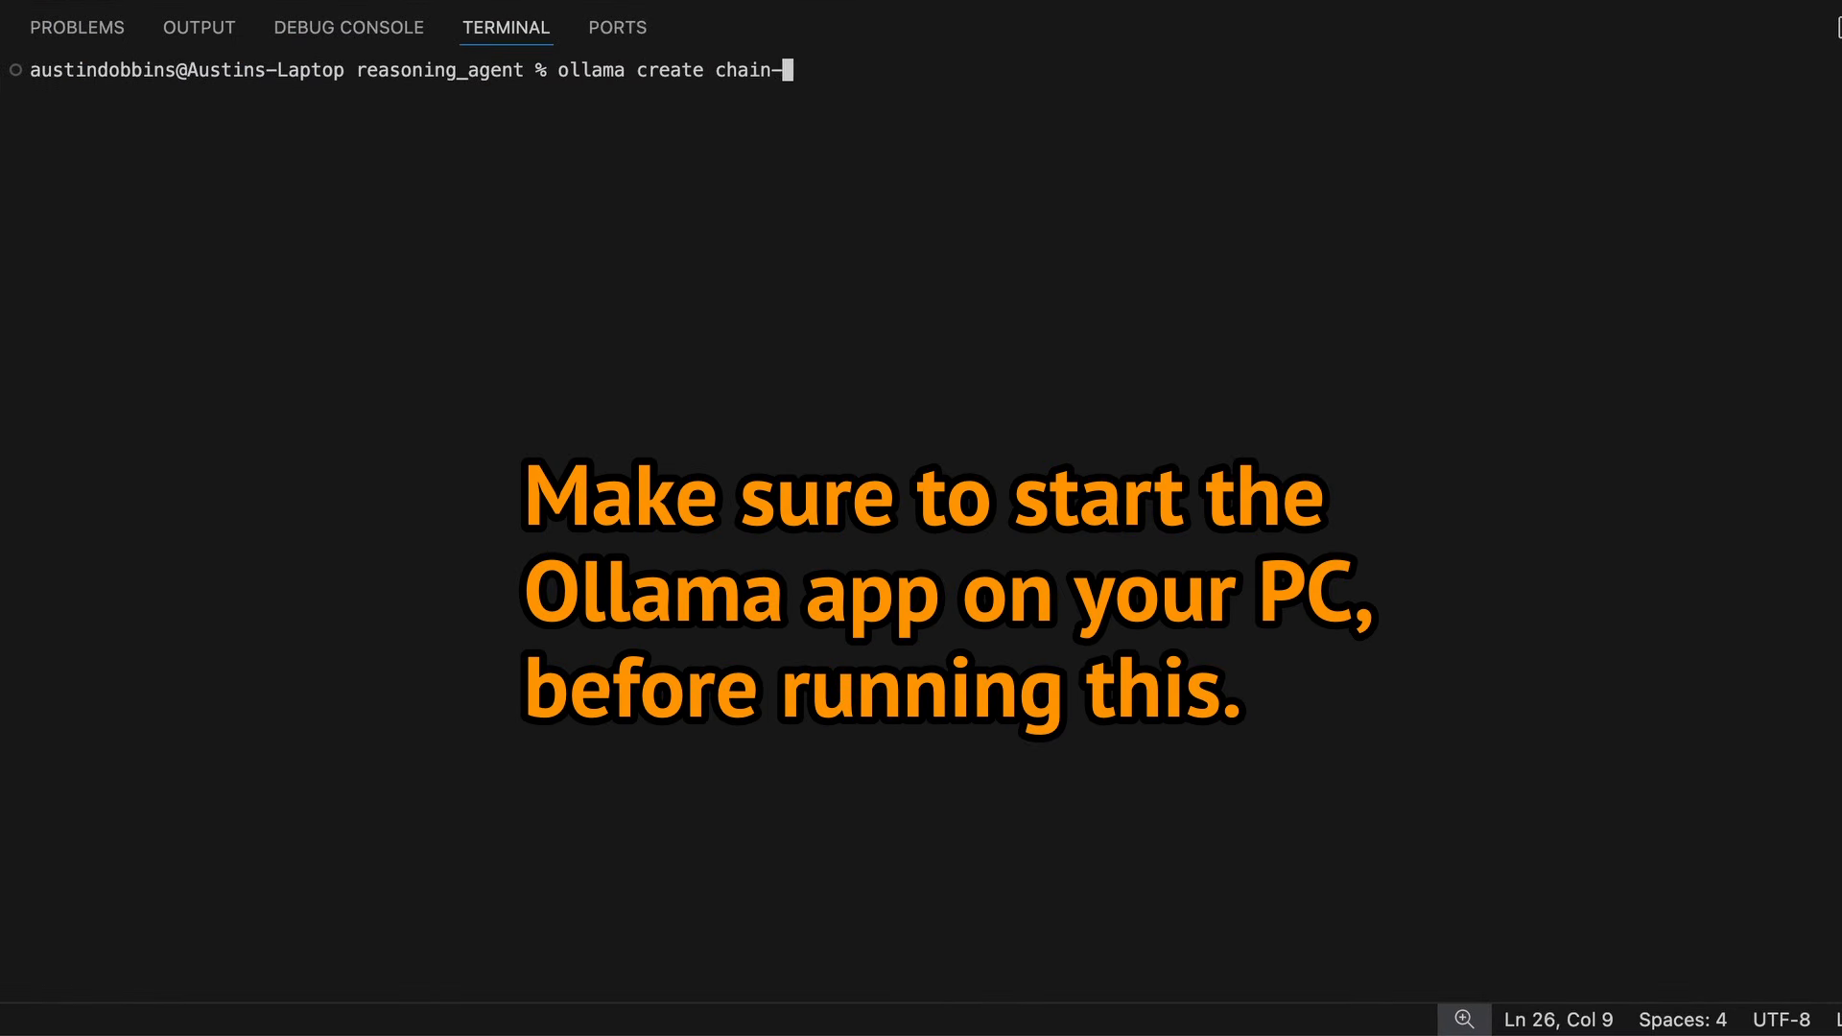
text(of-llamas-demo -f /Users/austindobbins/Desktop/reasoning_agent/chain-of-llamas/Modelfile)
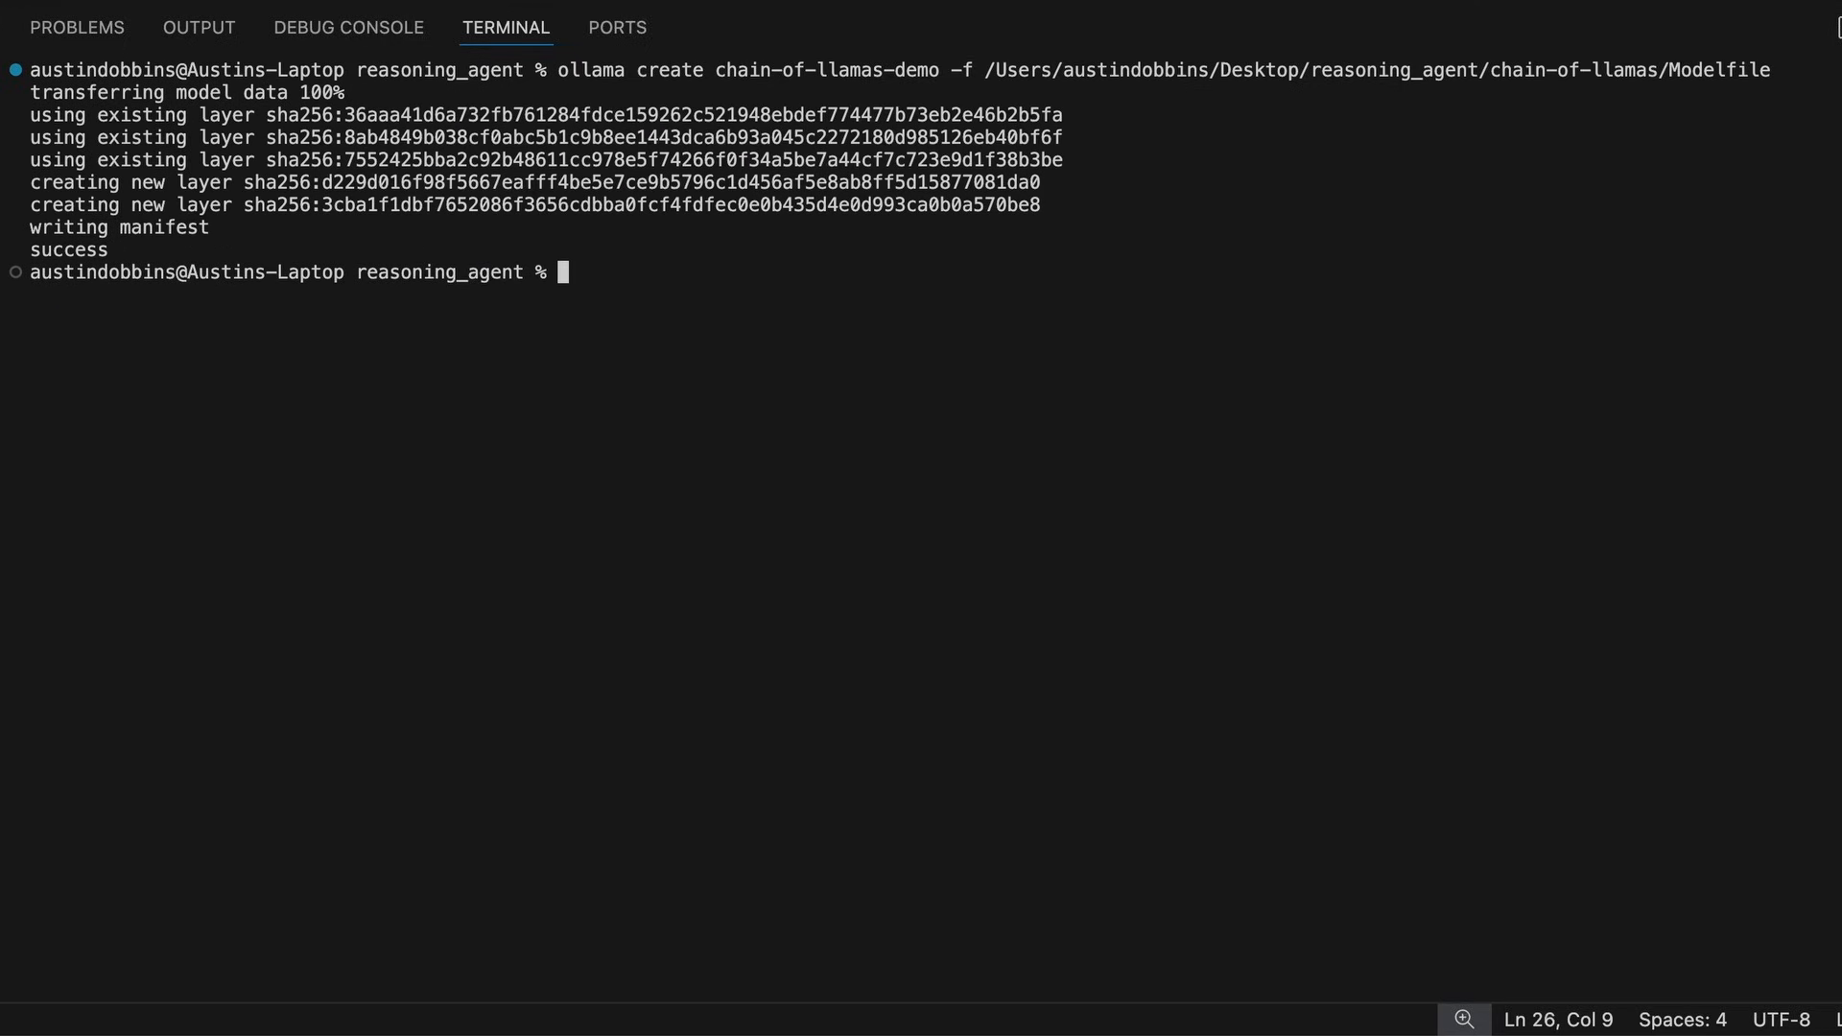
text(ollama run l)
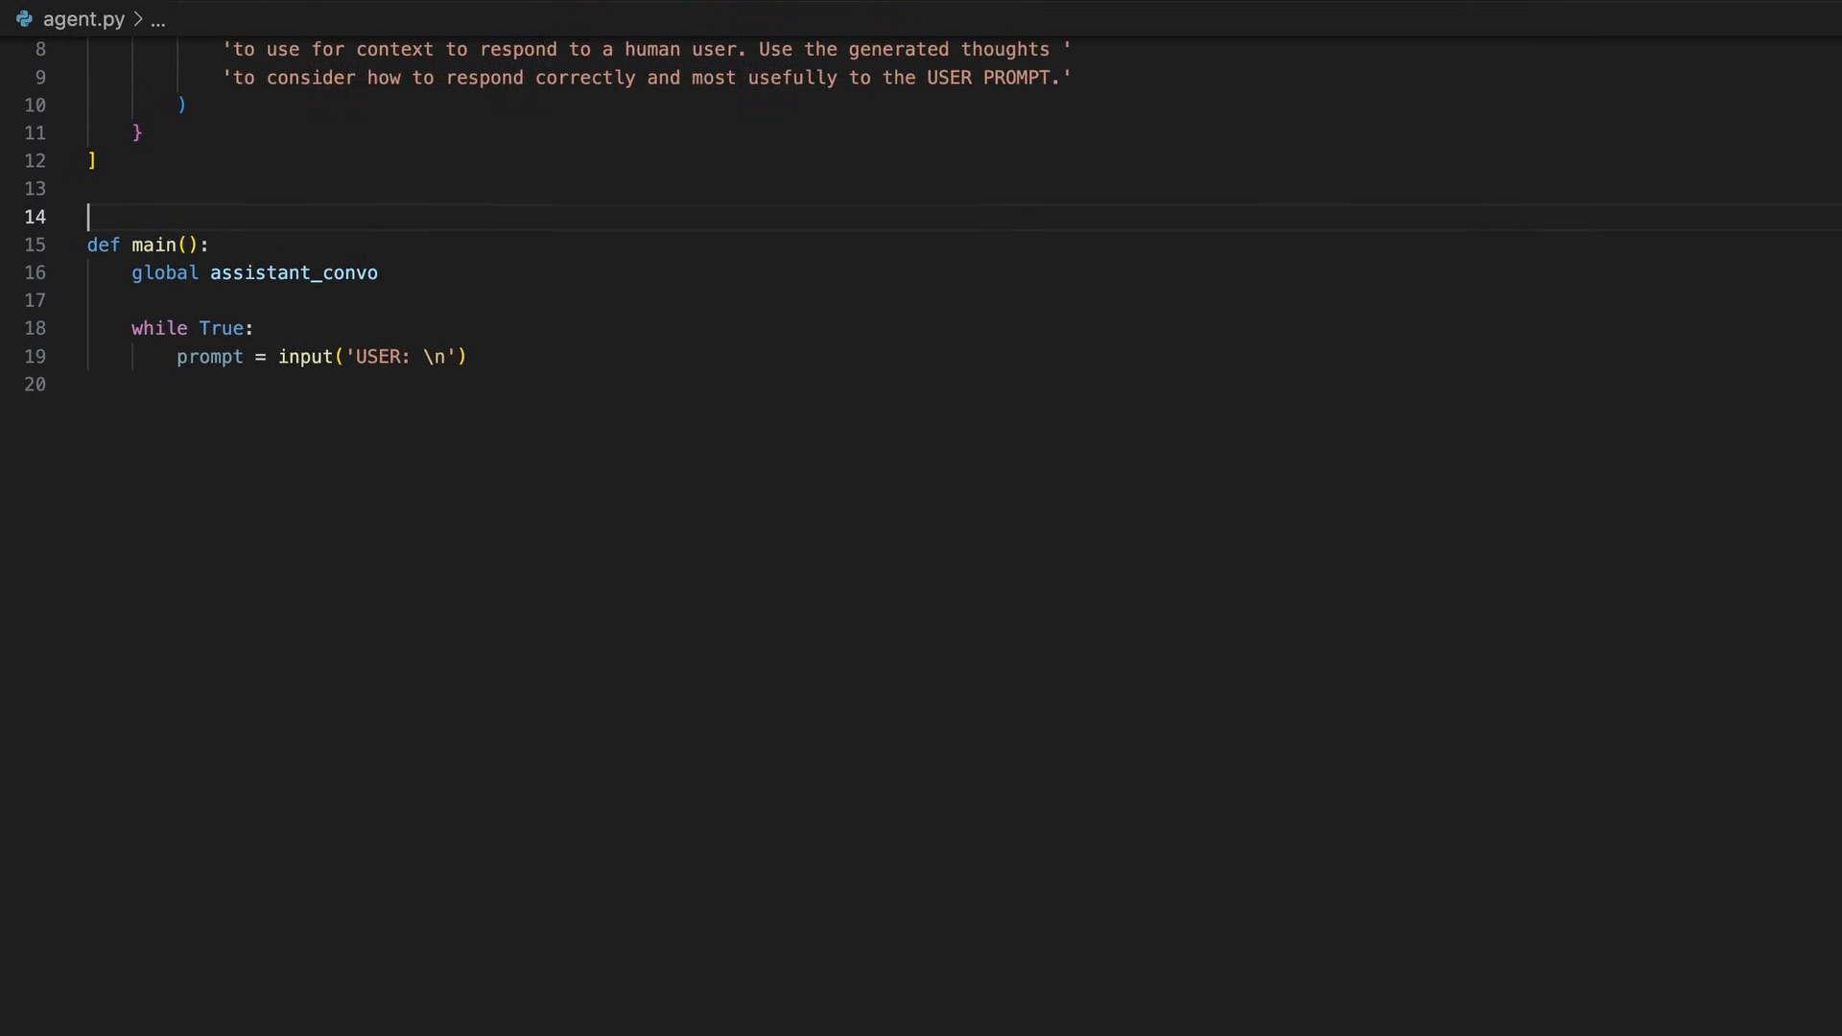
Define think_about_shit(prompt), looping ollama.chat calls until '[thinking complete]' or 10 thoughts
text(def t)
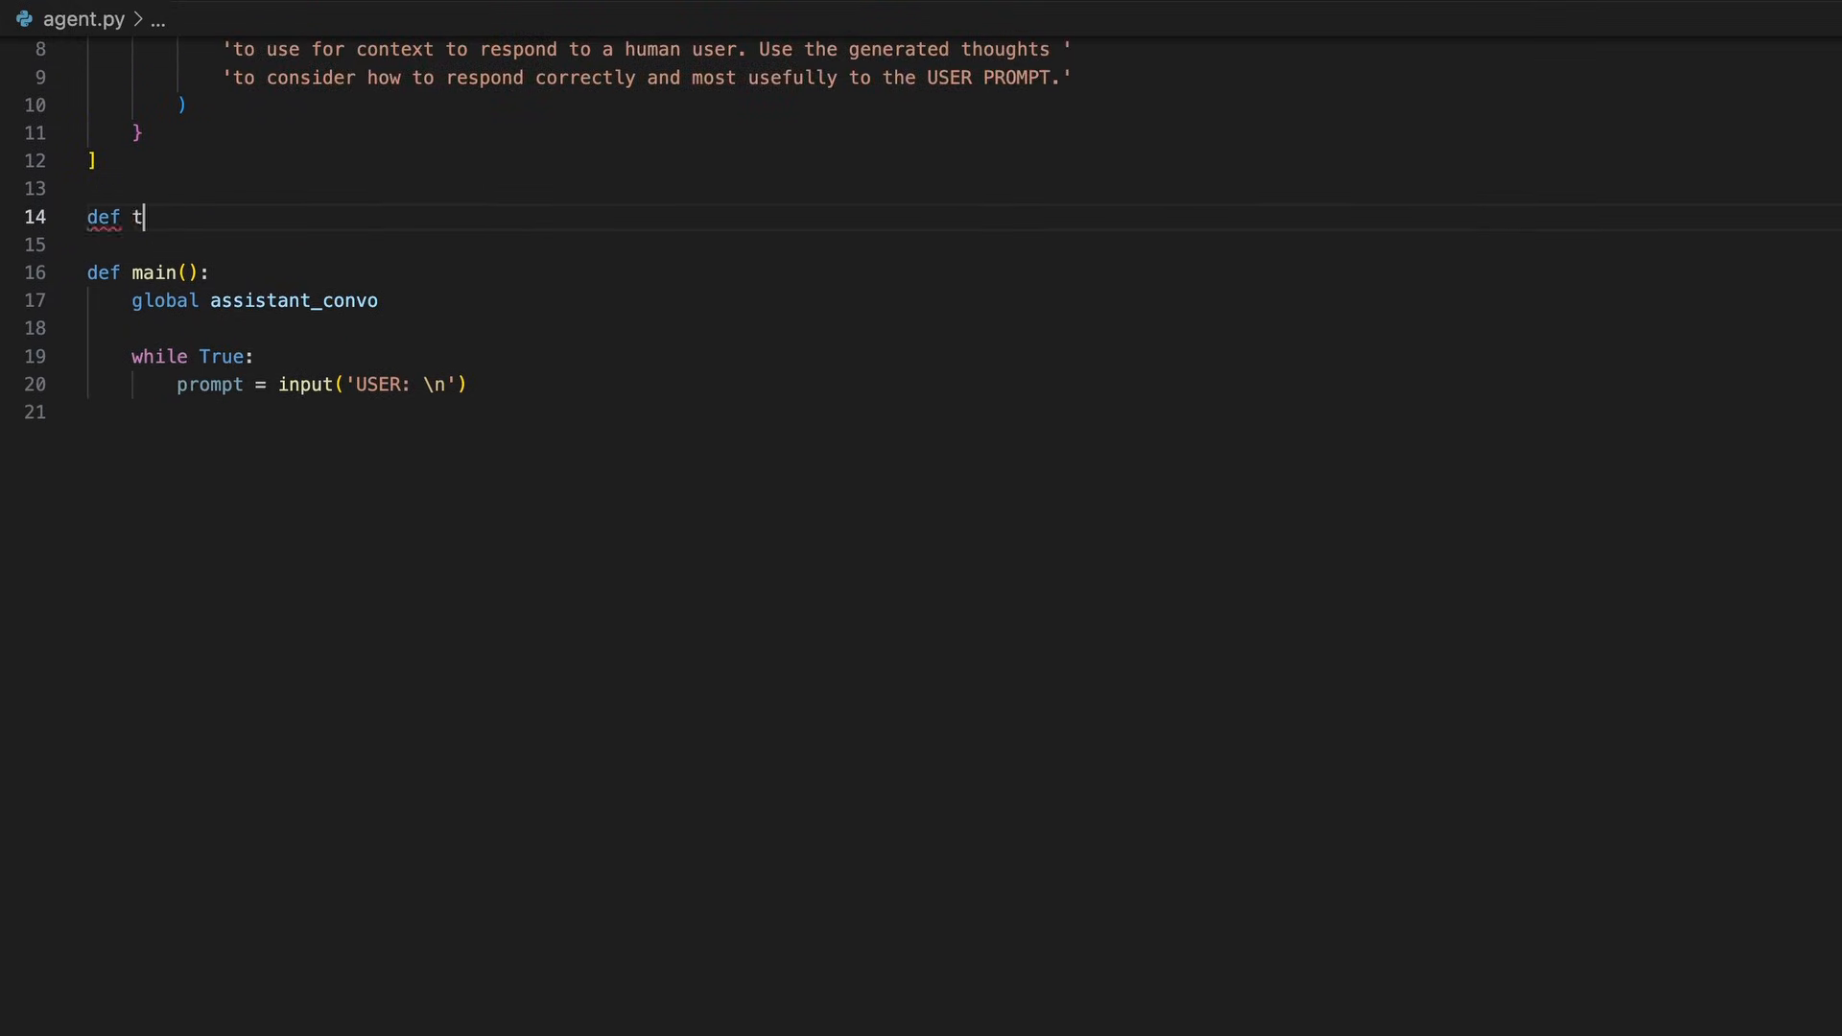
text(hink_about_)
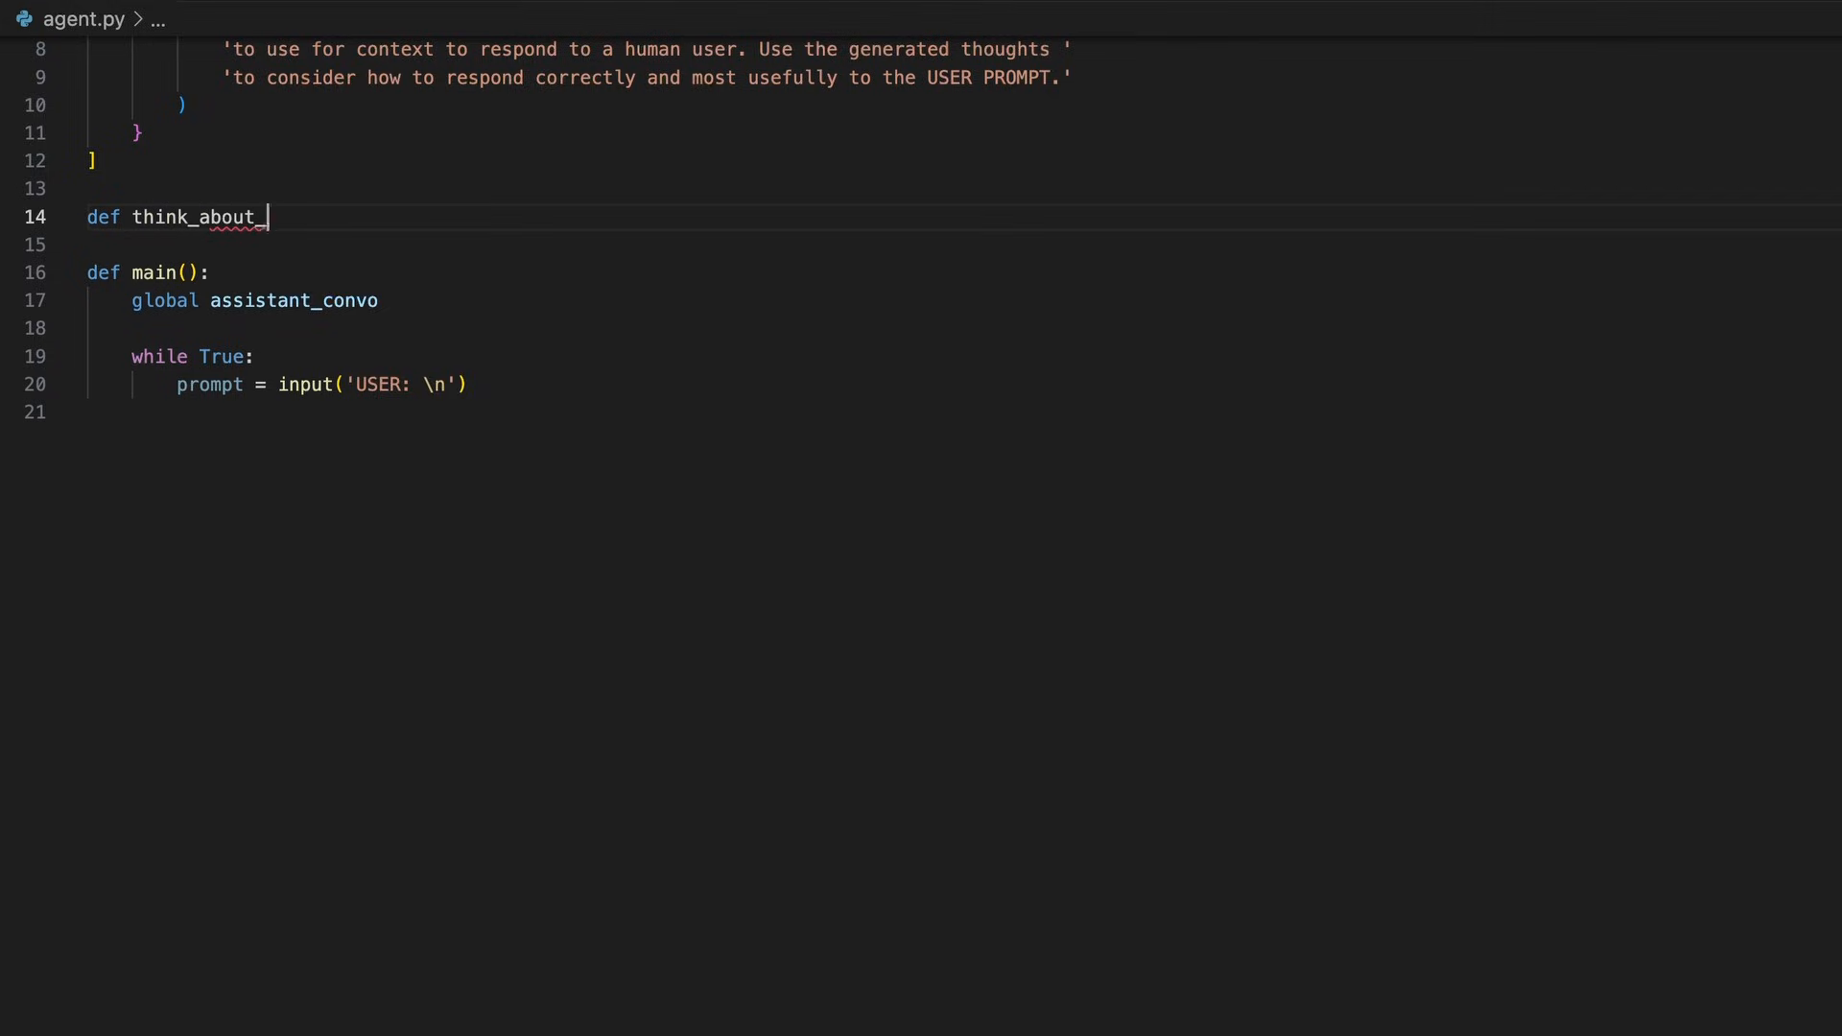
text(shit(prompt):)
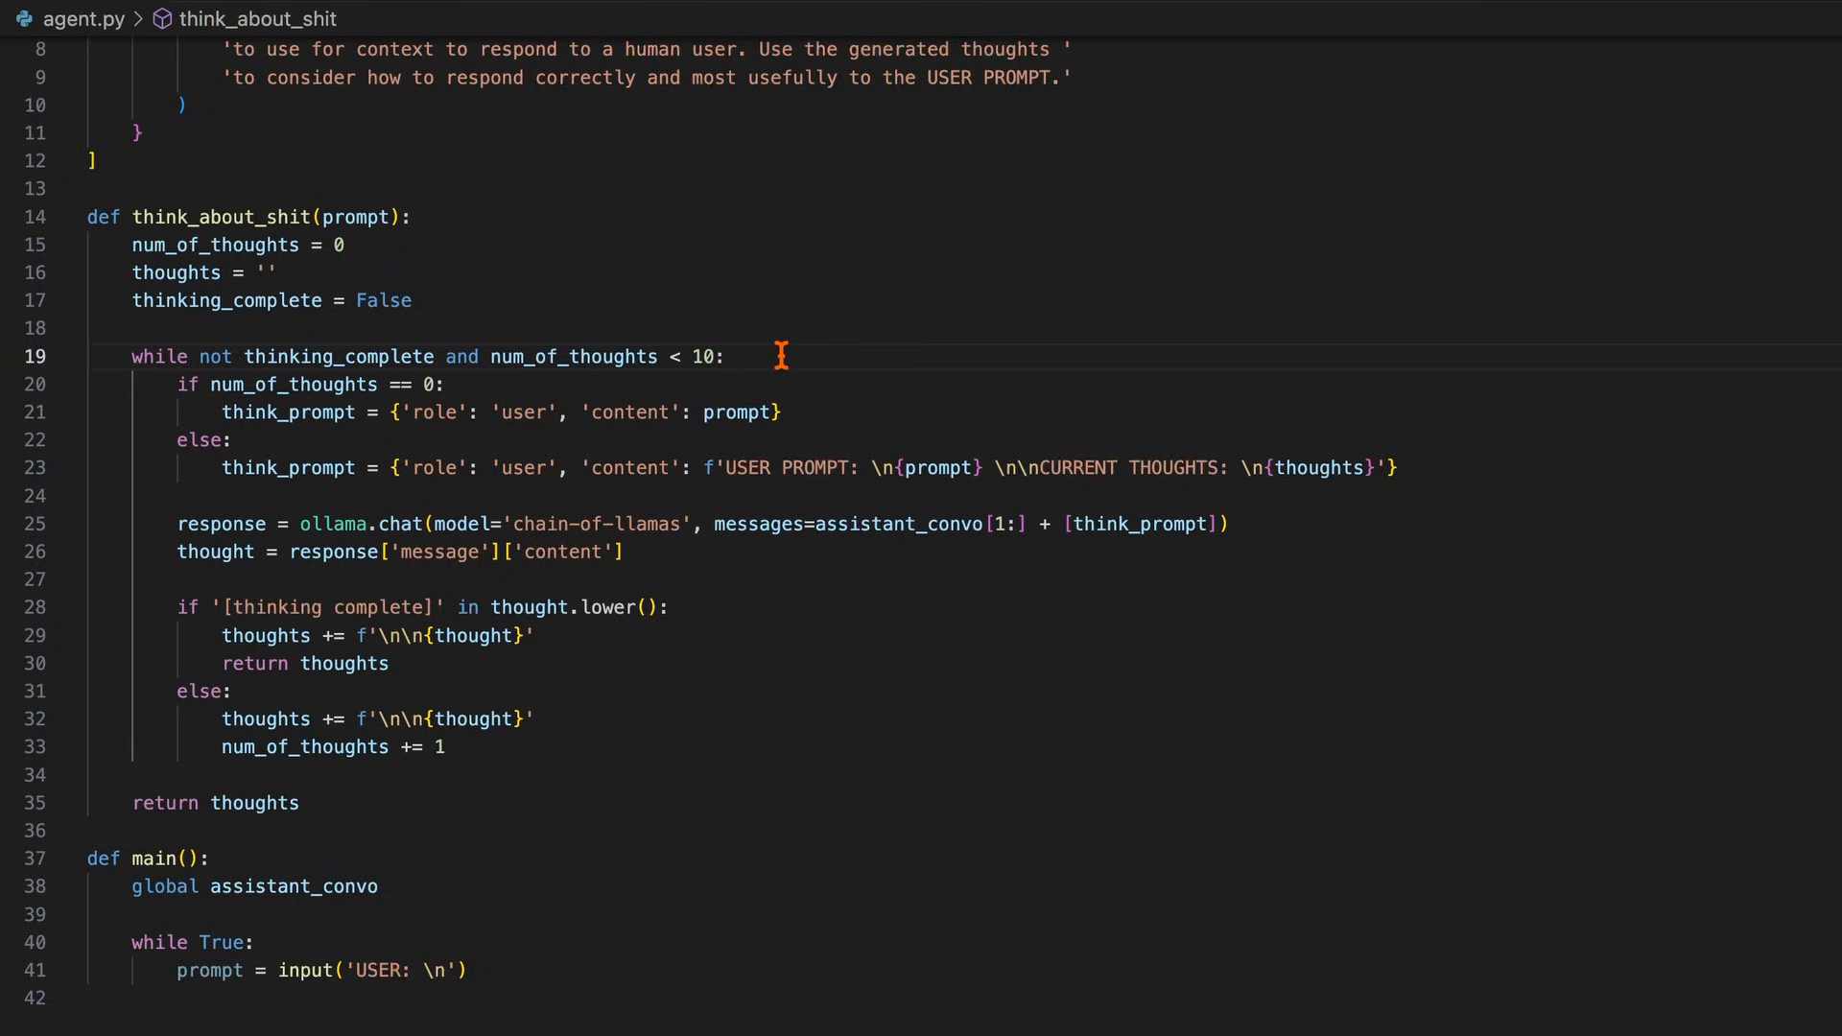
mouse_move(829, 358)
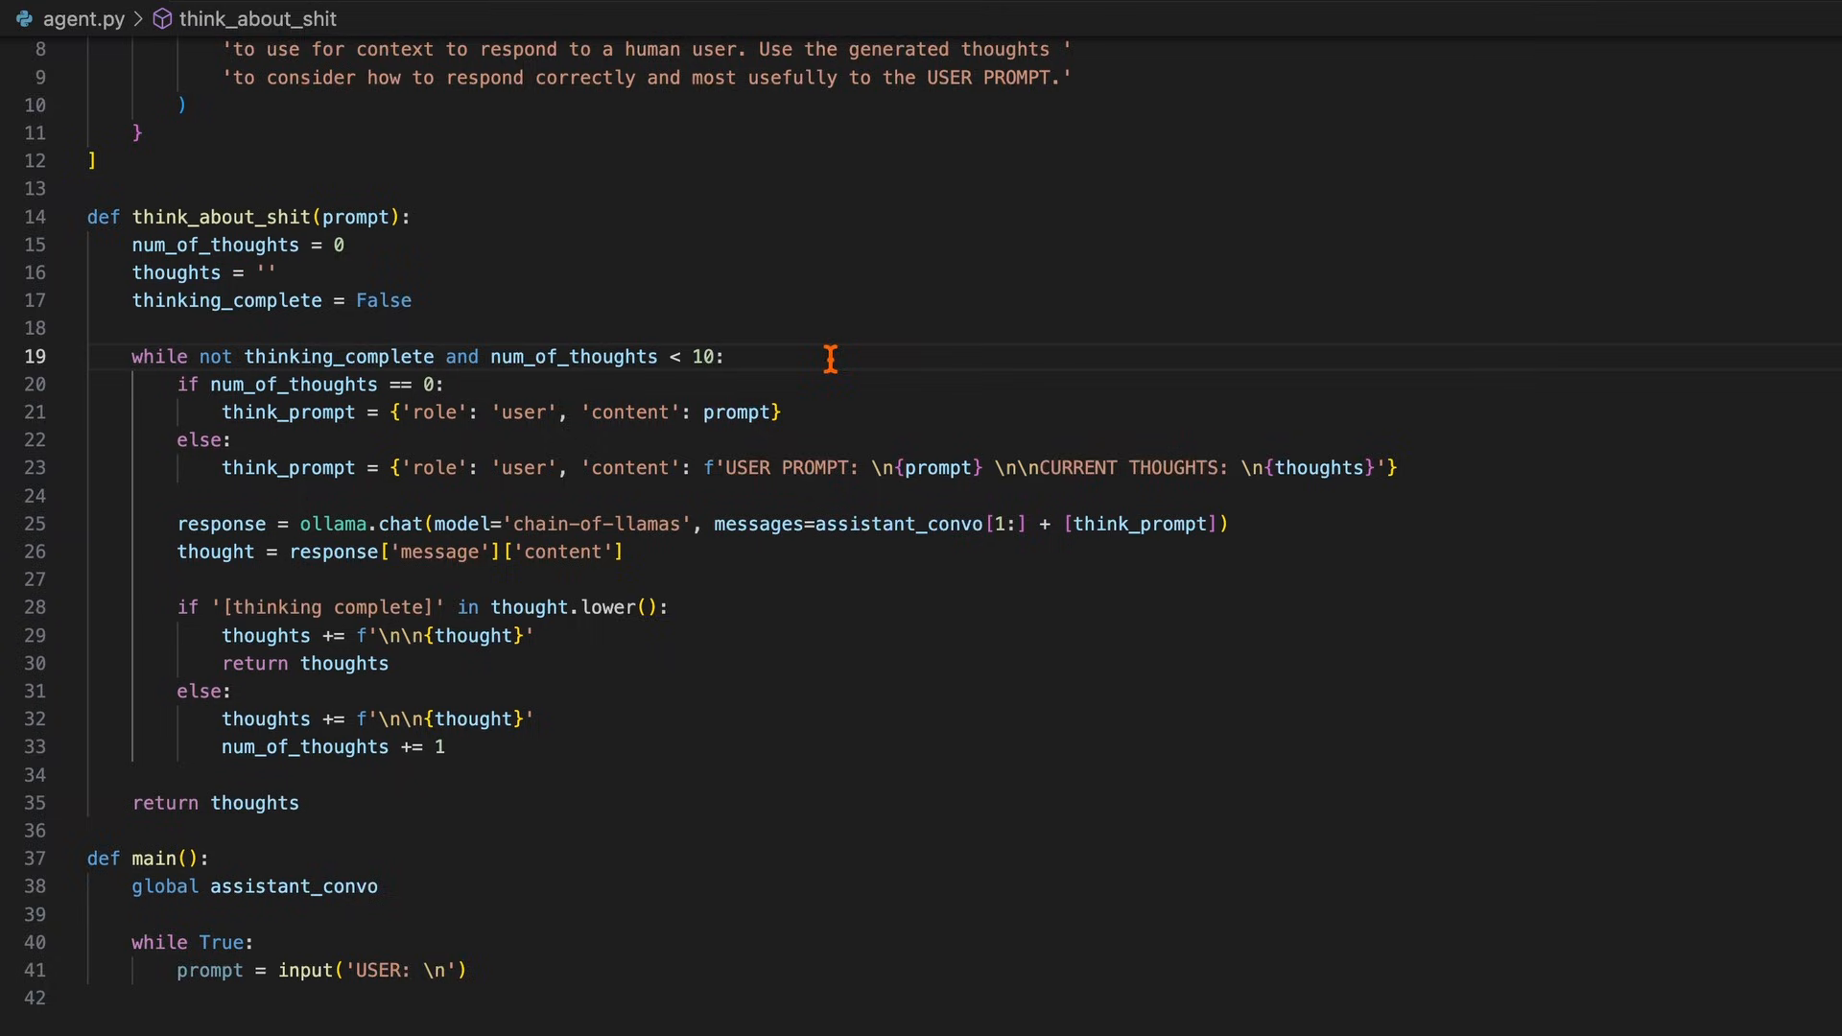
scroll(down, 3)
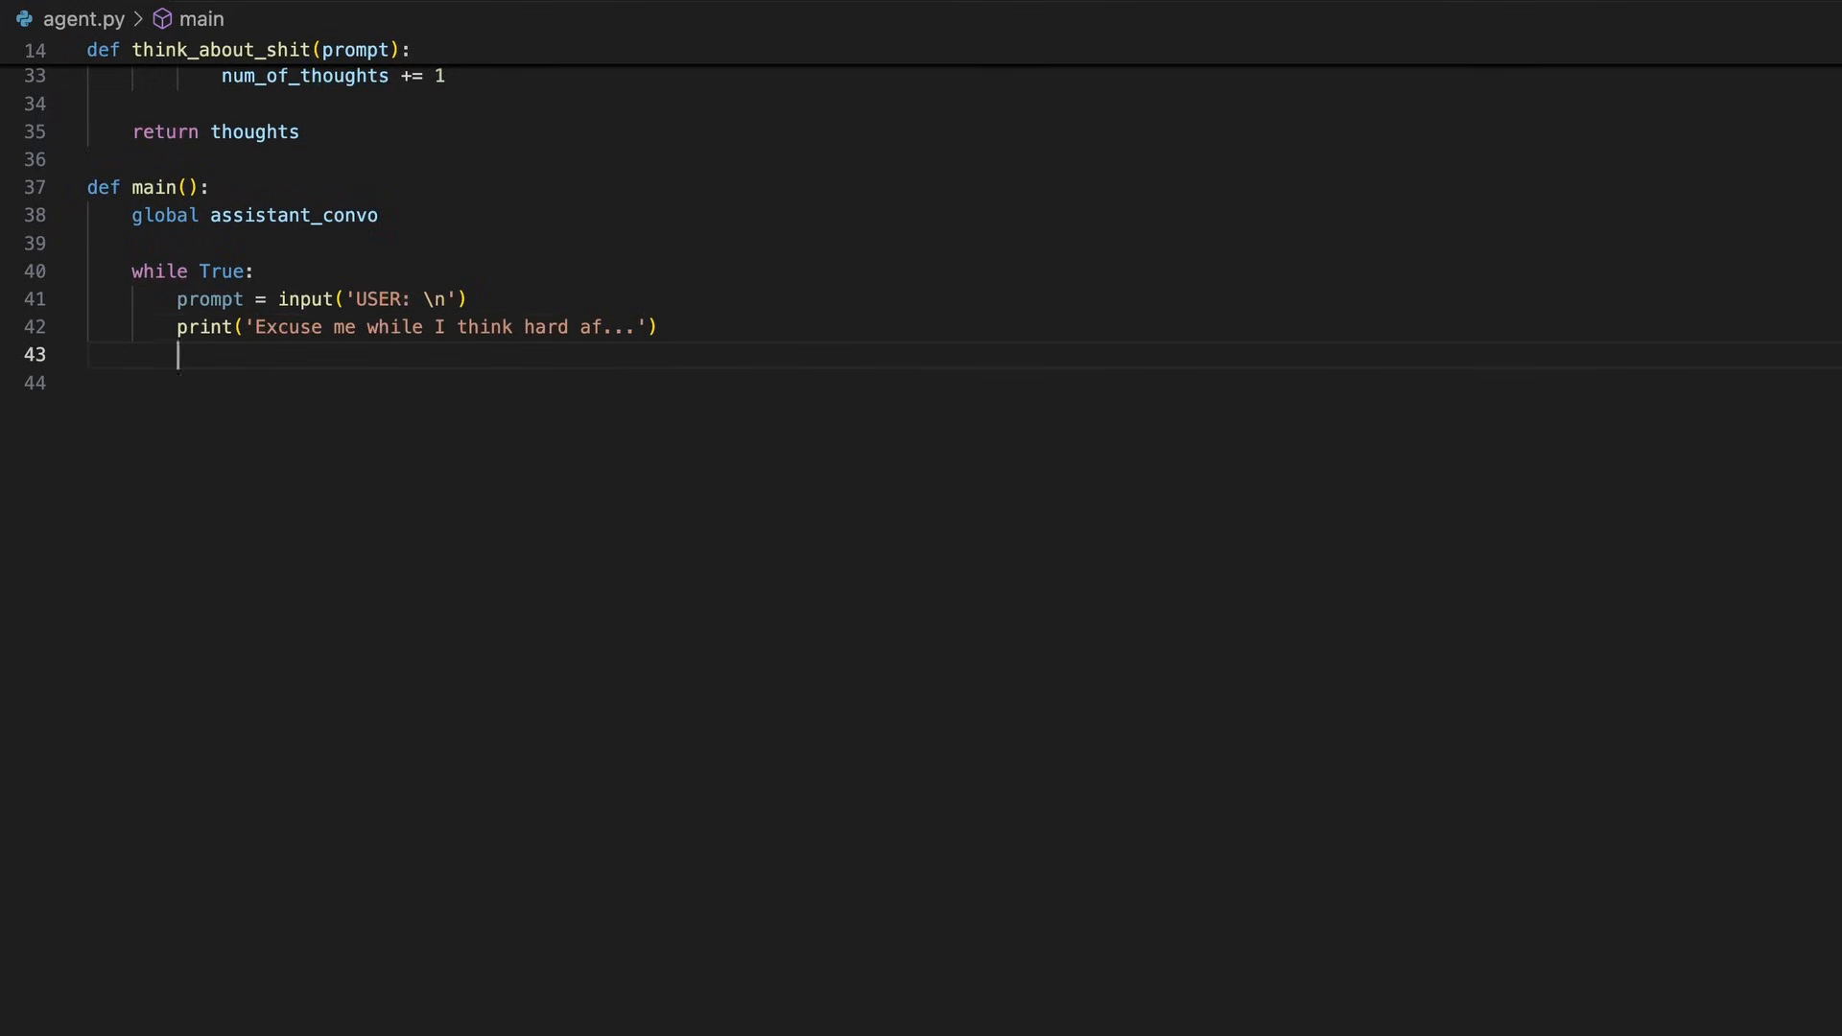
In main's loop, call think_about_shit, print THOUGHTS, and build thots_prompt with prompt and thoughts
text(th)
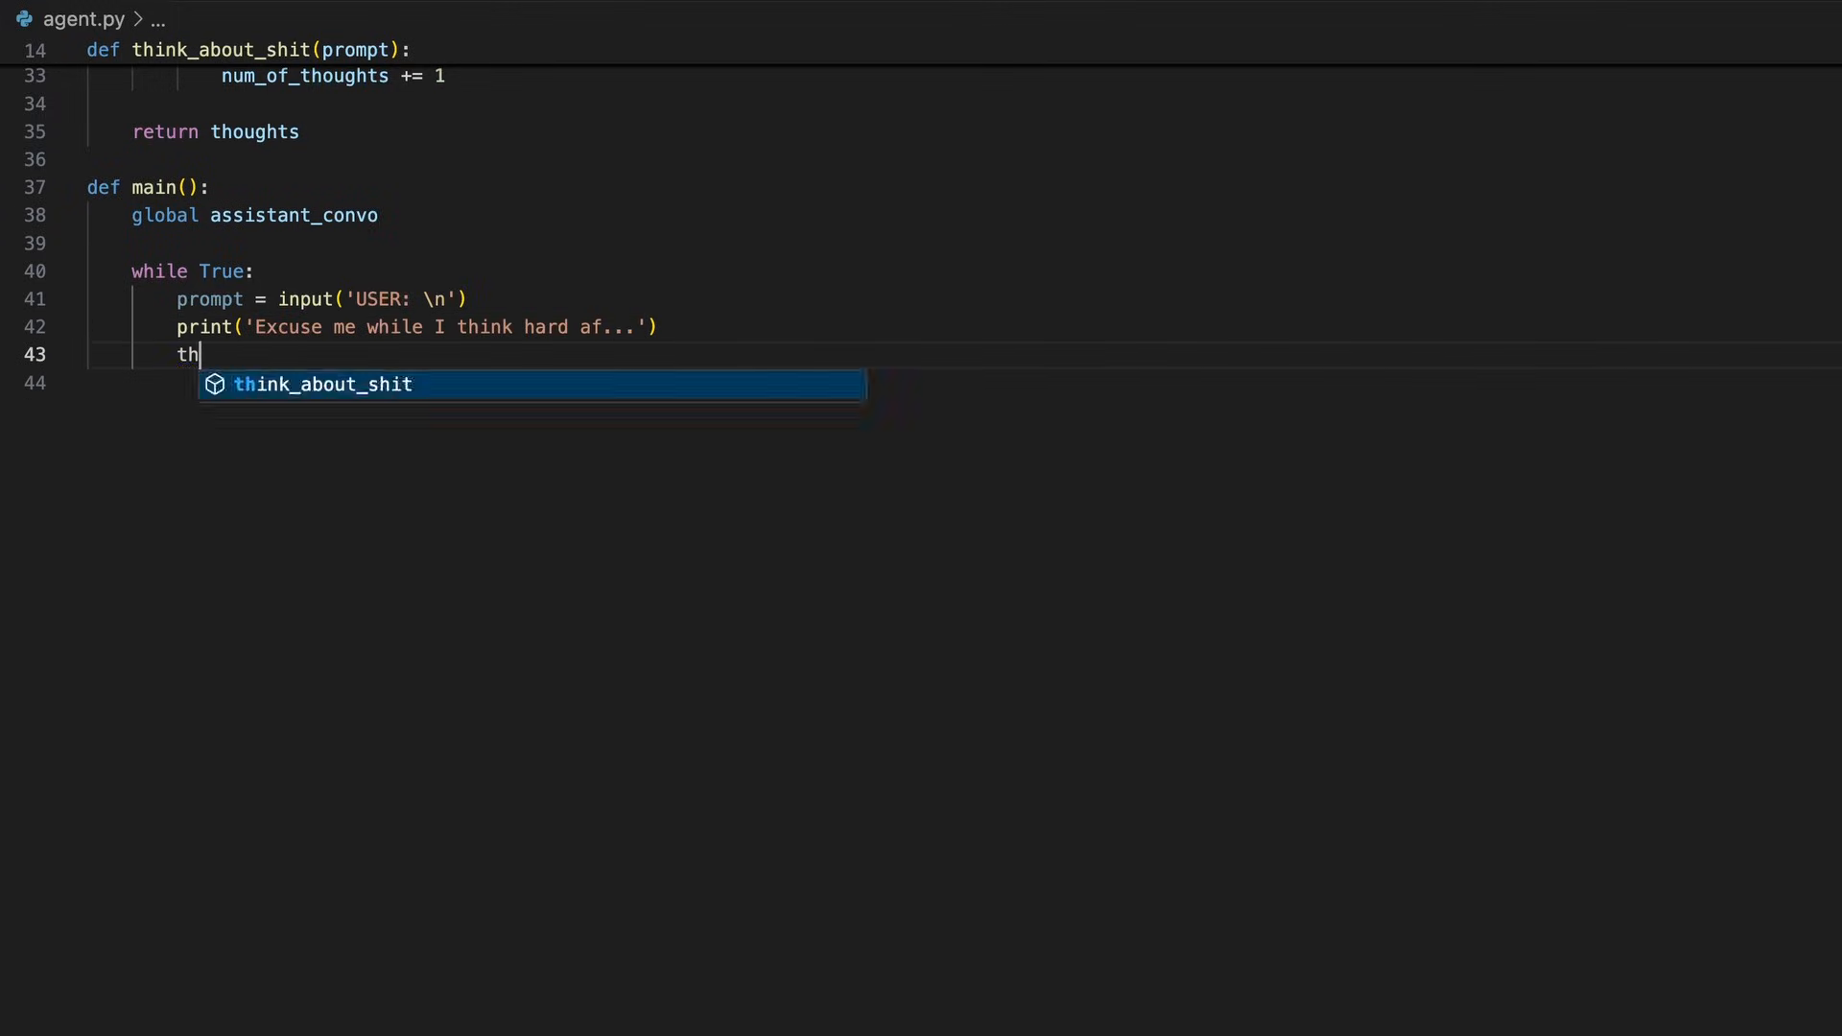
key(Tab)
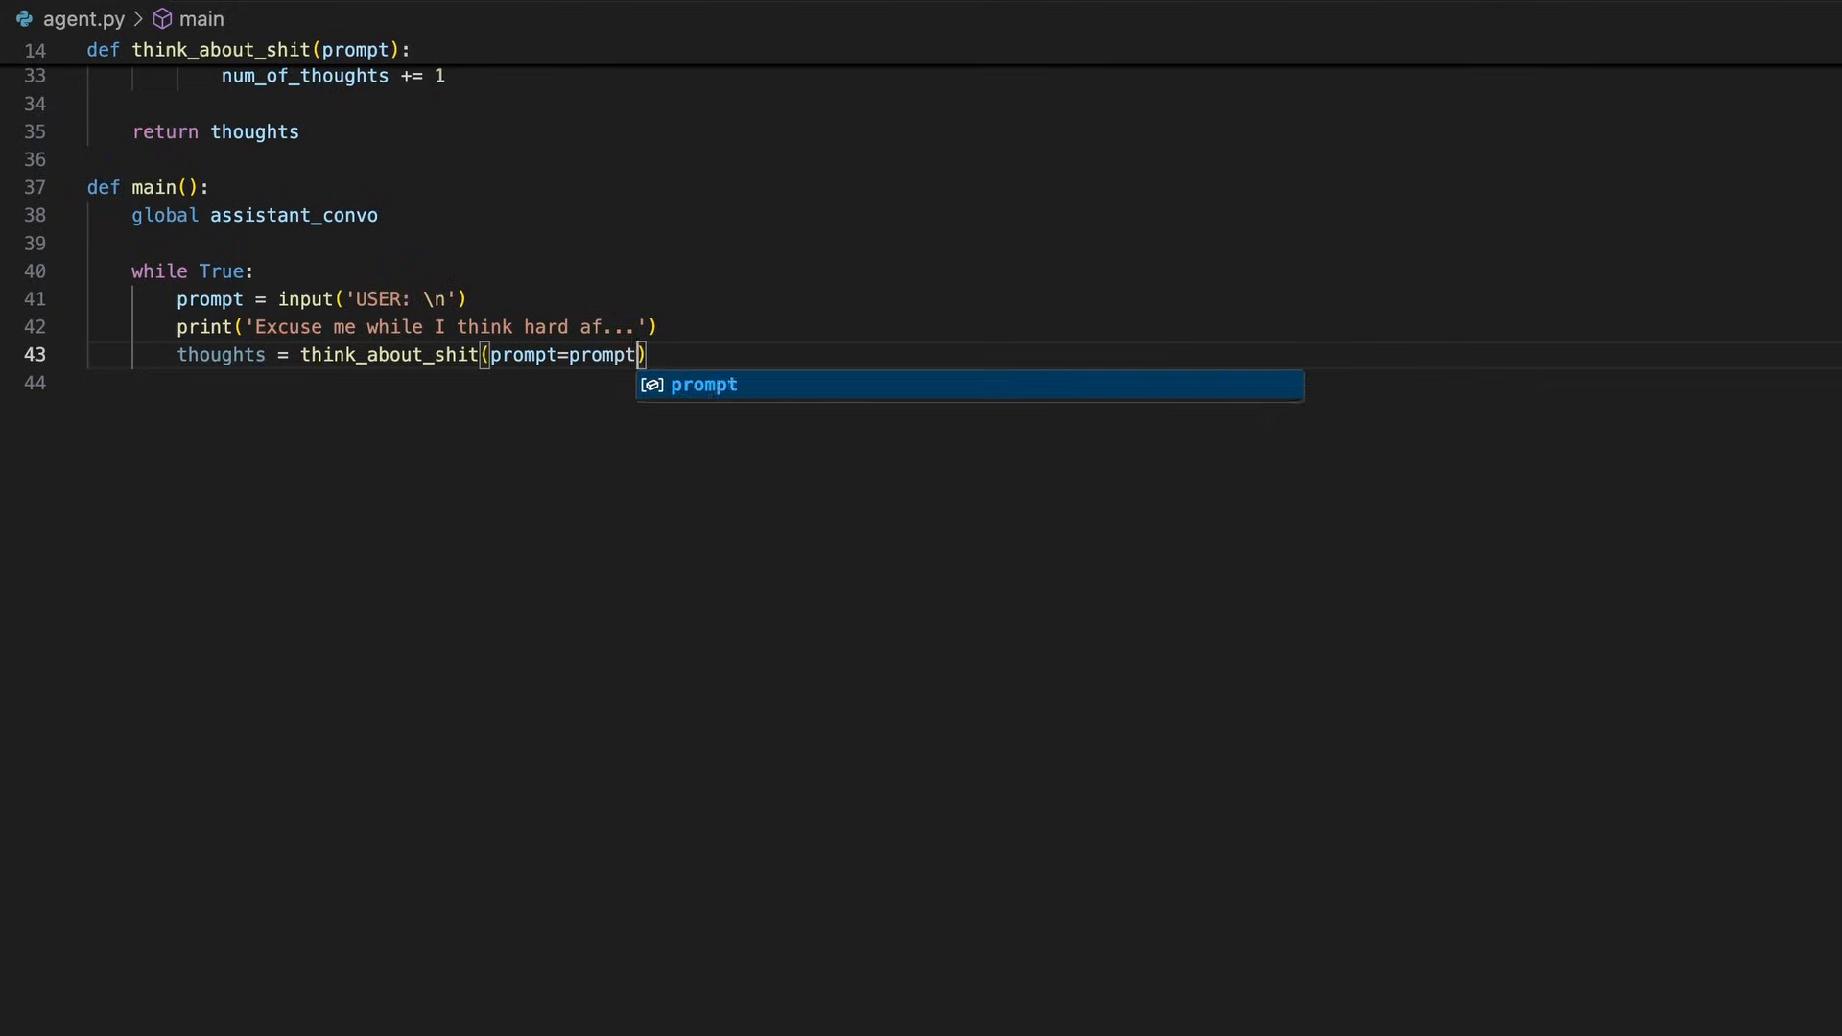
text(print(f'THOUGHTS: \n{thoughts}'))
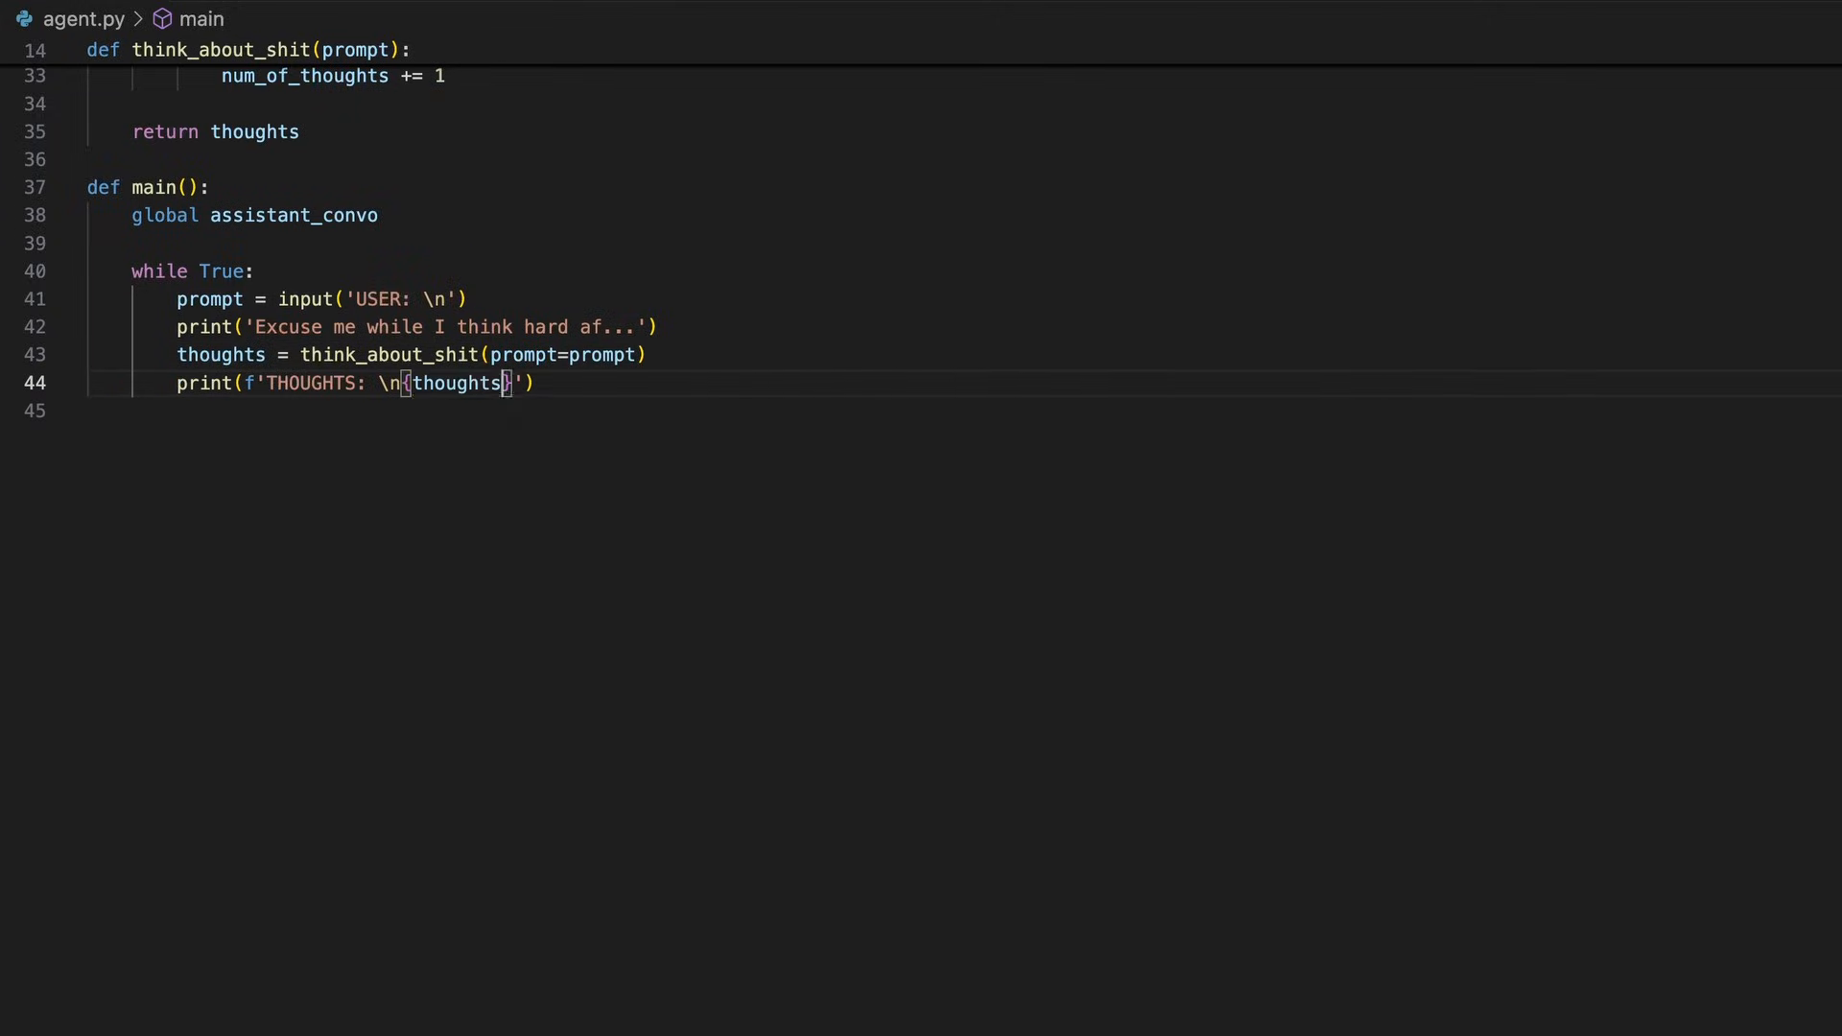
text(thots_prompt = f'USER PROMPT: \n)
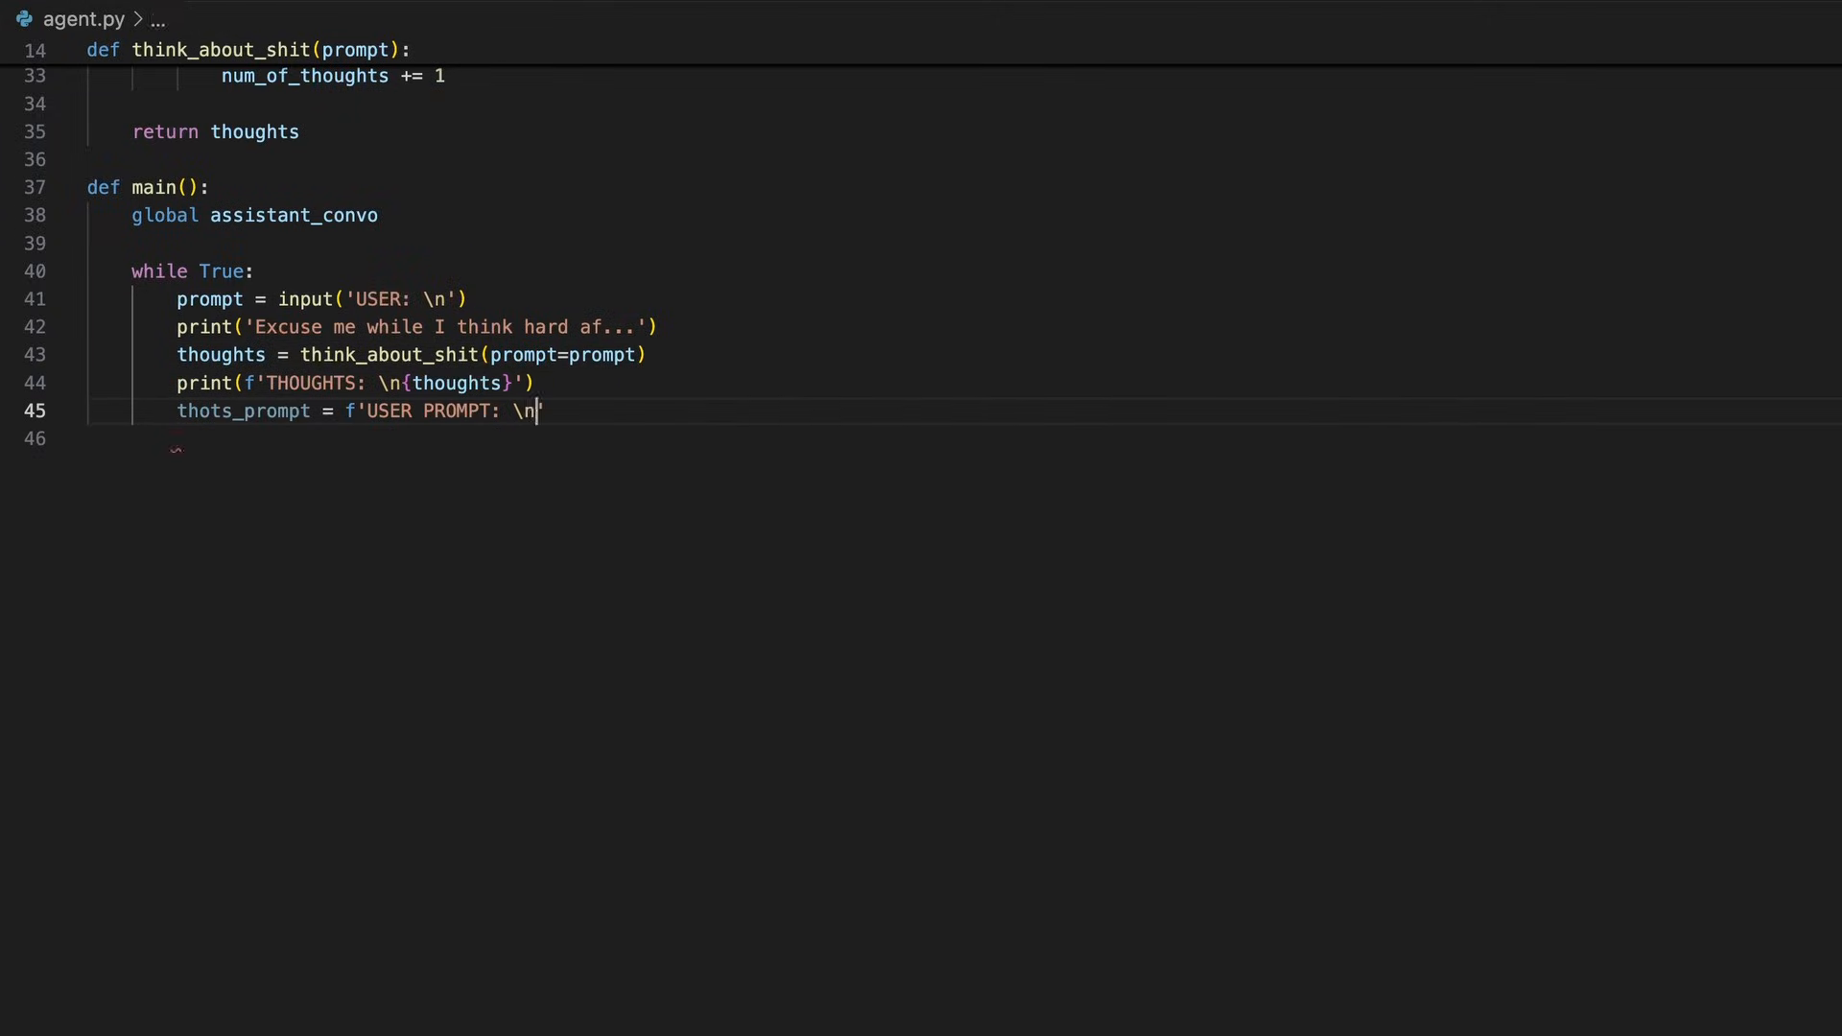
text({prompt} \n\nAI GENERATED THOUGHTS: \n{thoughts)
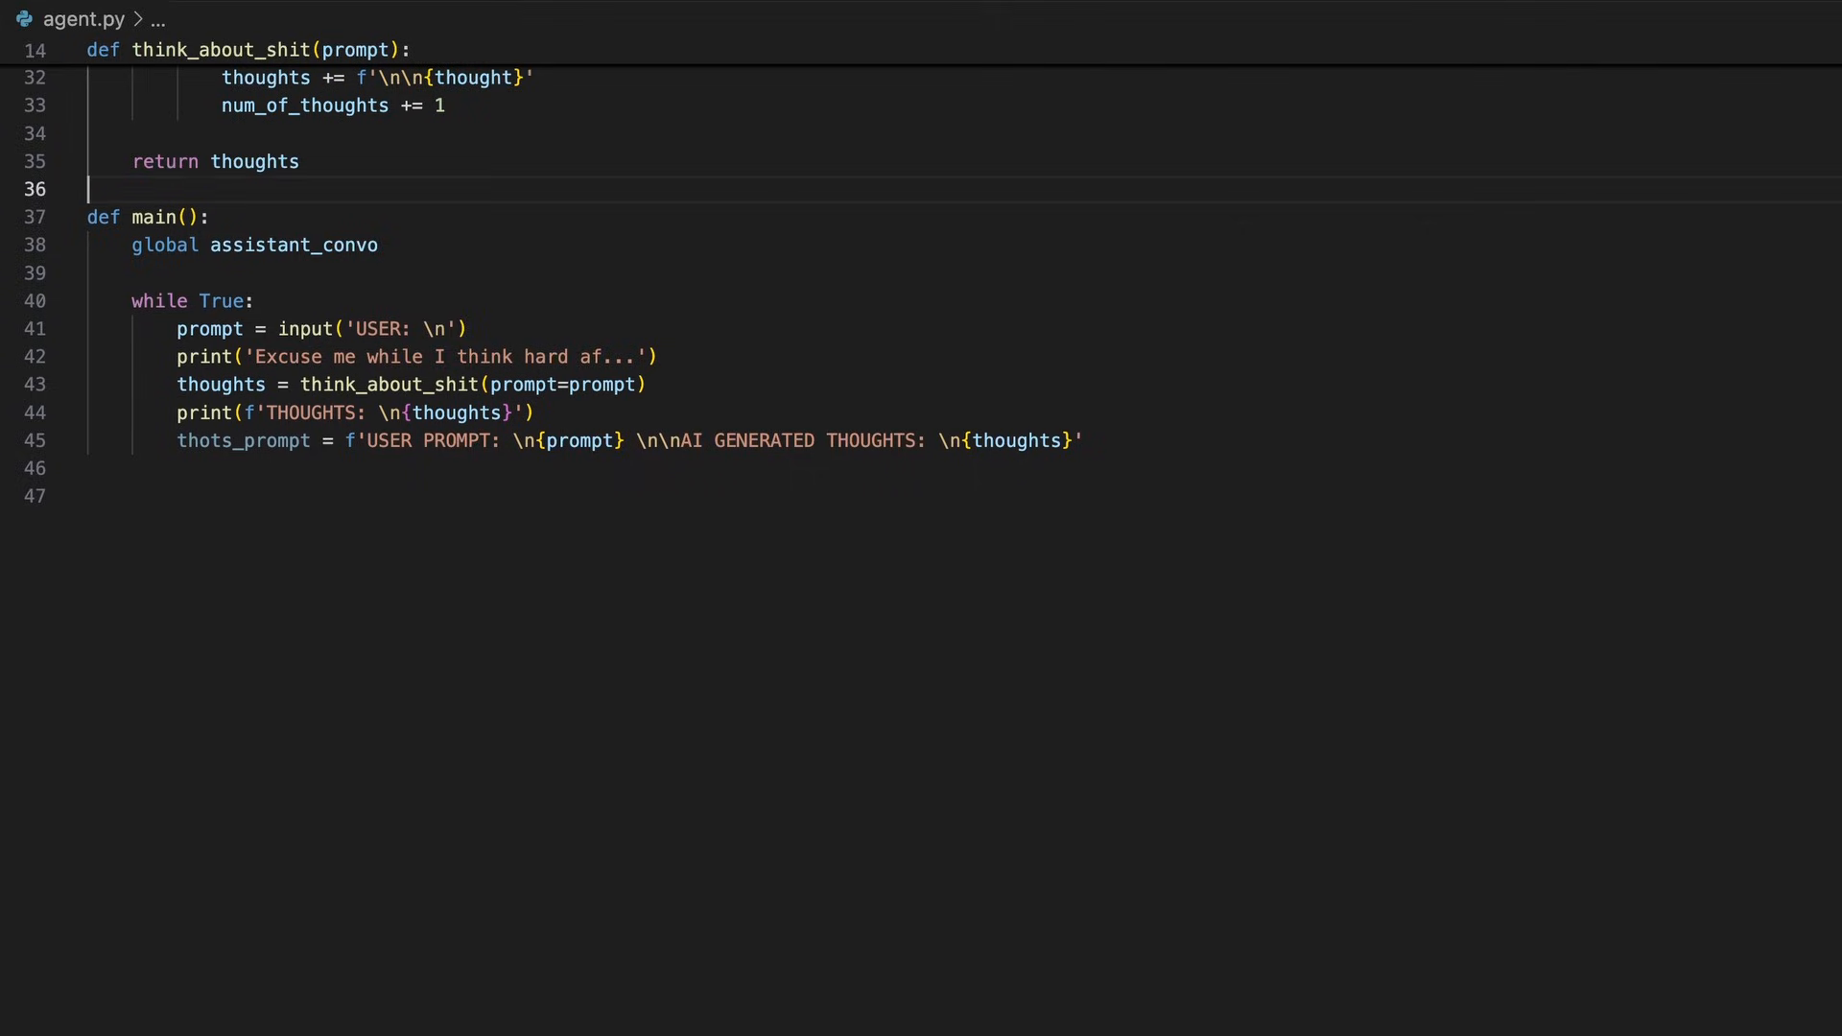
Append thots_prompt to assistant_convo, call stream_assistant_response, and add a main() call at file end
text(def stream_assistant_response():)
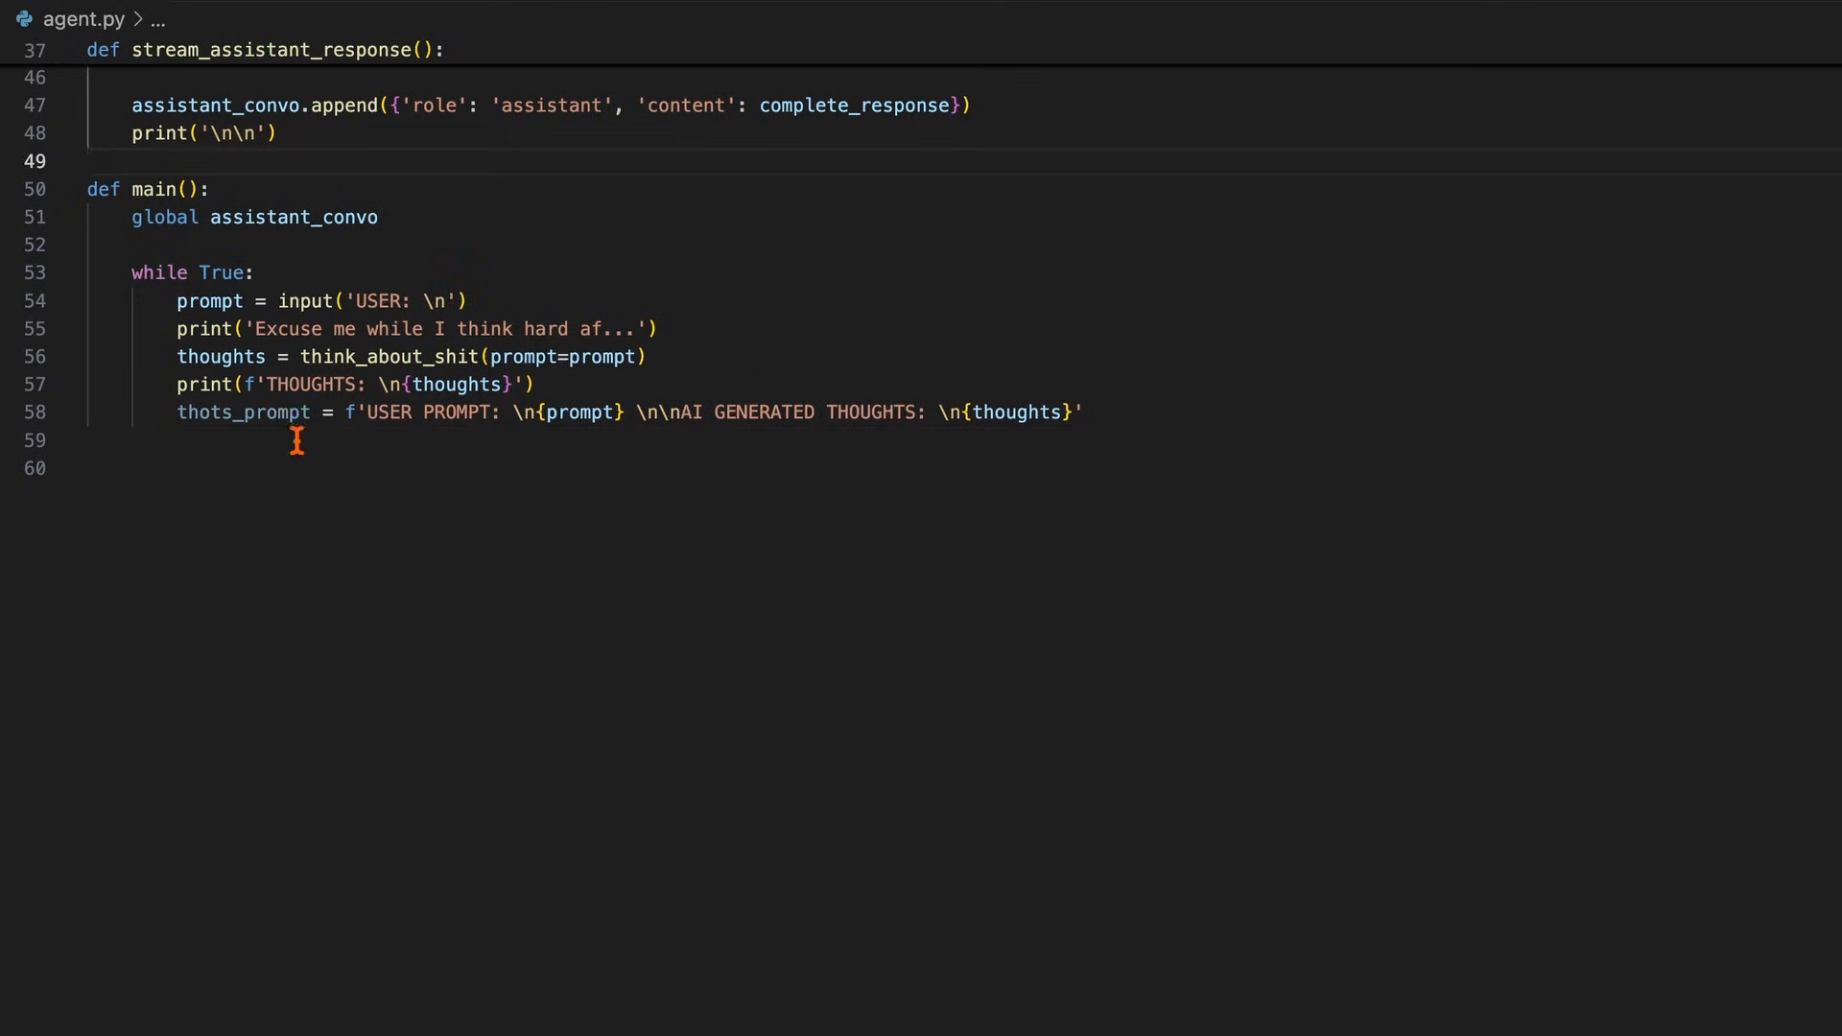
text(assistant_convo.append({'role': 'user'}))
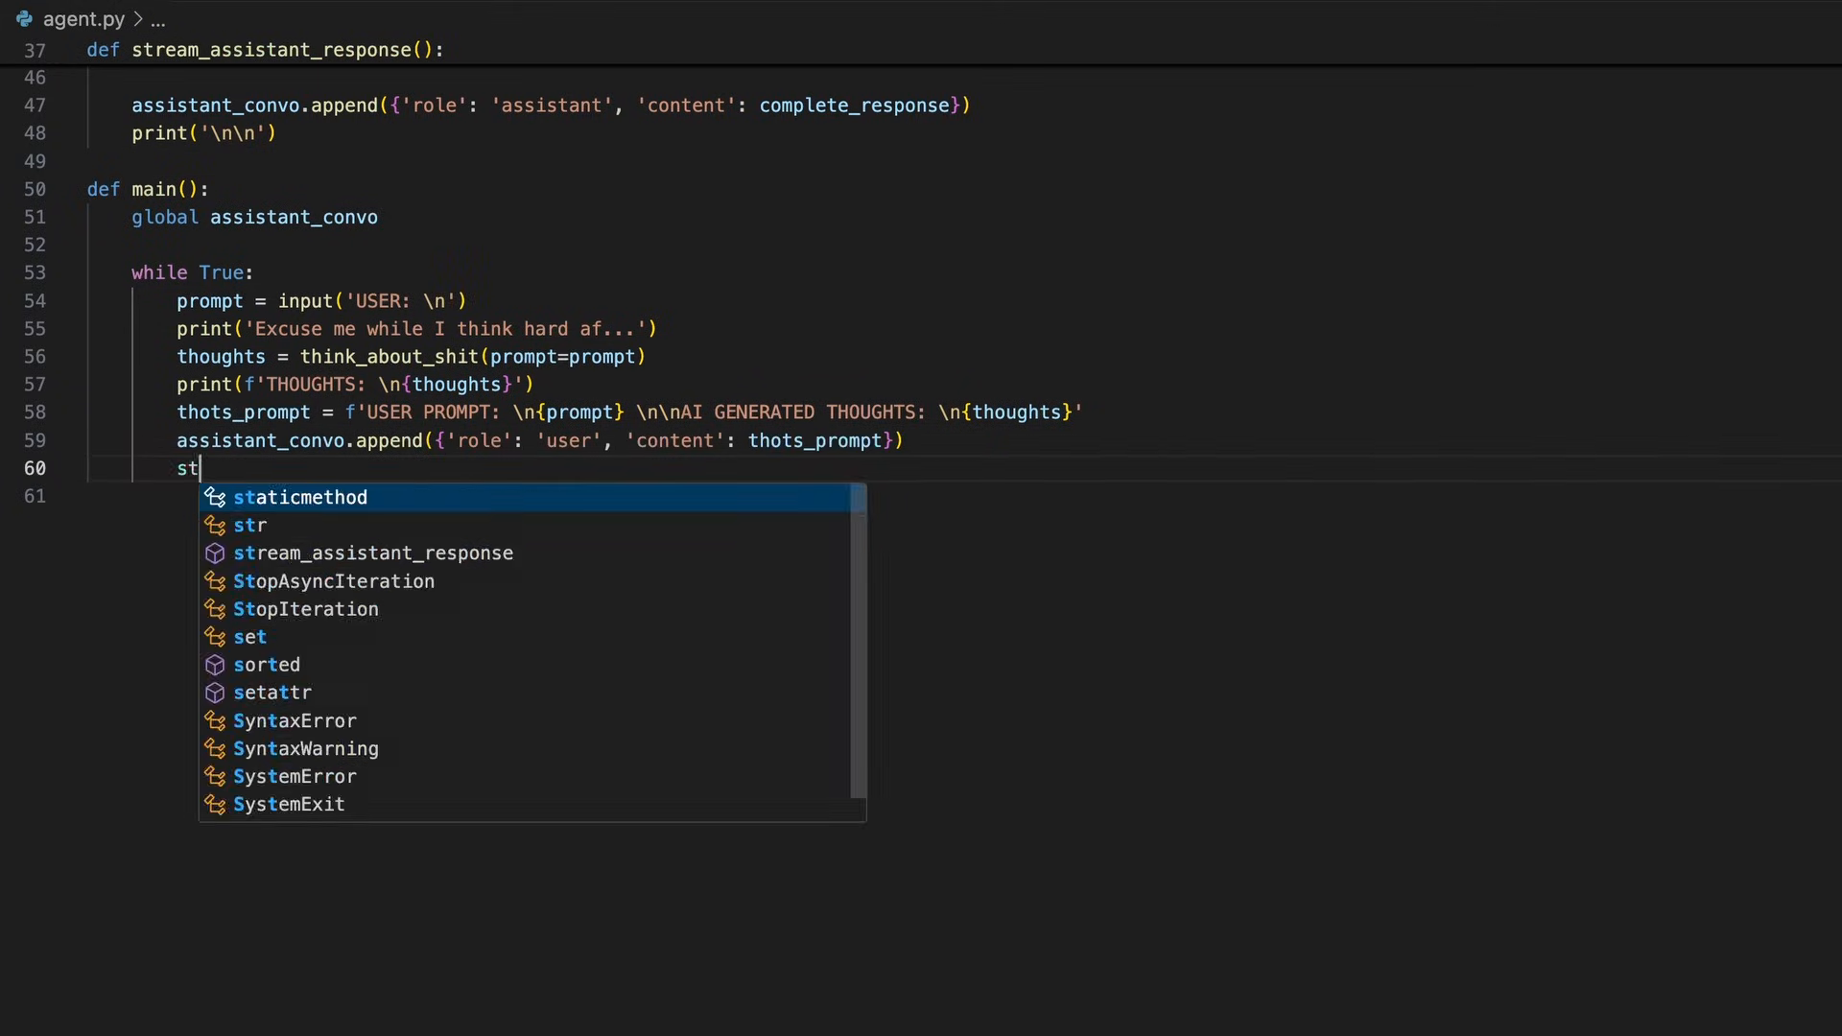
key(Tab)
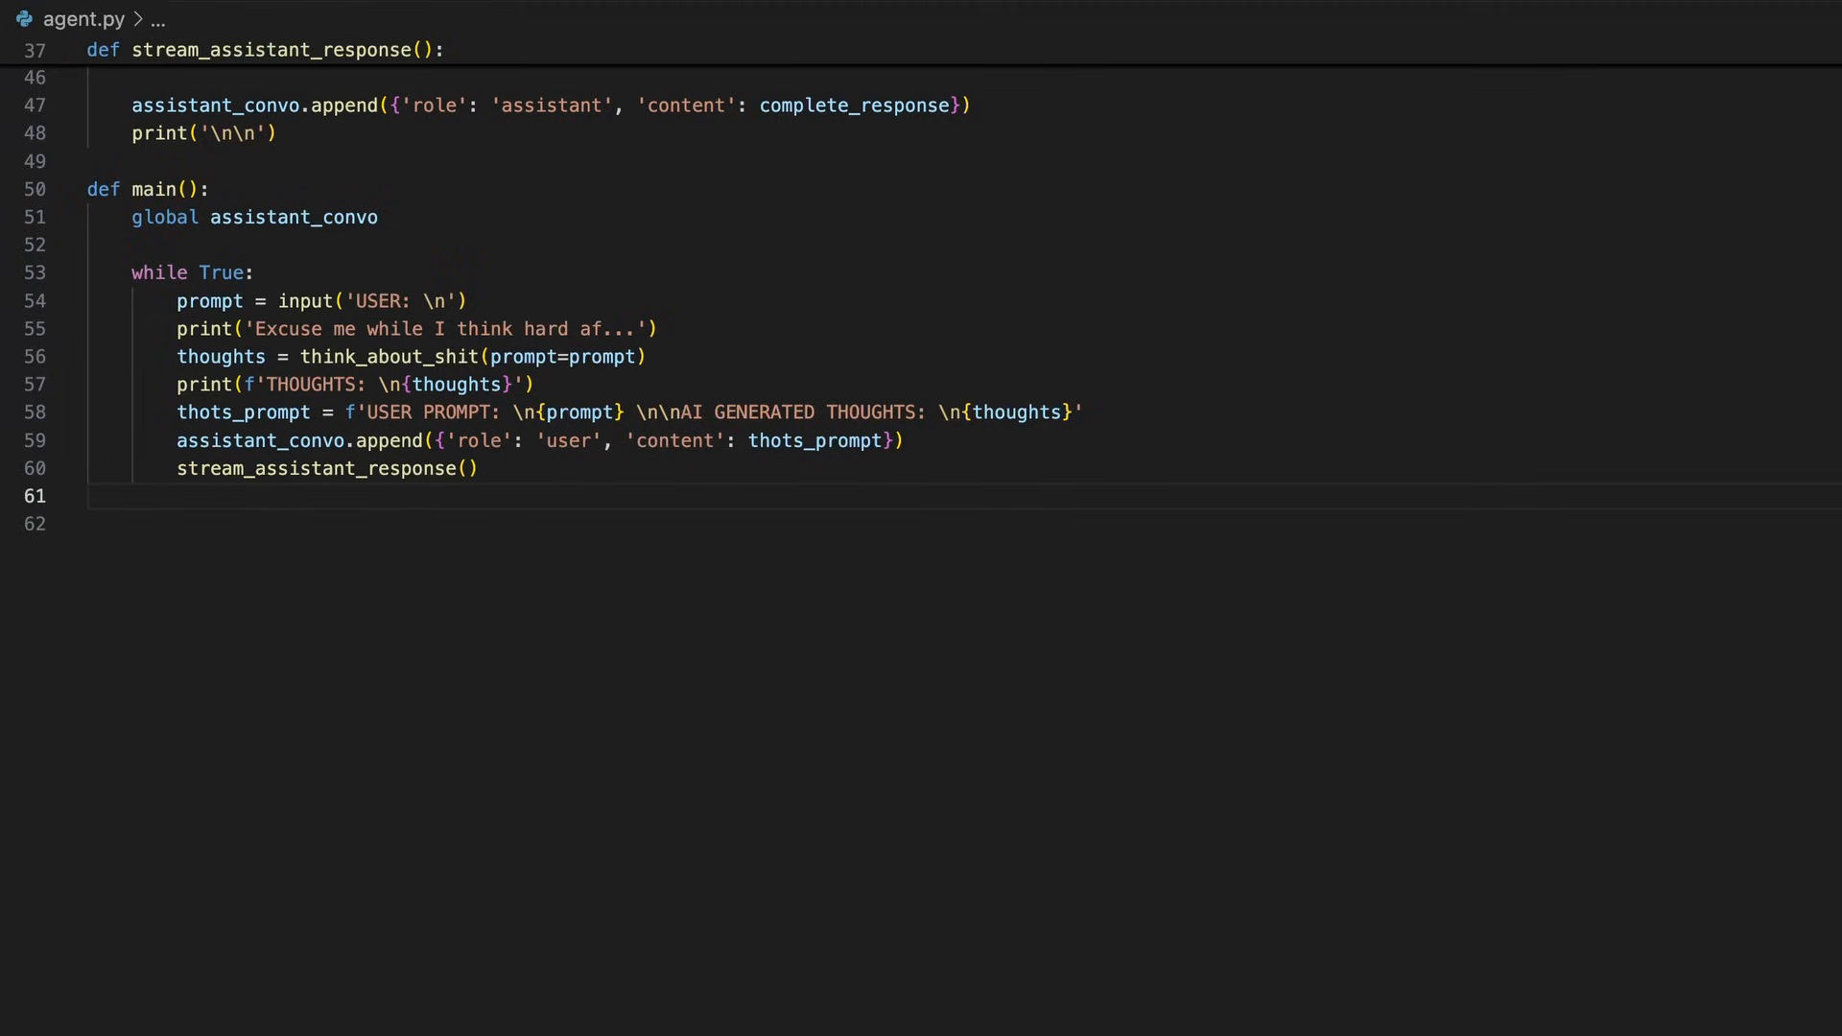
click(176, 496)
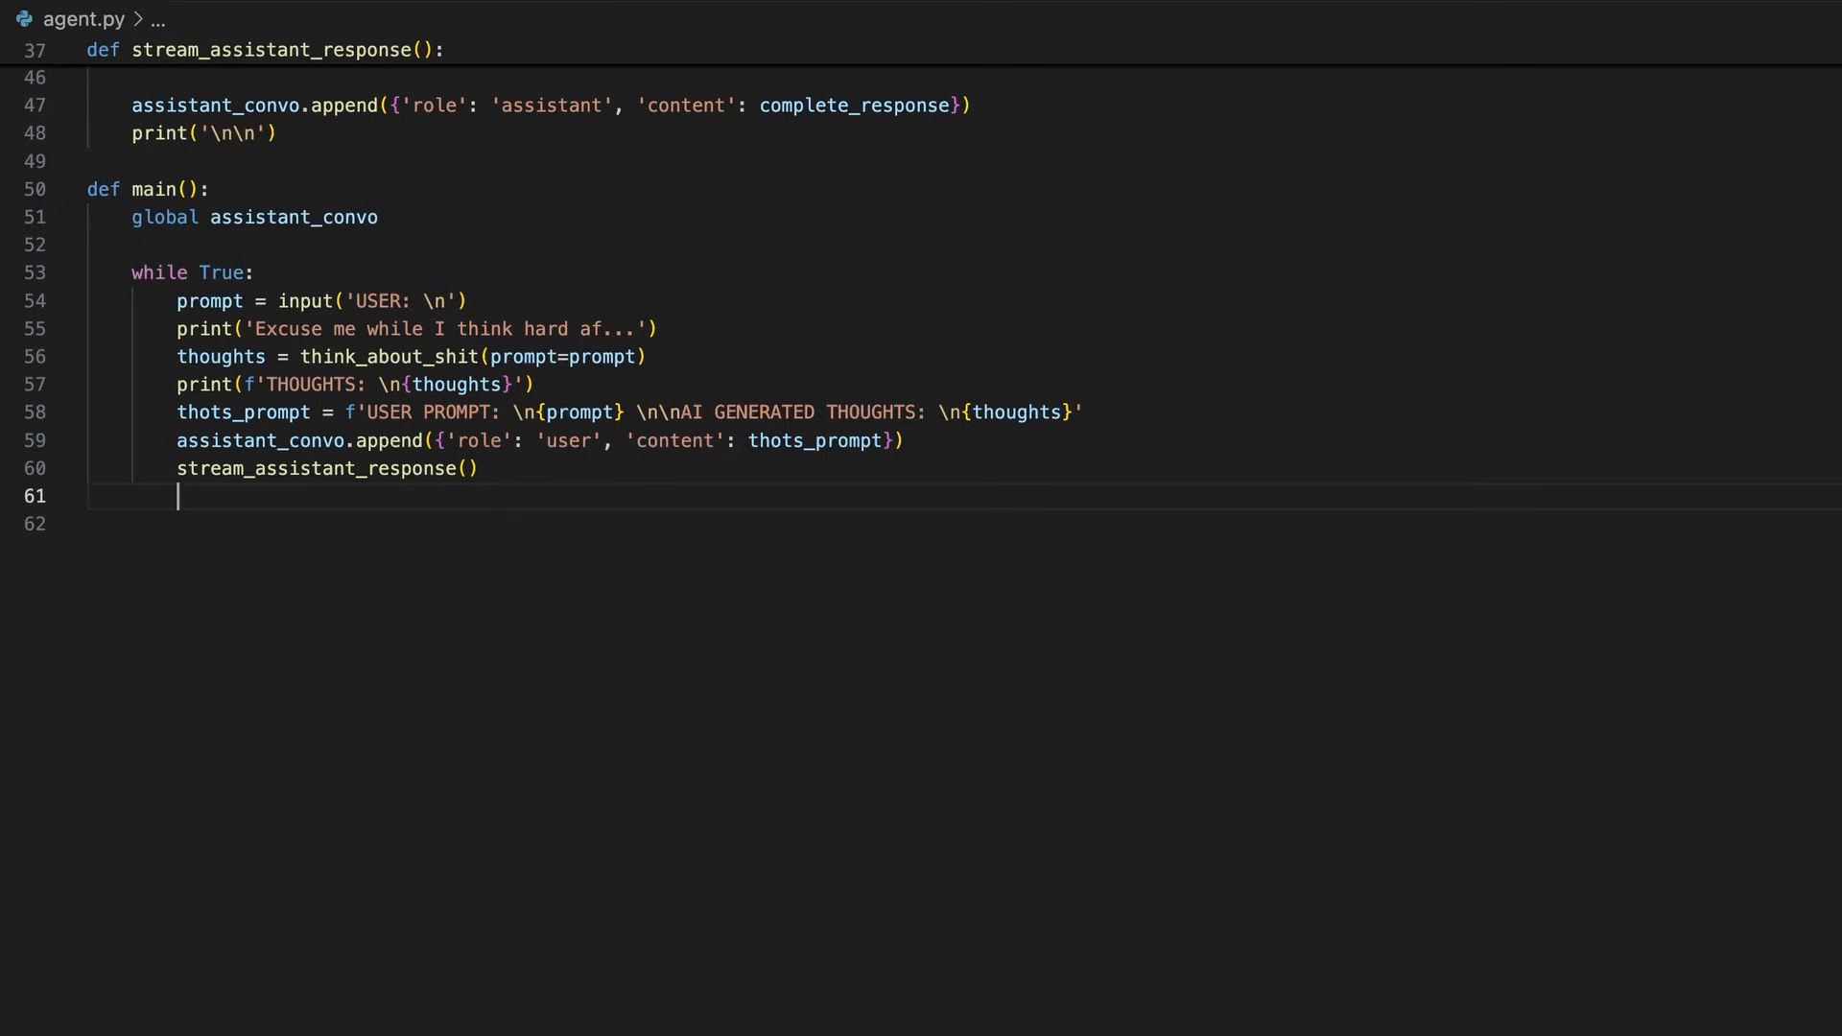
text(main())
text(py)
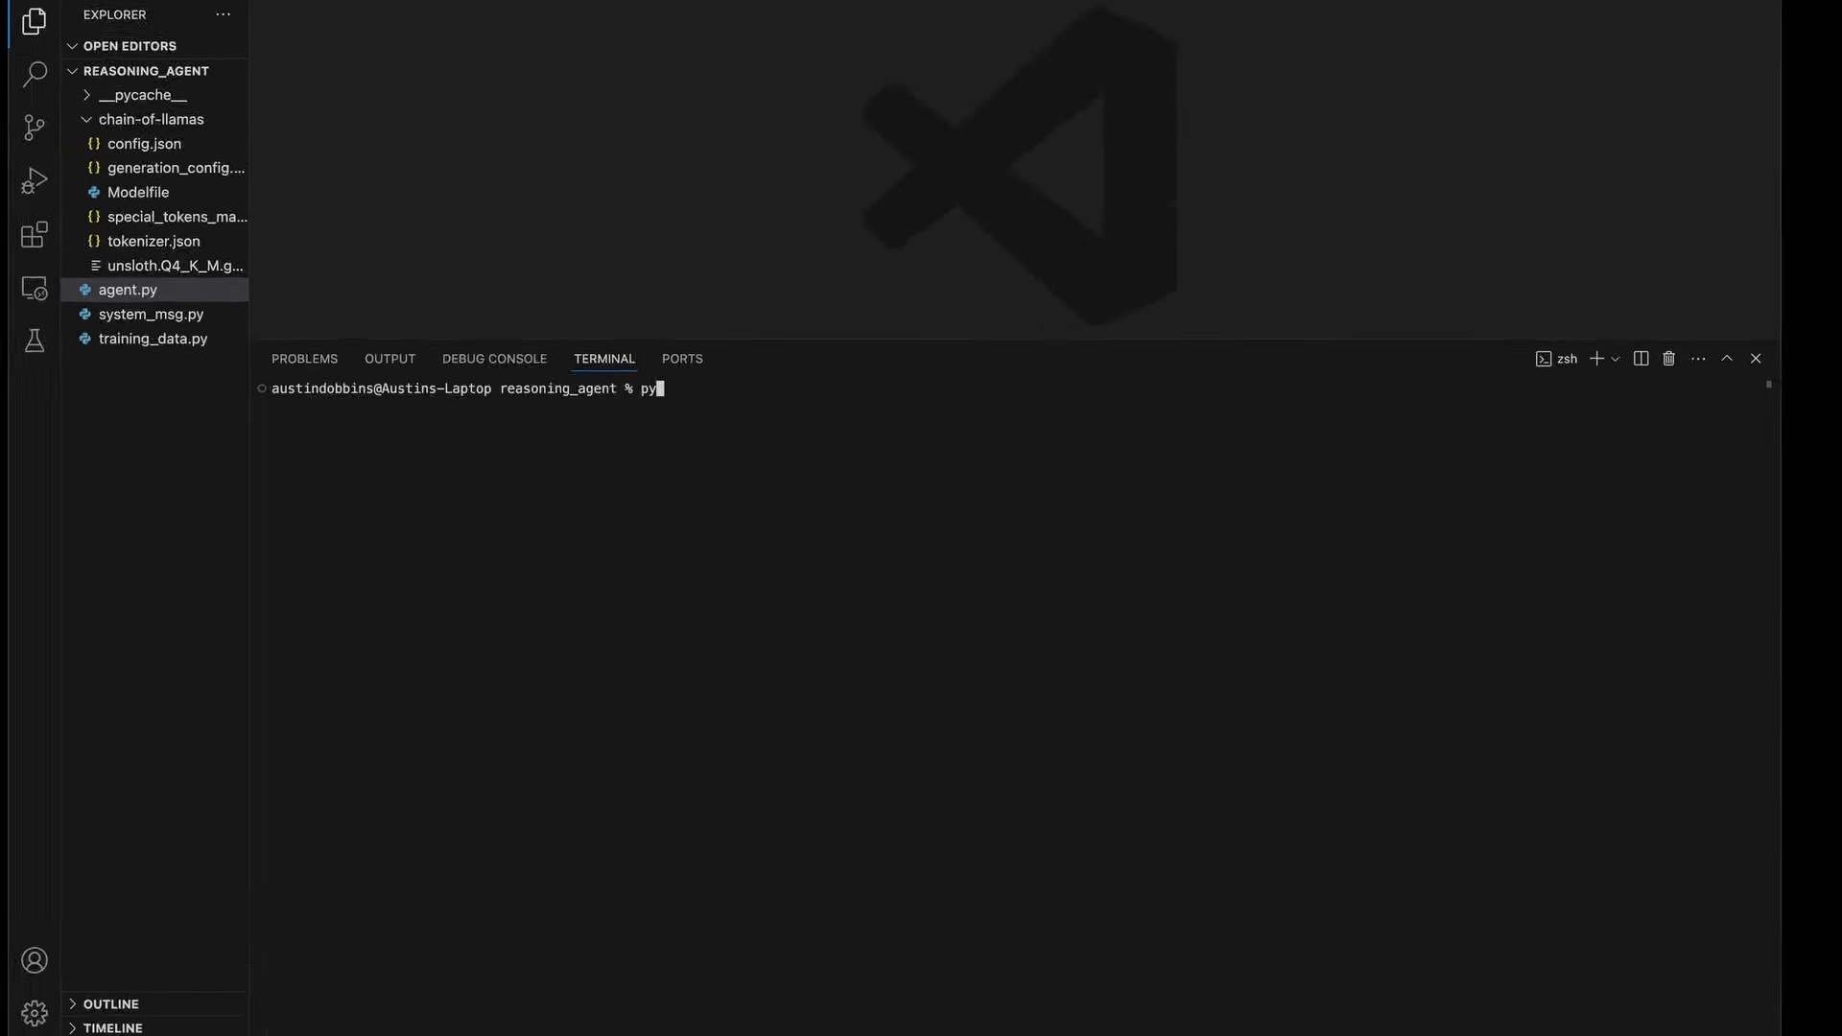
Run python3 agent.py and start typing 'Is Sam Altman a rep…' at the USER prompt
text(thon3 agent.py)
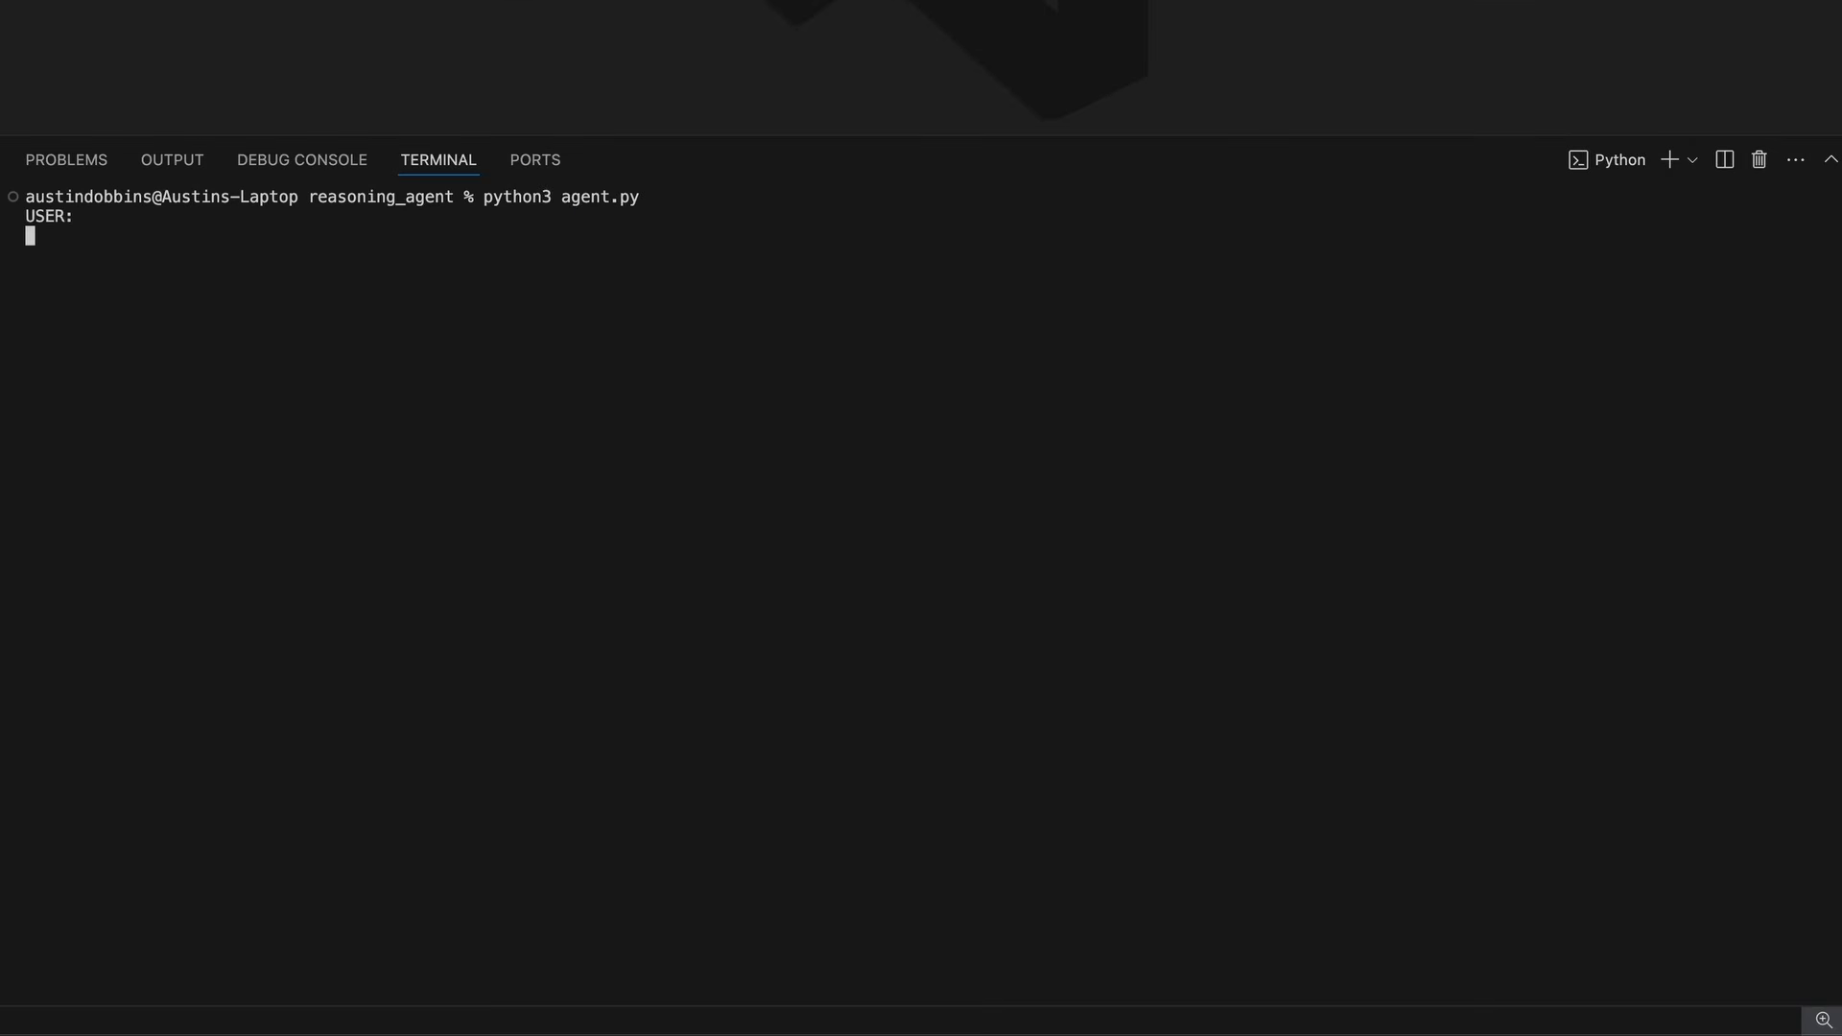
text(Is)
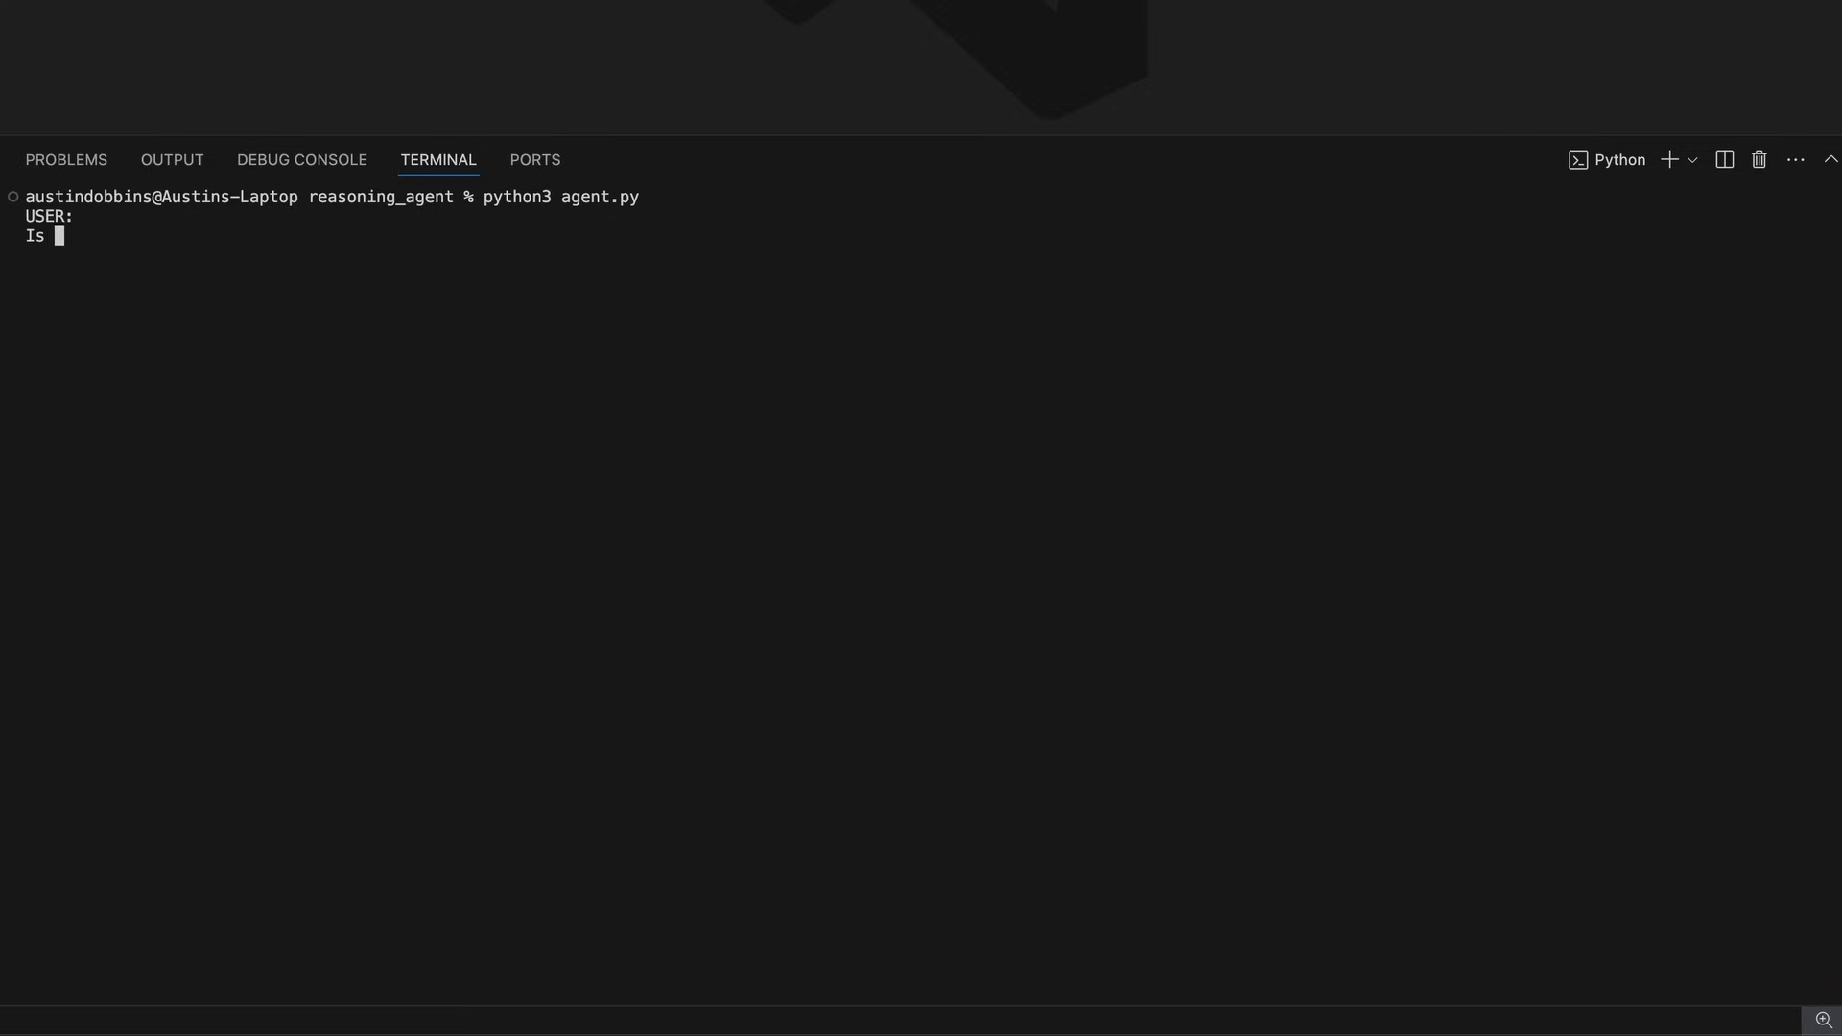
text(Sam Altman a rep)
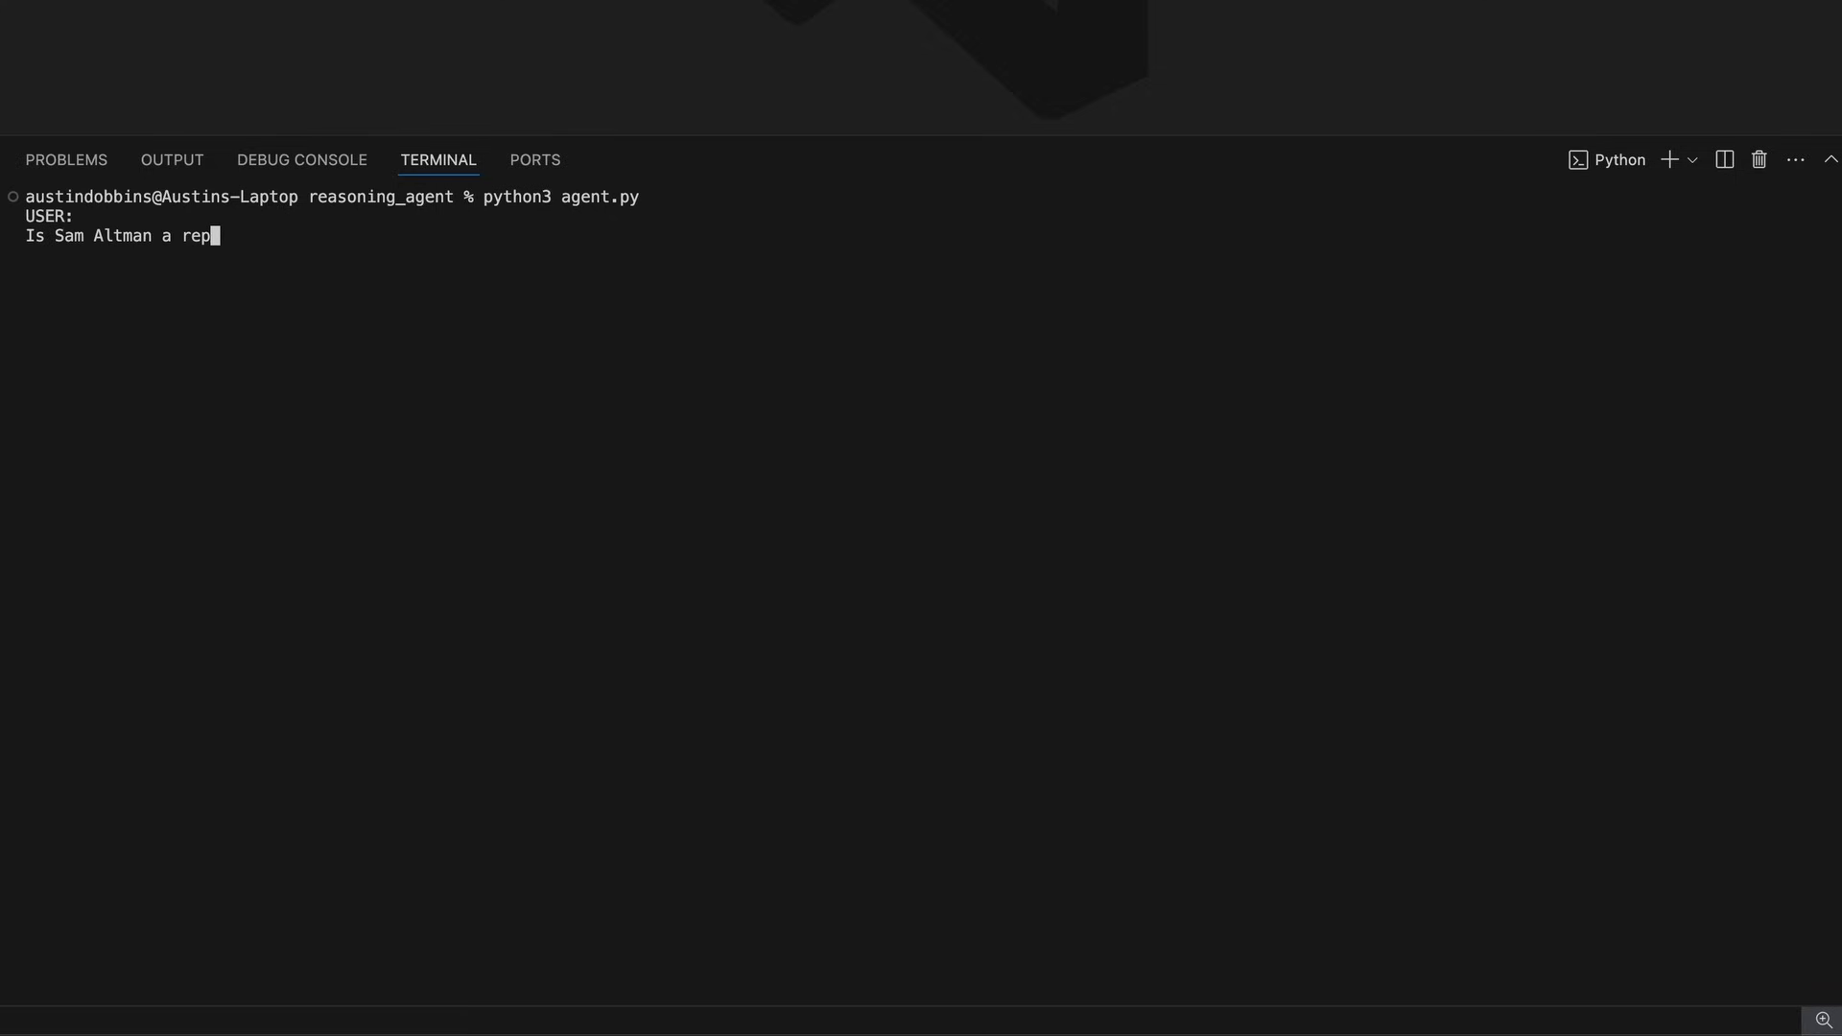